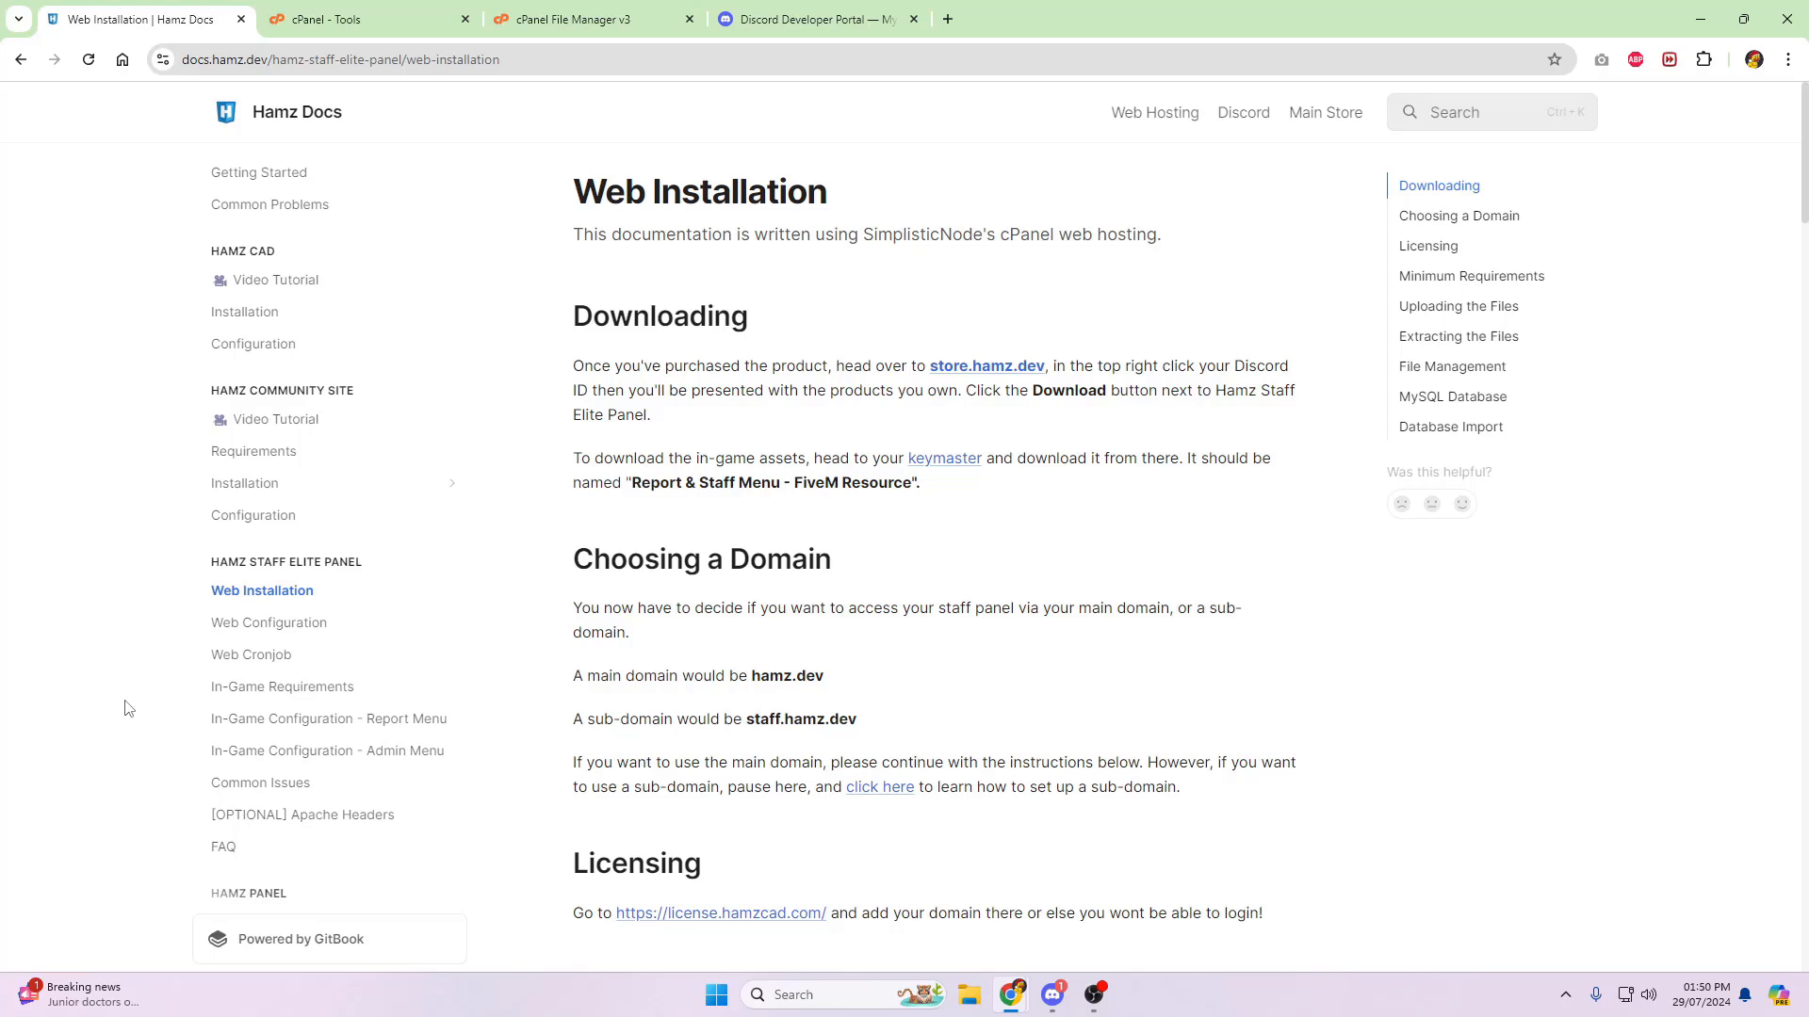
pyautogui.moveTo(145, 712)
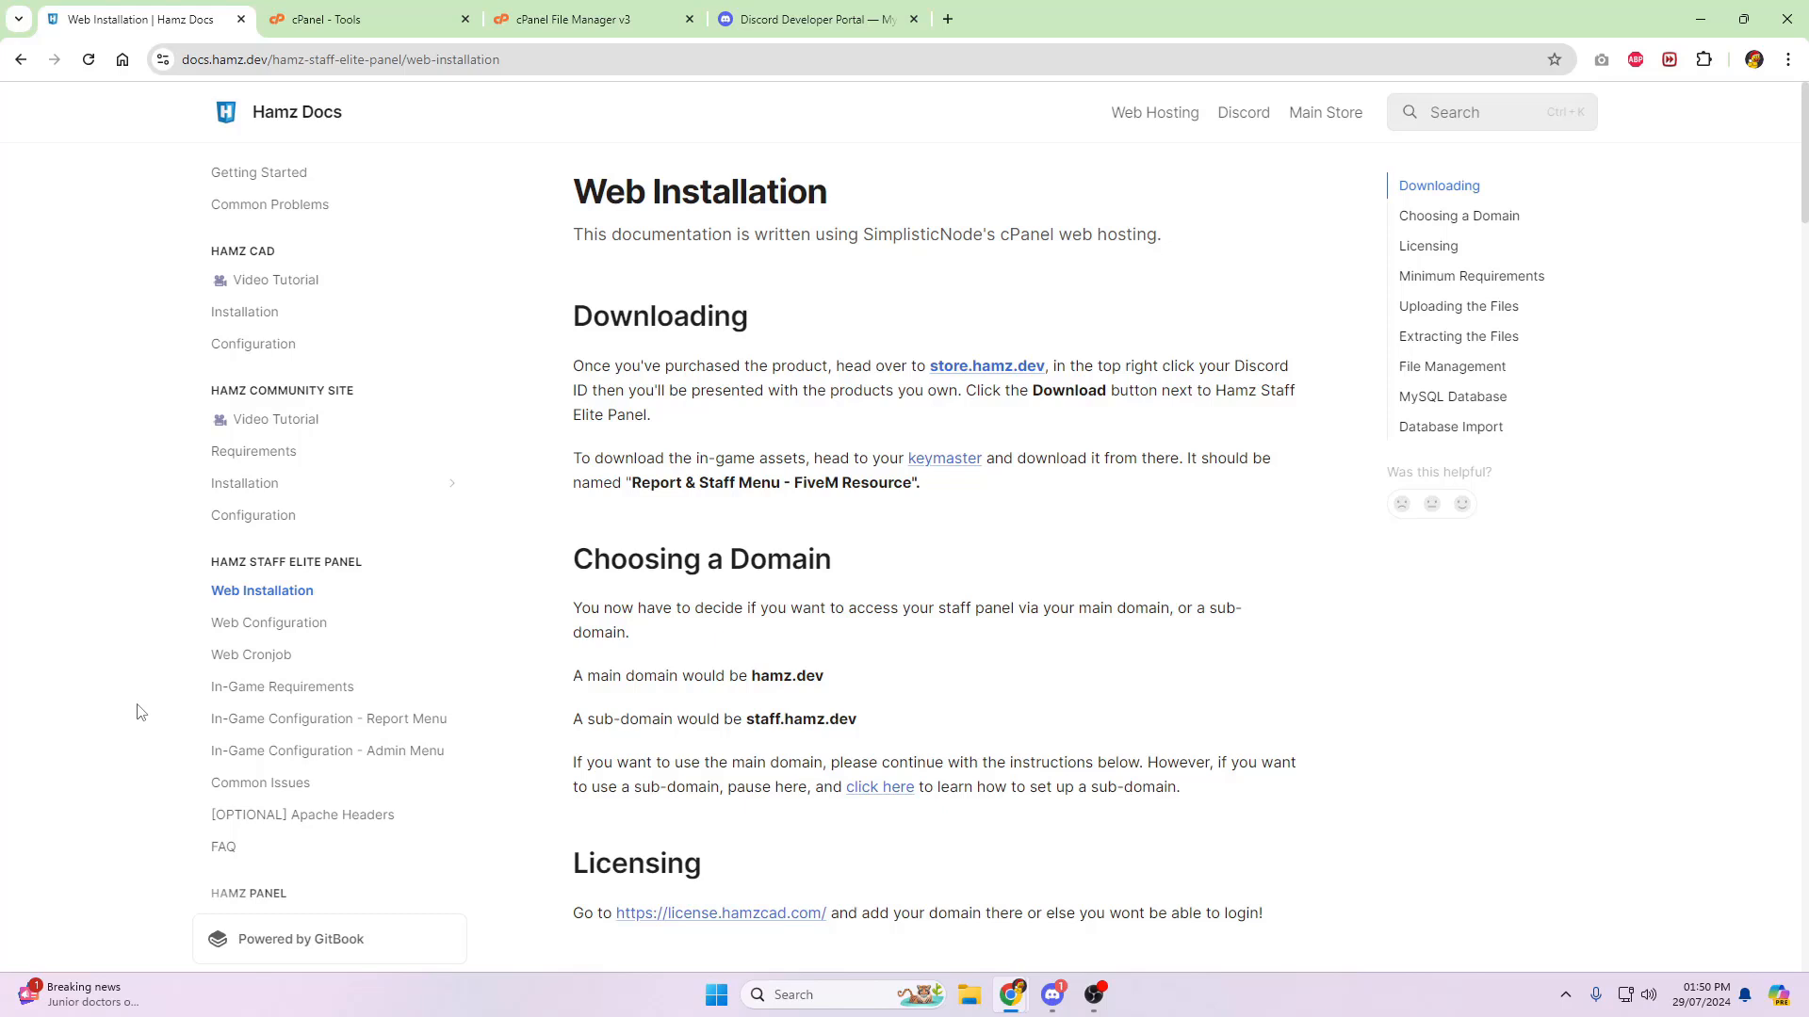
pyautogui.moveTo(124, 691)
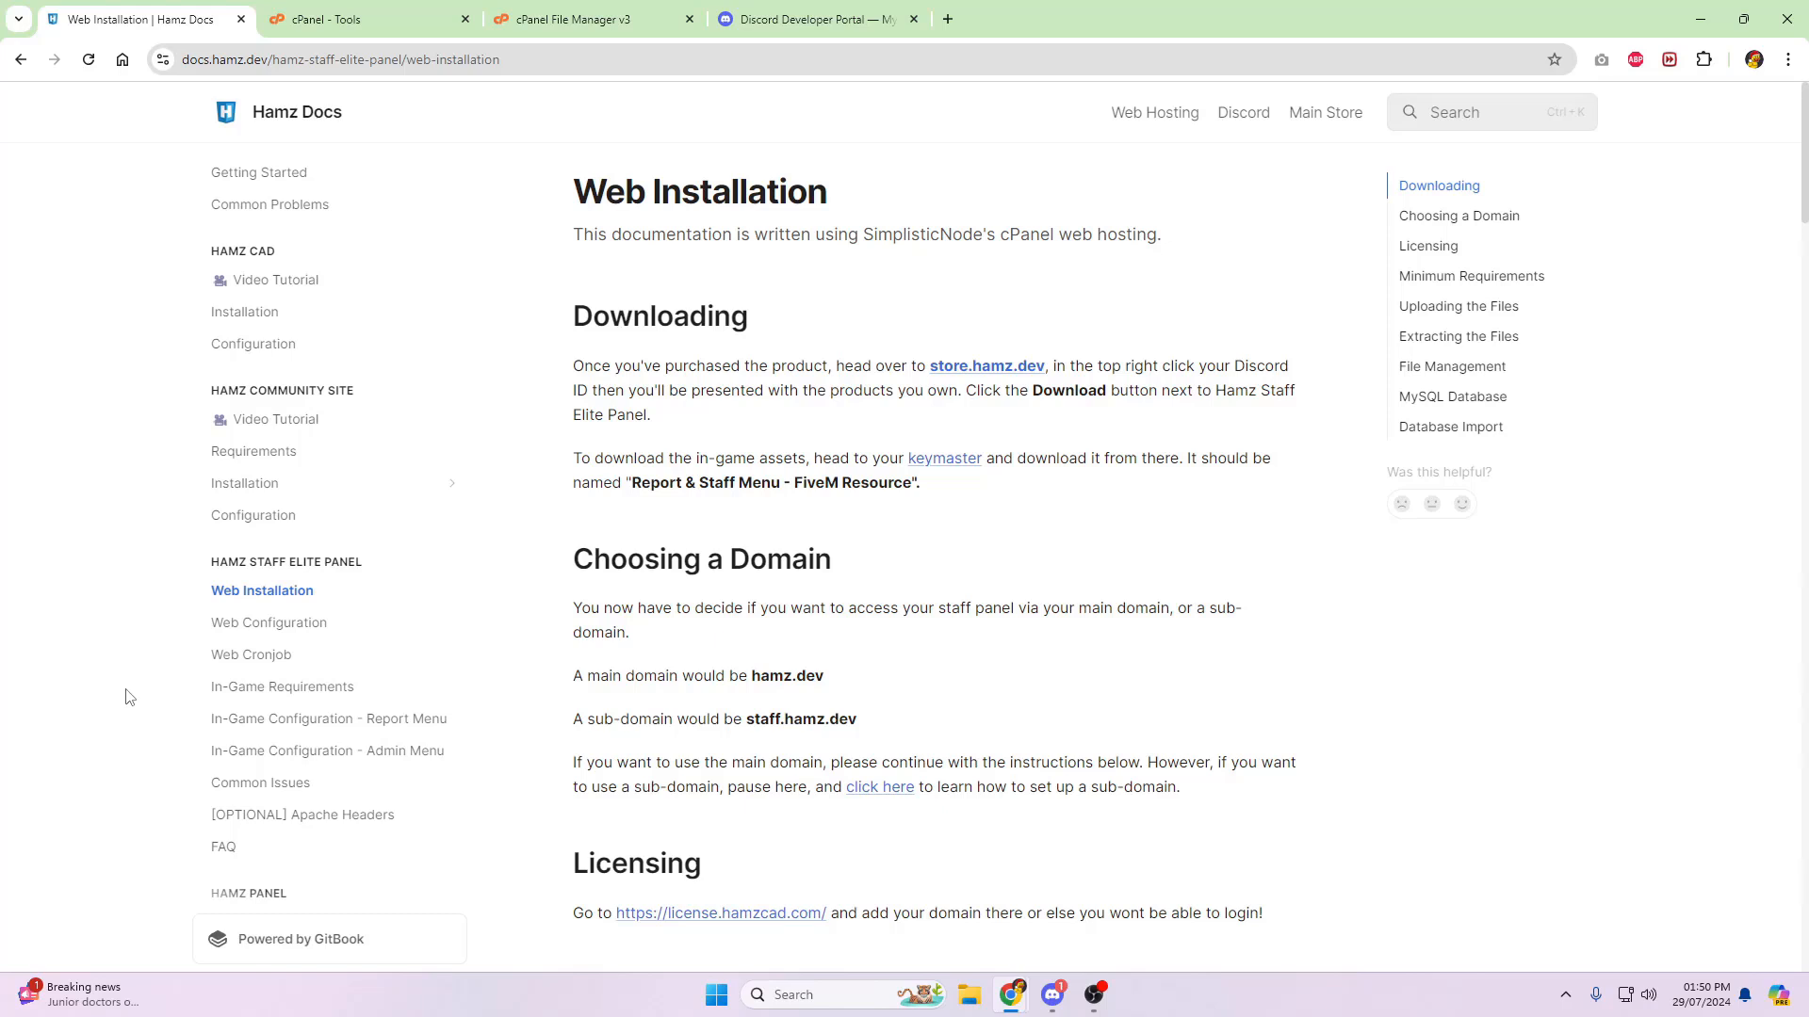
pyautogui.moveTo(735, 717)
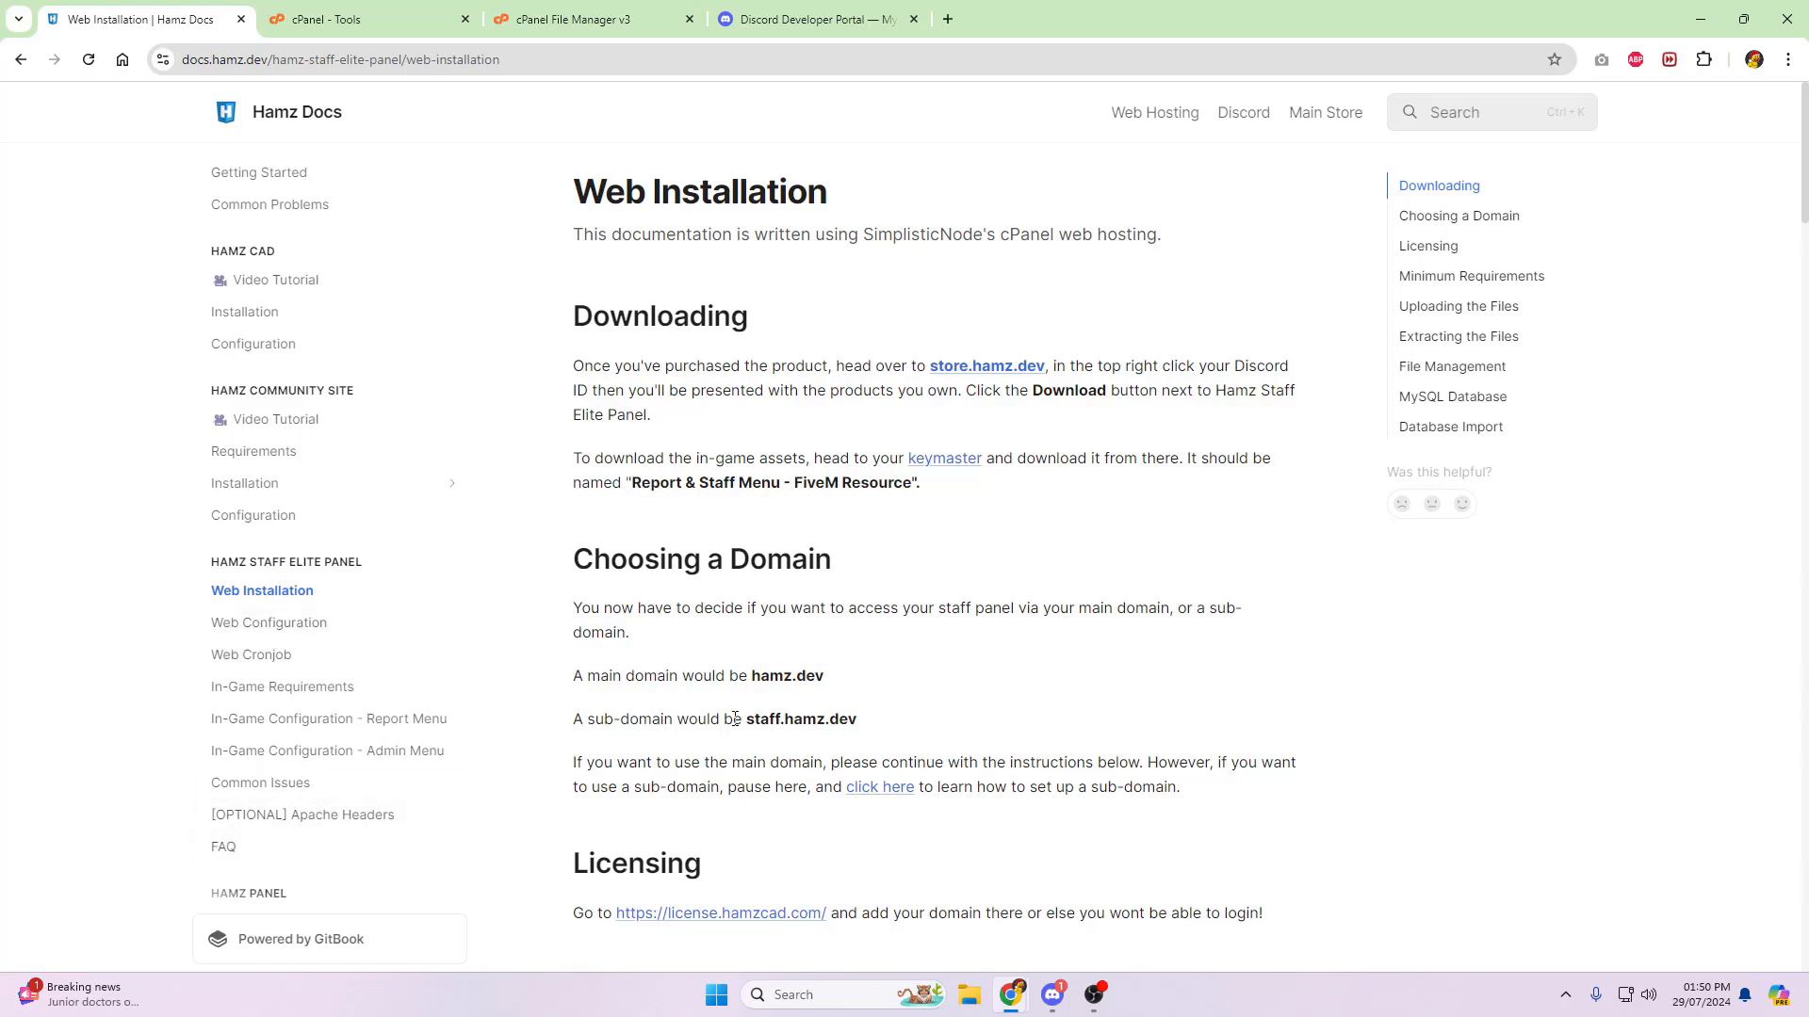
pyautogui.moveTo(722, 676)
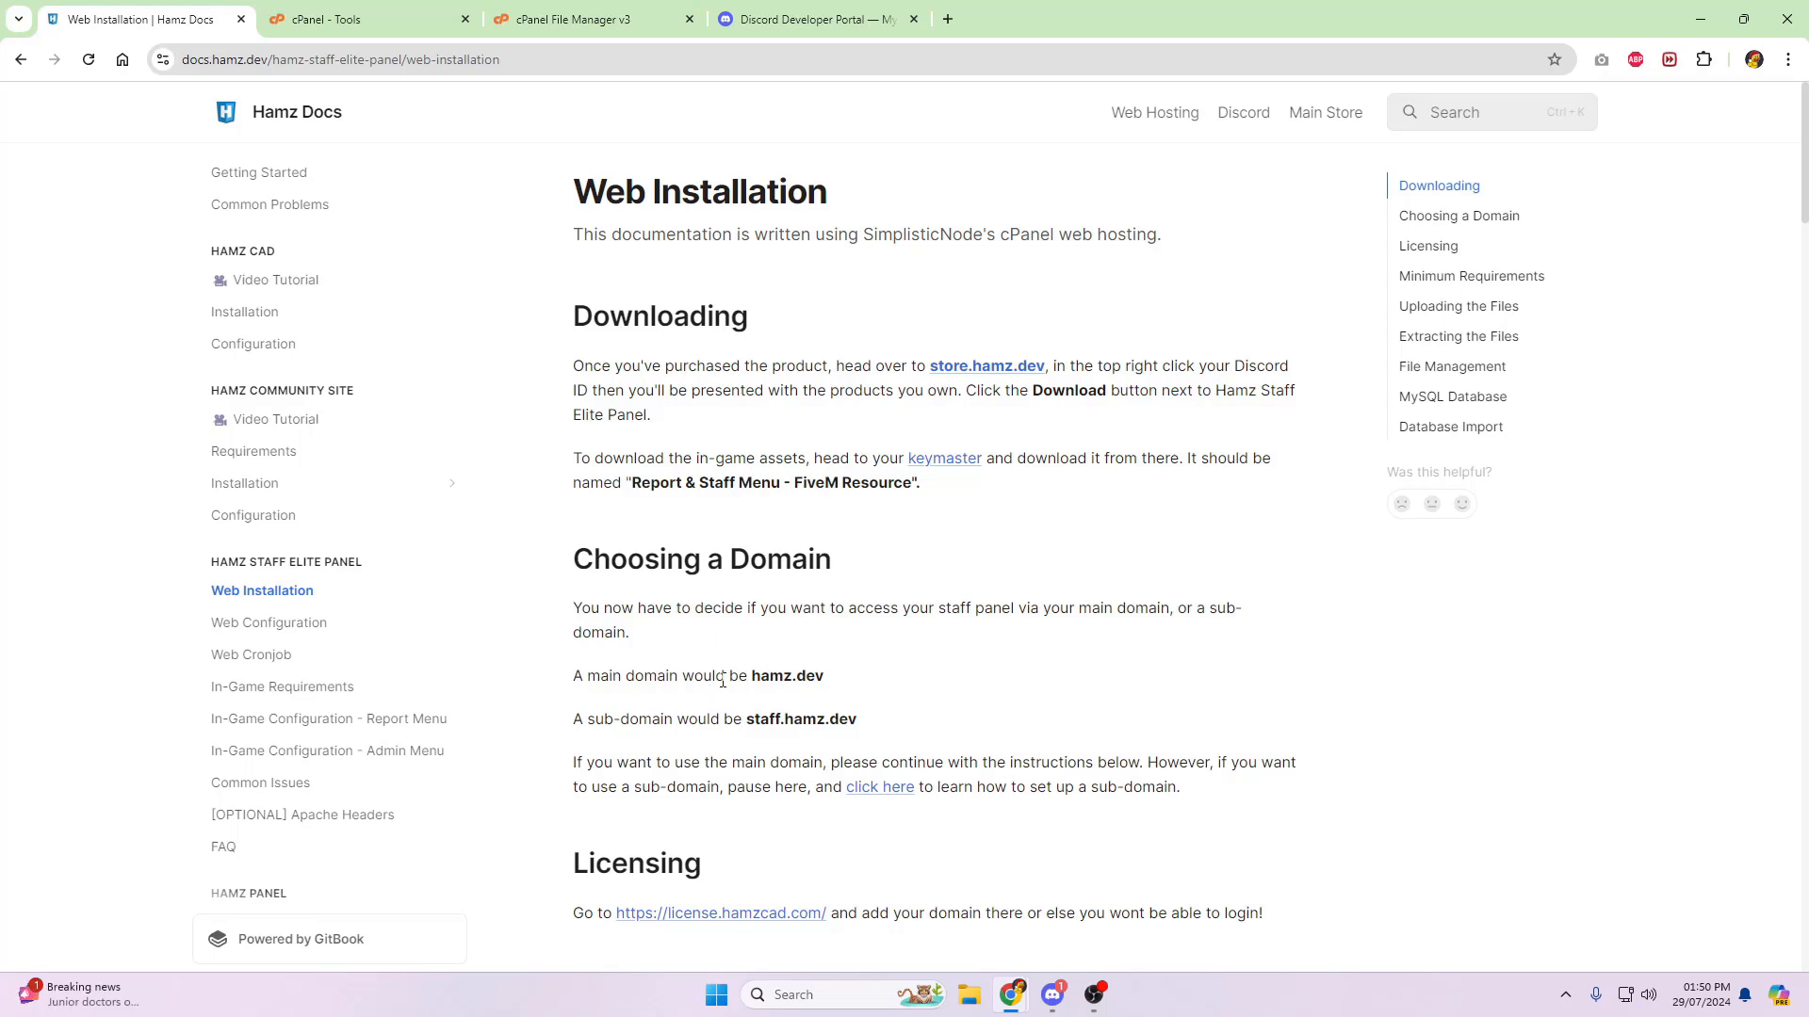
pyautogui.moveTo(550, 433)
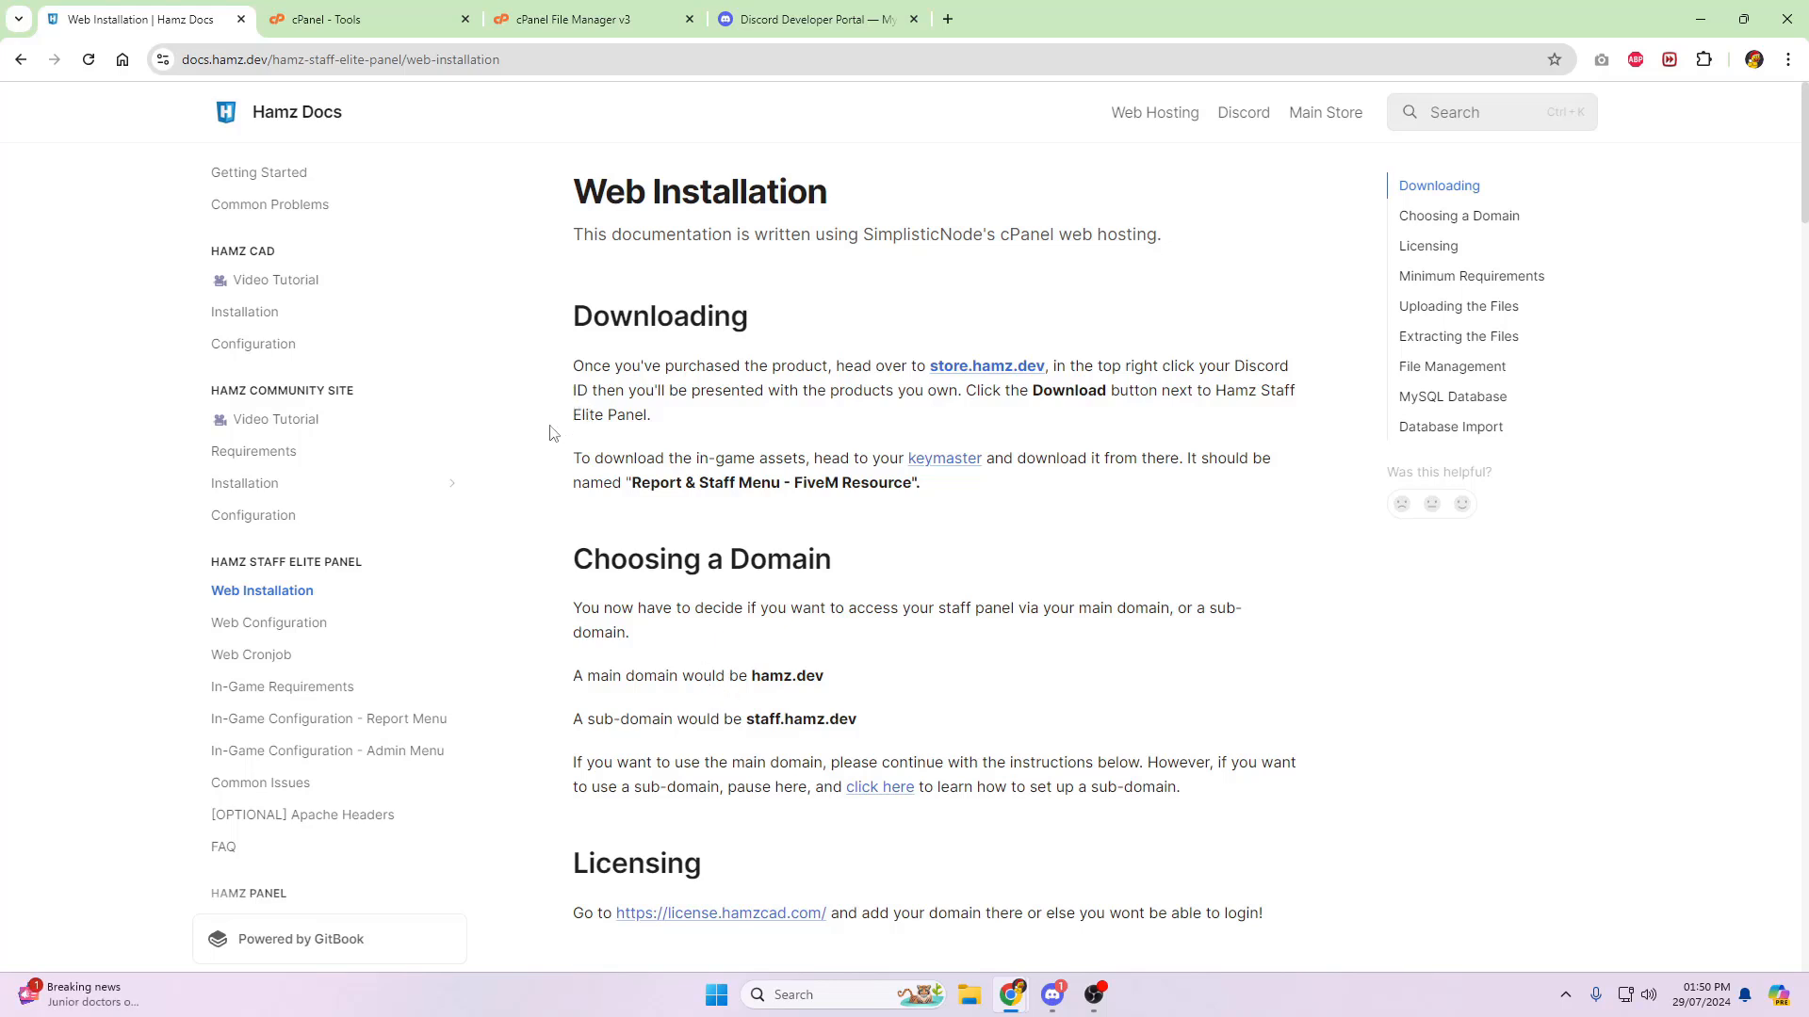
pyautogui.moveTo(537, 475)
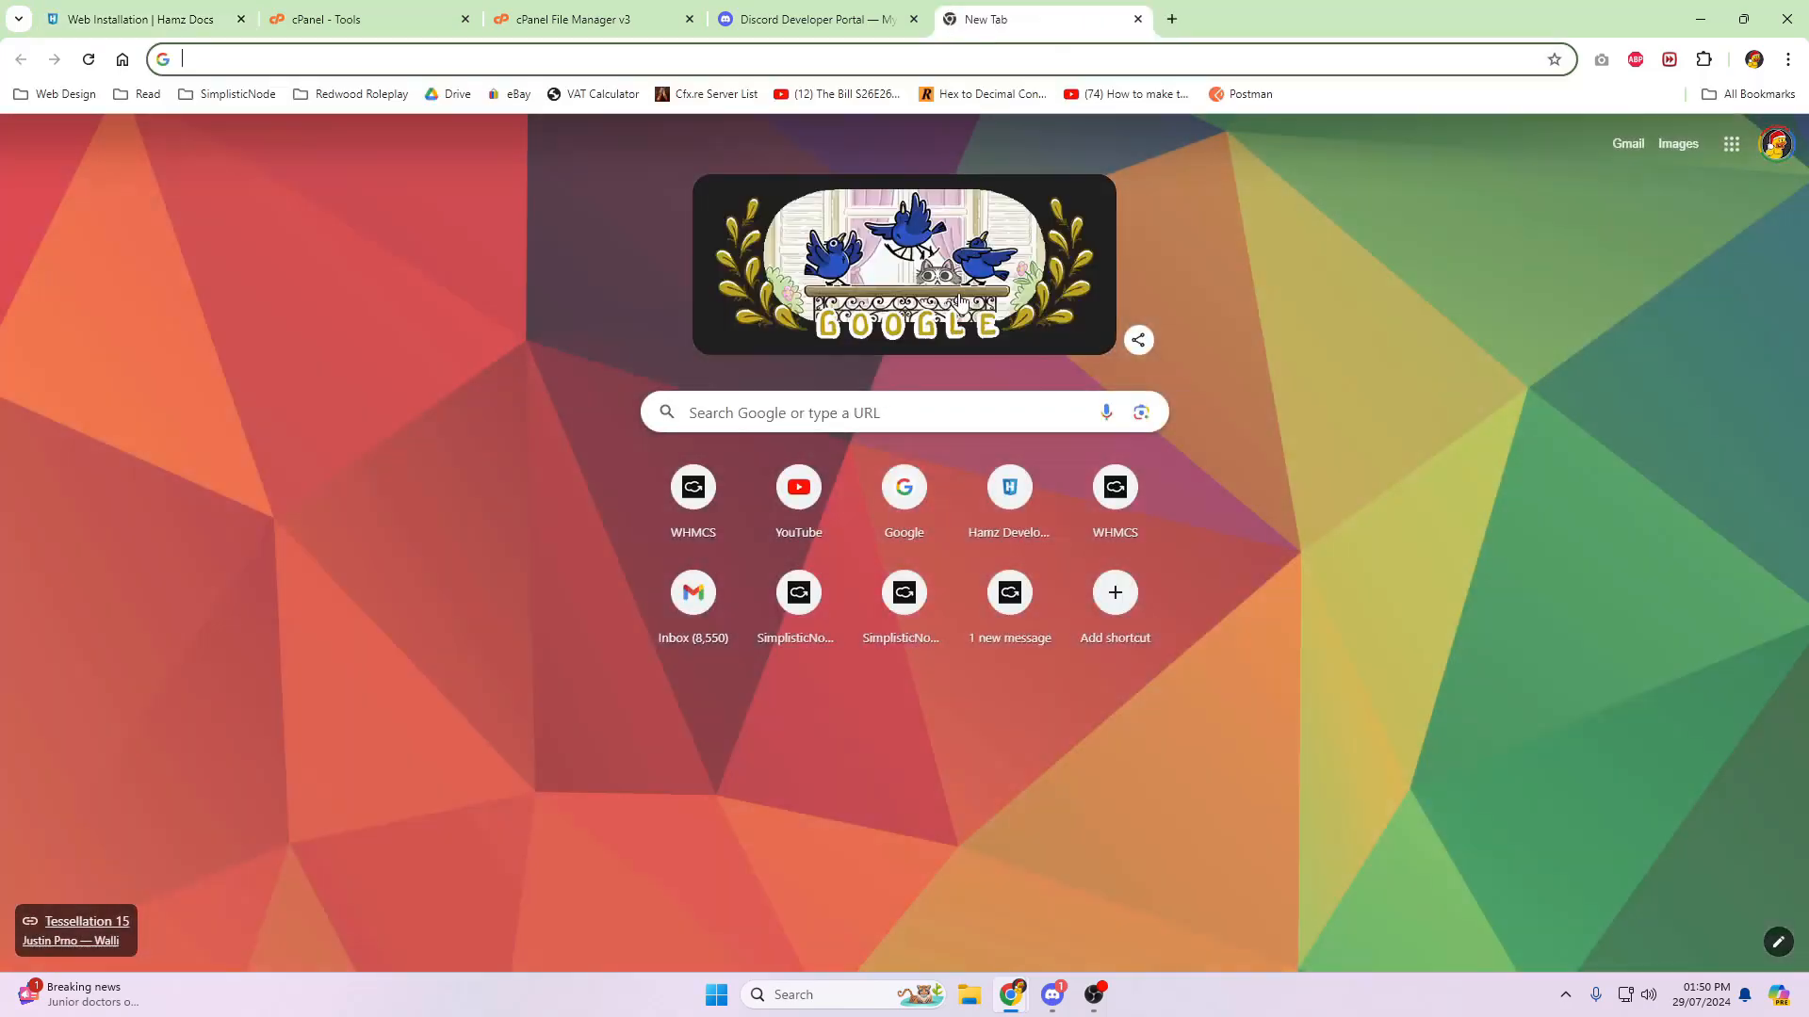
# Step: Go to store.hamz.dev and reach the signed-in account's profile downloads list
pyautogui.write('store.hamz.dev')
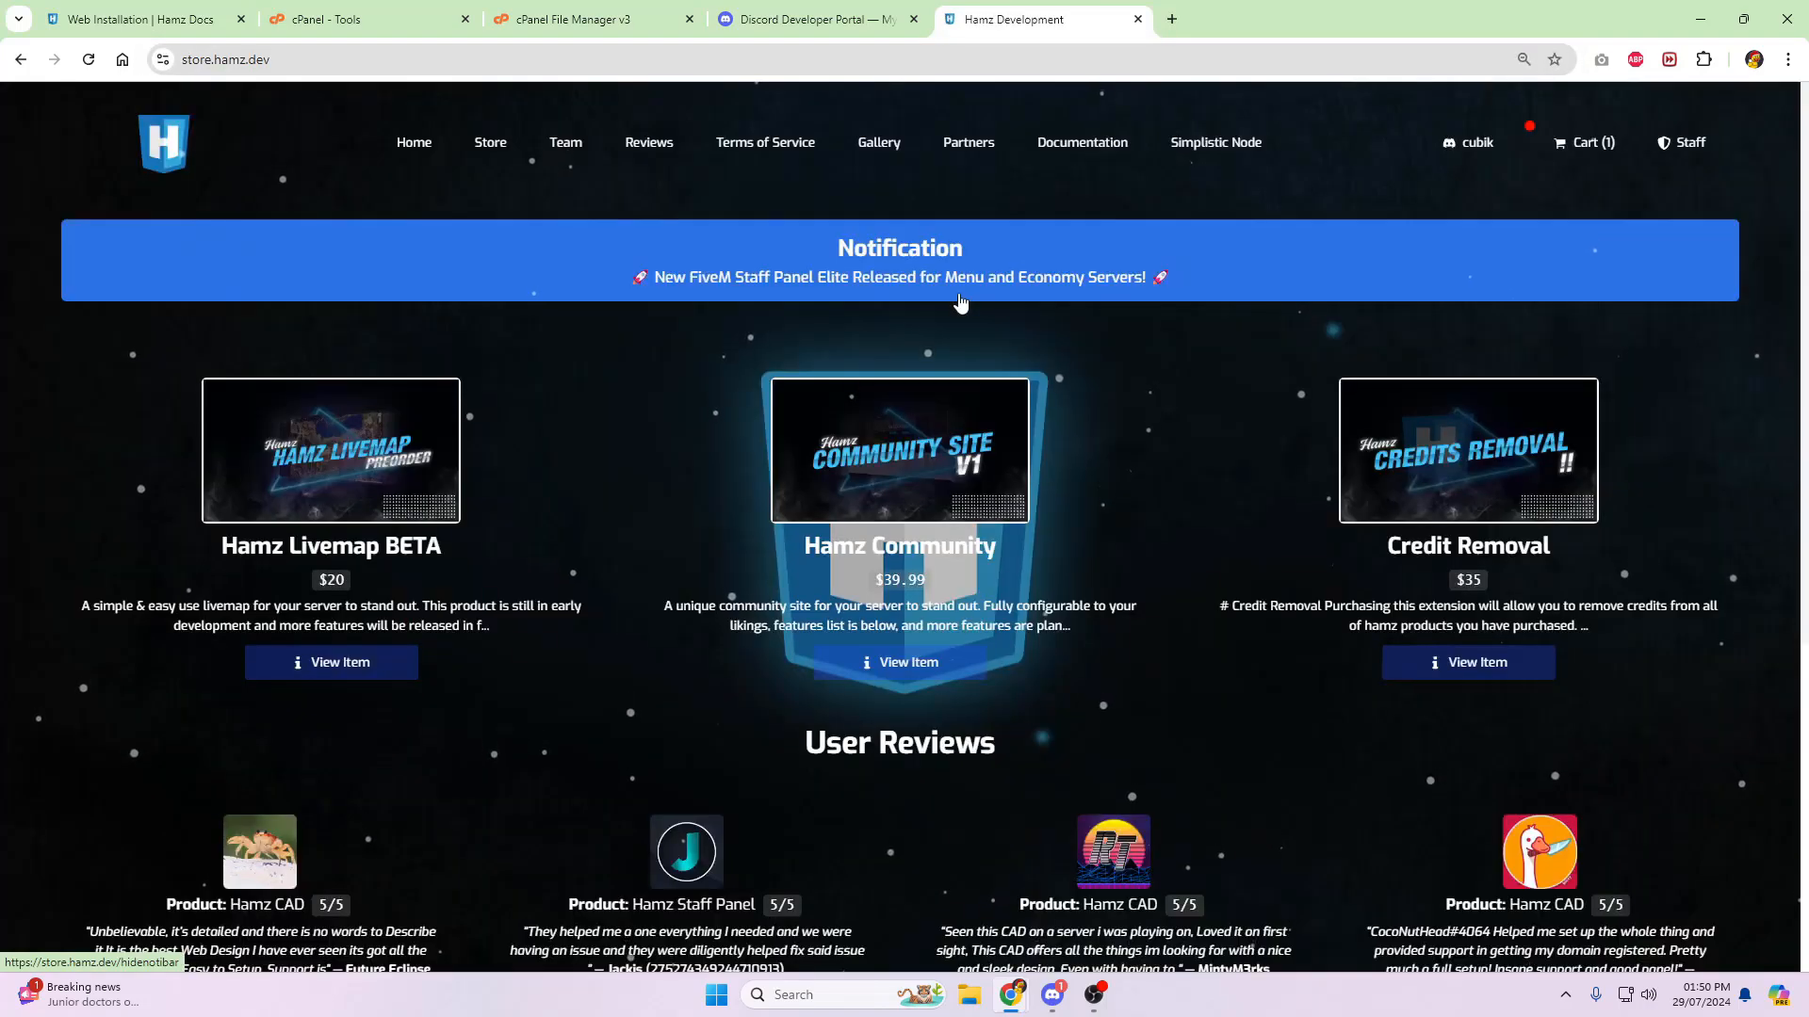
pyautogui.click(1467, 141)
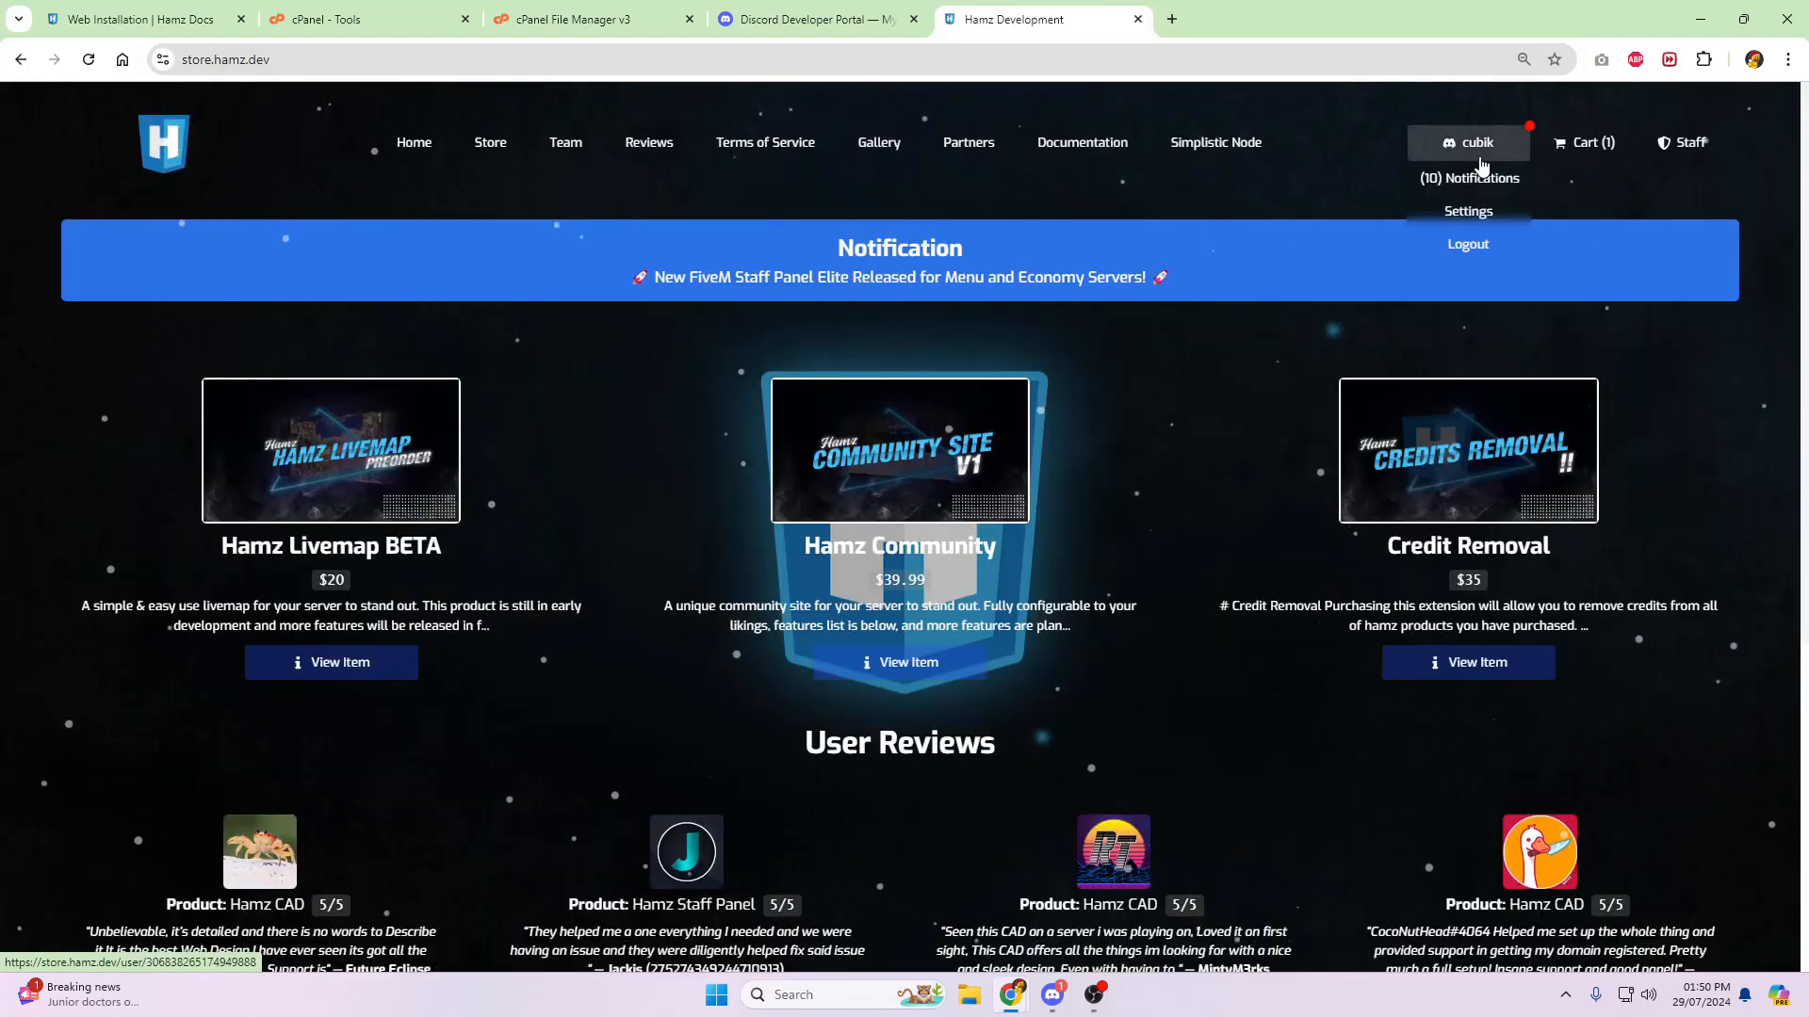
pyautogui.click(1468, 142)
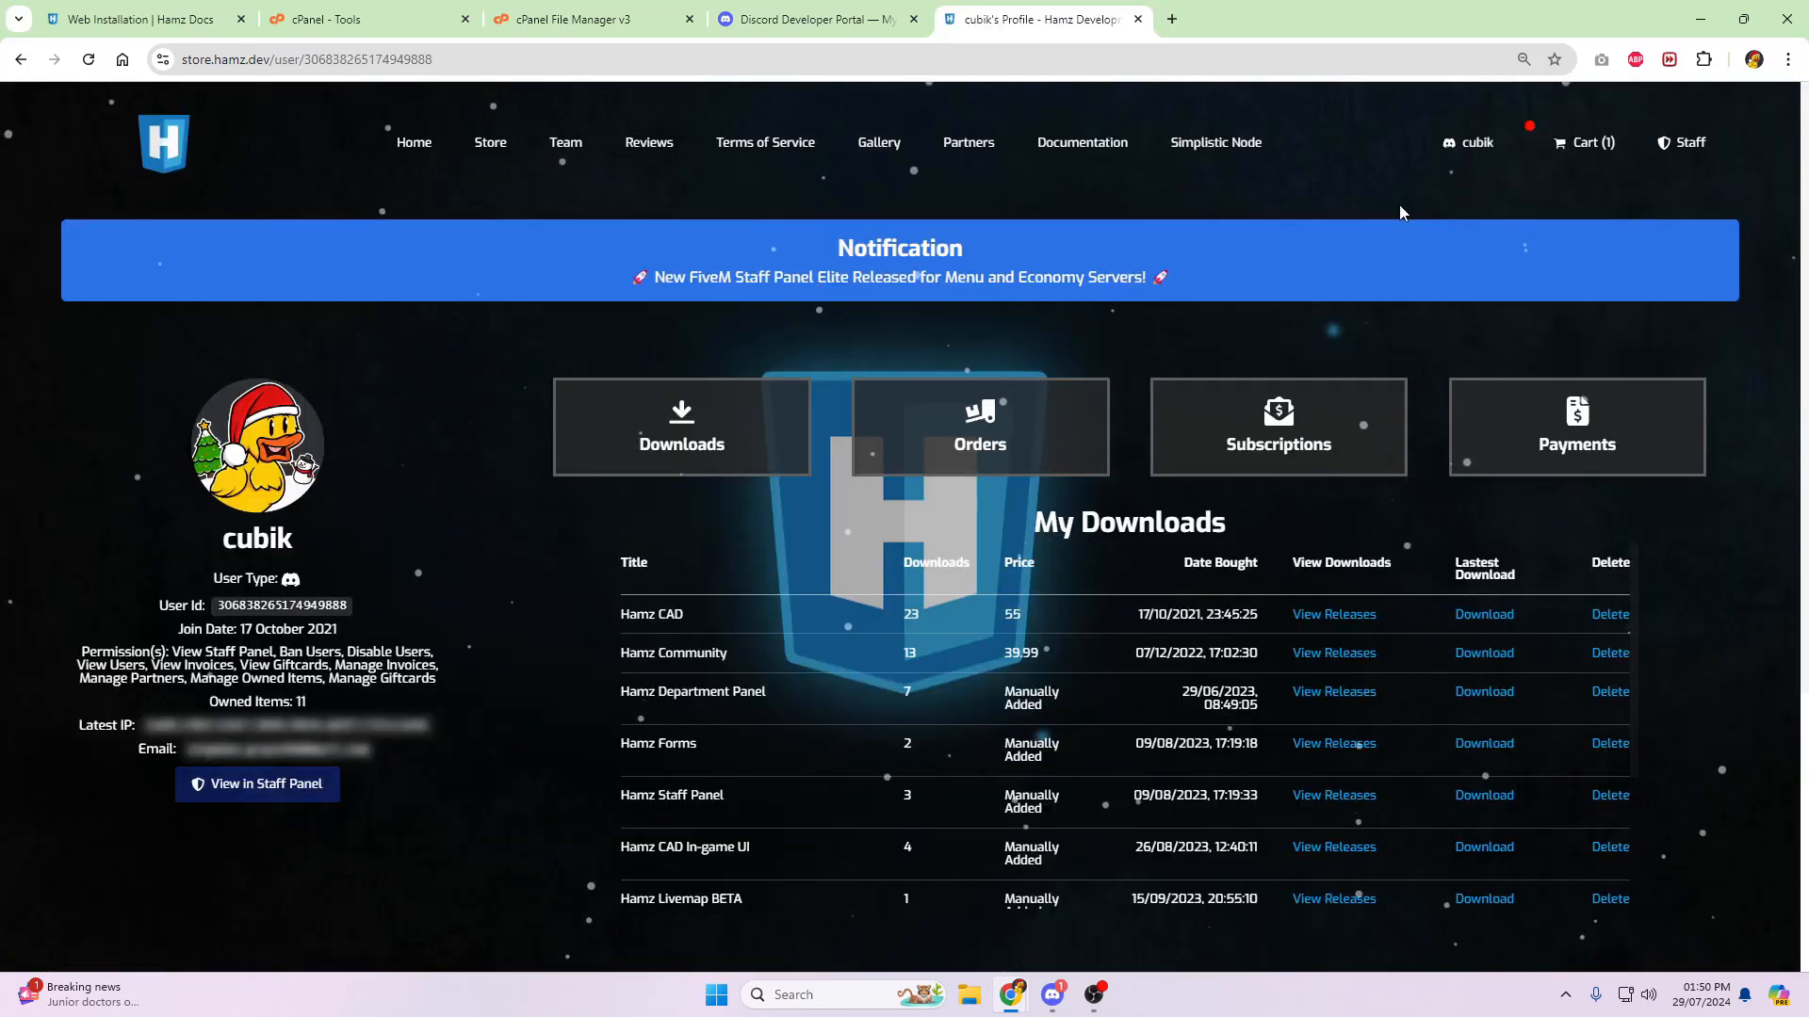
pyautogui.scroll(-3)
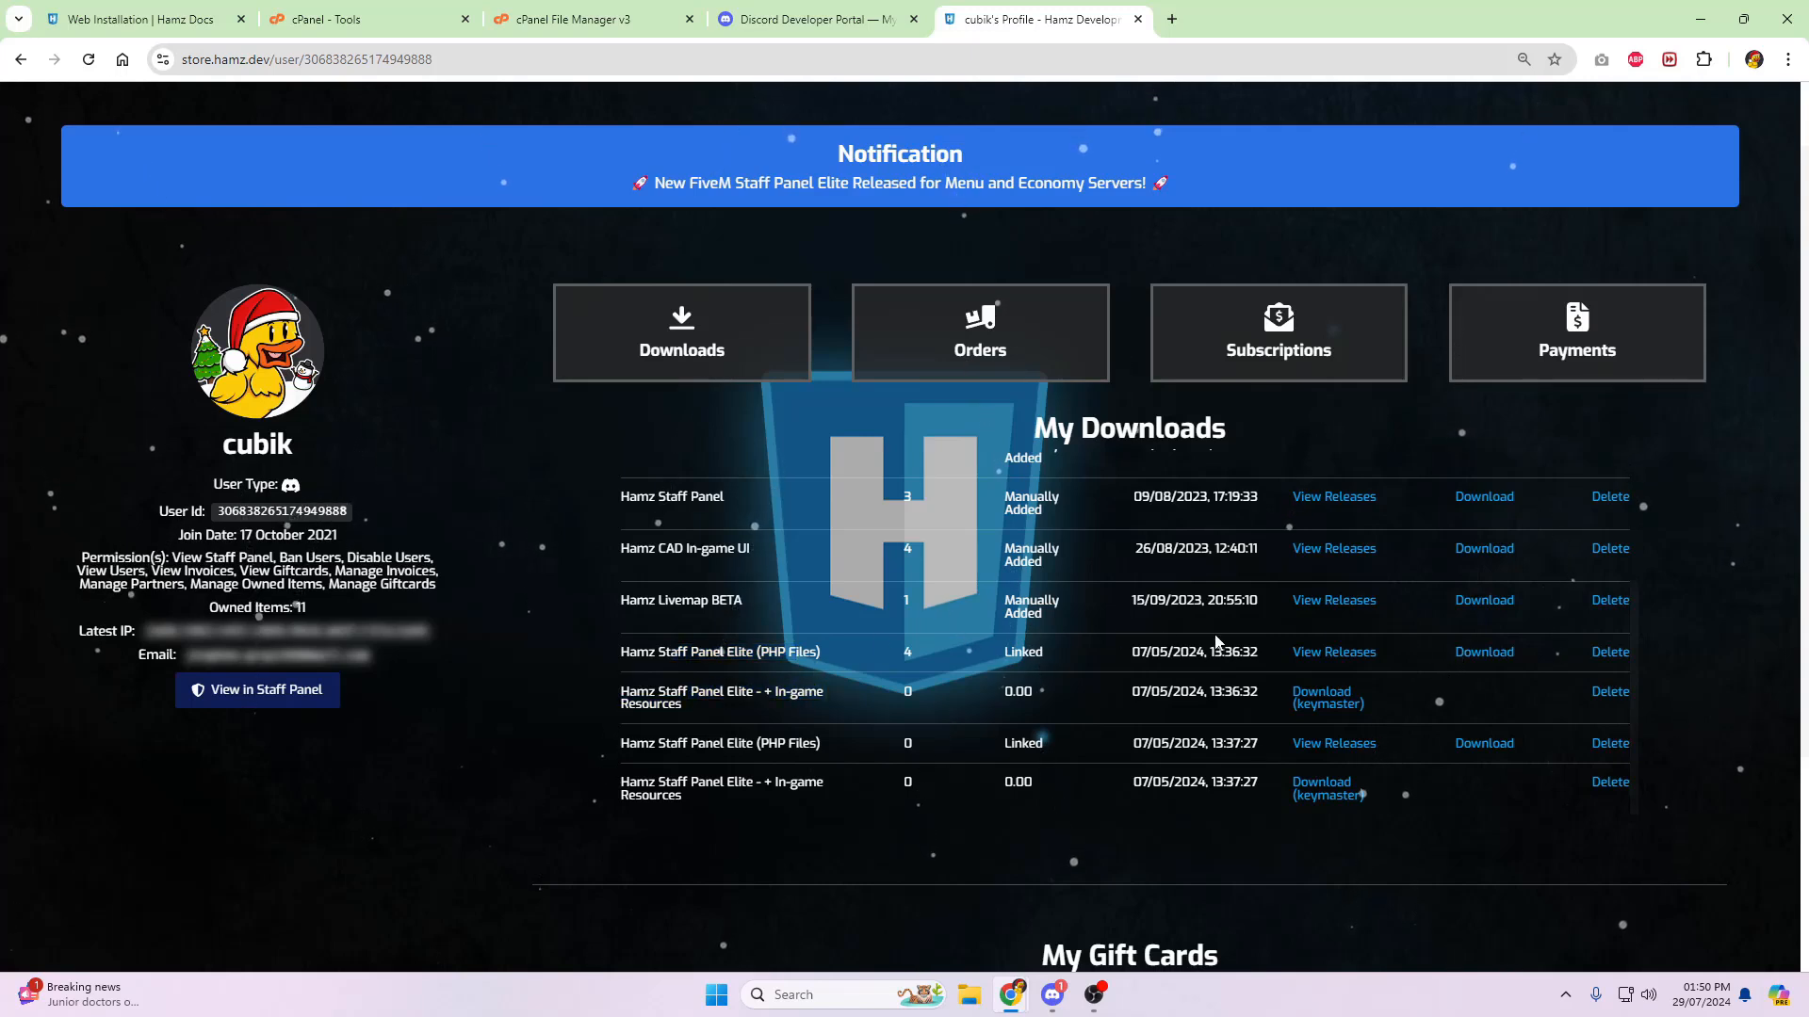
# Step: Download the Hamz Staff Panel Elite (PHP Files) zip and open it from recent downloads
pyautogui.rightClick(1485, 652)
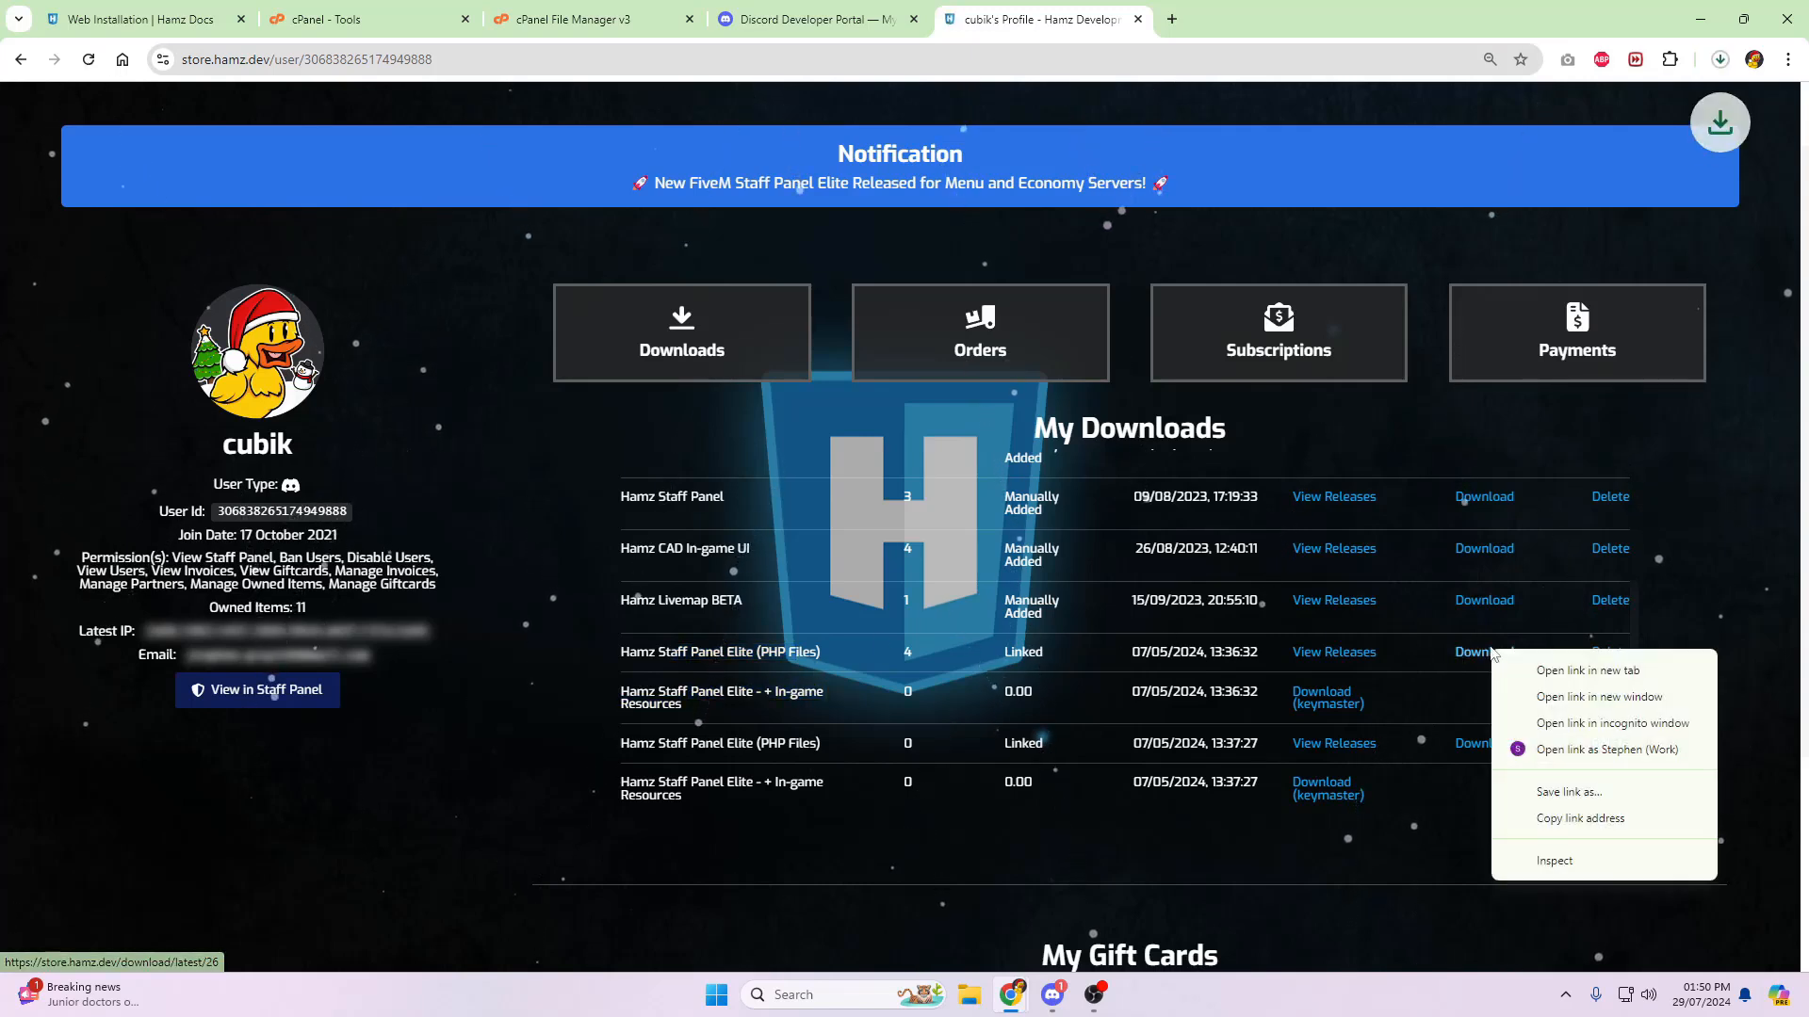
pyautogui.click(1718, 59)
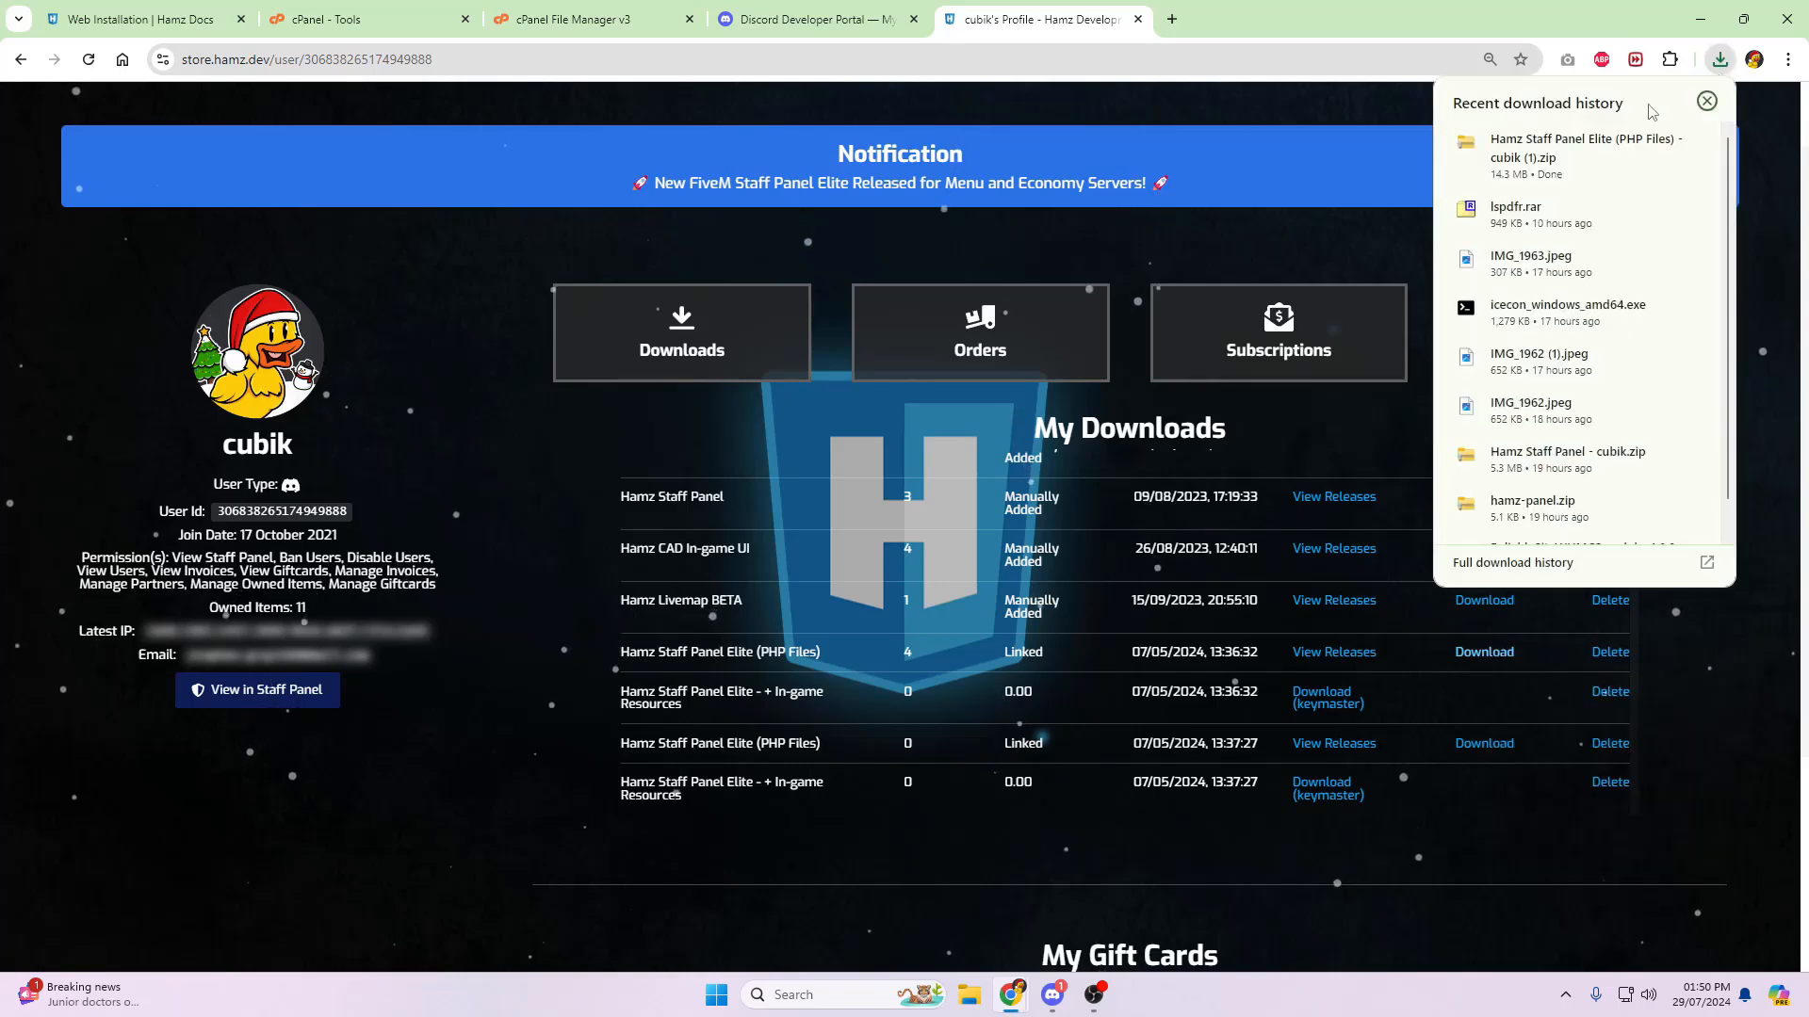
pyautogui.click(1707, 102)
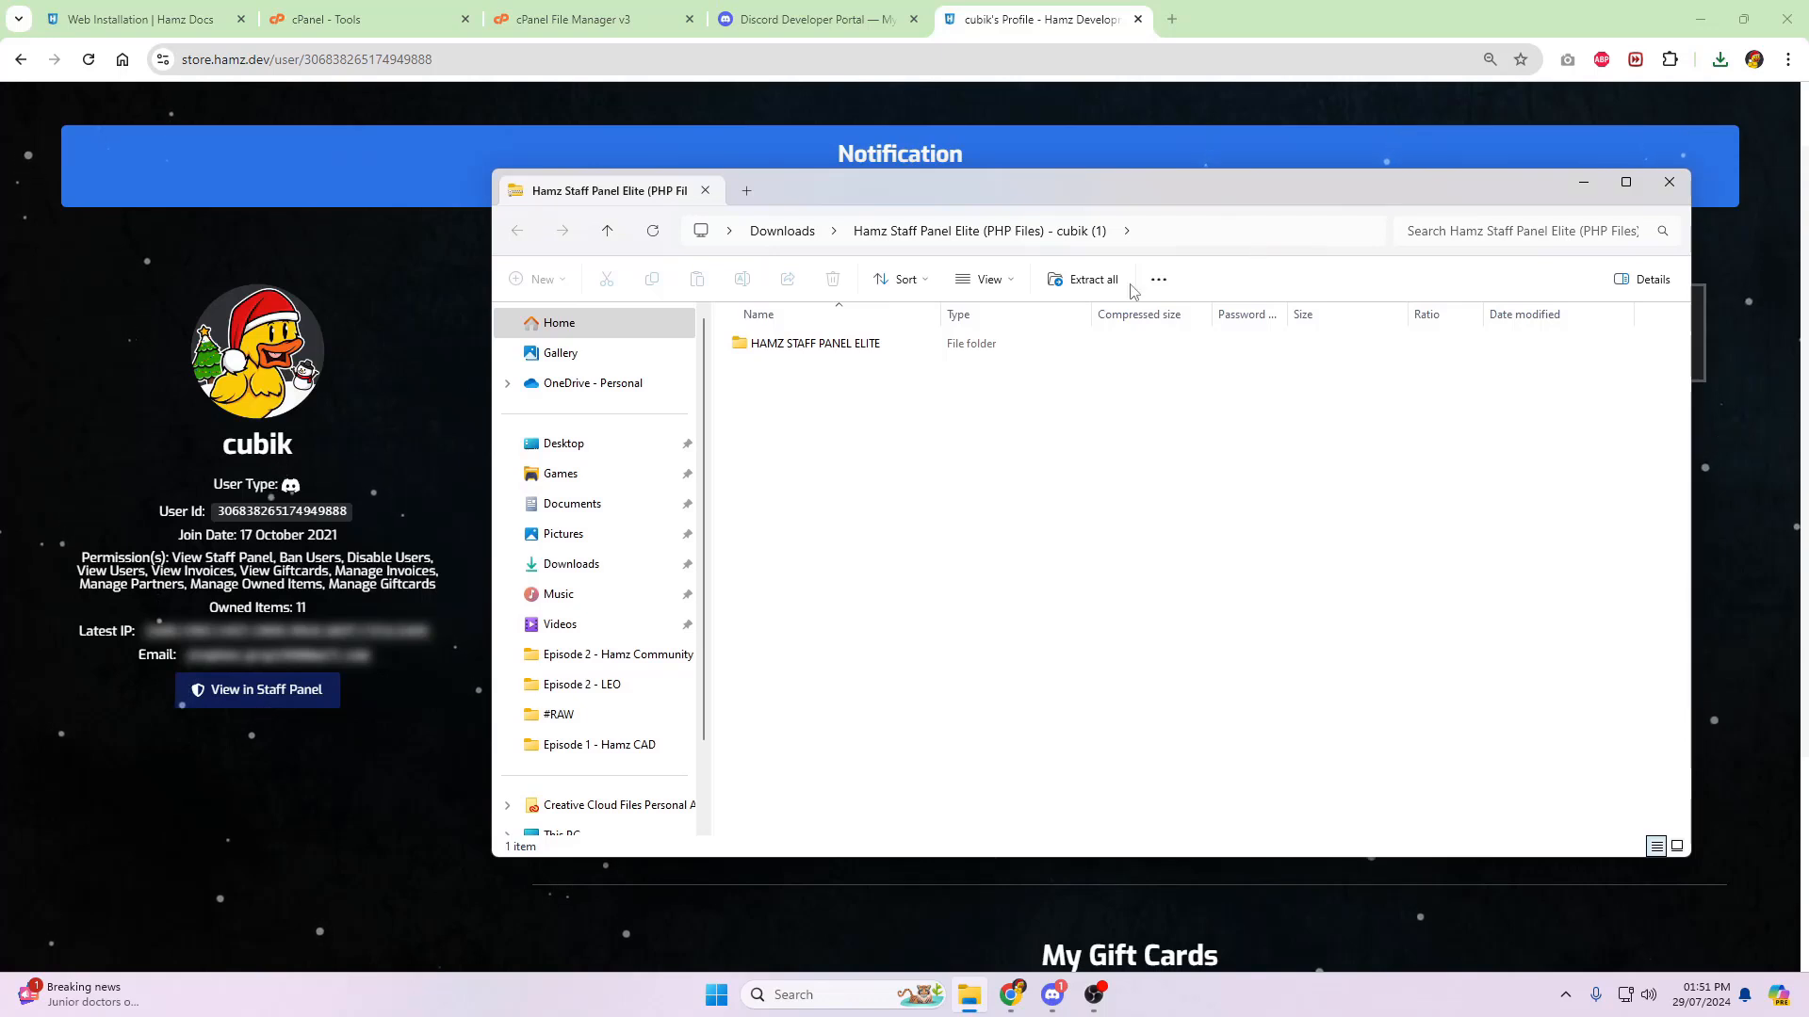
# Step: Extract the Staff Panel Elite zip, then pack all hamzstaff web files into a commends zip
pyautogui.click(1091, 279)
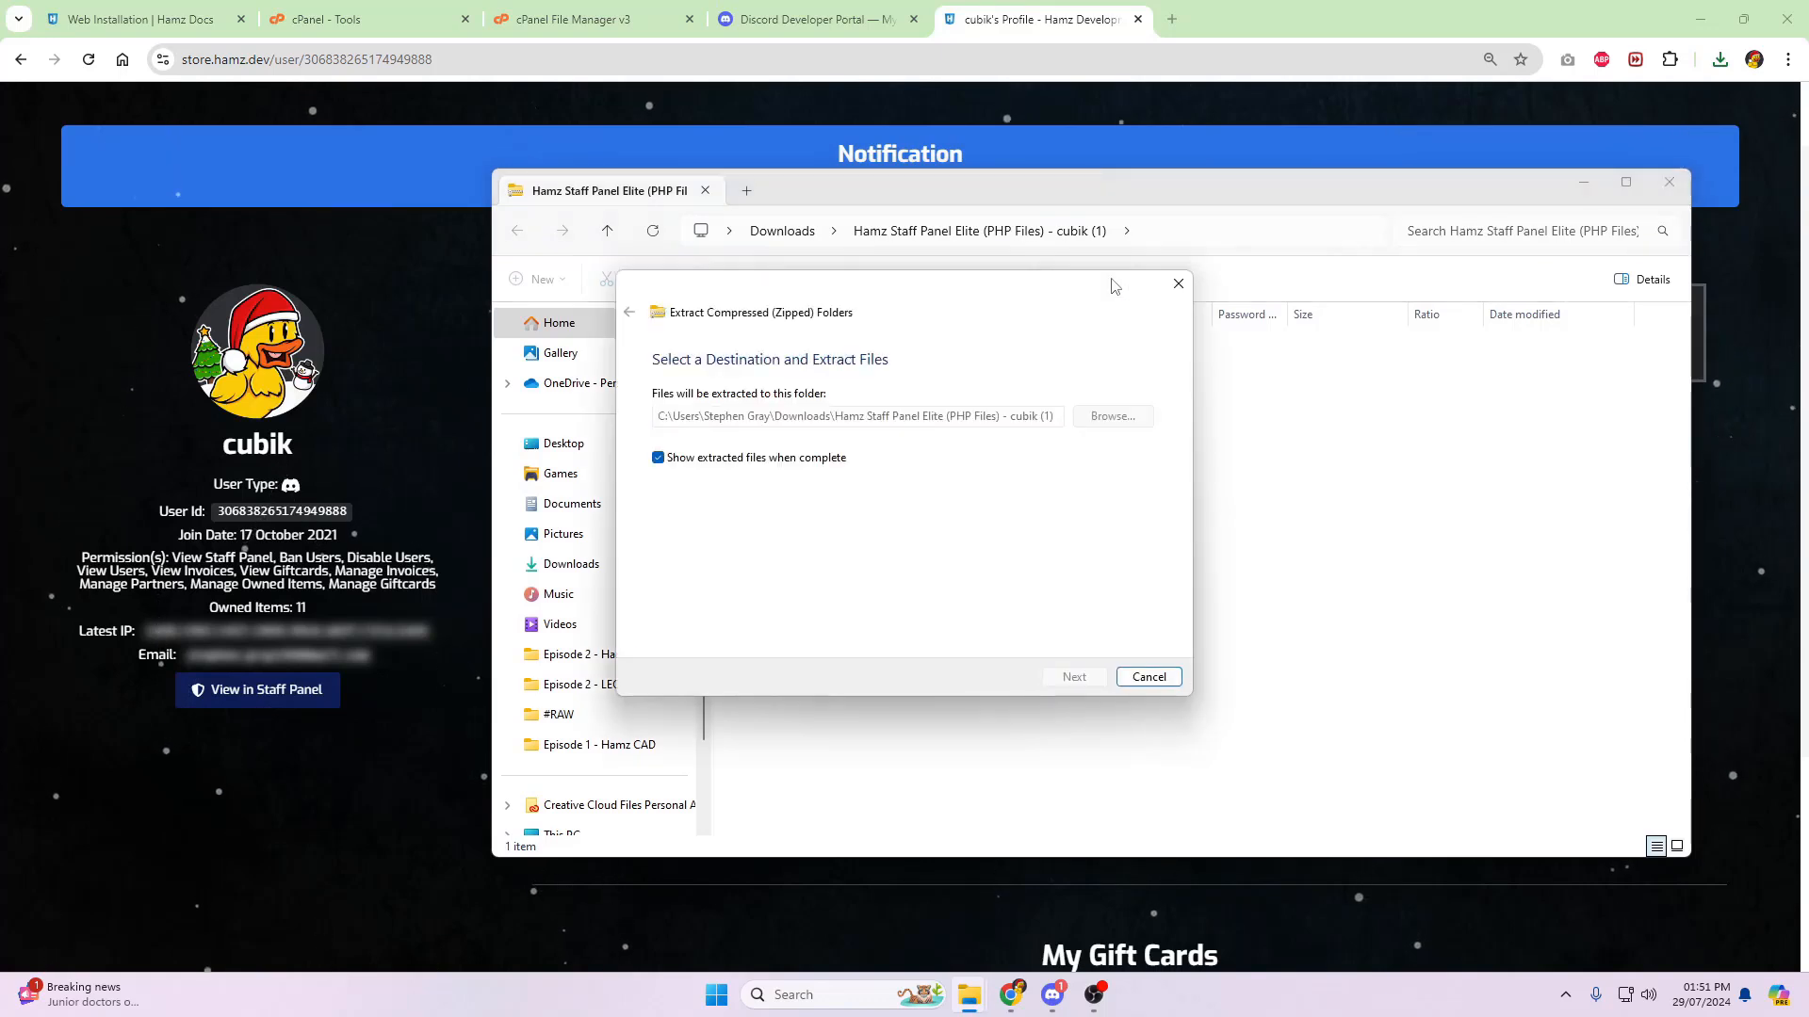
pyautogui.click(1072, 676)
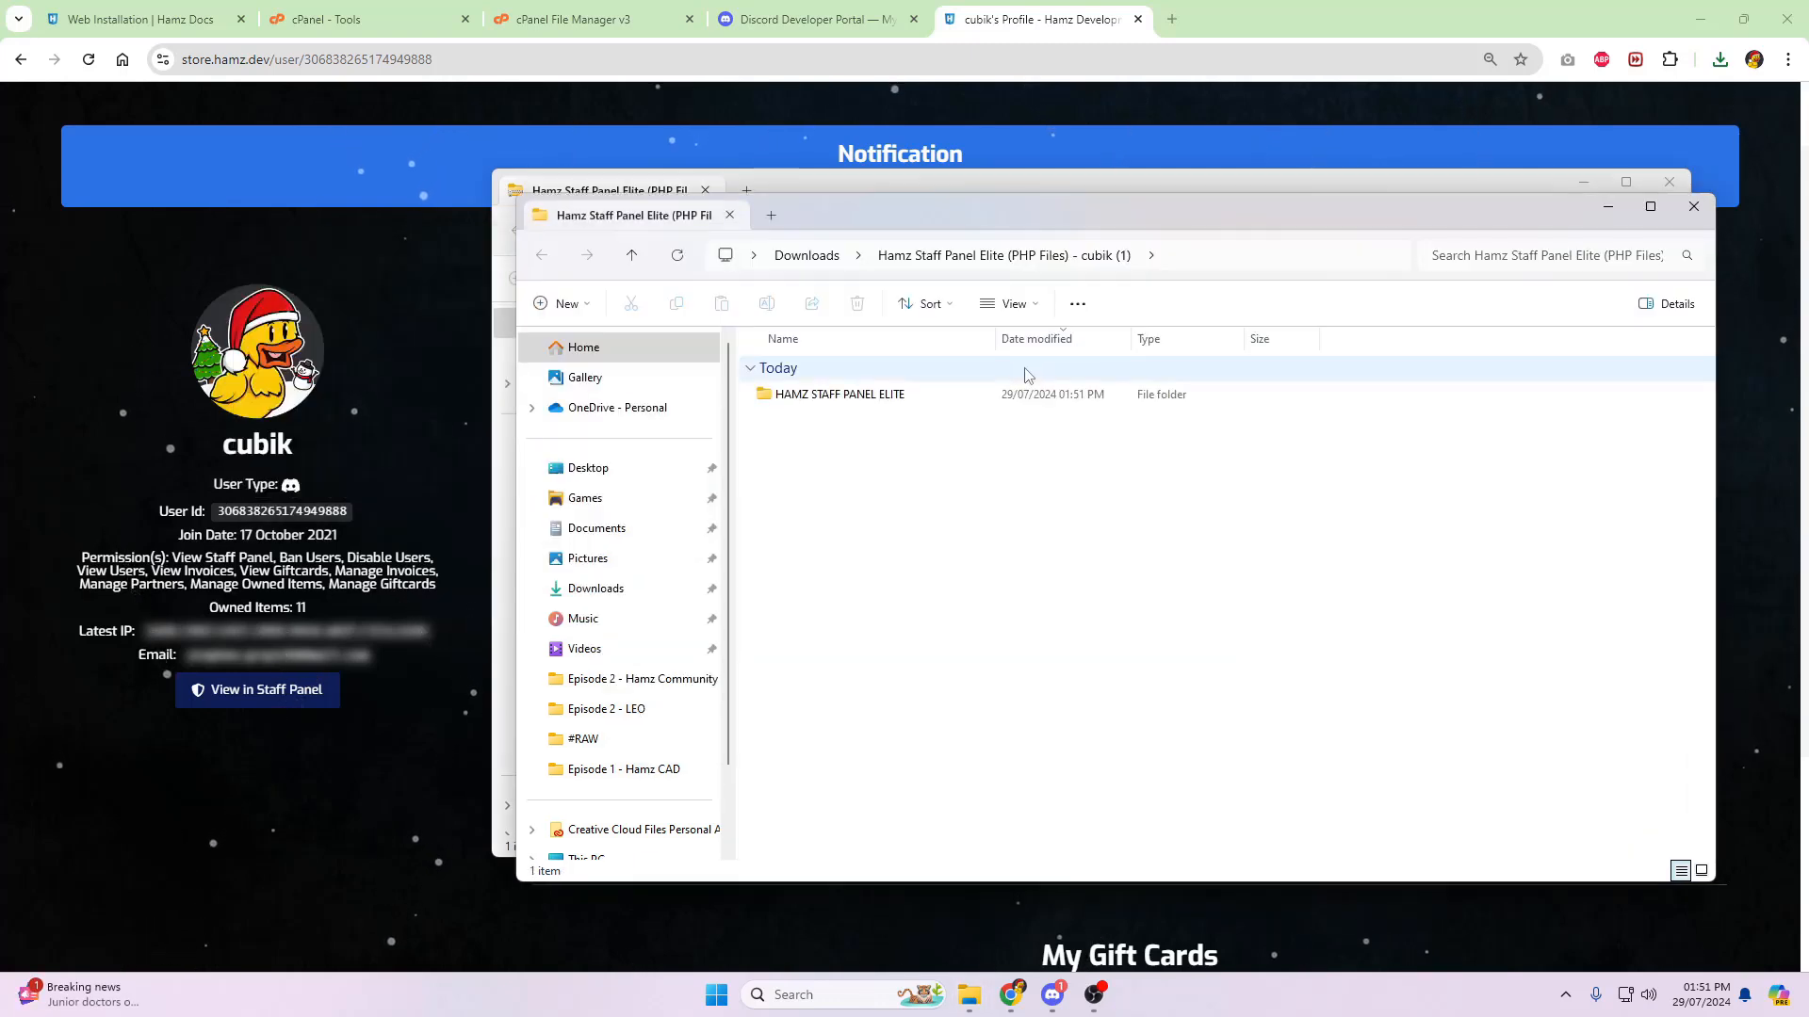
pyautogui.doubleClick(840, 393)
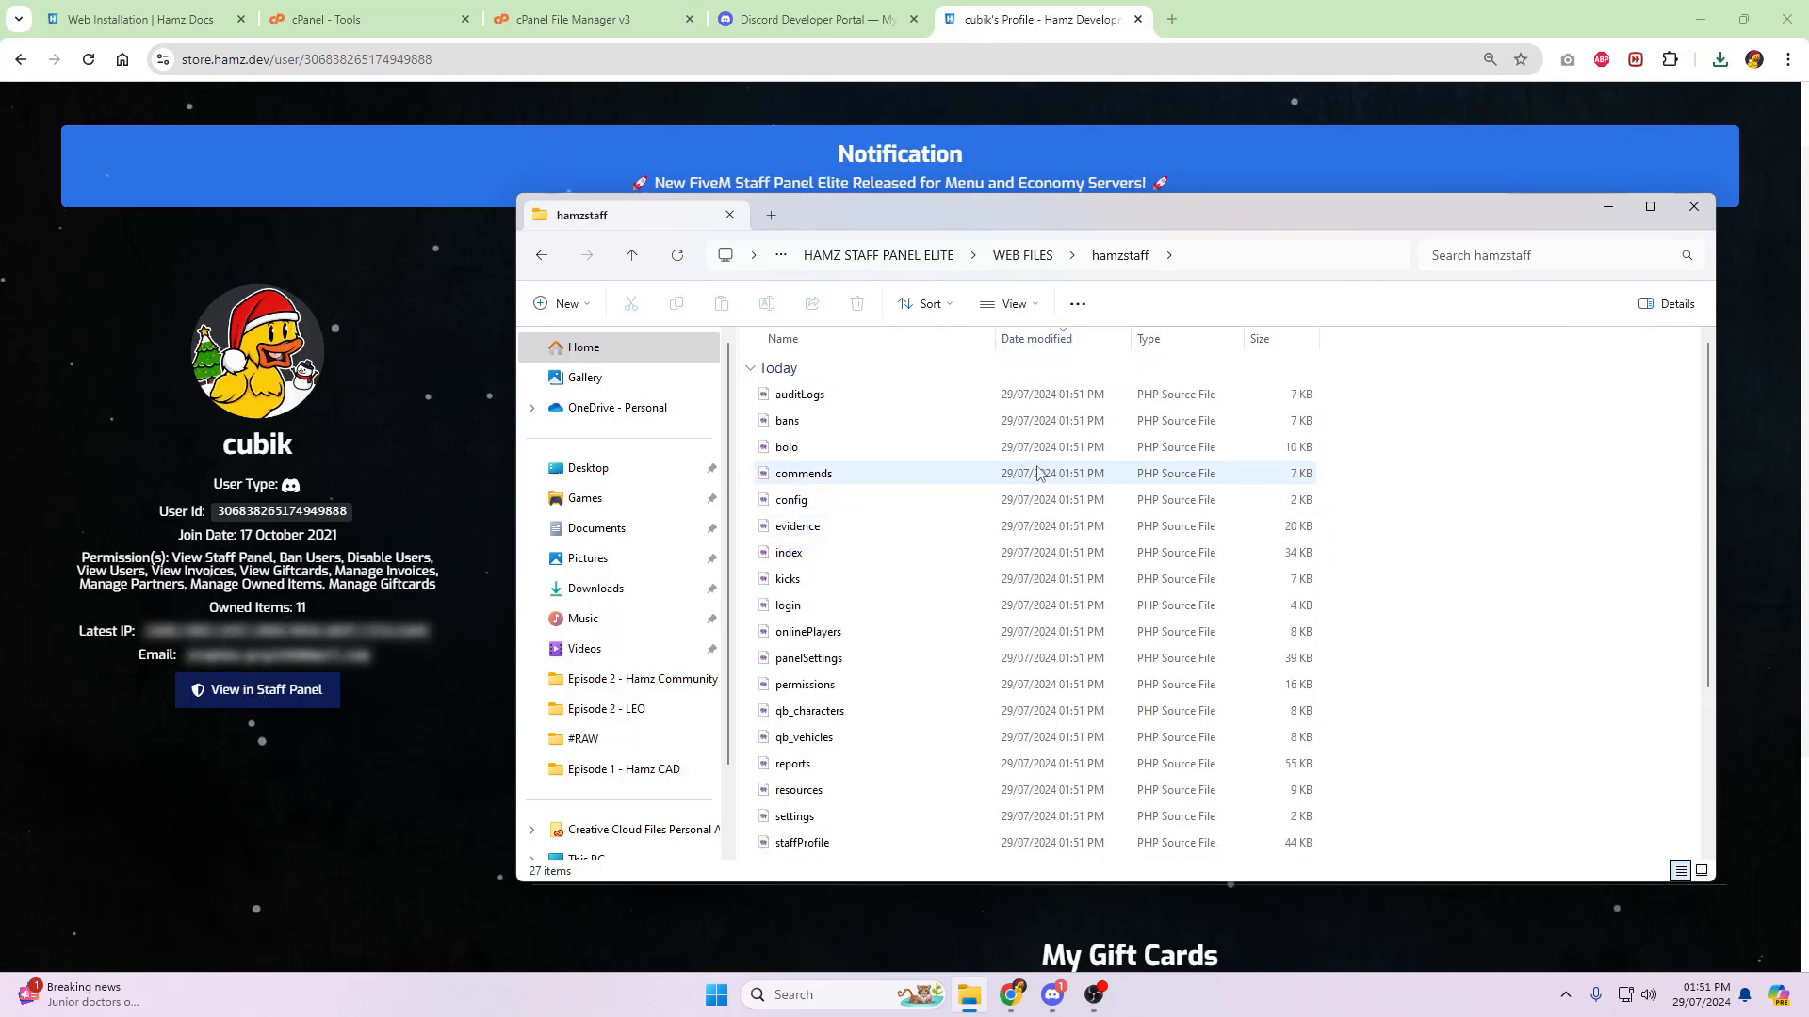
pyautogui.press('ctrl+a')
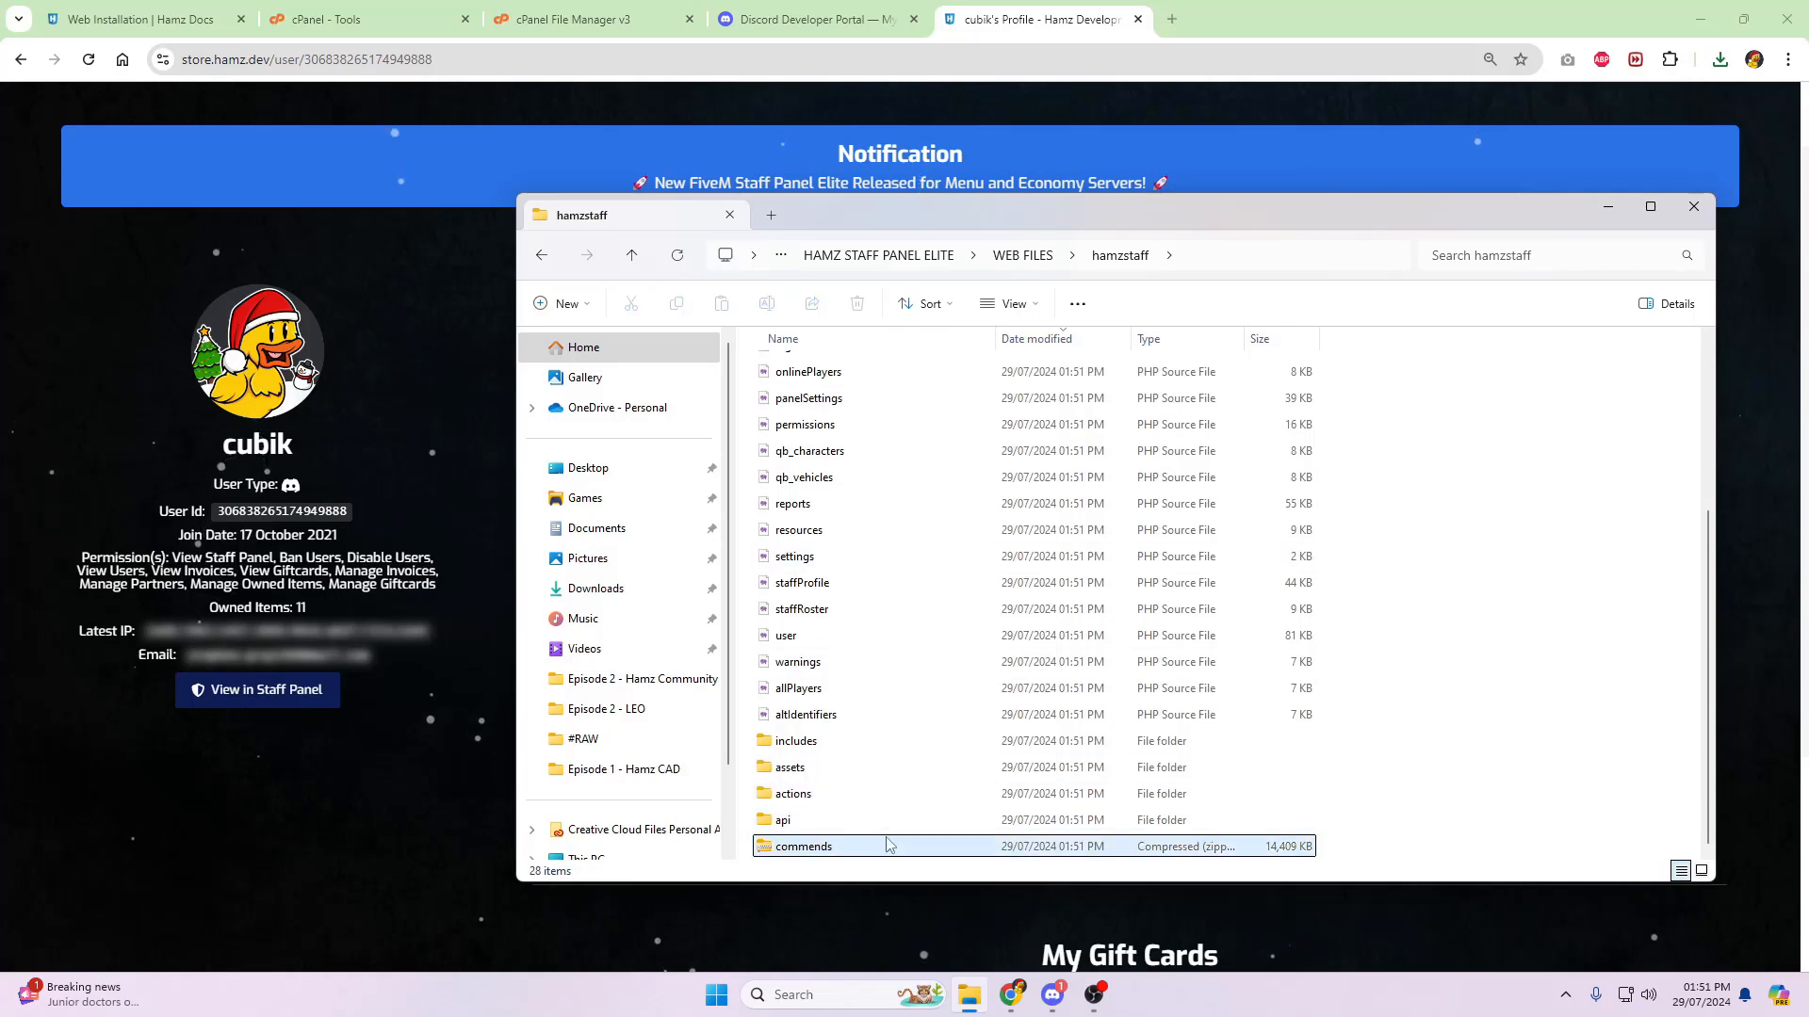
pyautogui.click(803, 846)
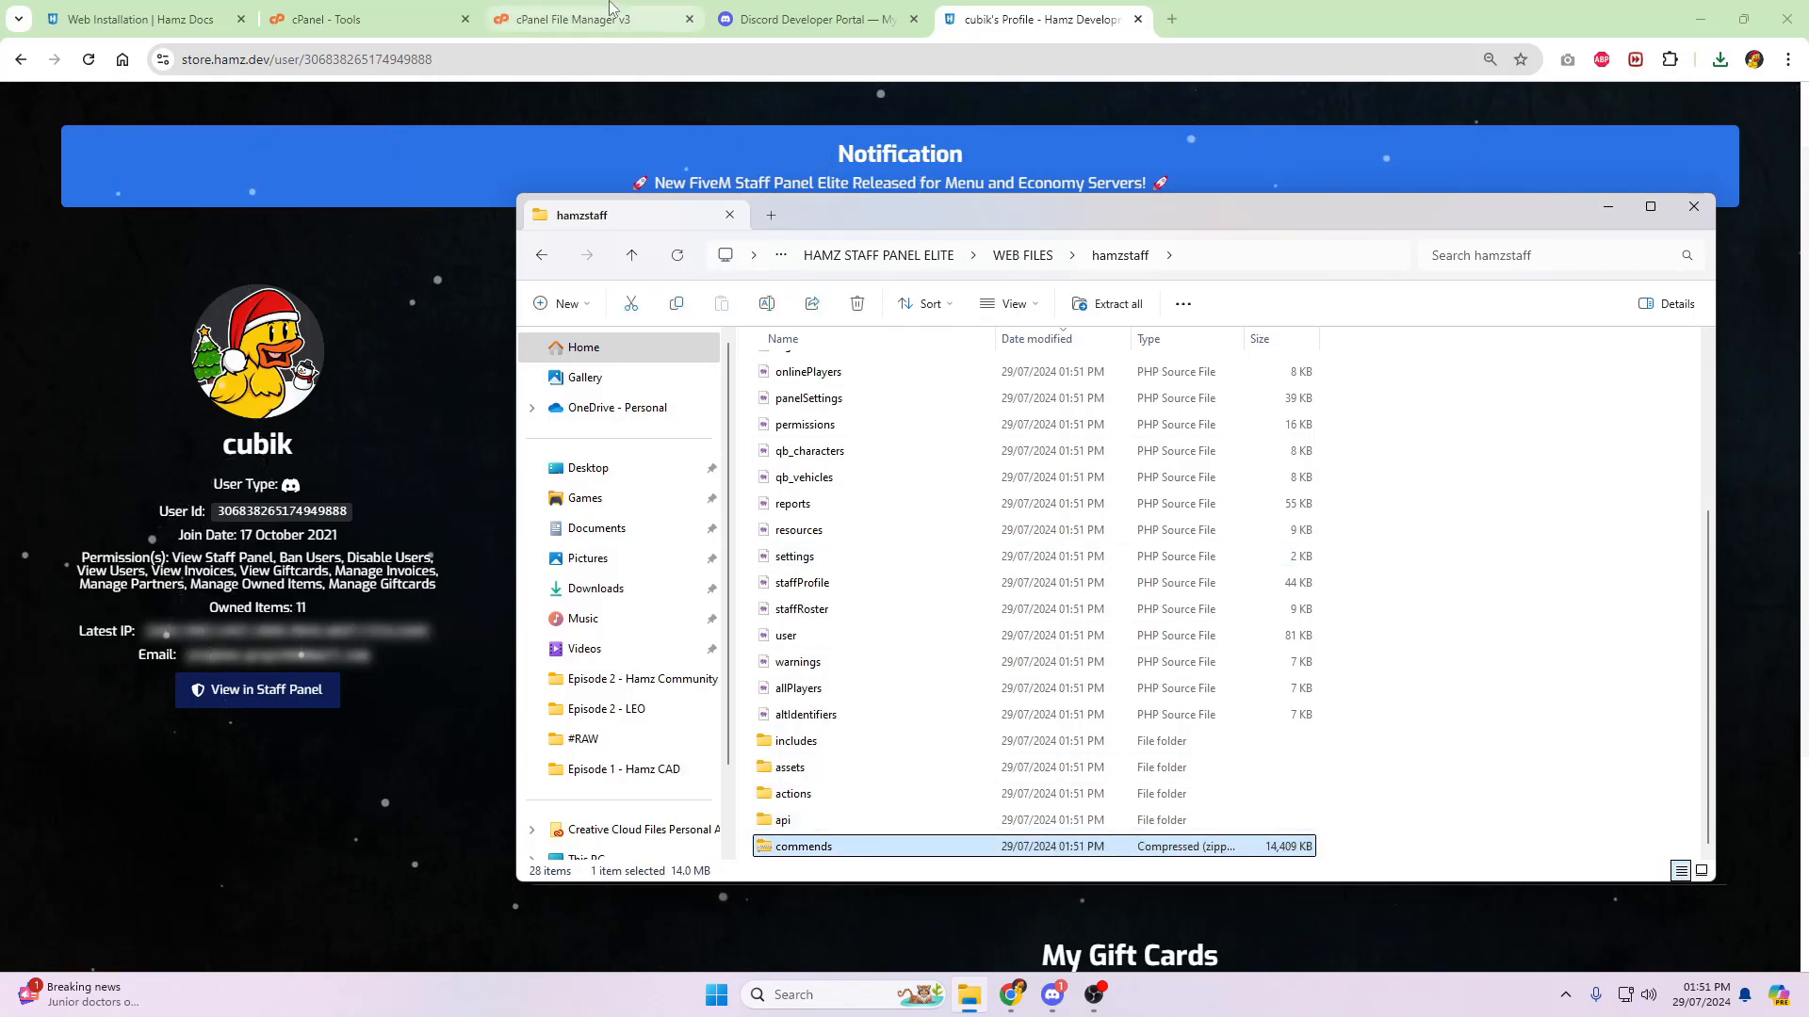
# Step: From the cPanel Tools page's Files section, launch the File Manager
pyautogui.click(335, 19)
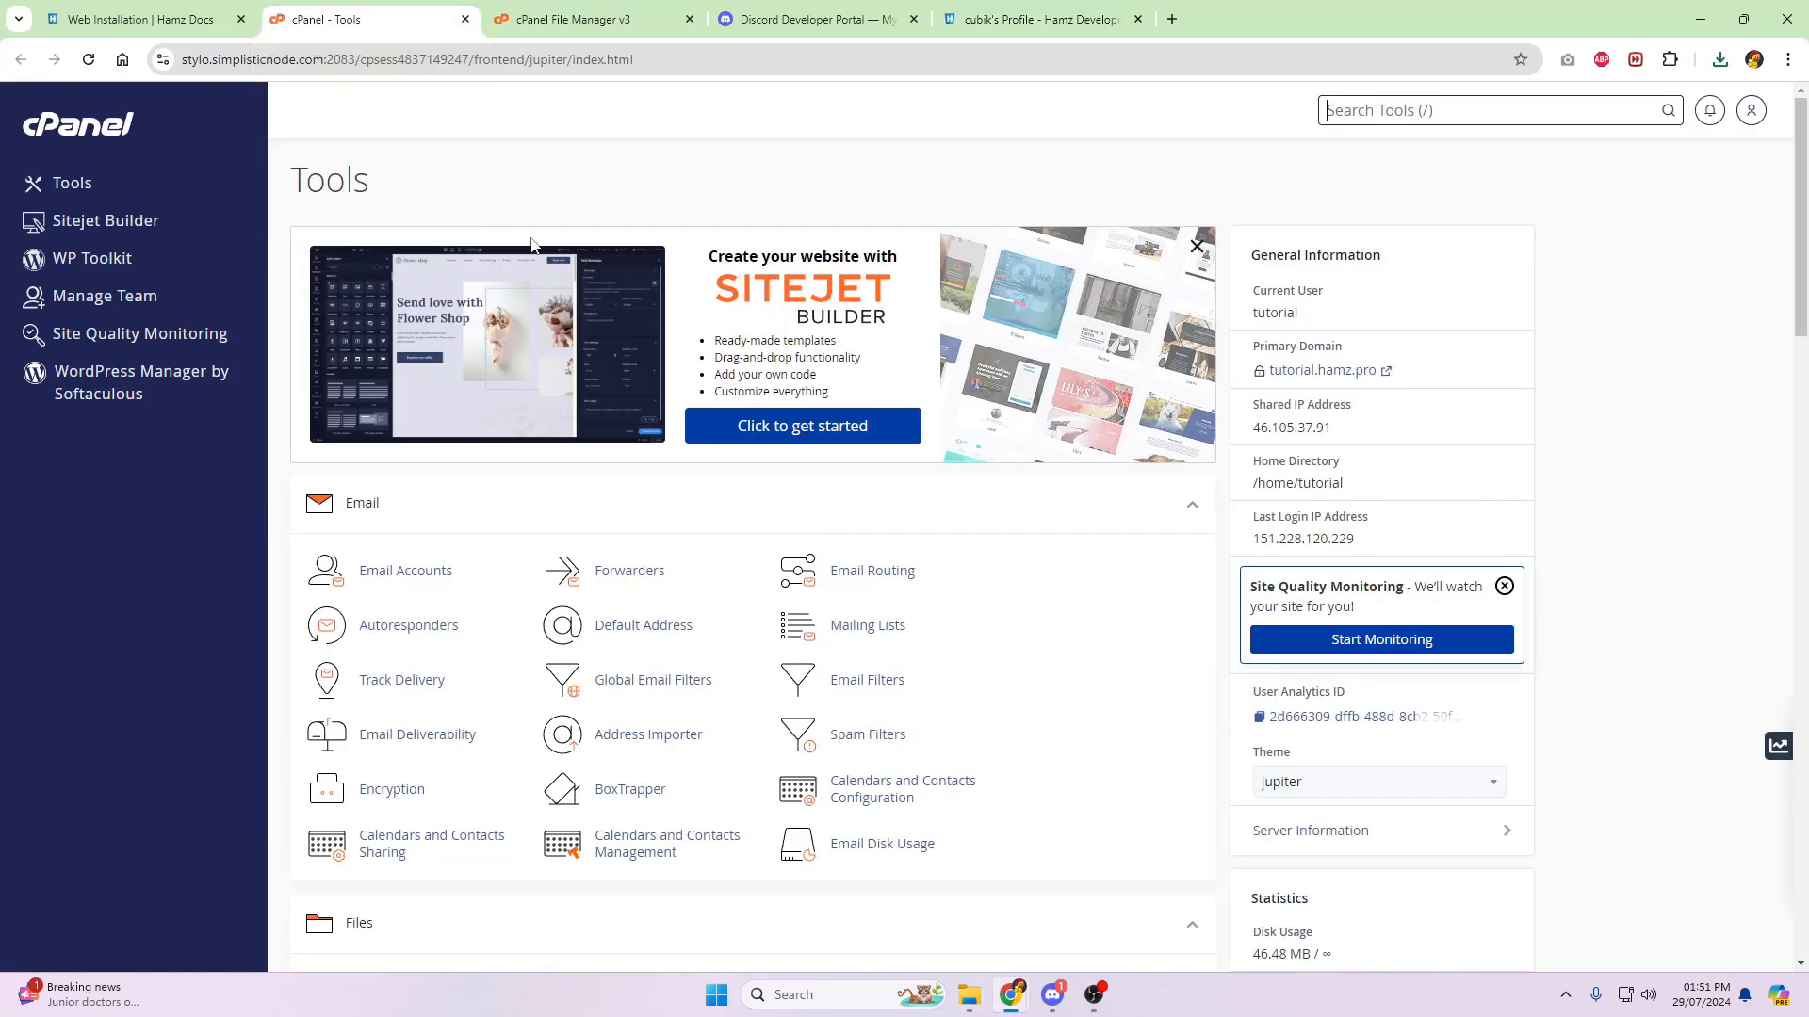
pyautogui.moveTo(638, 238)
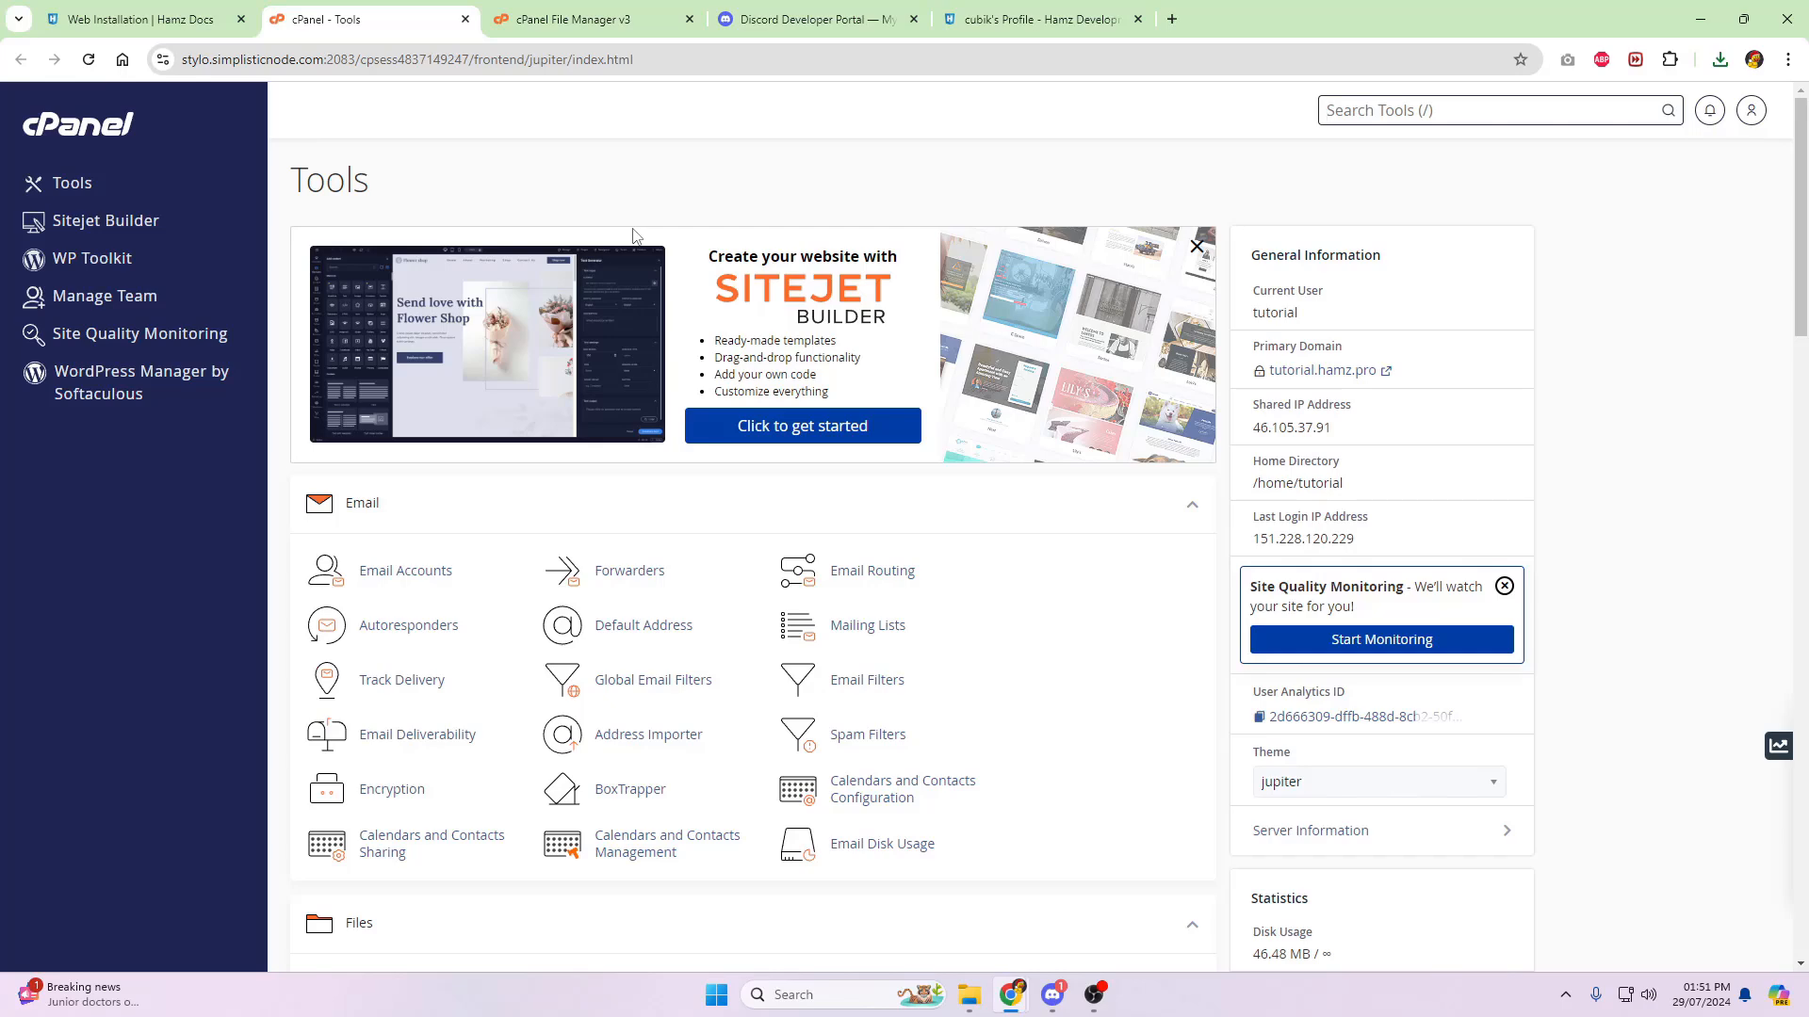
pyautogui.scroll(-3)
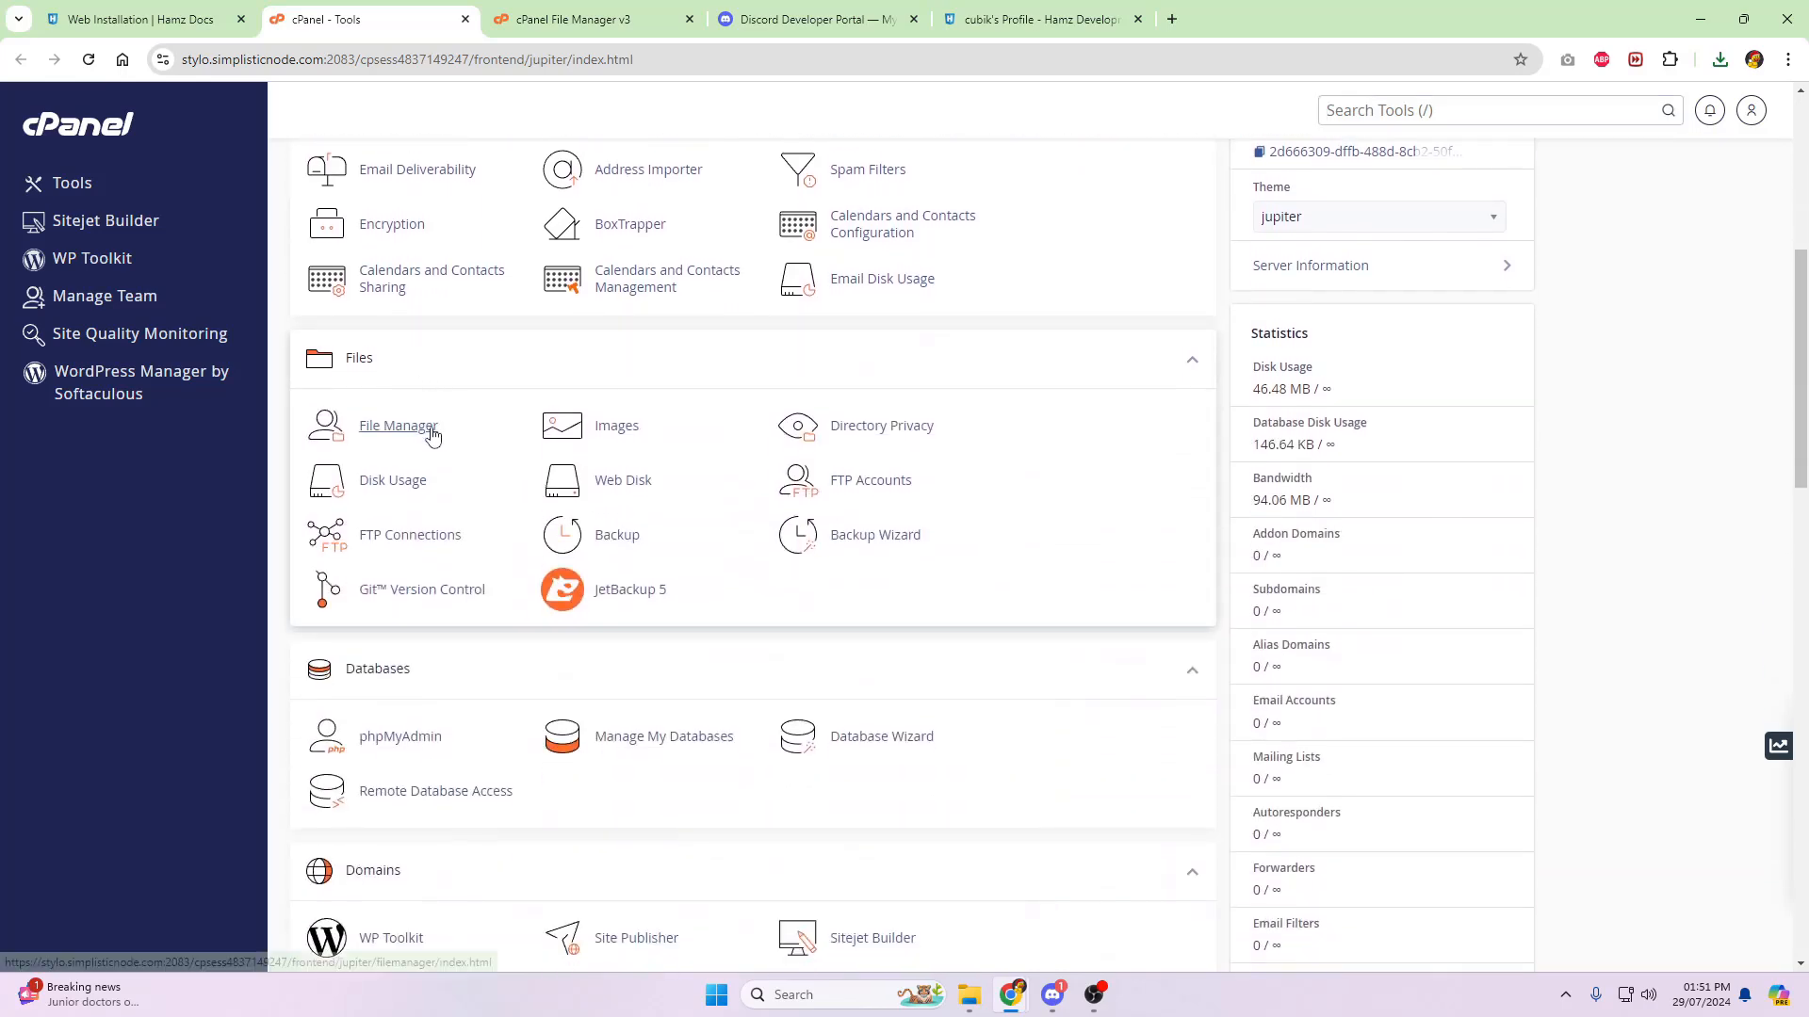
pyautogui.click(397, 424)
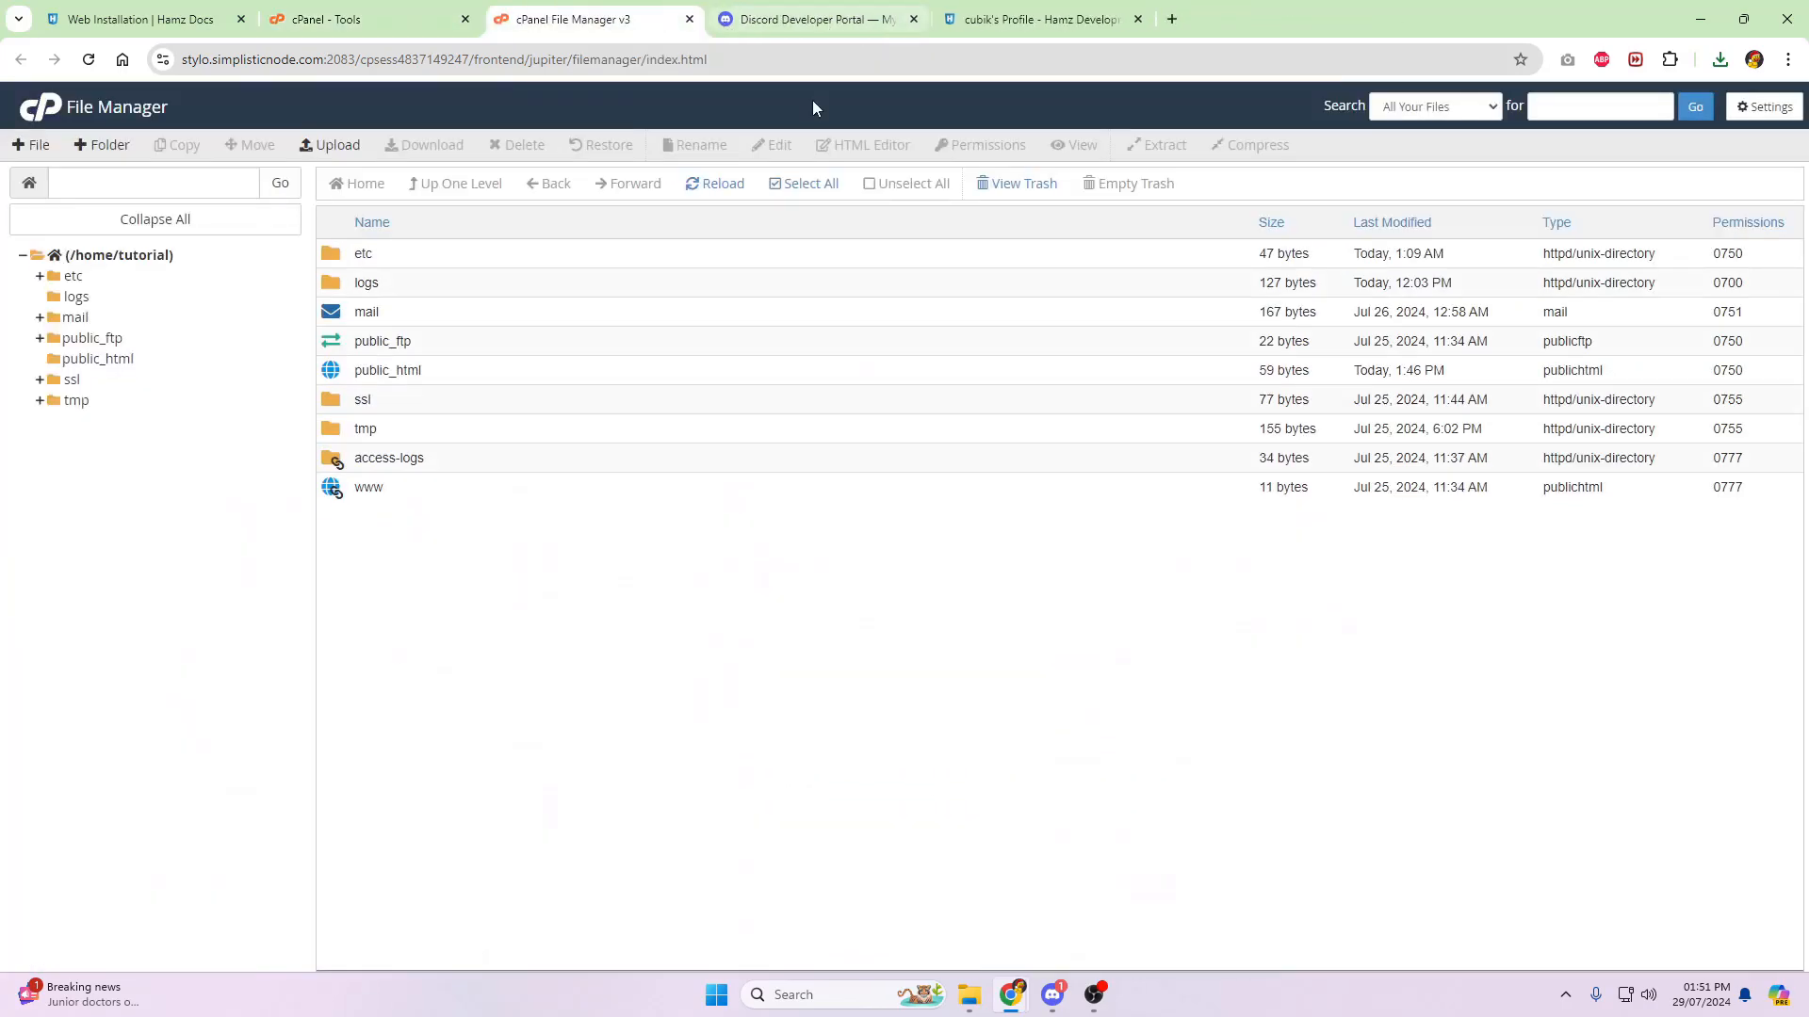
pyautogui.moveTo(576, 378)
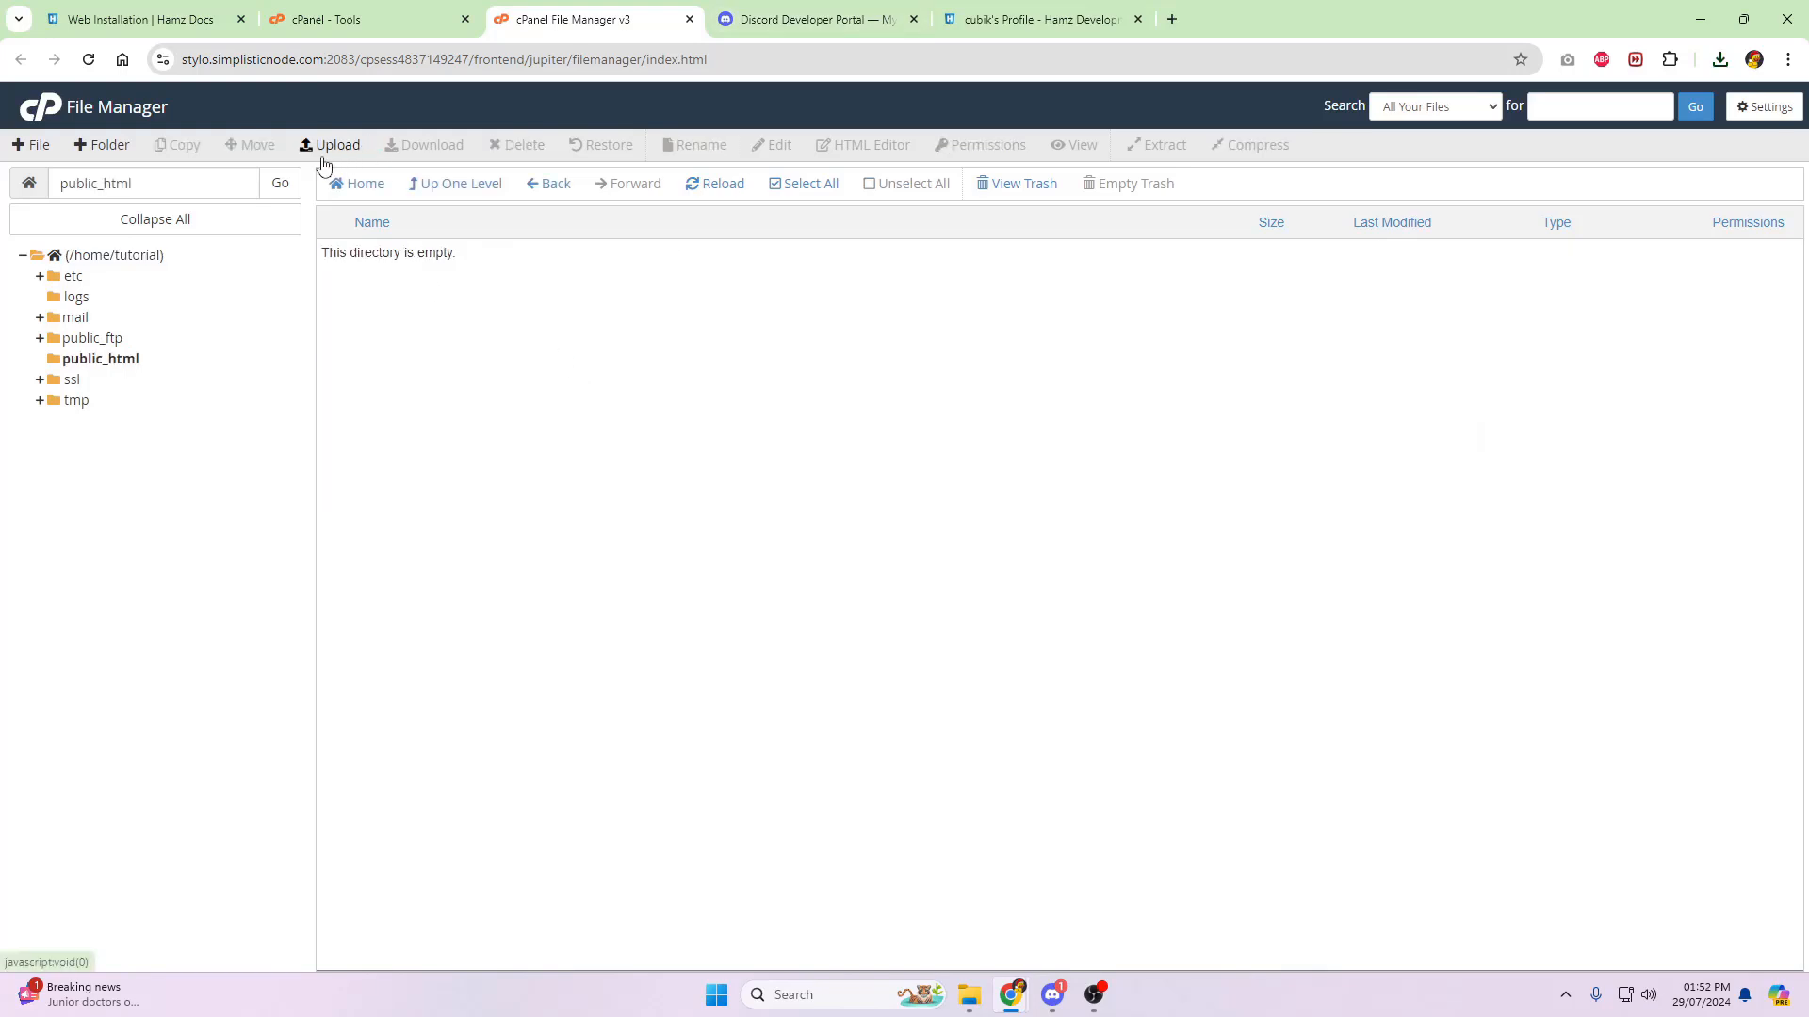
pyautogui.moveTo(328, 145)
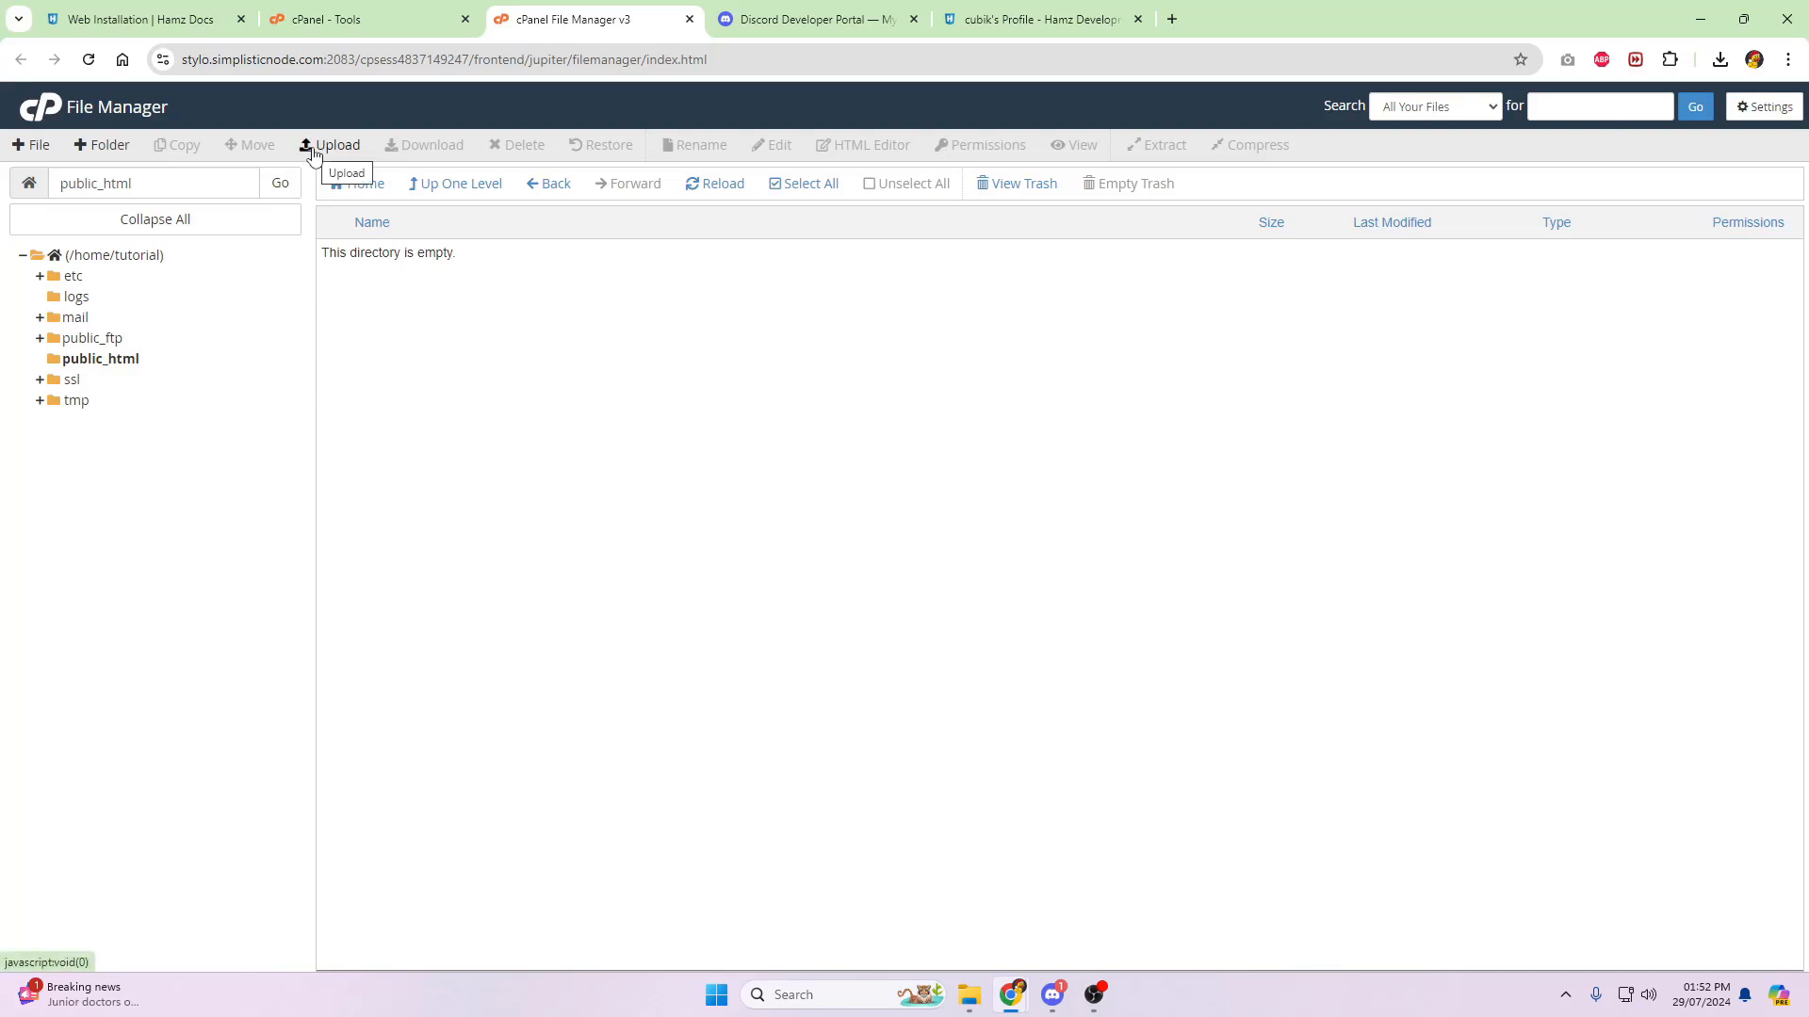
# Step: Upload commends.zip into public_html and extract it to reveal the panel PHP files
pyautogui.click(337, 145)
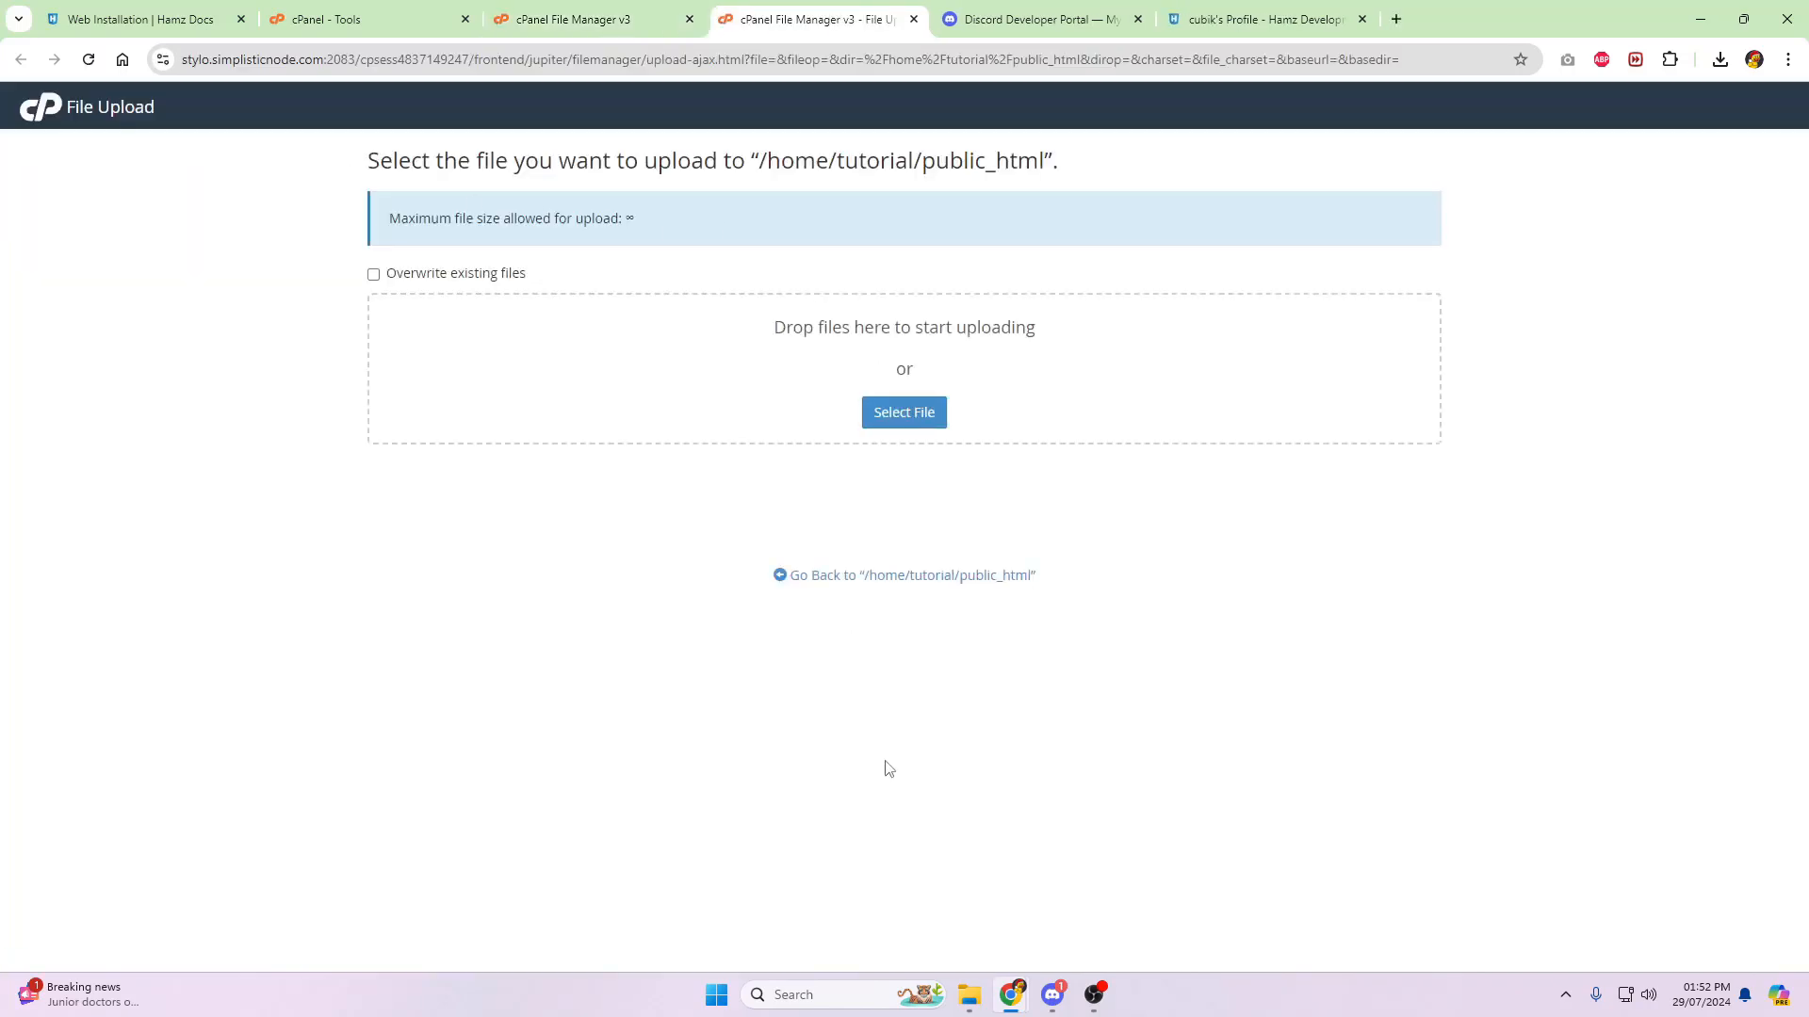
pyautogui.click(903, 413)
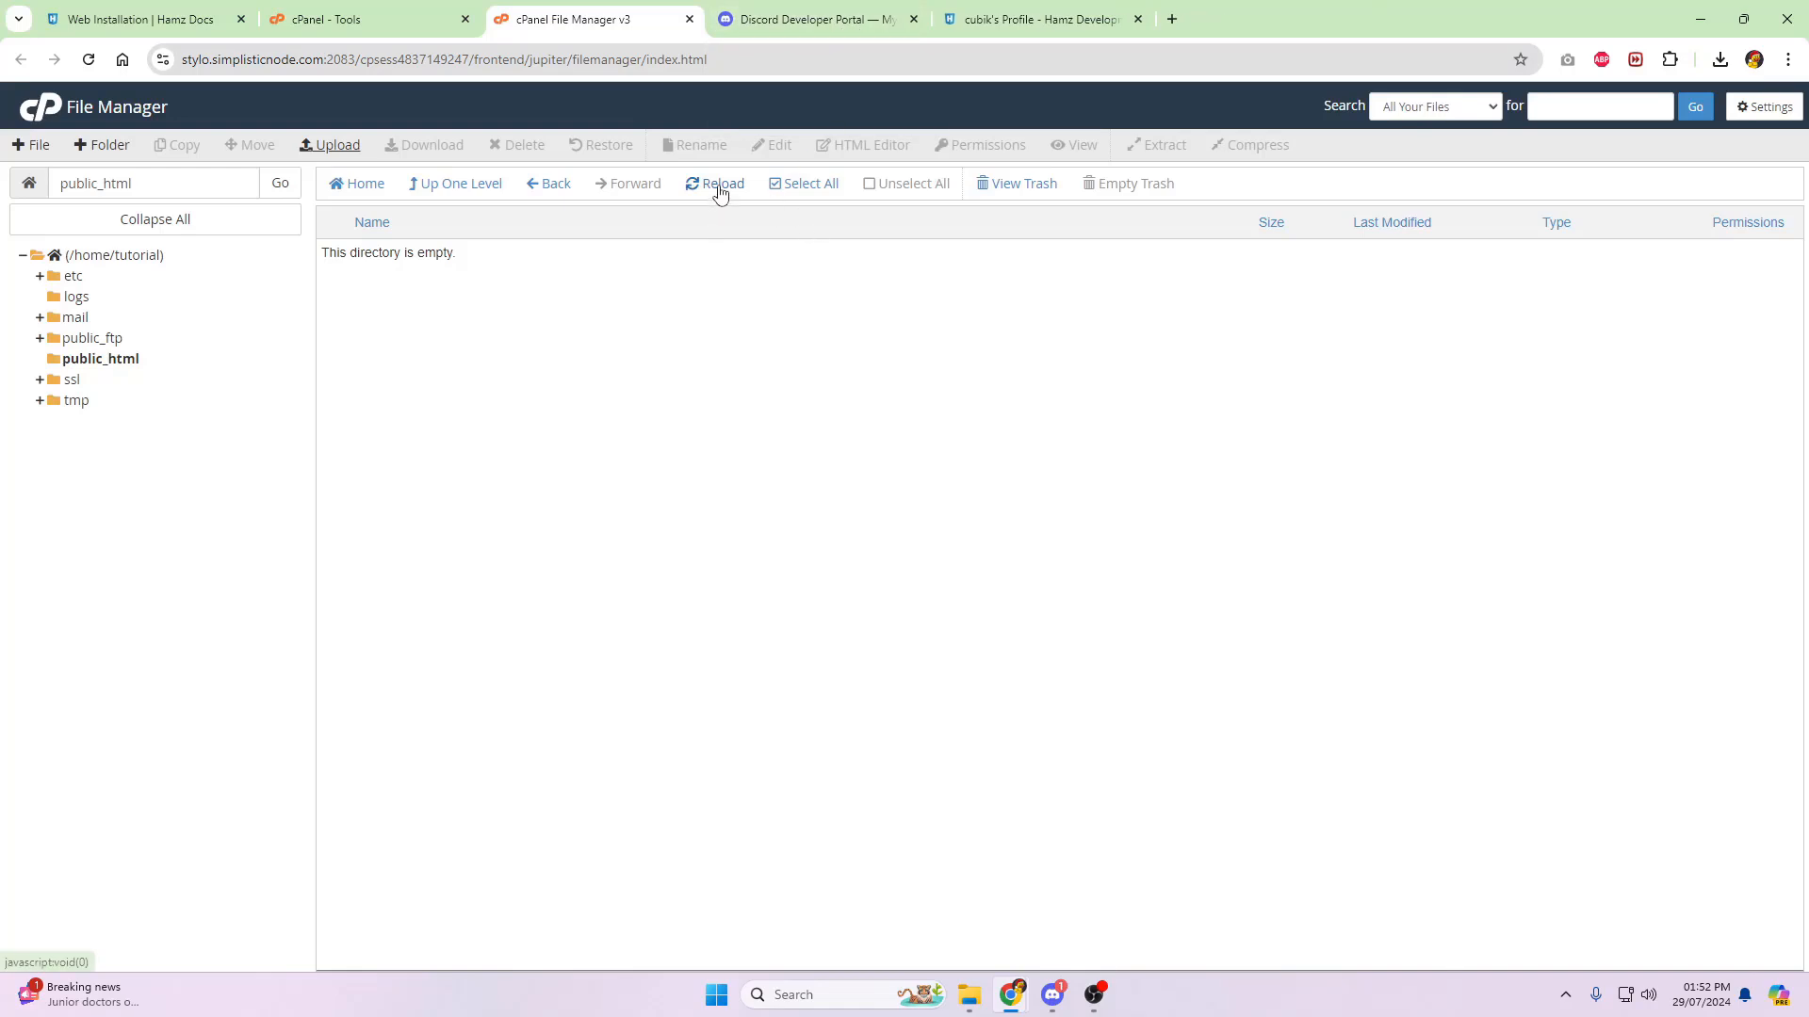
pyautogui.click(716, 182)
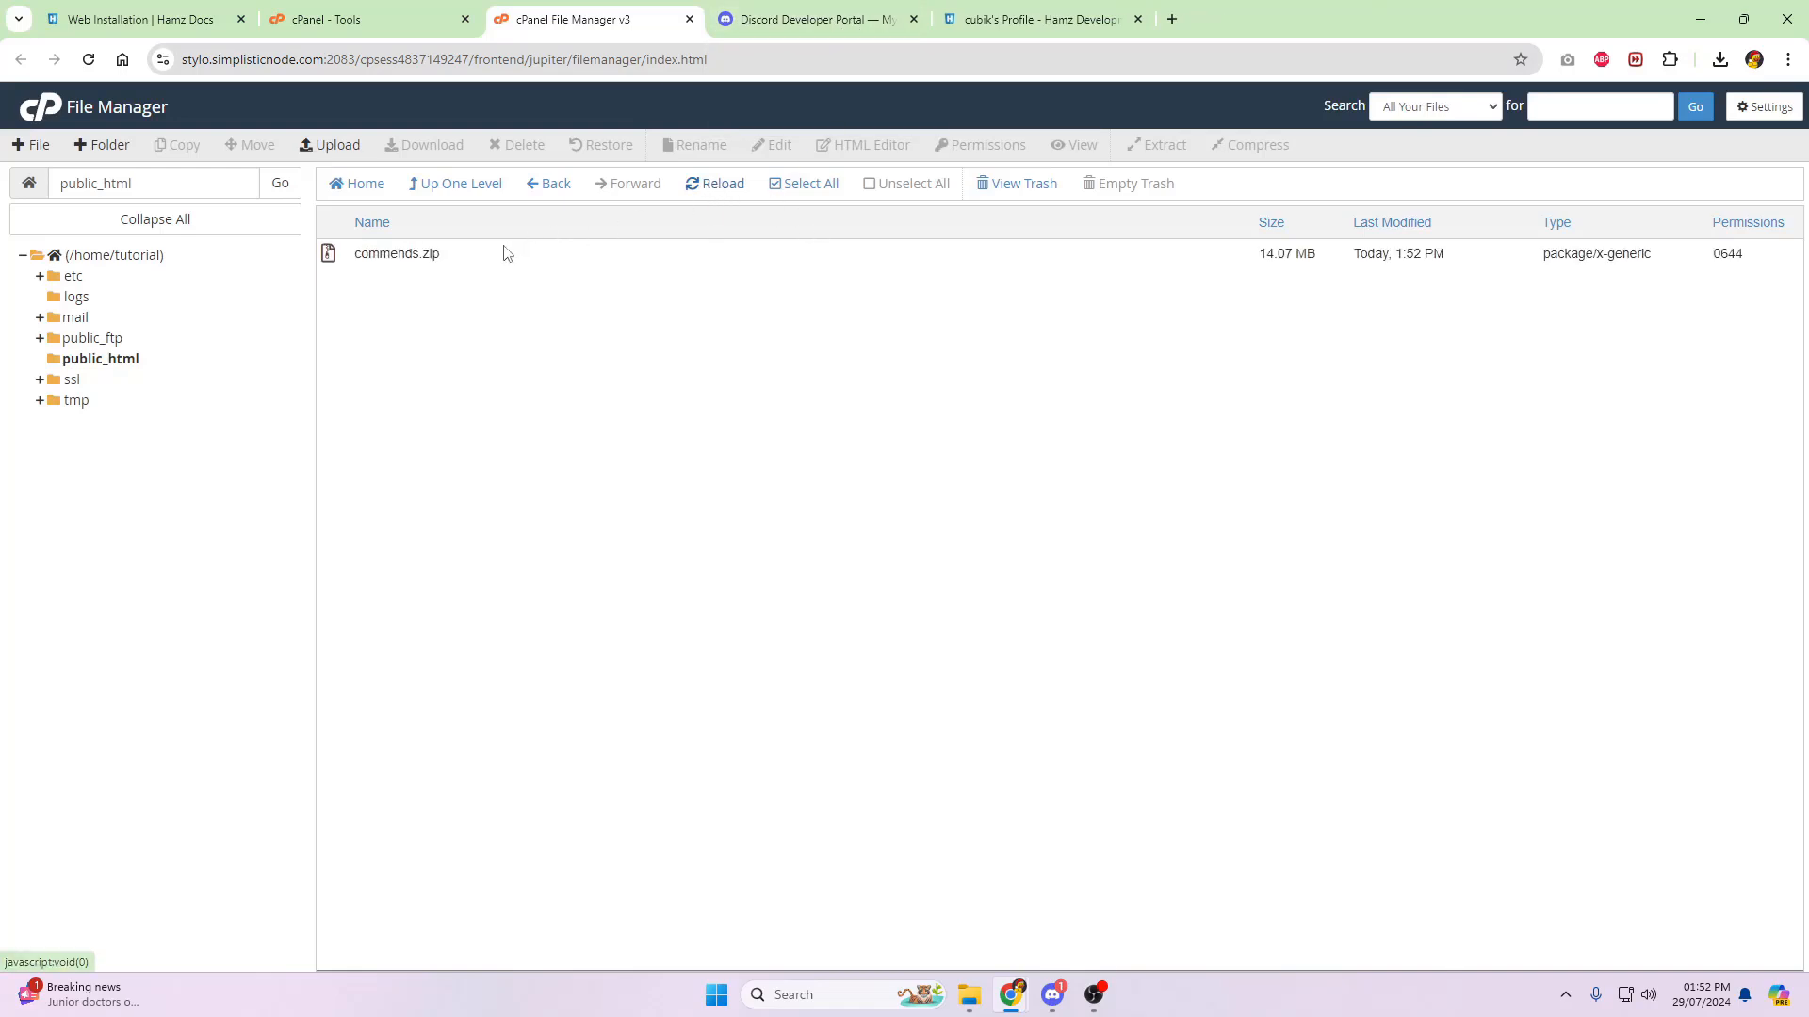
pyautogui.rightClick(395, 253)
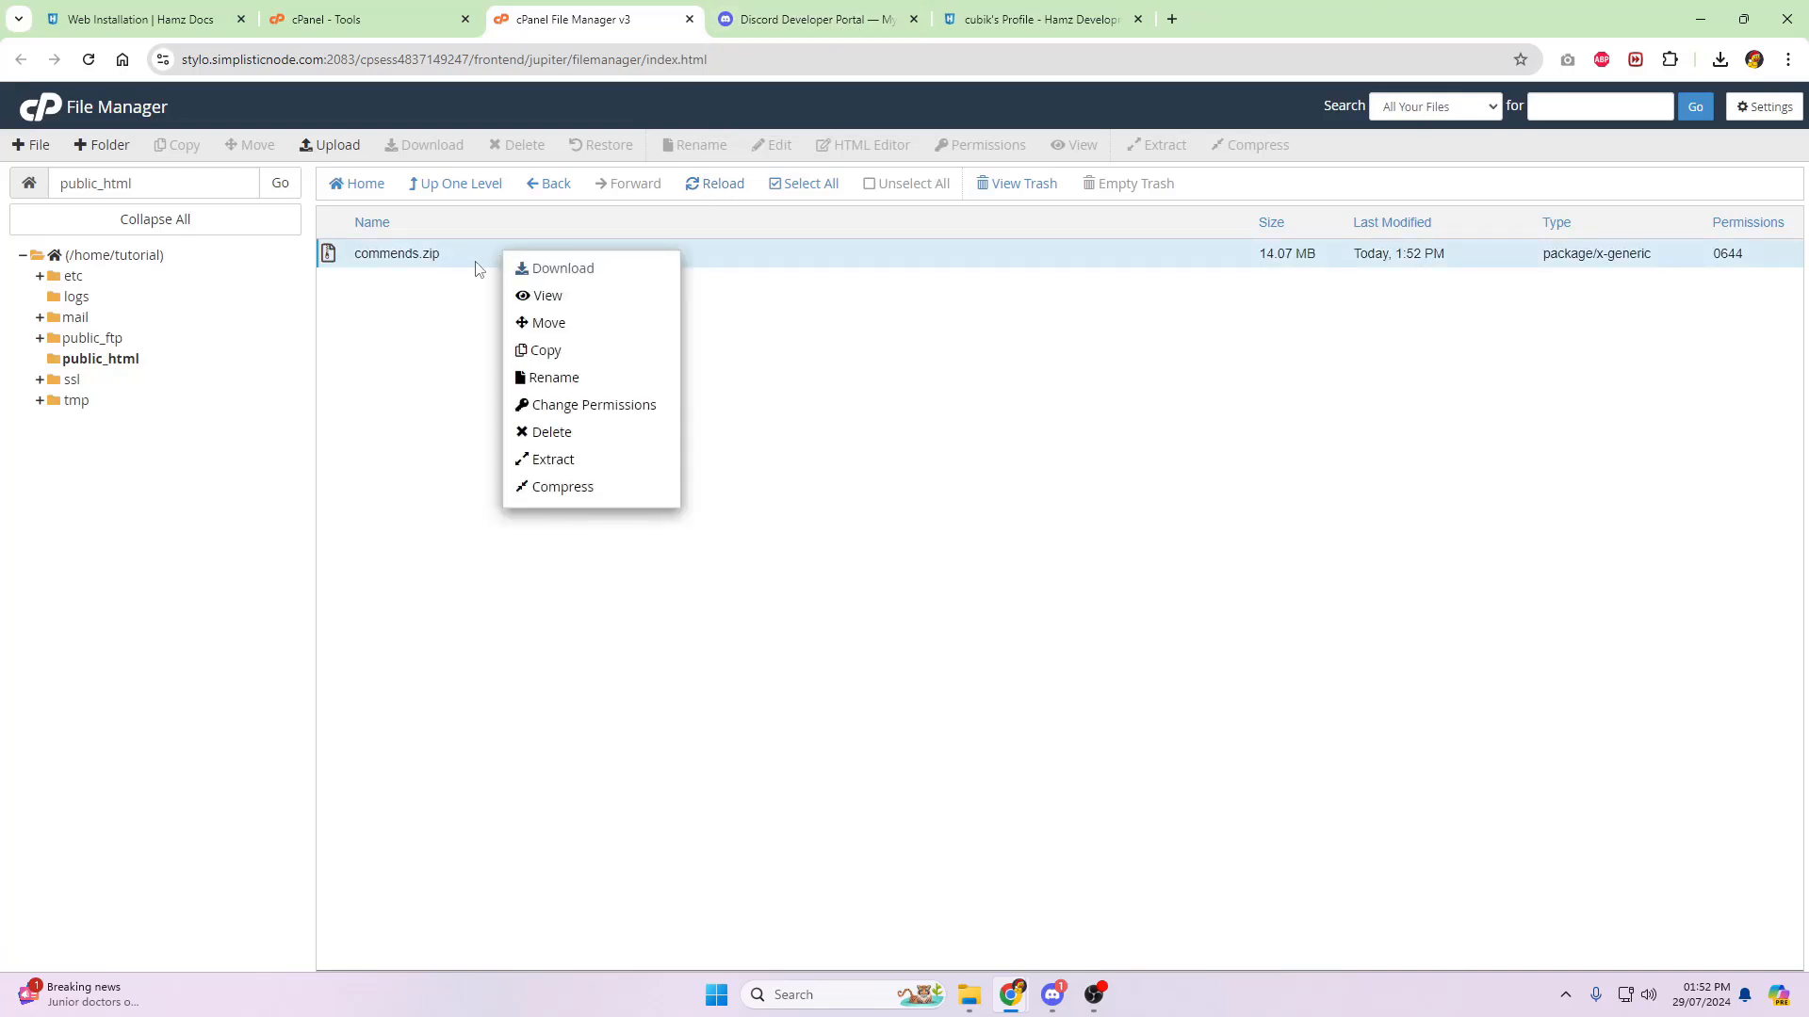
pyautogui.moveTo(609, 465)
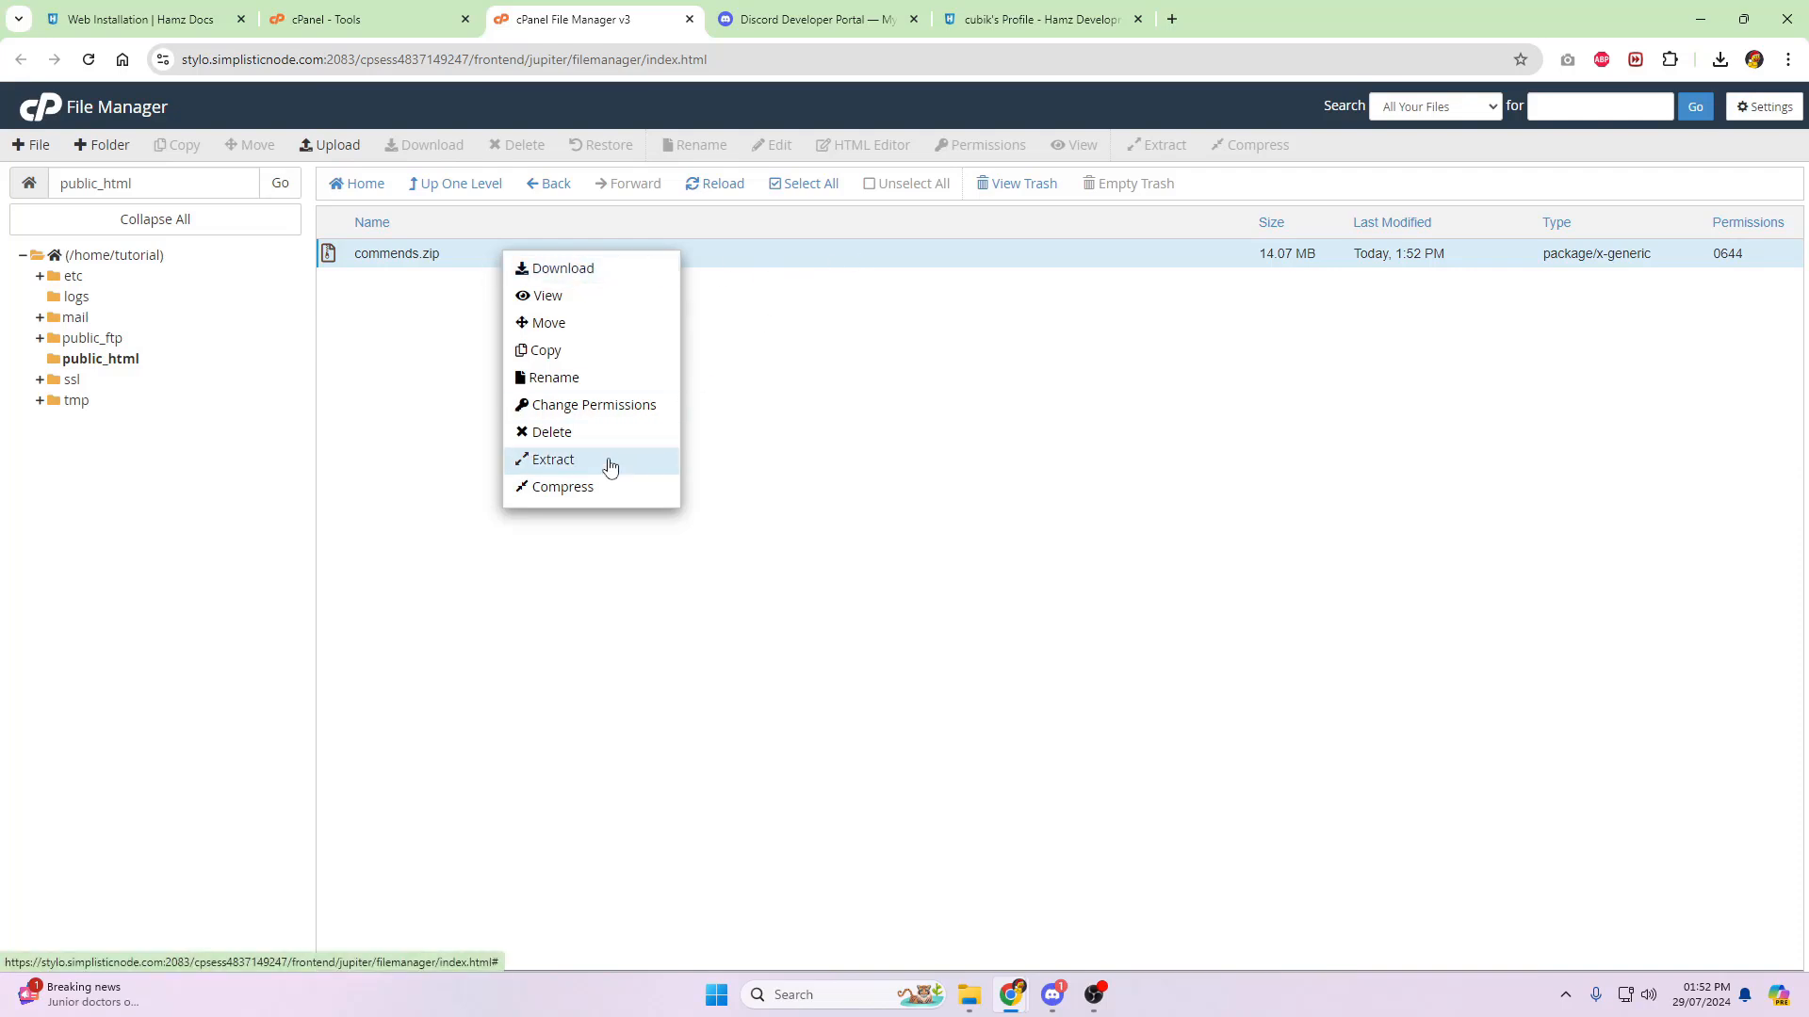
pyautogui.click(552, 460)
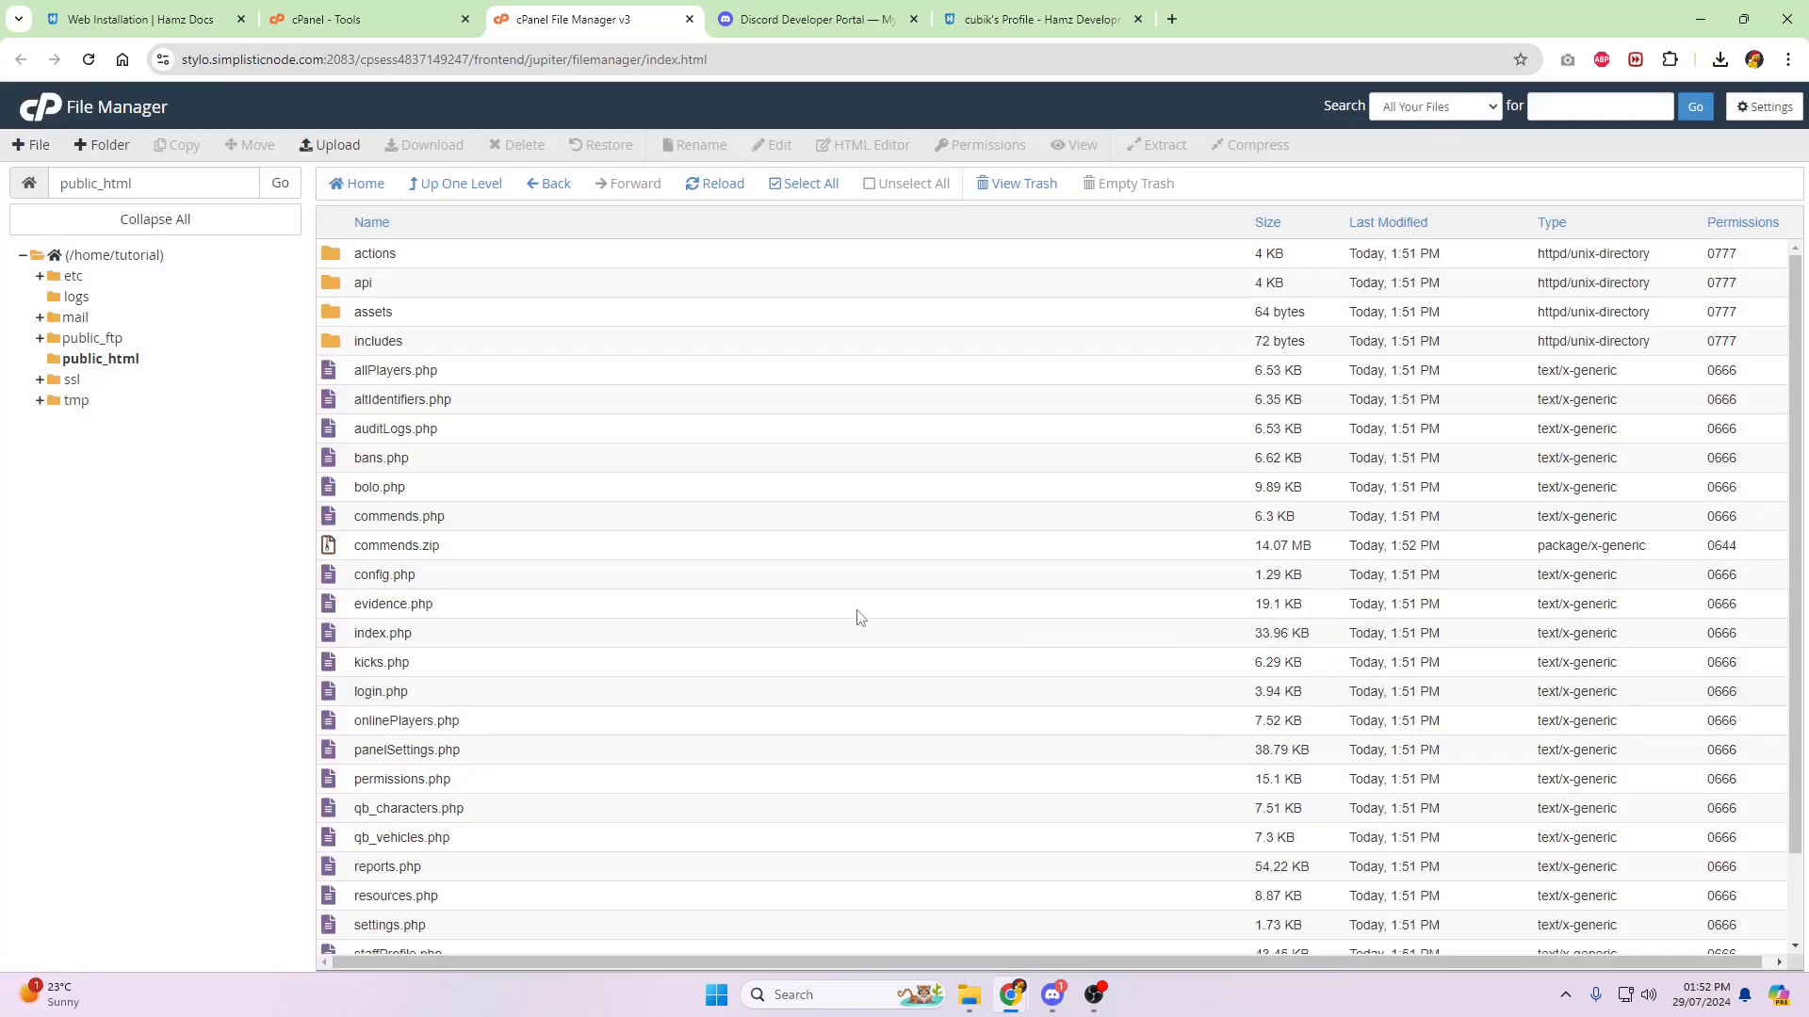
pyautogui.moveTo(737, 546)
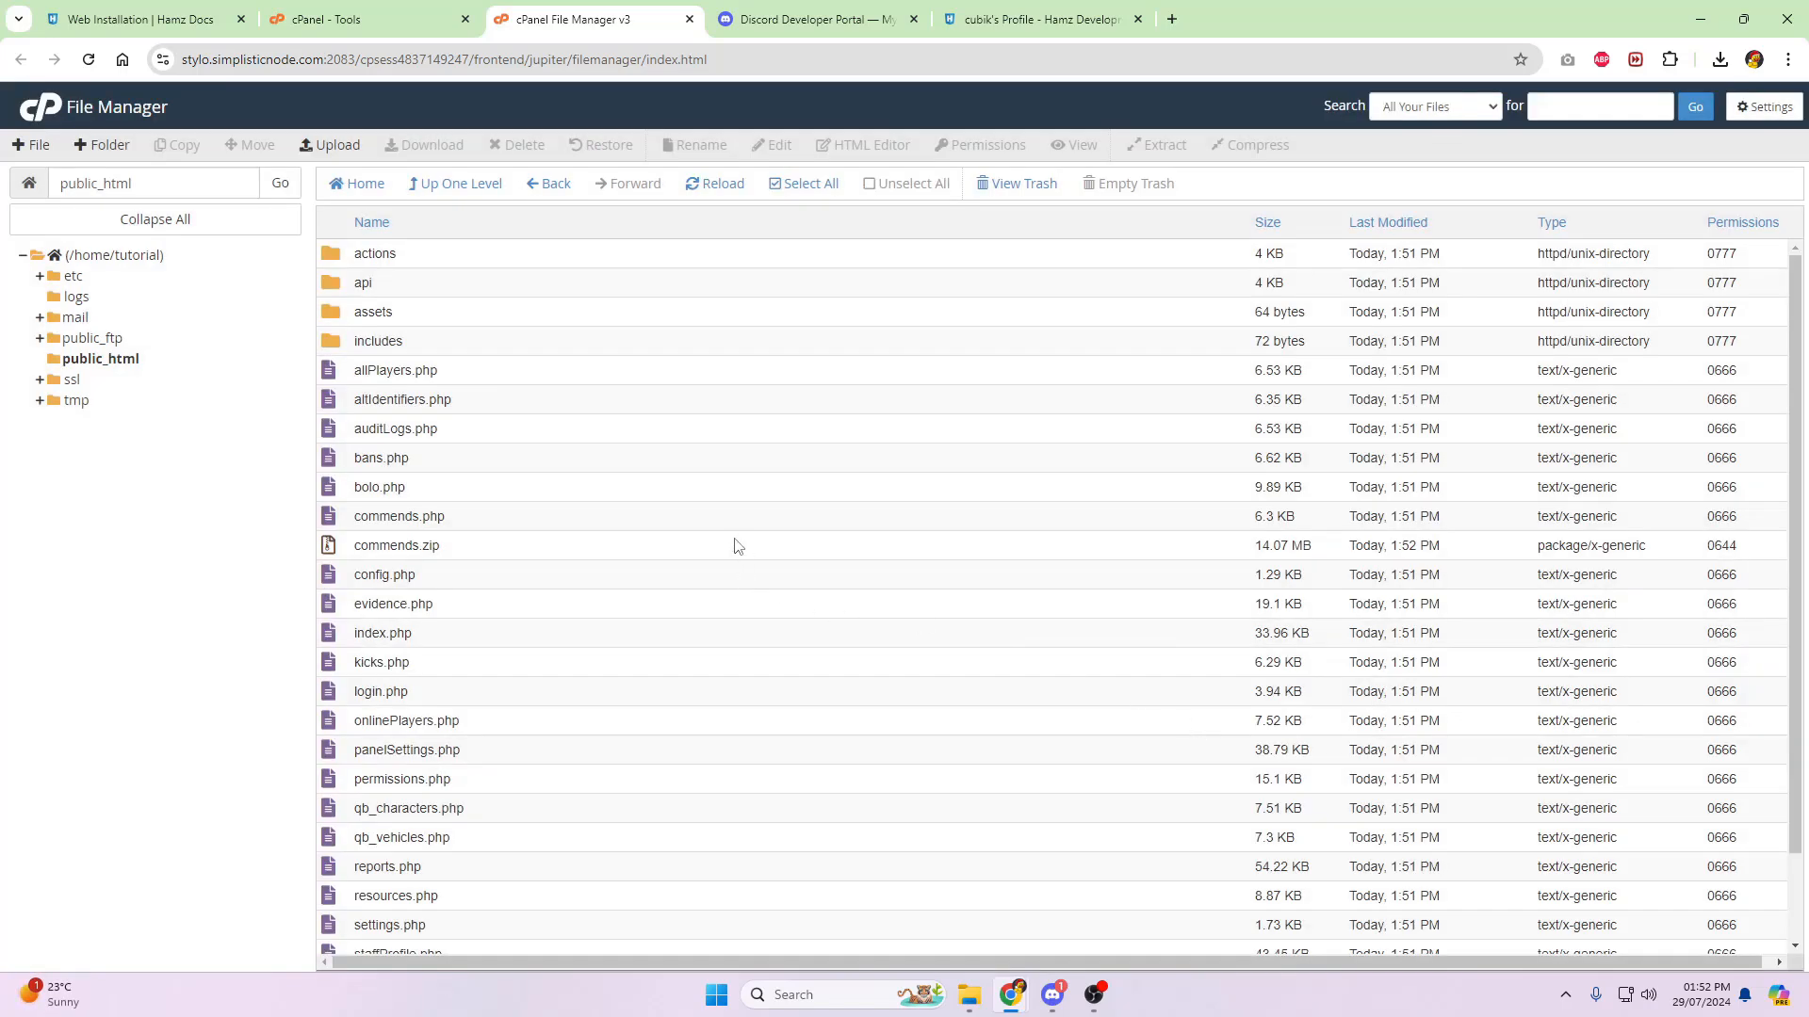
pyautogui.moveTo(723, 552)
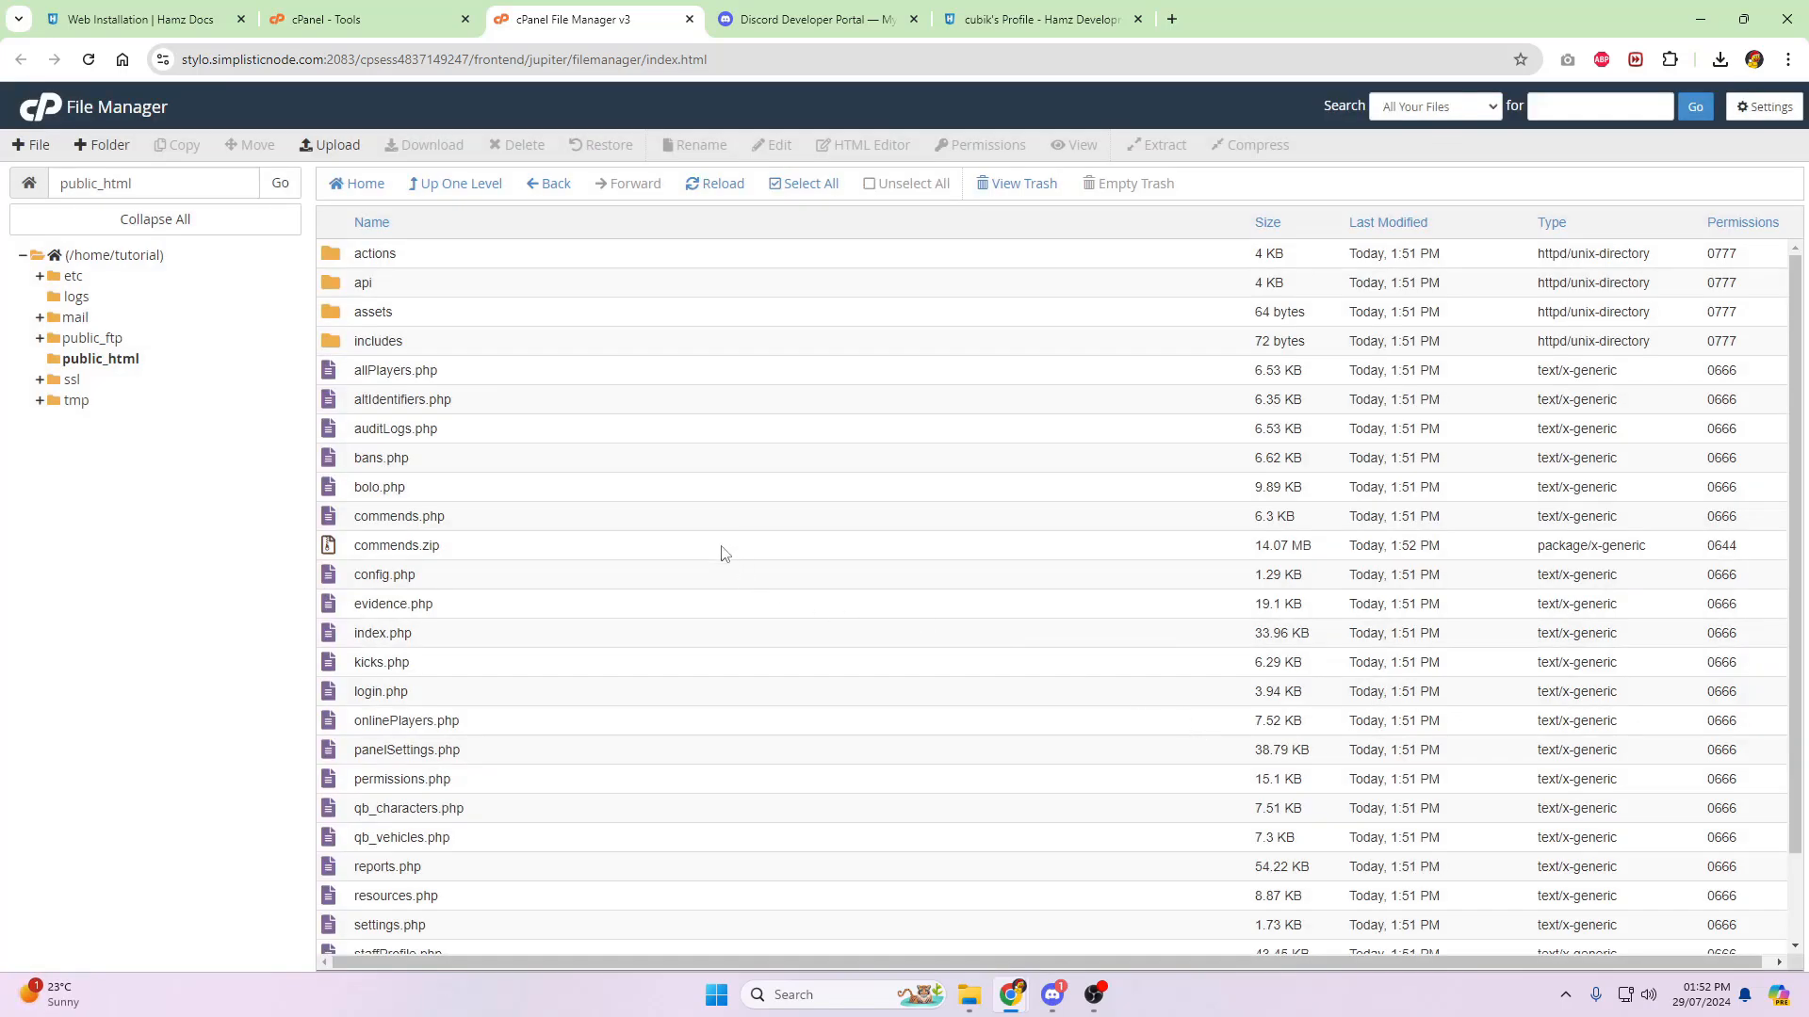
pyautogui.moveTo(689, 554)
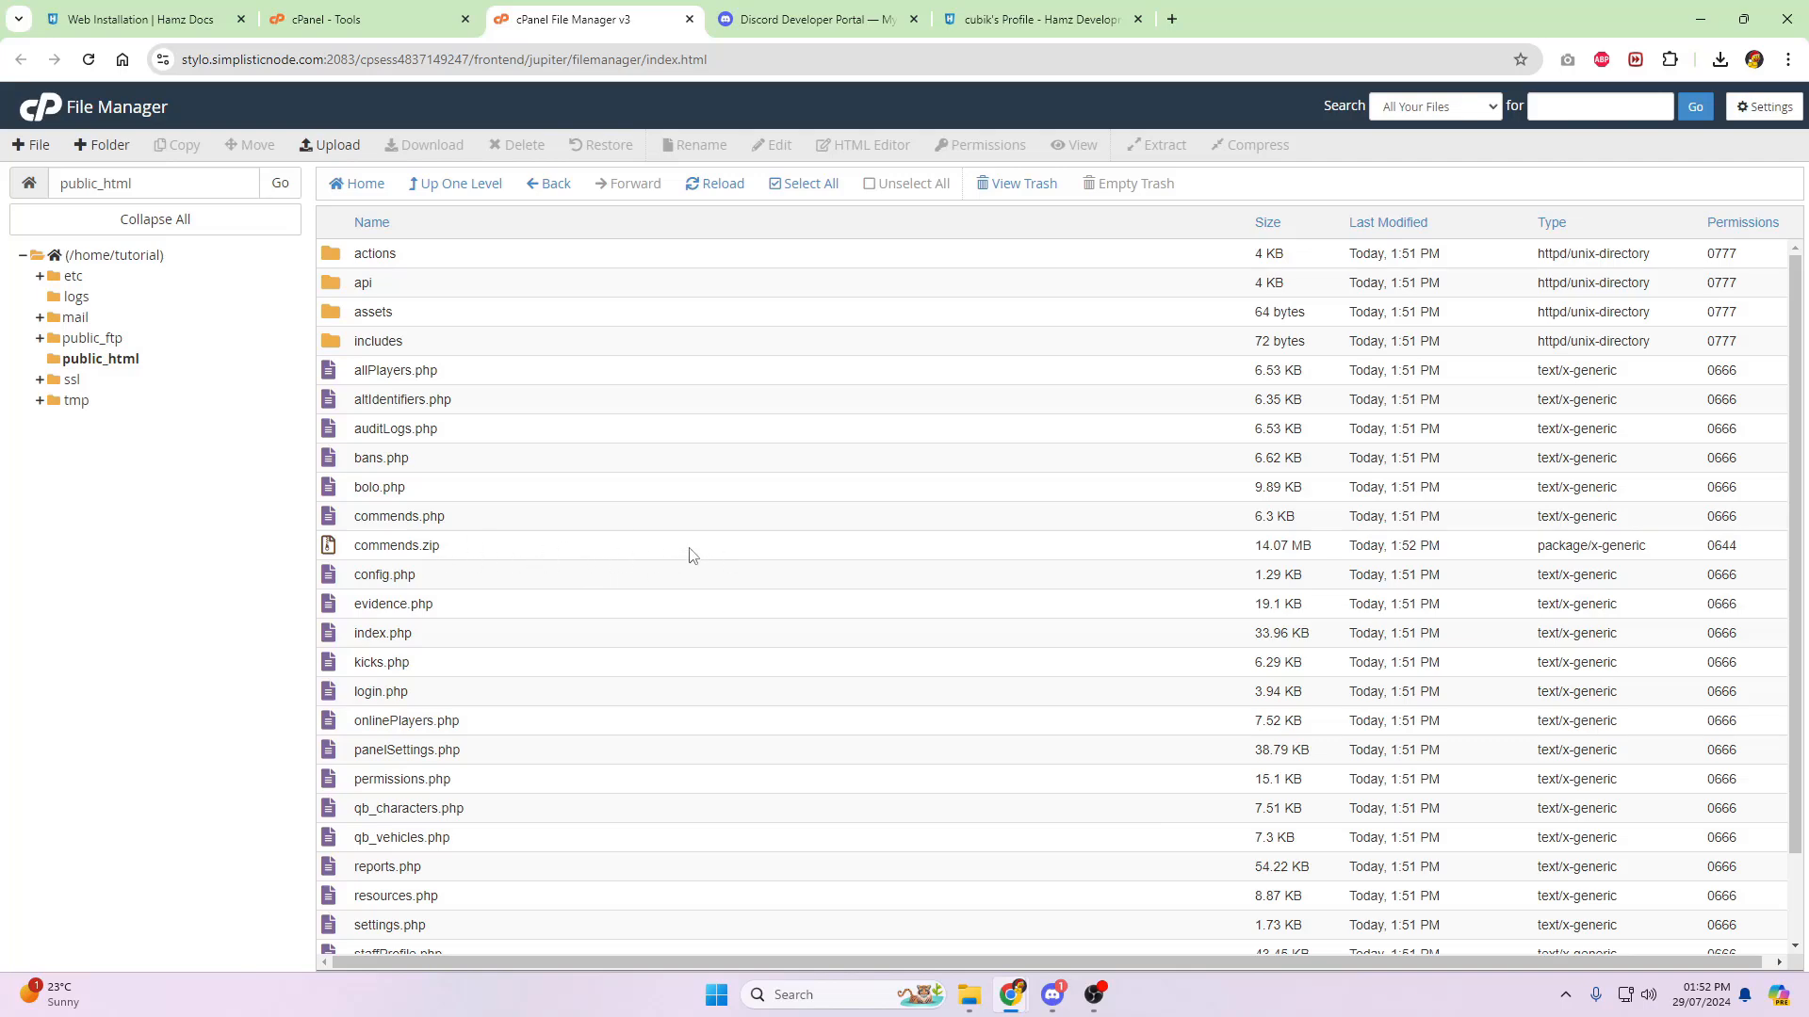
# Step: Delete the leftover commends.zip from public_html, confirming the trash dialog
pyautogui.click(516, 145)
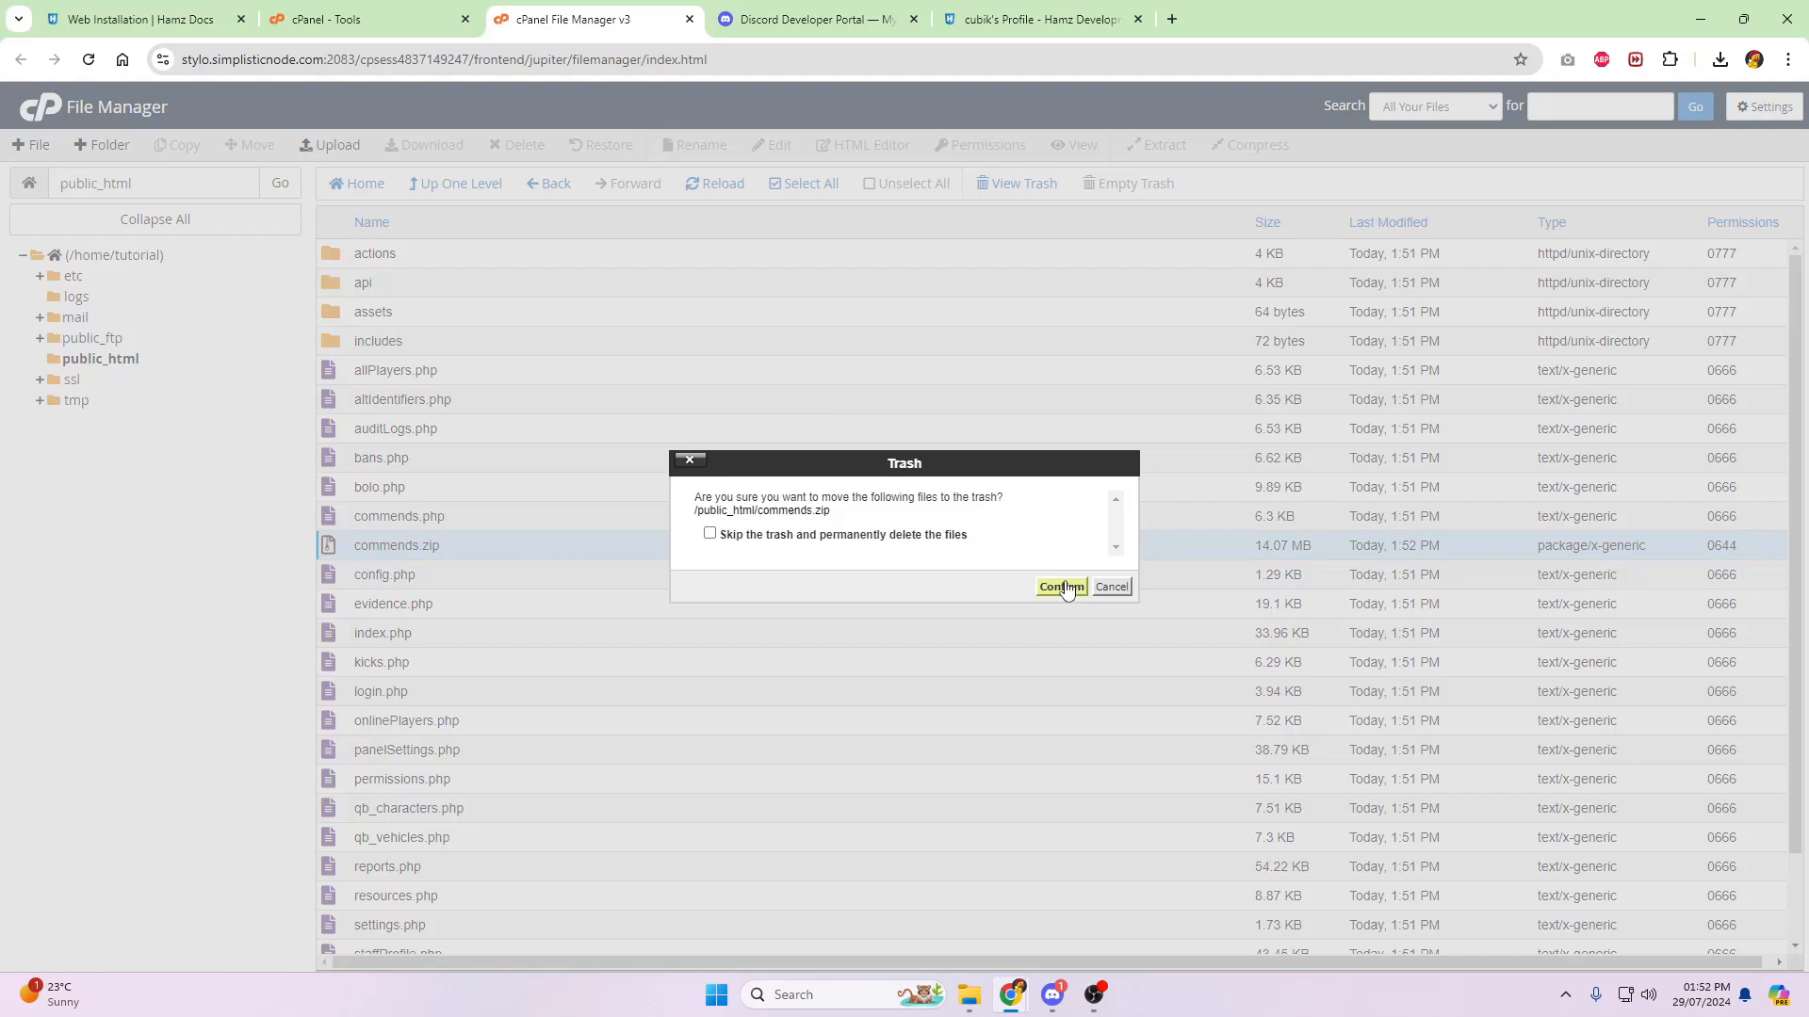
pyautogui.click(1061, 586)
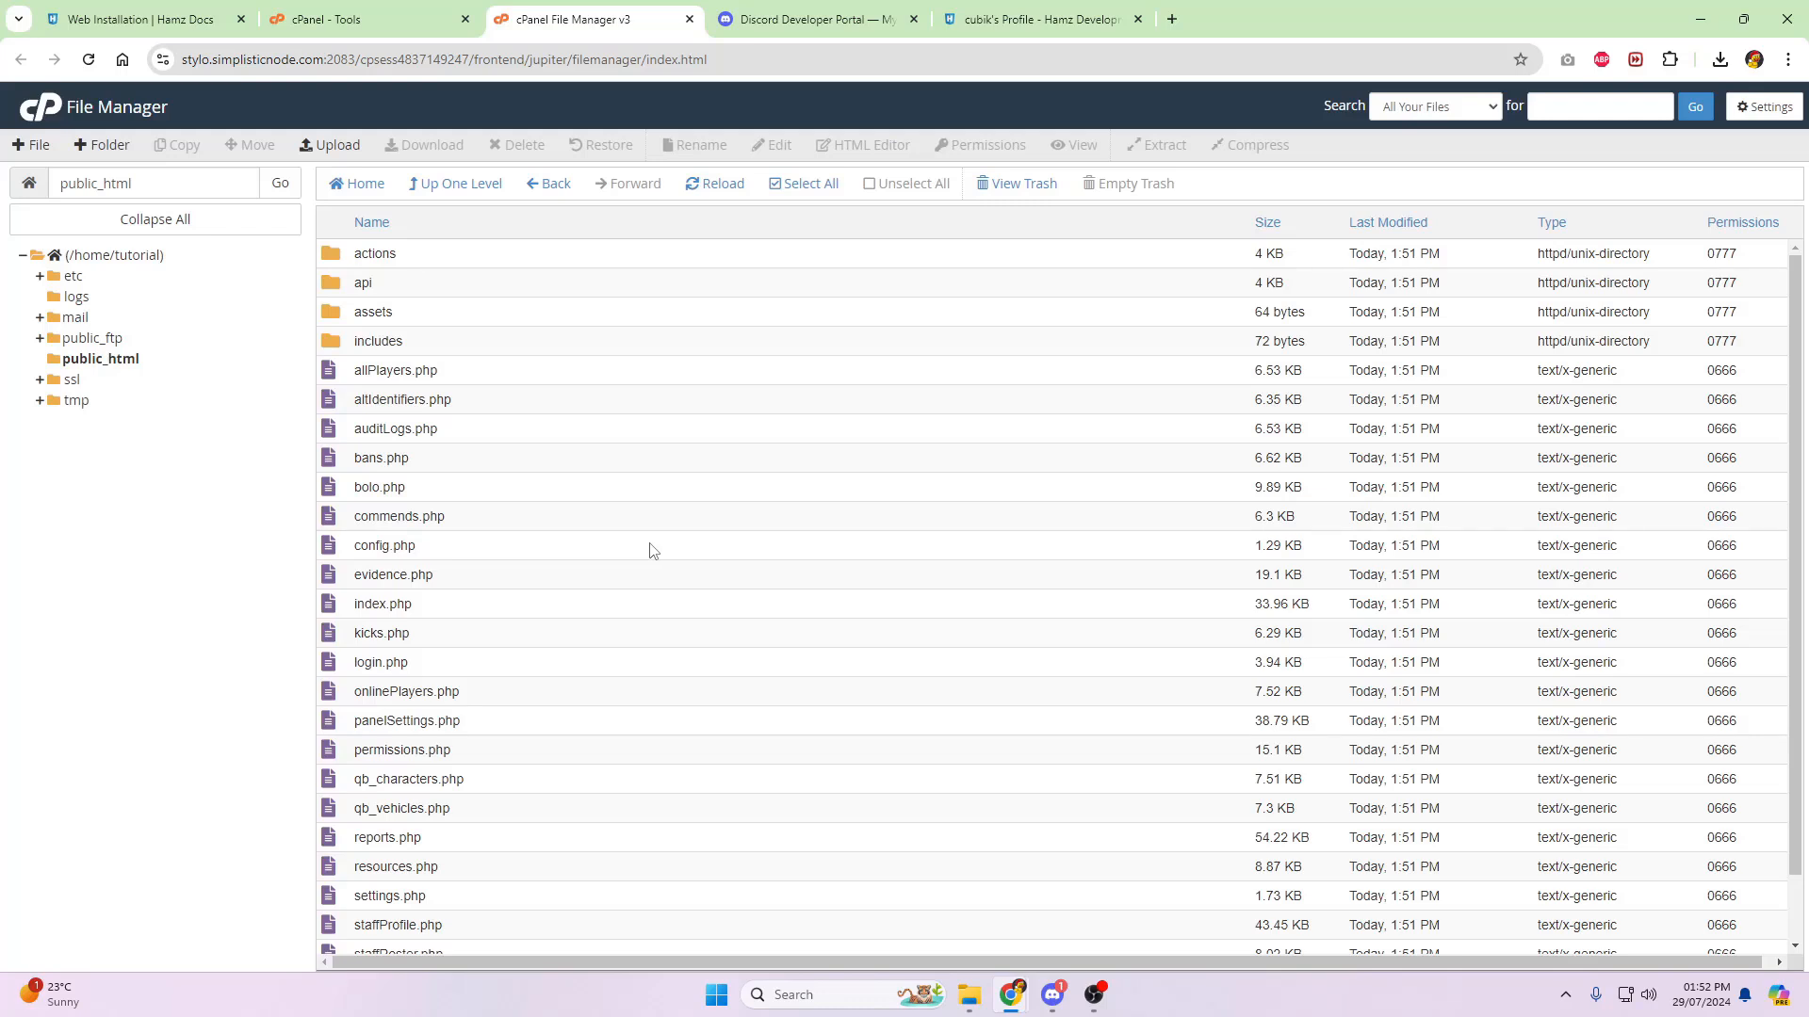
pyautogui.moveTo(612, 547)
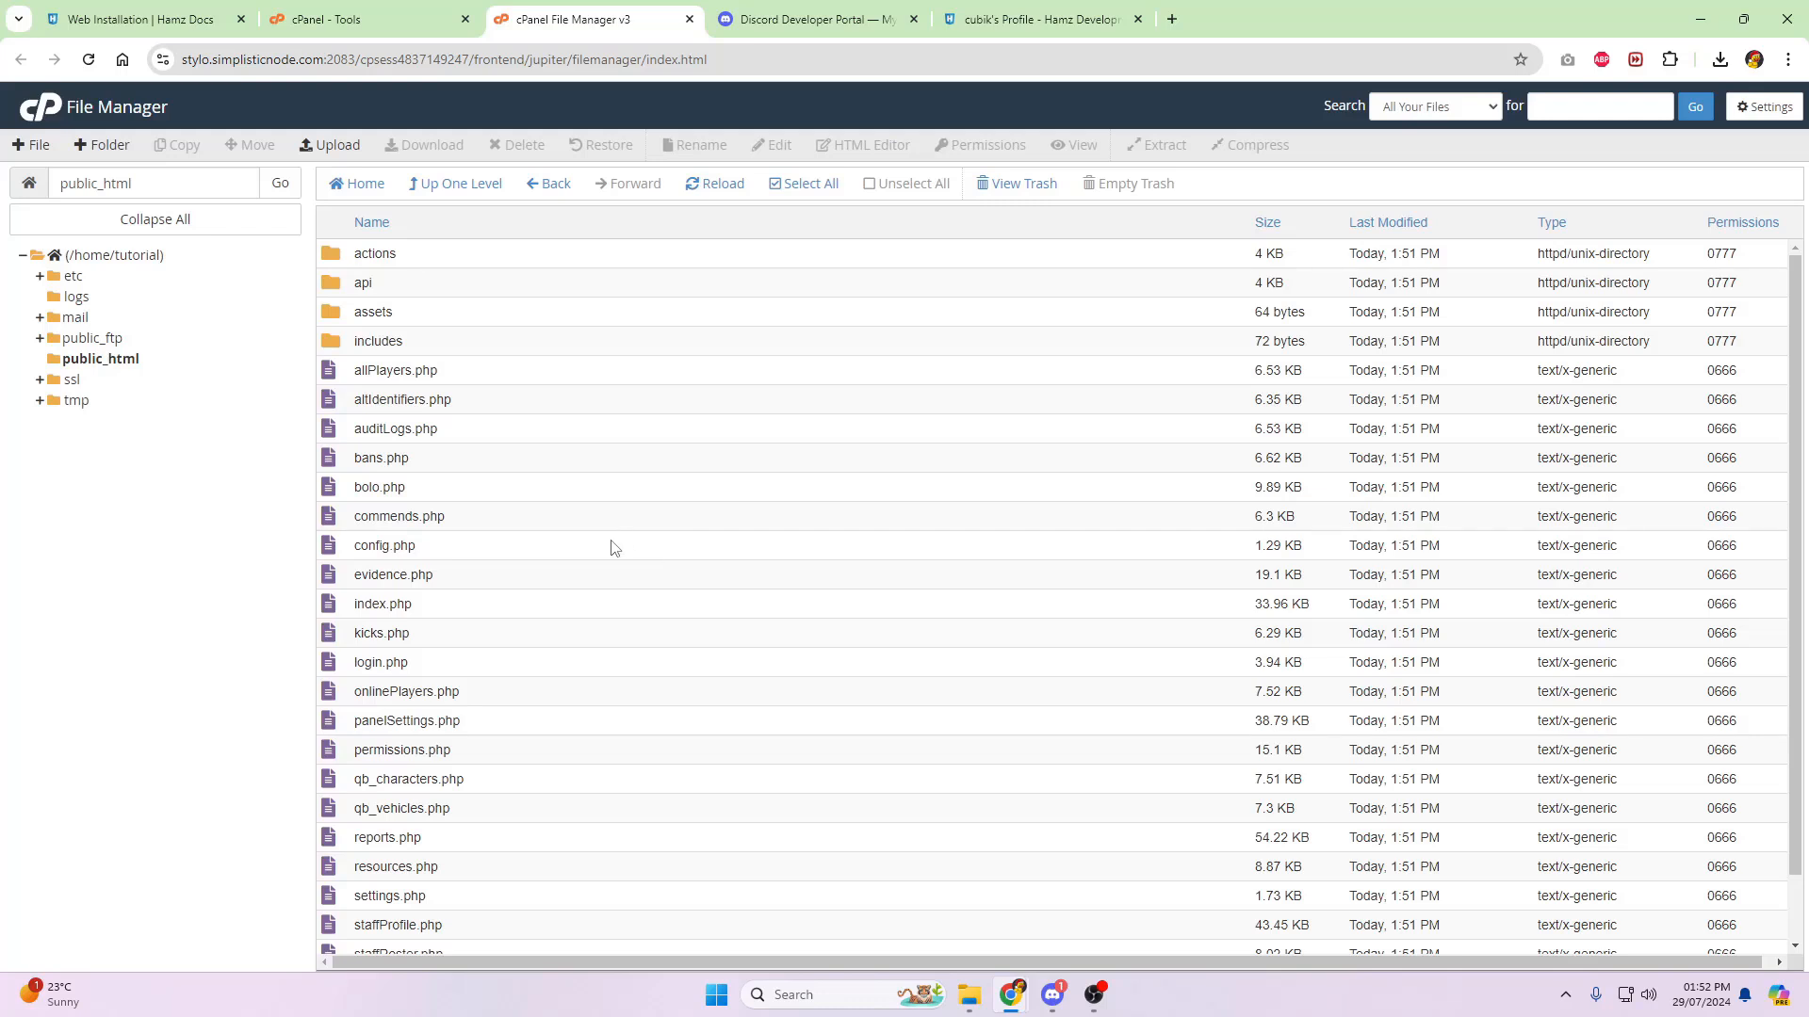
pyautogui.moveTo(418, 554)
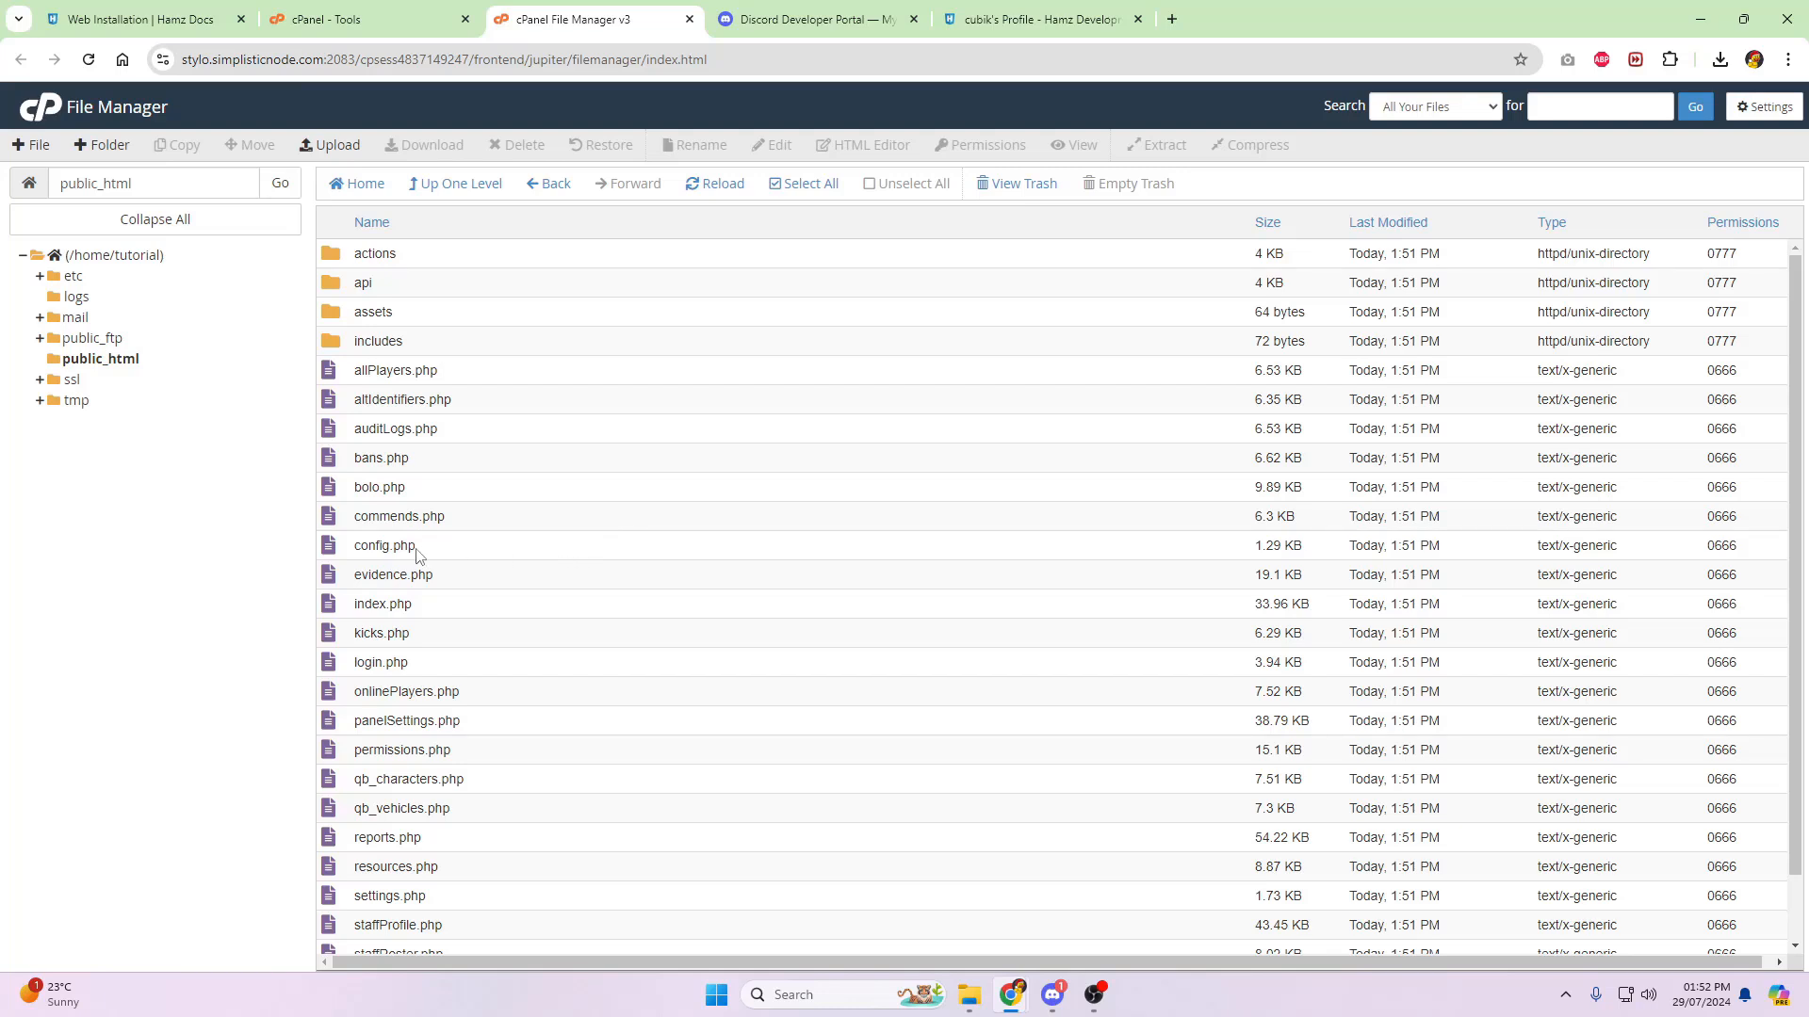
# Step: Edit config.php and locate the BASE_URL and SQL connection settings
pyautogui.click(385, 544)
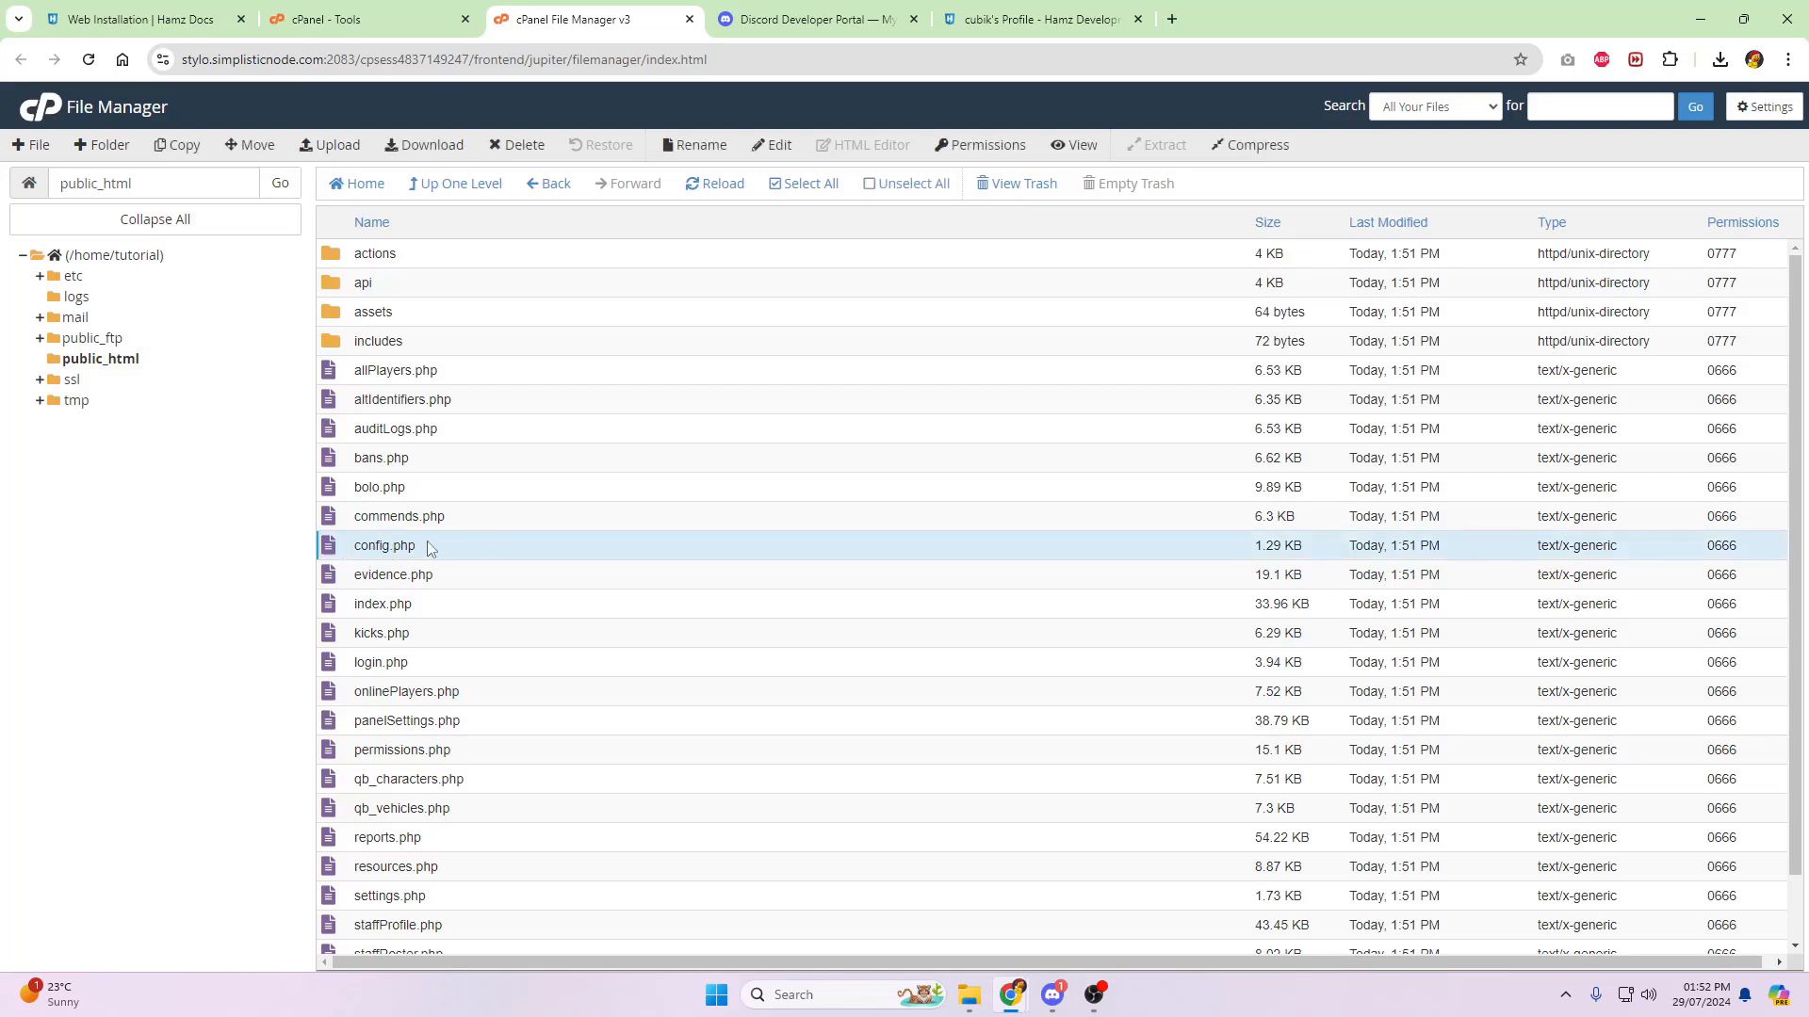
pyautogui.rightClick(384, 545)
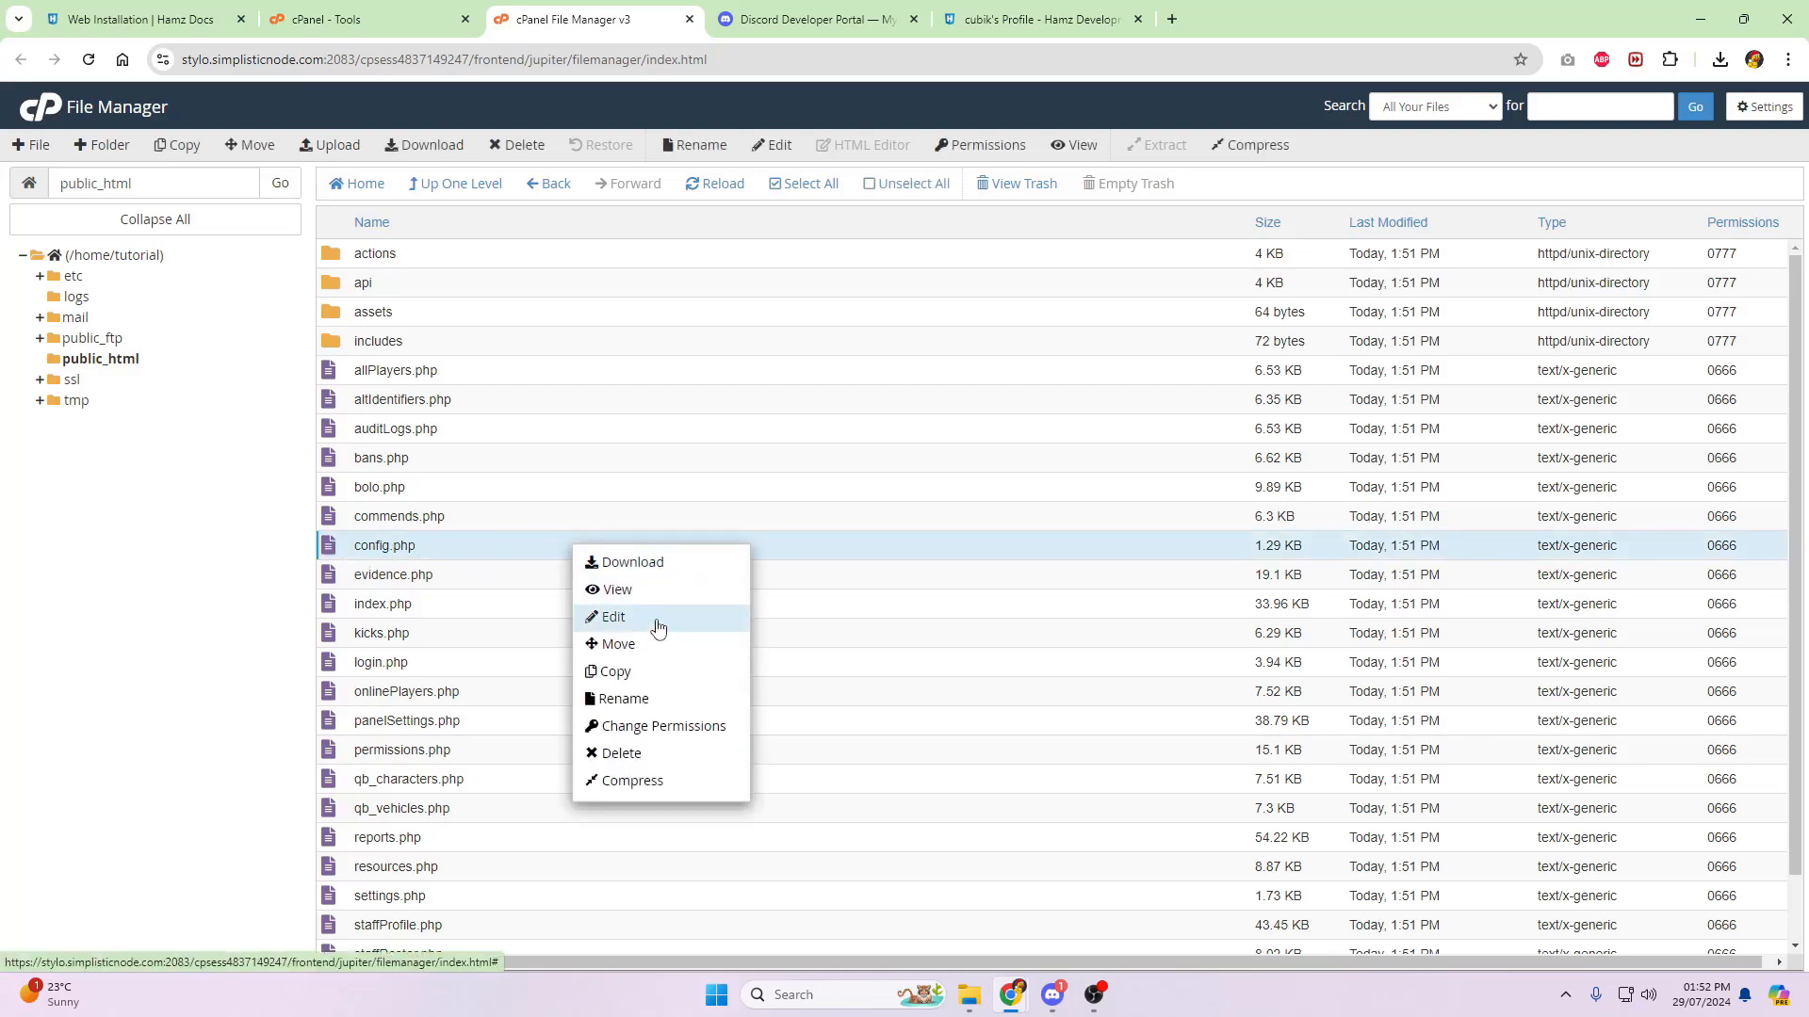
pyautogui.click(614, 616)
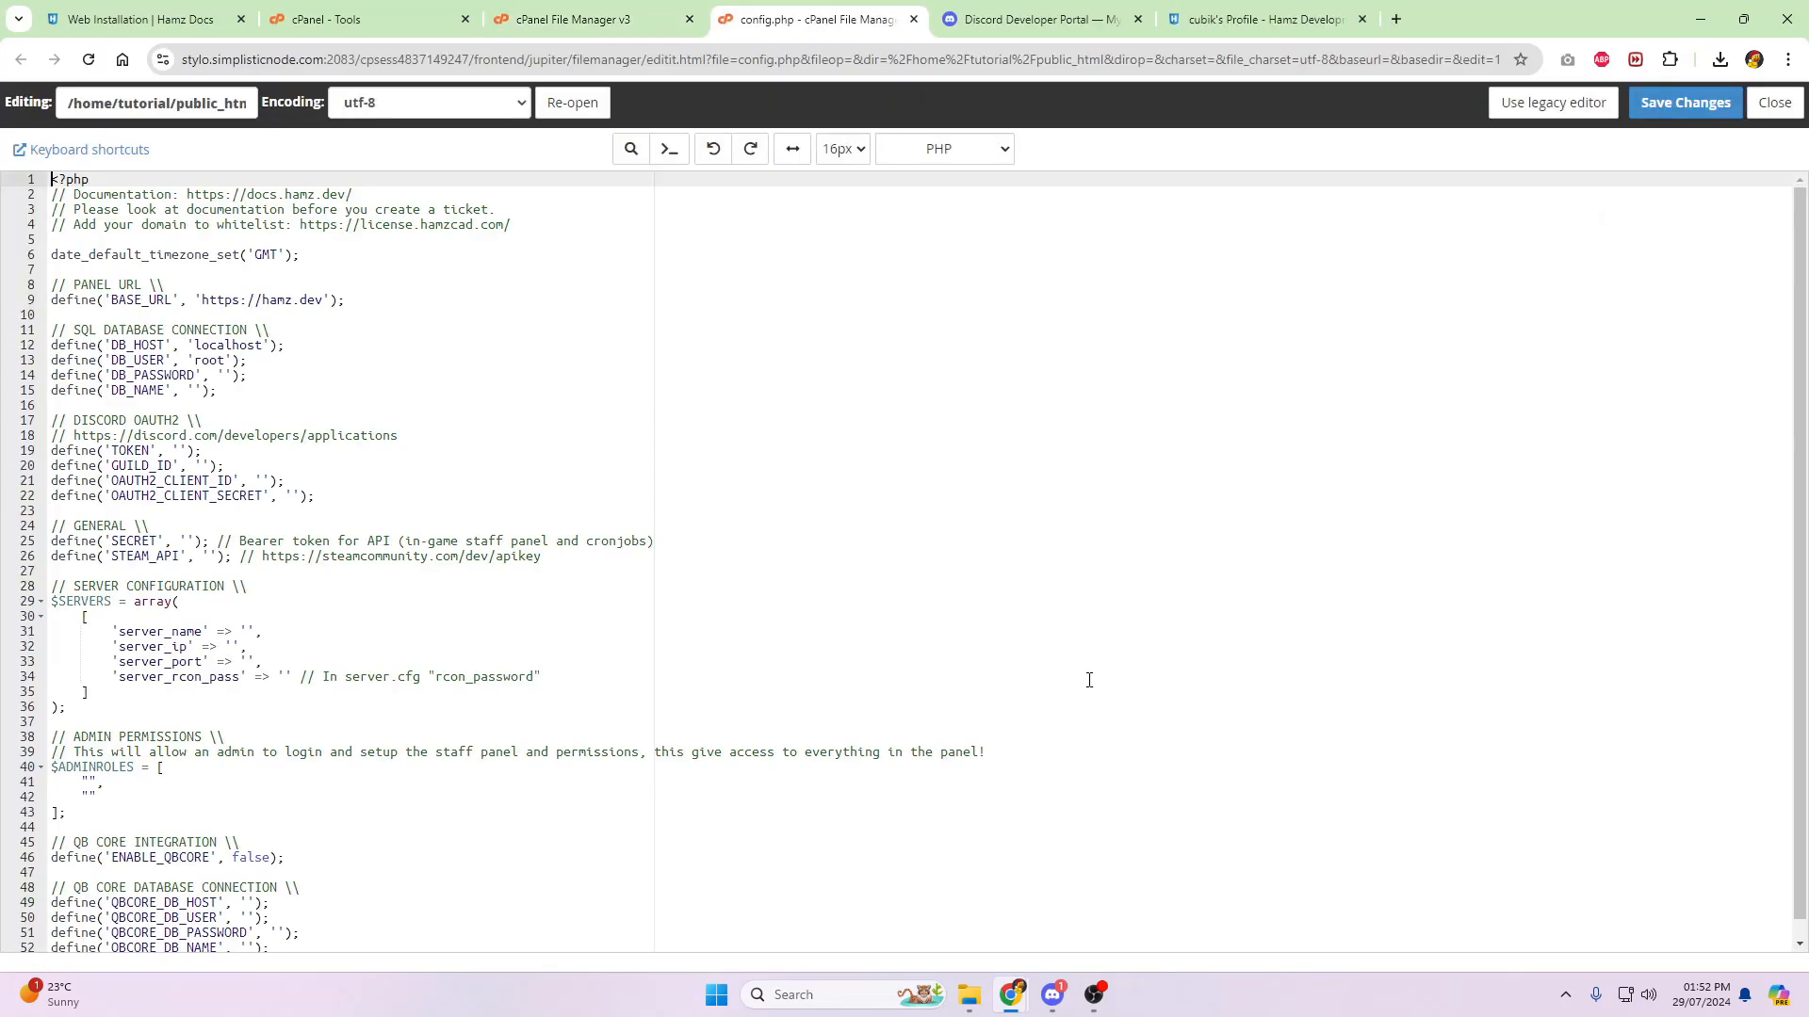
pyautogui.moveTo(654, 650)
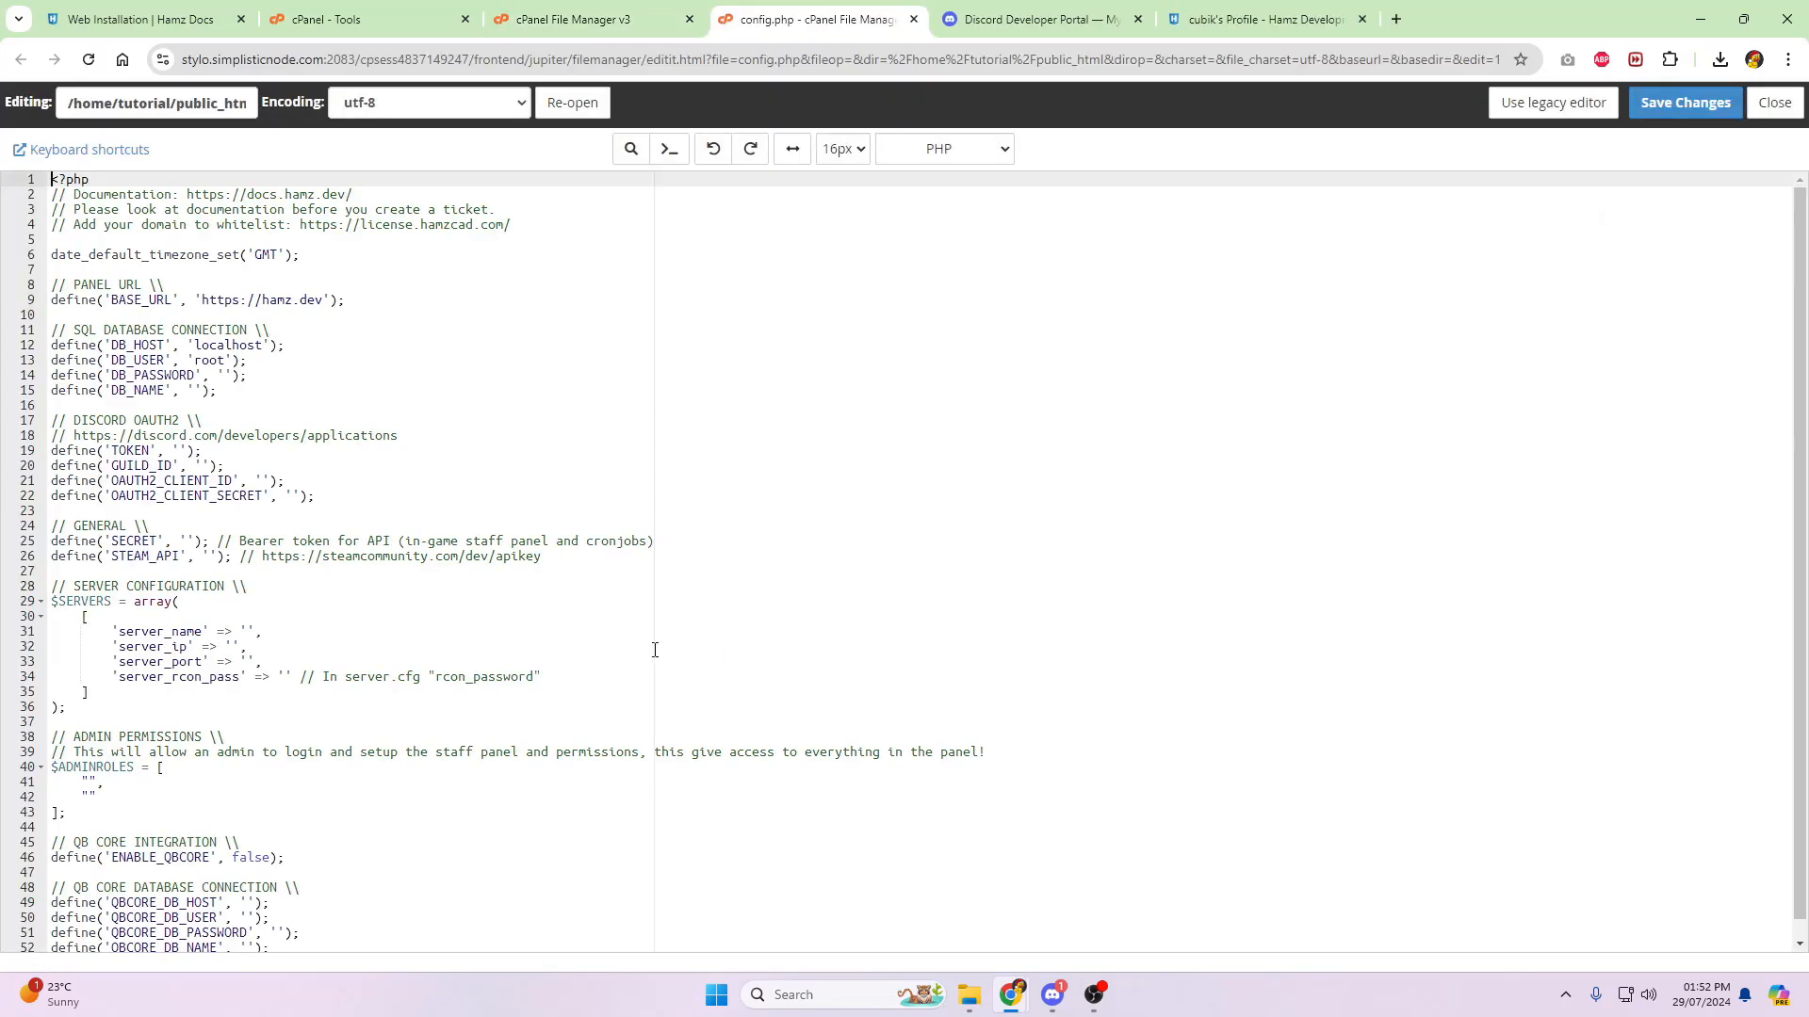
pyautogui.moveTo(51, 329); pyautogui.dragTo(217, 390)
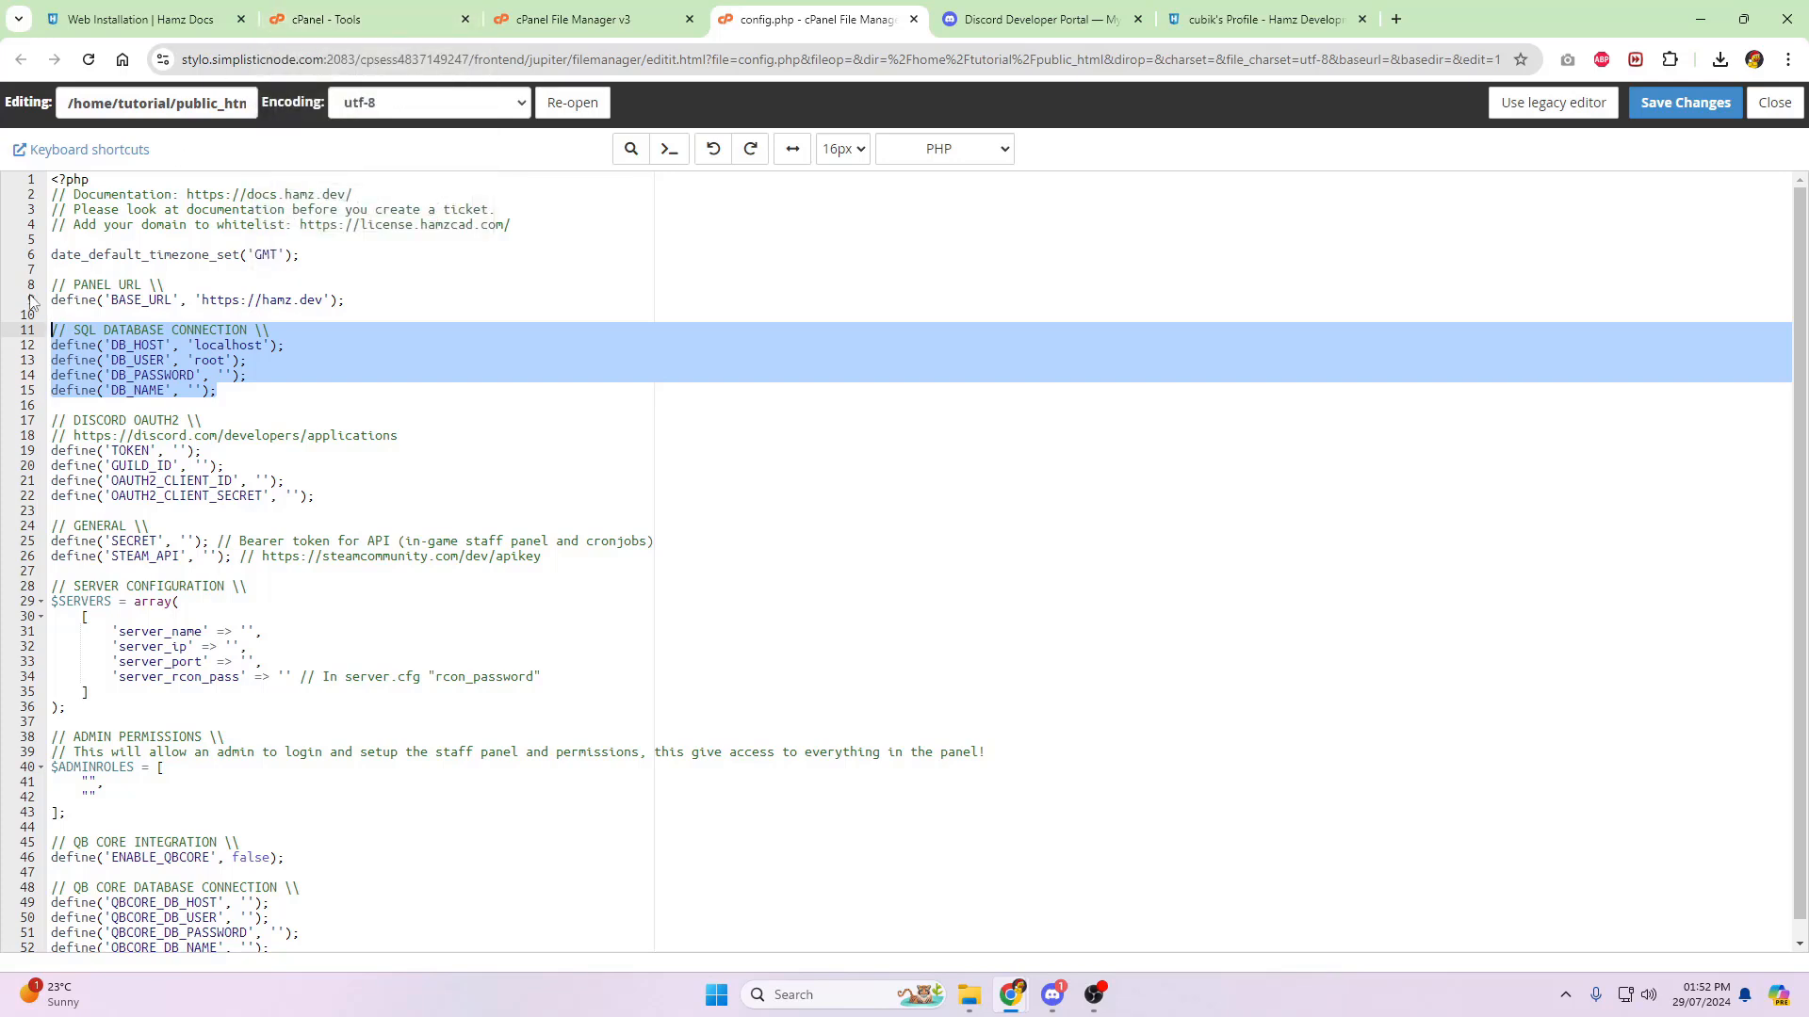
pyautogui.click(343, 300)
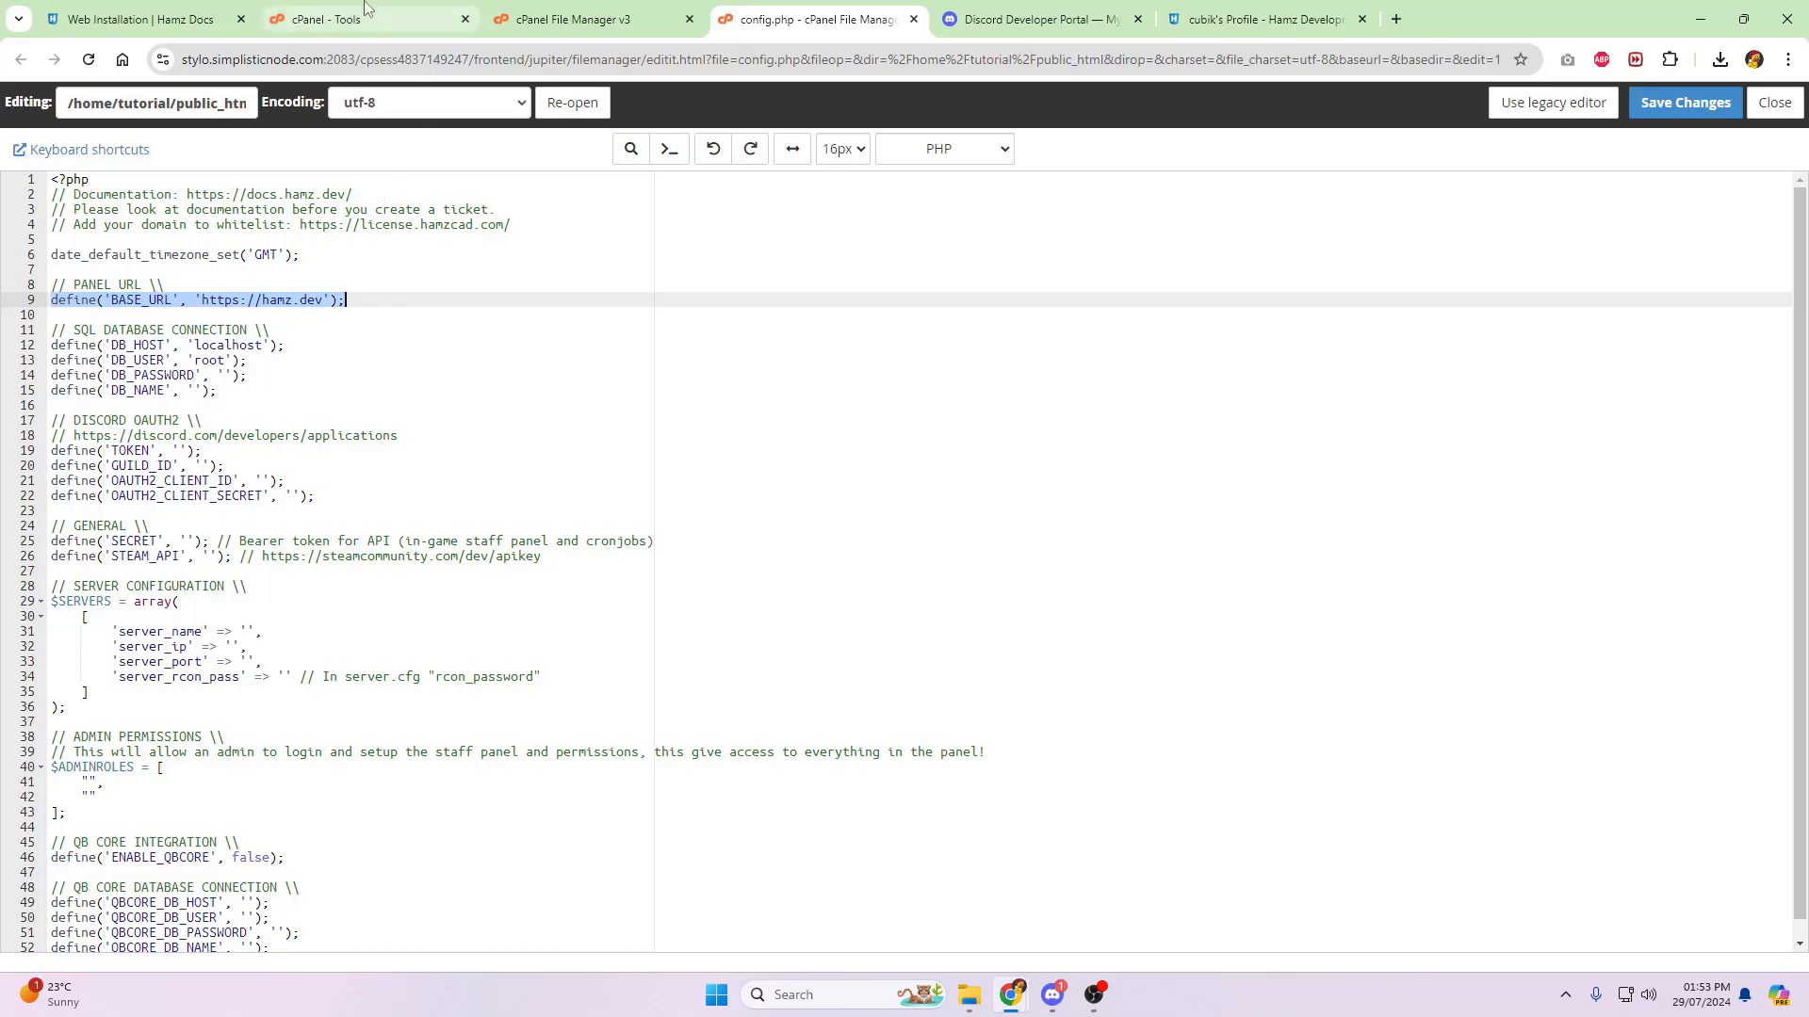
pyautogui.click(322, 19)
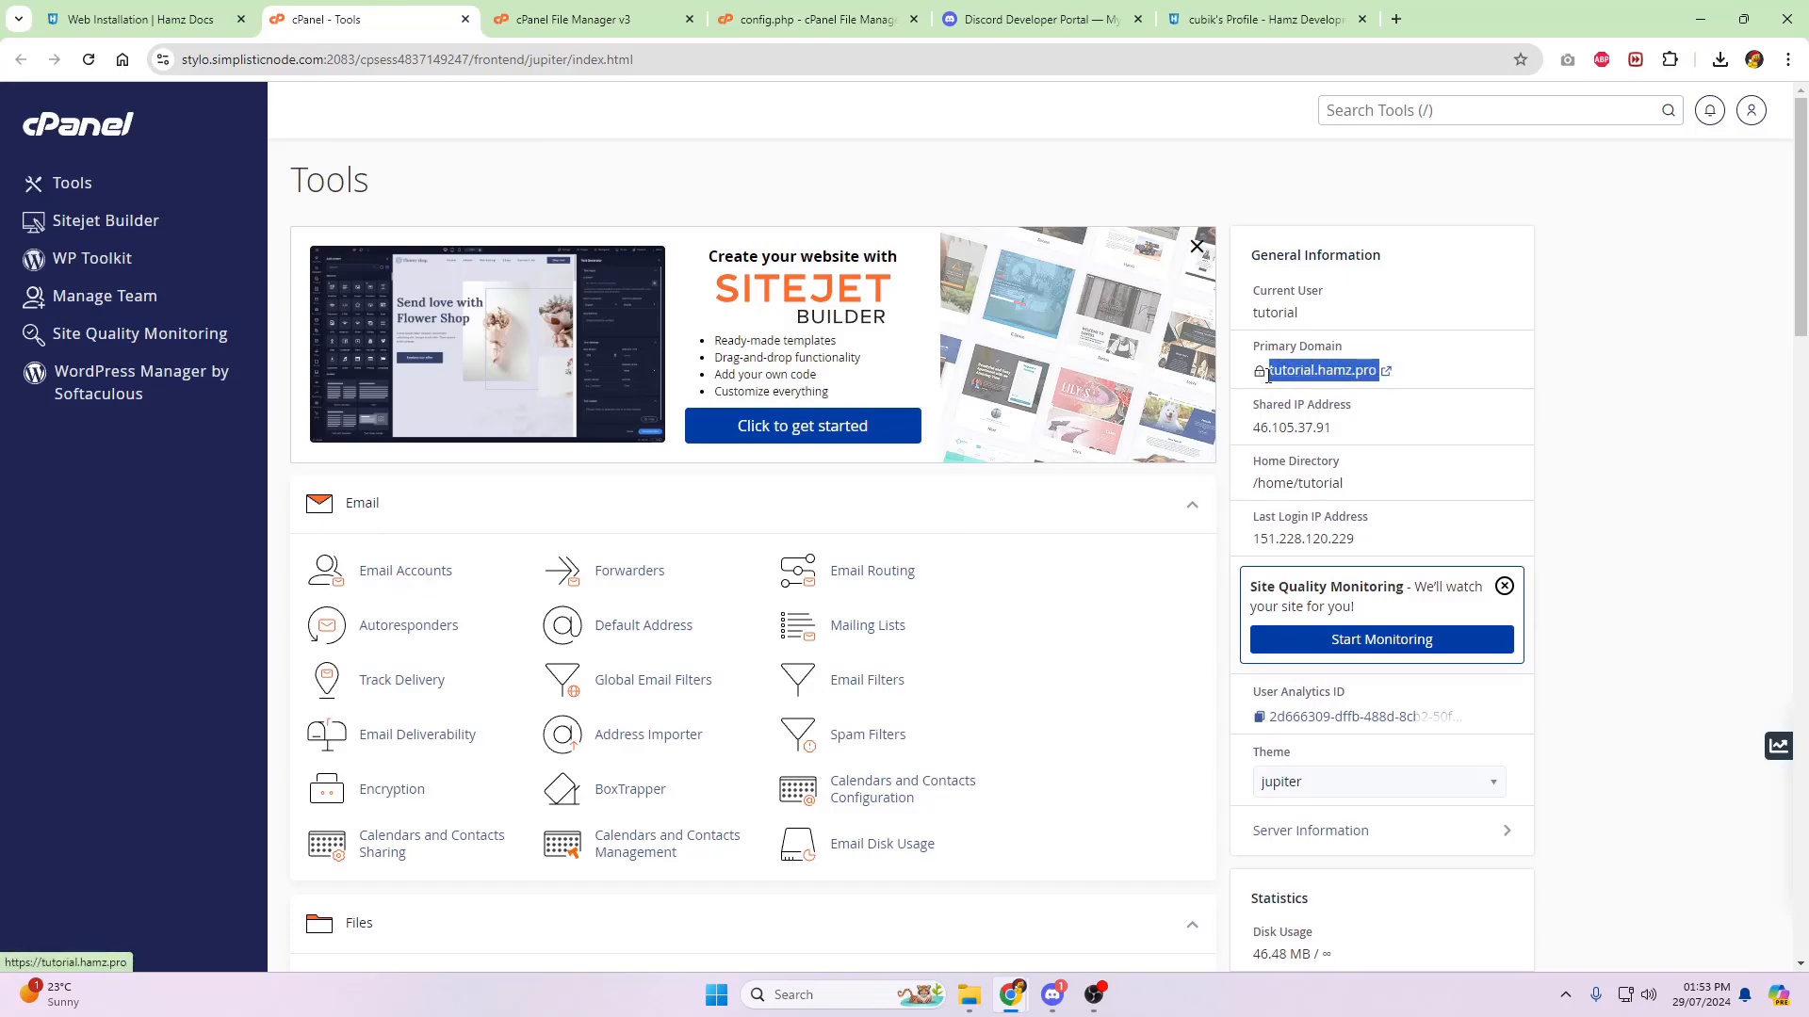
pyautogui.click(814, 19)
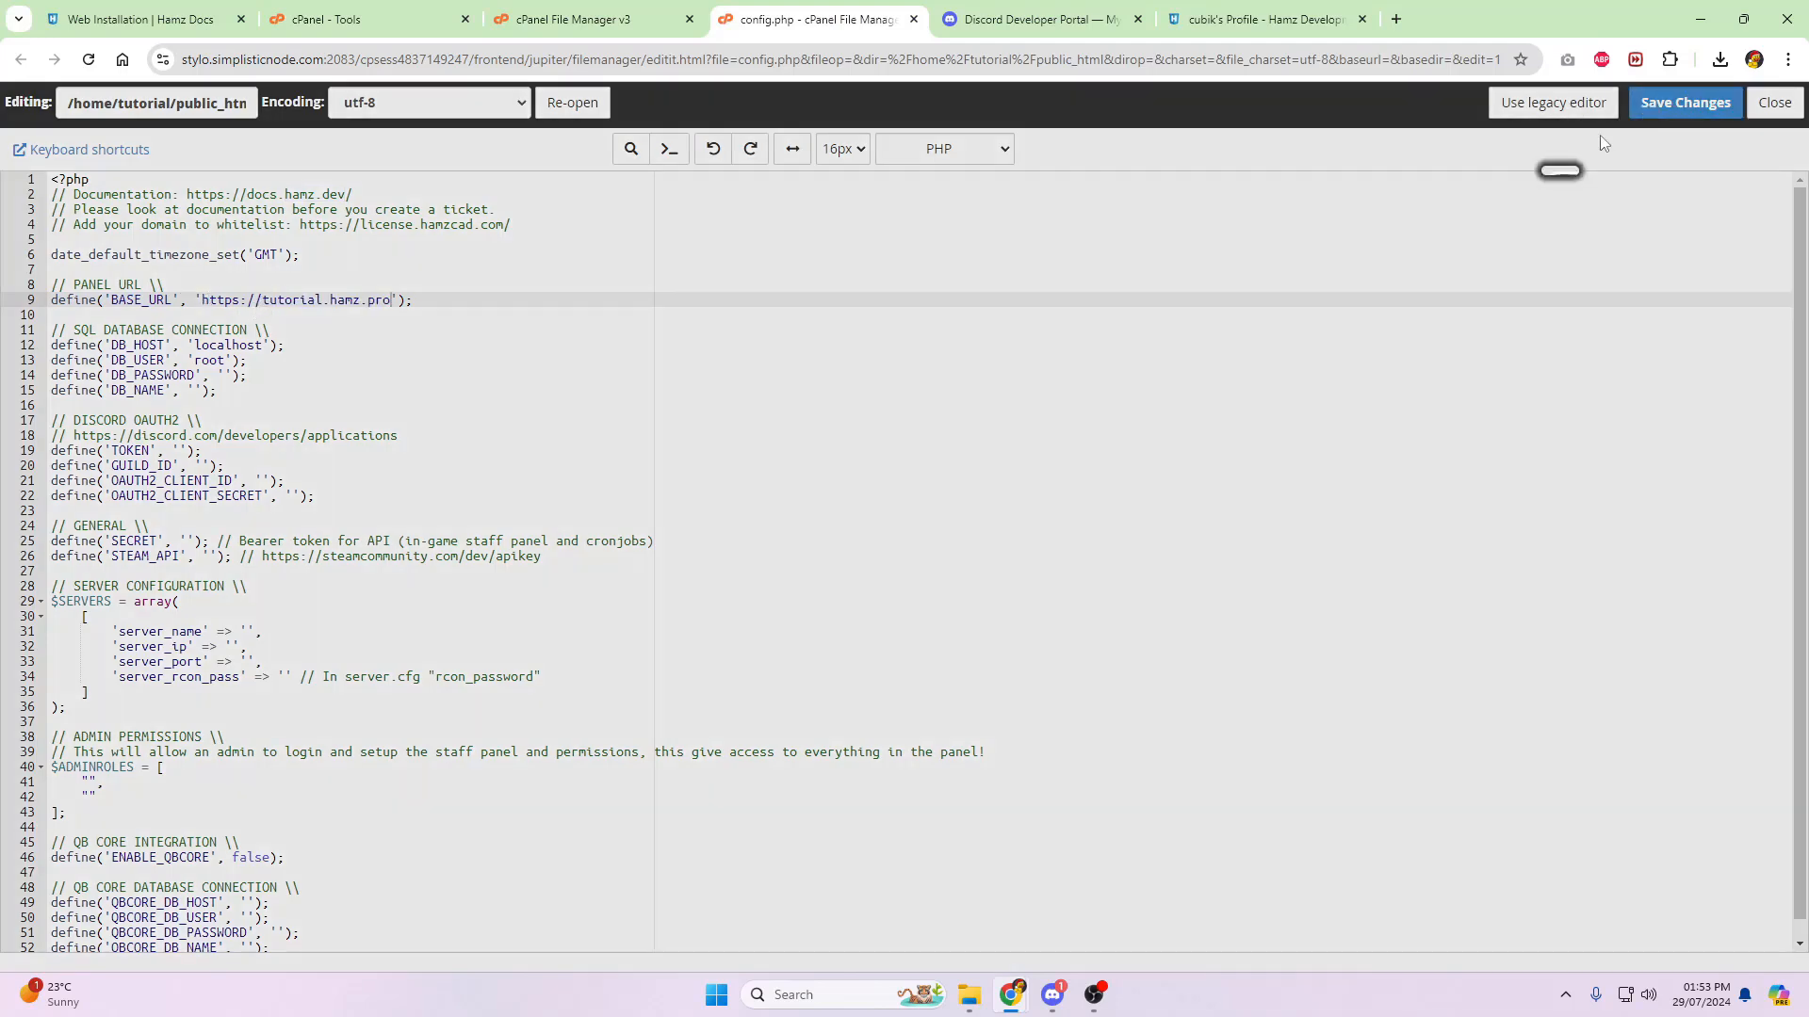
pyautogui.click(1682, 102)
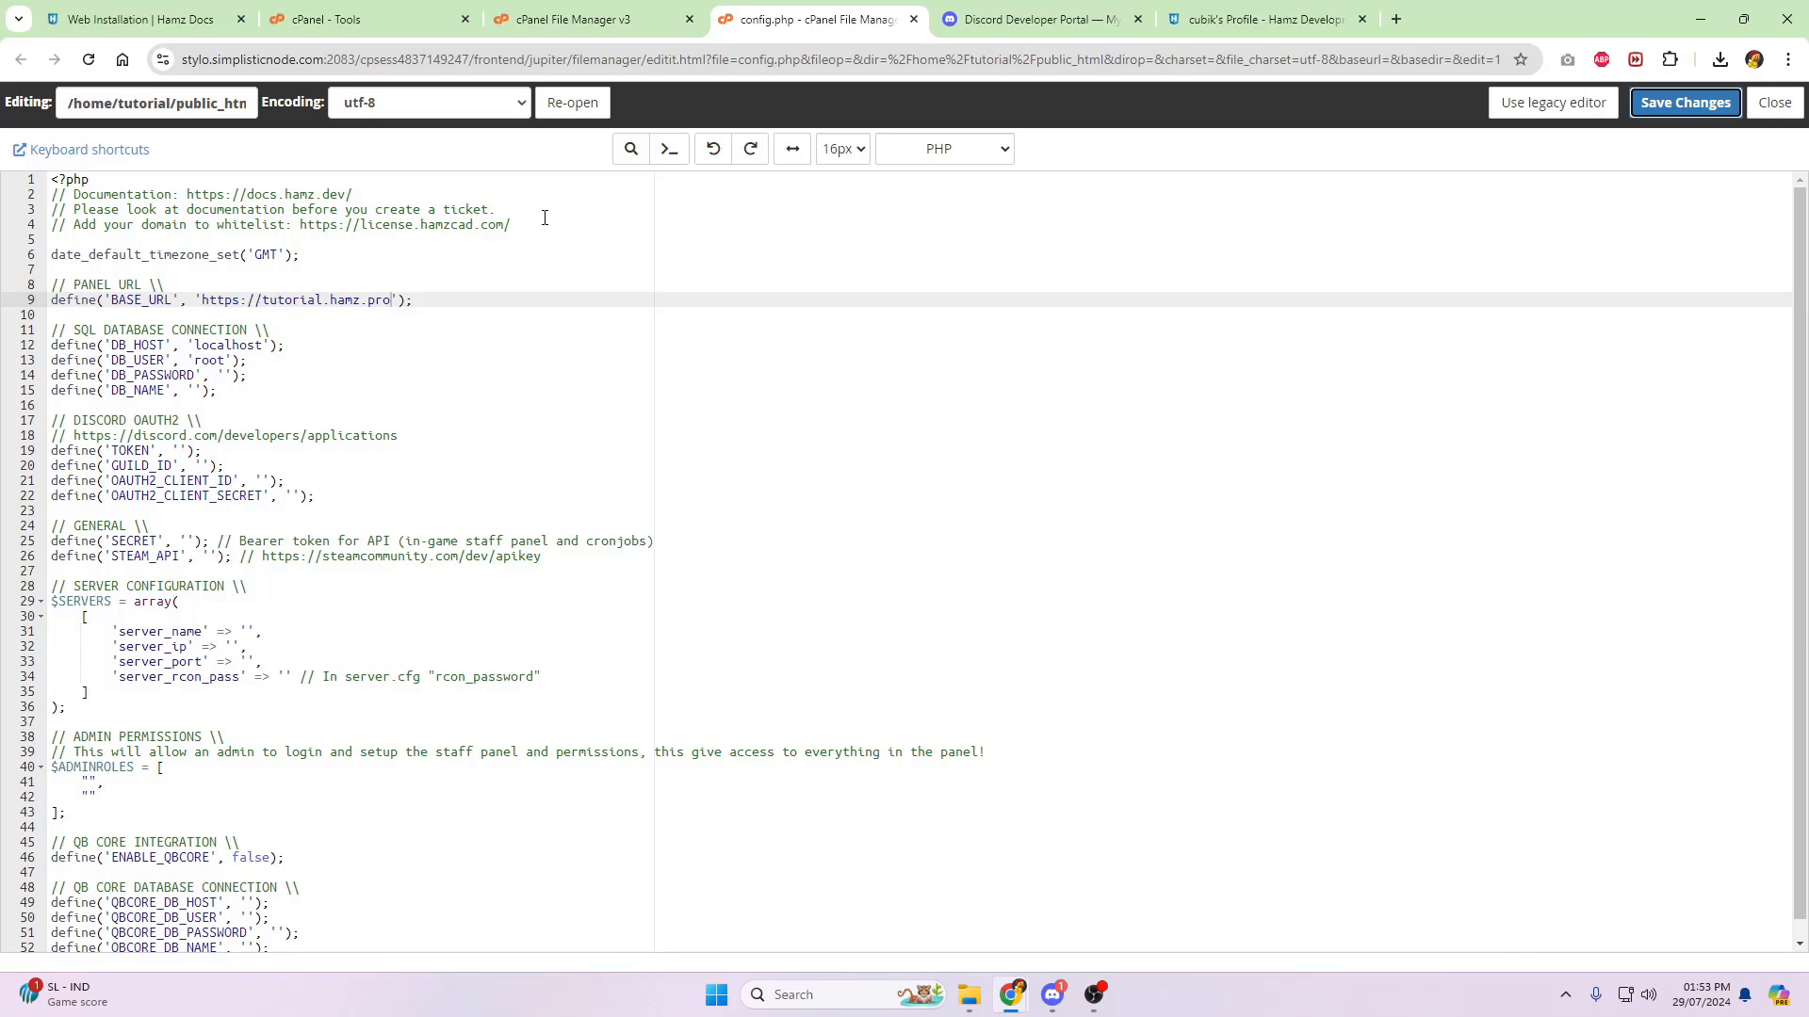
pyautogui.click(323, 19)
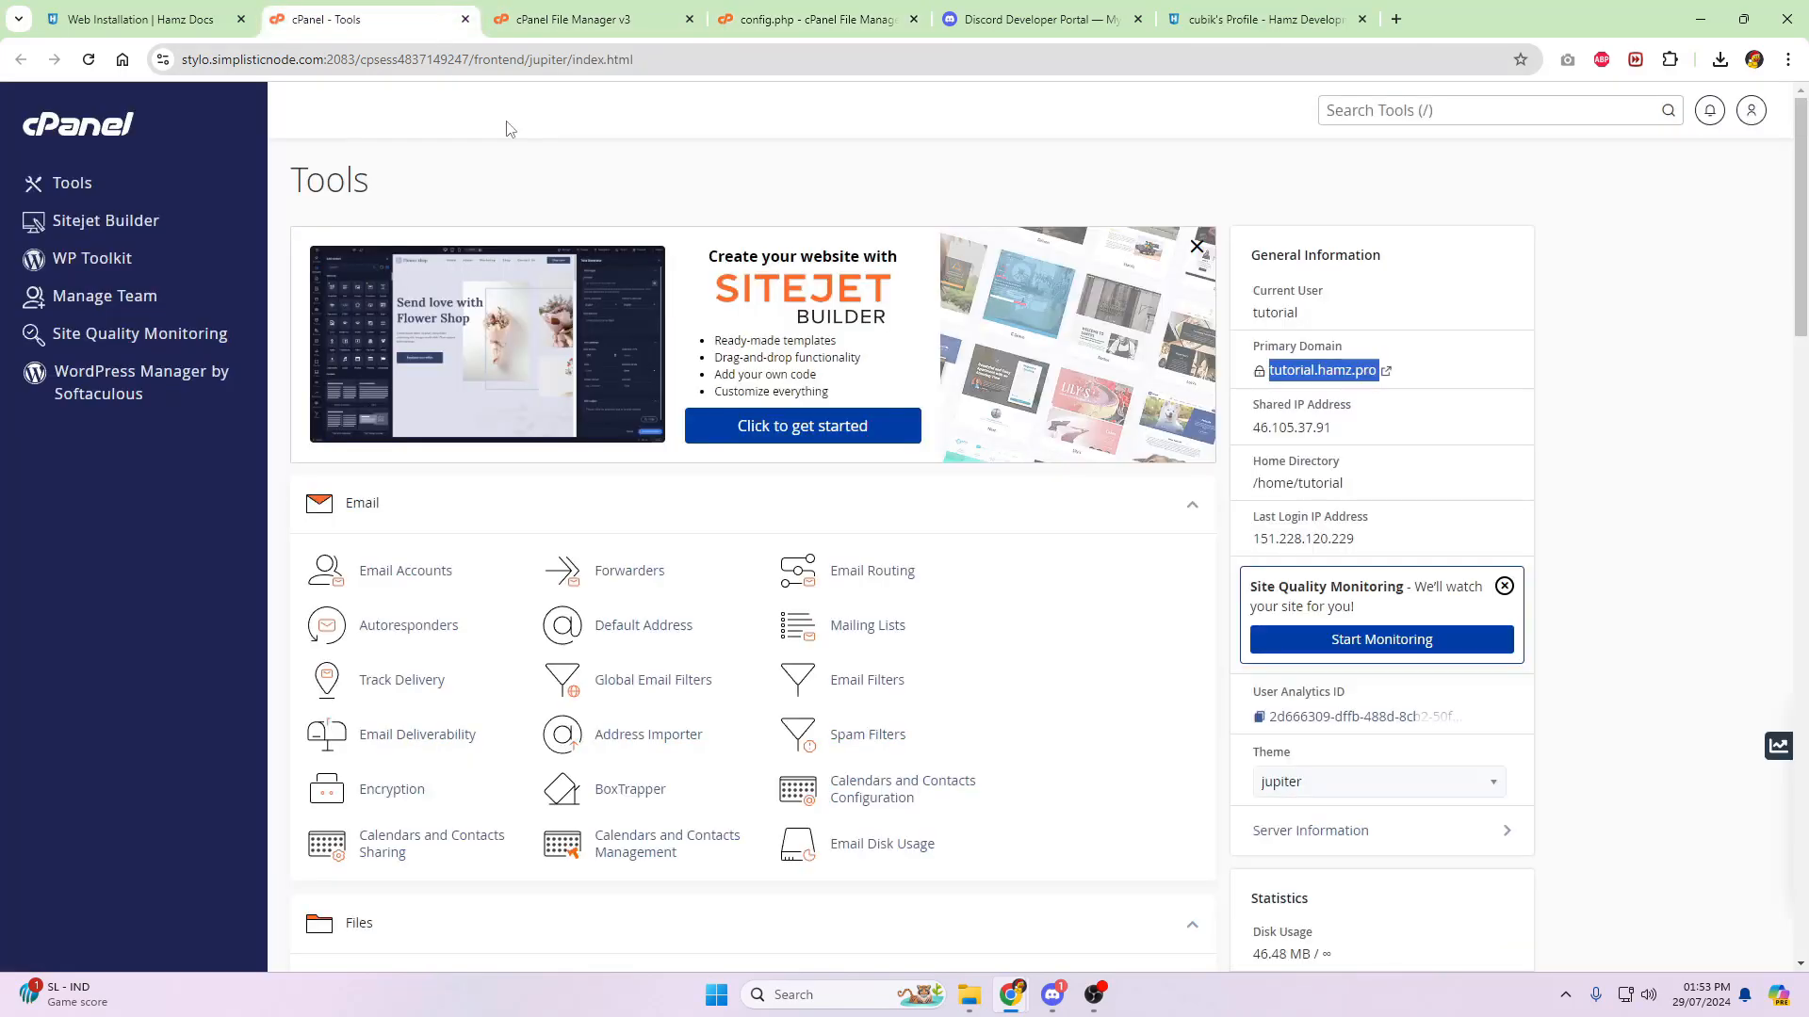
# Step: In Manage My Databases, create a new database named 'staff' (tutorial_staff)
pyautogui.scroll(-3)
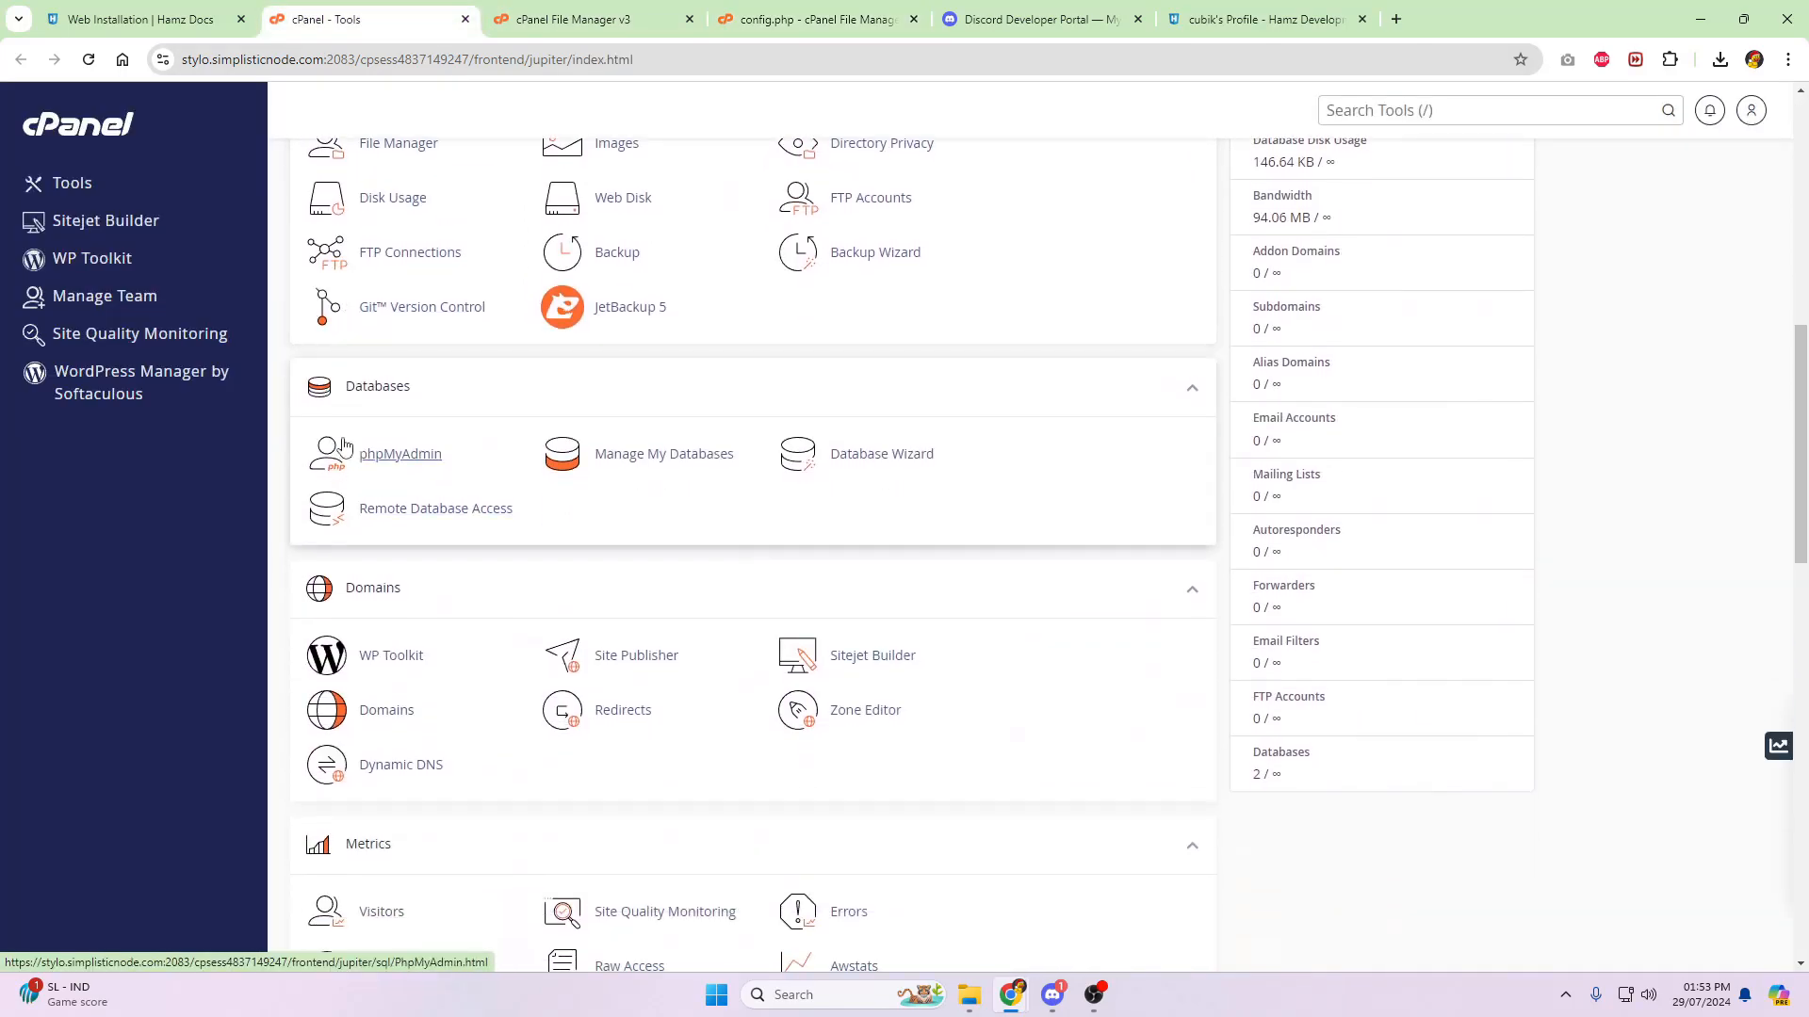
pyautogui.moveTo(663, 454)
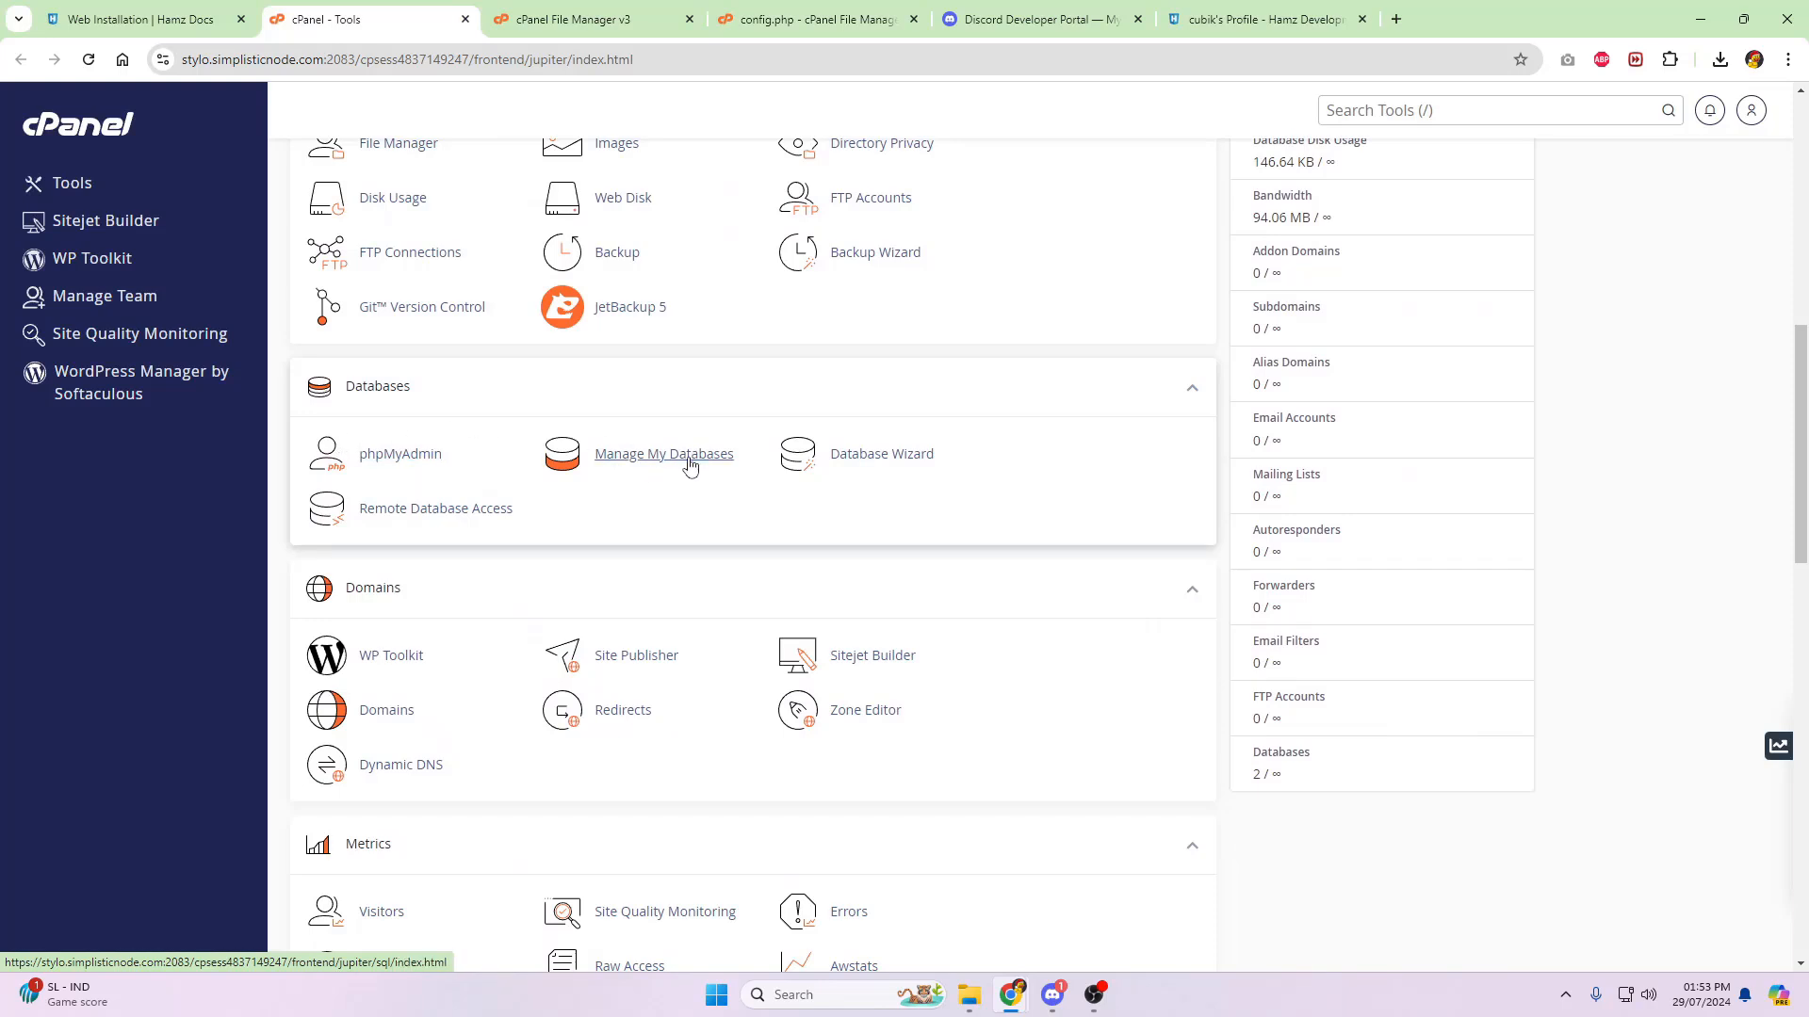
pyautogui.click(663, 454)
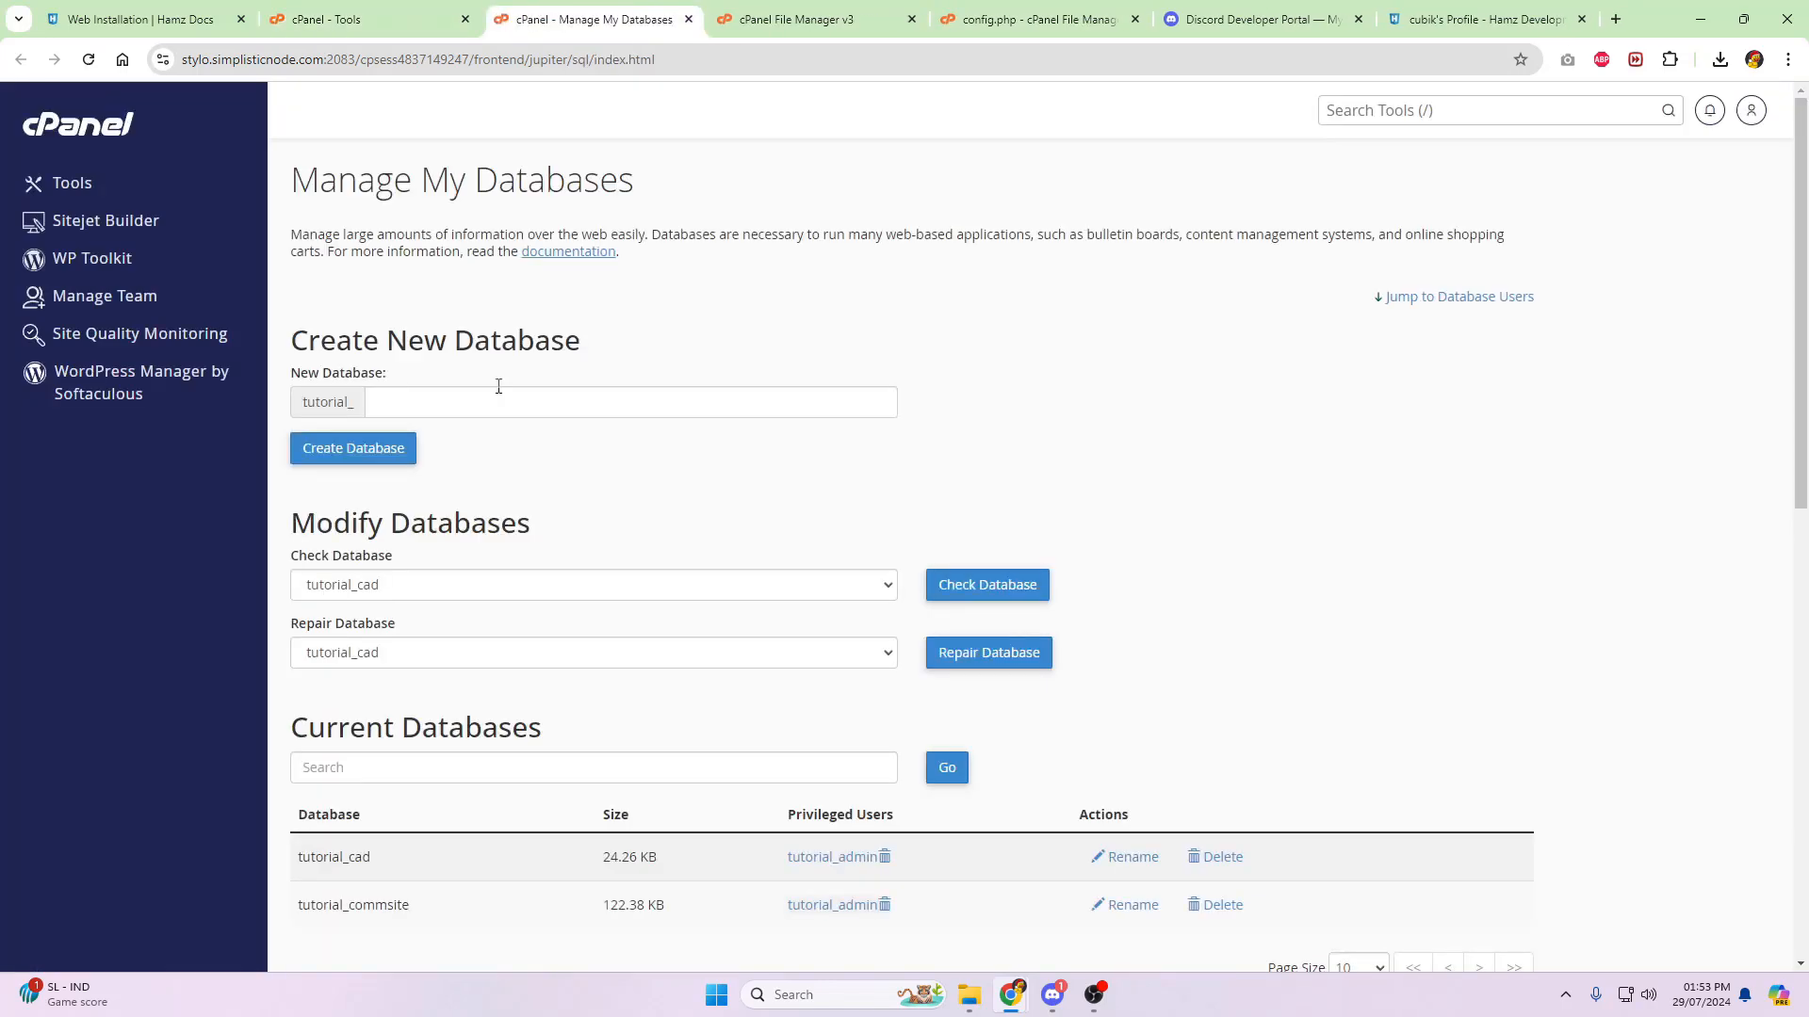
pyautogui.click(630, 401)
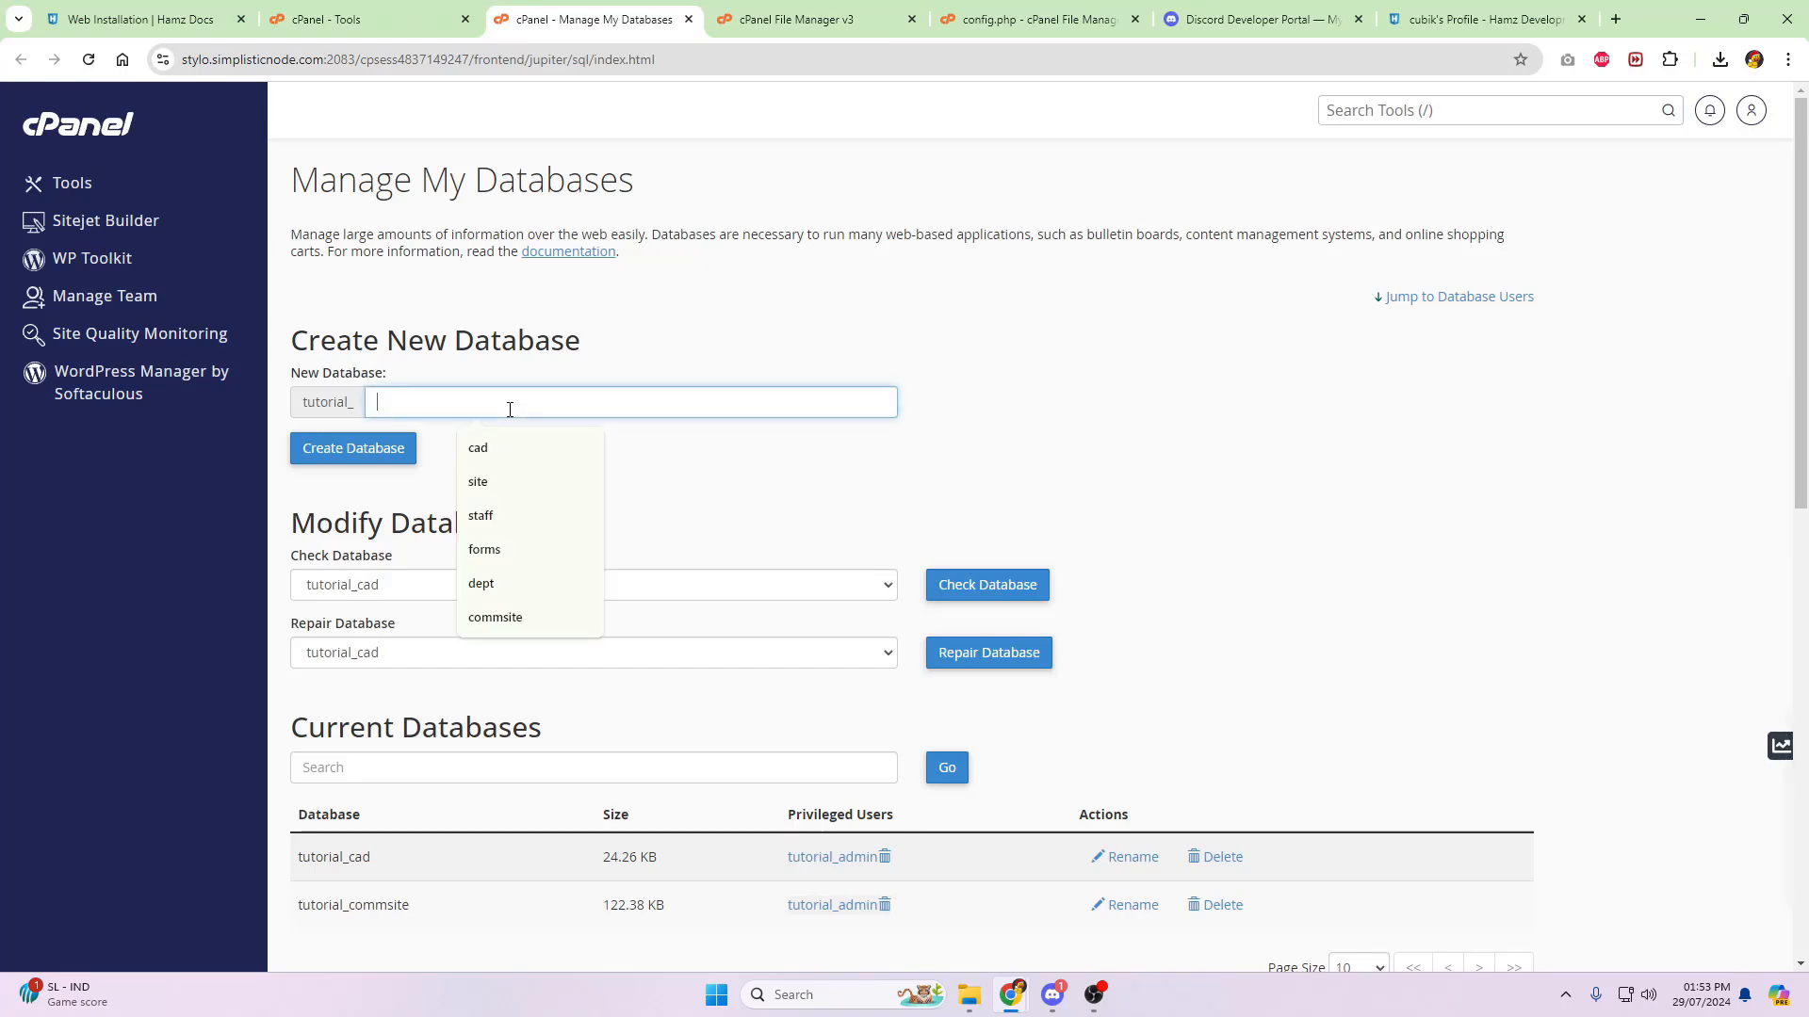
pyautogui.write('staff')
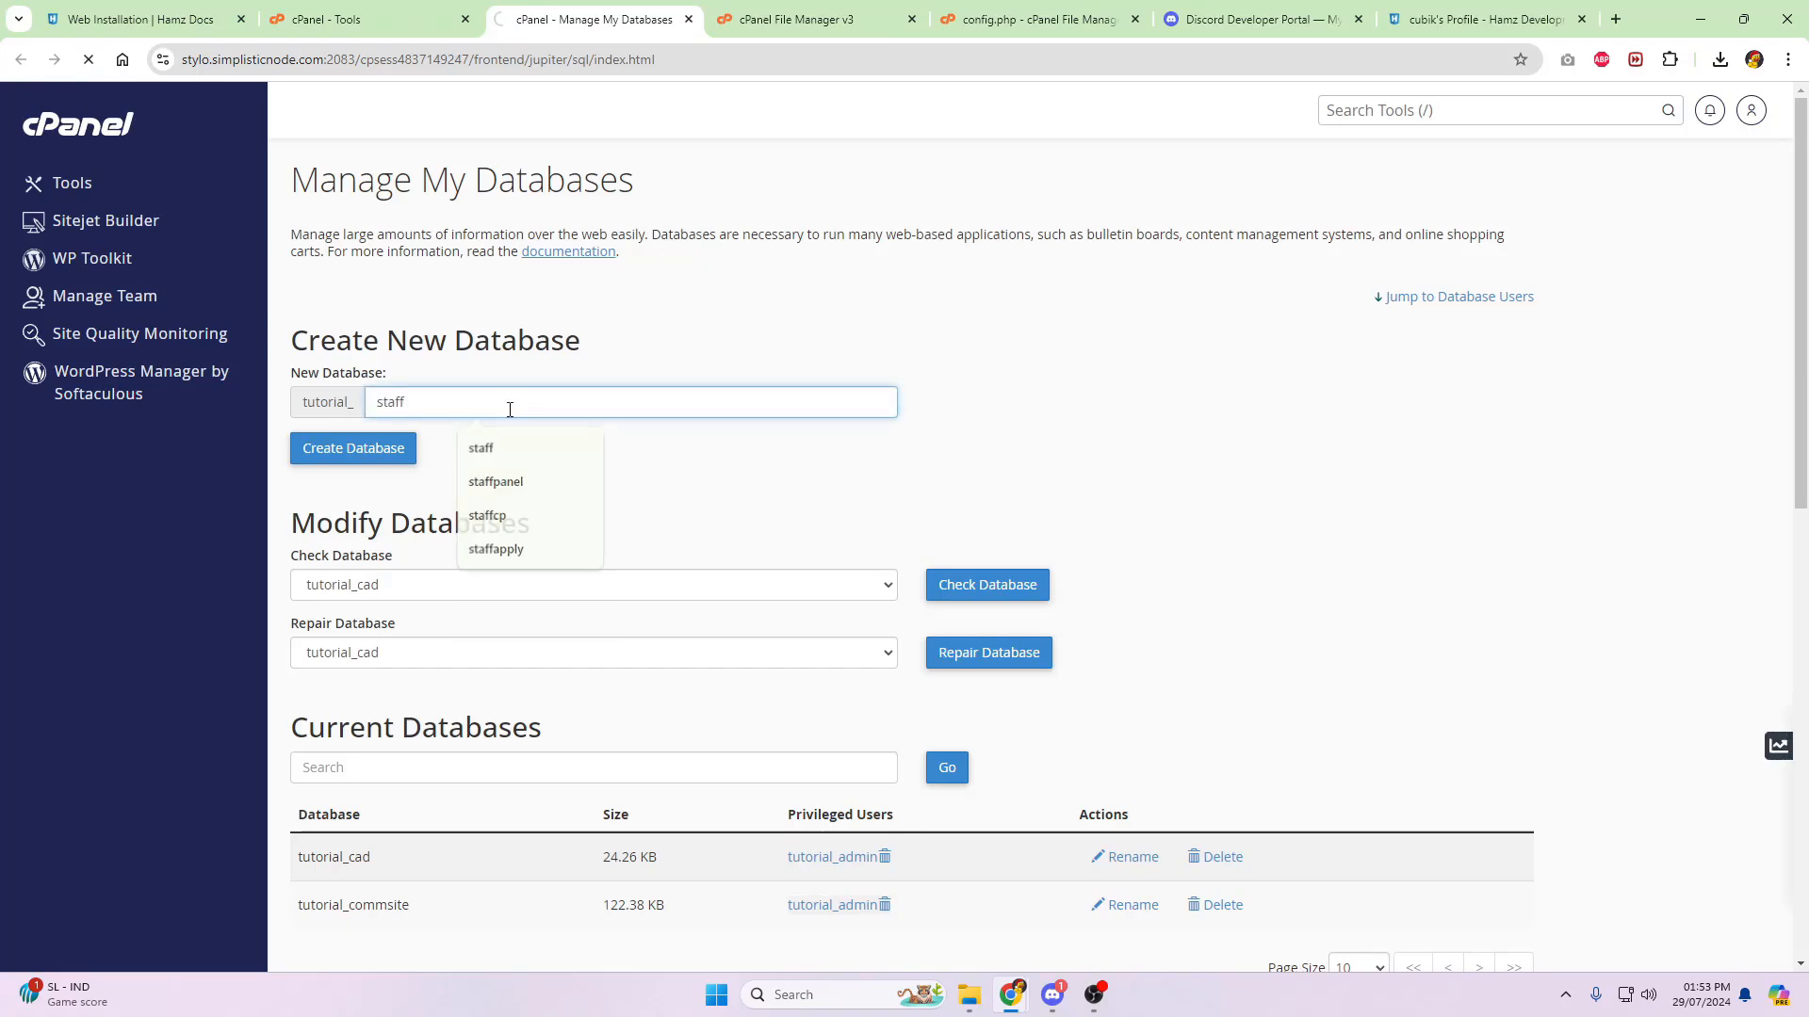
pyautogui.click(352, 449)
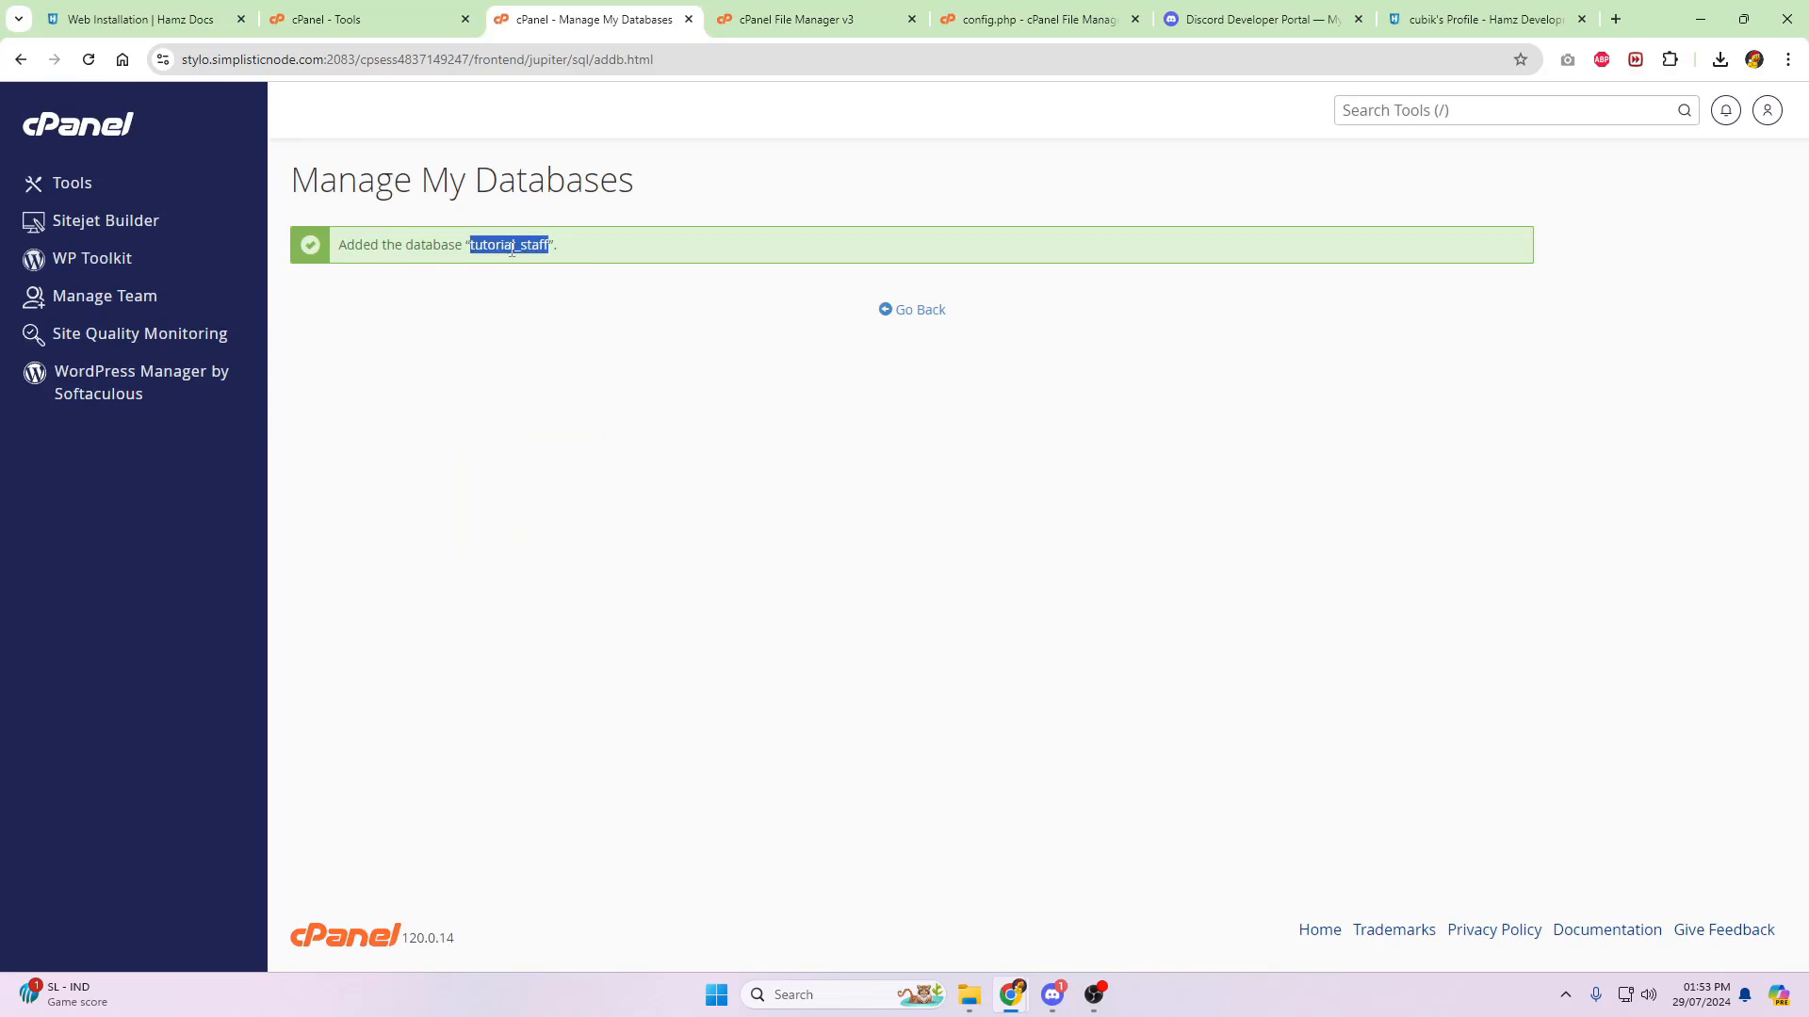
pyautogui.click(1037, 18)
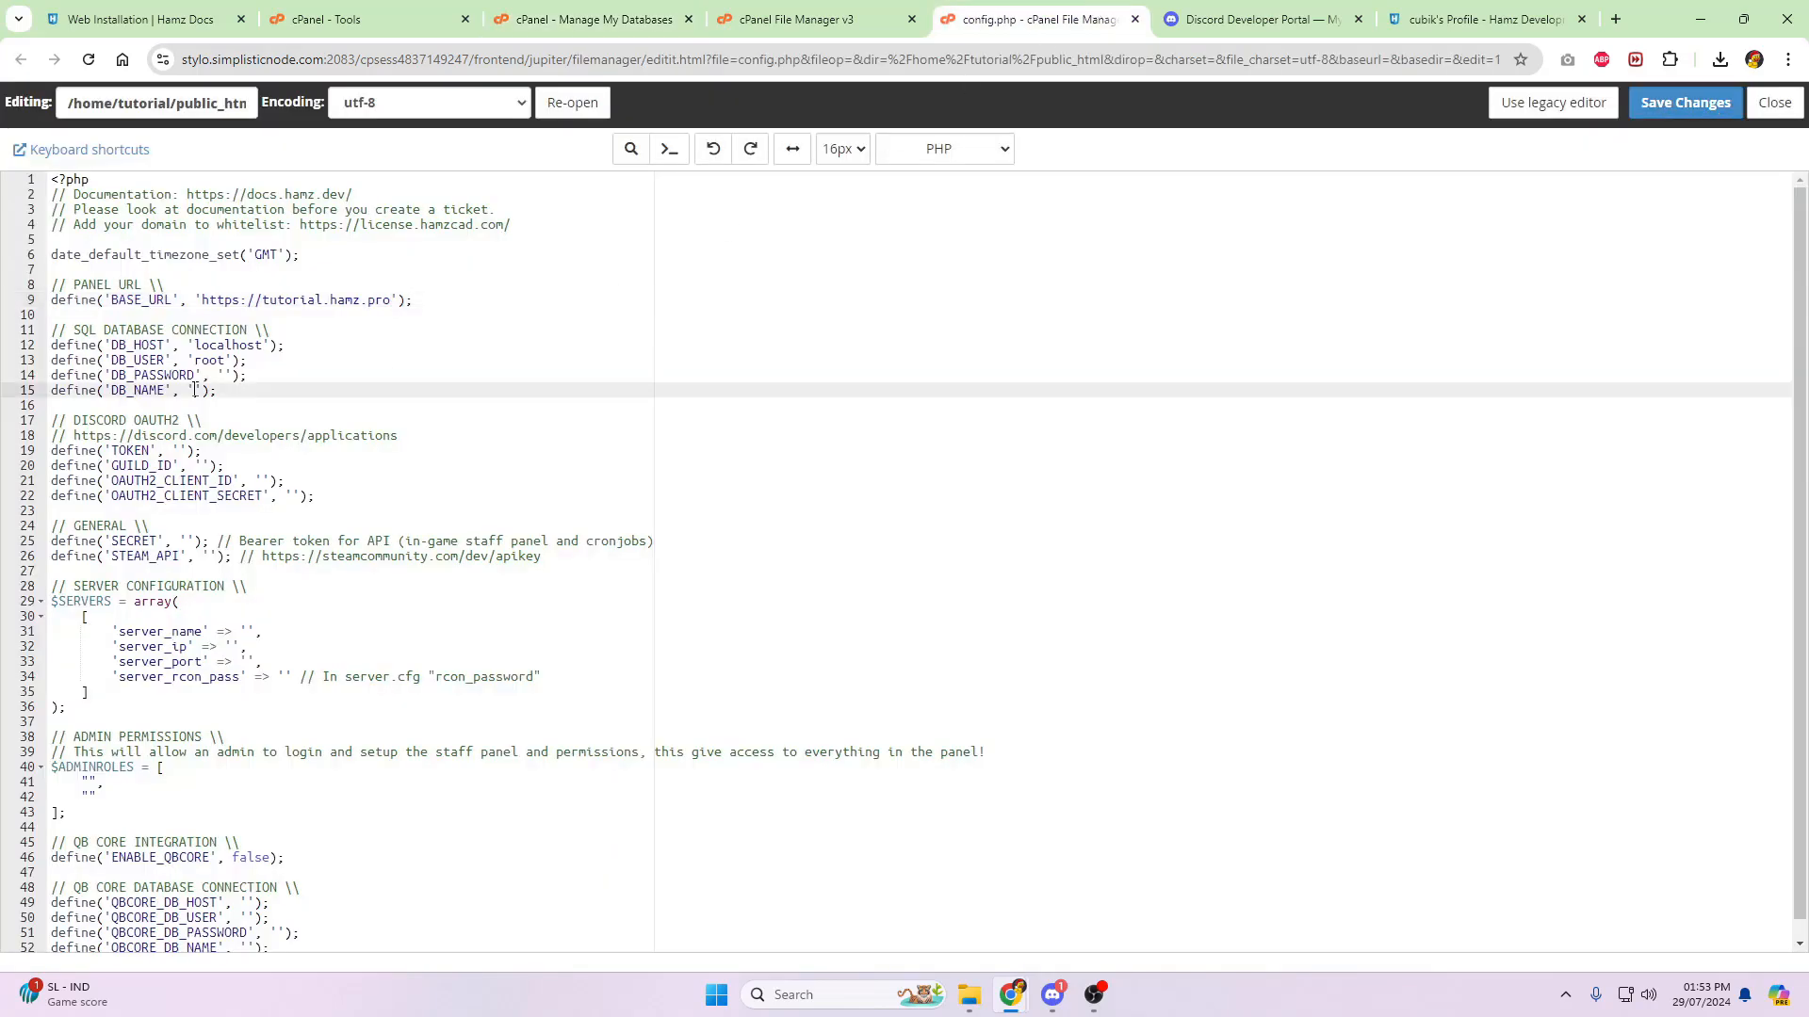
pyautogui.click(587, 19)
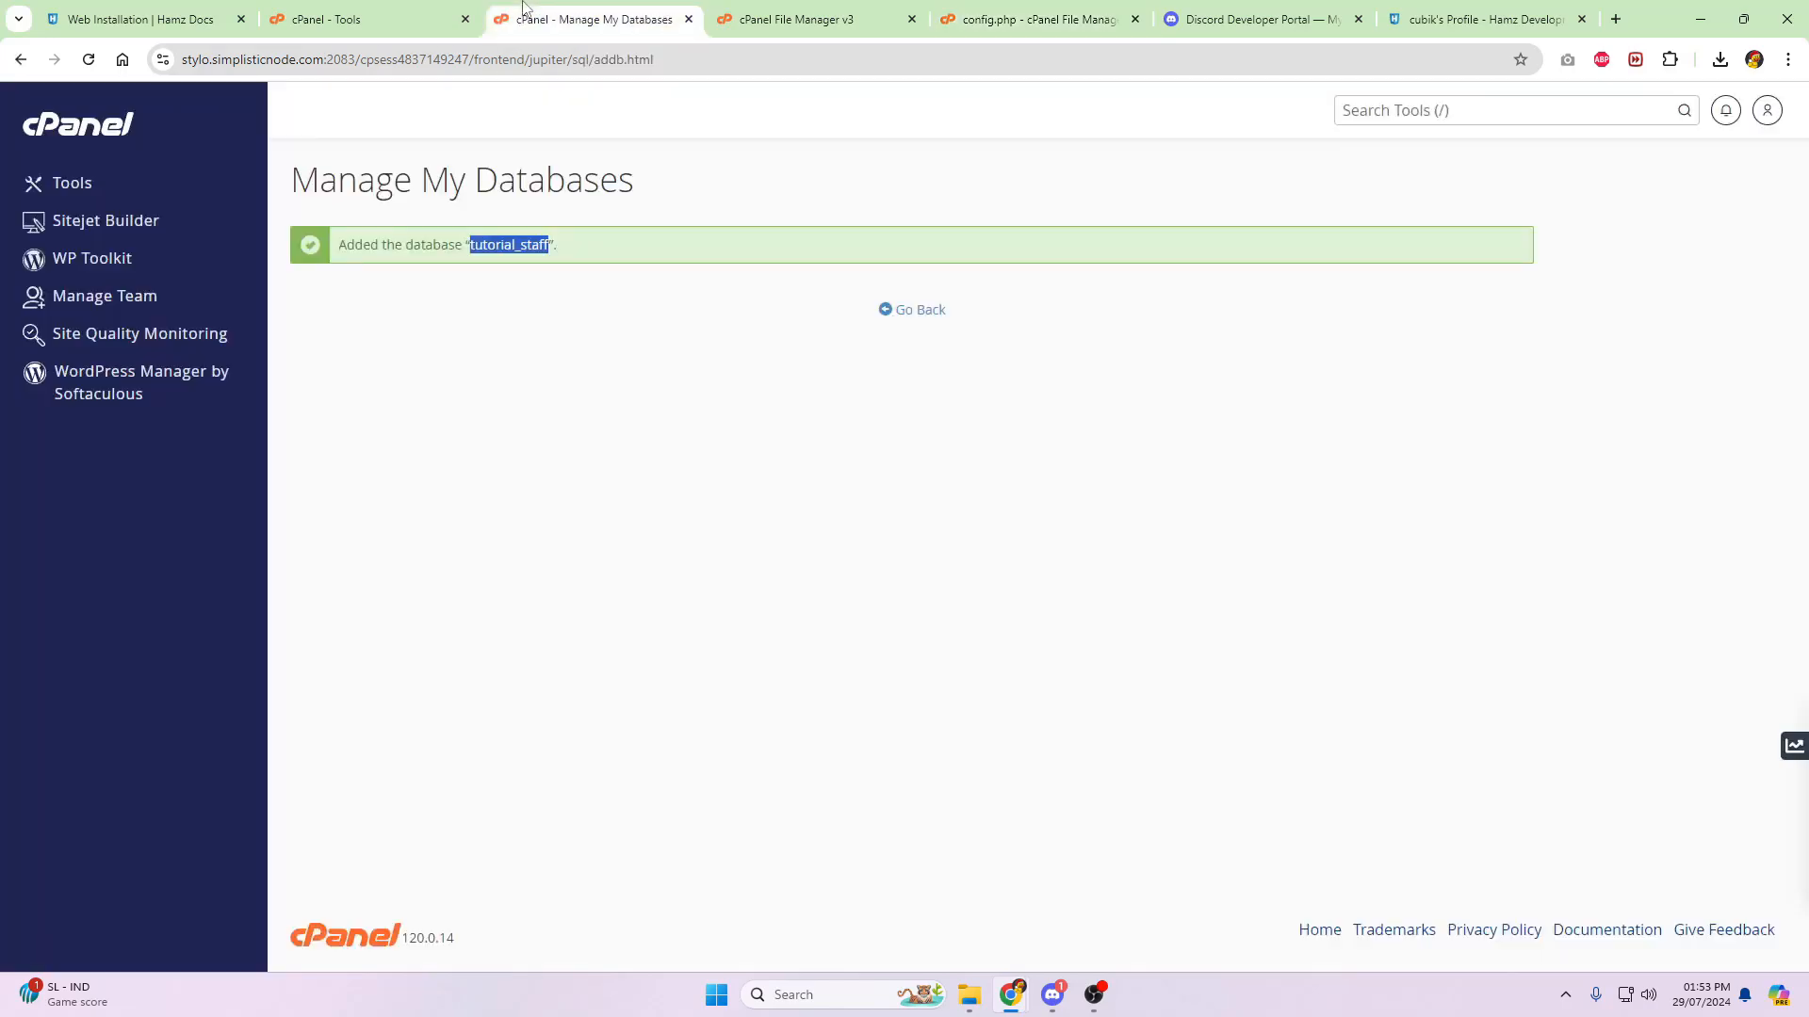
pyautogui.click(912, 309)
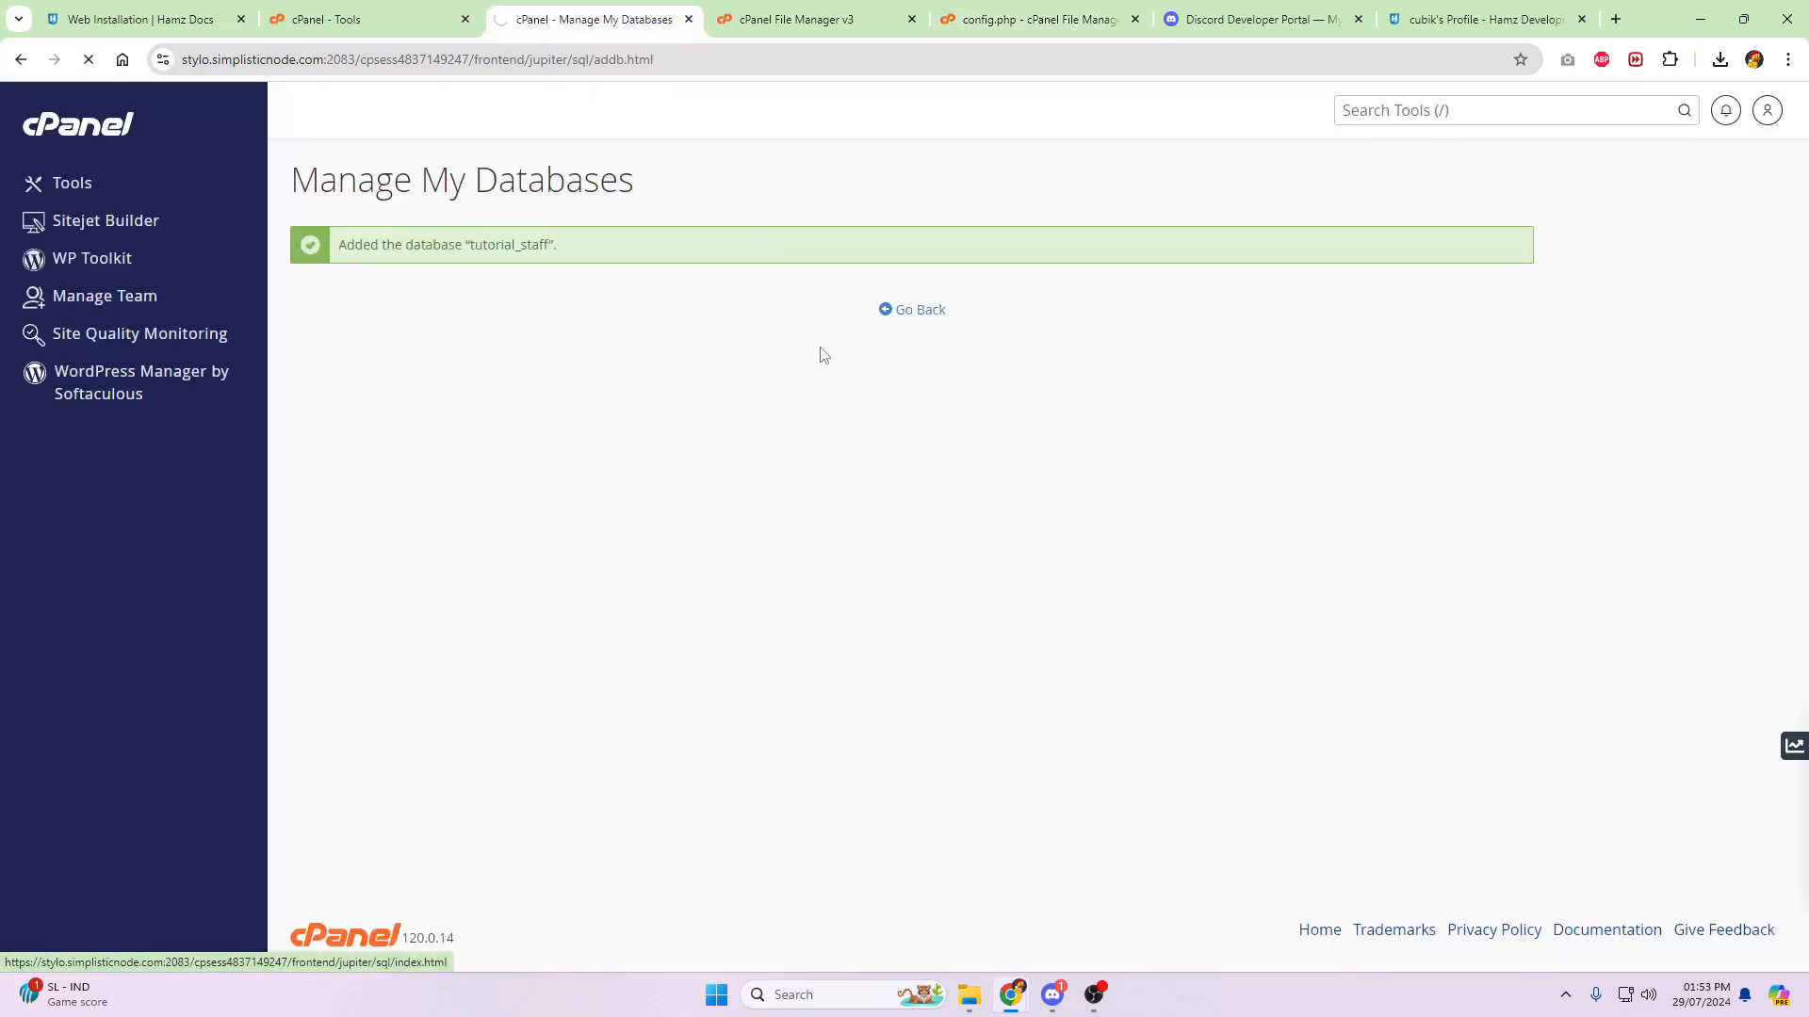
# Step: Add the tutorial_admin user to the tutorial_staff database
pyautogui.click(912, 309)
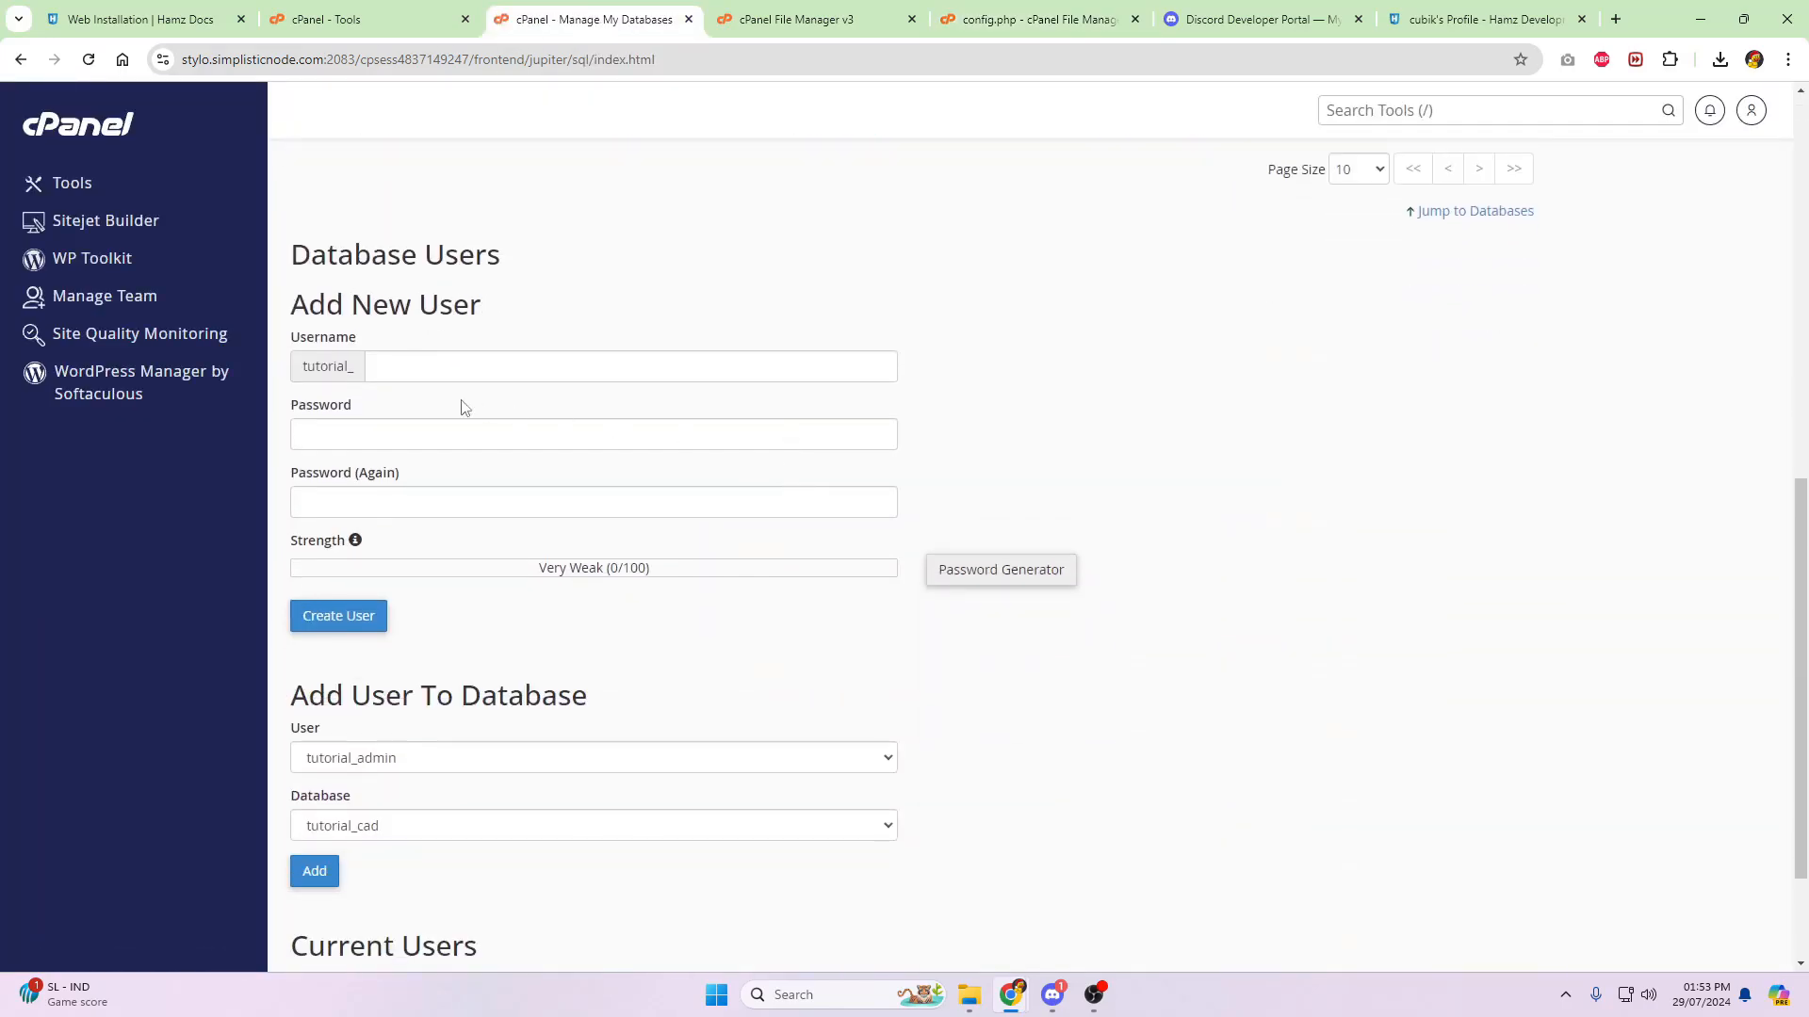
pyautogui.scroll(-3)
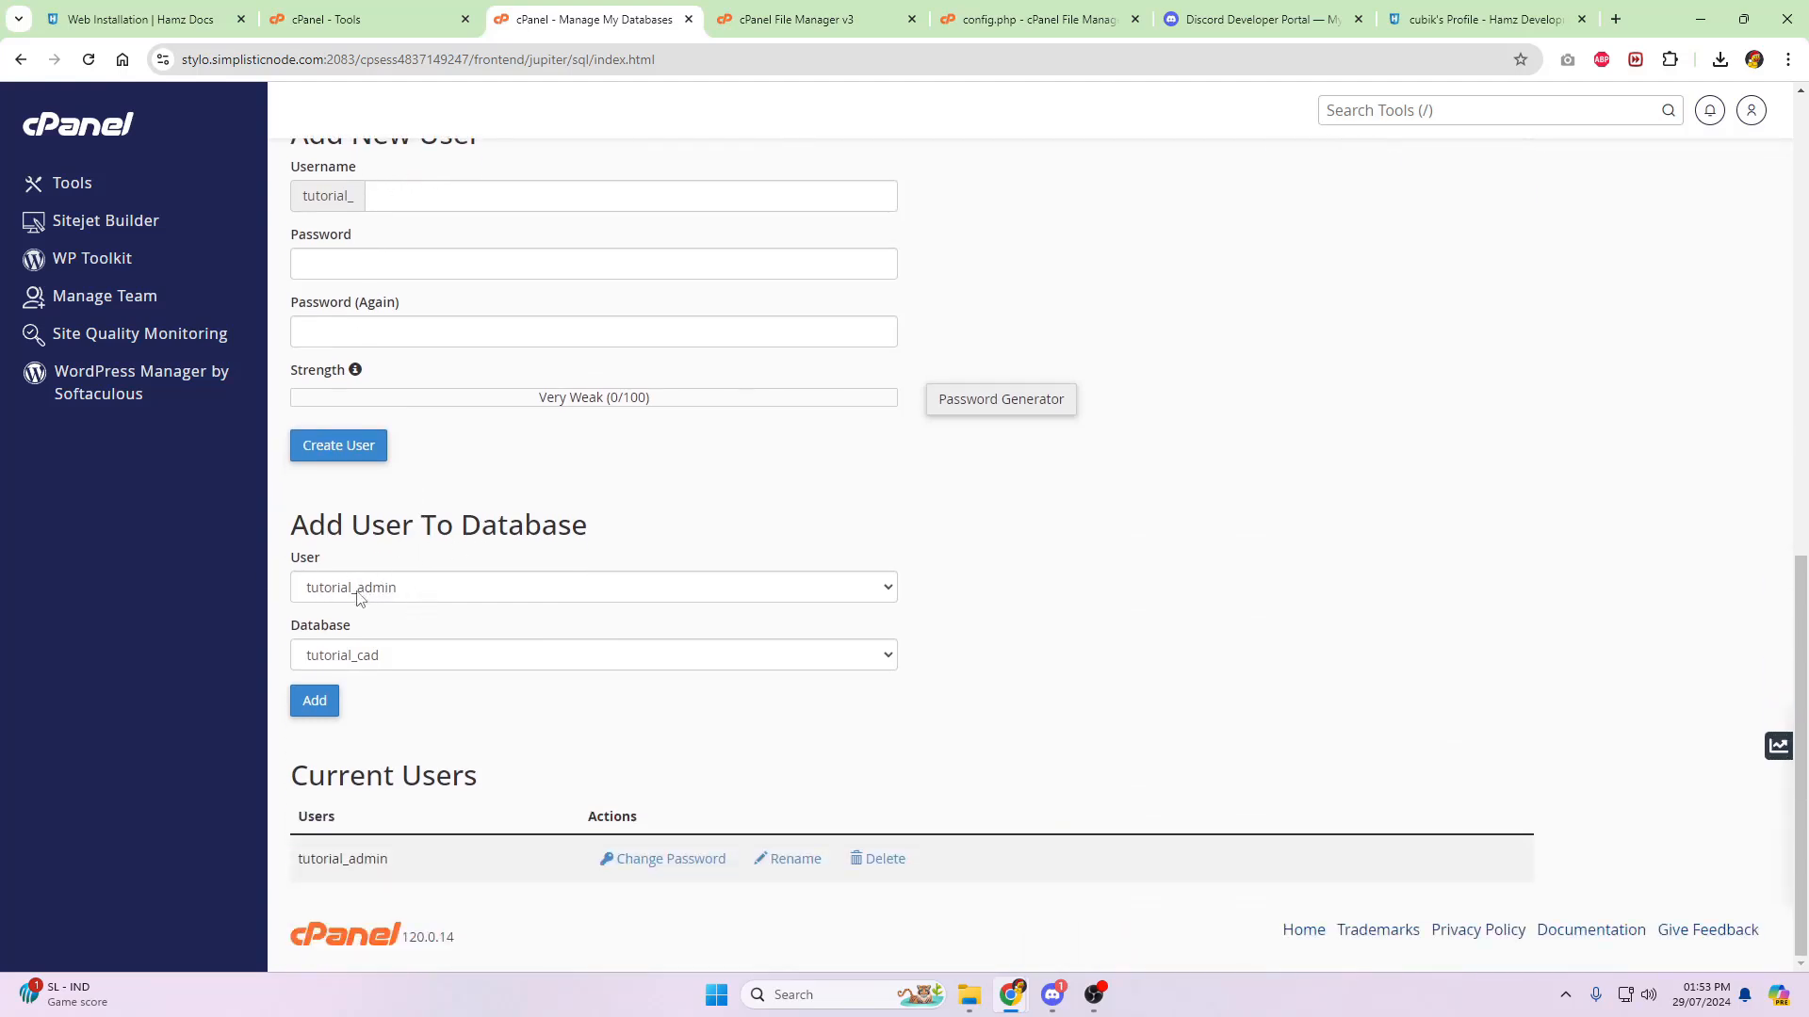
pyautogui.moveTo(373, 611)
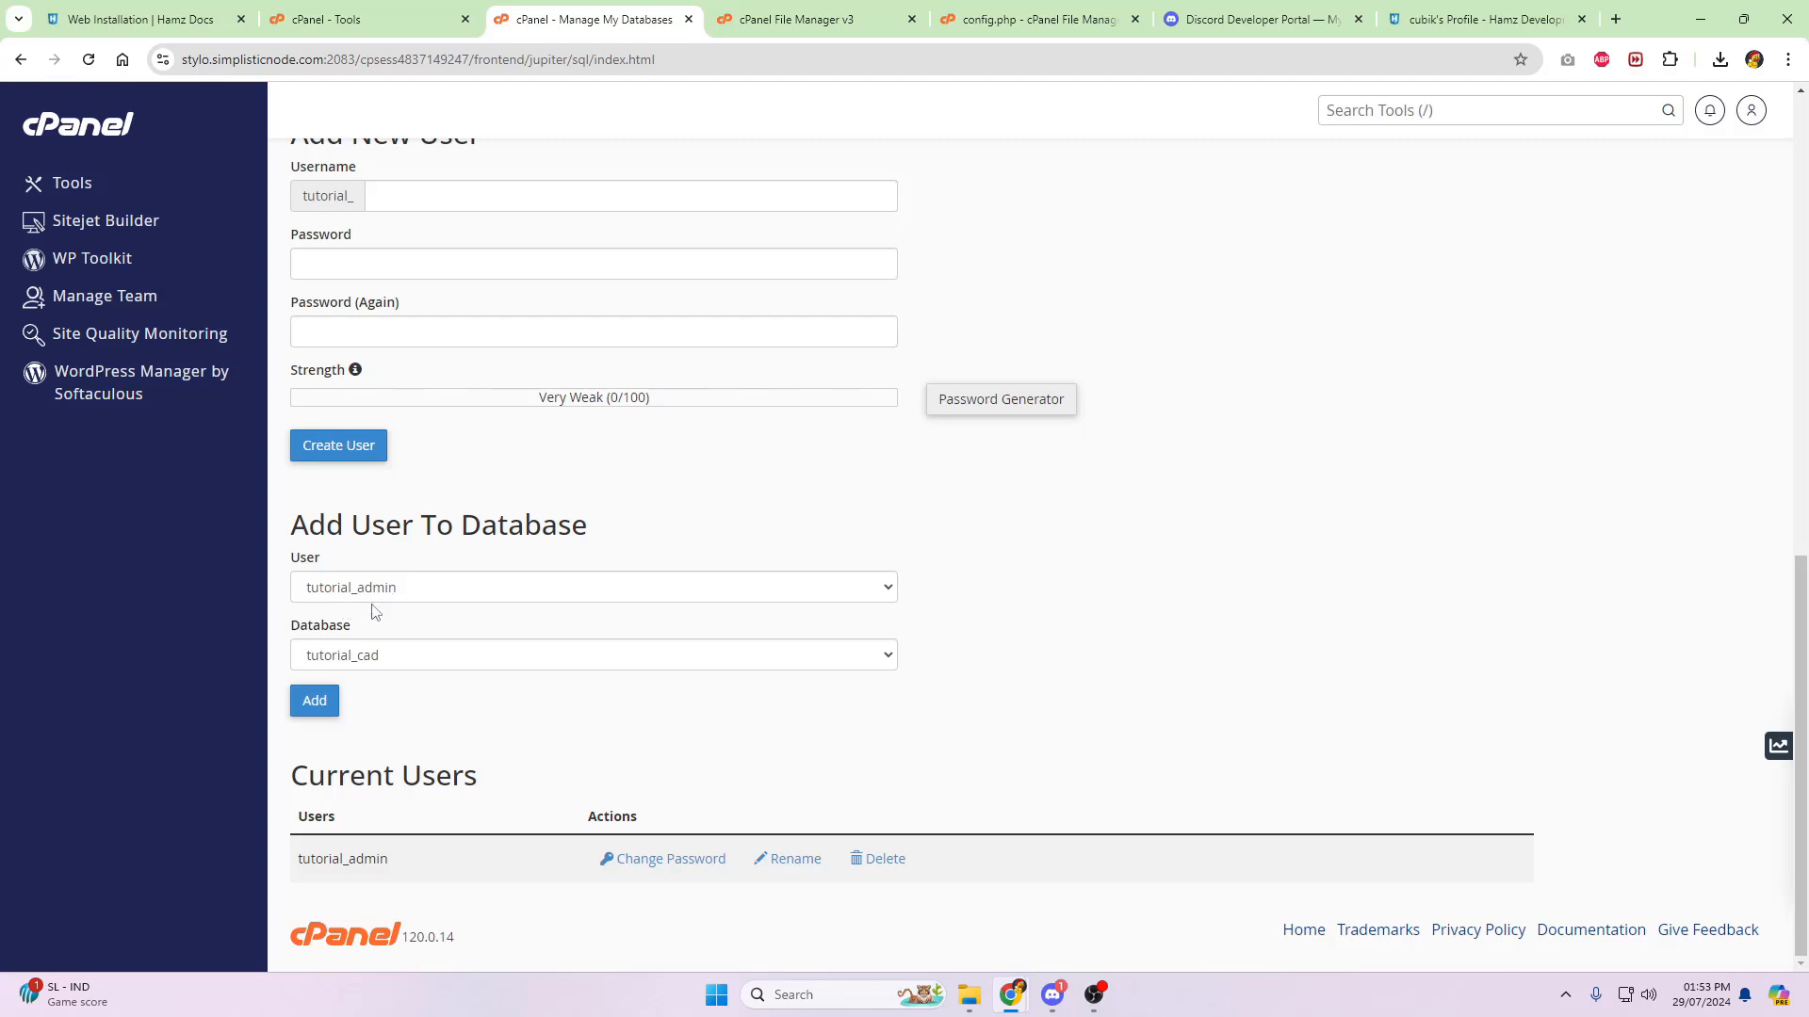
pyautogui.moveTo(367, 619)
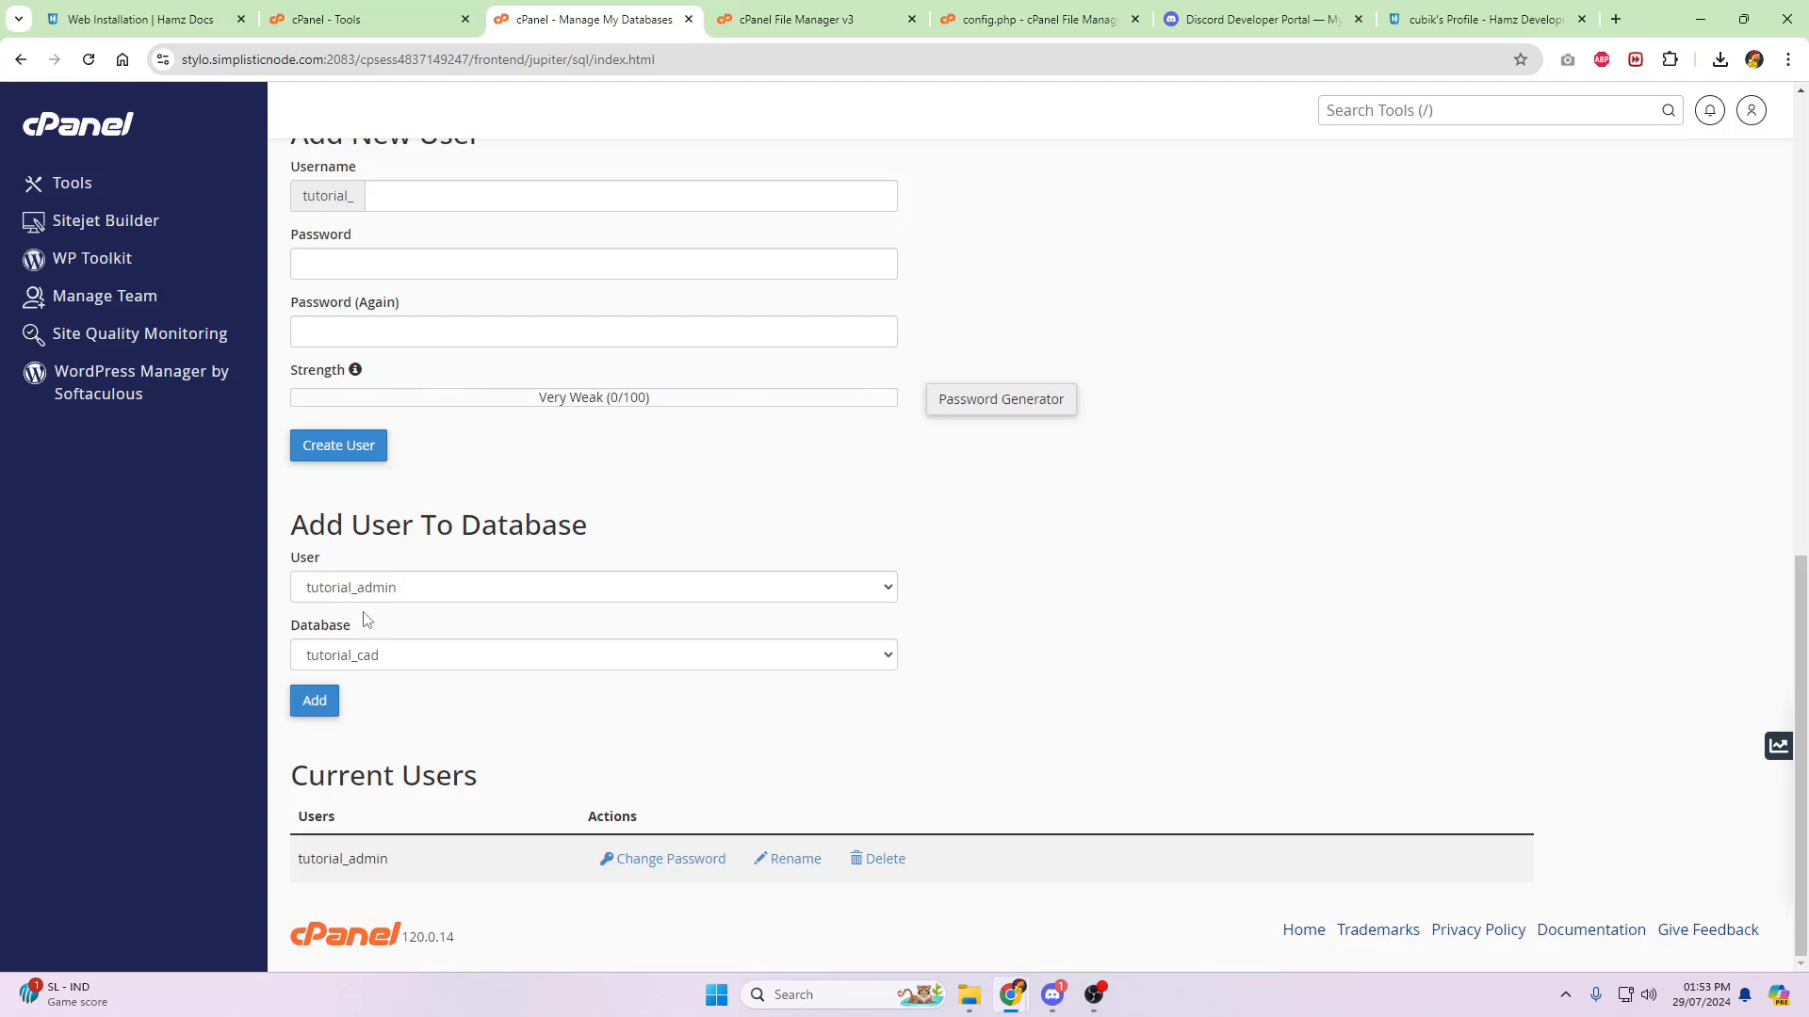
pyautogui.scroll(3)
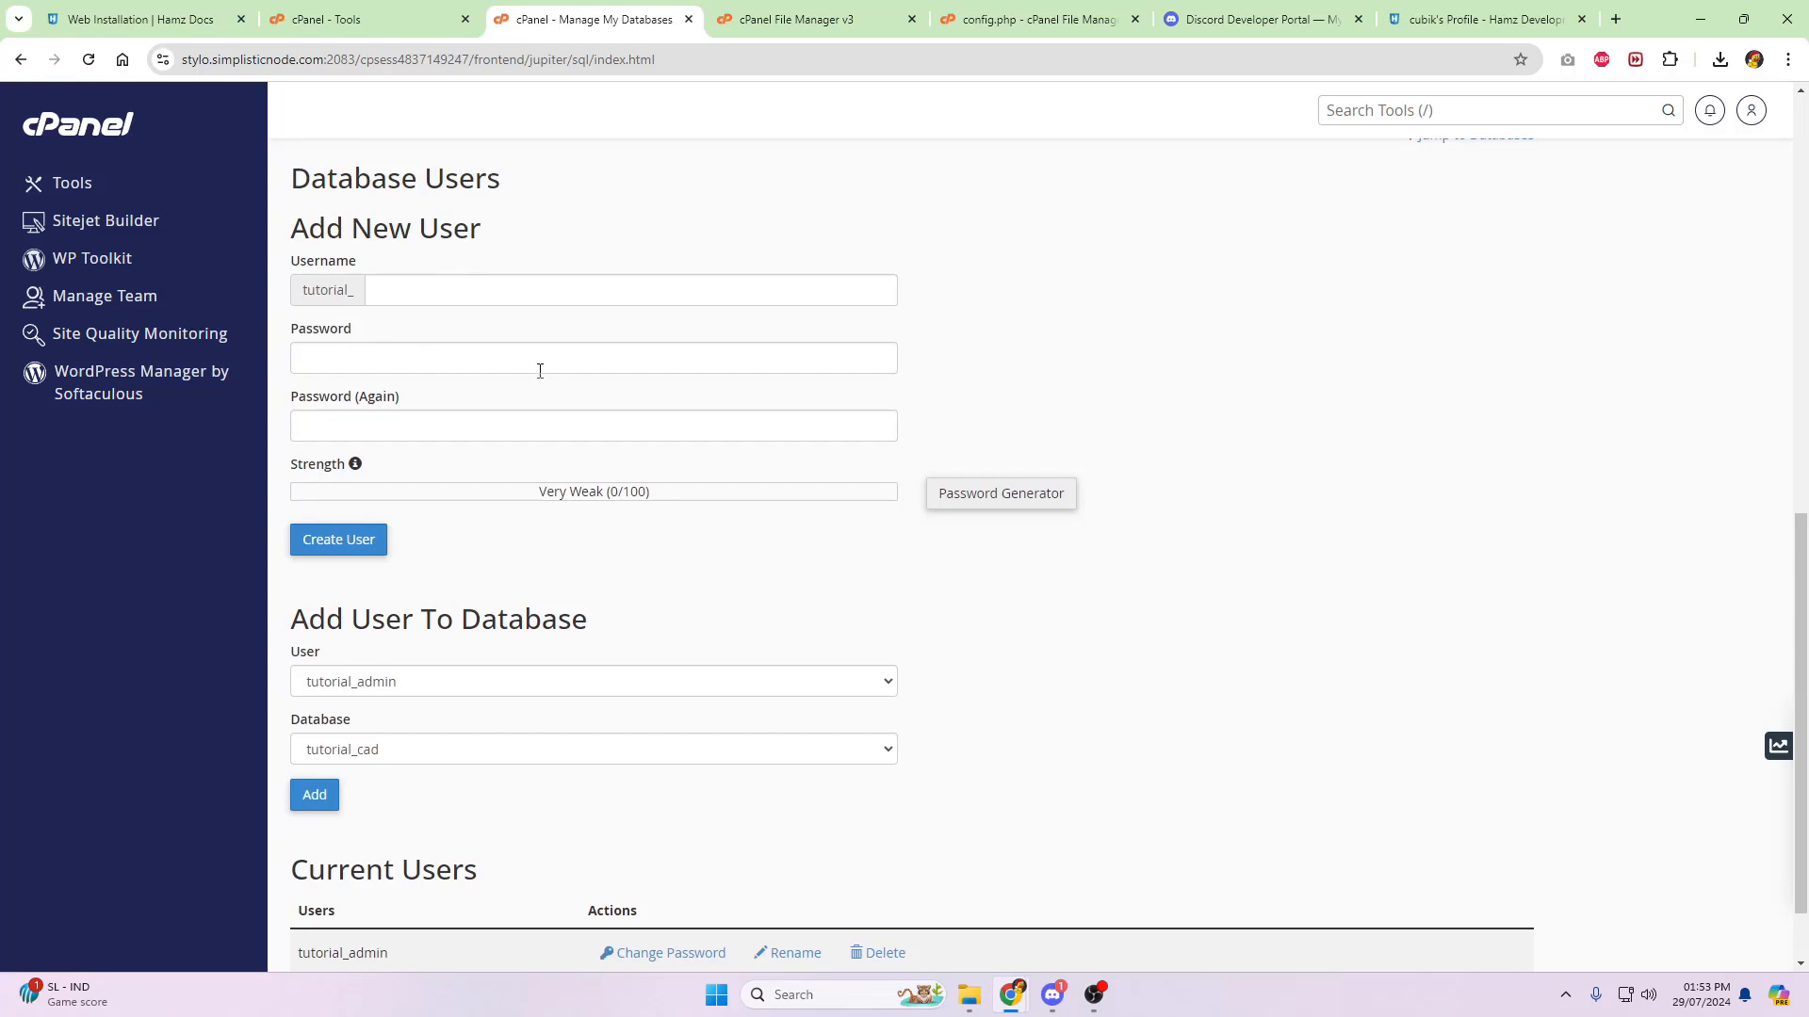
pyautogui.scroll(-3)
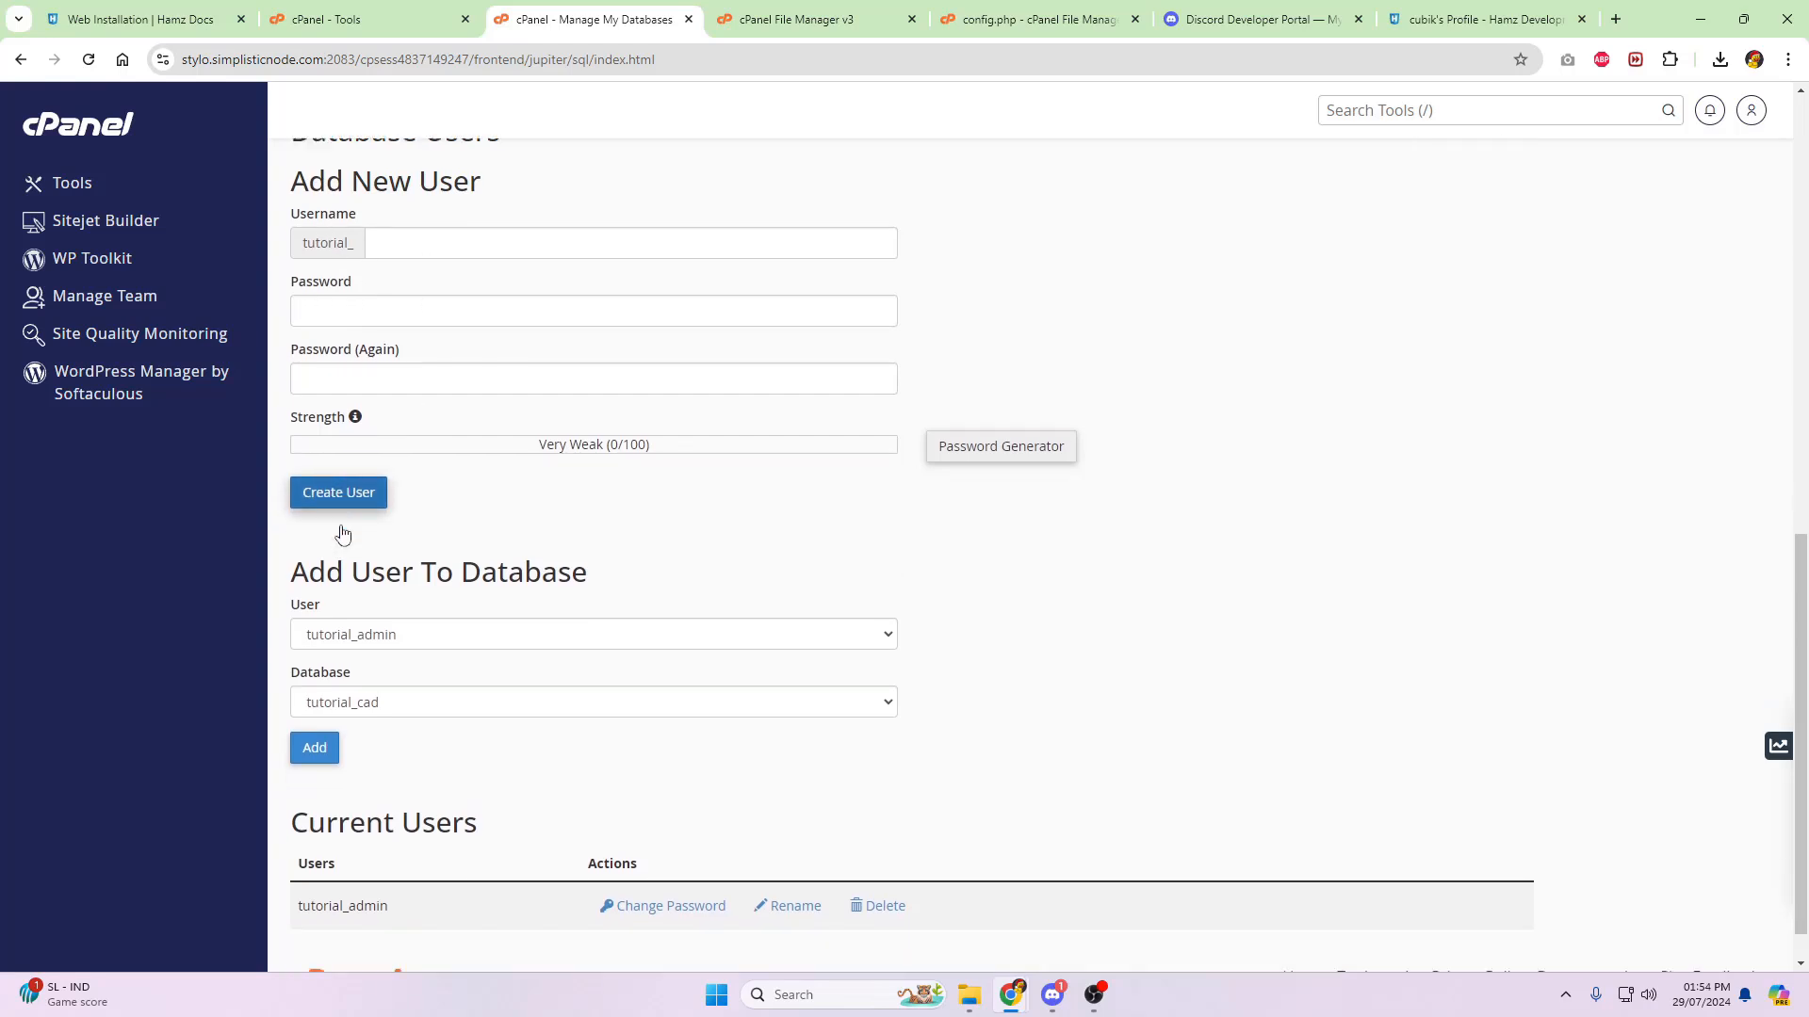
pyautogui.click(594, 701)
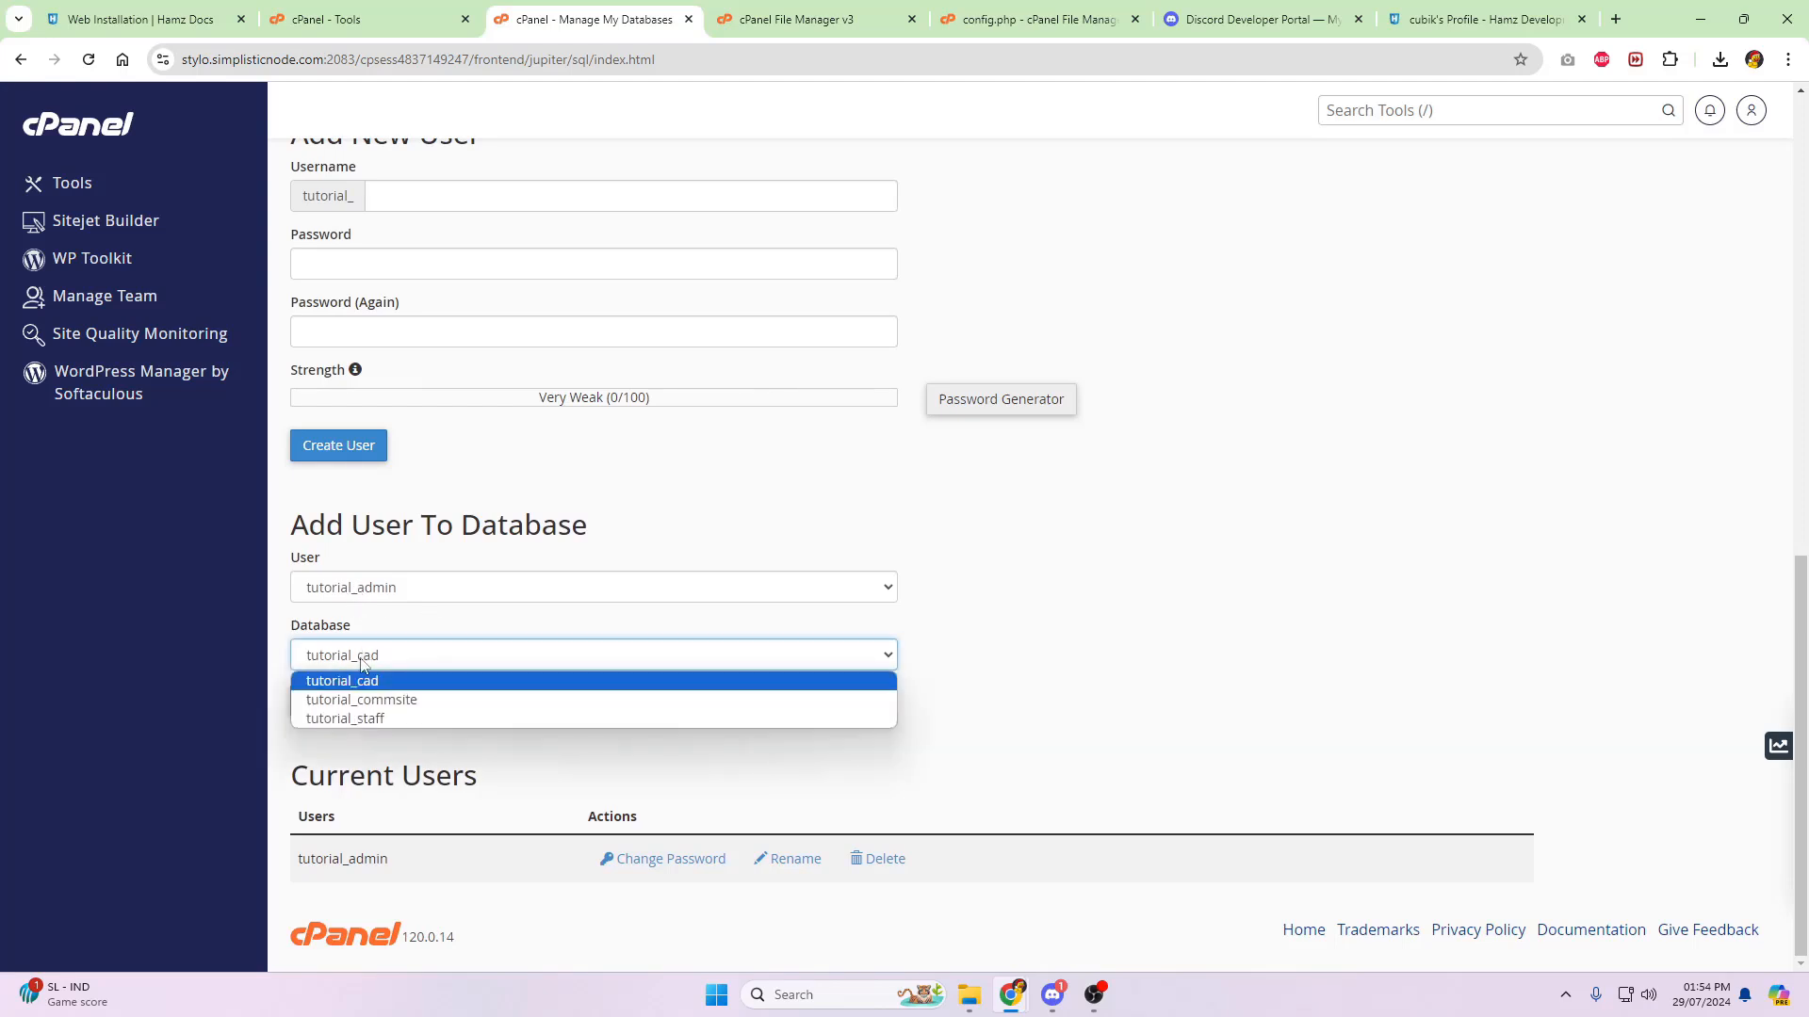
pyautogui.click(345, 717)
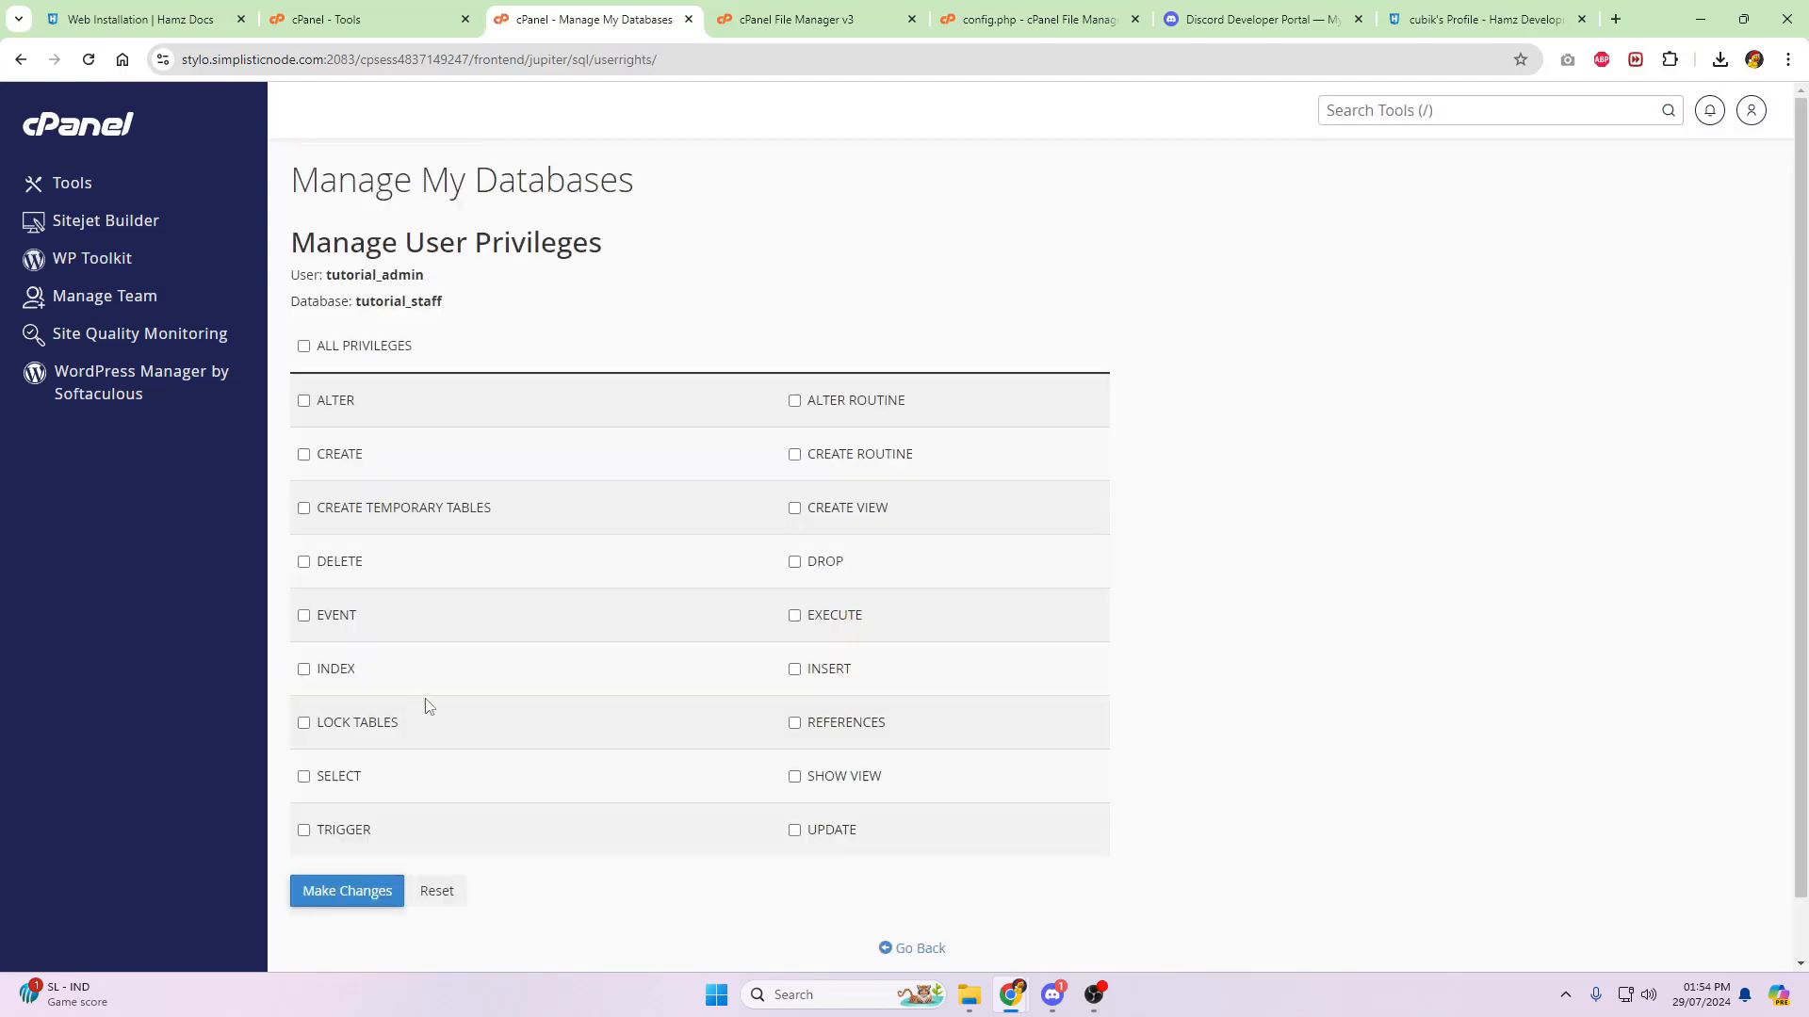
# Step: Grant tutorial_admin ALL PRIVILEGES on tutorial_staff and save the changes
pyautogui.click(305, 345)
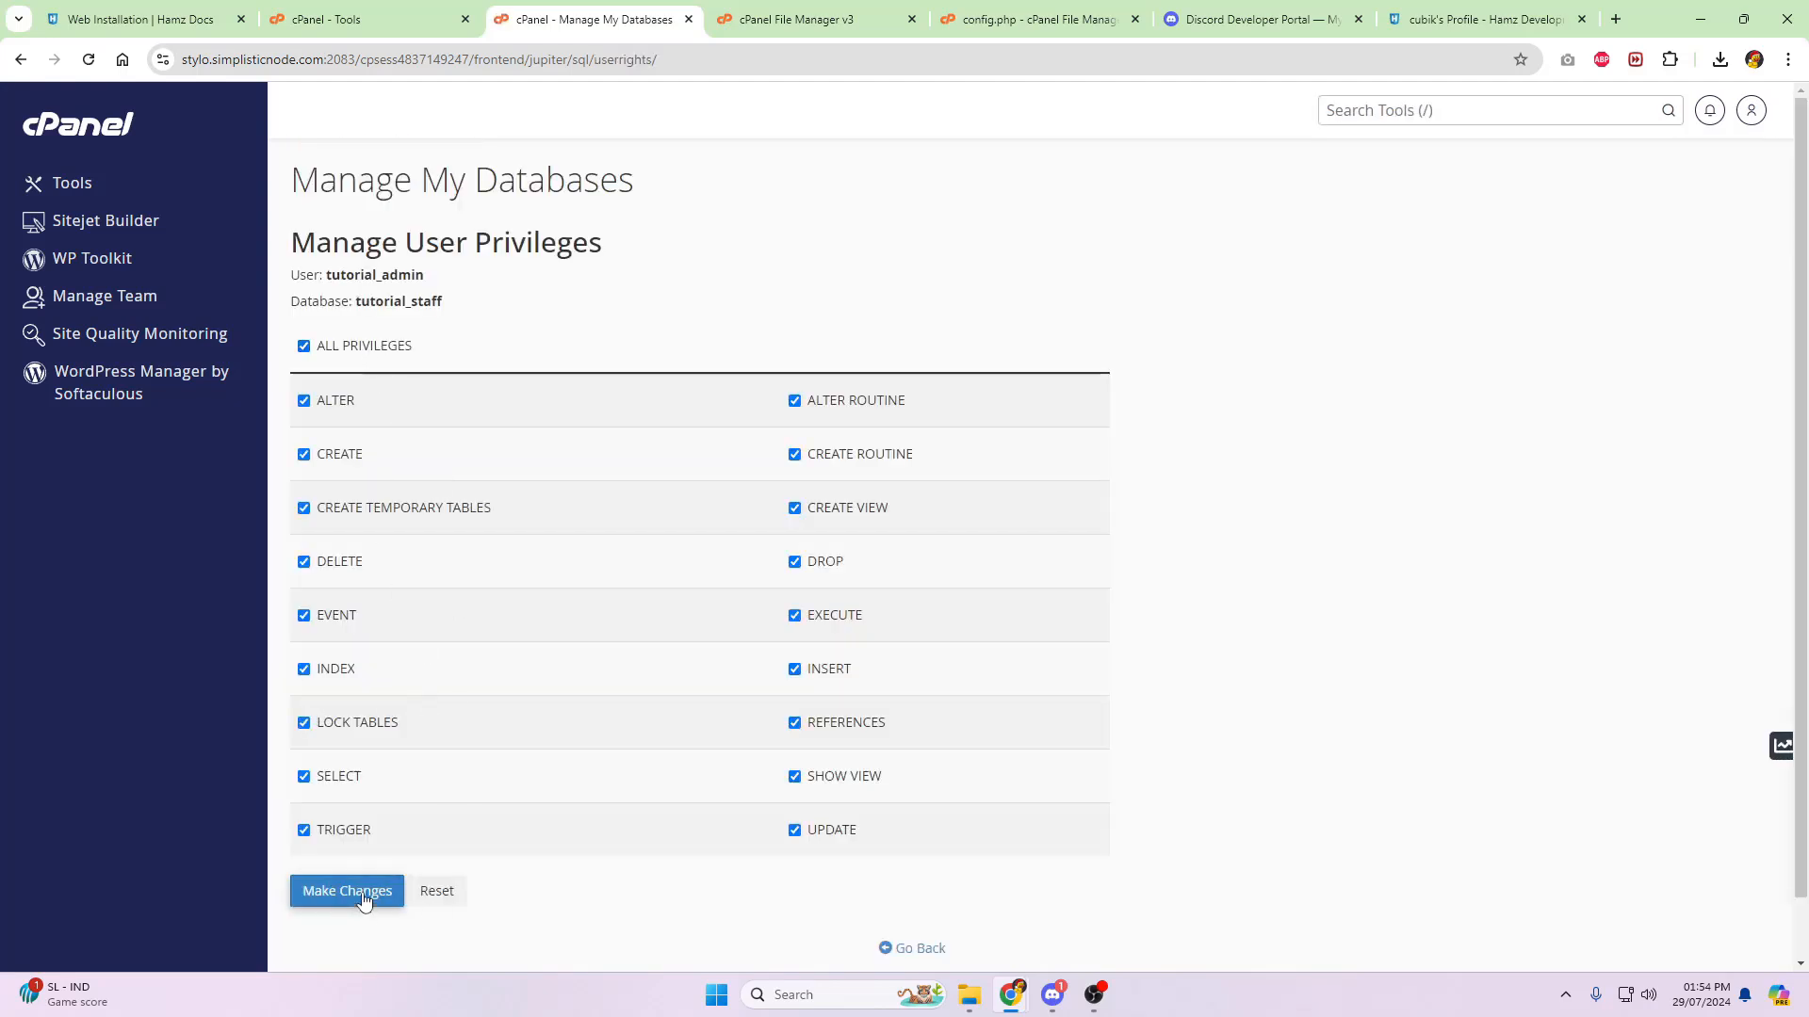
pyautogui.click(347, 891)
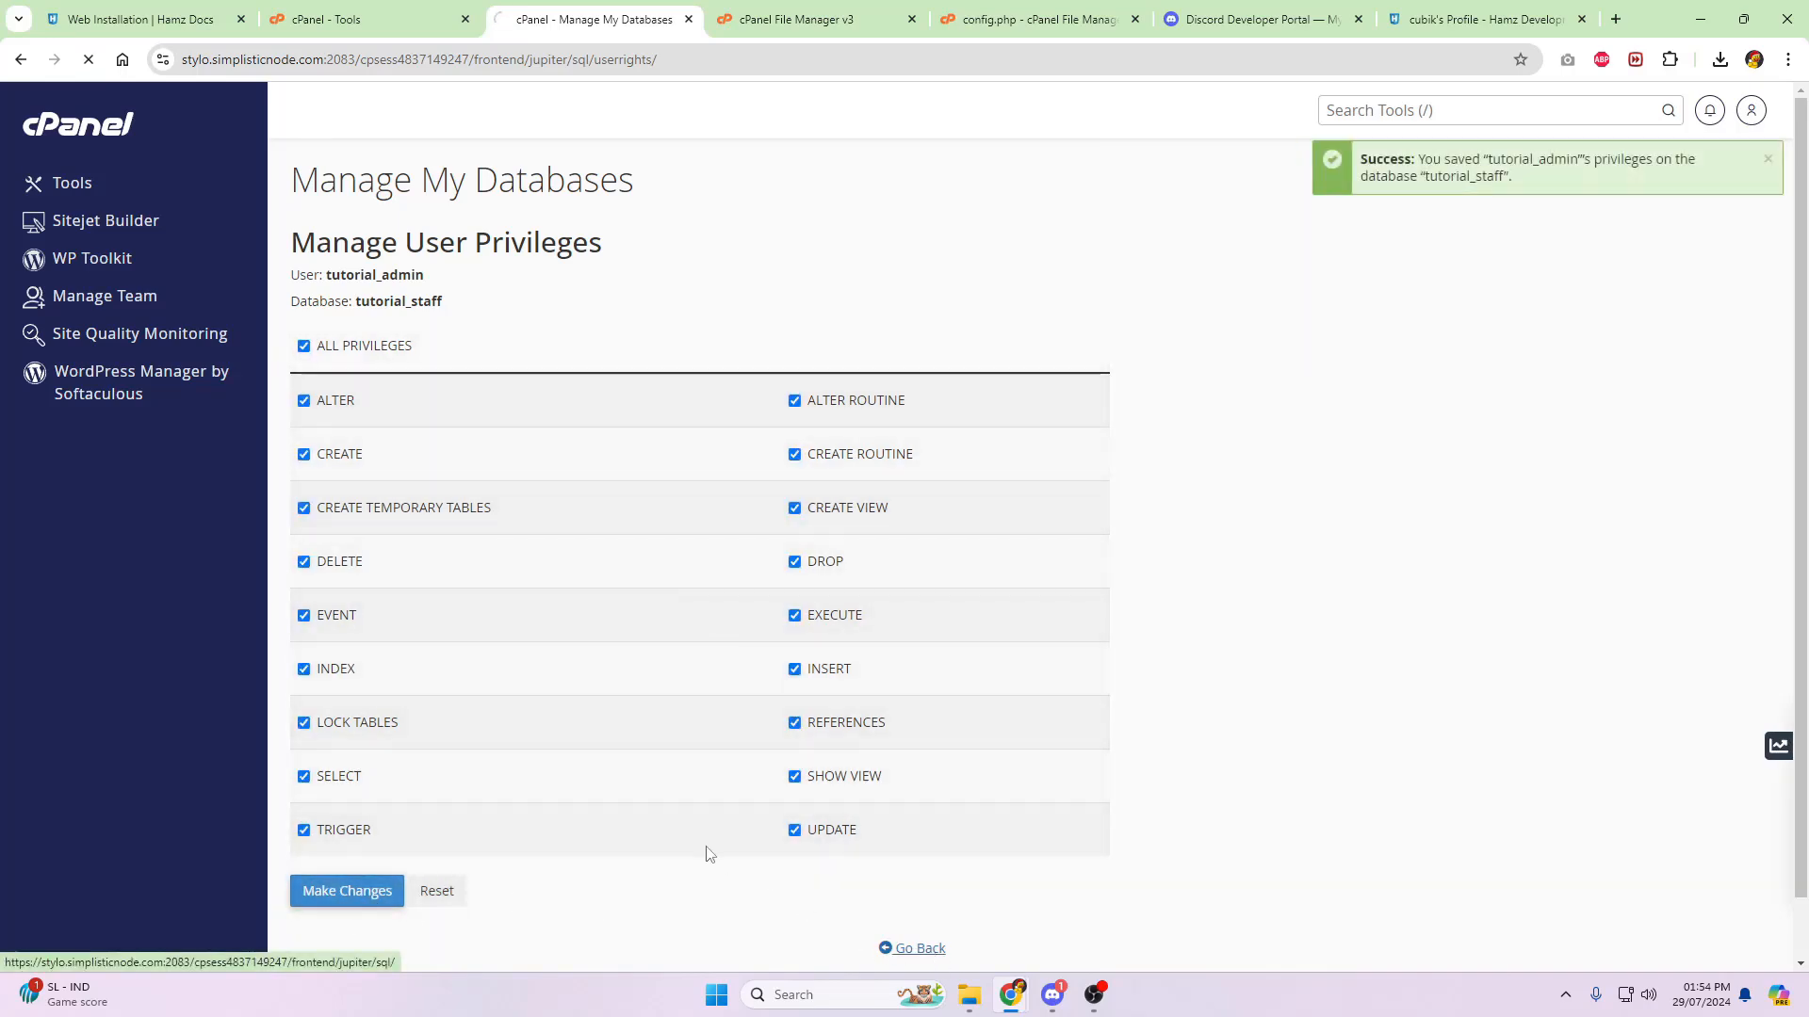
pyautogui.click(912, 947)
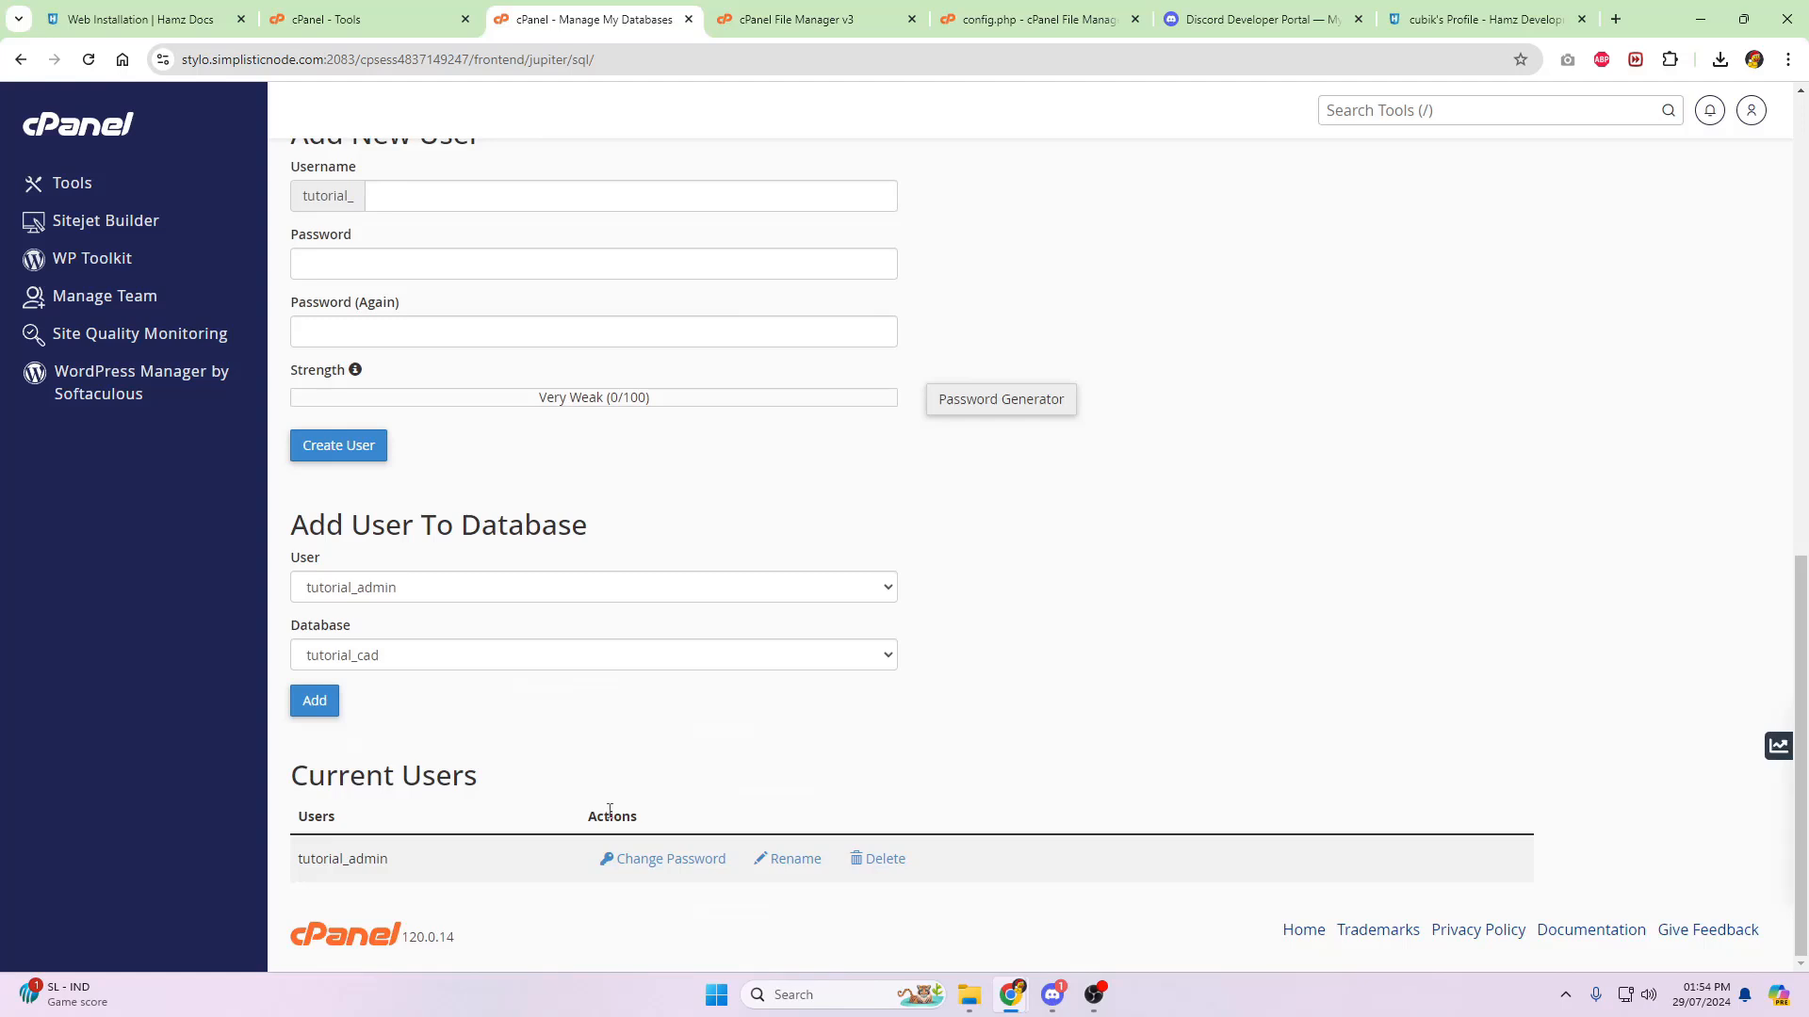
# Step: Give tutorial_admin a new strong password from the Password Generator
pyautogui.click(670, 859)
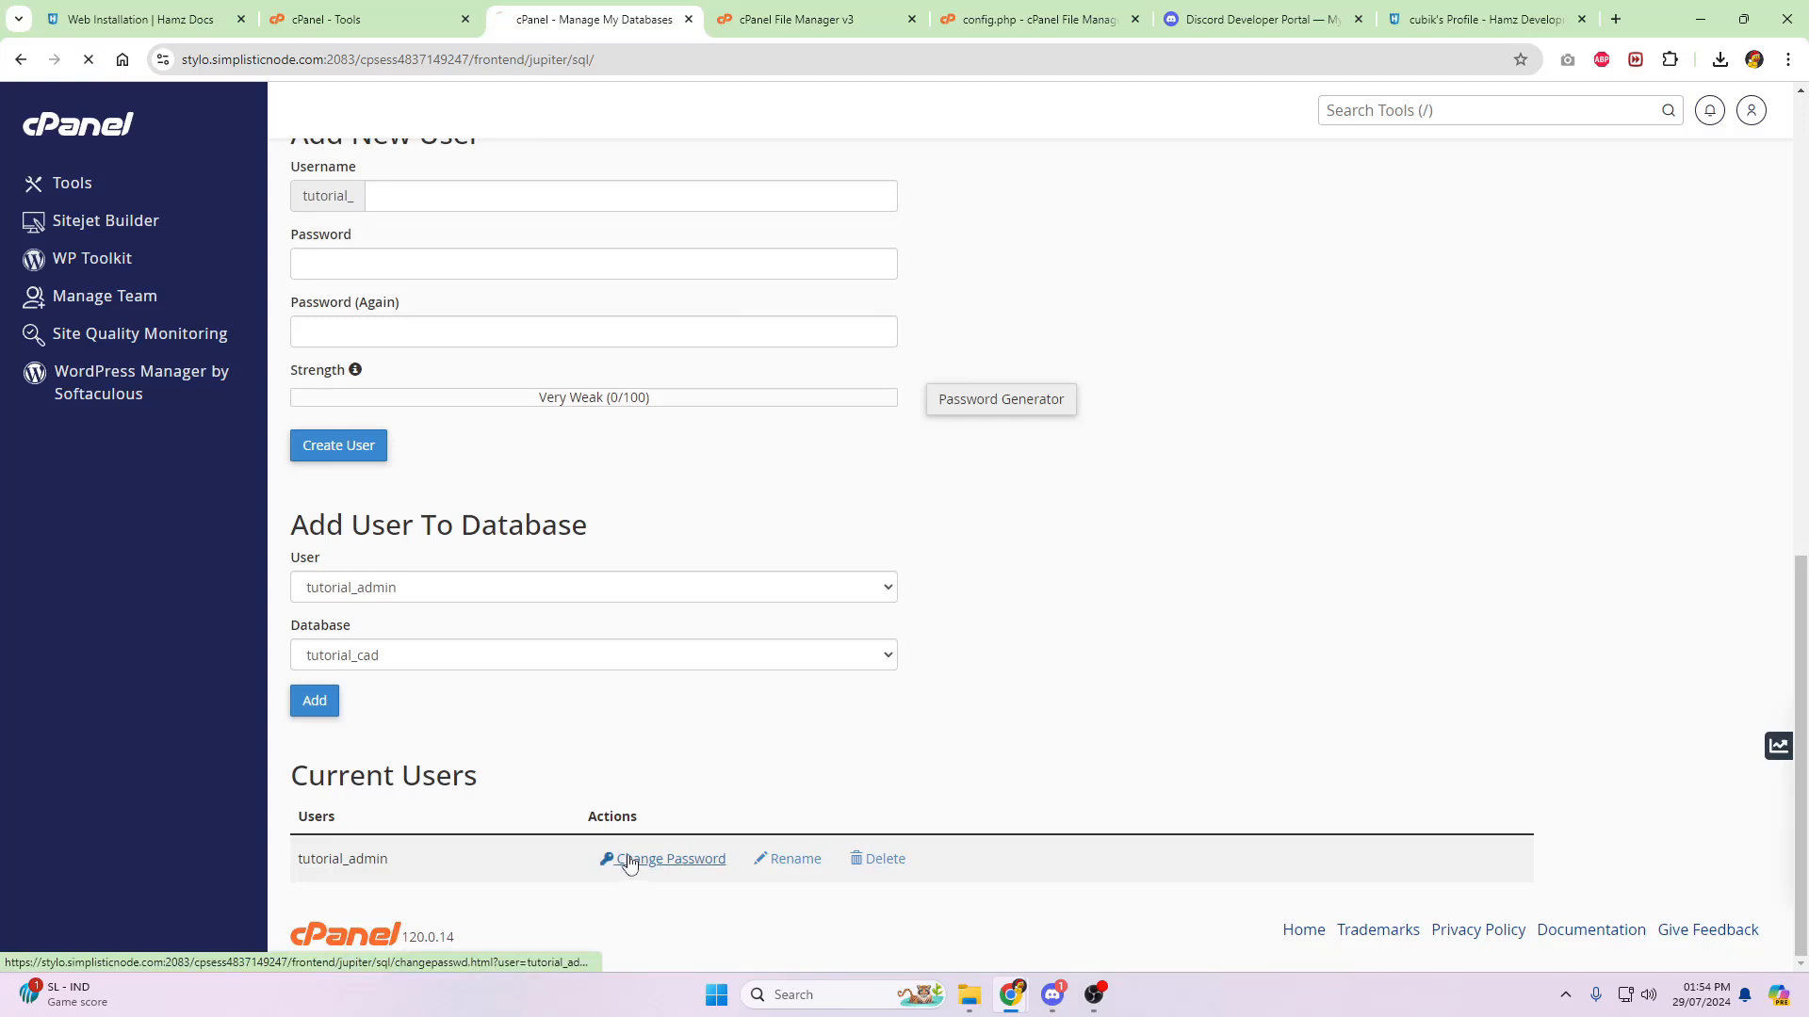
pyautogui.click(671, 859)
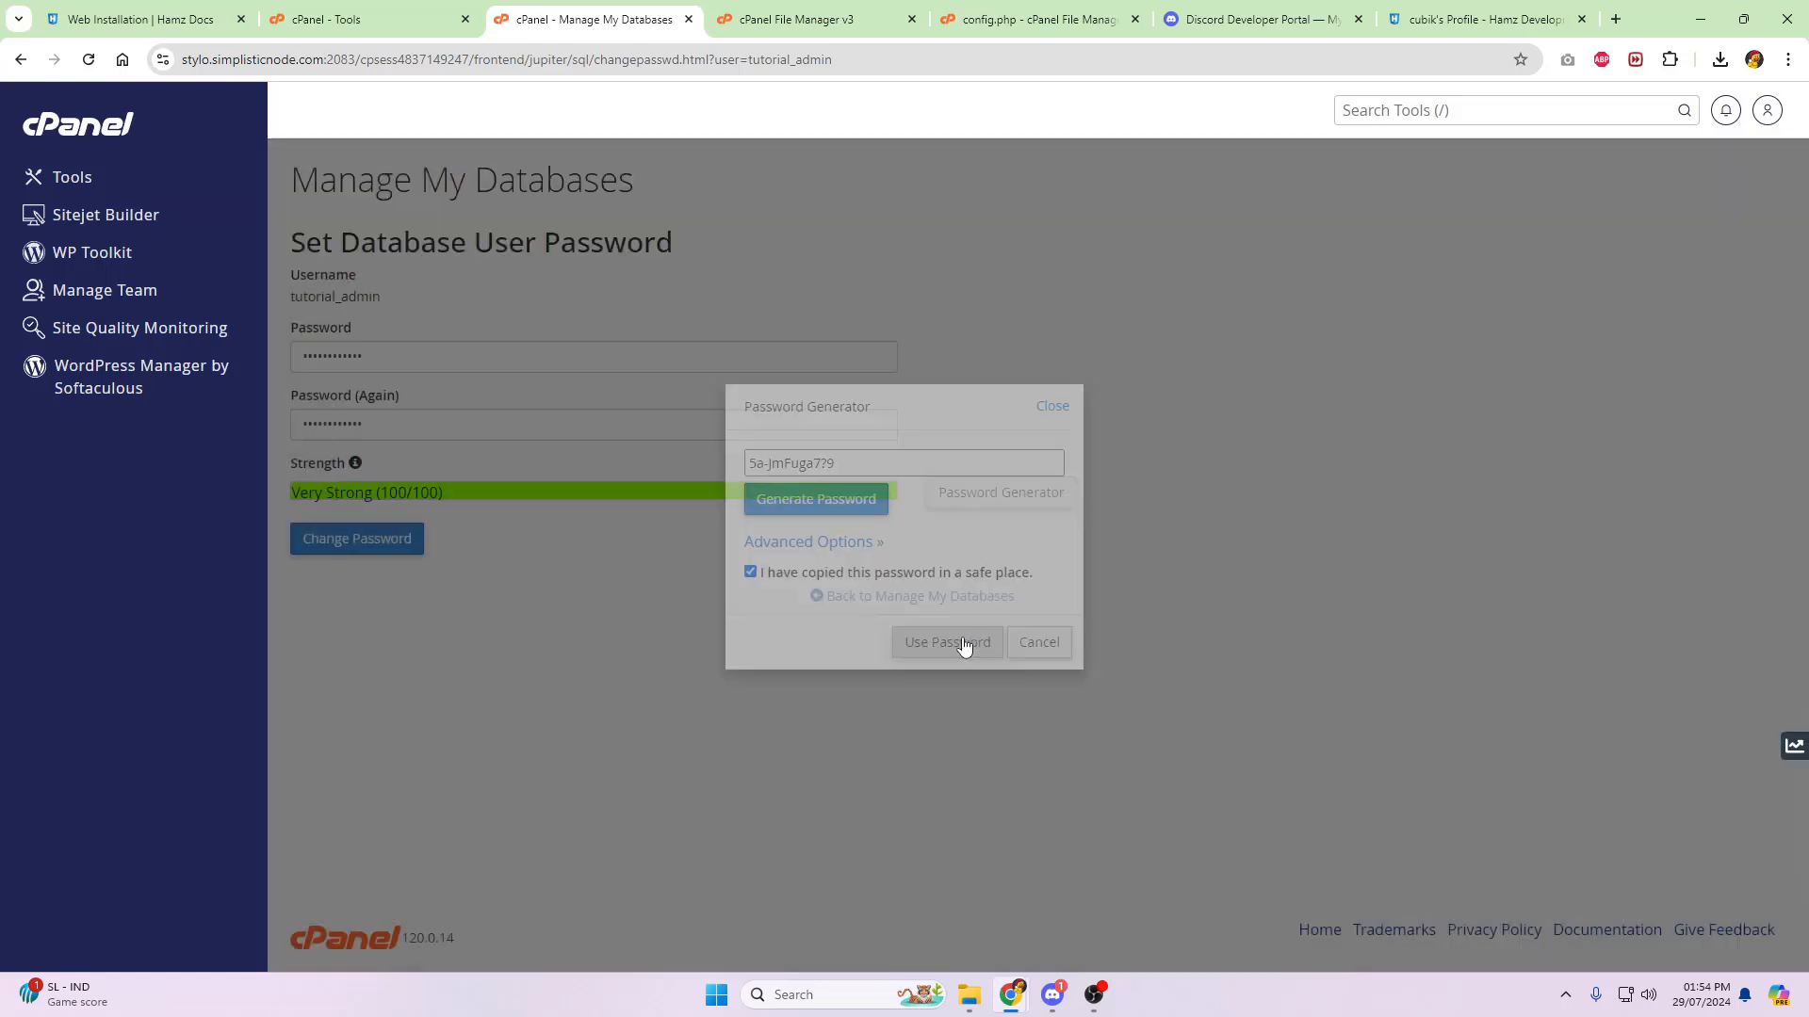
pyautogui.click(946, 643)
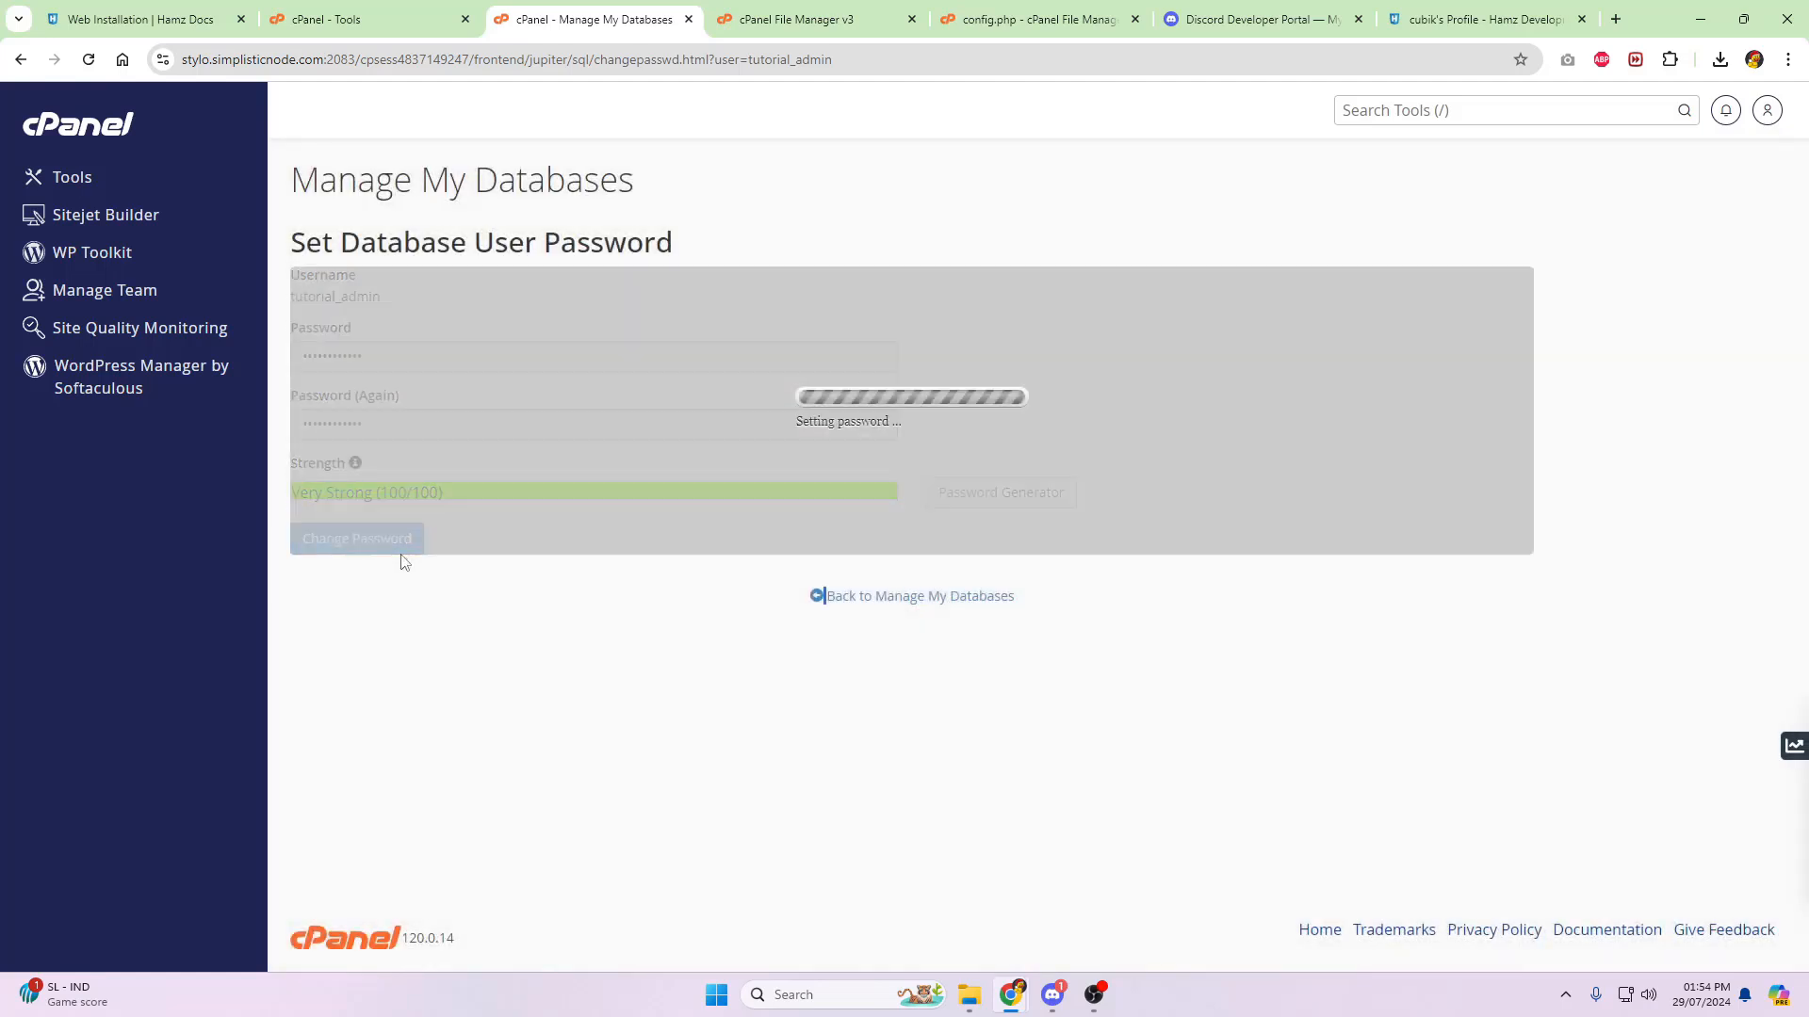
pyautogui.click(1032, 19)
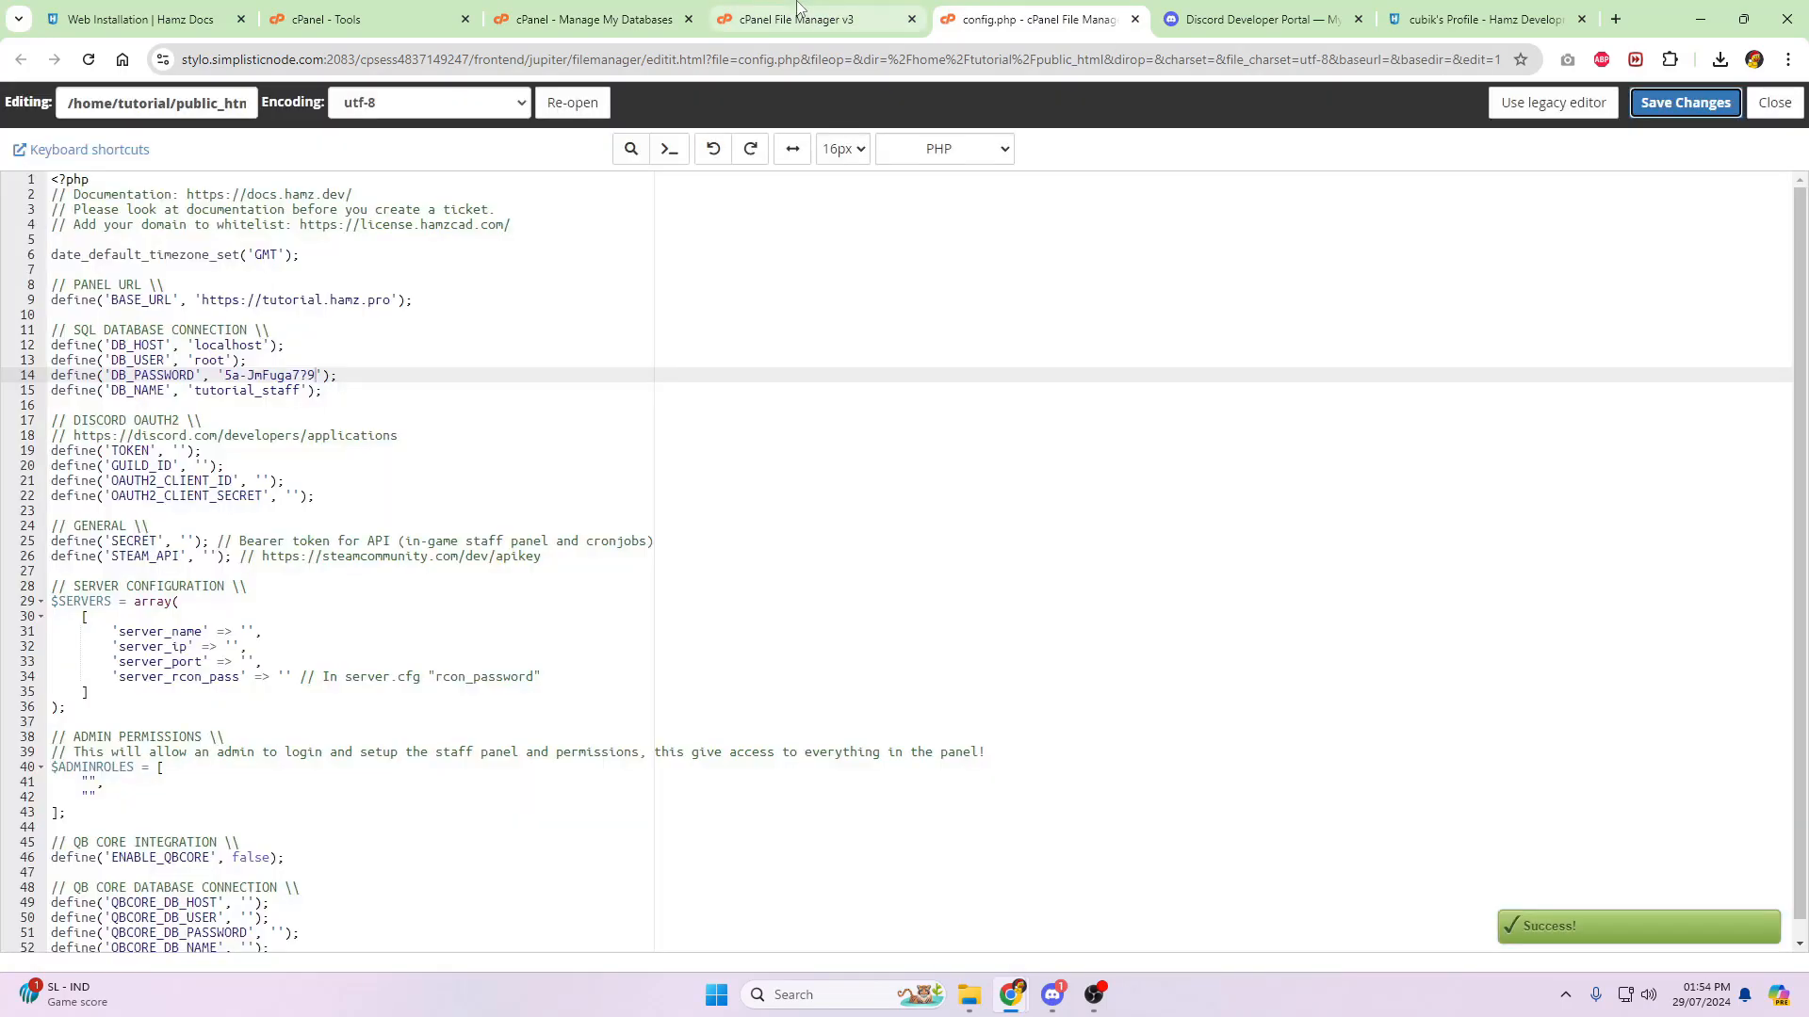
pyautogui.click(593, 18)
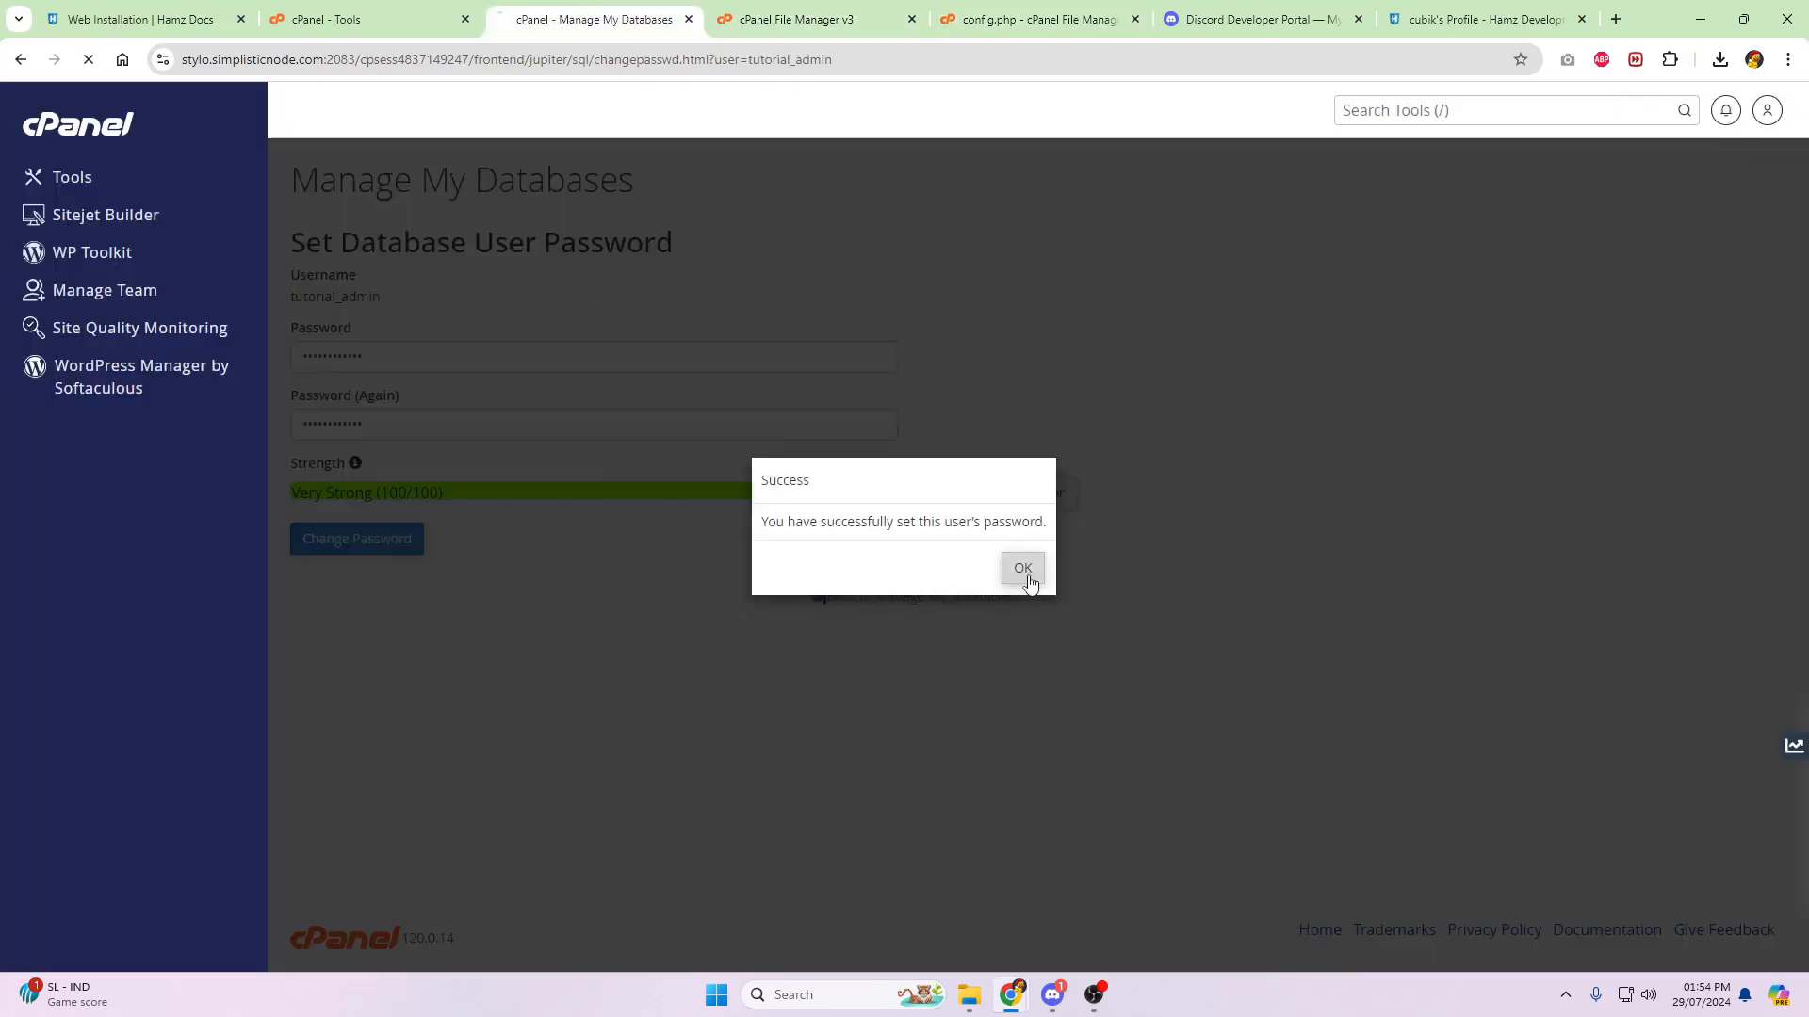
pyautogui.click(1021, 567)
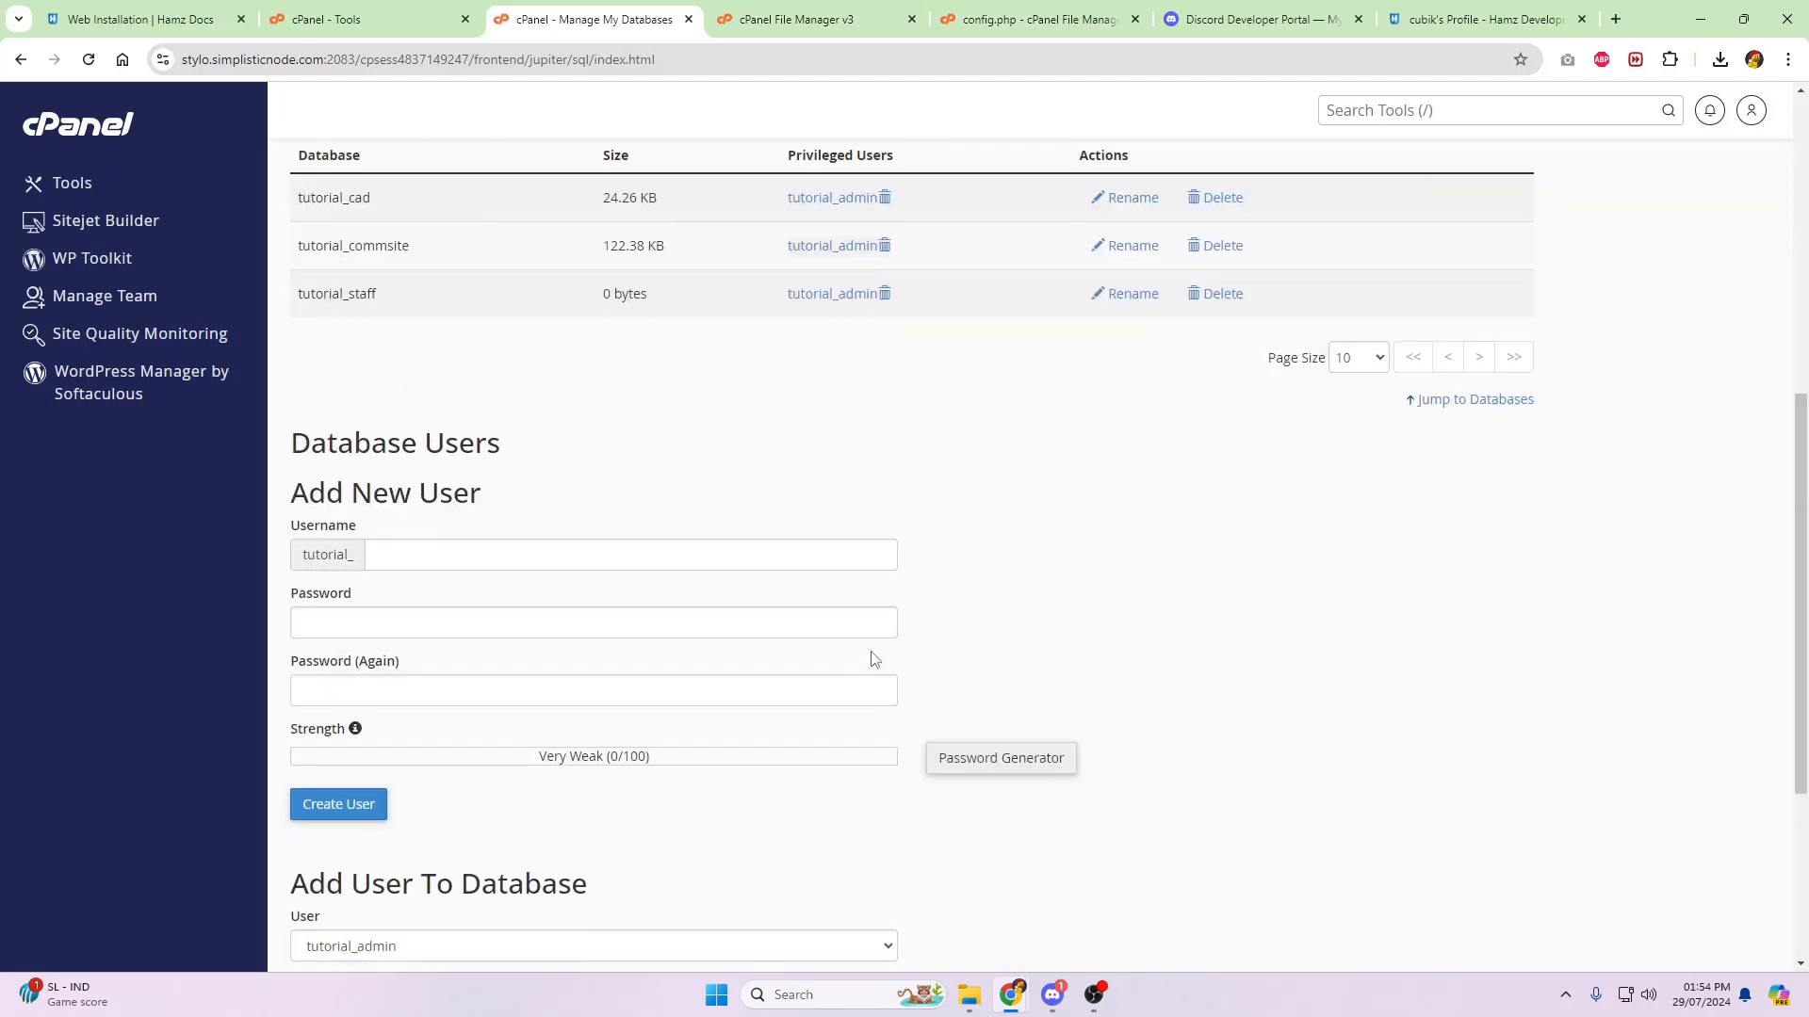
# Step: Set config.php's DB_USER to tutorial_admin with the new password and save
pyautogui.scroll(-3)
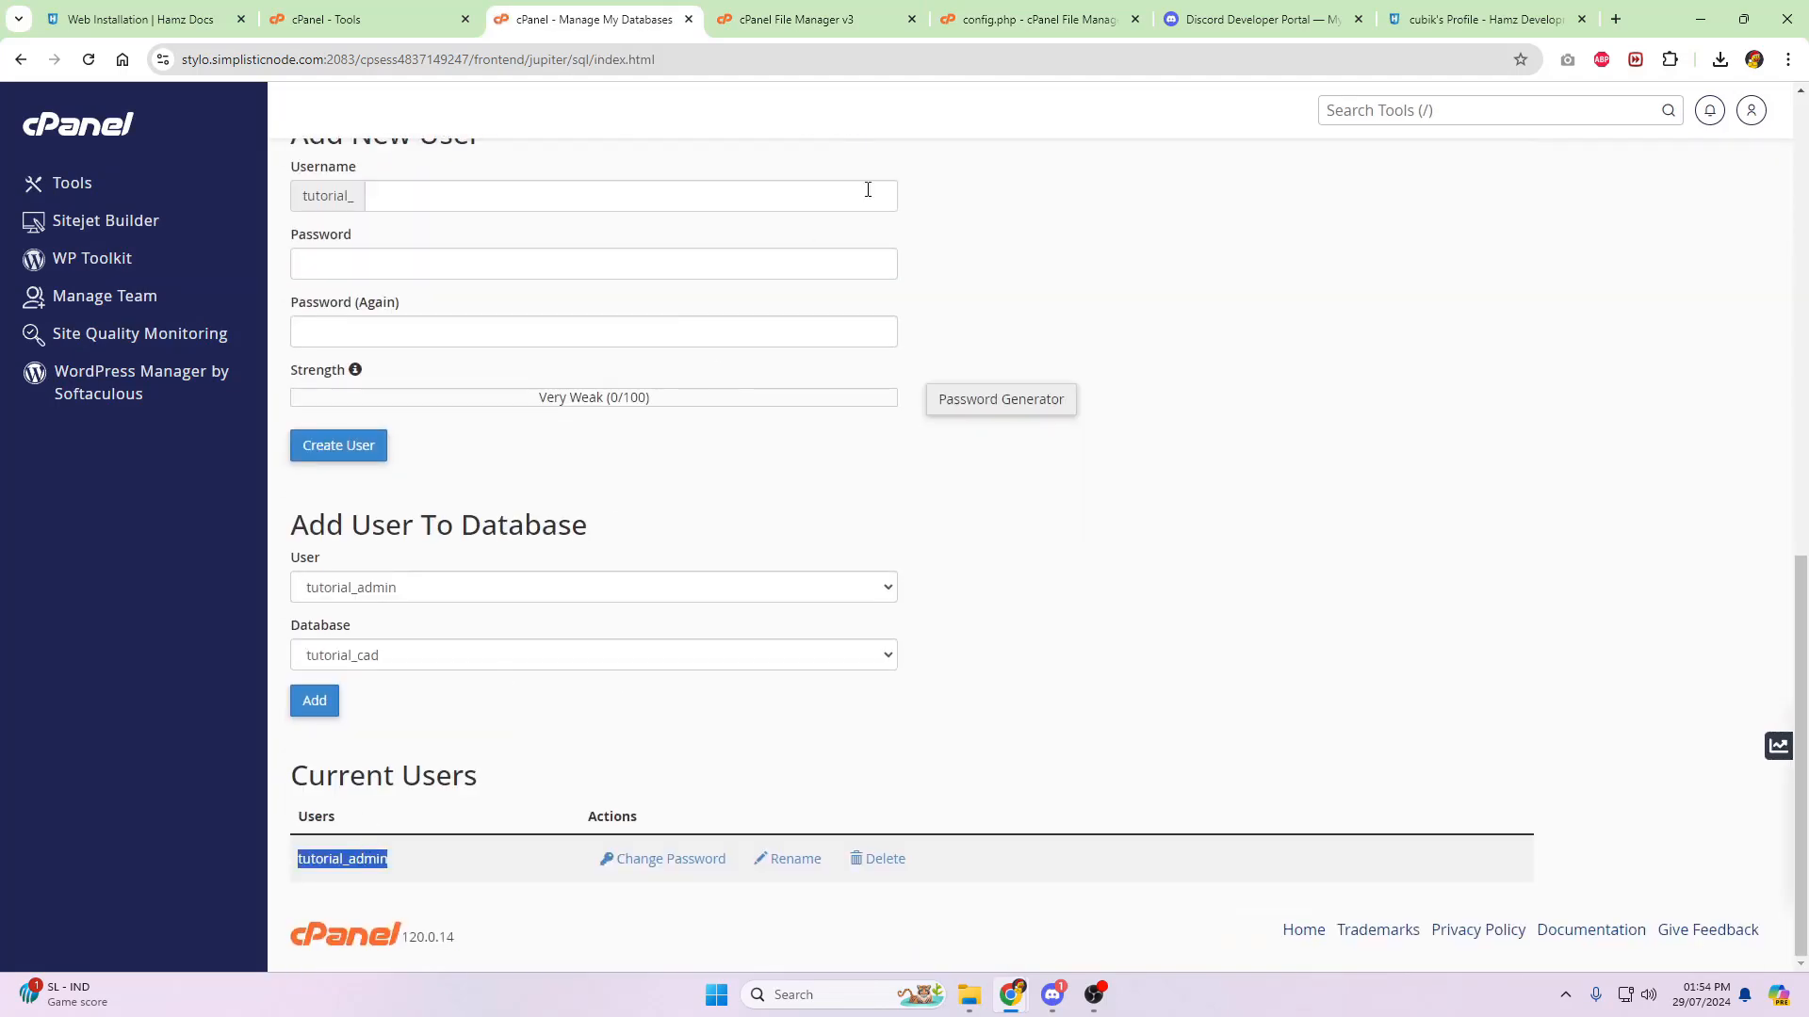
pyautogui.click(1035, 19)
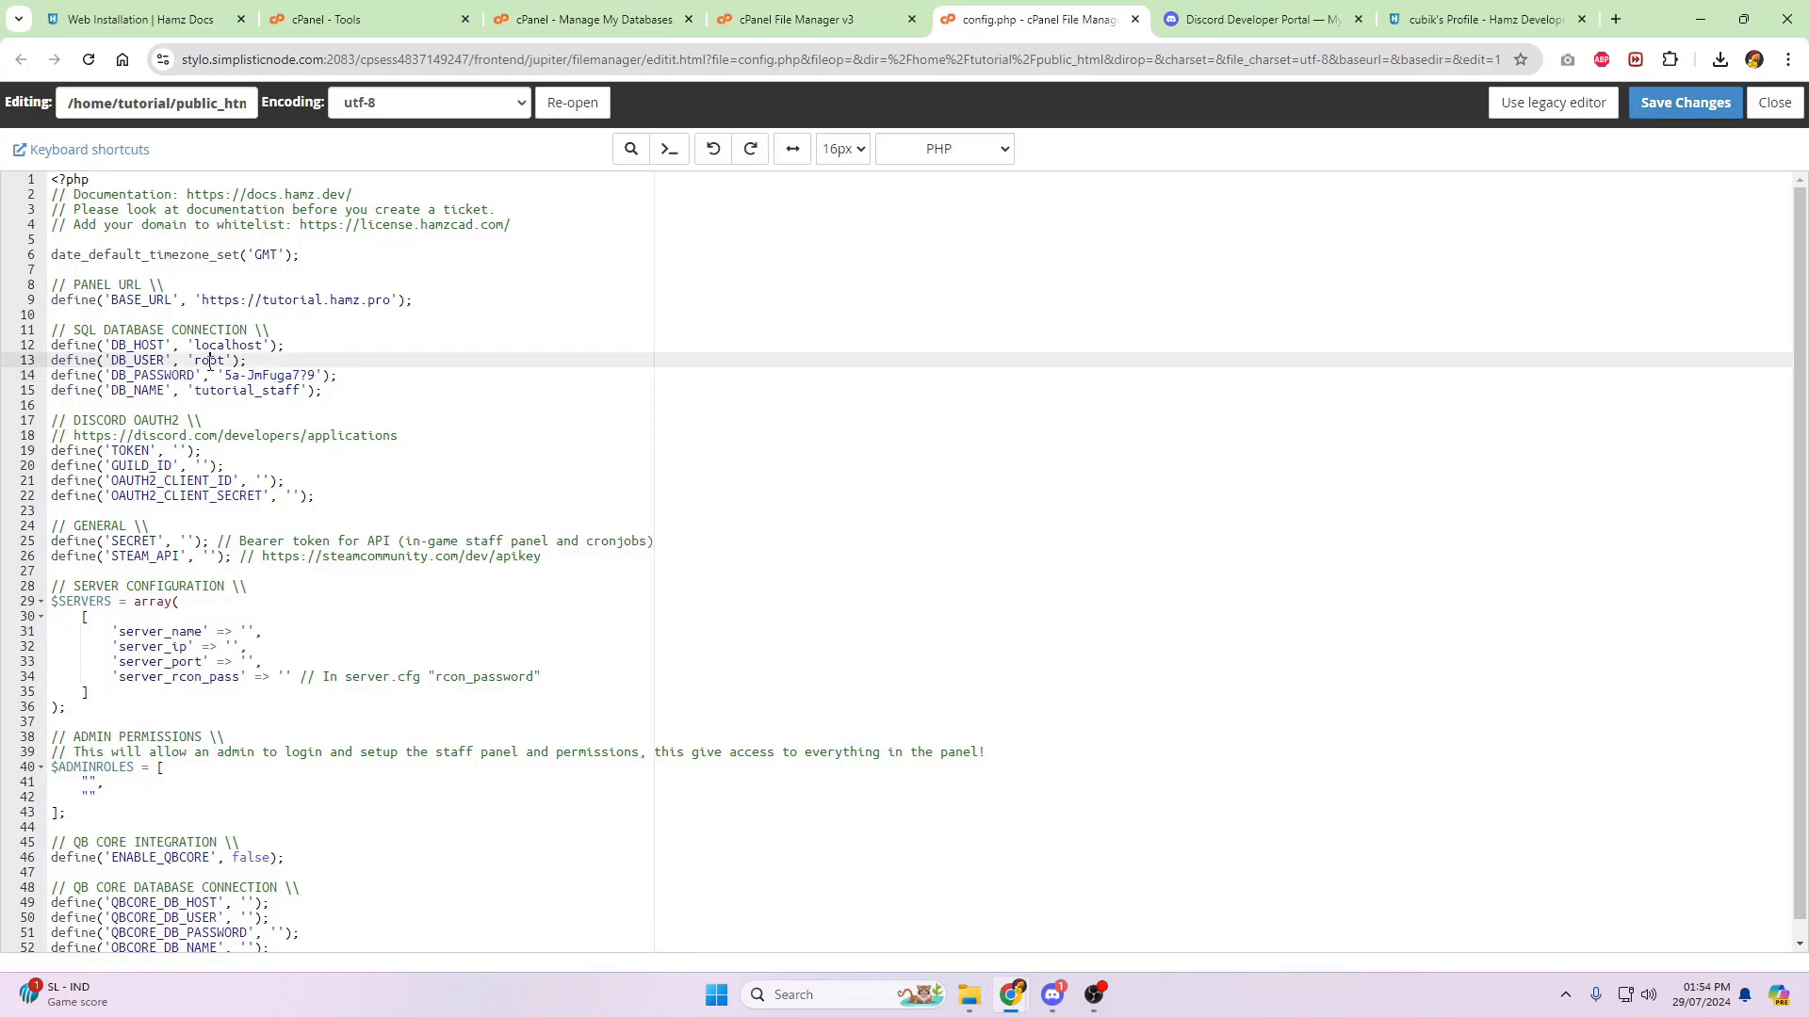
pyautogui.click(1682, 102)
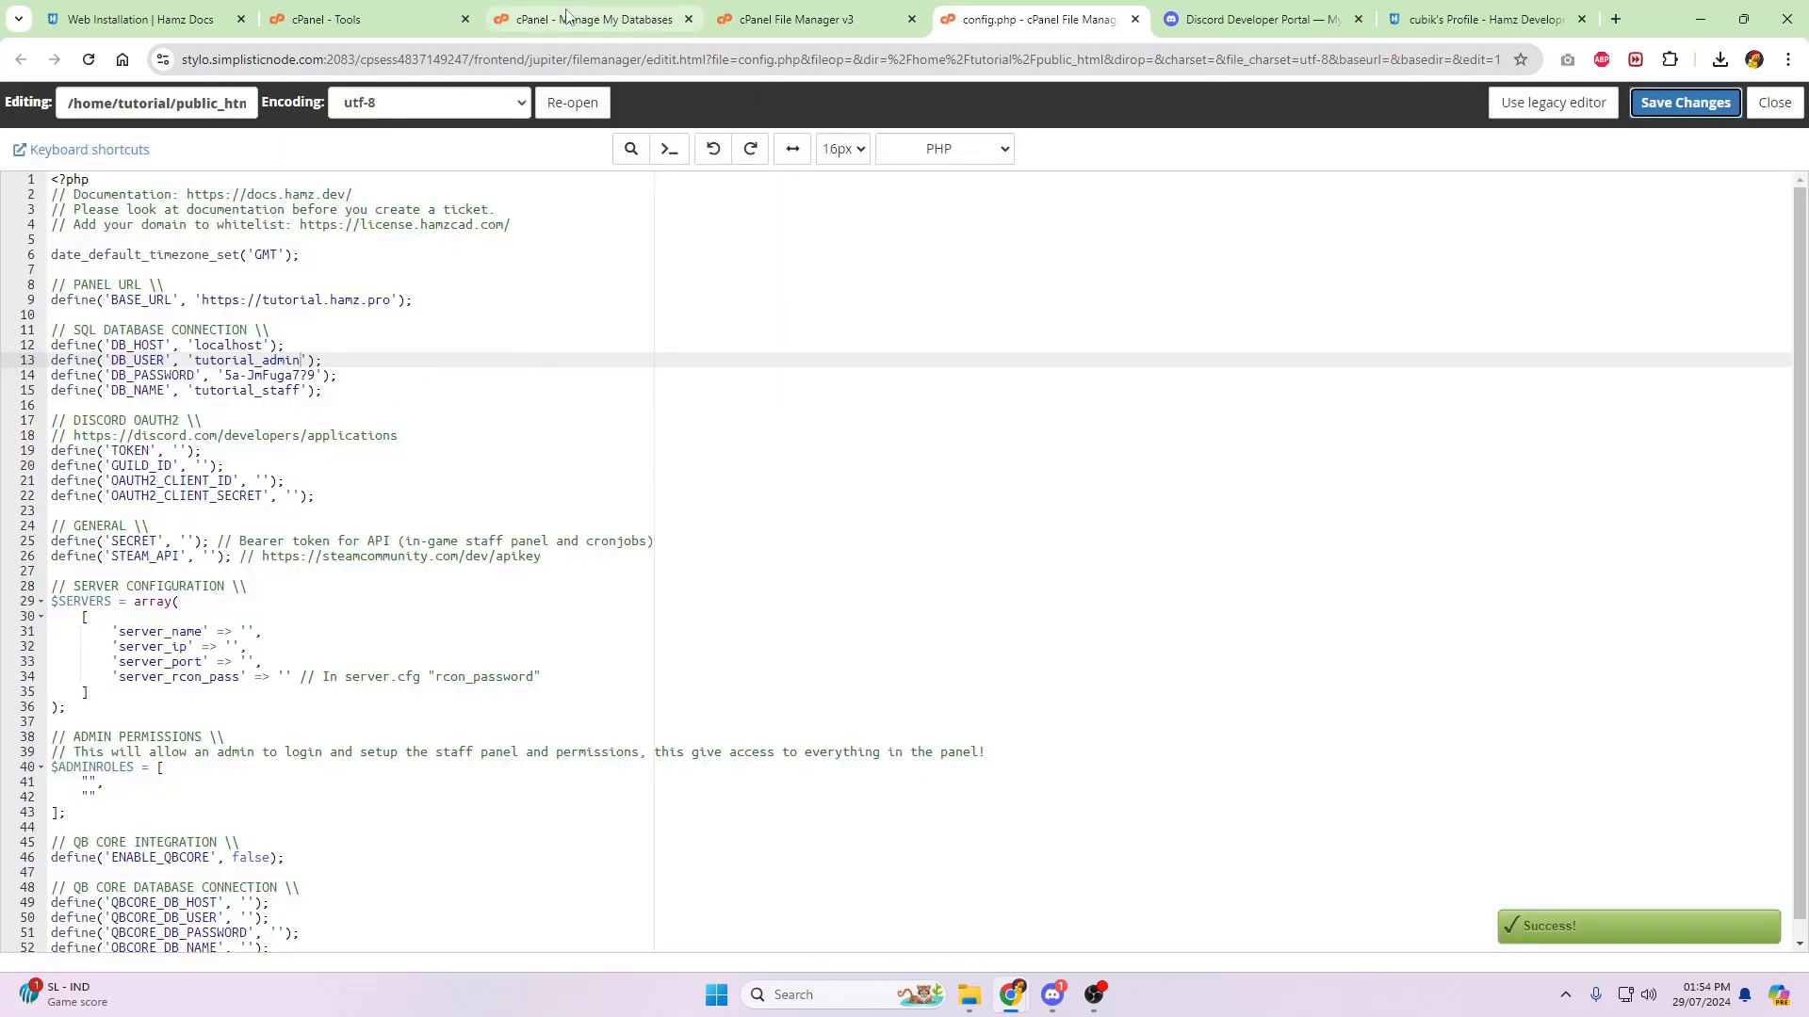
pyautogui.click(591, 19)
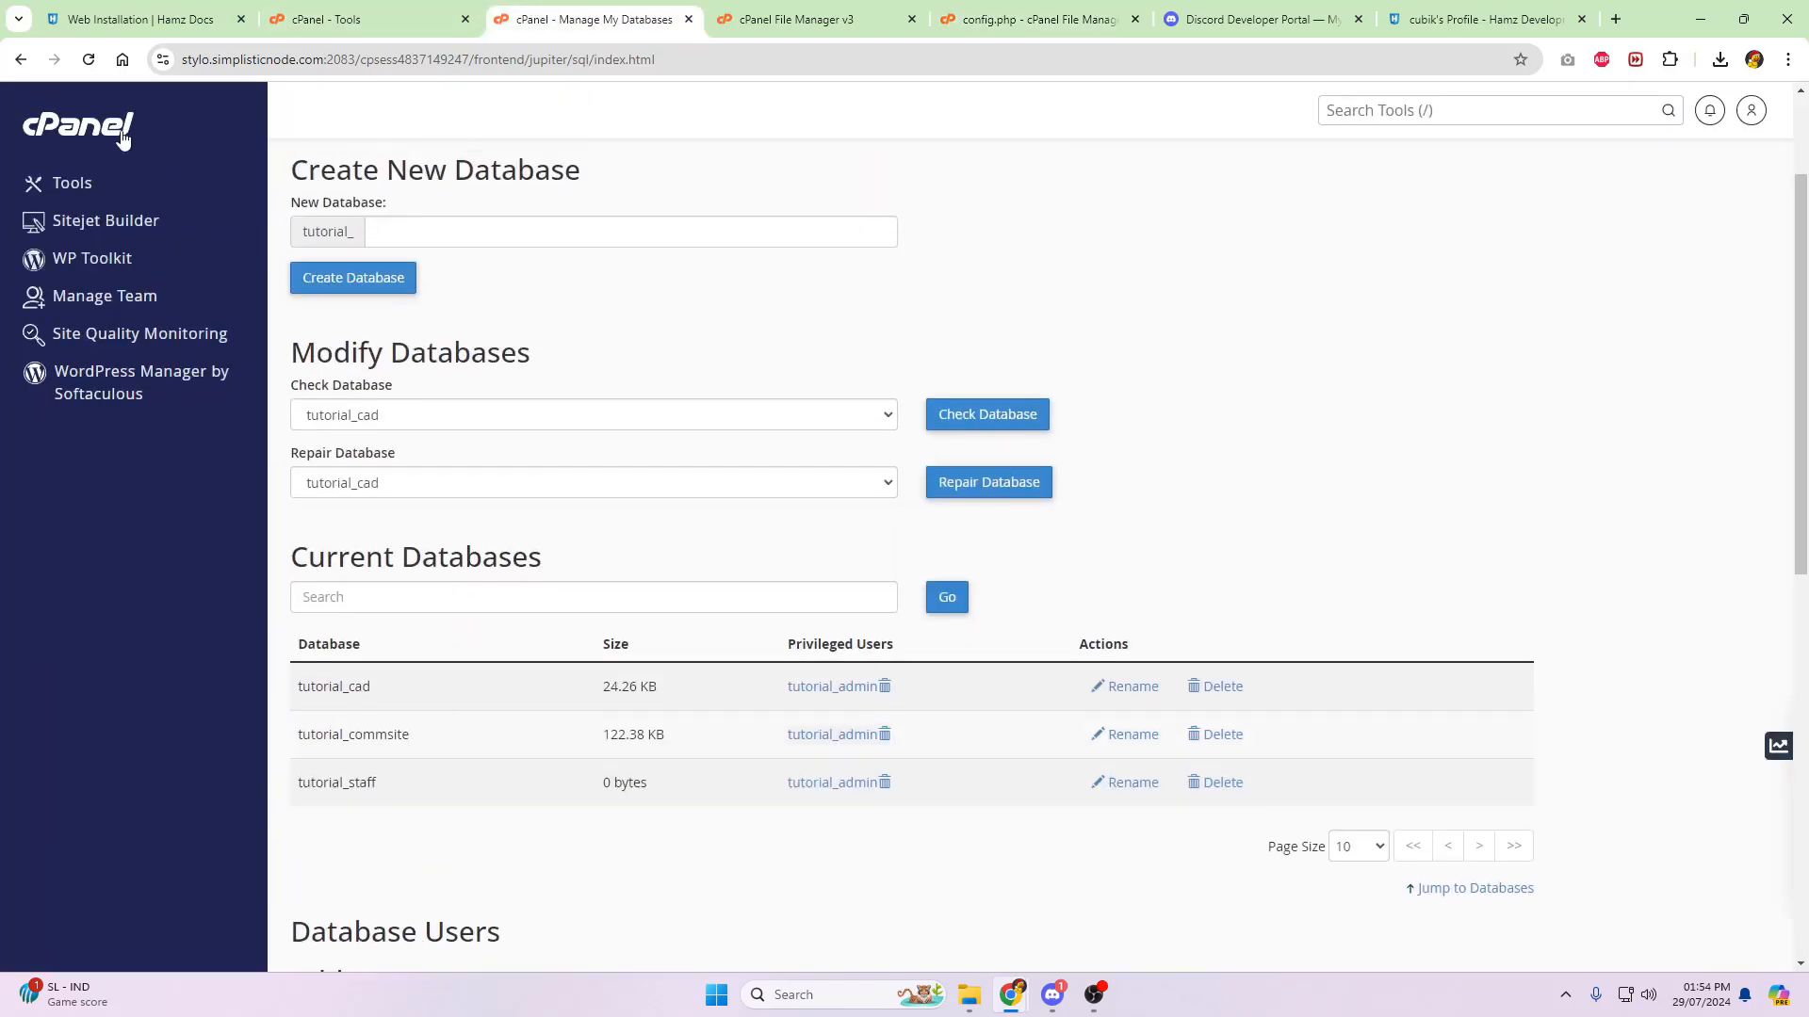
# Step: Launch phpMyAdmin from cPanel and select the empty tutorial_staff database
pyautogui.click(77, 124)
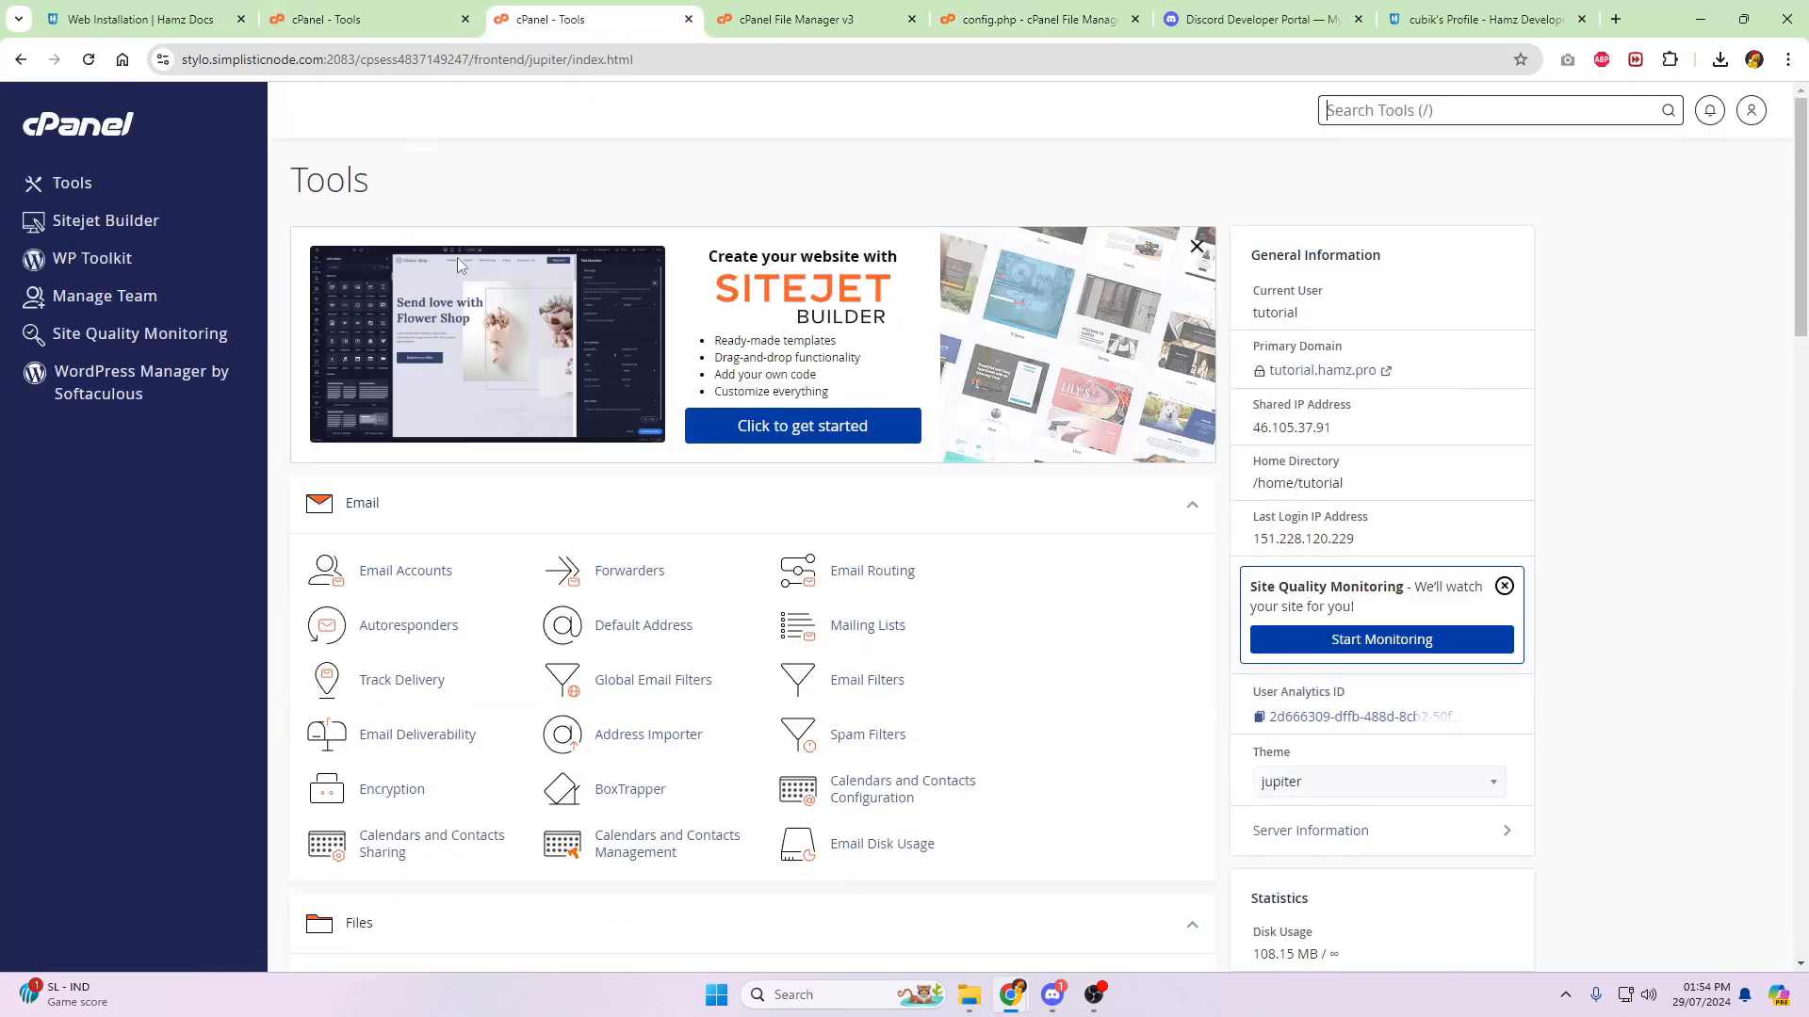
pyautogui.scroll(-3)
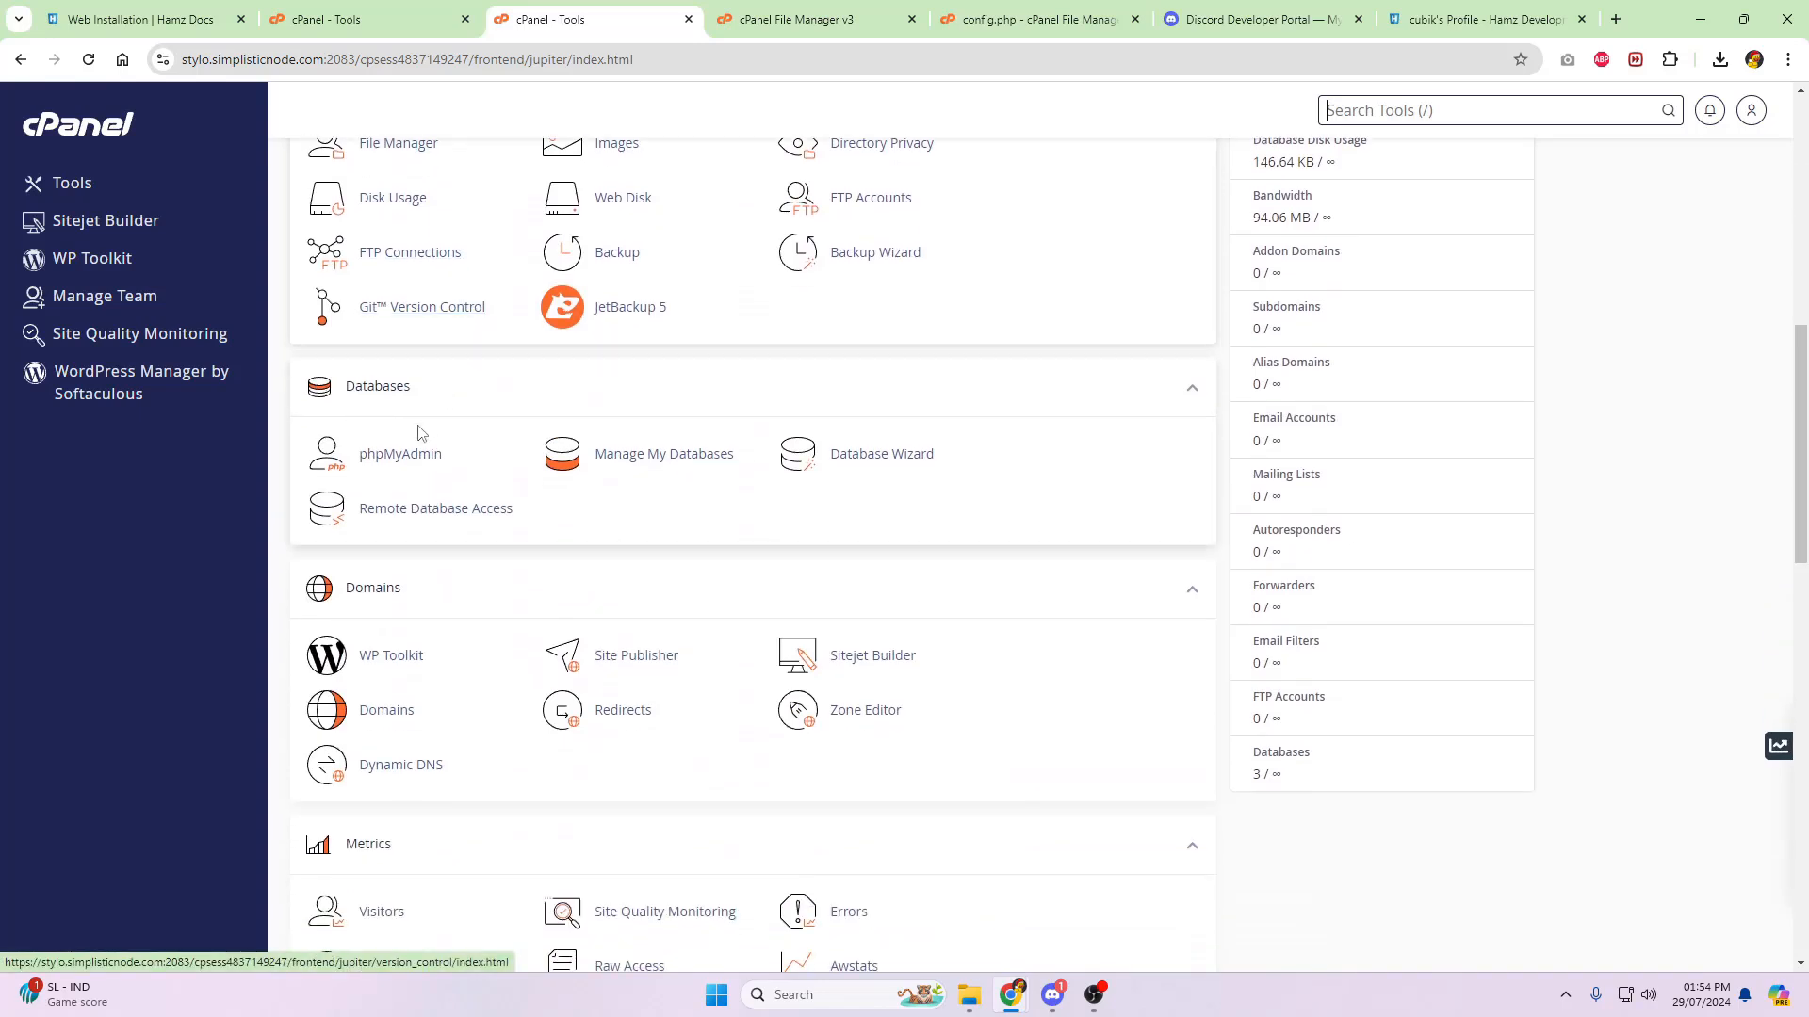
pyautogui.click(399, 454)
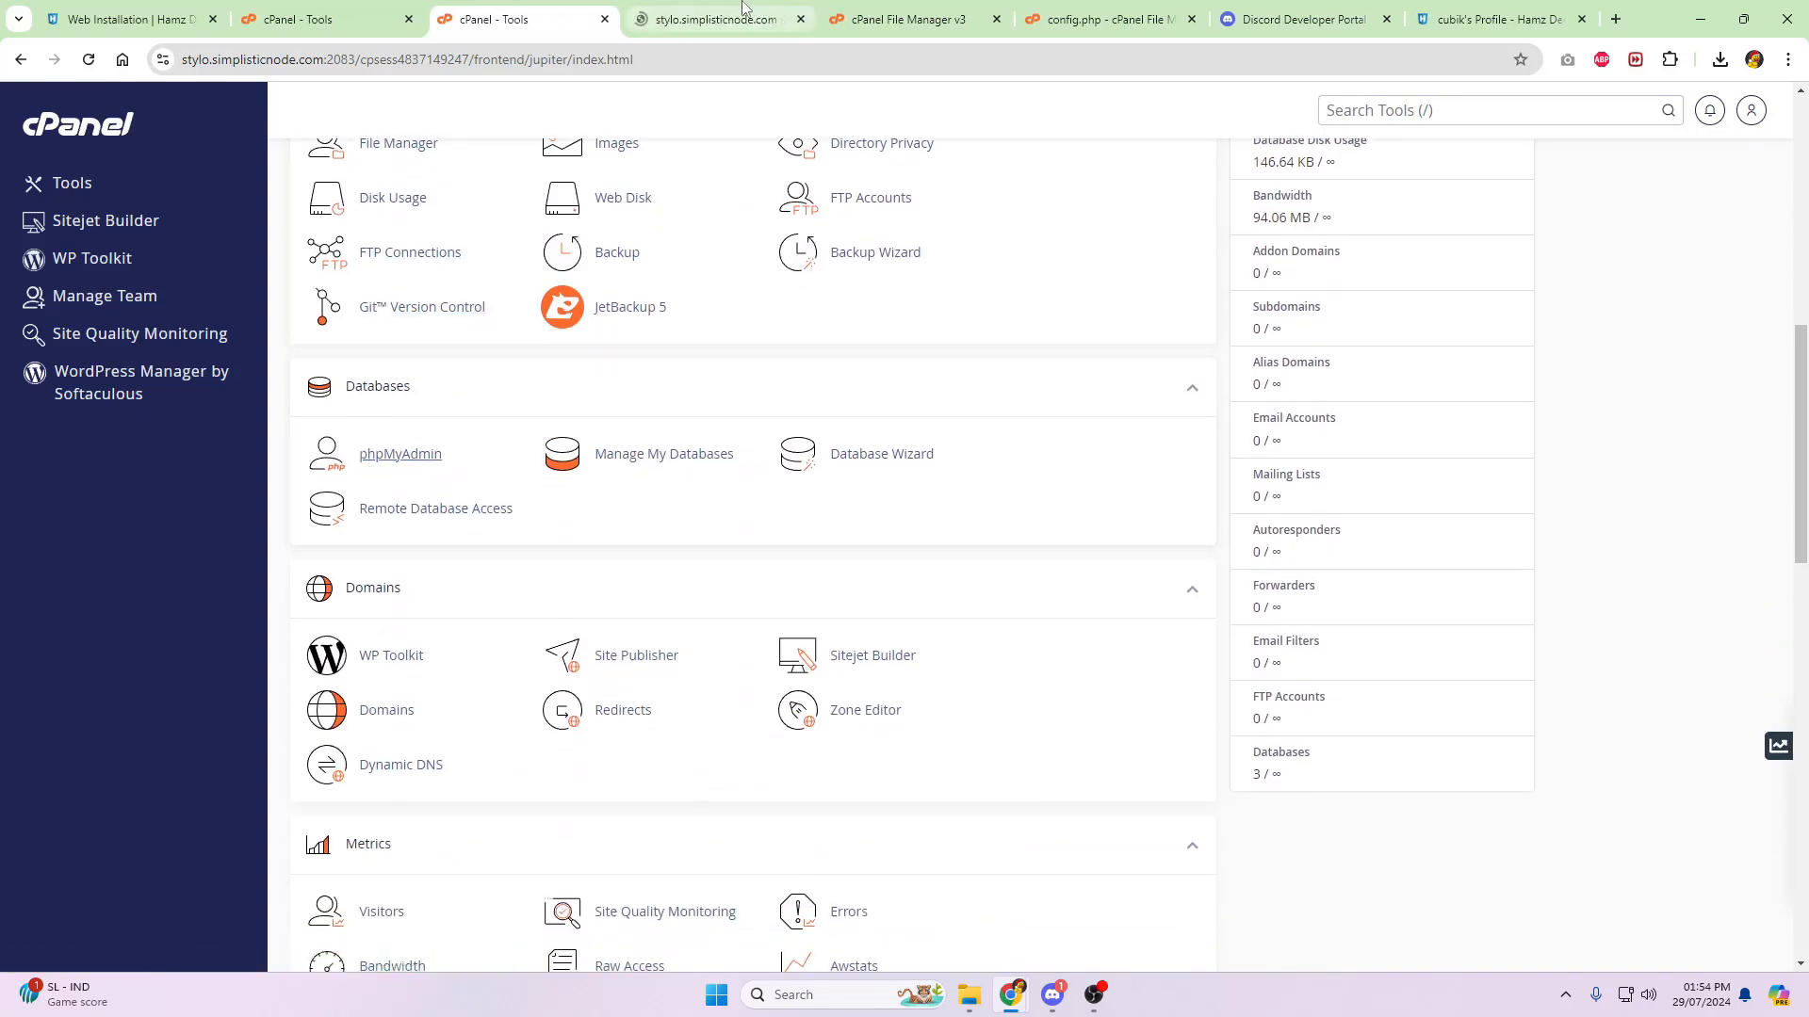
pyautogui.click(400, 455)
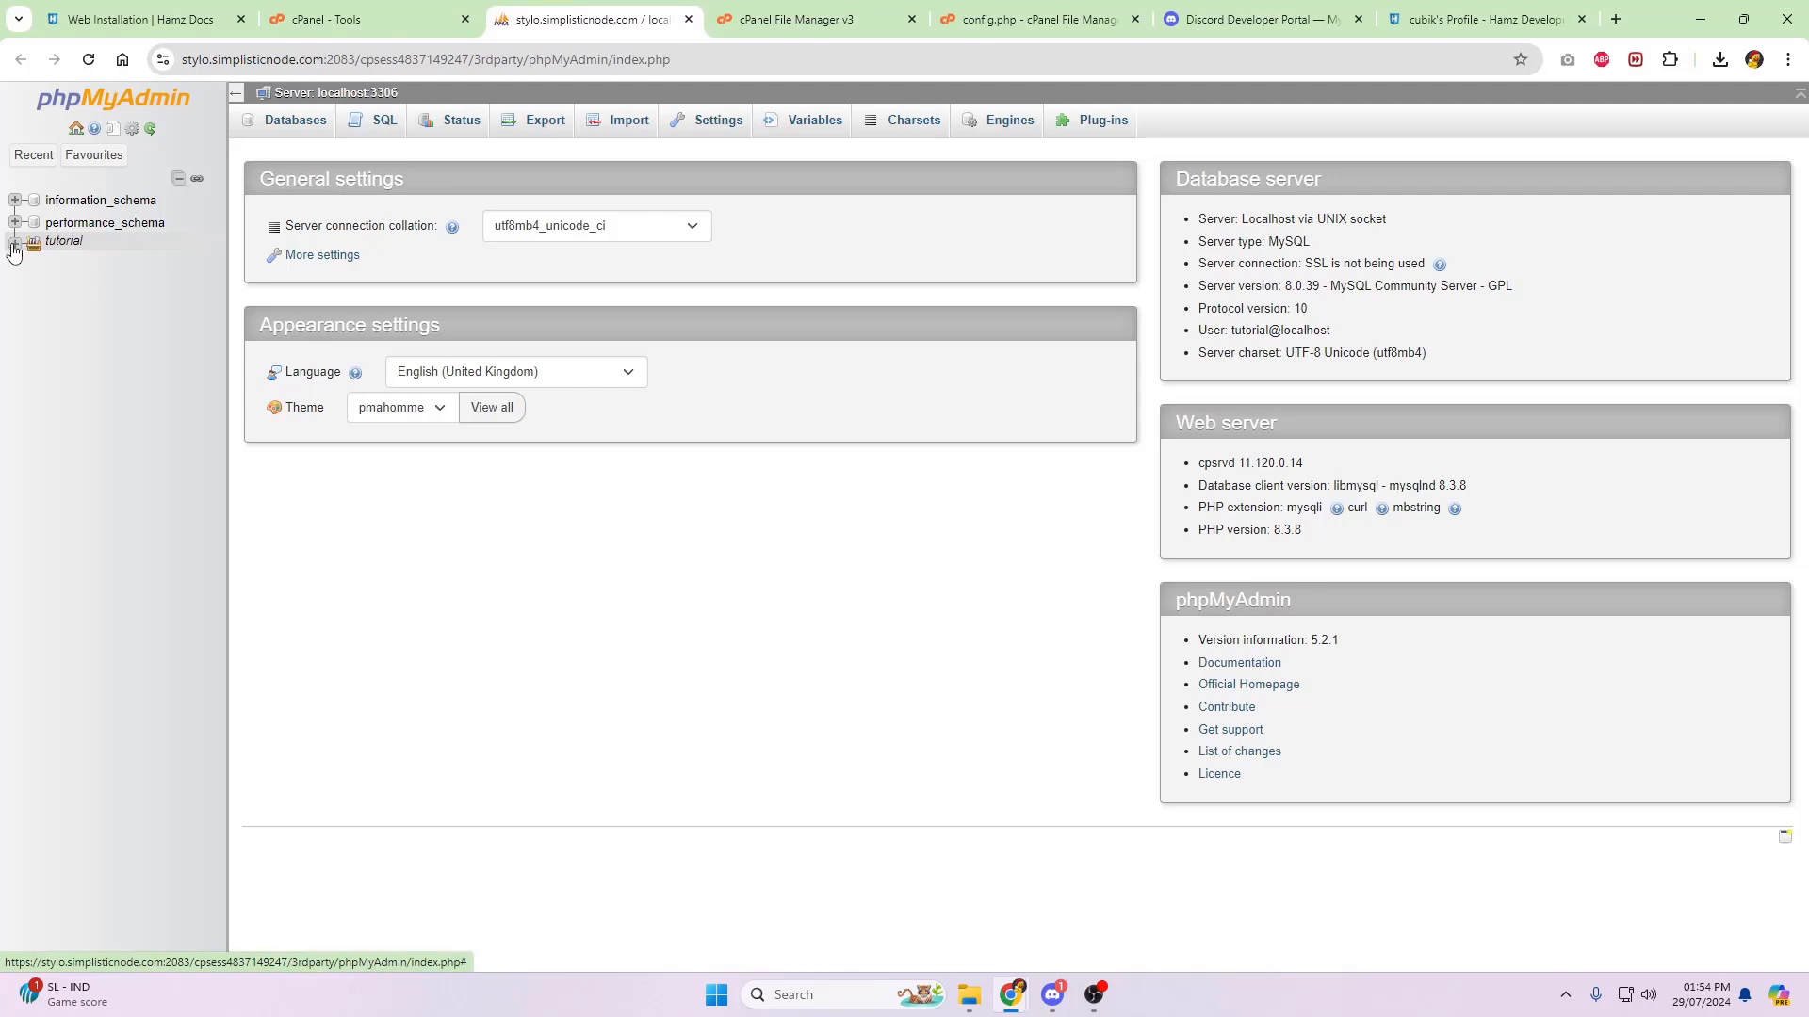
pyautogui.click(13, 242)
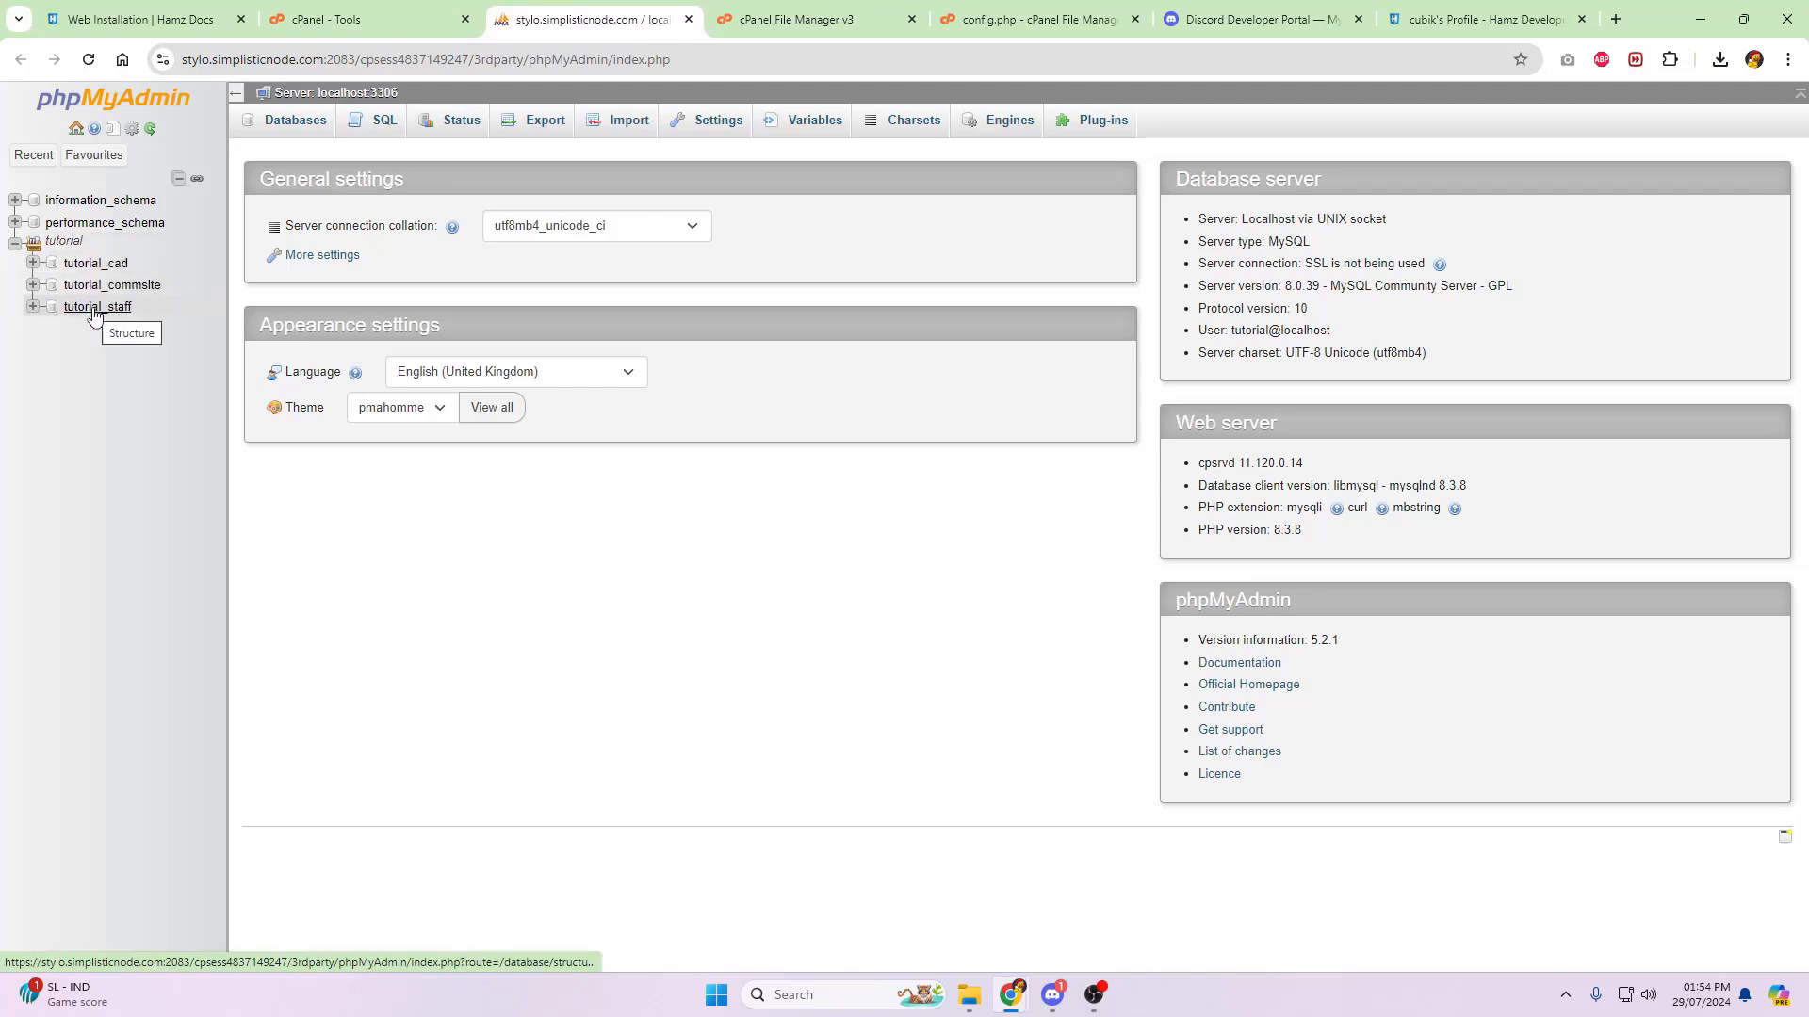
pyautogui.click(96, 307)
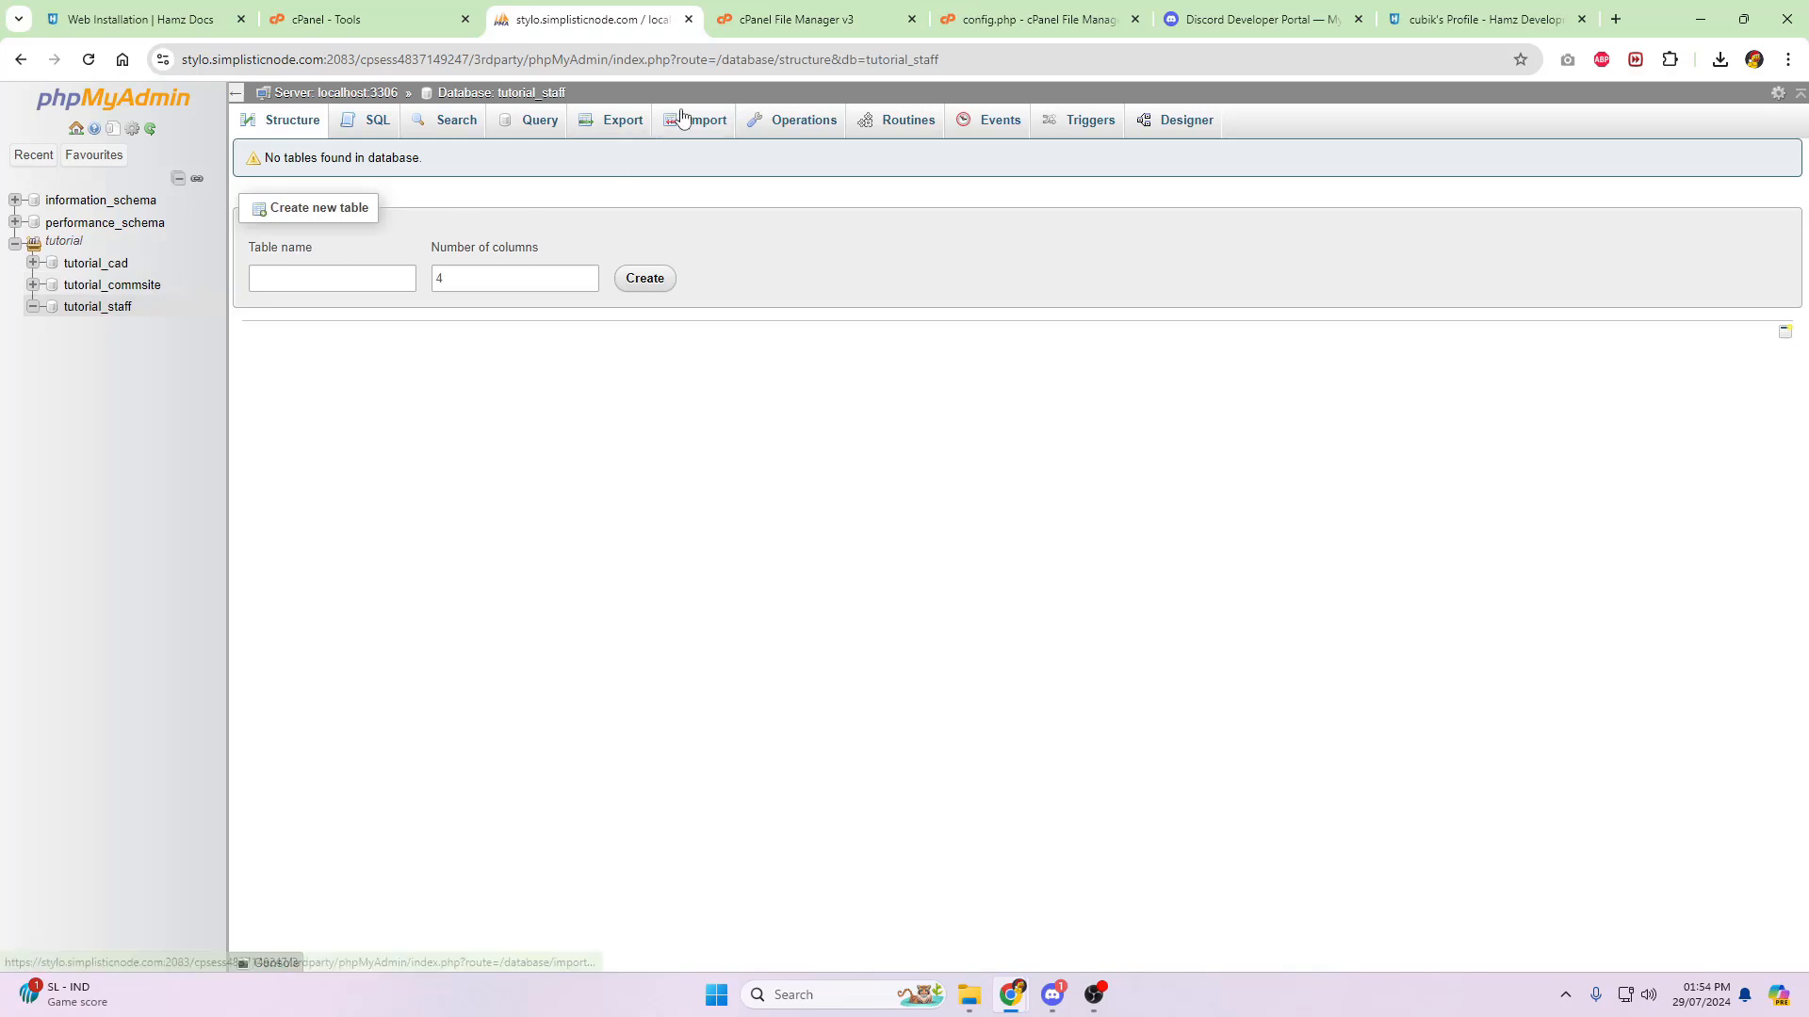
# Step: Import hamzstaff.sql into the tutorial_staff database, then close the phpMyAdmin tab
pyautogui.click(705, 120)
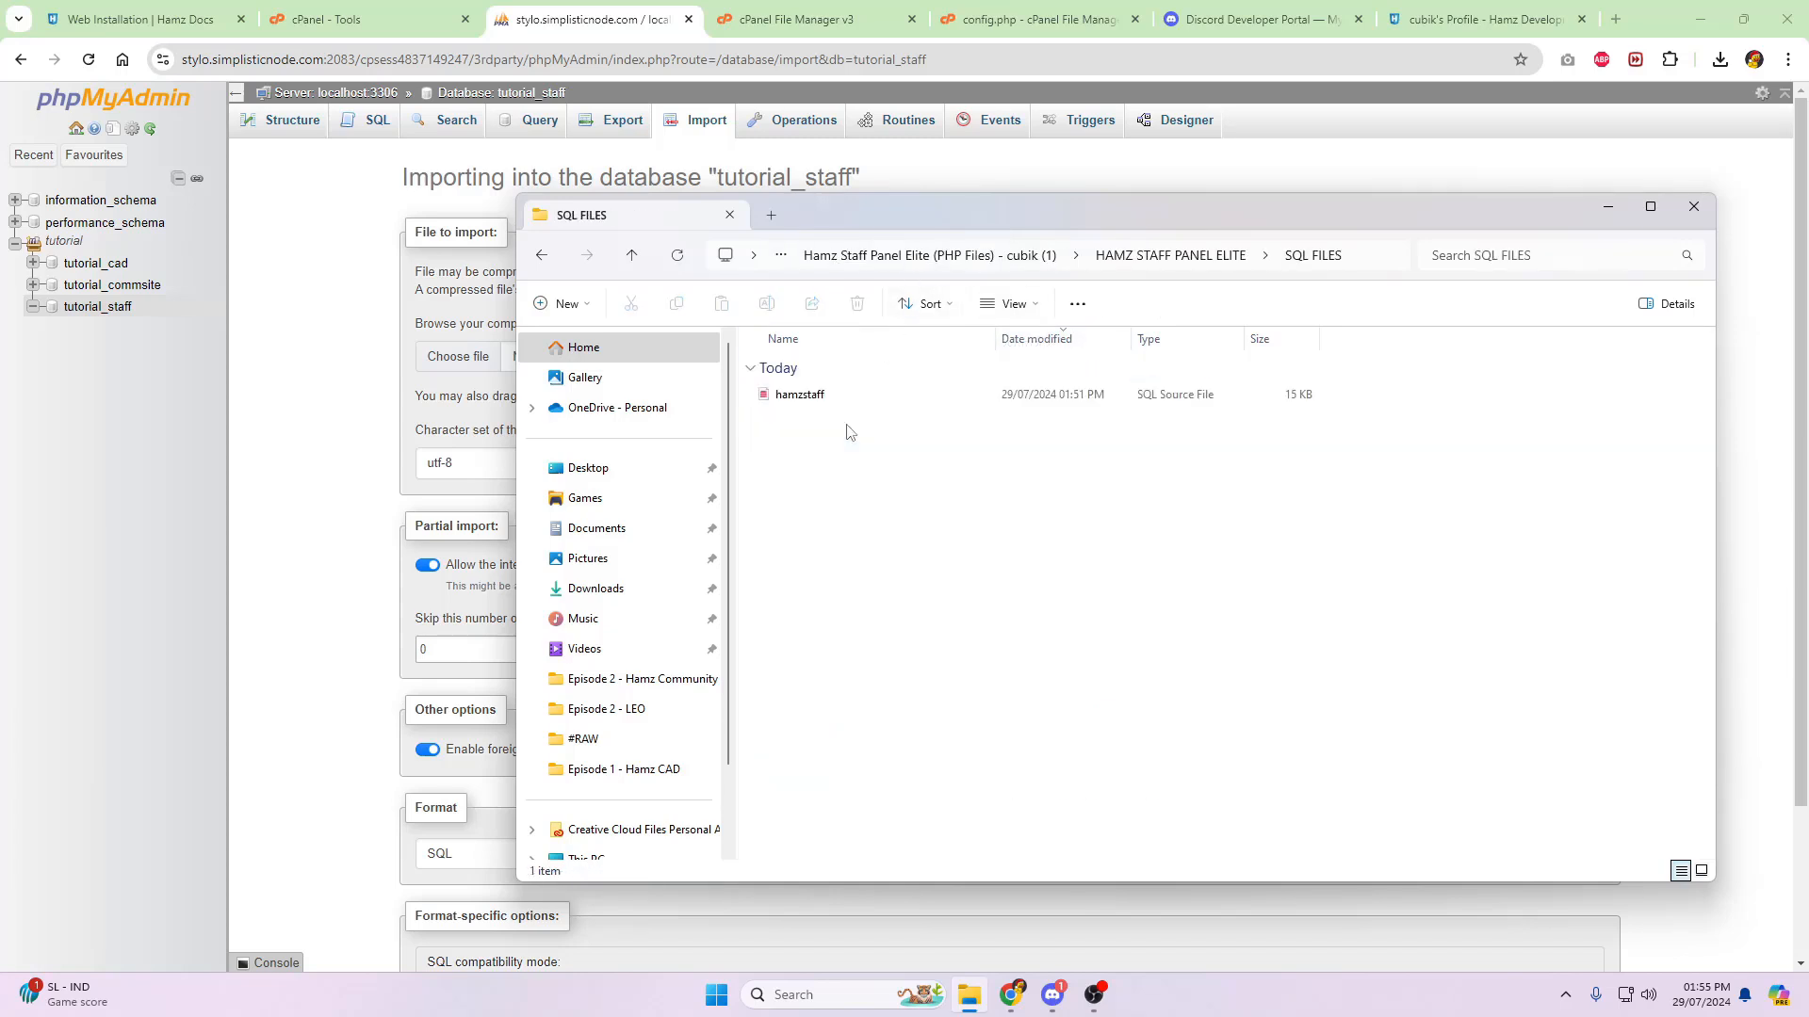
pyautogui.click(799, 394)
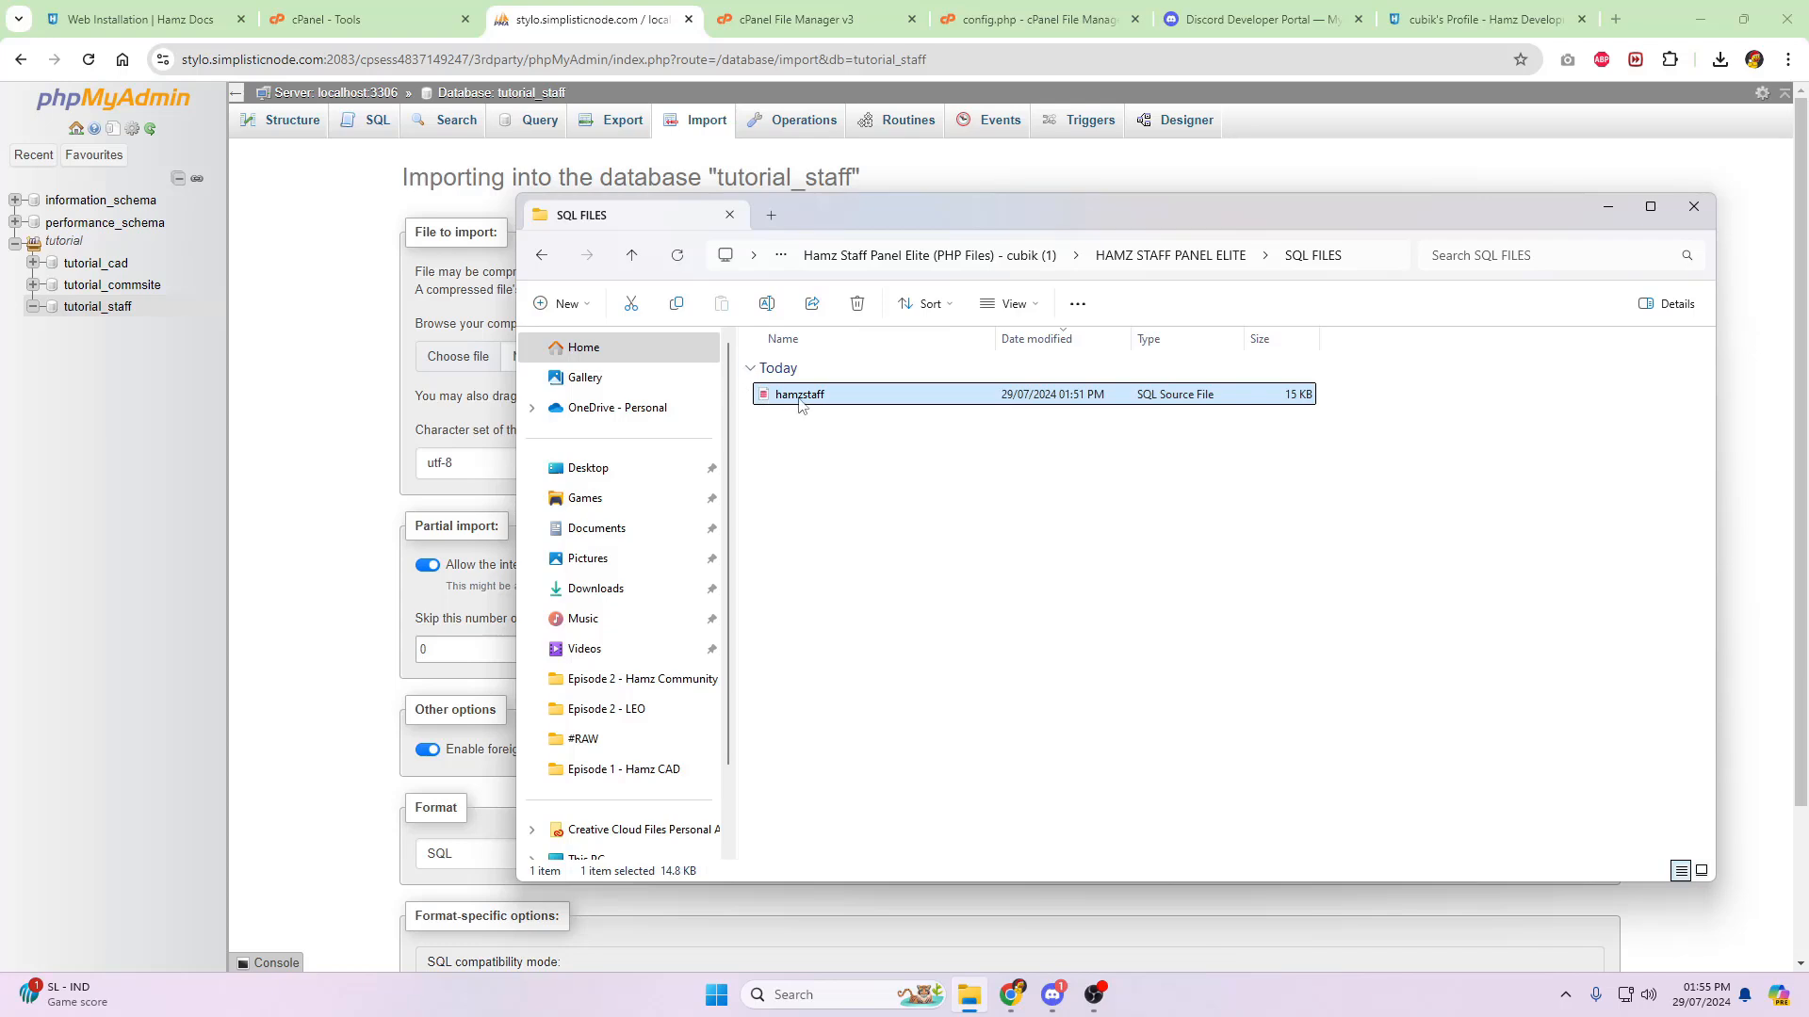
pyautogui.moveTo(833, 400)
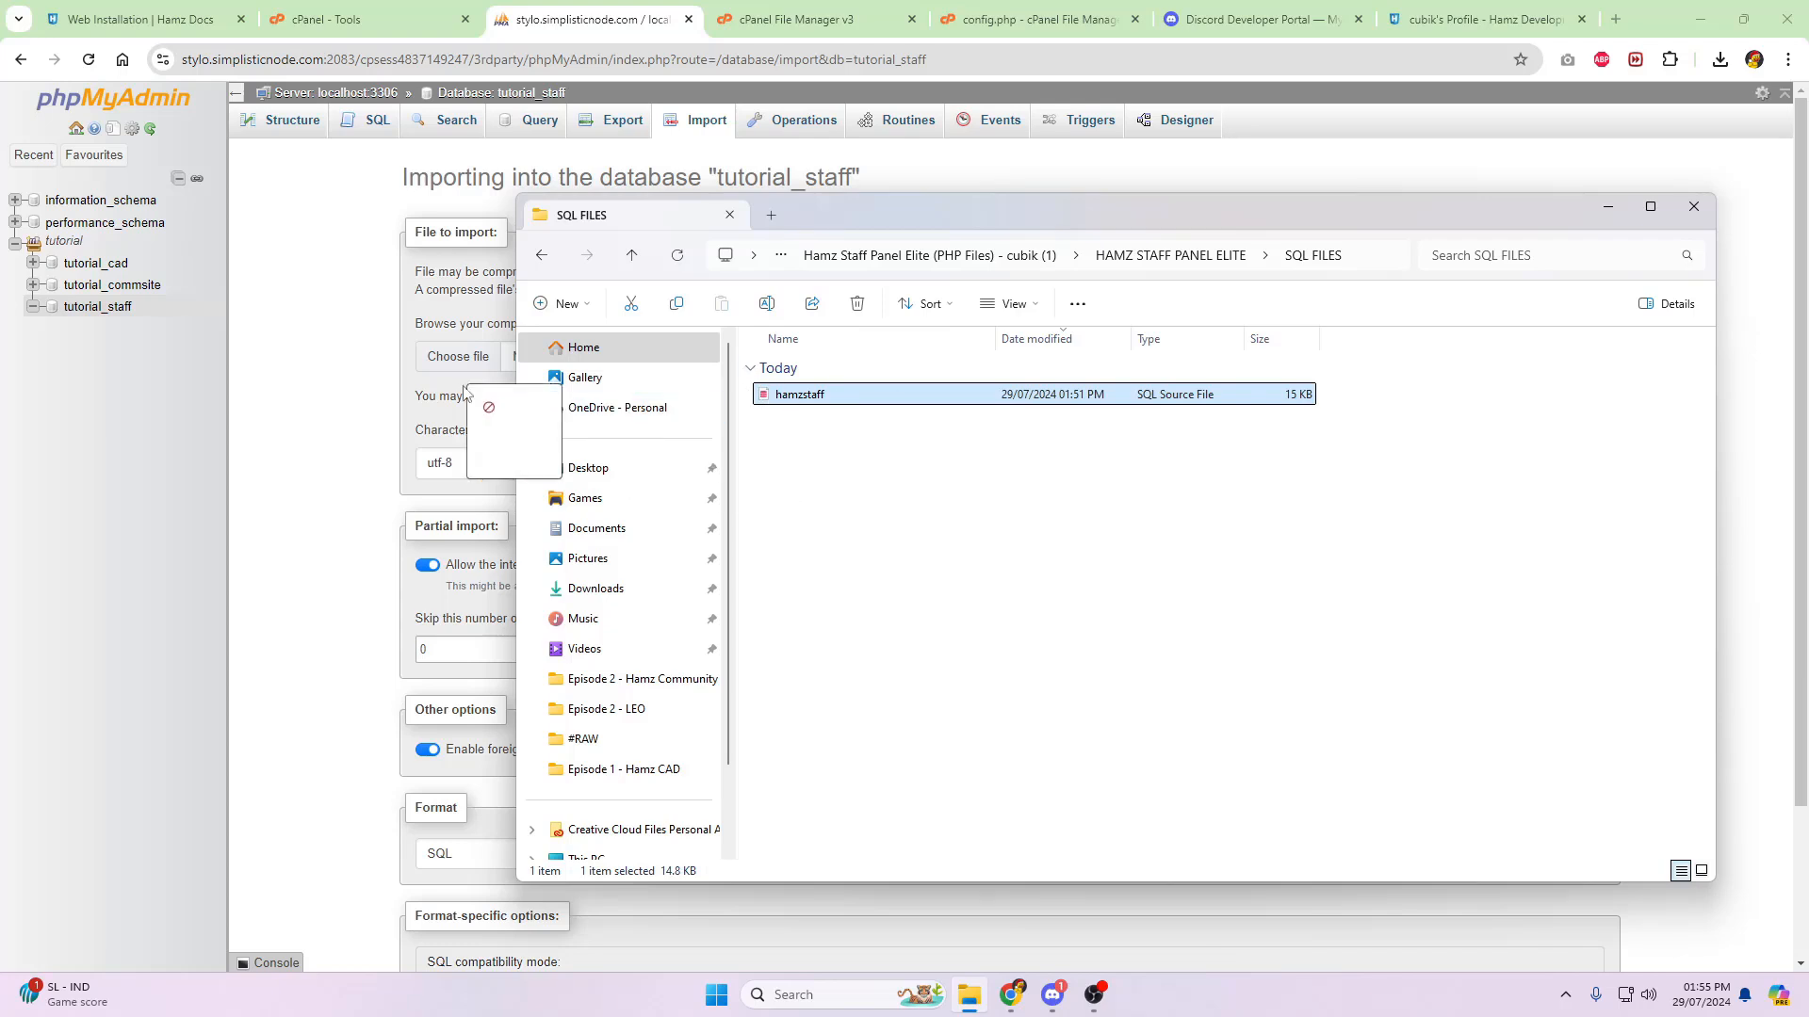
pyautogui.doubleClick(799, 394)
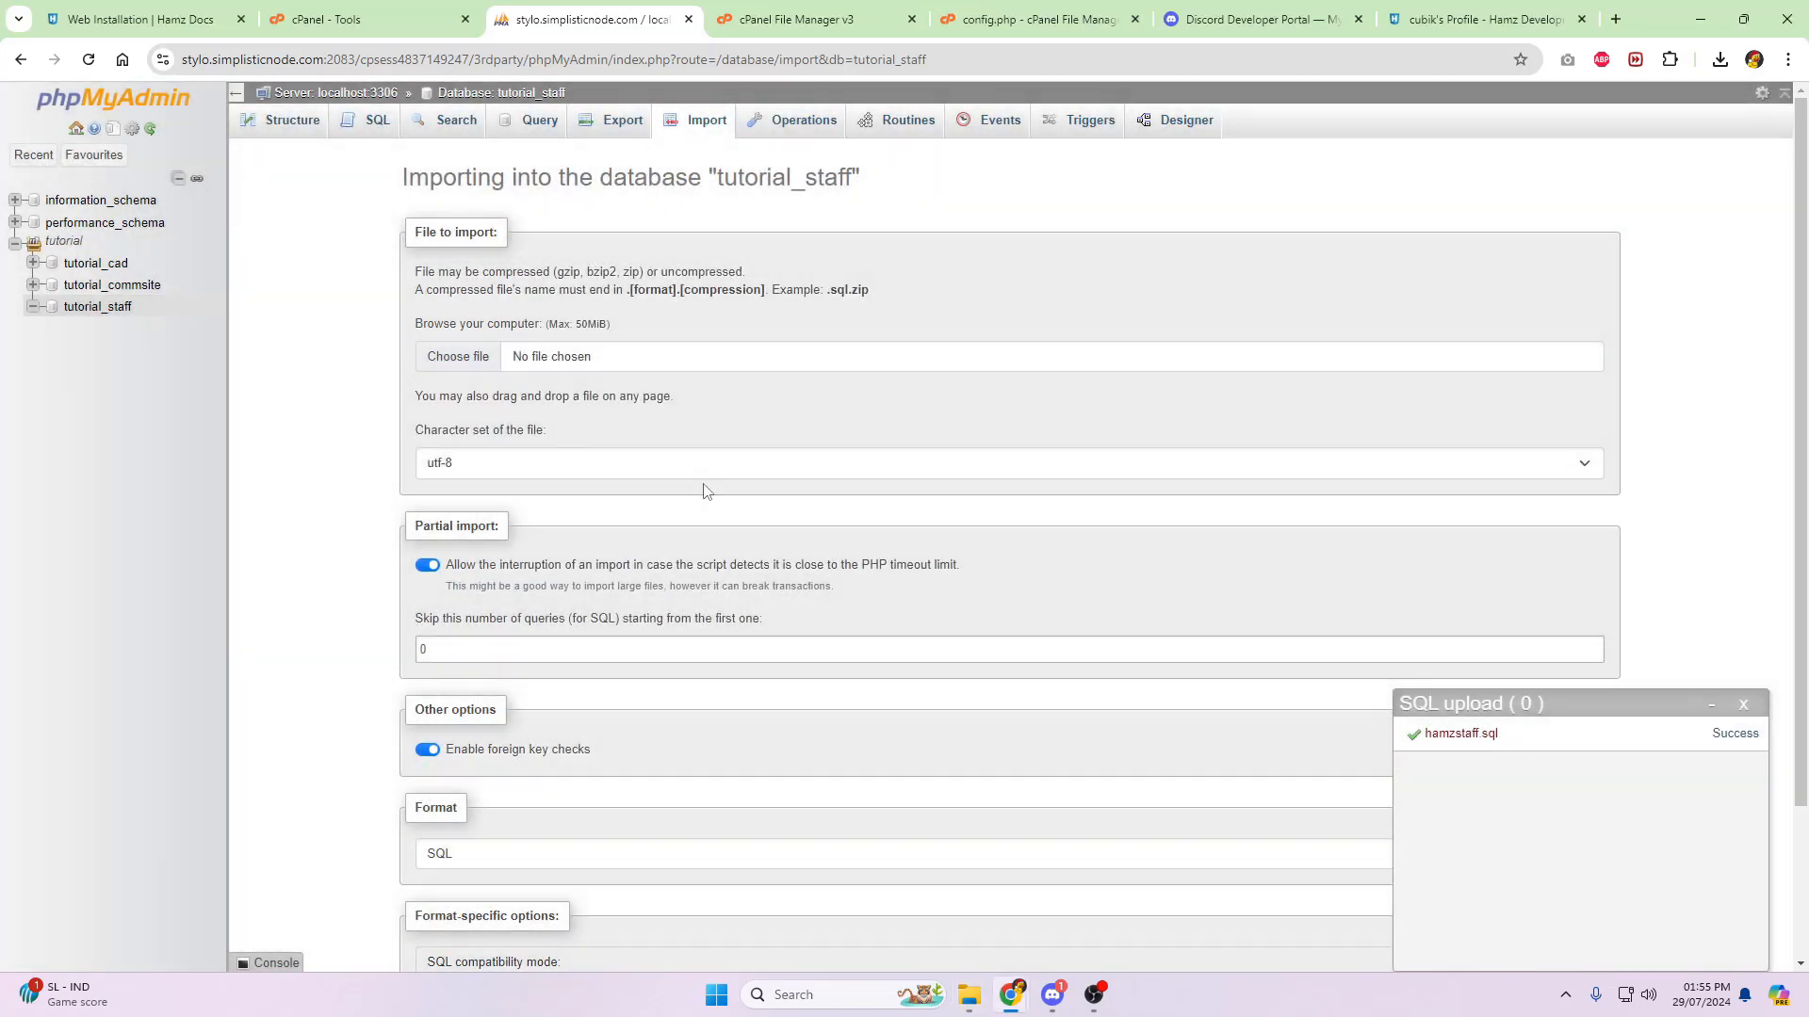
pyautogui.moveTo(1724, 738)
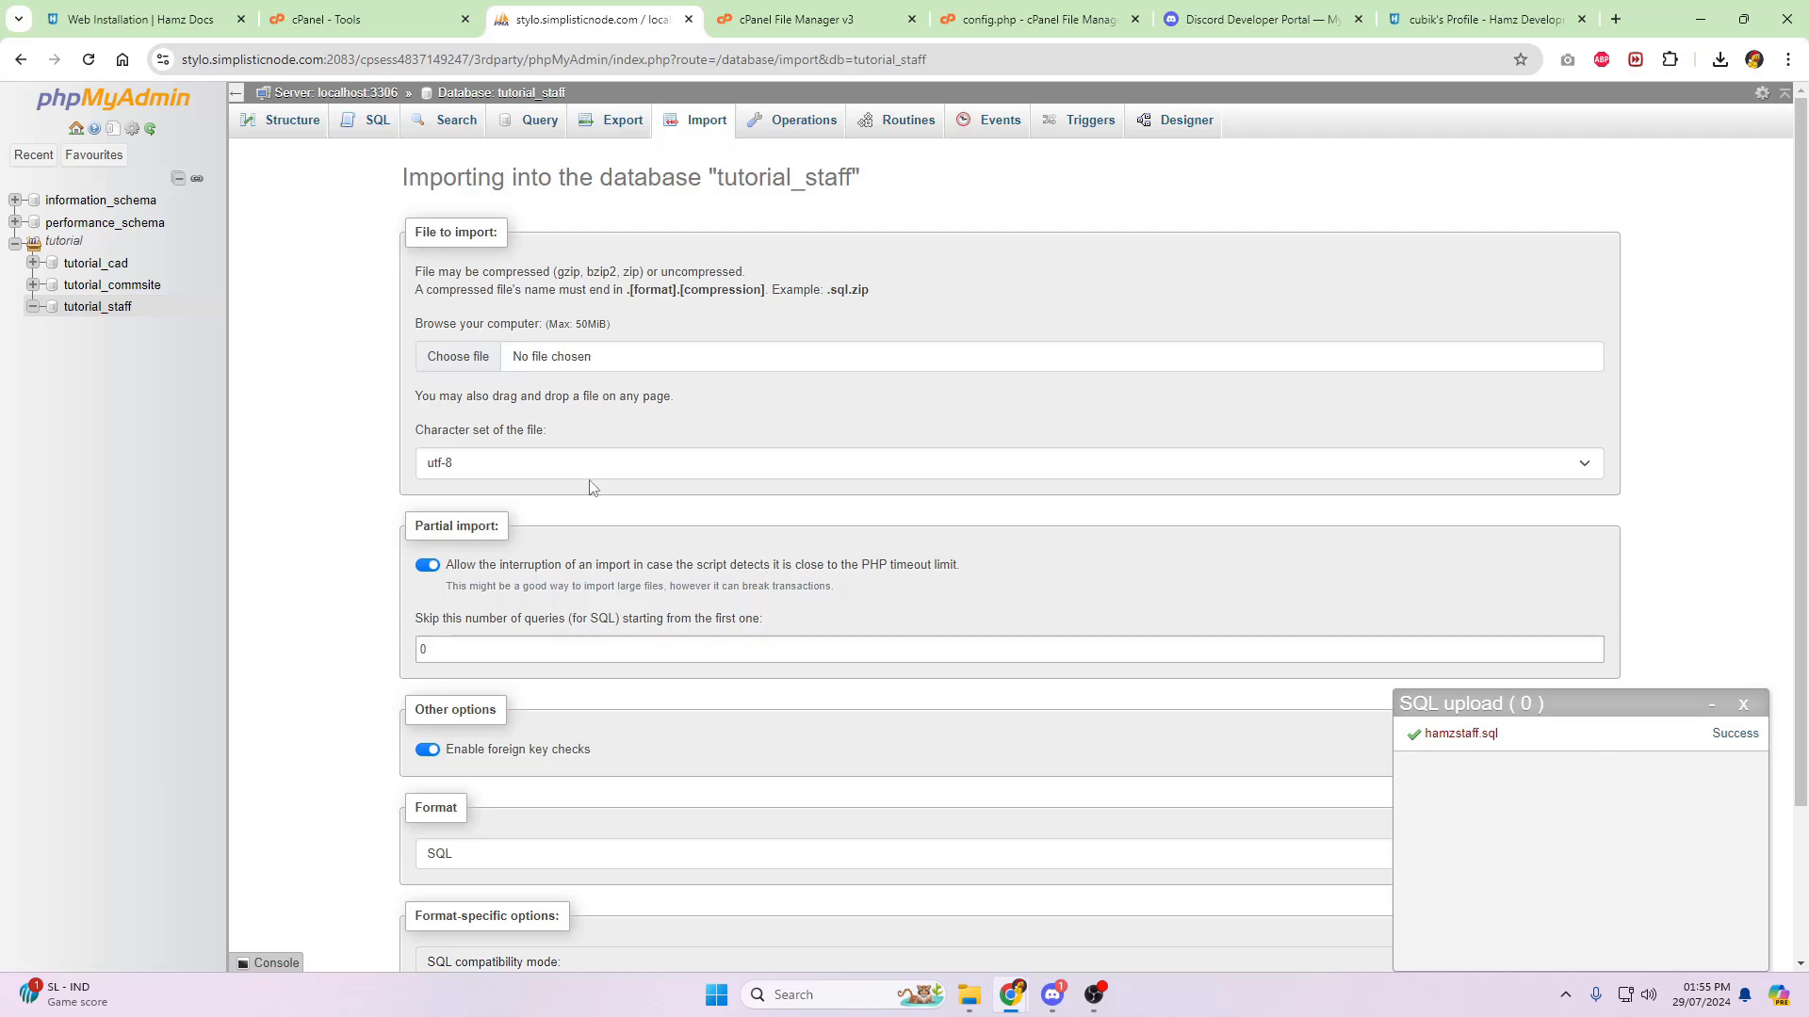
pyautogui.click(290, 121)
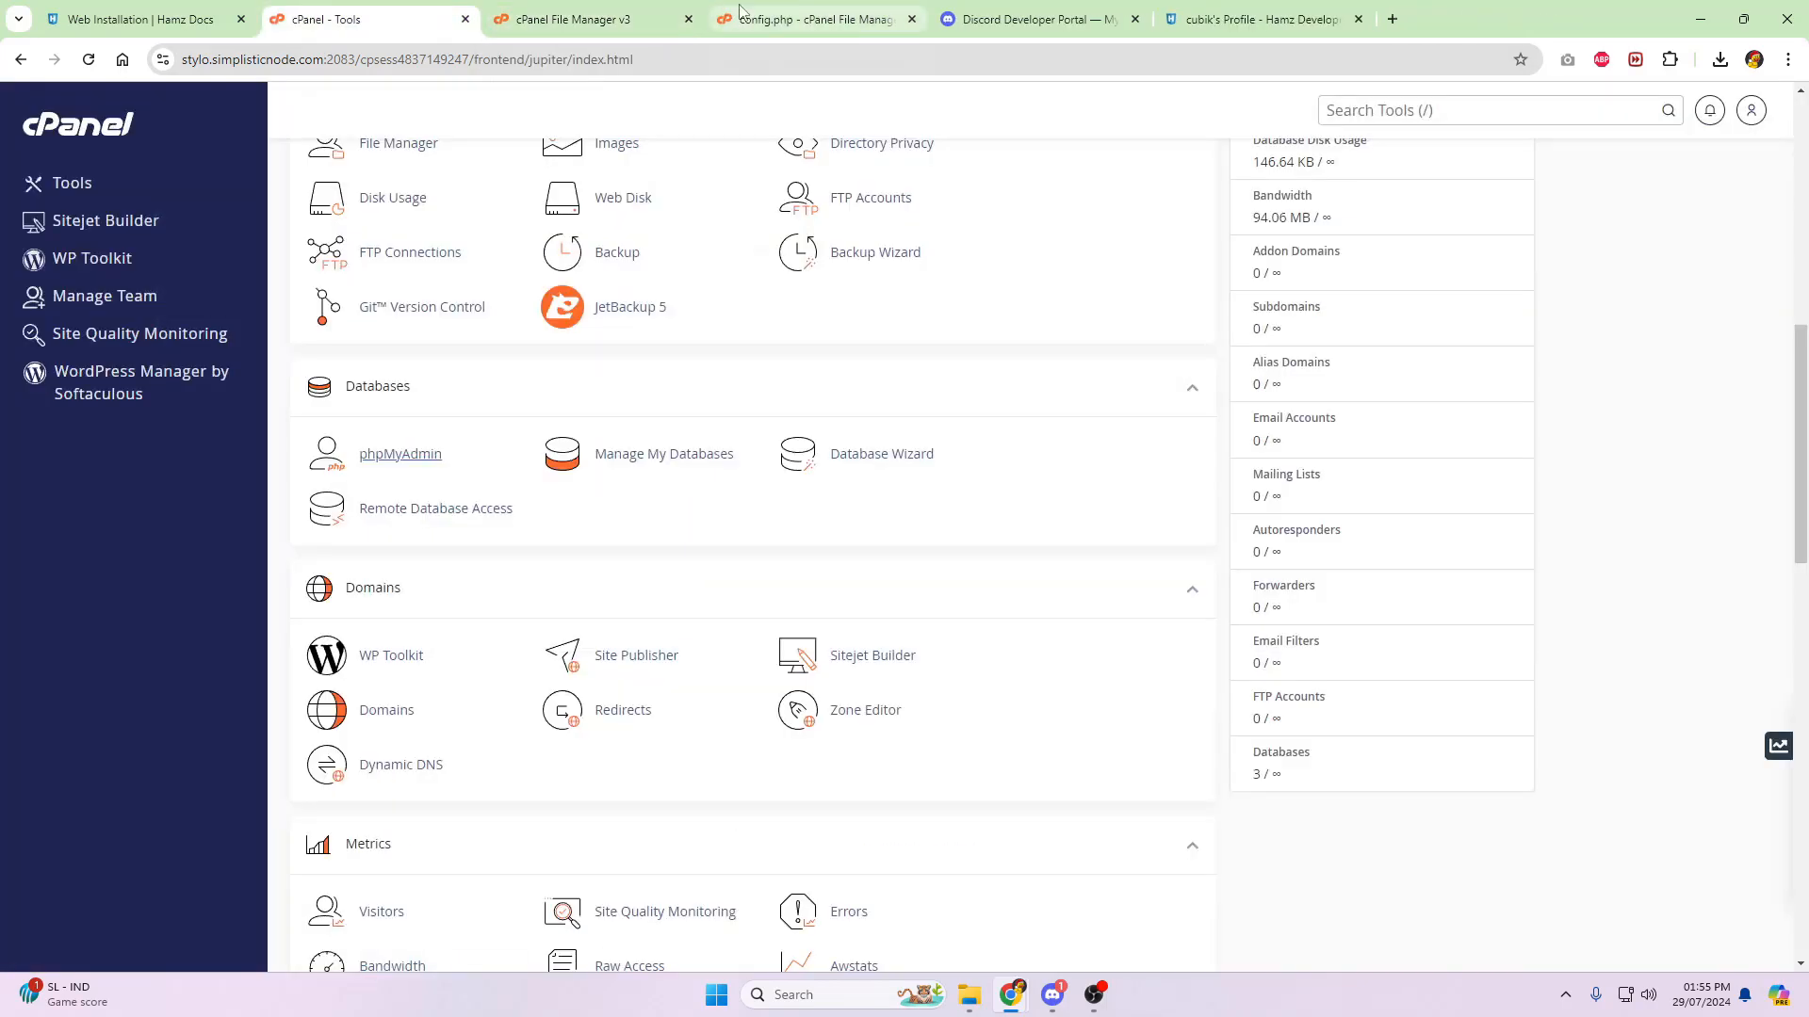
pyautogui.click(814, 19)
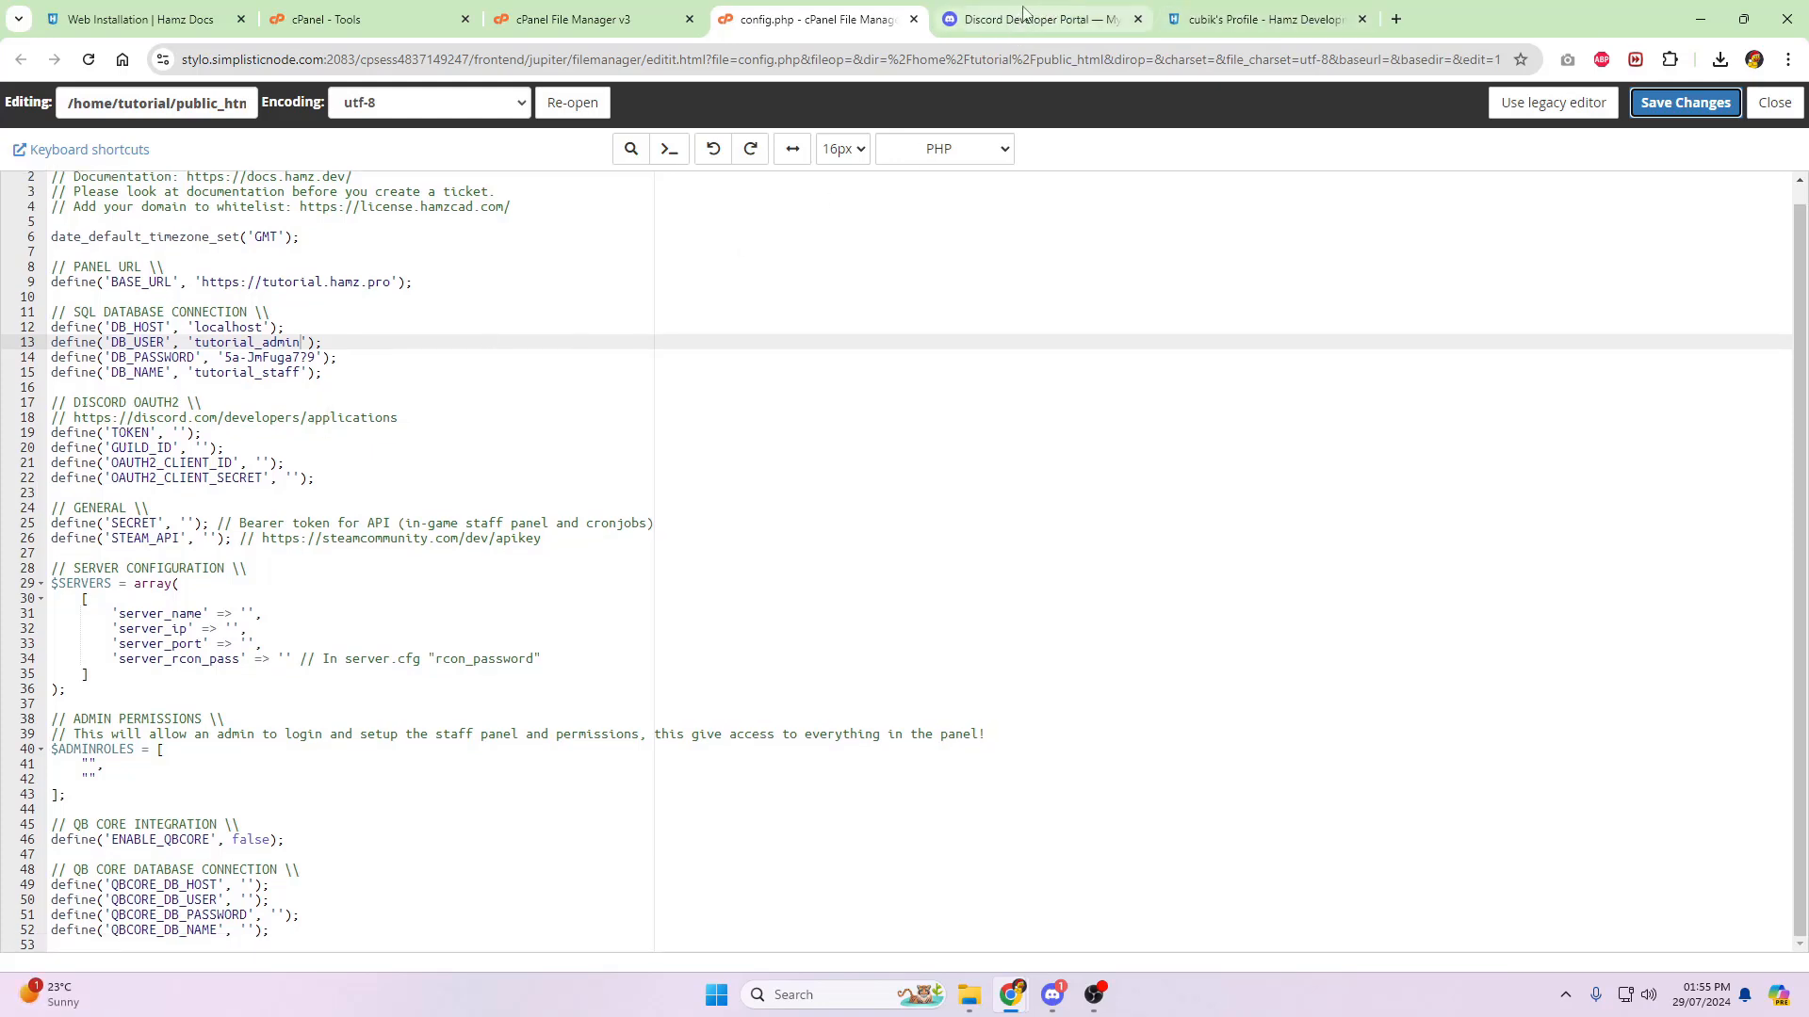
pyautogui.moveTo(1030, 19)
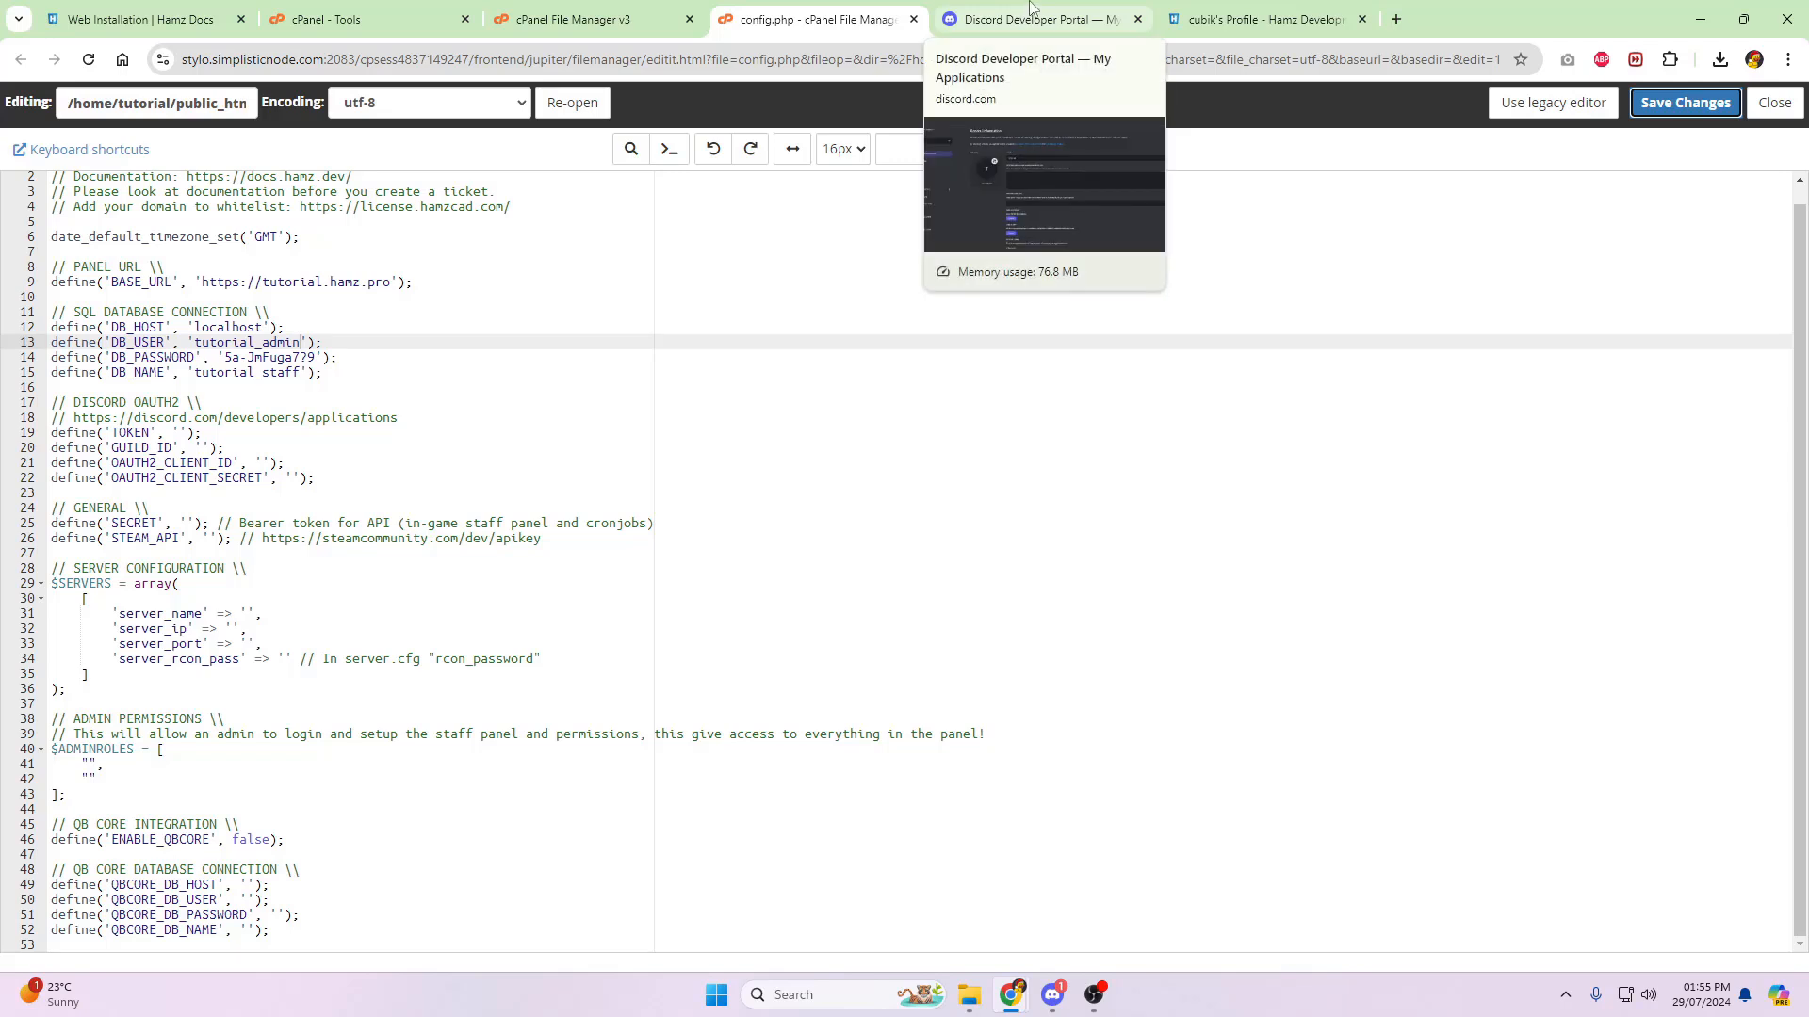
pyautogui.click(1034, 19)
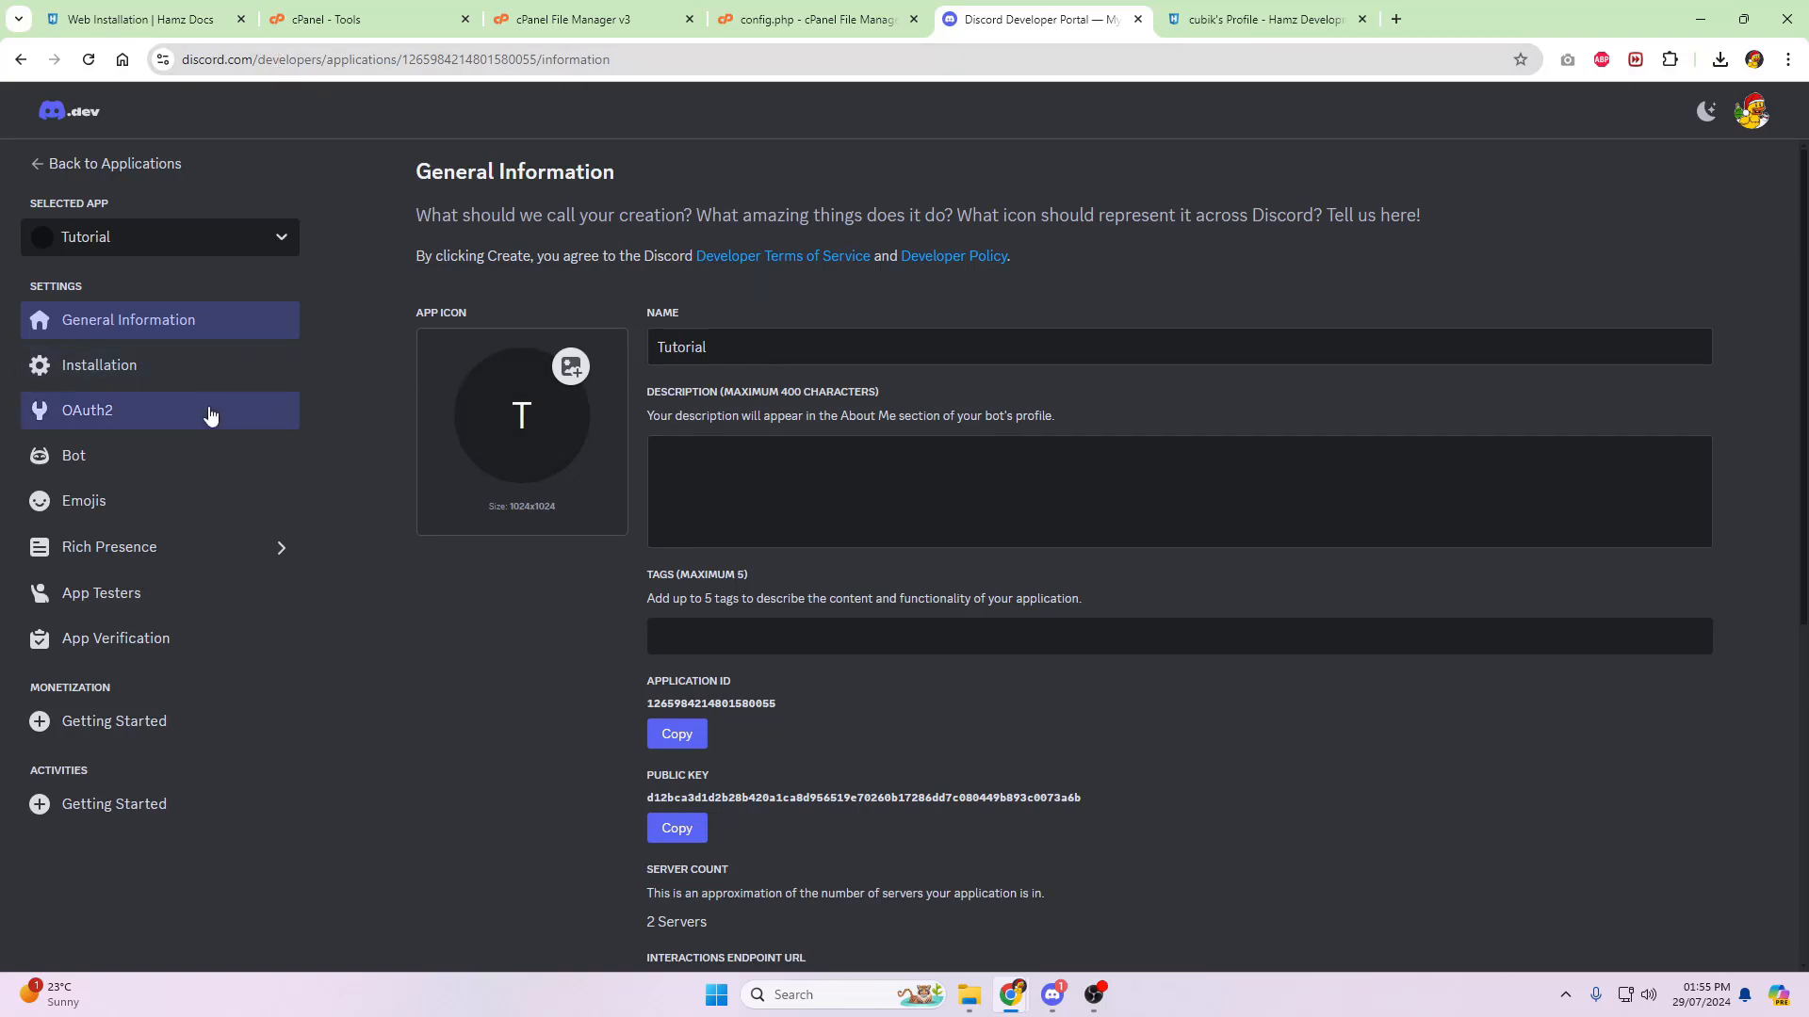
pyautogui.click(87, 409)
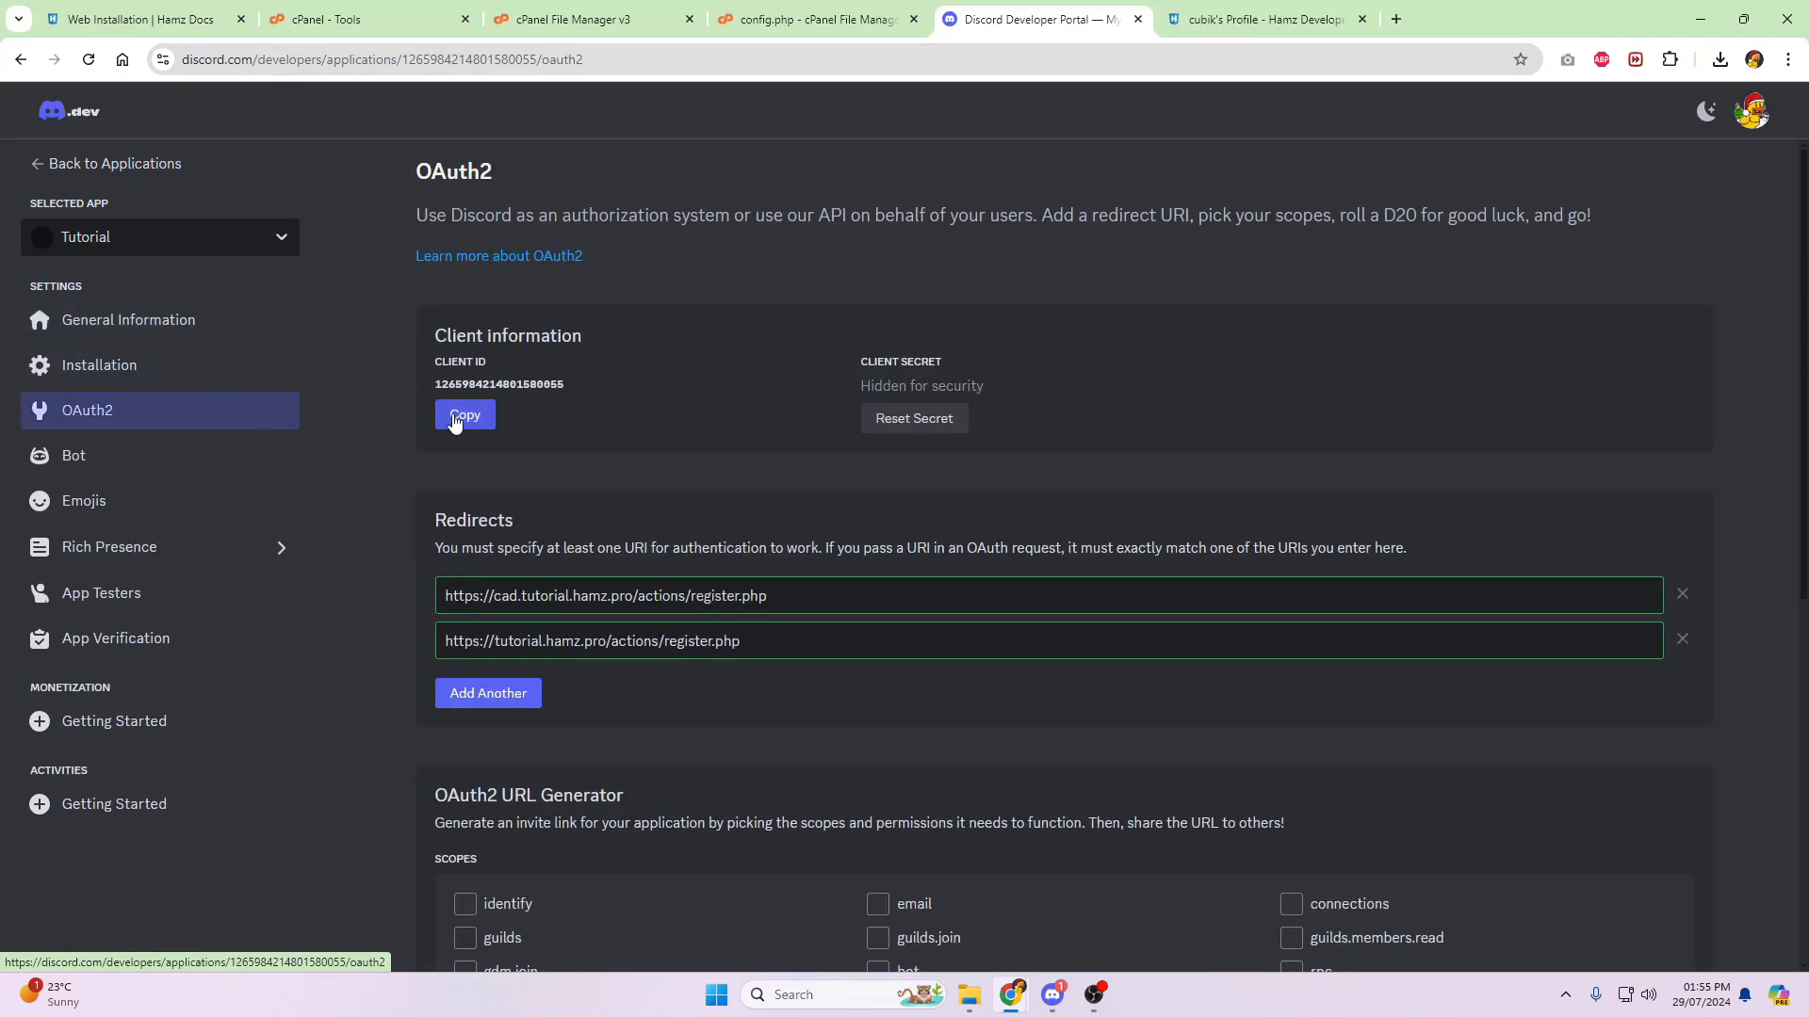
pyautogui.click(813, 19)
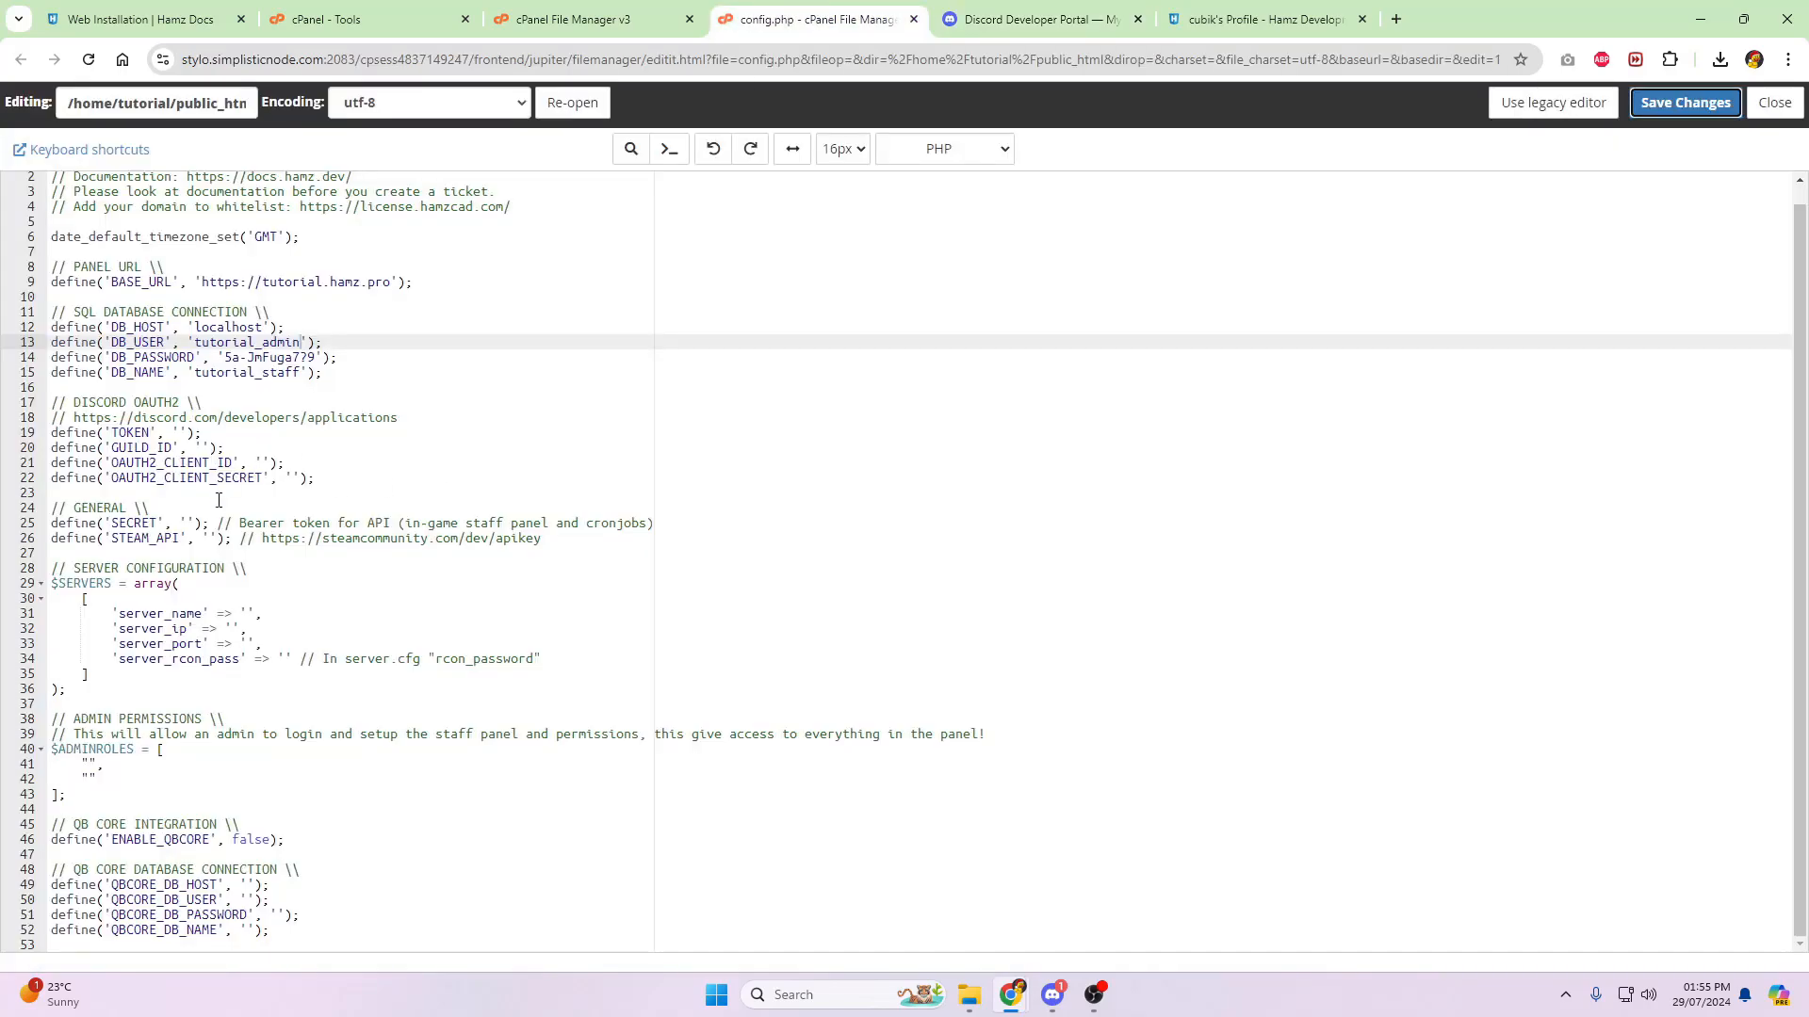
pyautogui.write('1265984214801580055')
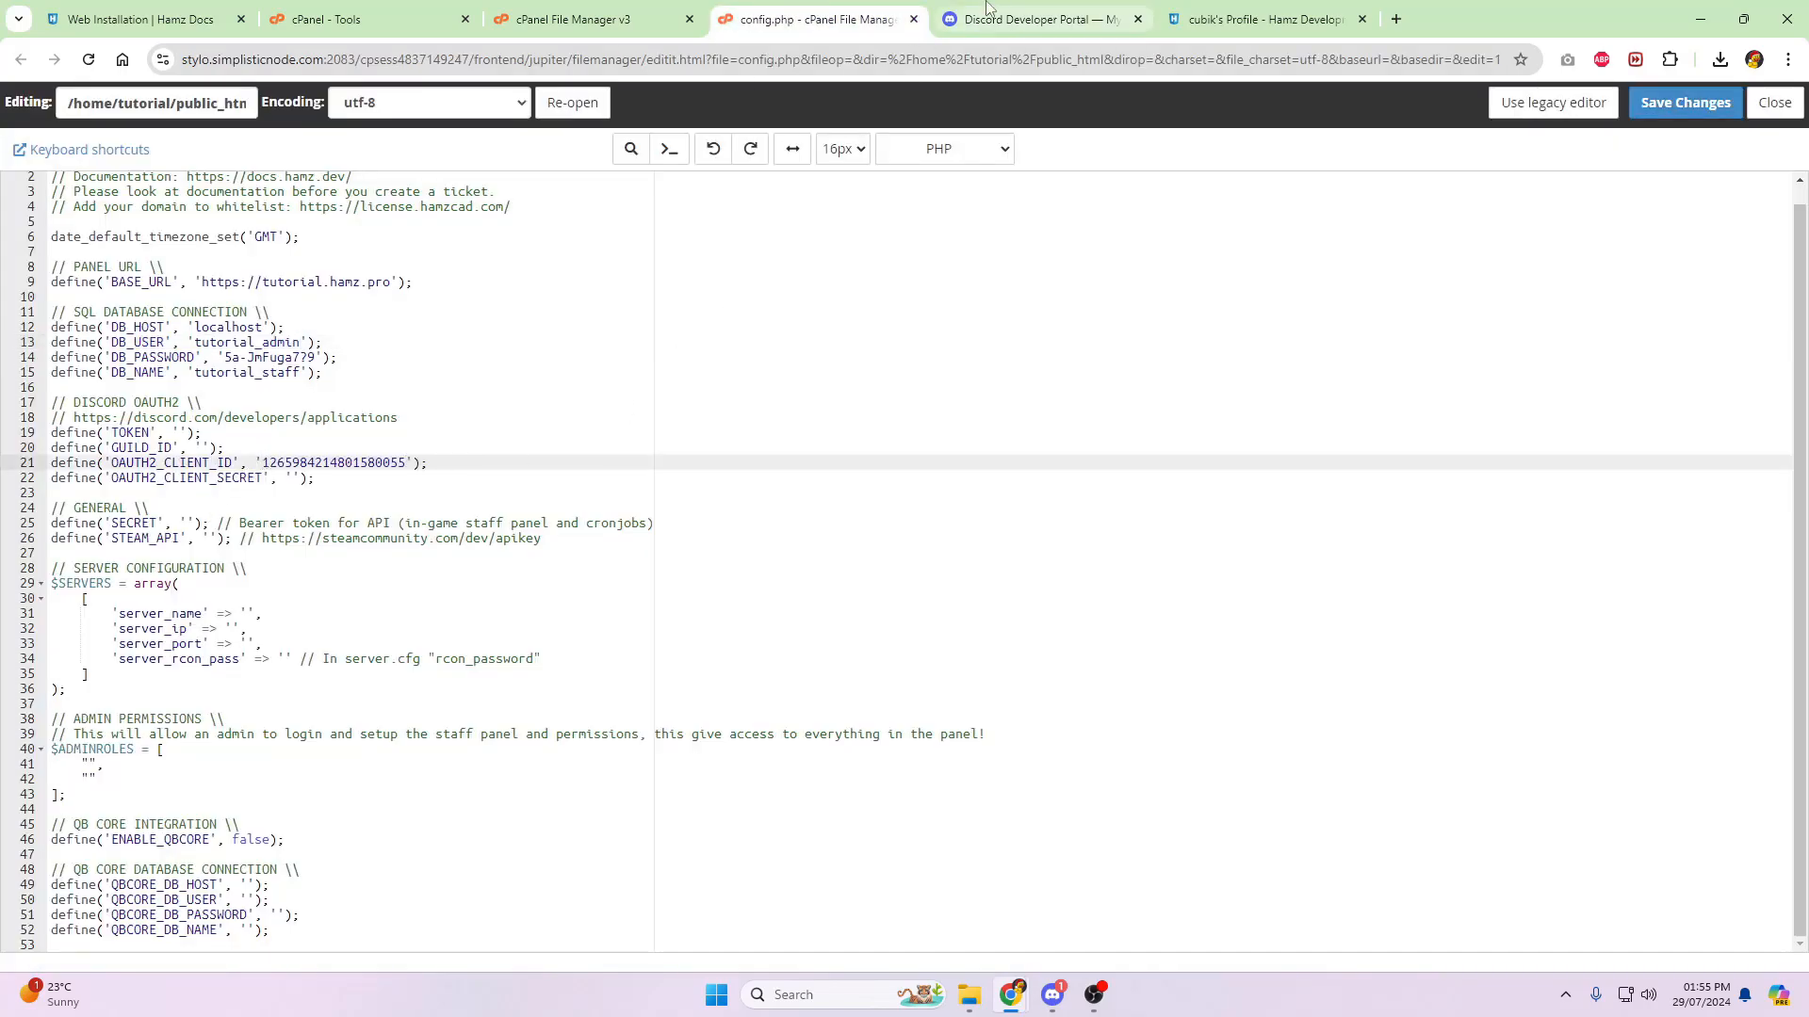
pyautogui.click(1037, 19)
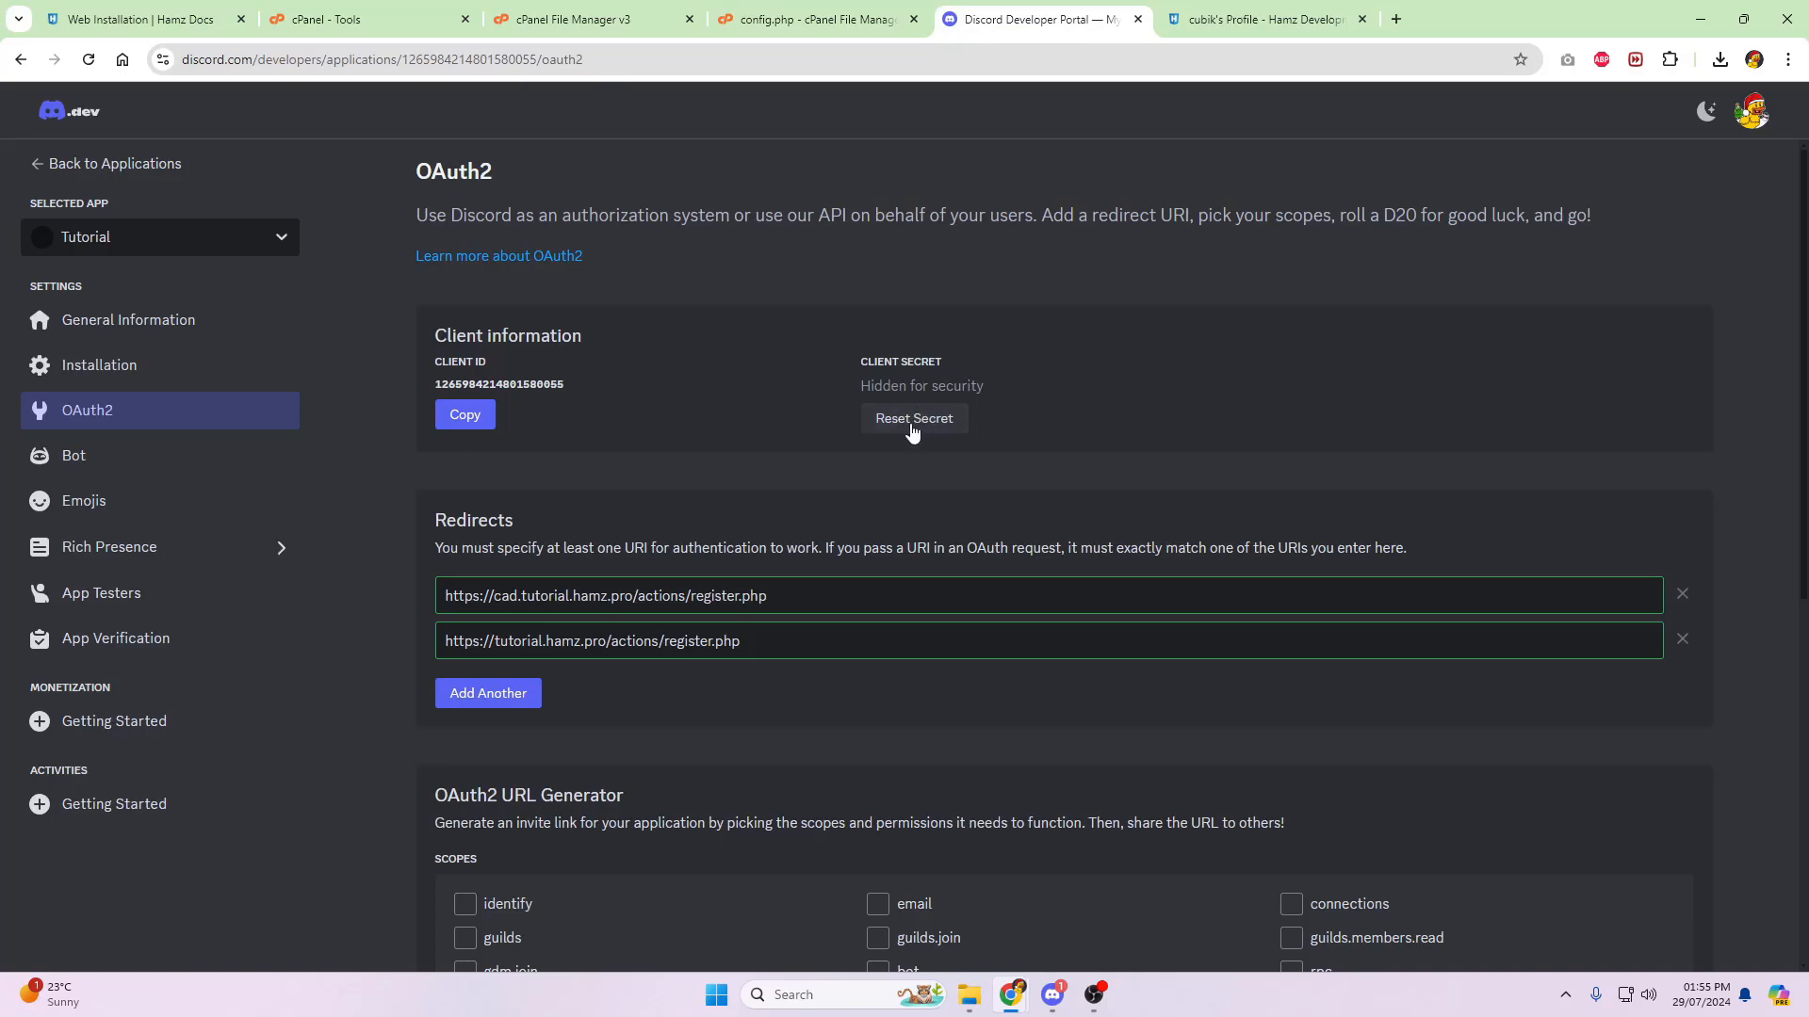
pyautogui.click(911, 419)
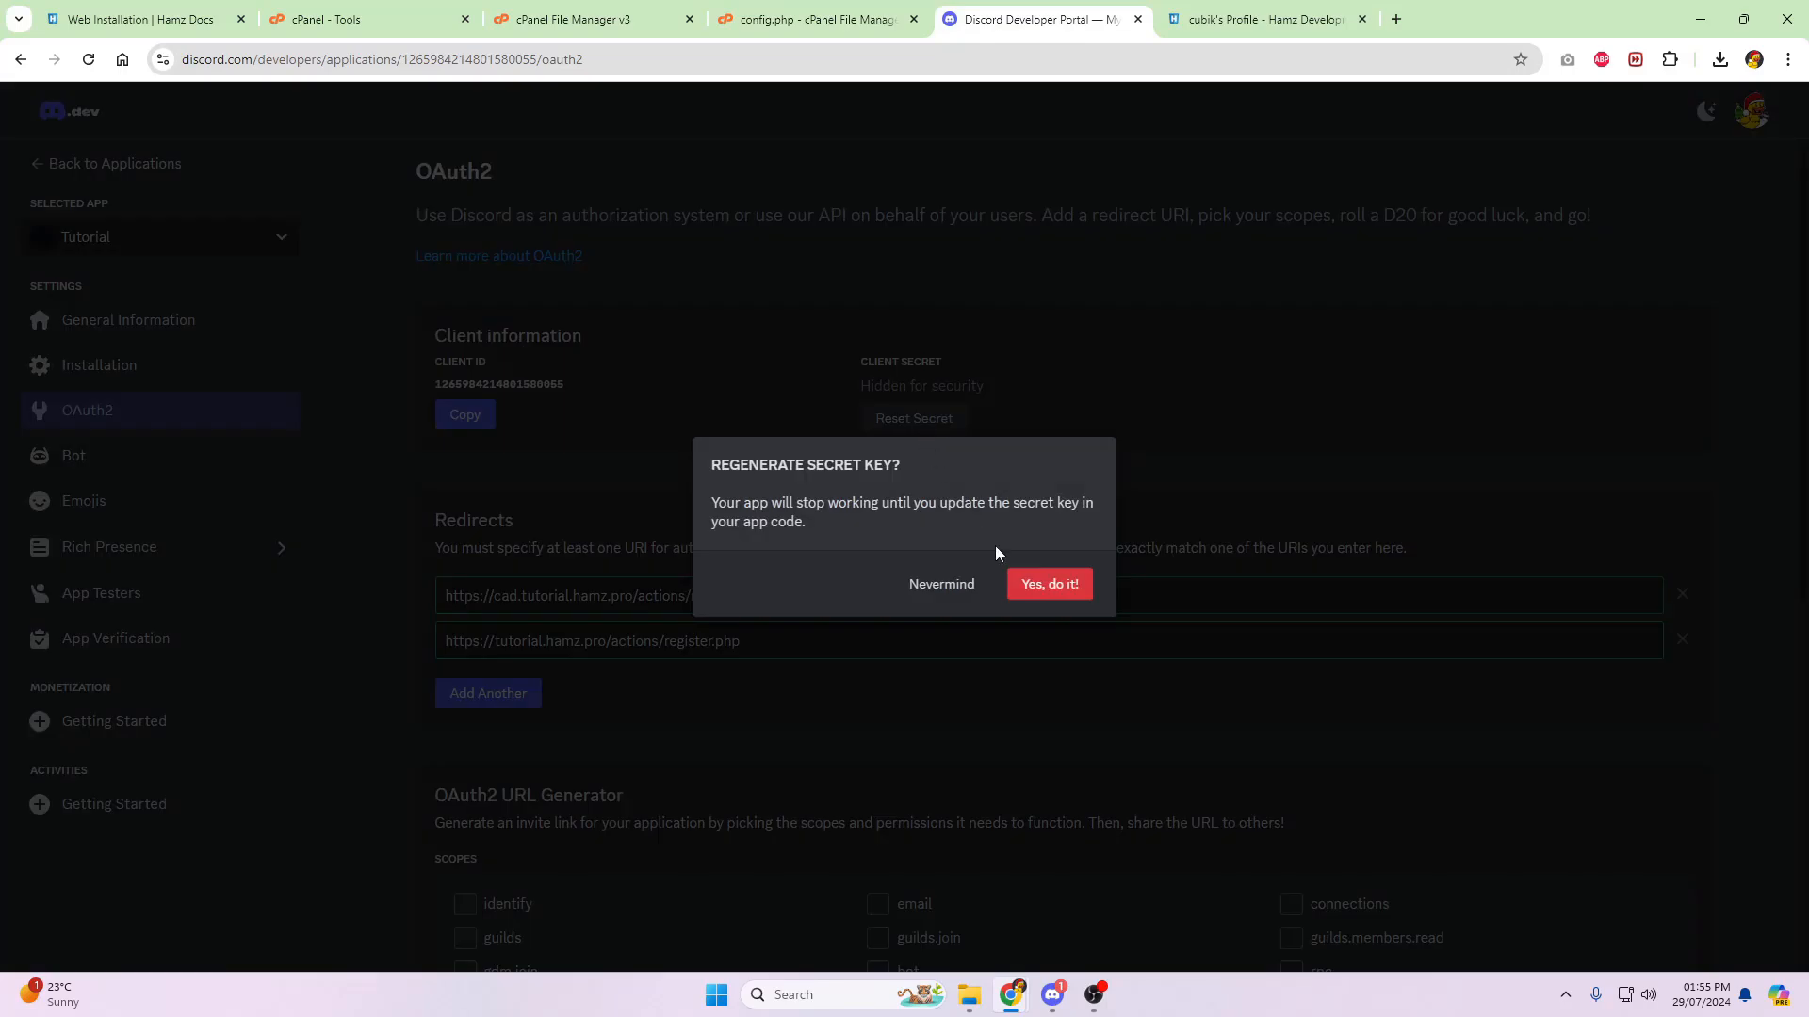
pyautogui.click(1048, 582)
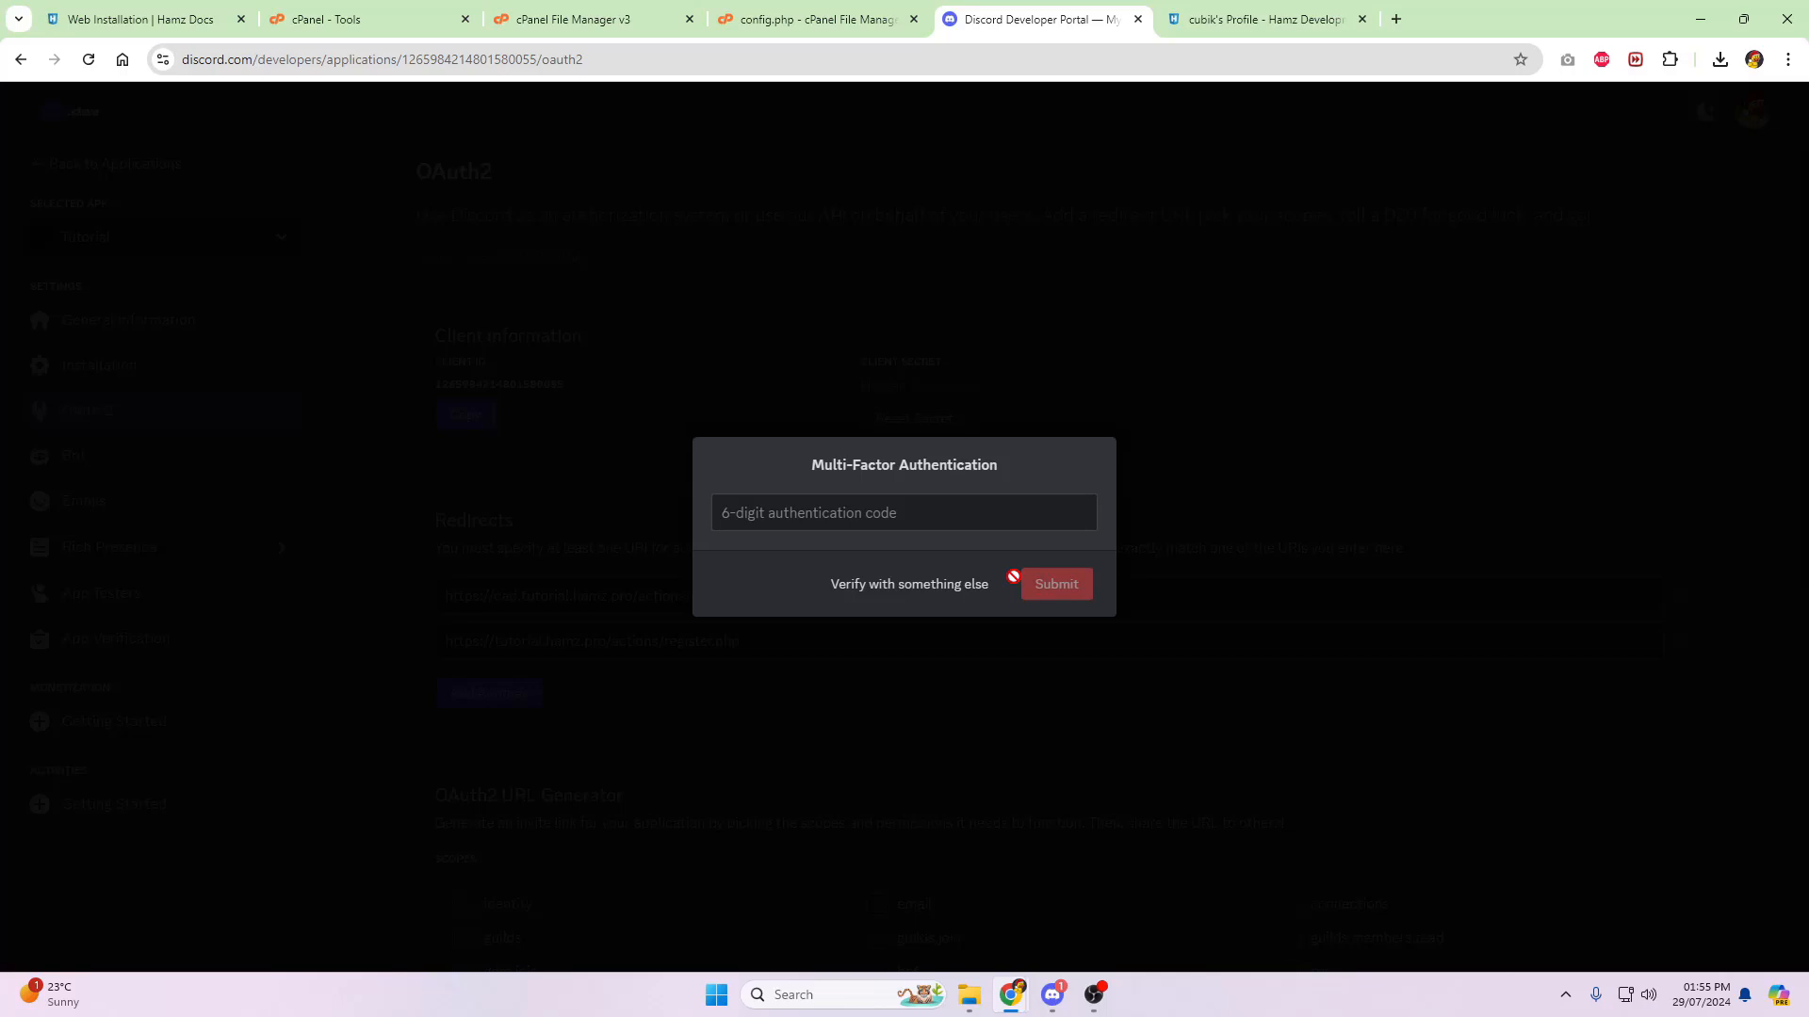
pyautogui.click(902, 513)
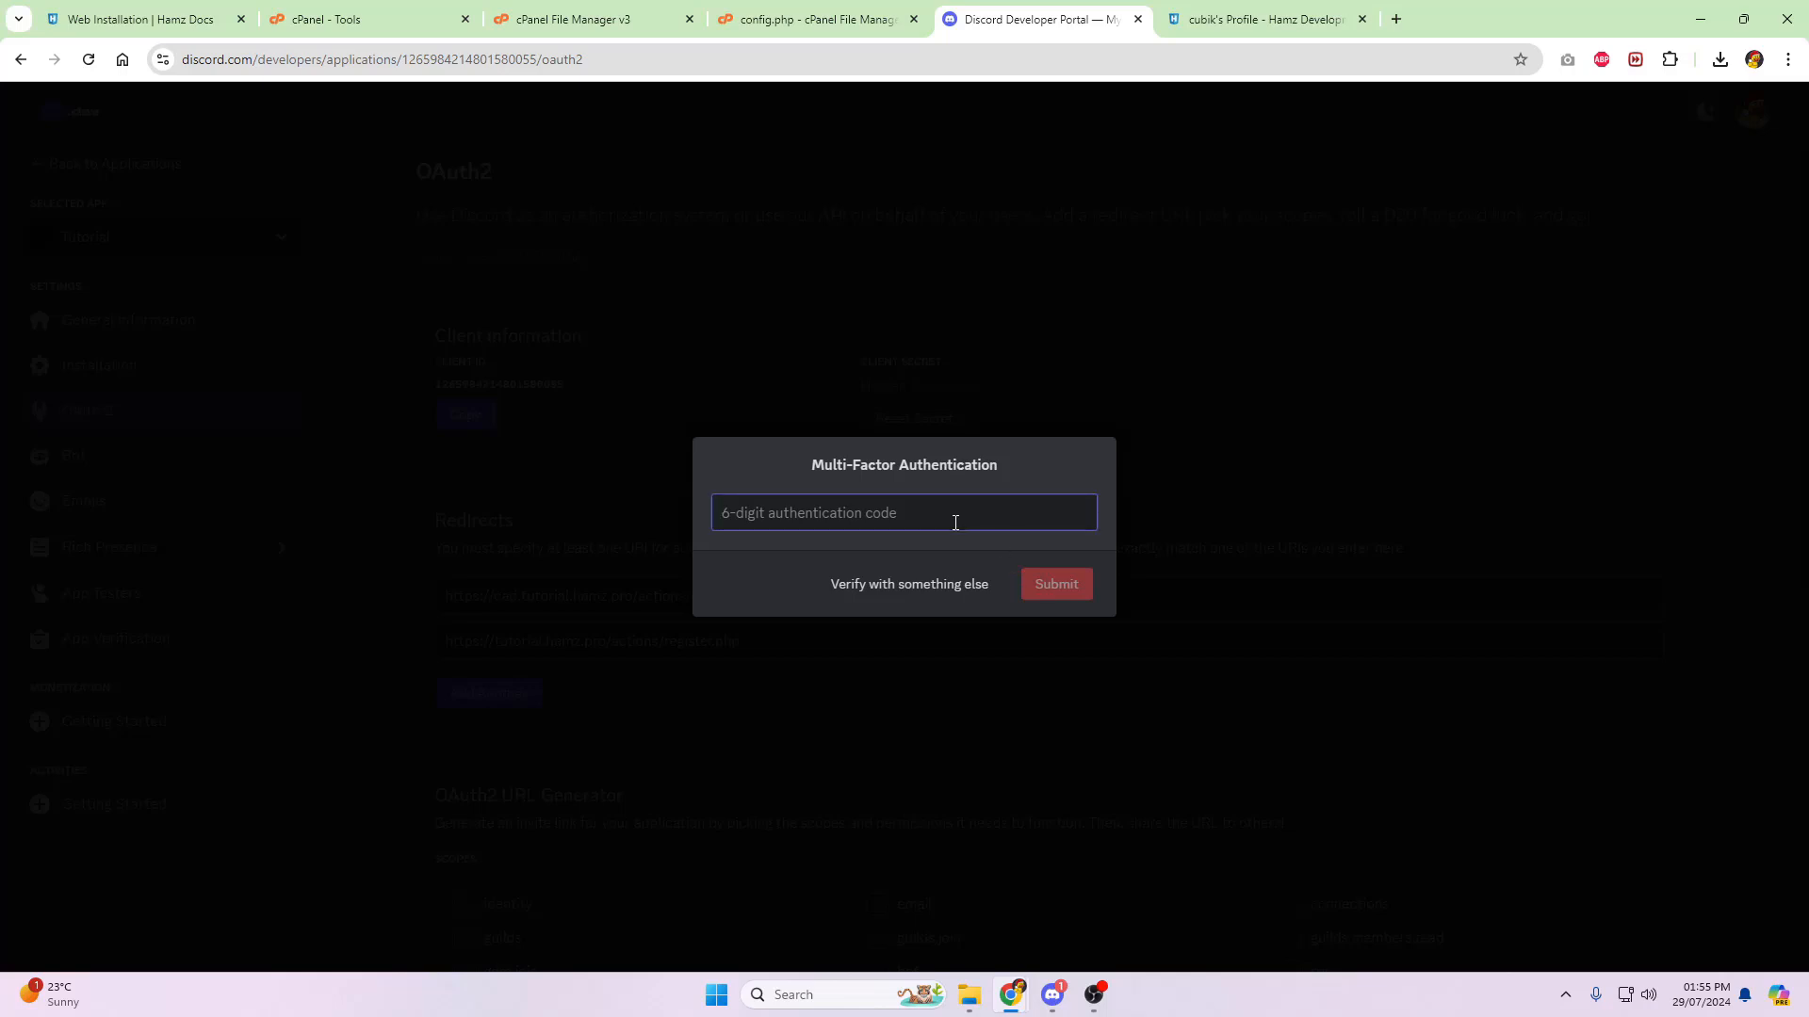
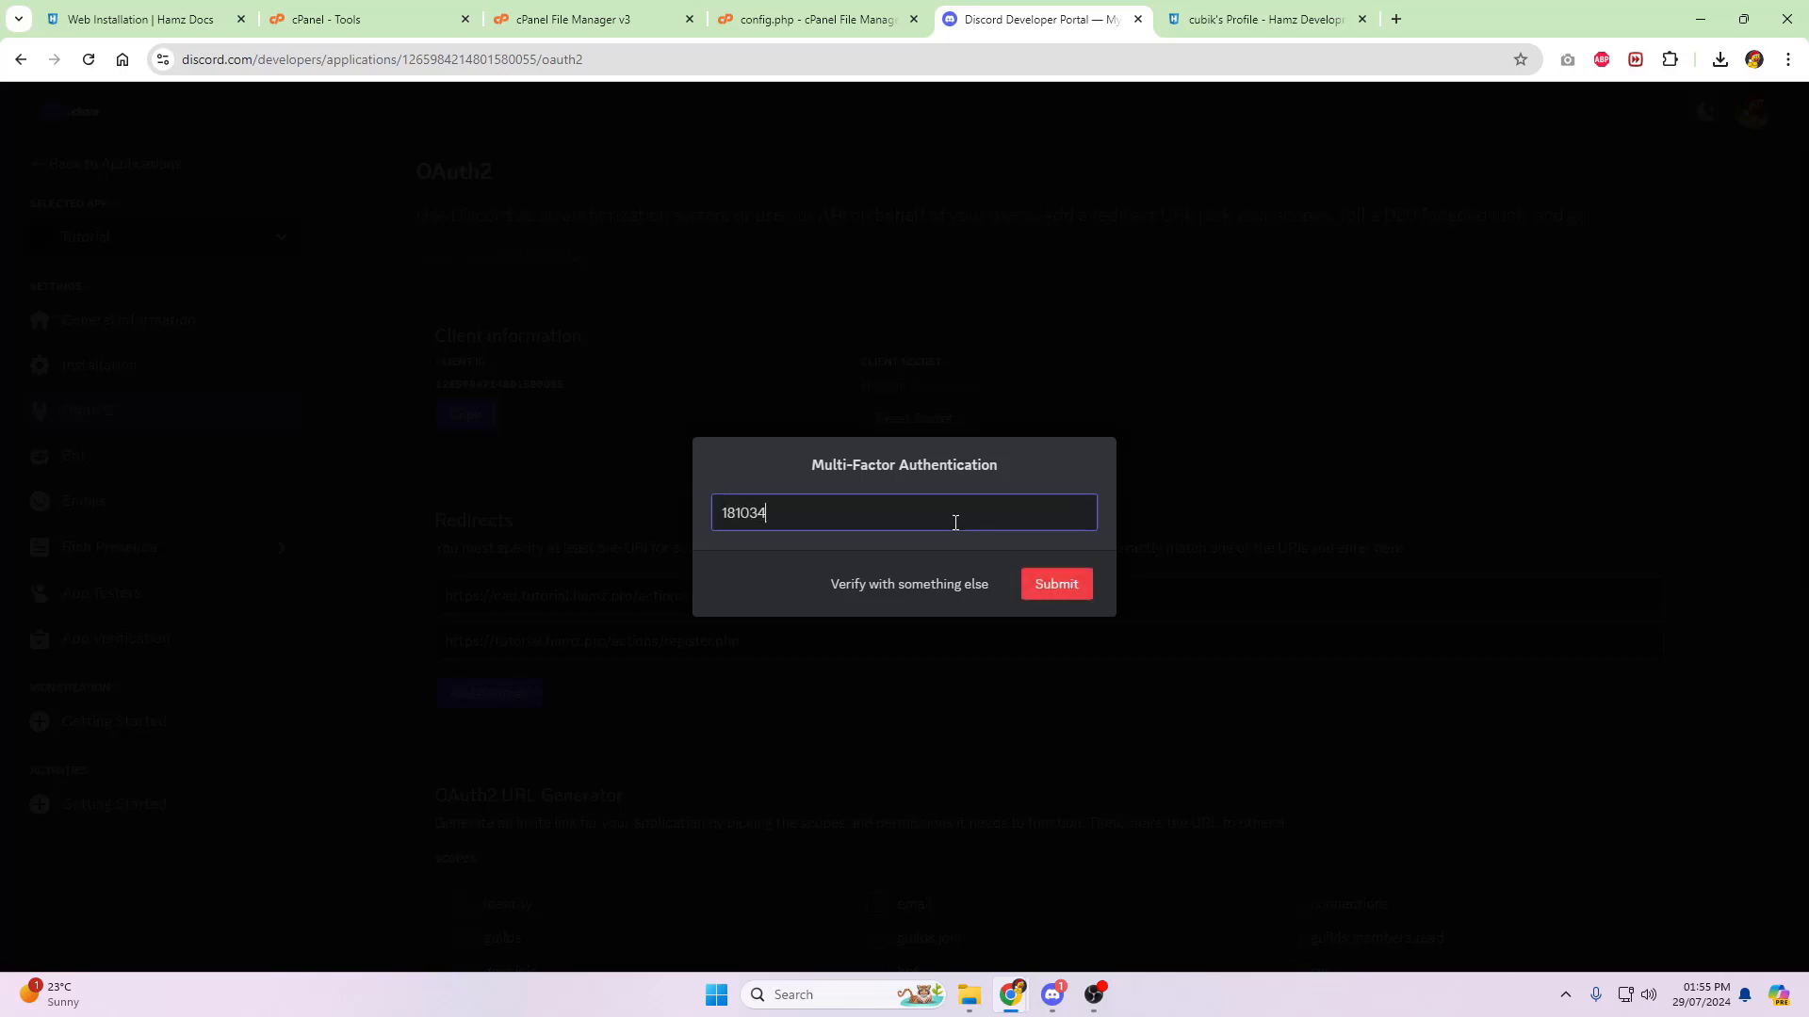
pyautogui.click(1051, 584)
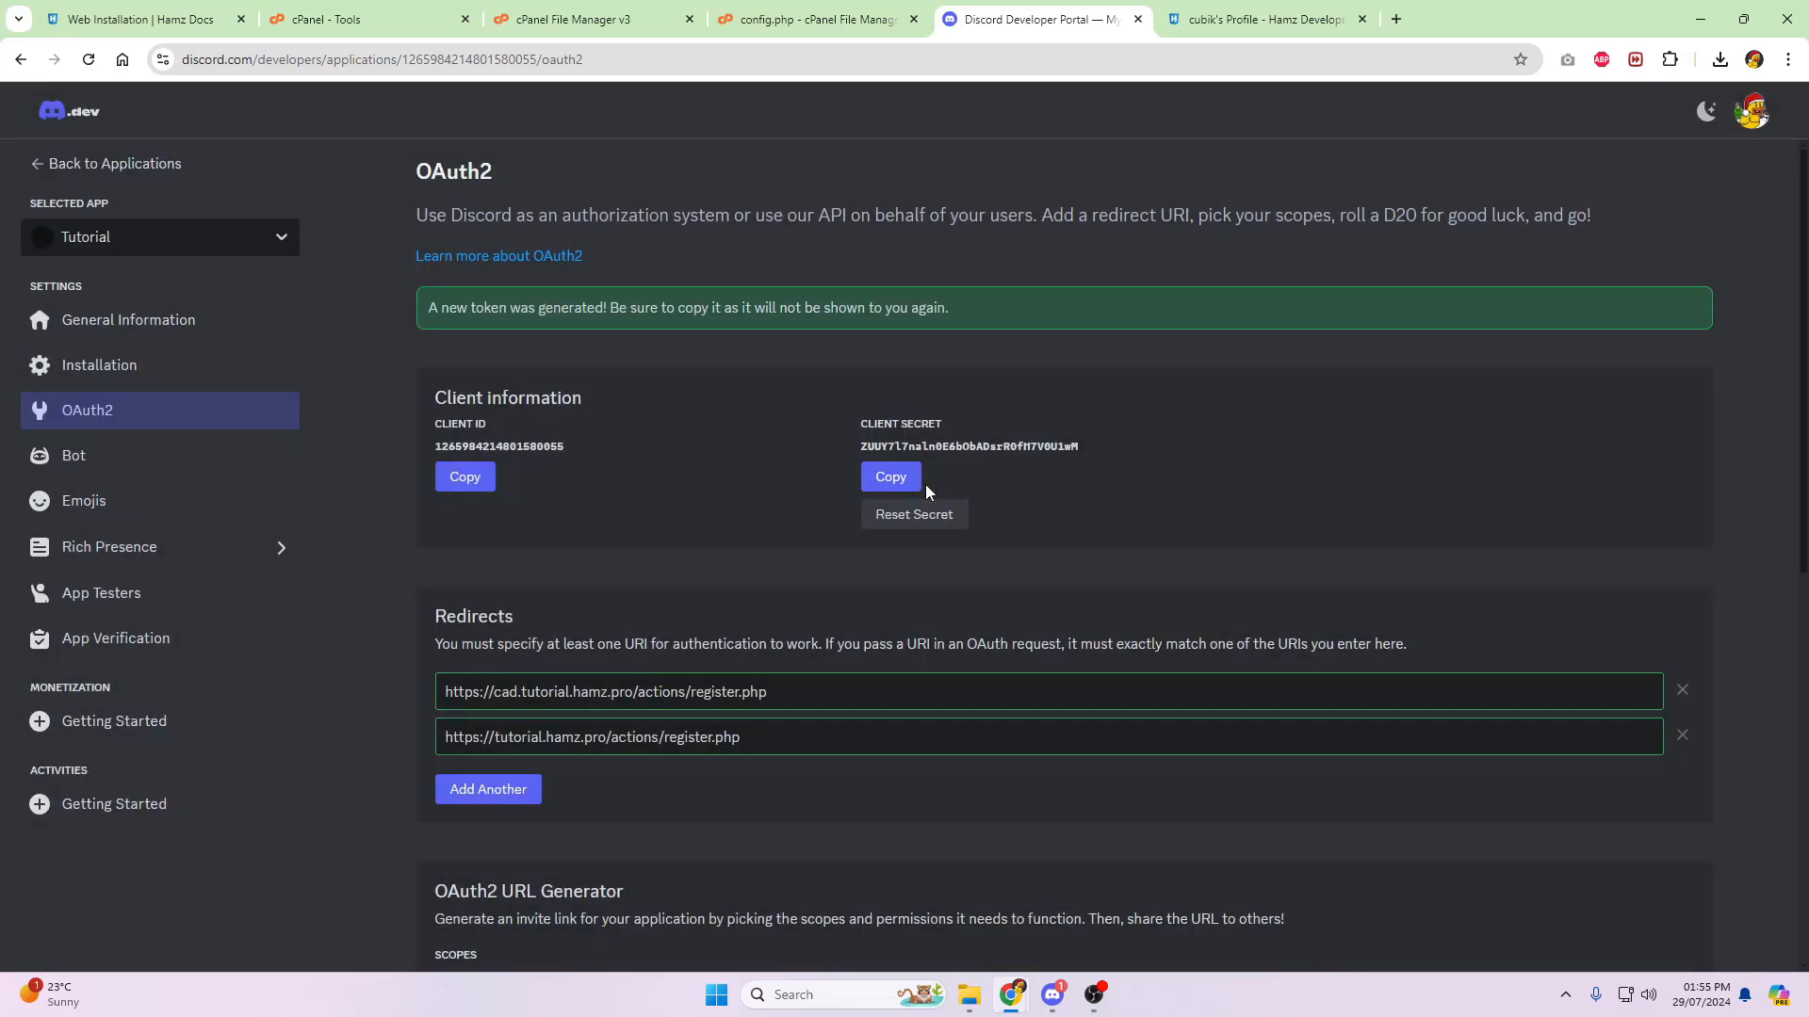
pyautogui.click(889, 476)
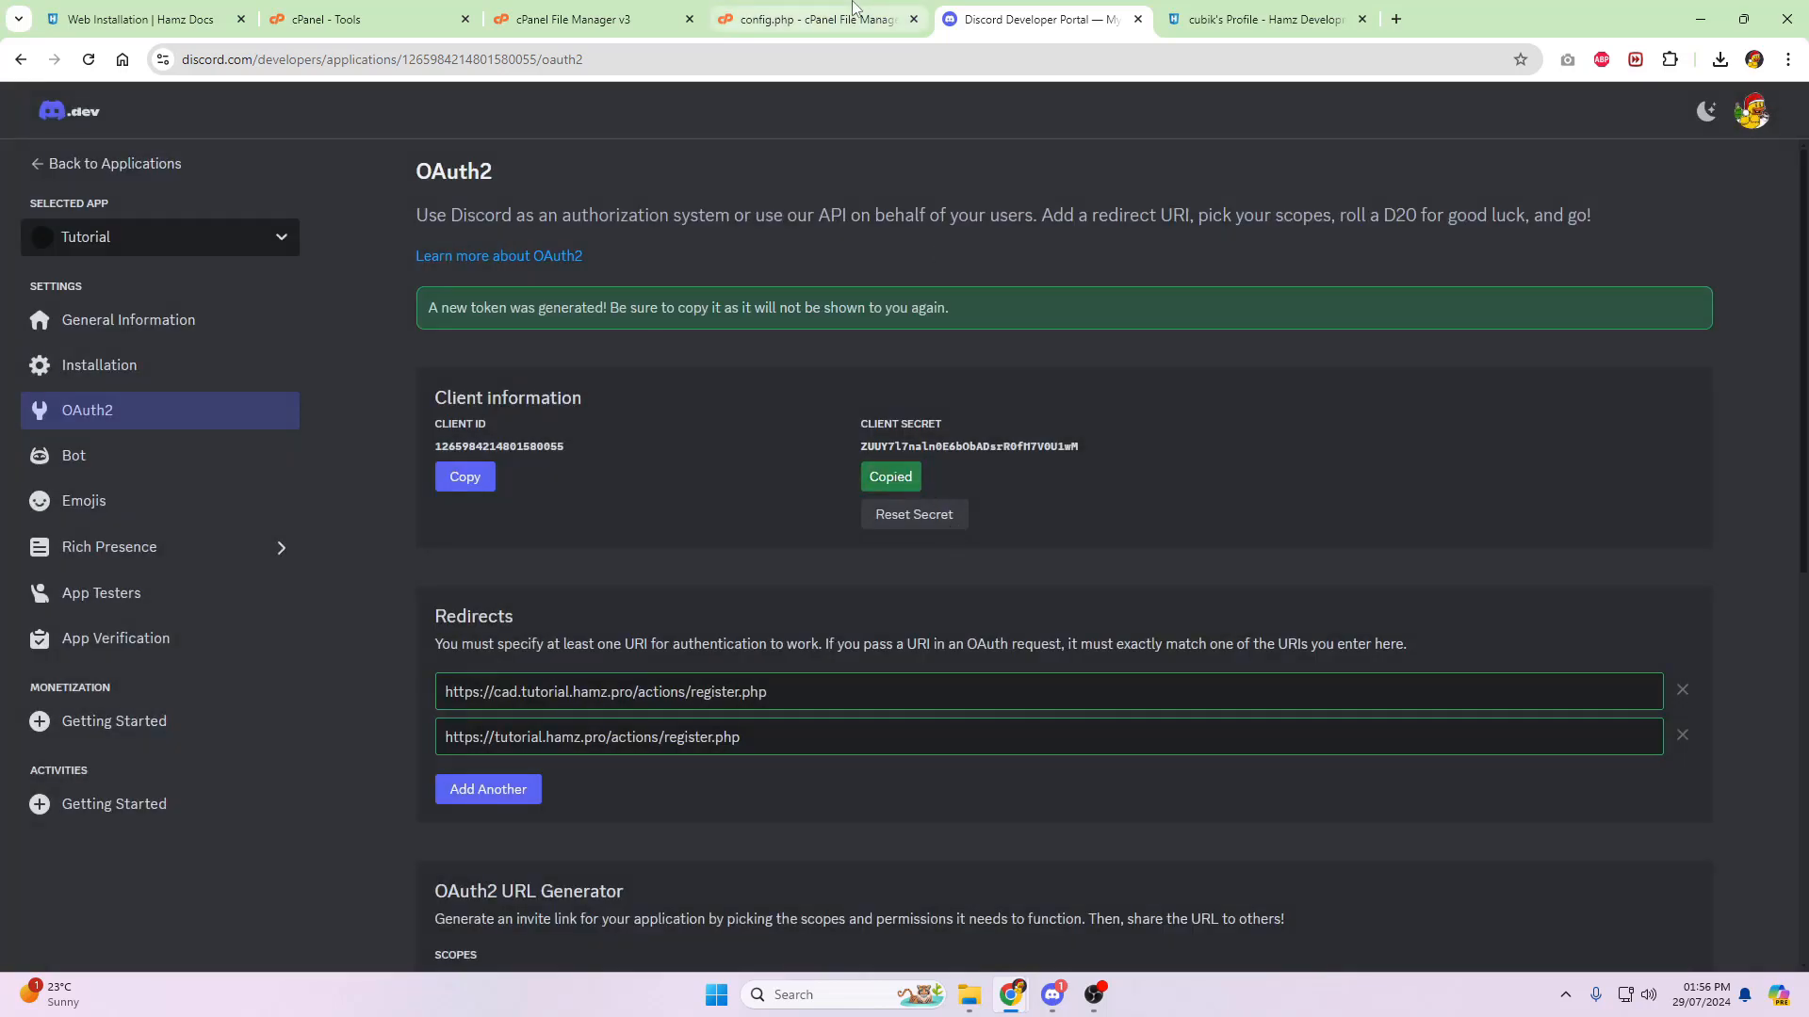
pyautogui.click(814, 19)
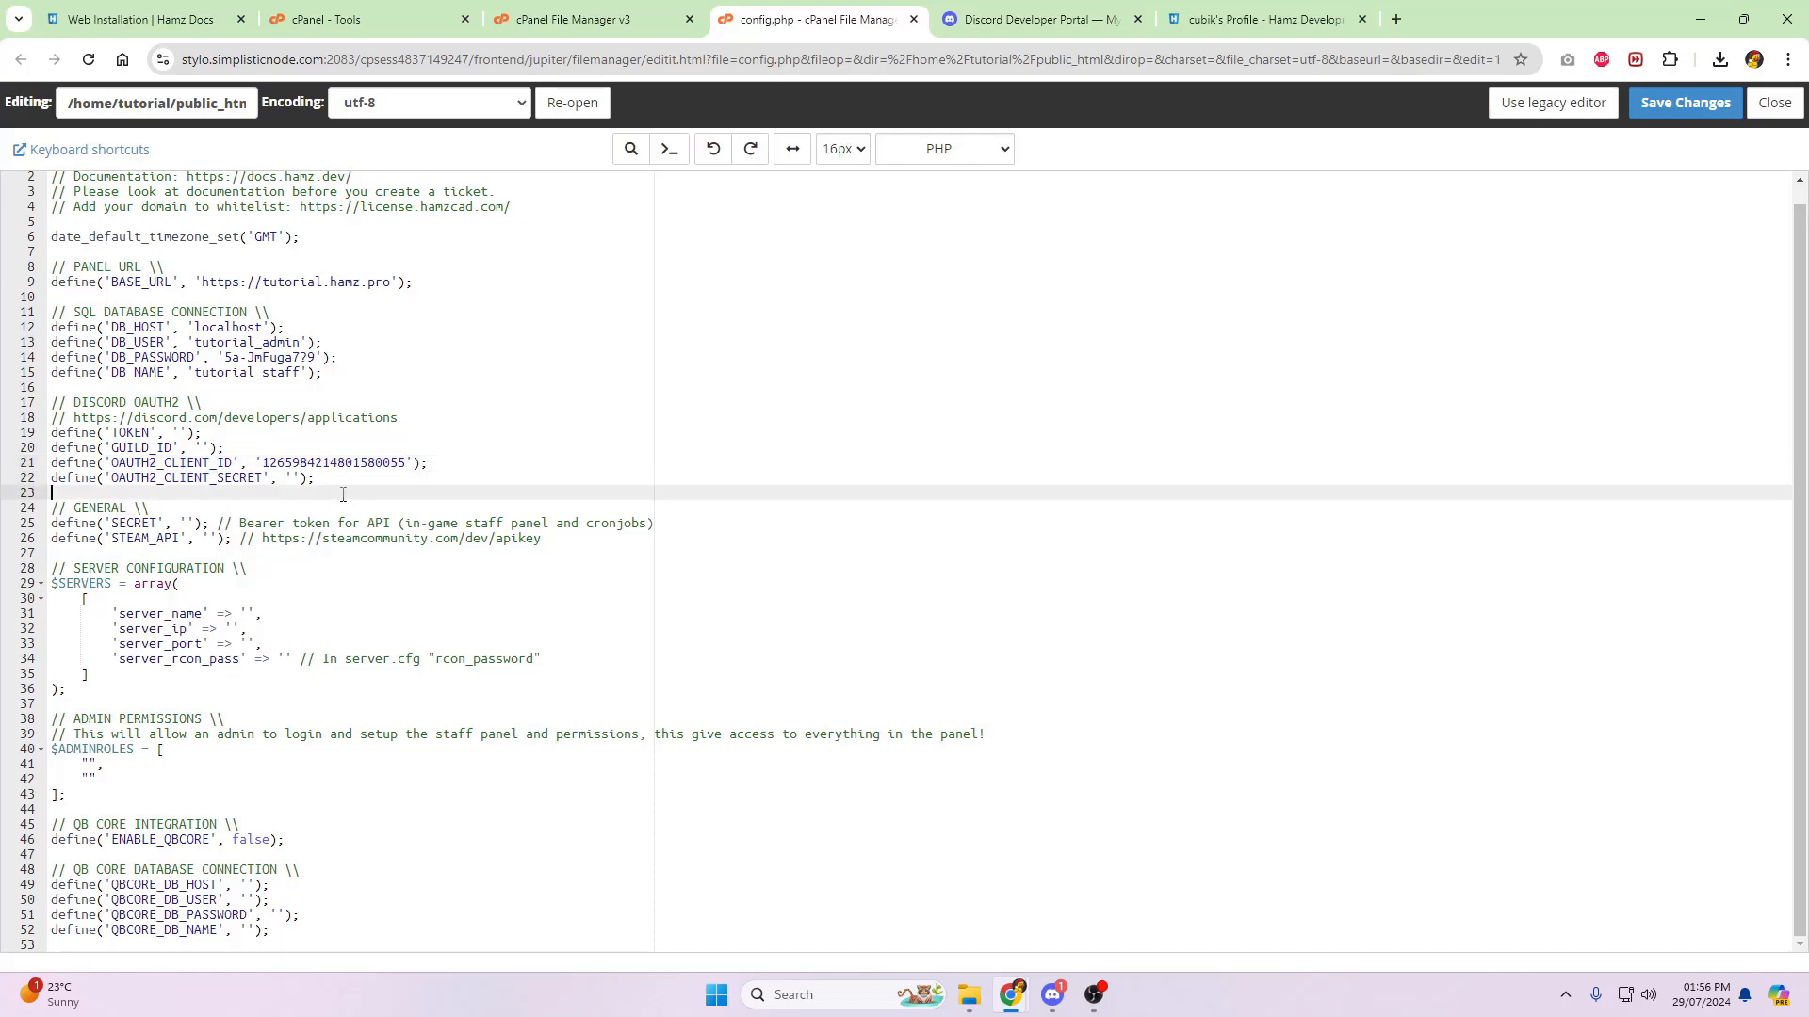
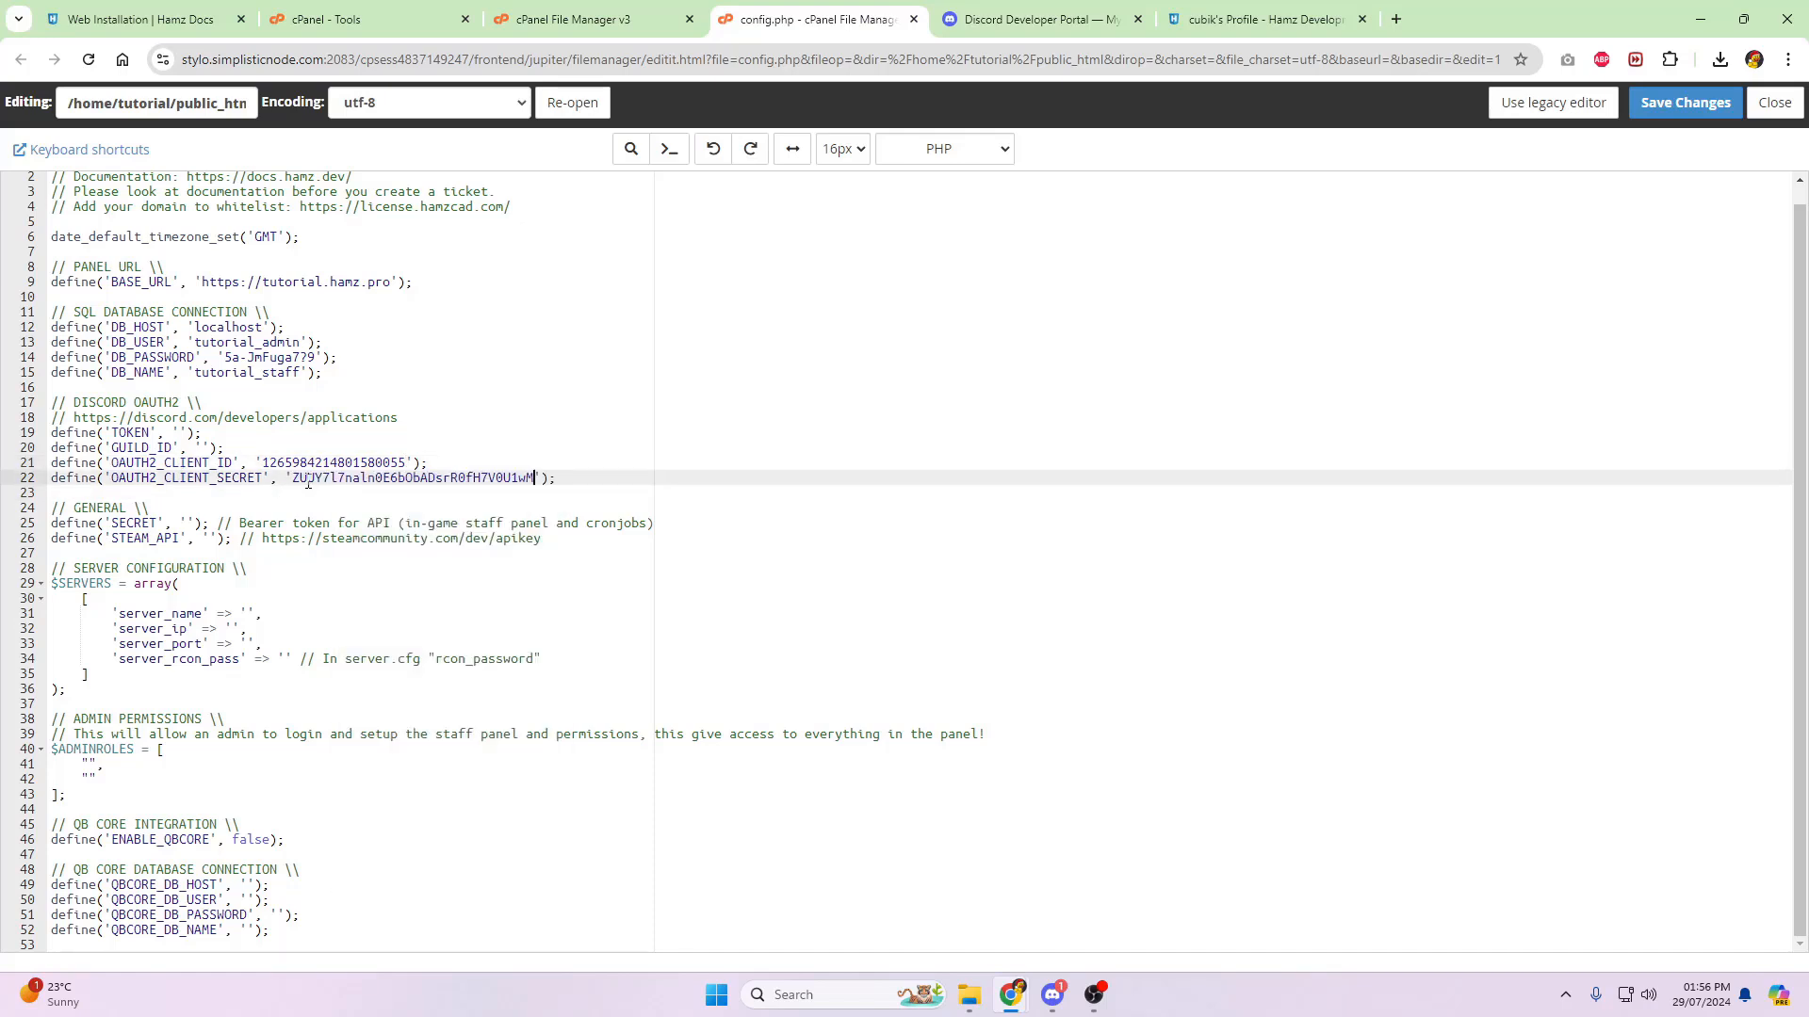
pyautogui.click(1036, 18)
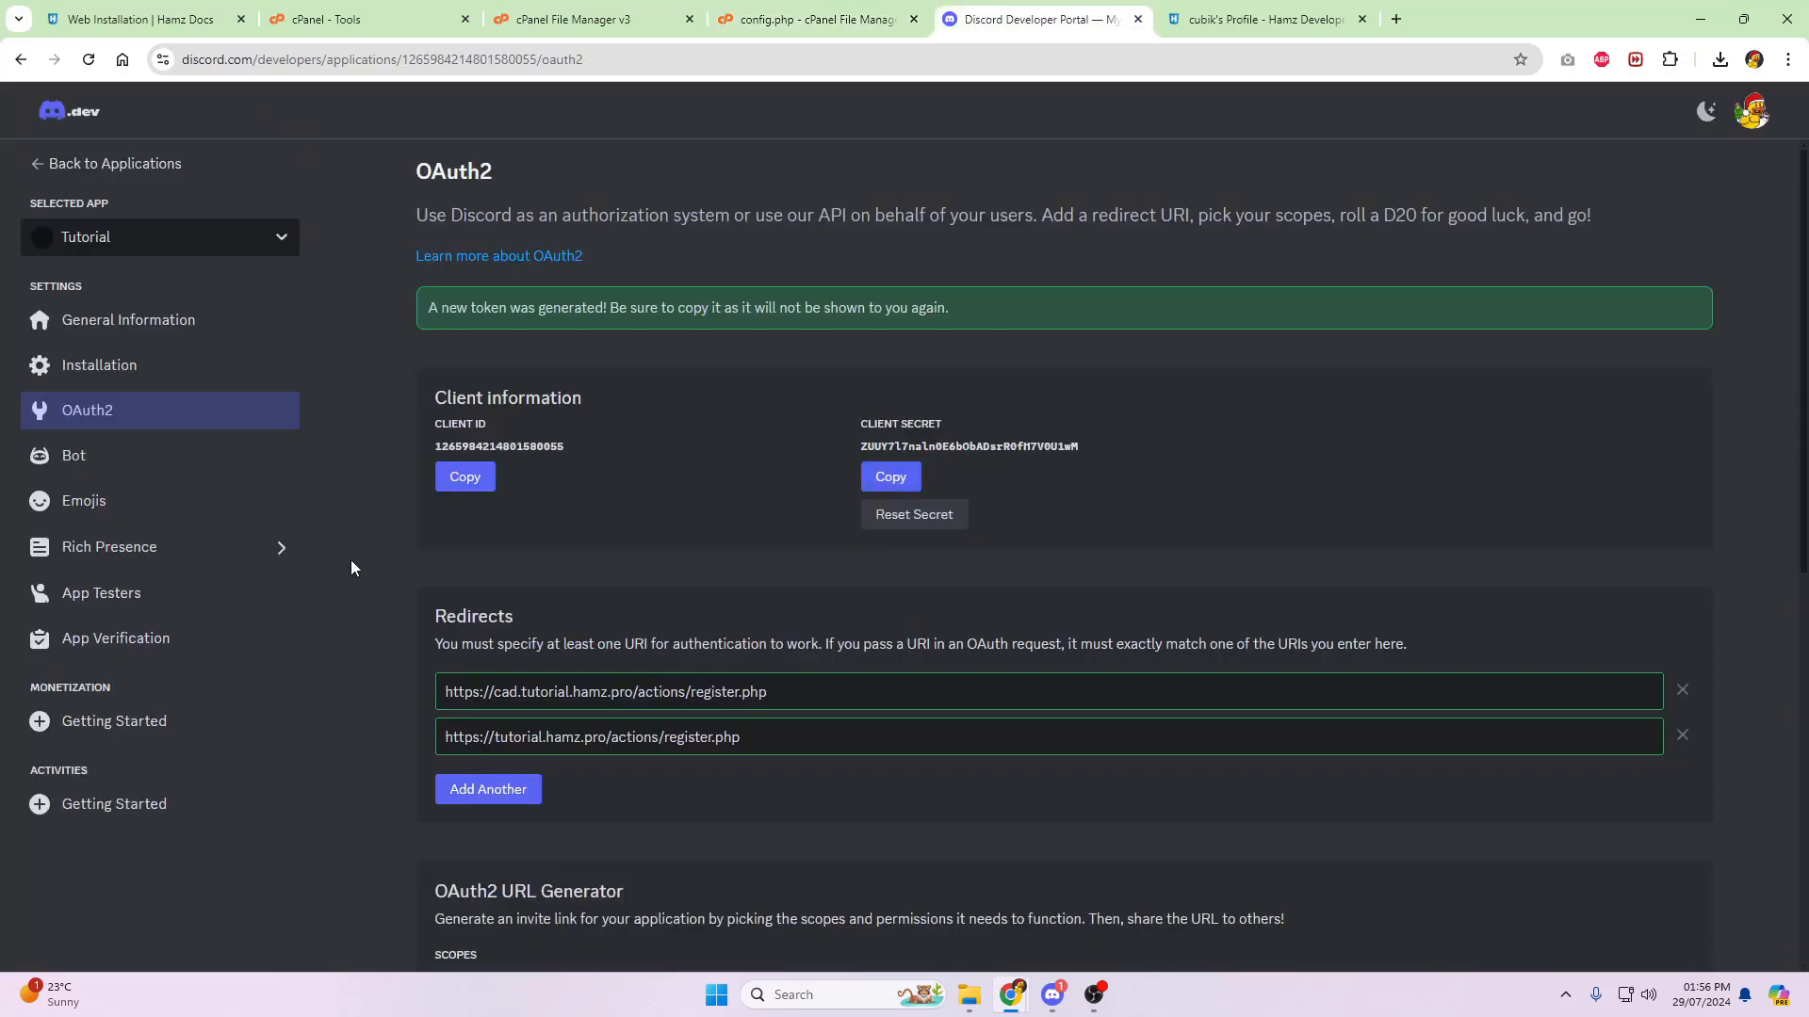
pyautogui.scroll(-3)
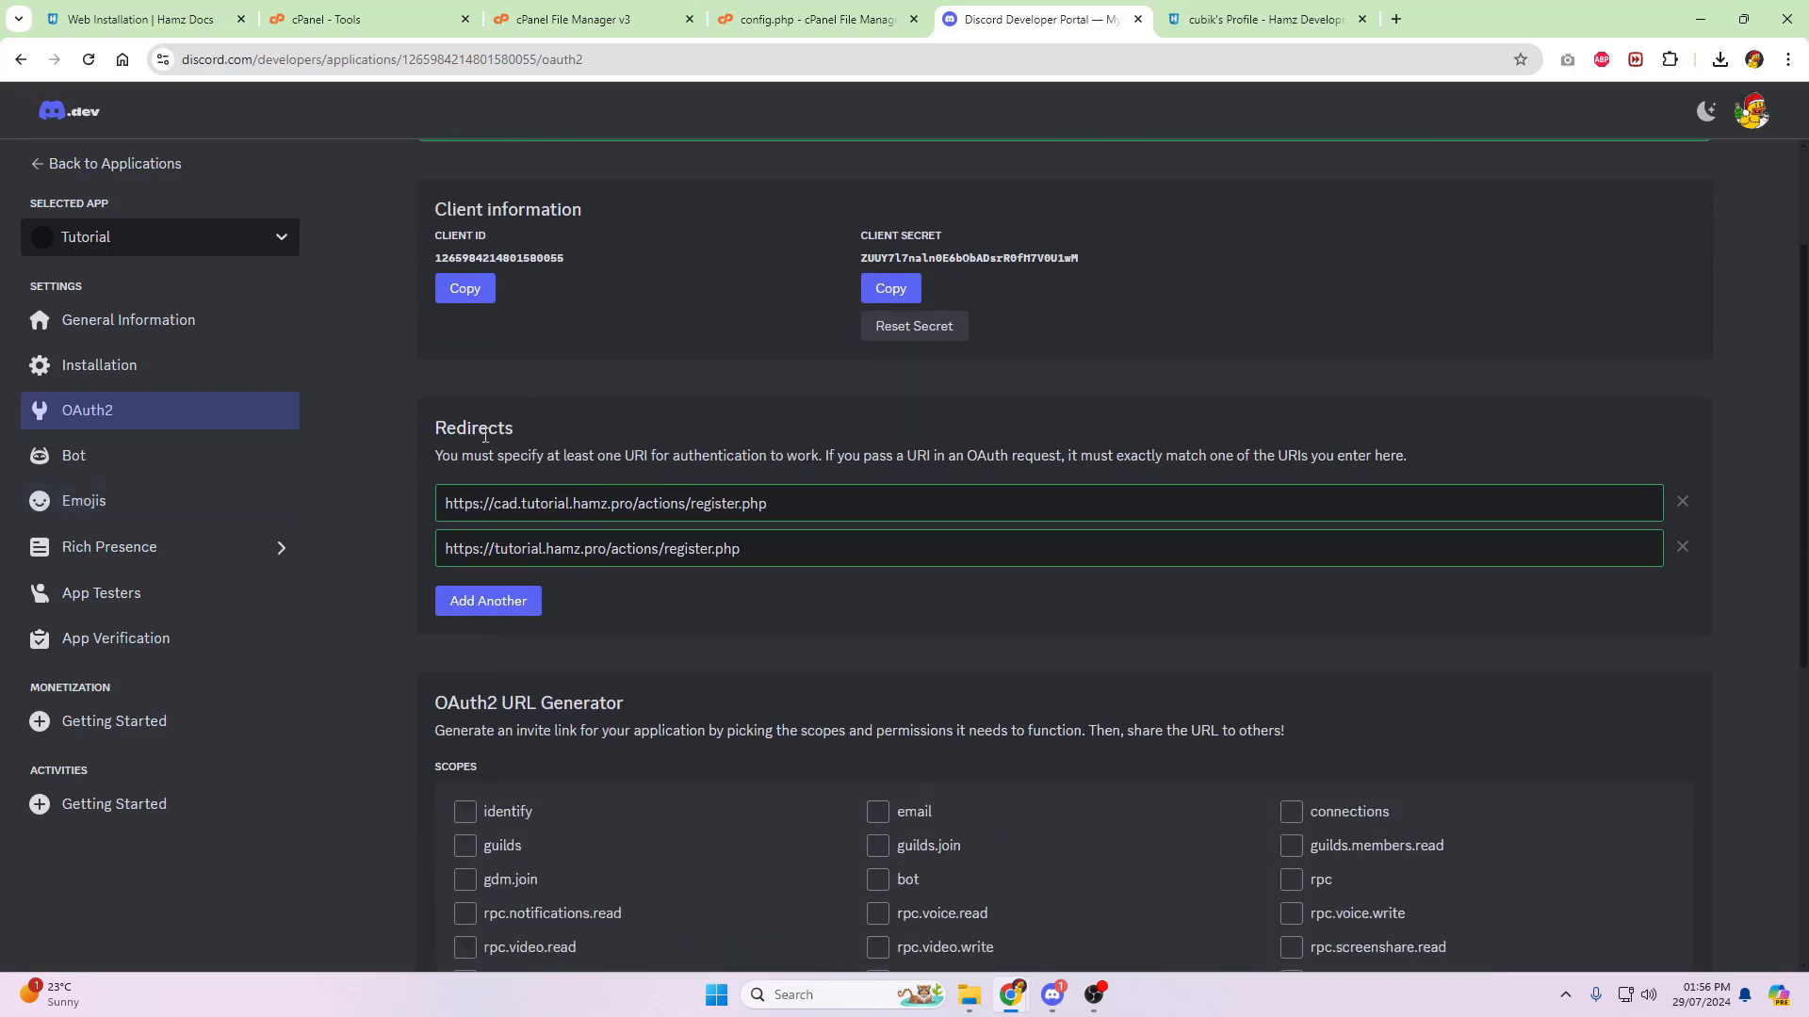
pyautogui.click(486, 600)
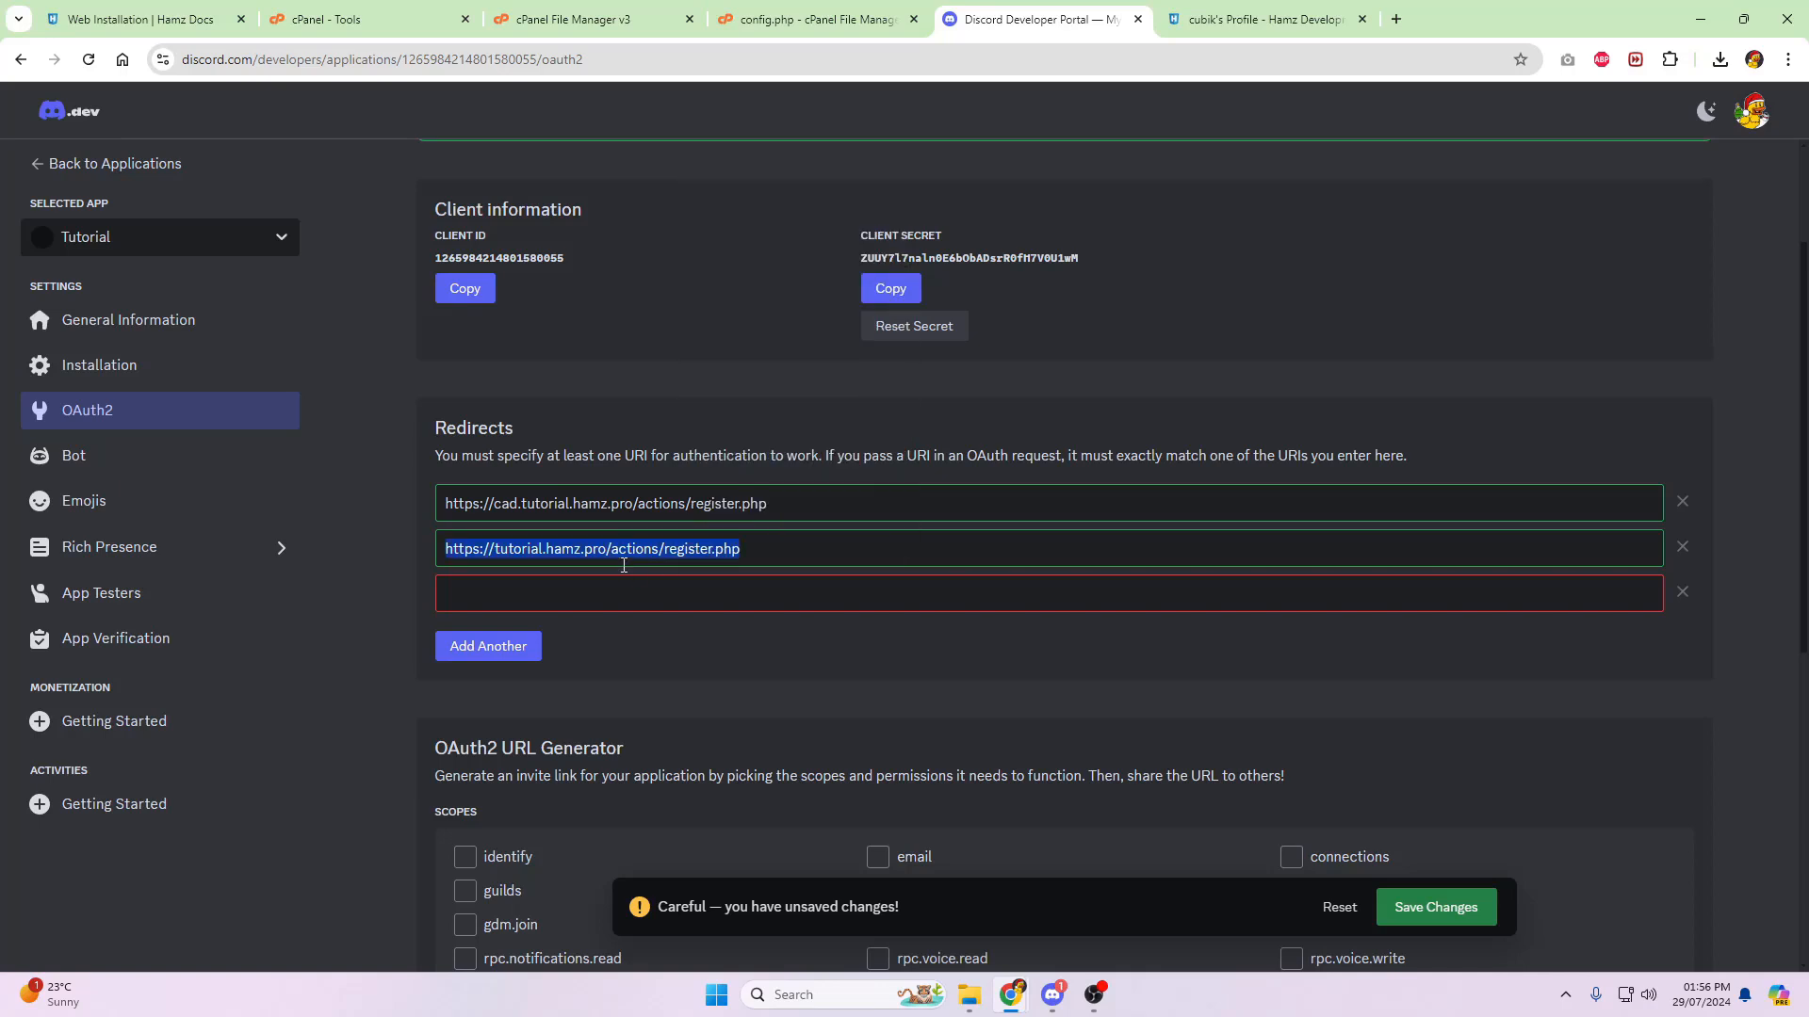
pyautogui.click(1683, 547)
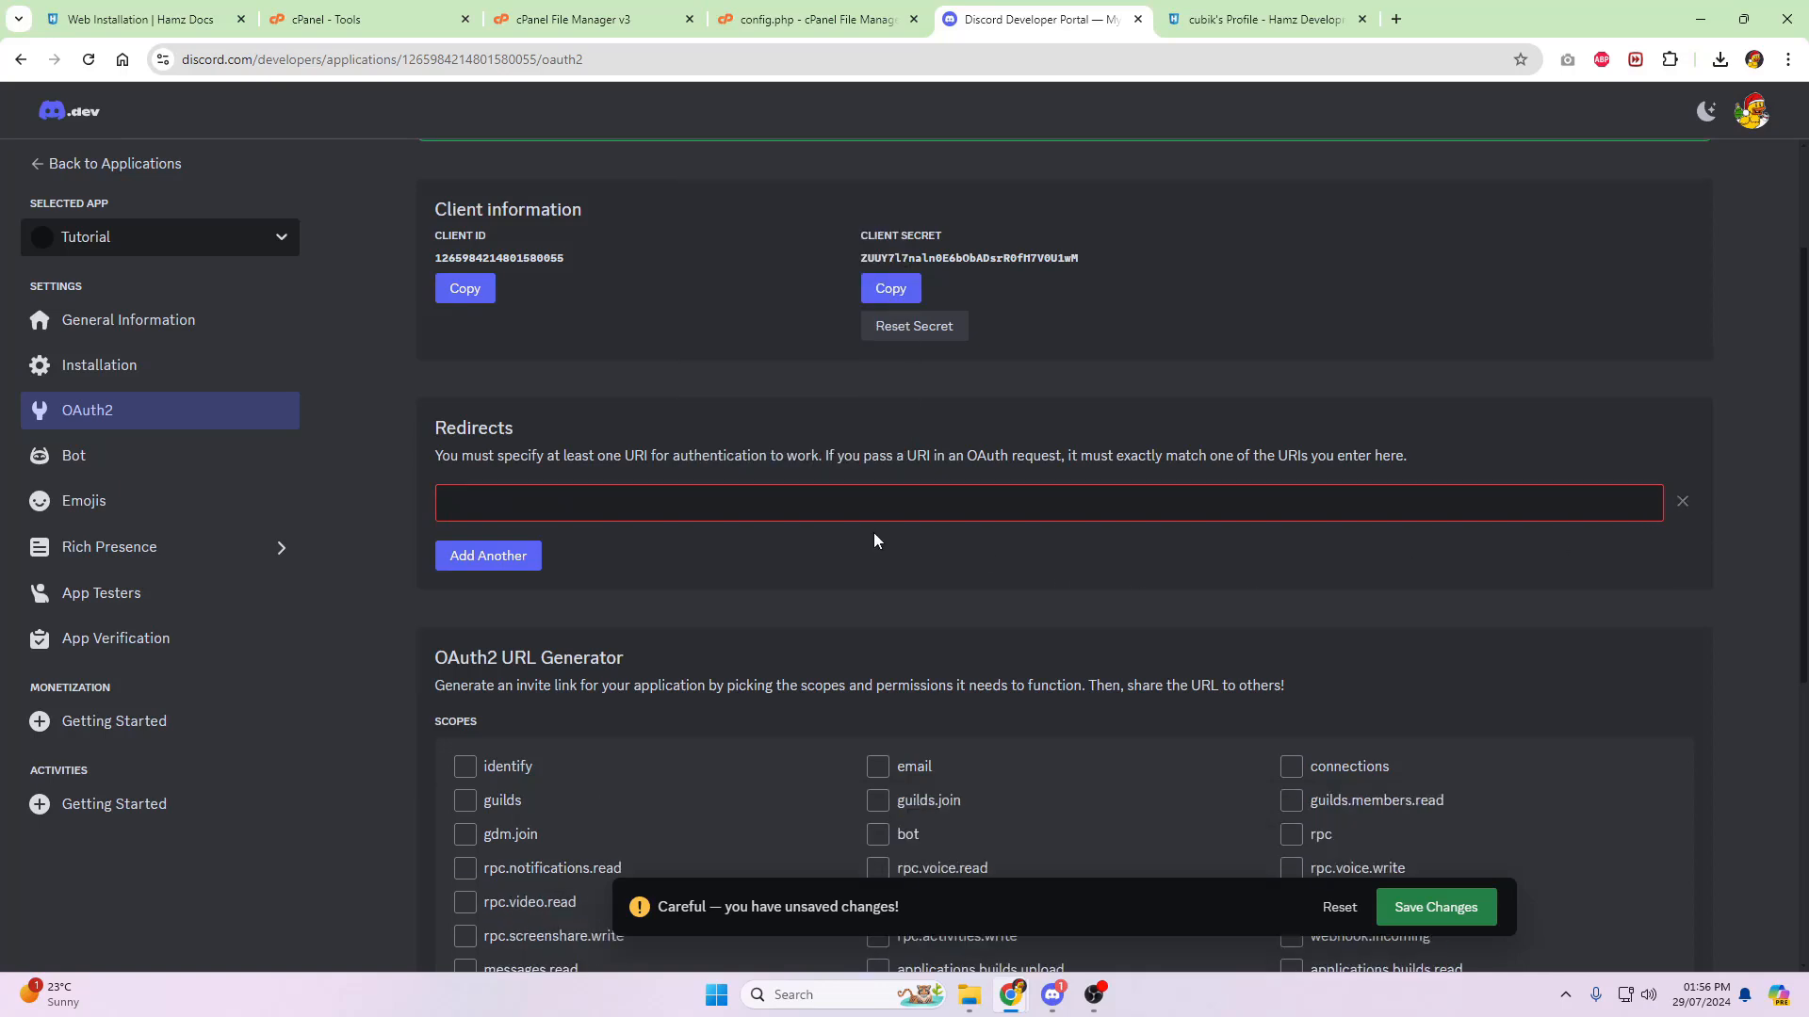
pyautogui.write('https://tutorial.hamz.pro/actions/register.php')
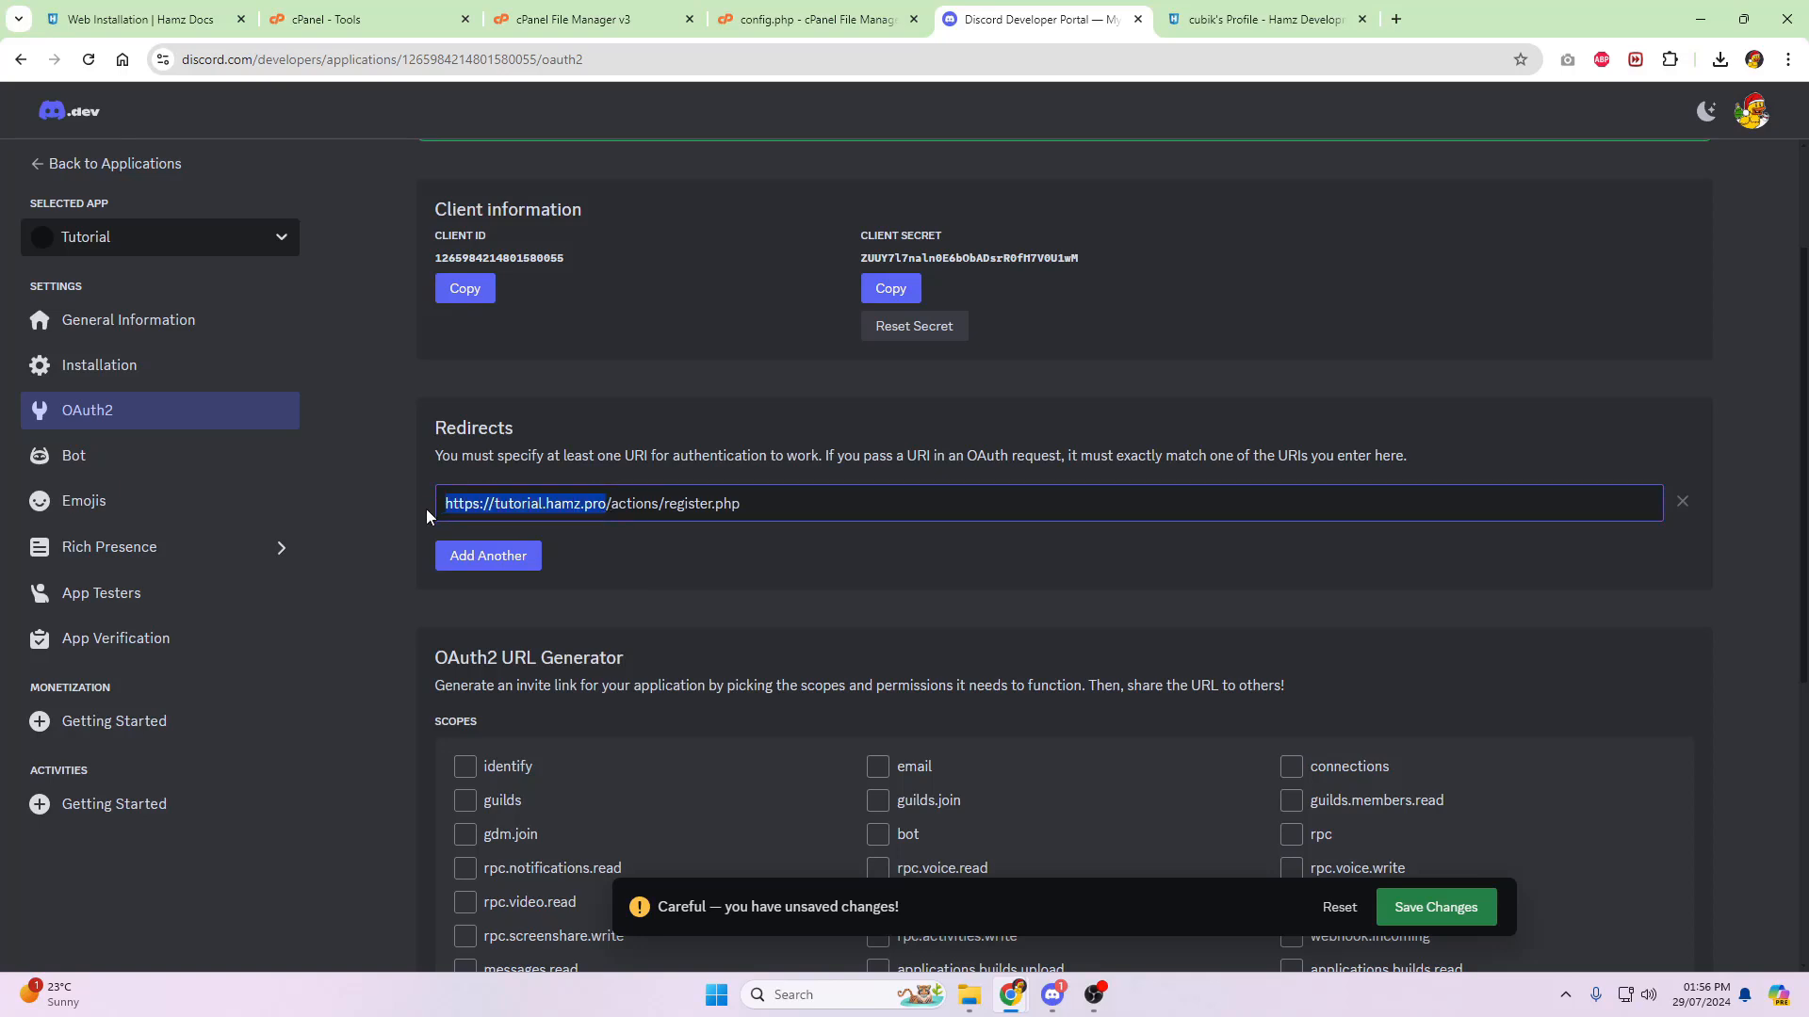
pyautogui.click(608, 503)
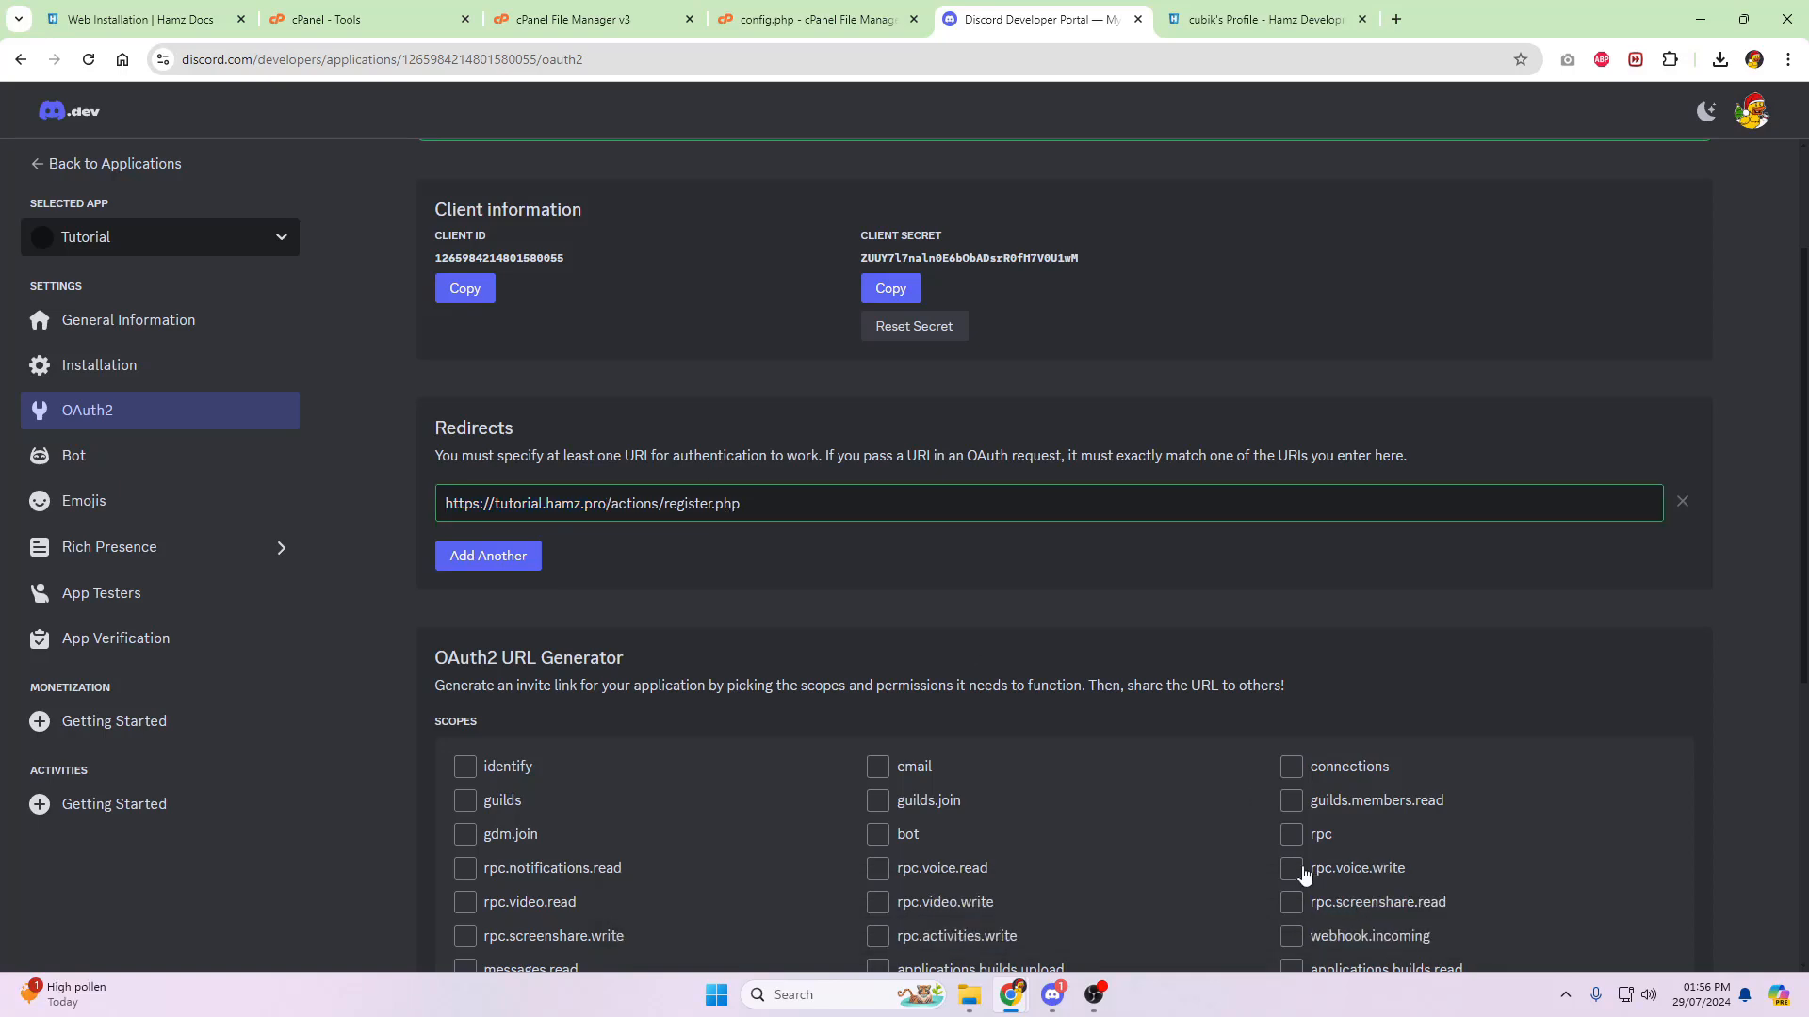
# Step: Reset the bot token and paste the new token into TOKEN in config.php
pyautogui.click(74, 454)
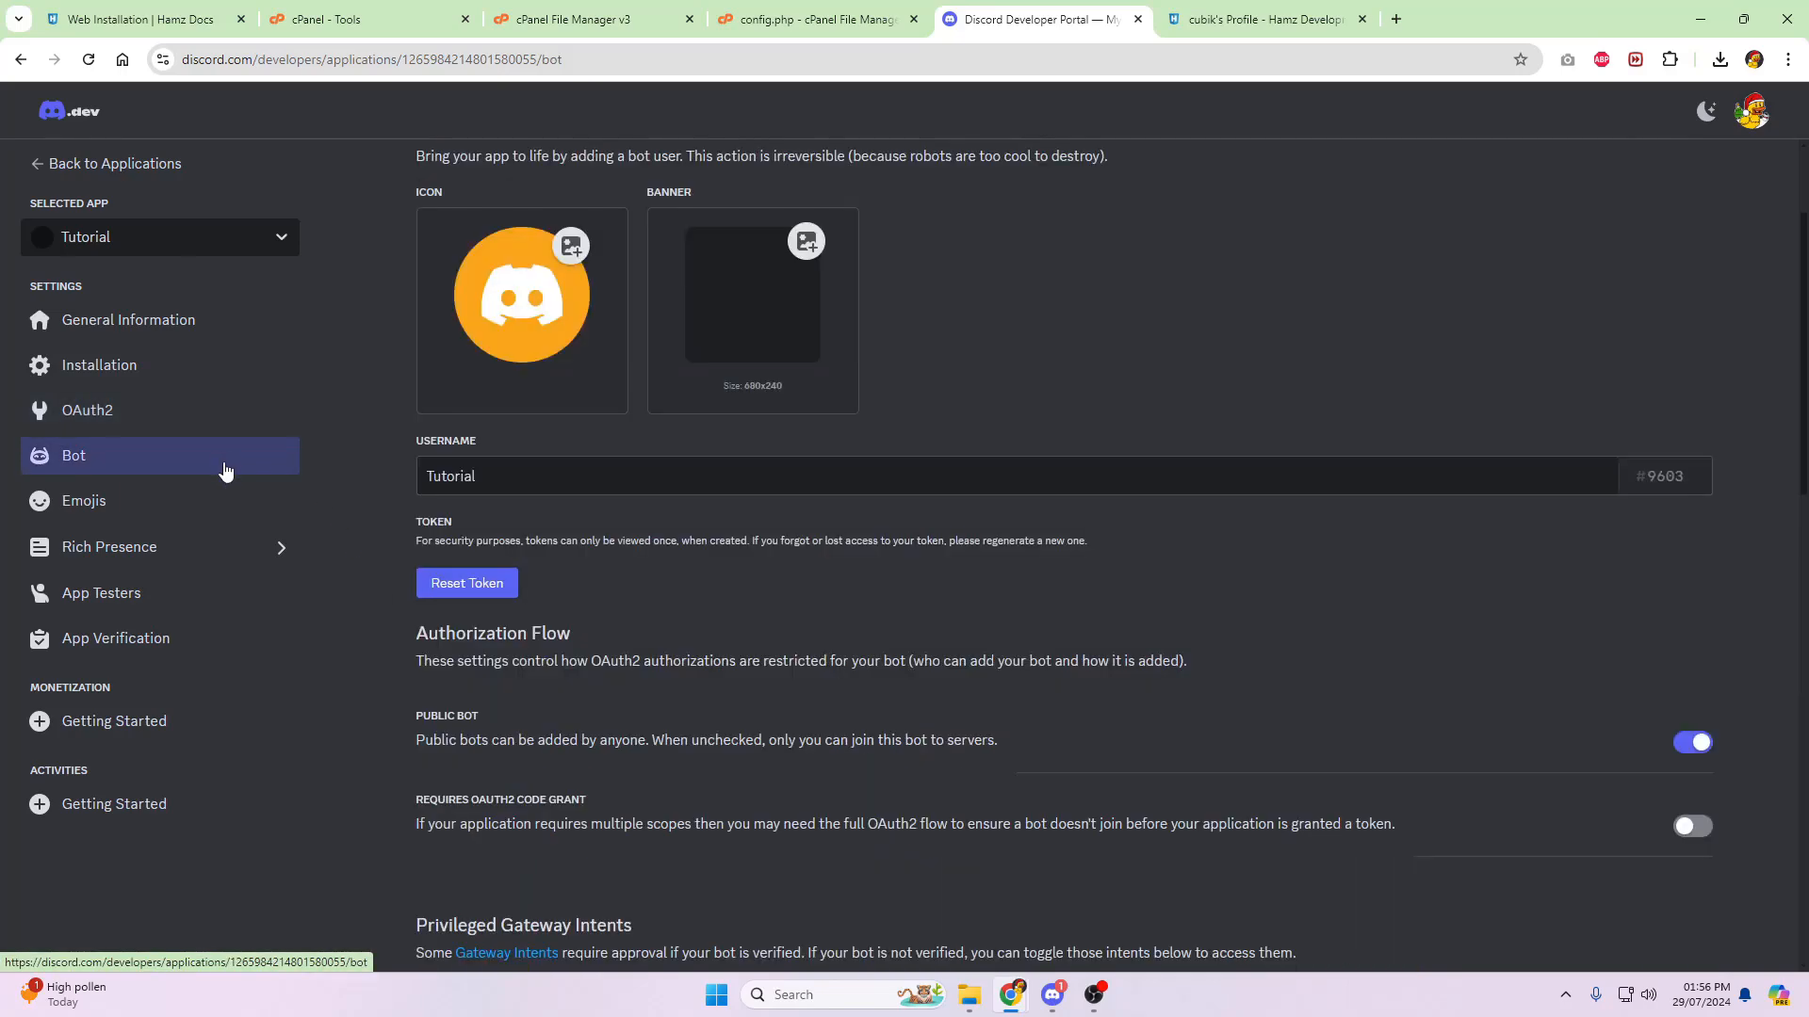
pyautogui.click(465, 582)
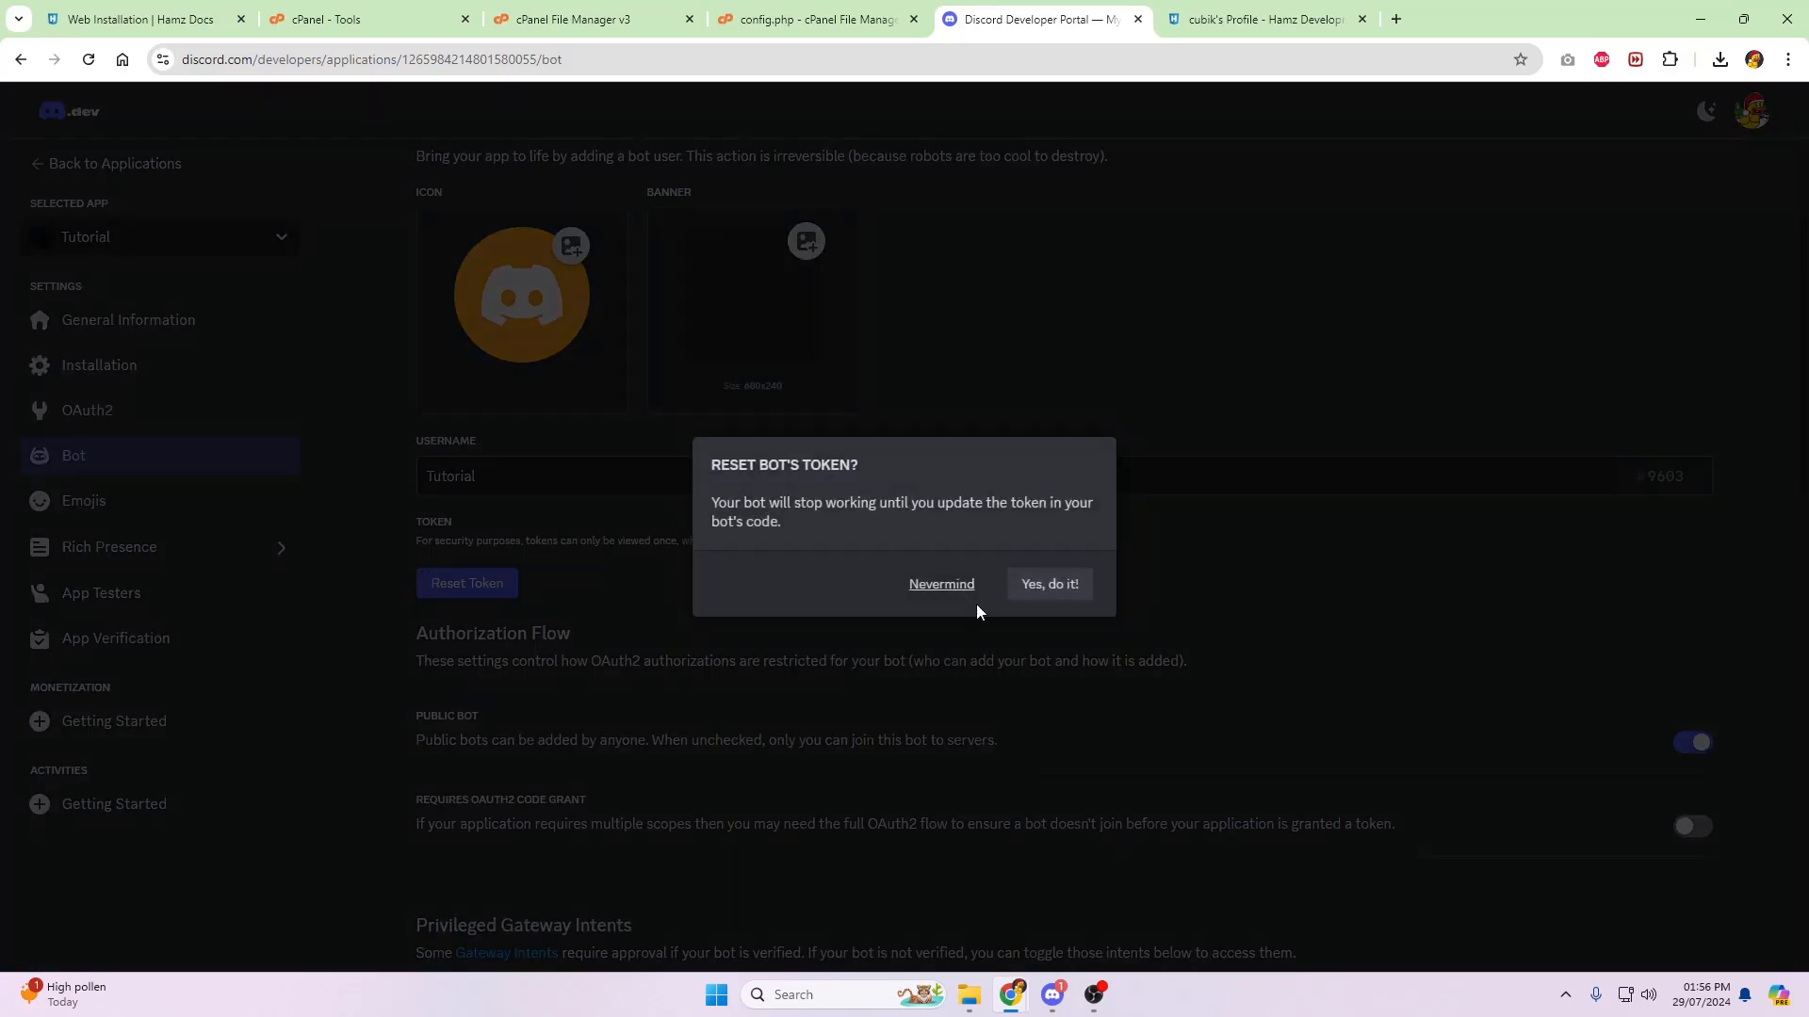
pyautogui.click(1047, 584)
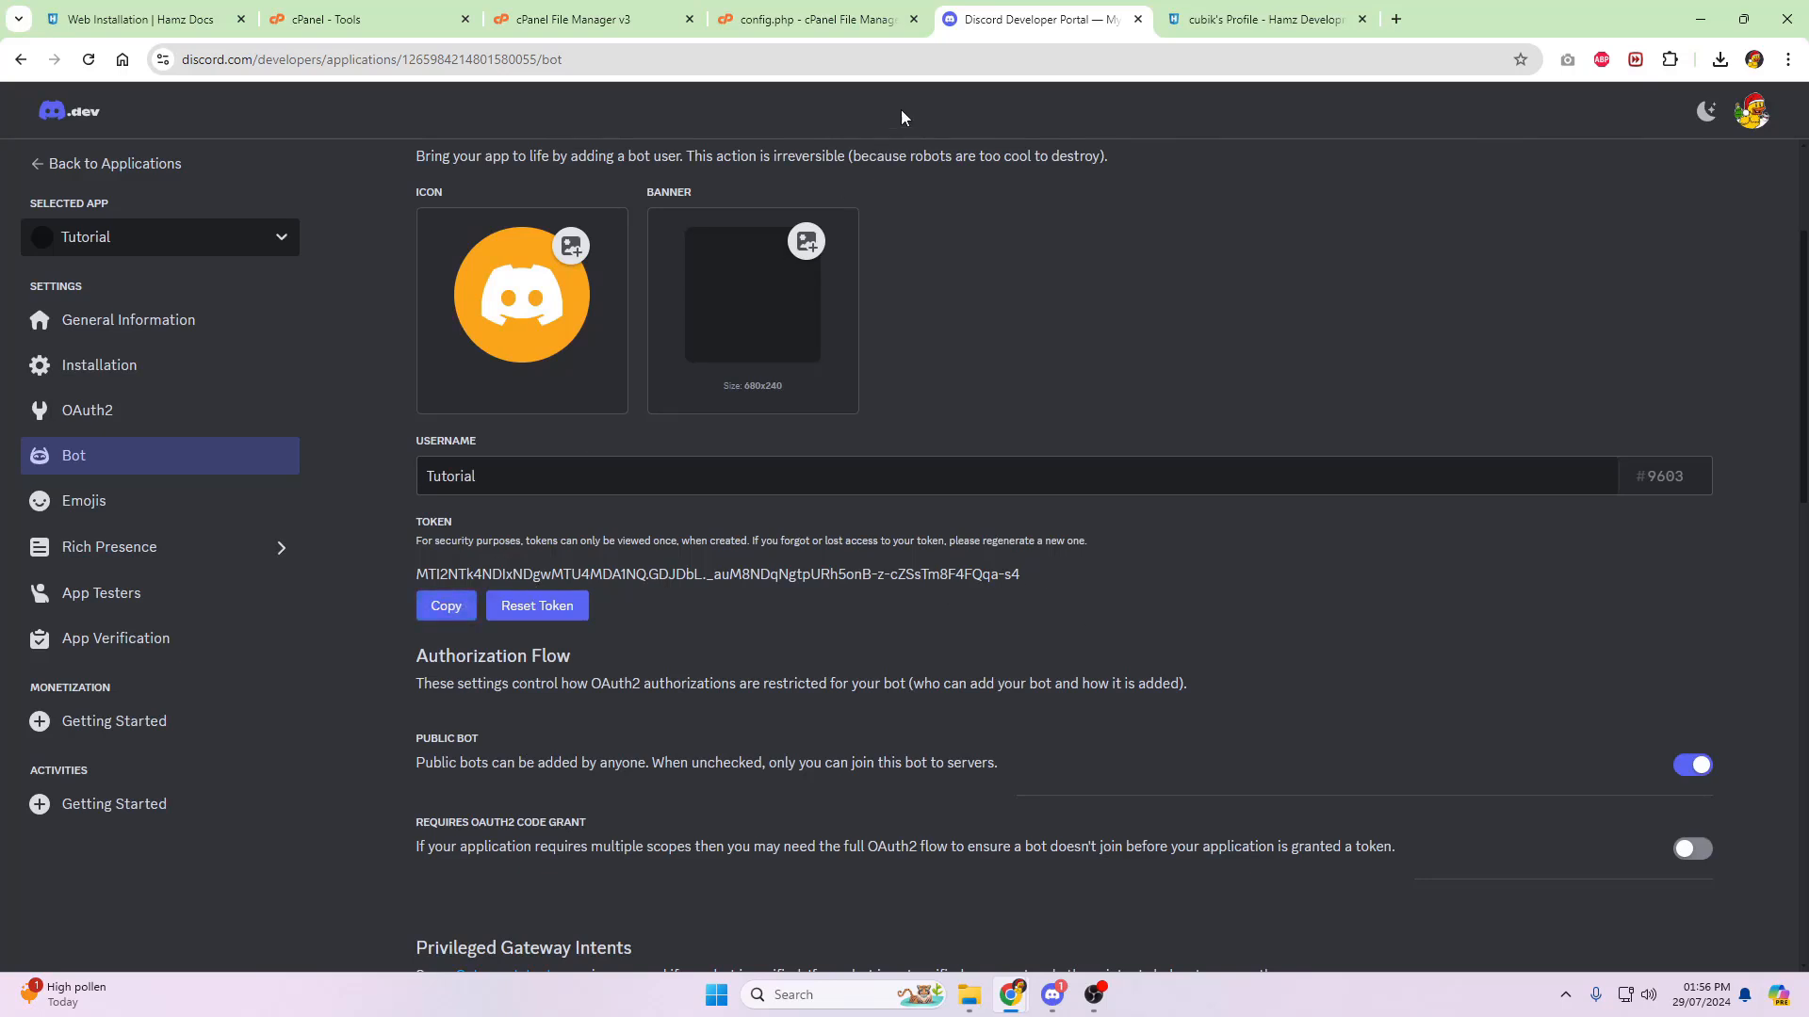
pyautogui.click(814, 19)
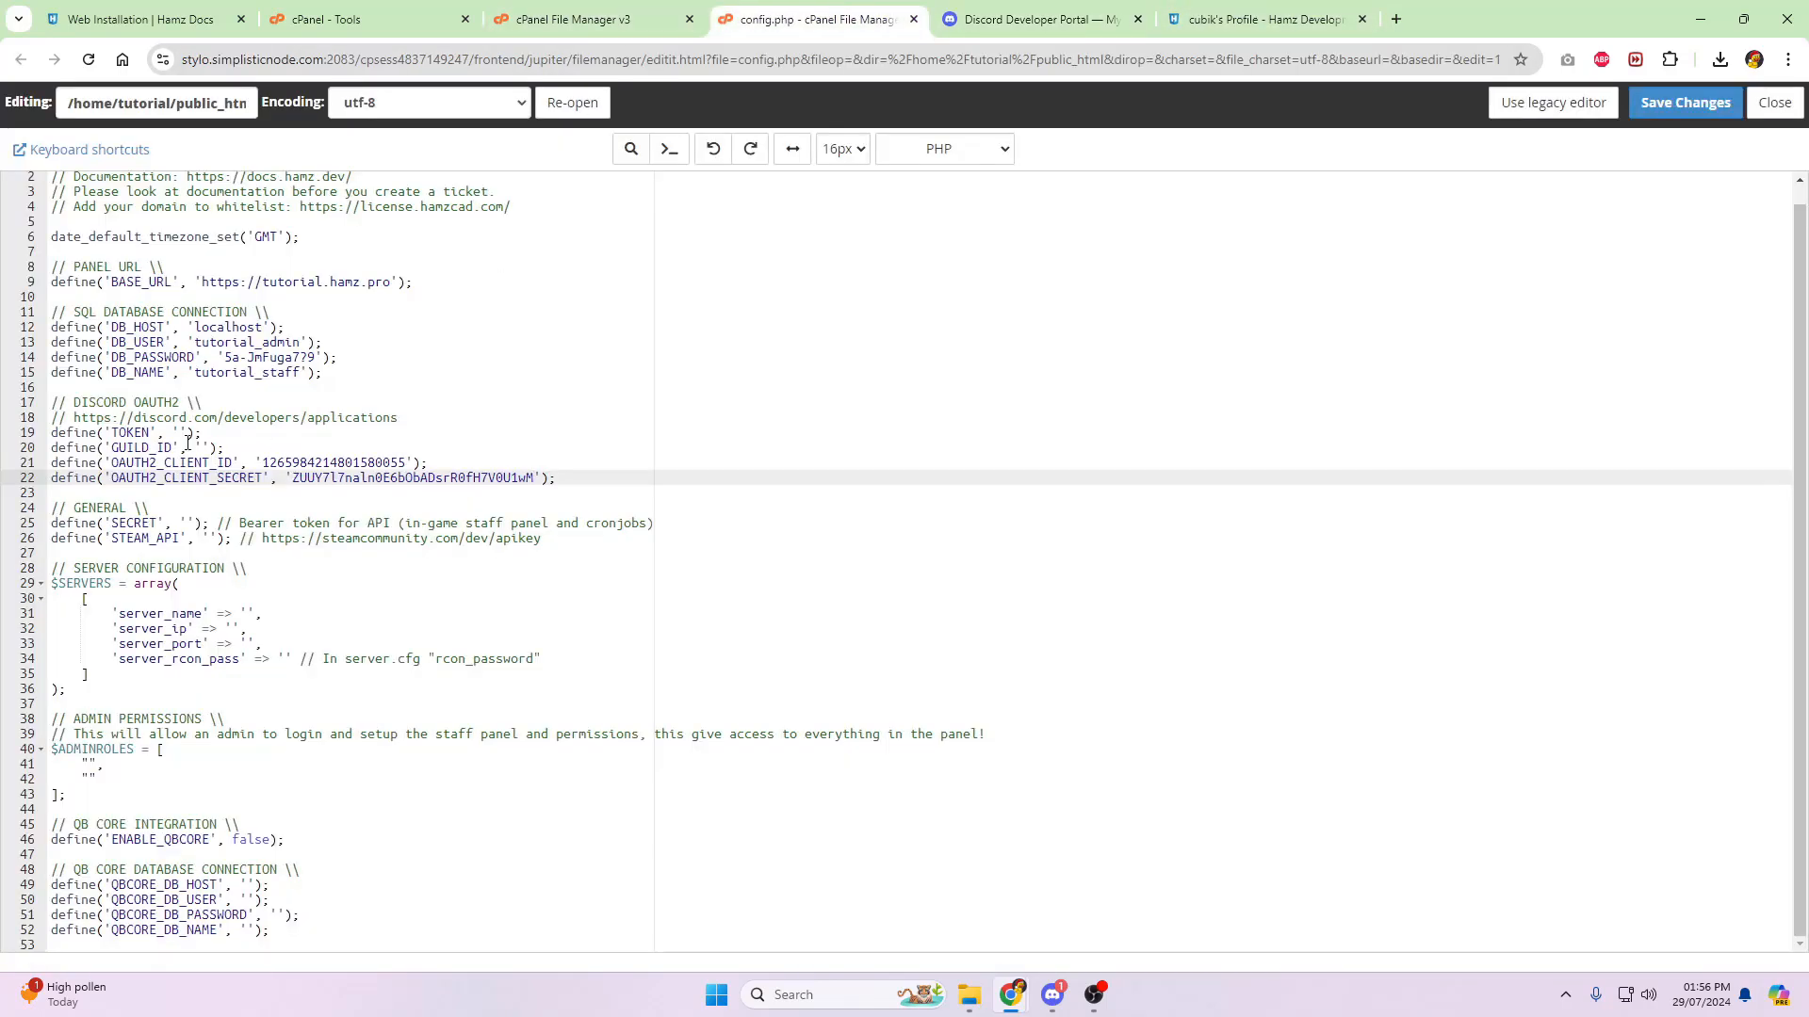
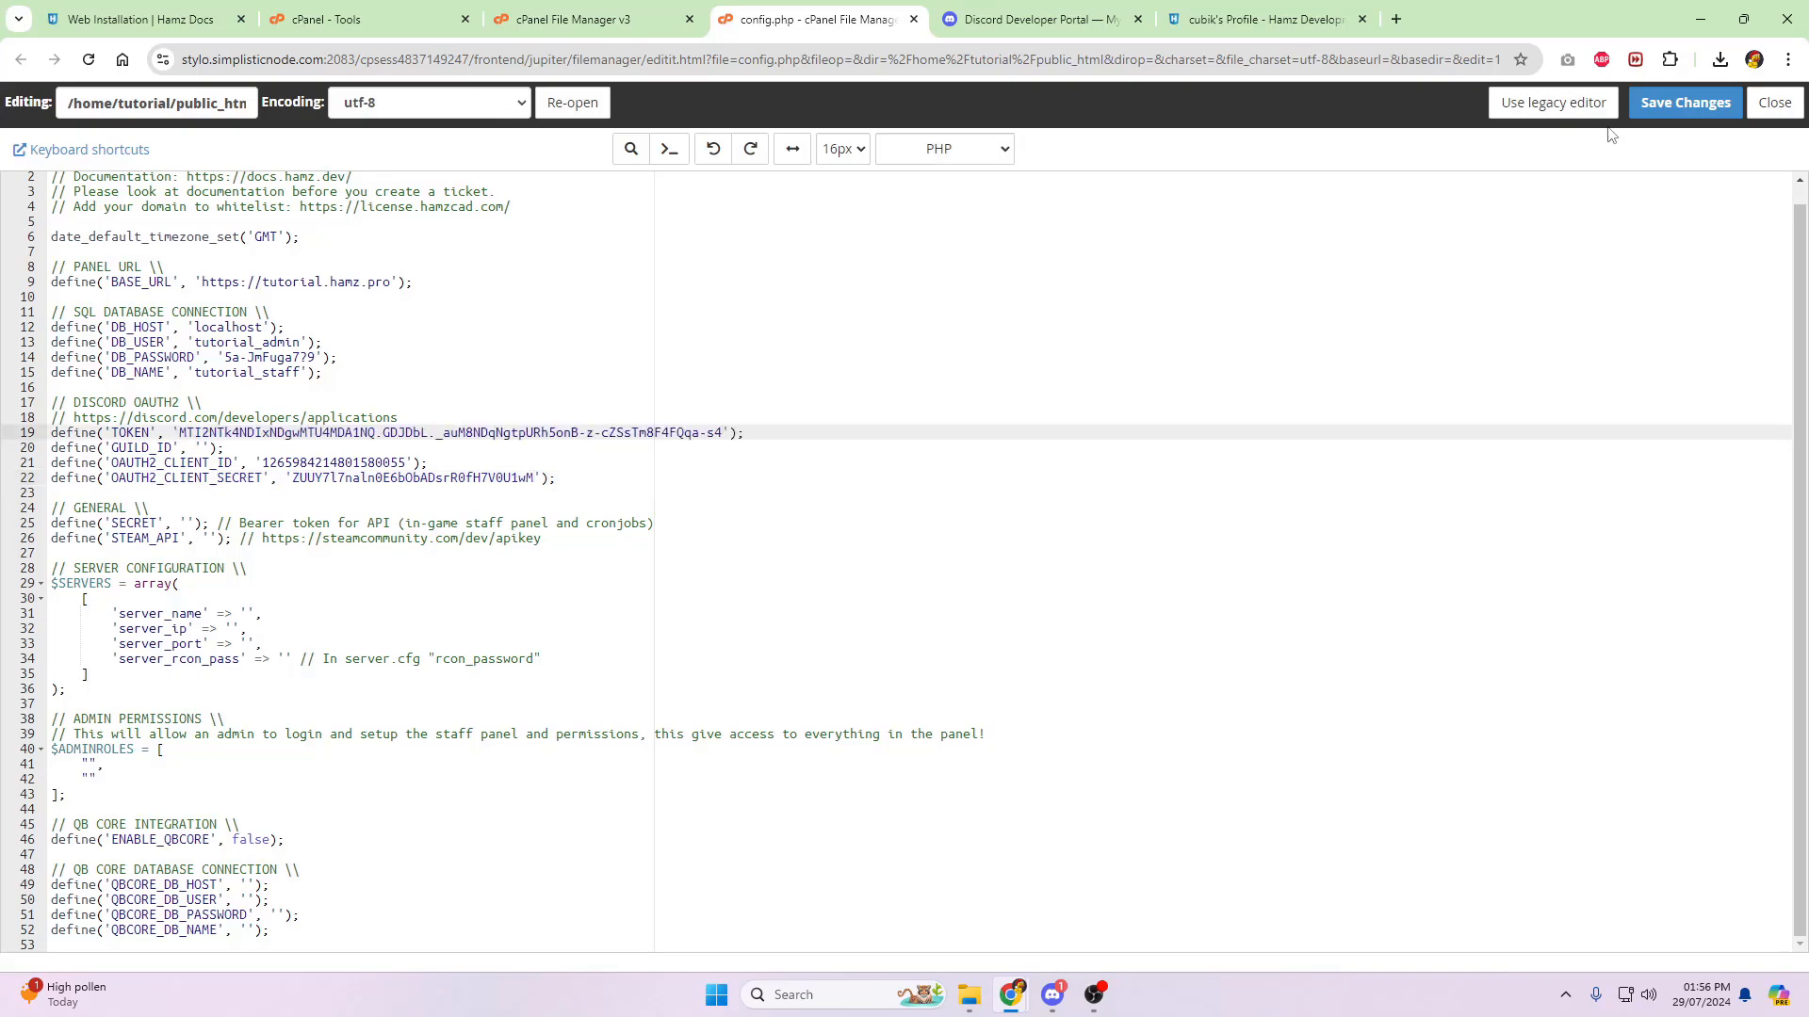
pyautogui.click(1035, 19)
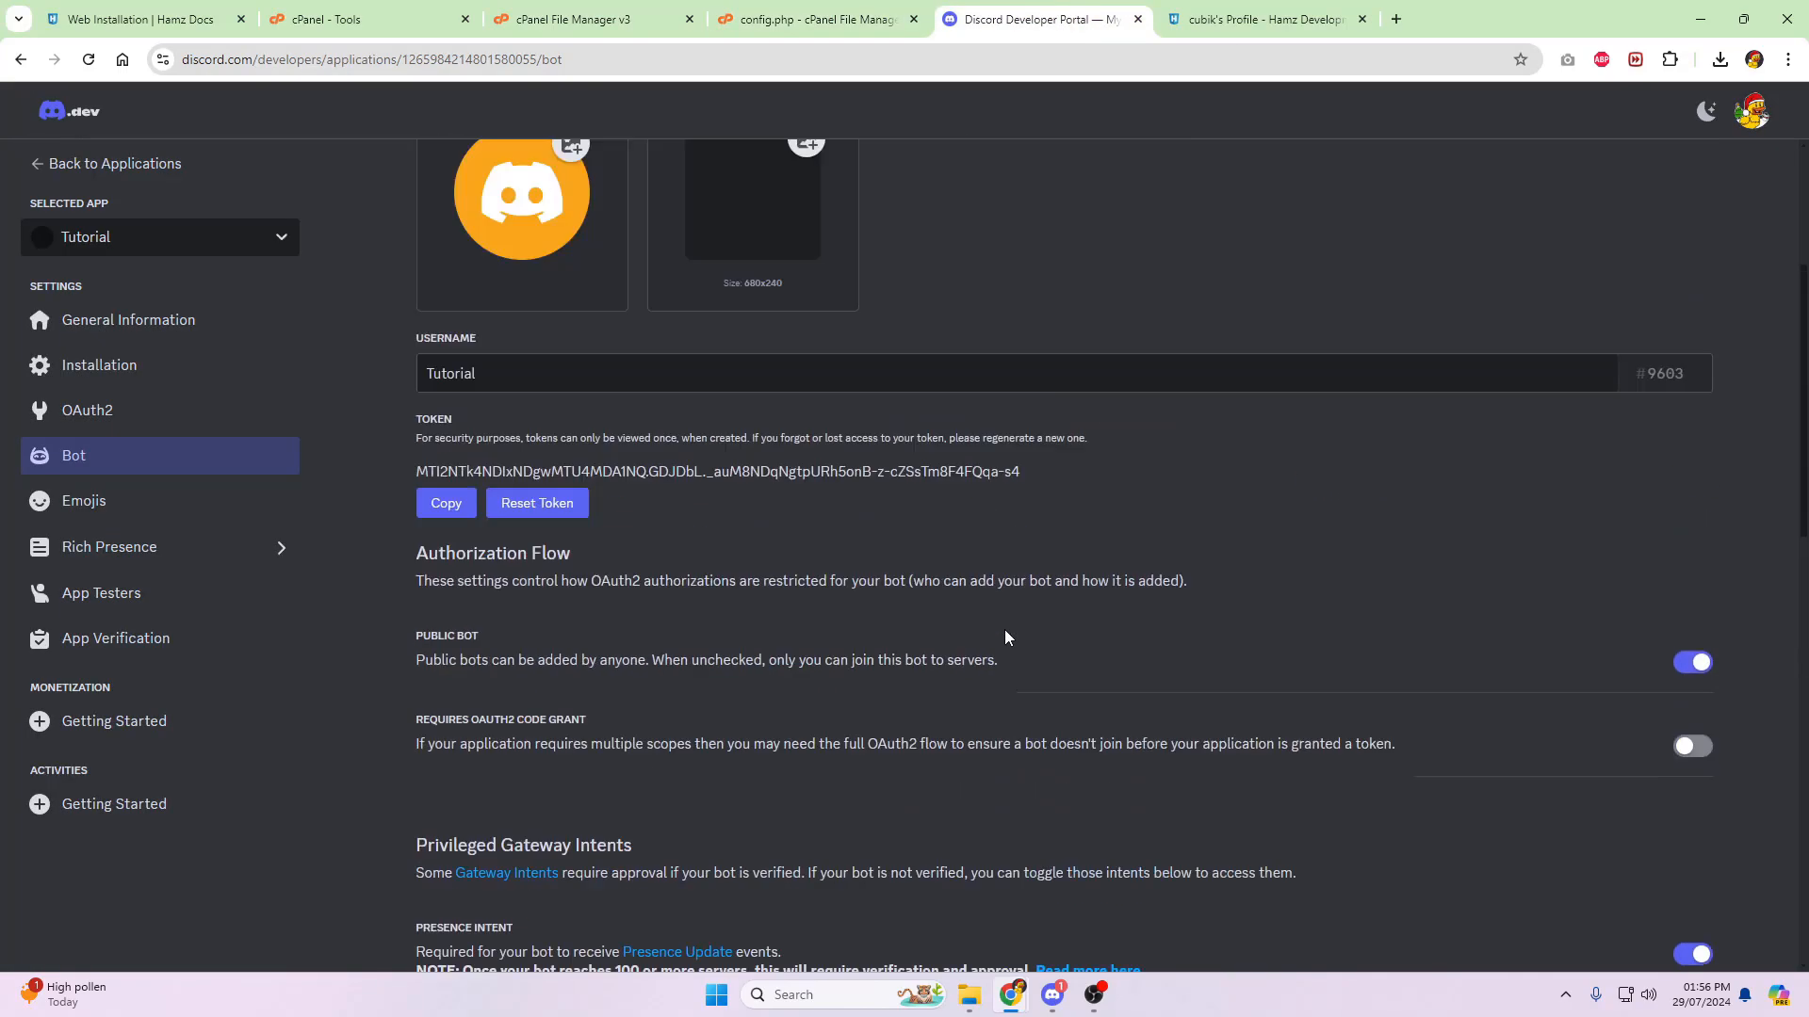
pyautogui.click(816, 19)
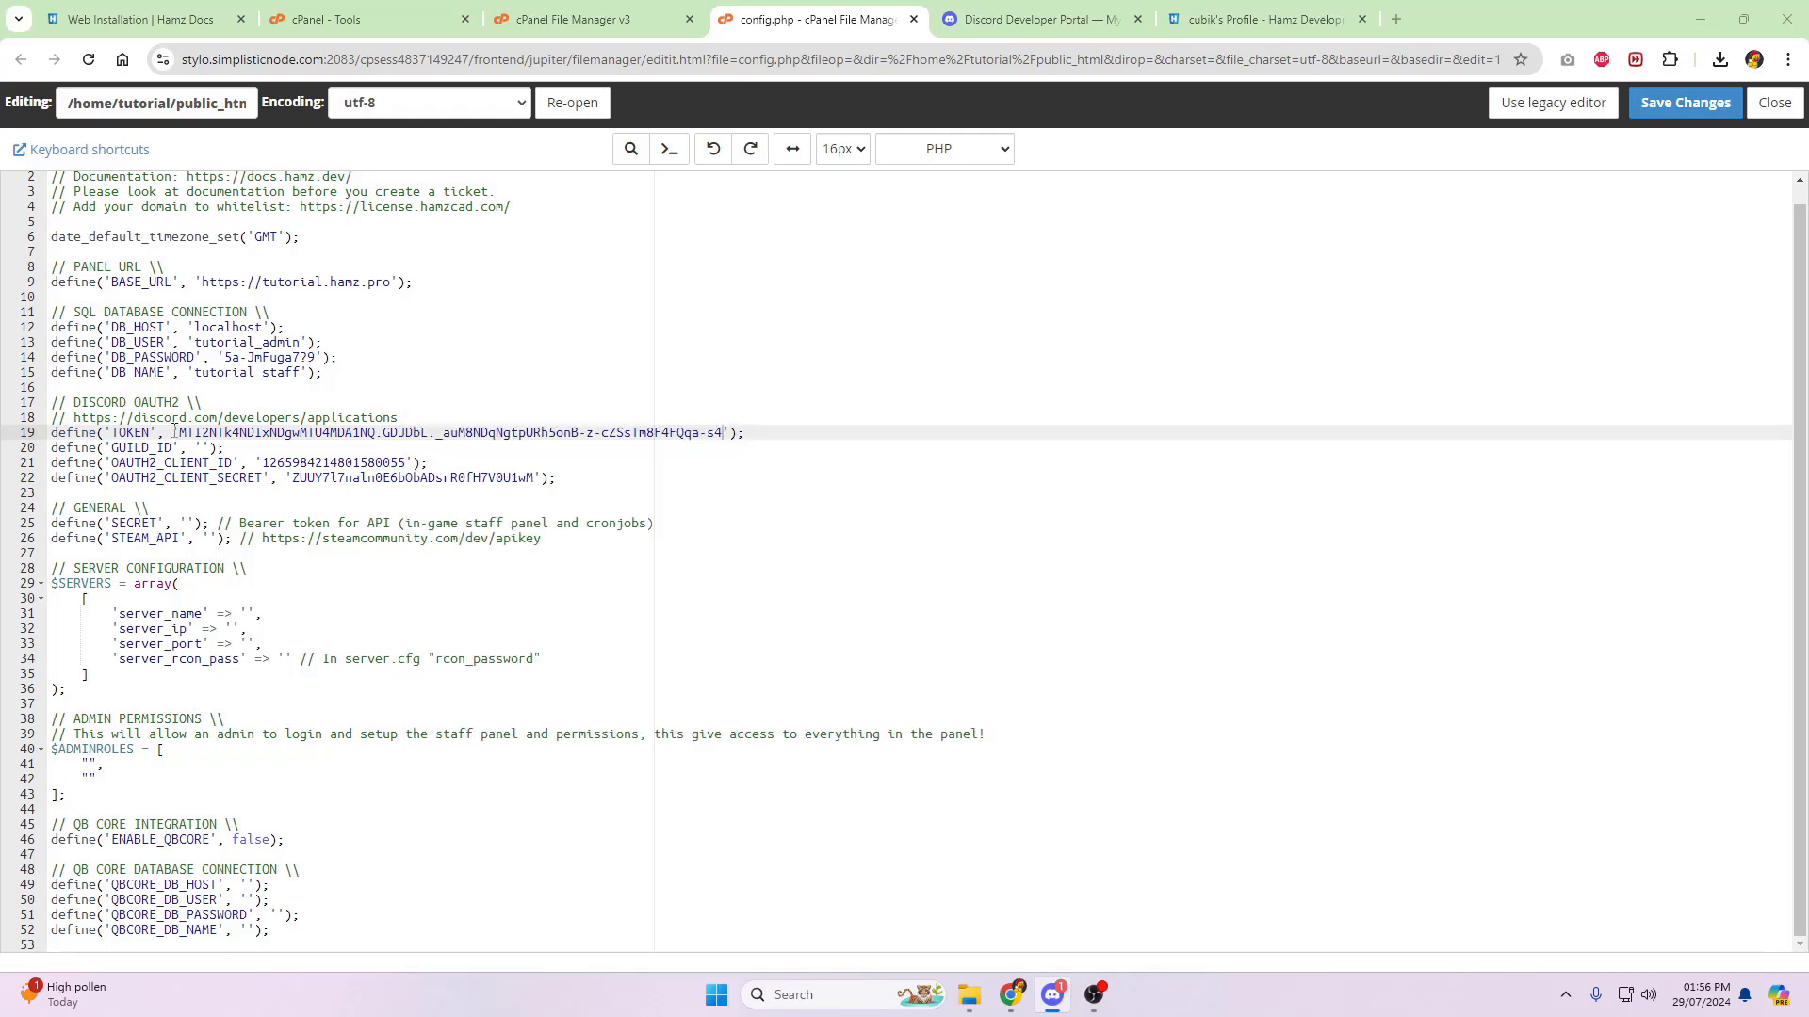
pyautogui.write('1234658489226362920')
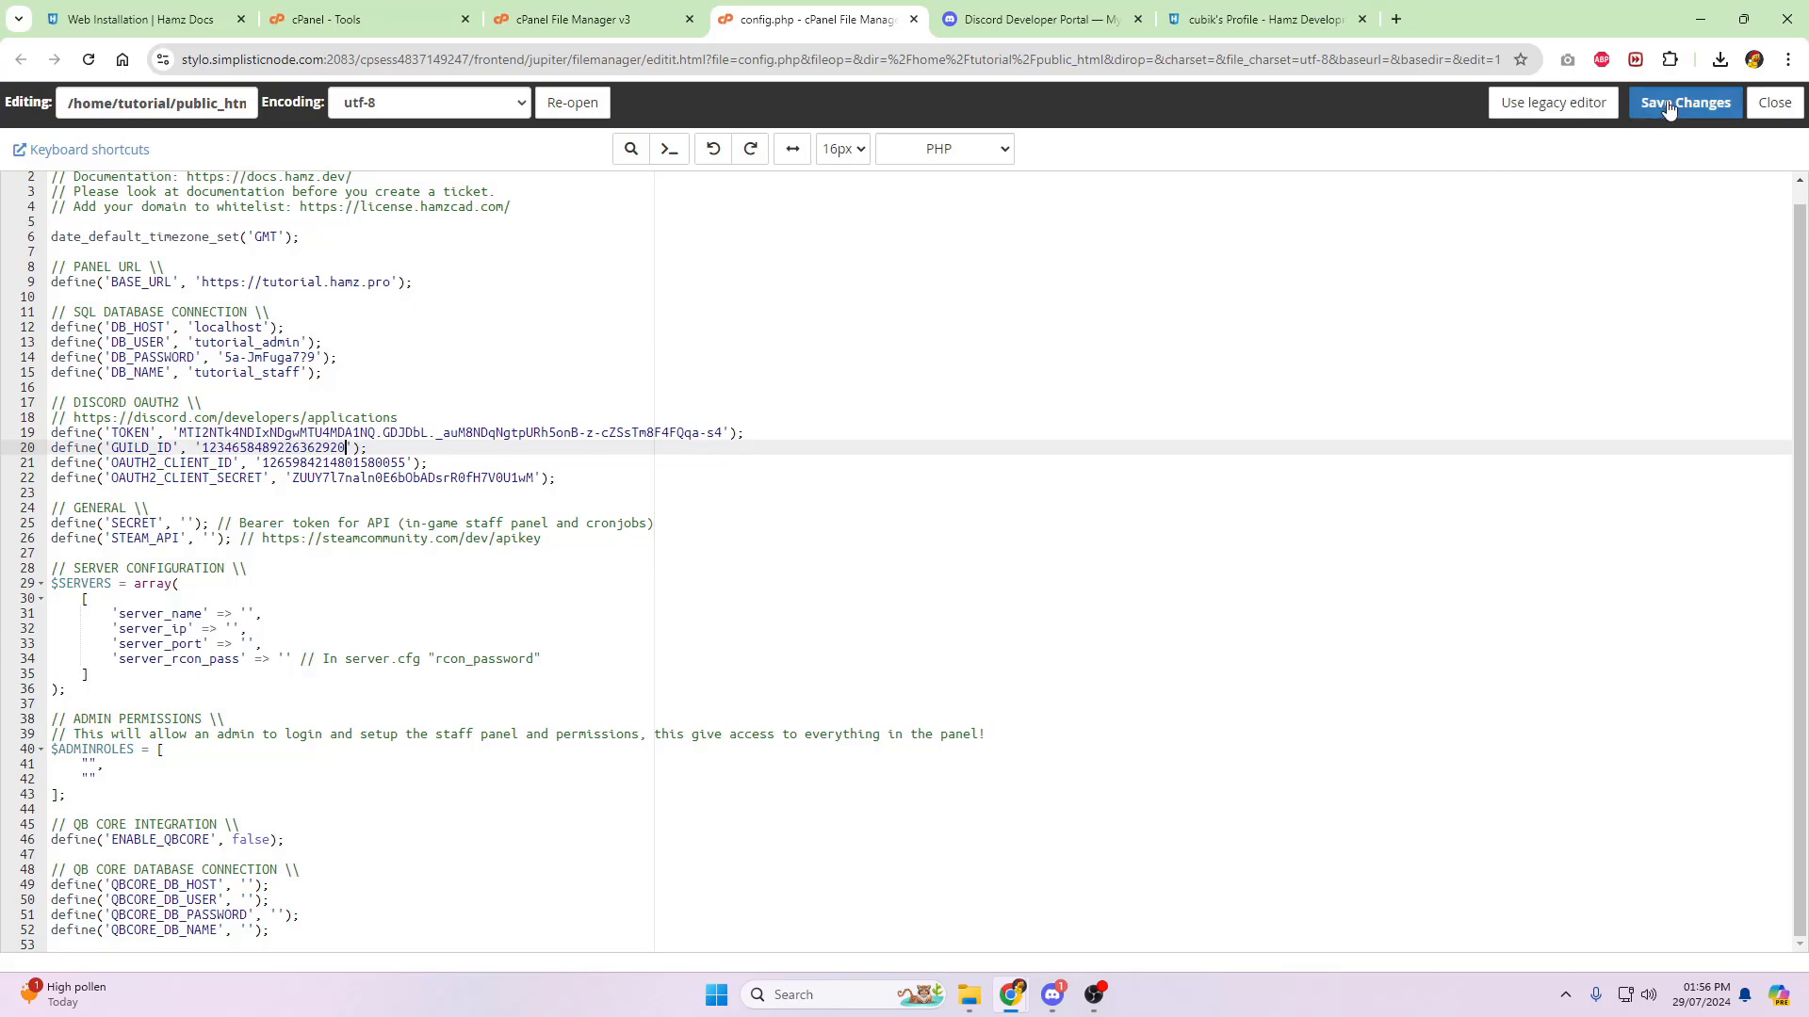
pyautogui.click(1683, 102)
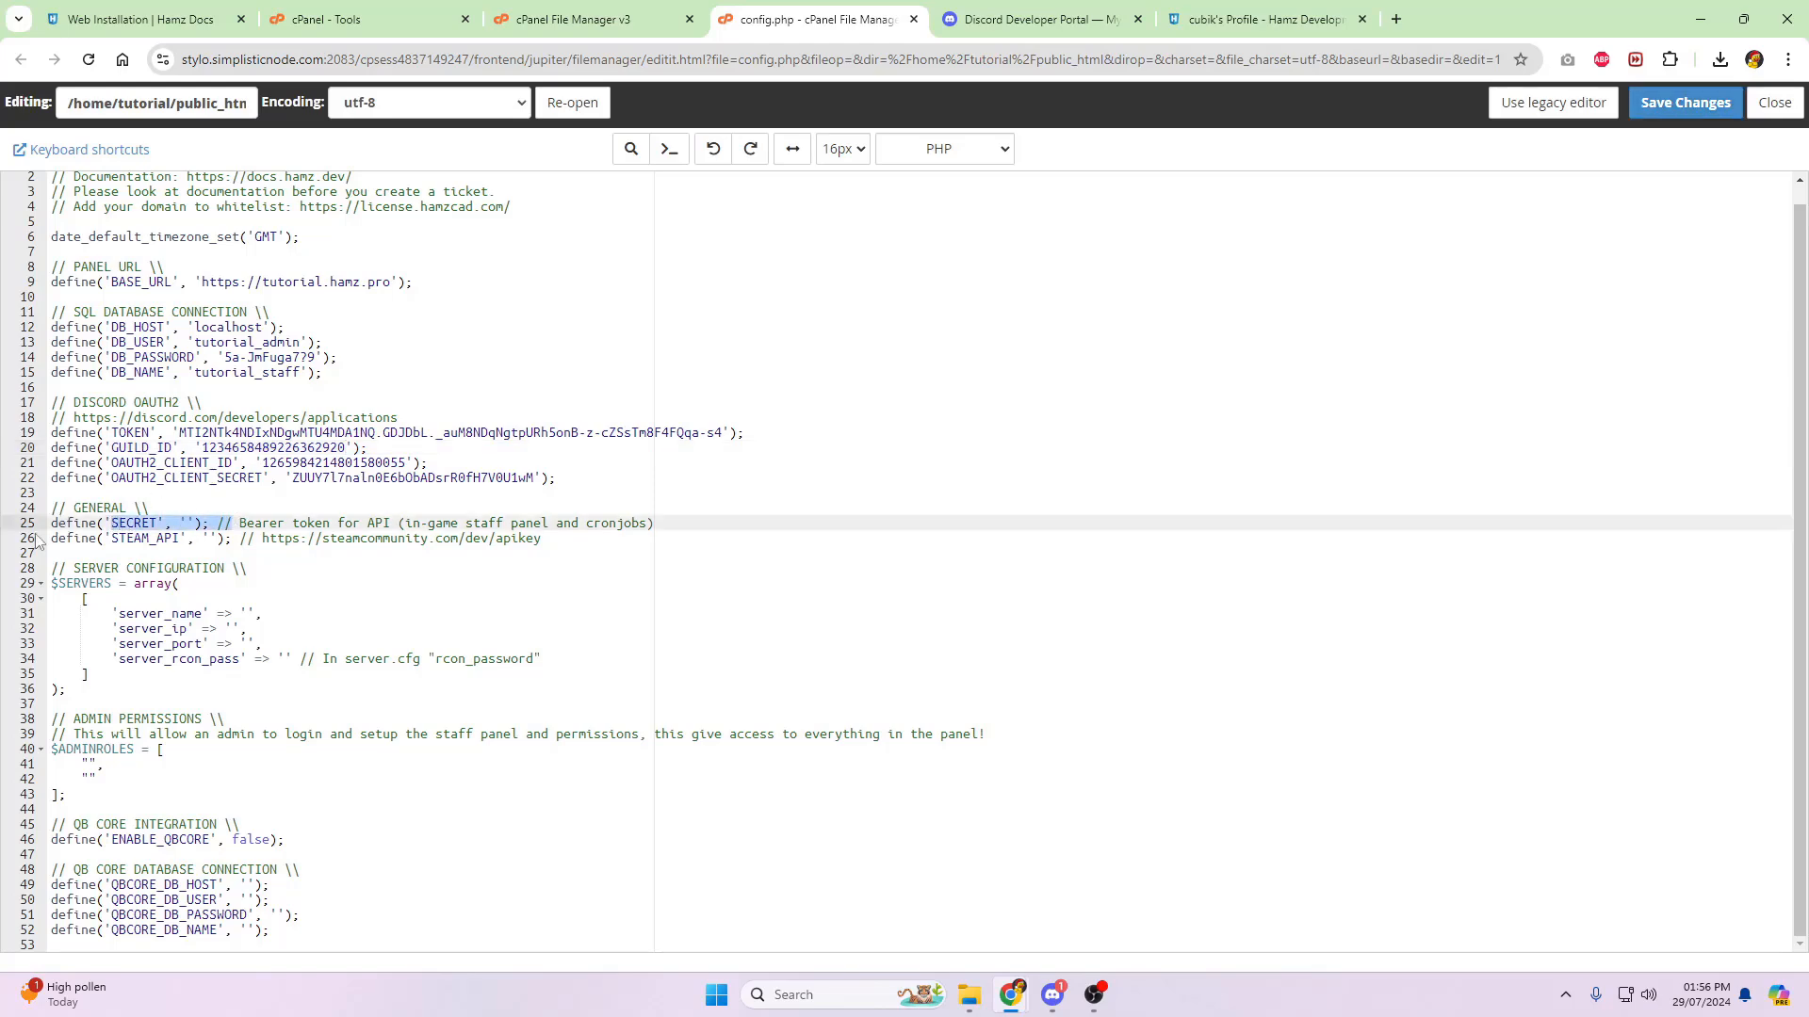
pyautogui.click(1615, 19)
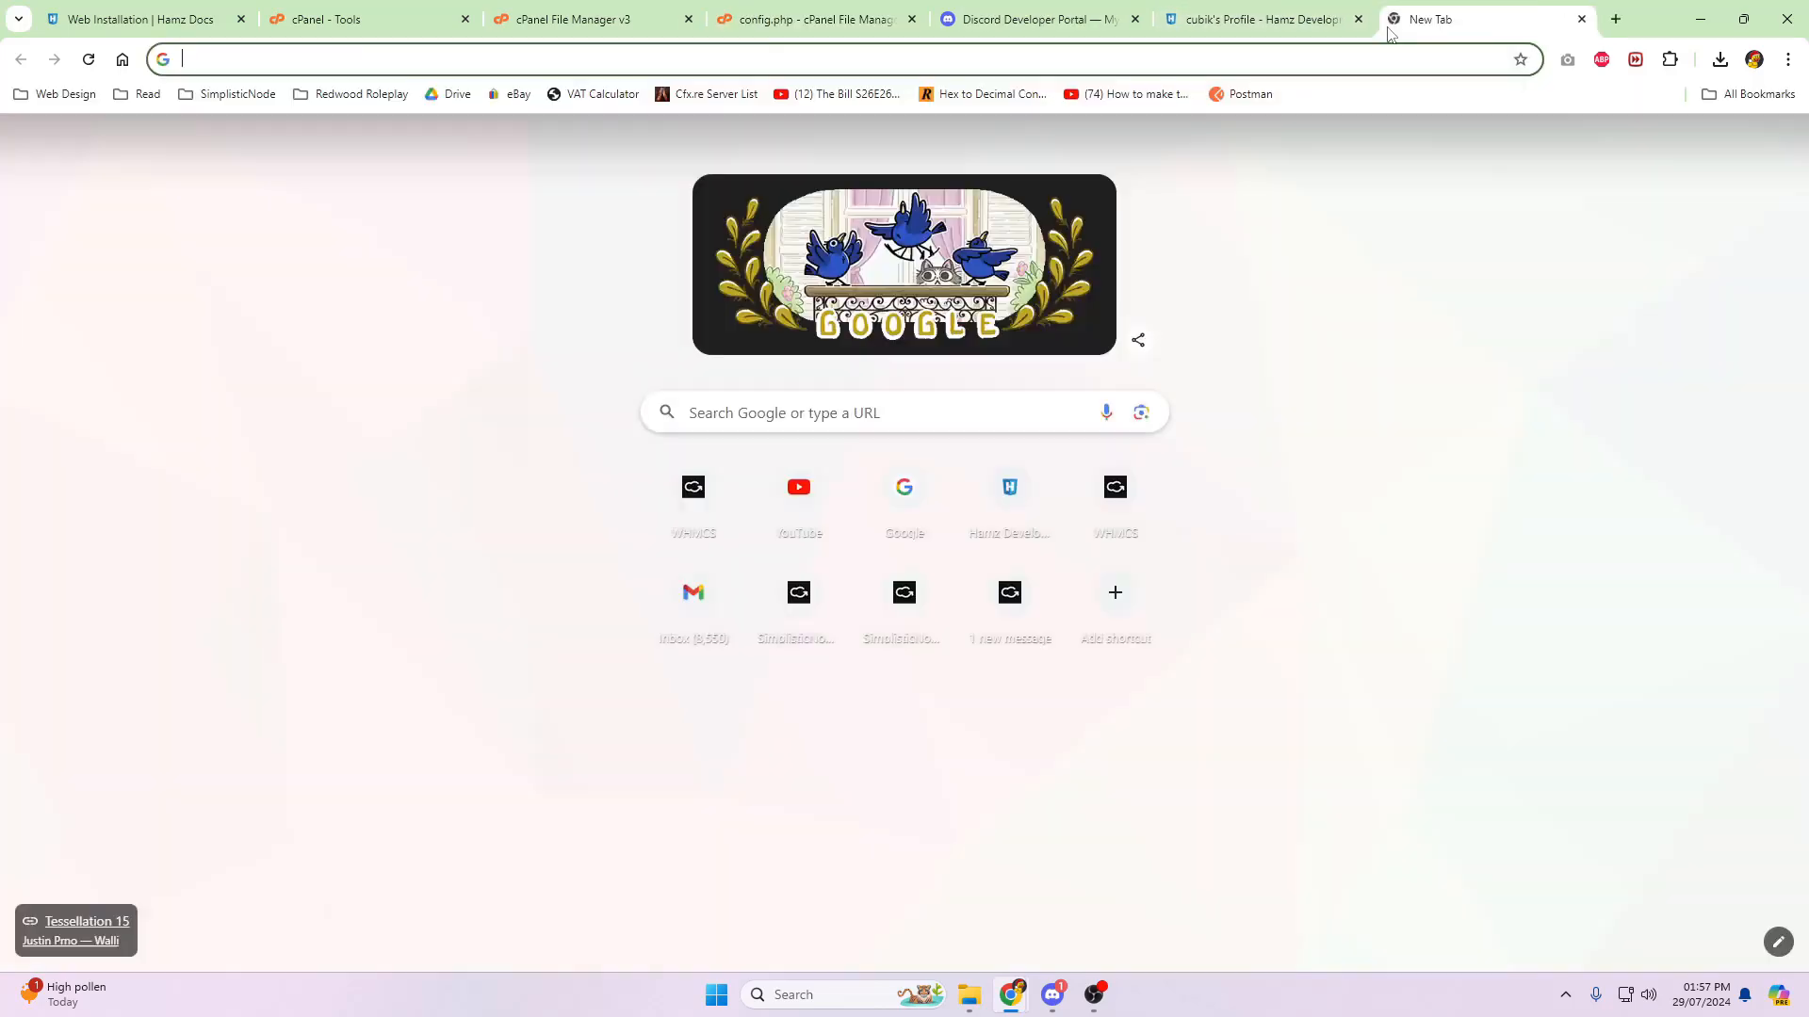
pyautogui.write('password')
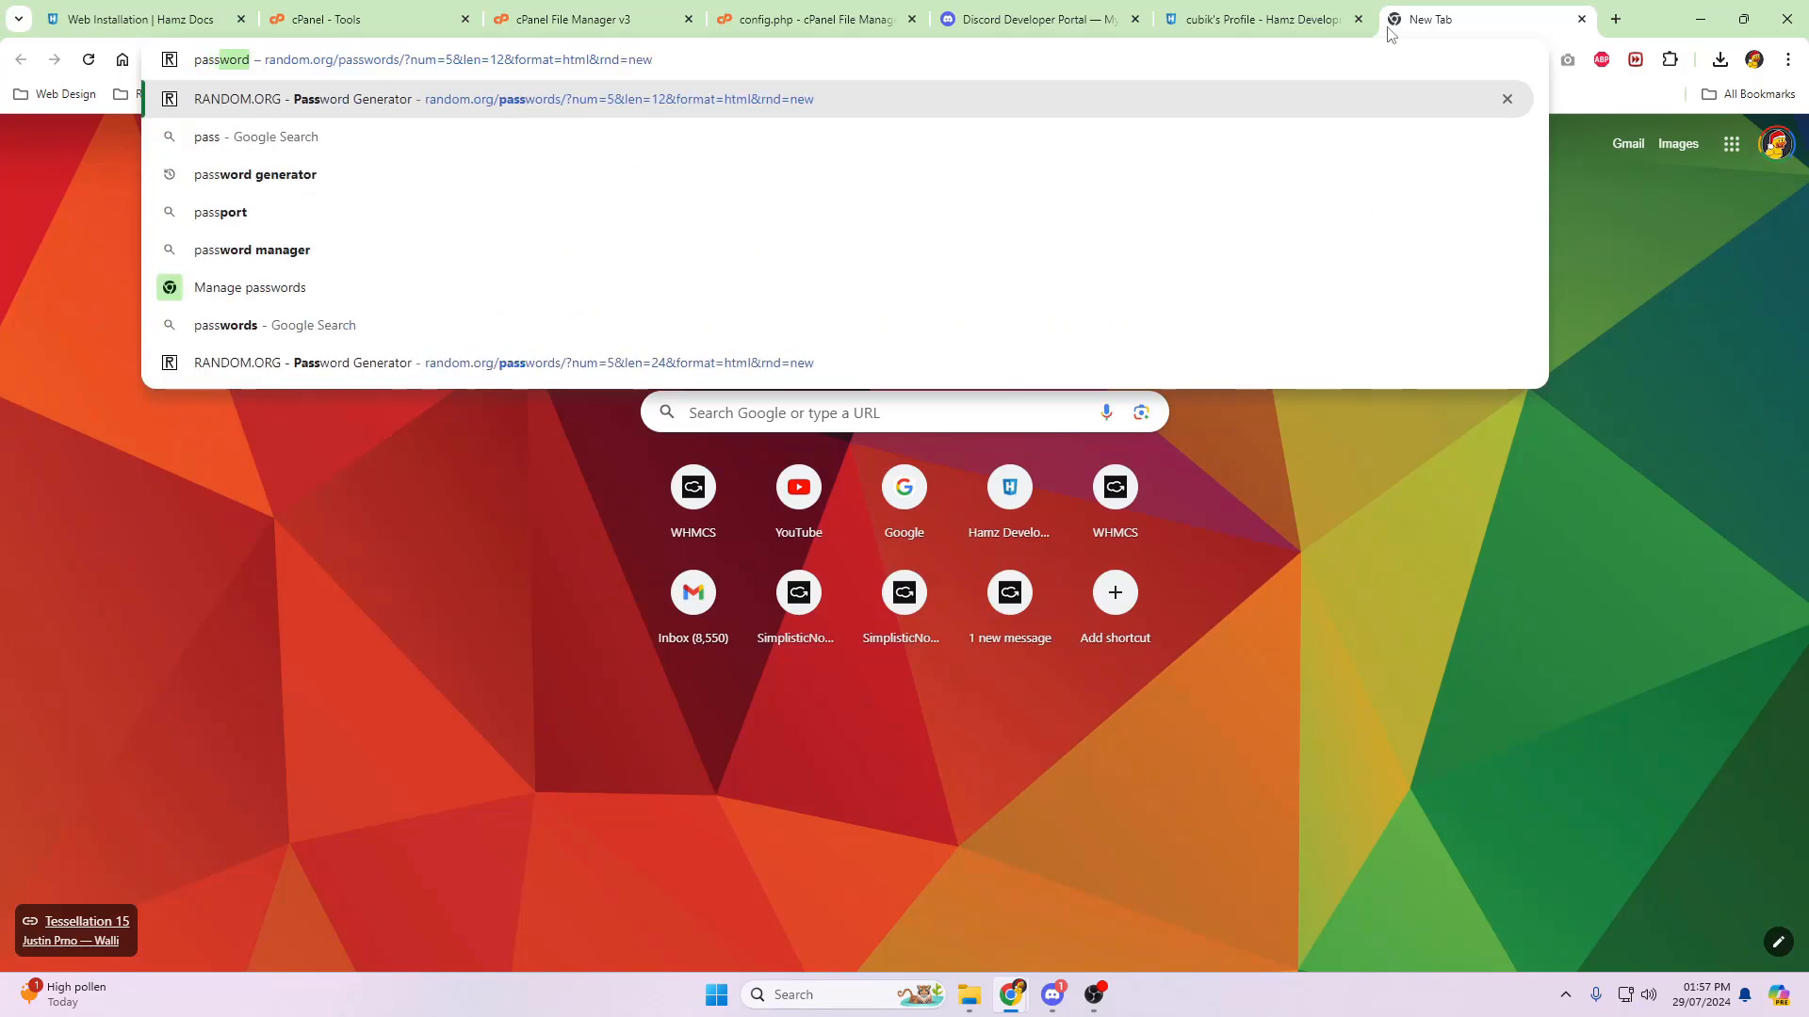
pyautogui.click(501, 361)
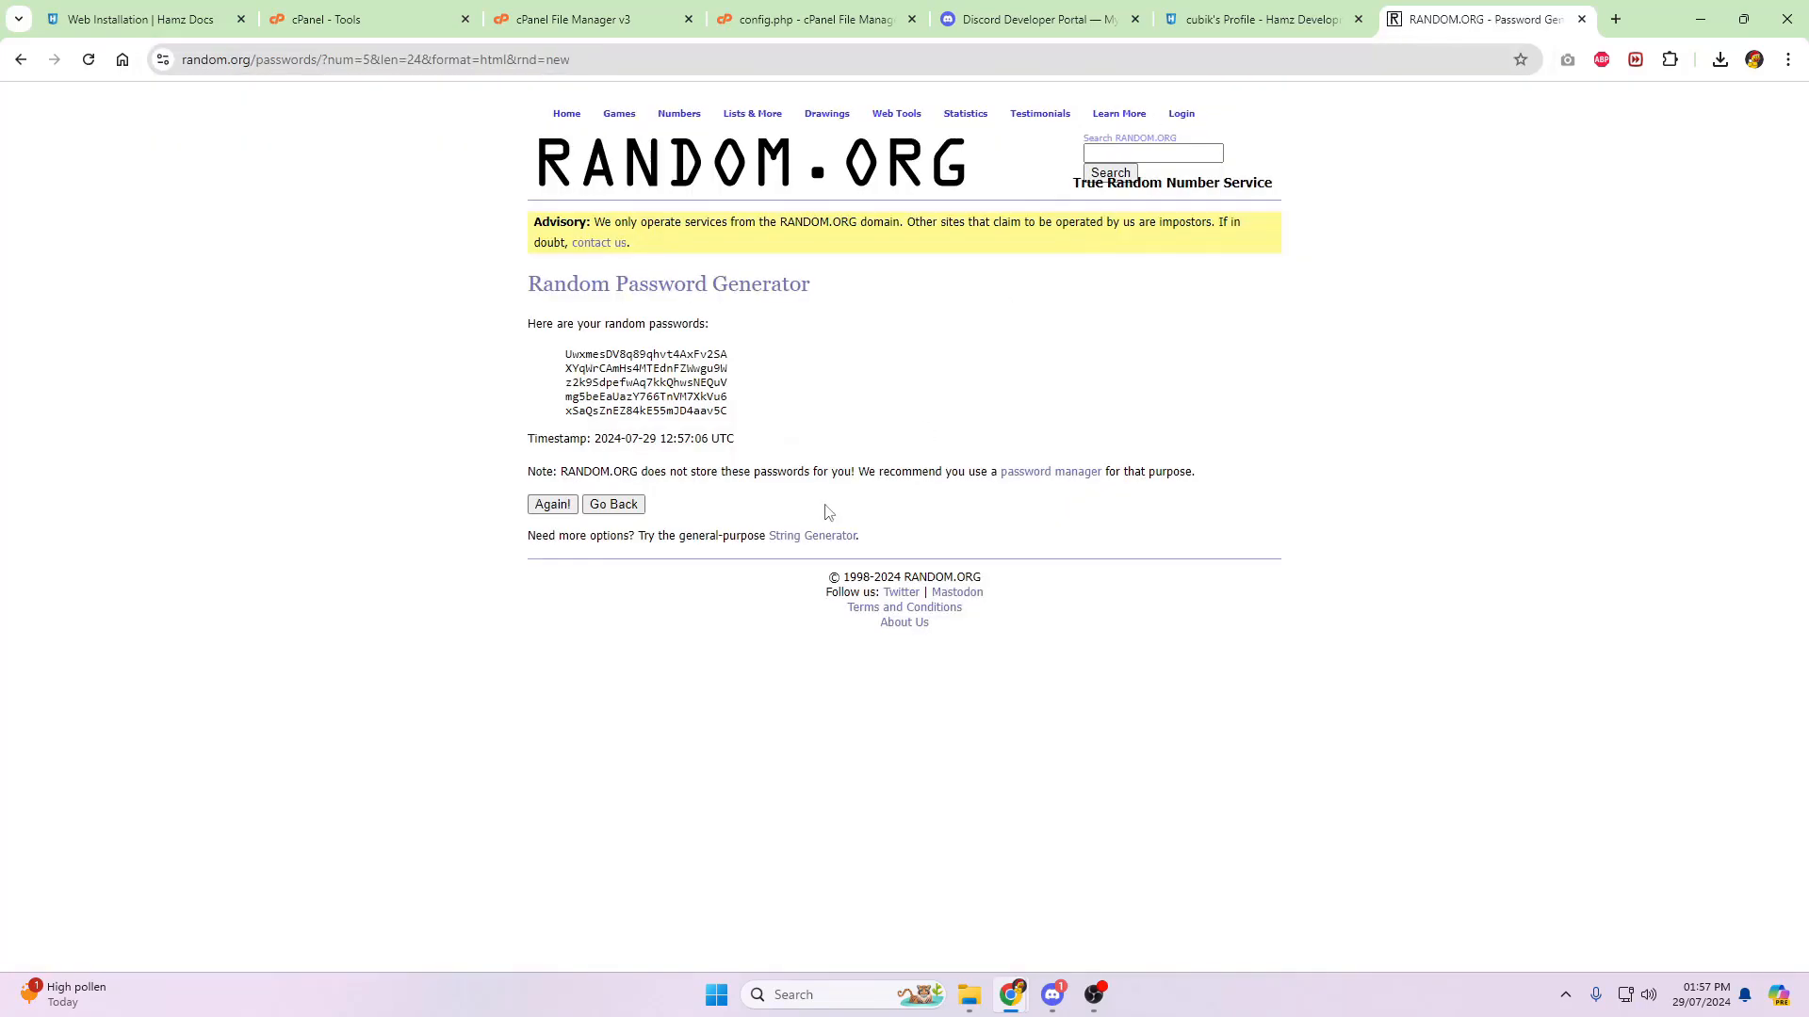
pyautogui.doubleClick(644, 382)
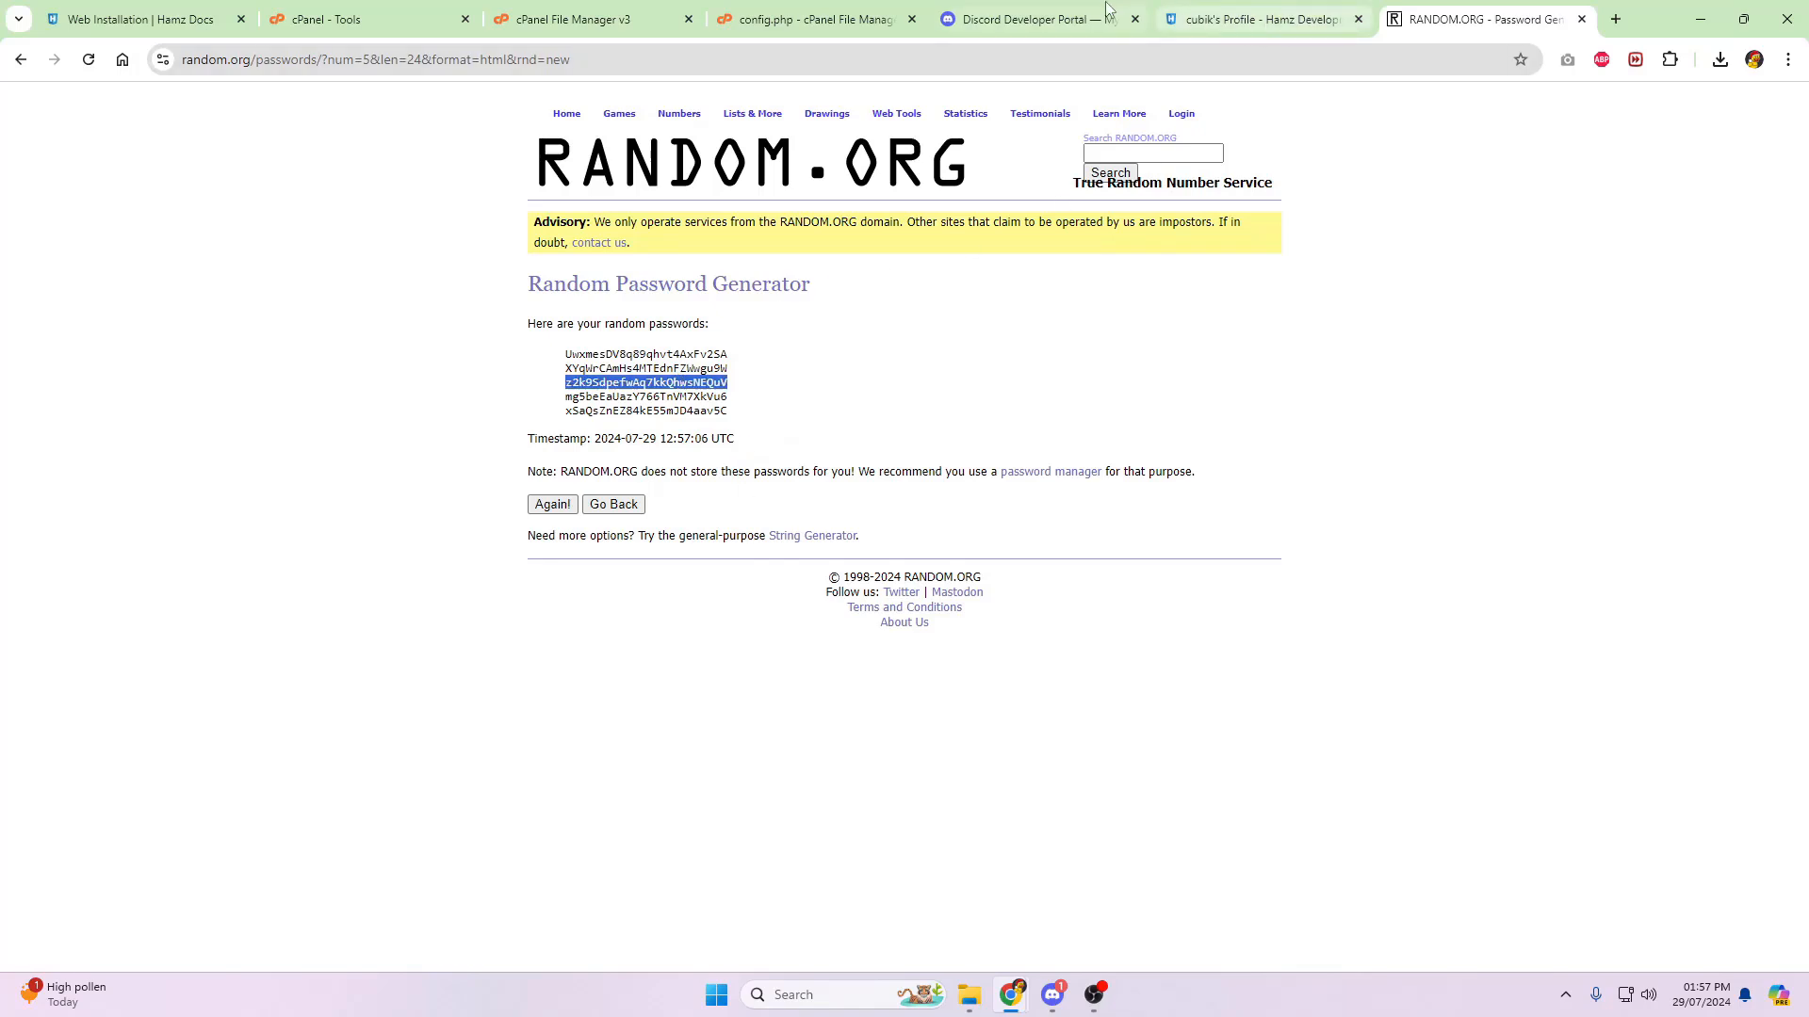
pyautogui.click(814, 19)
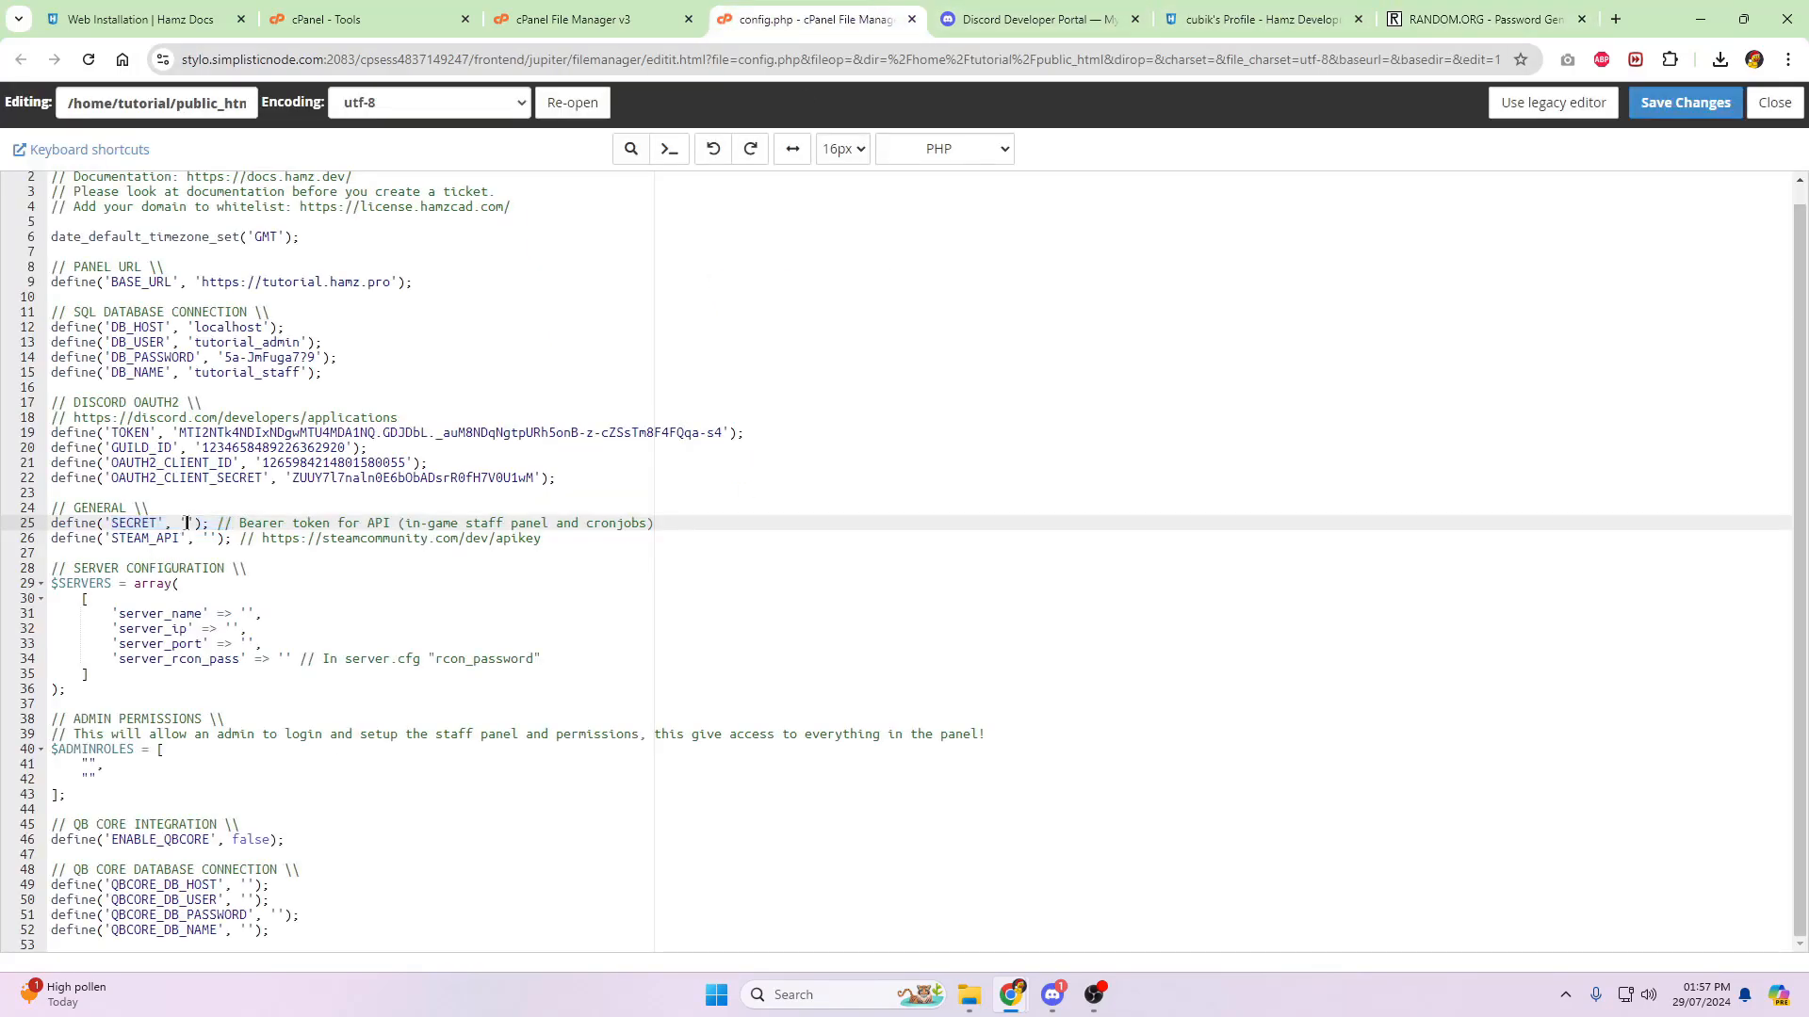
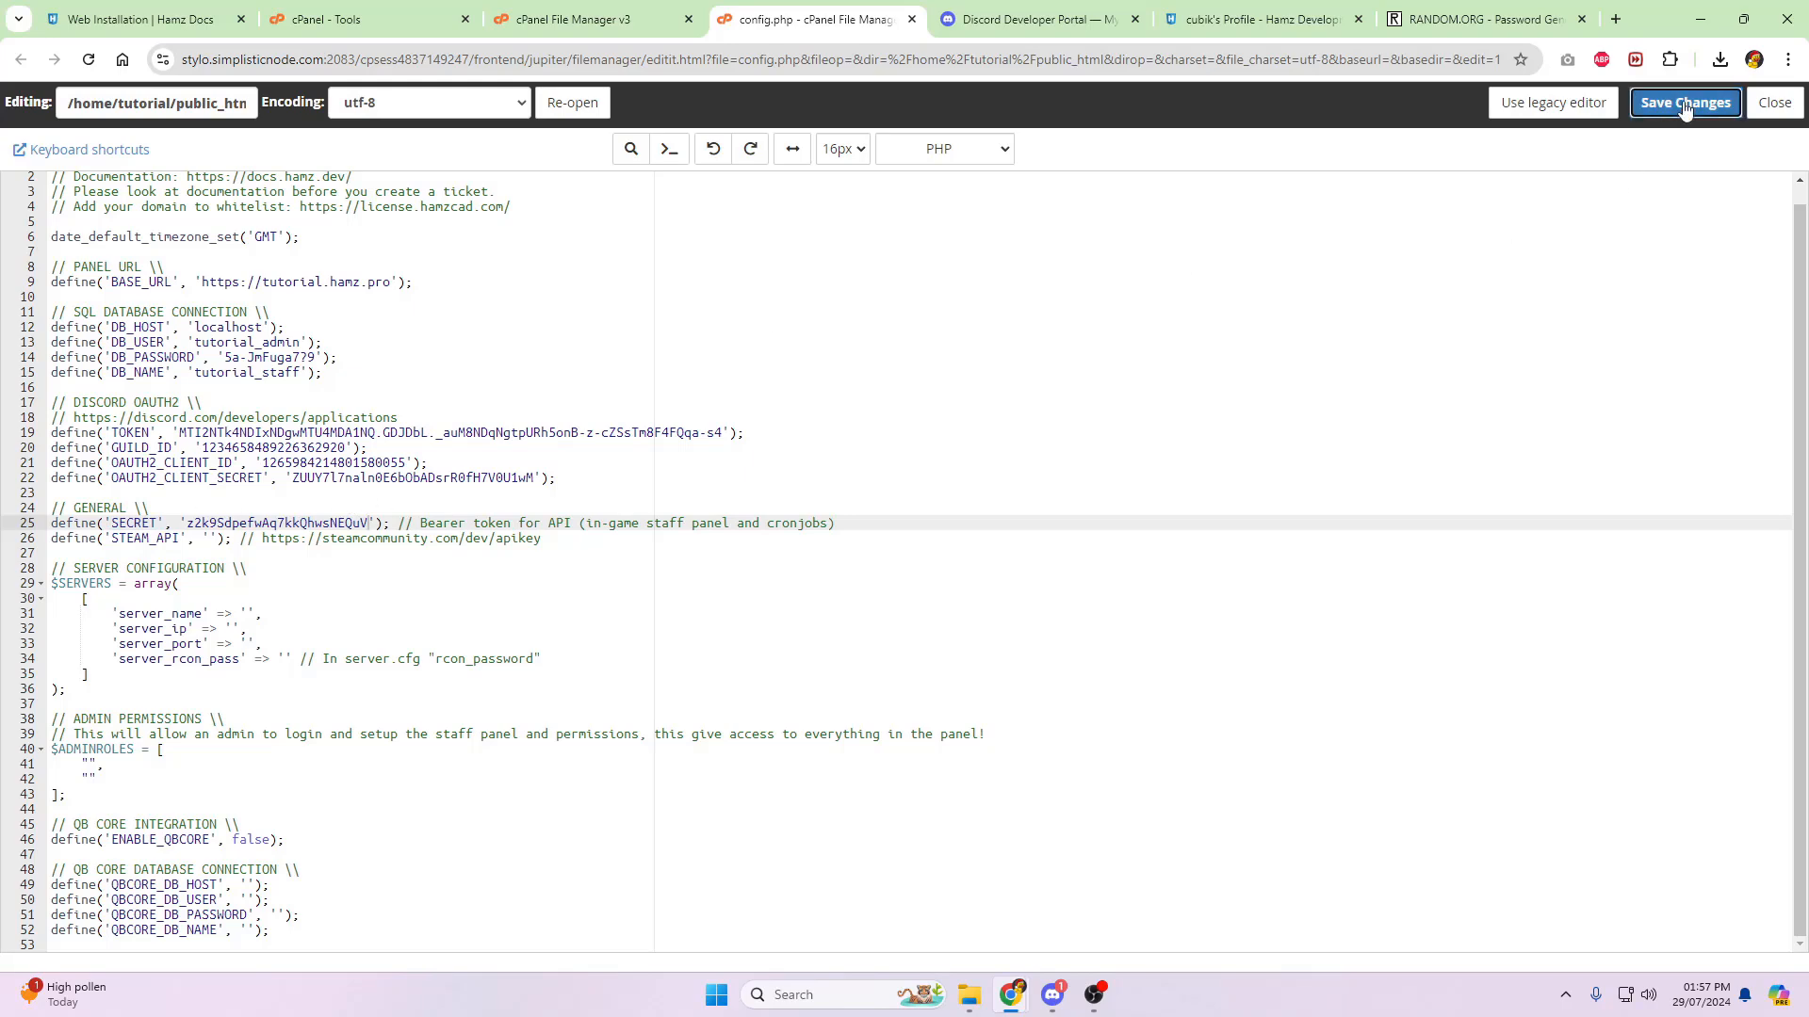
pyautogui.click(1683, 102)
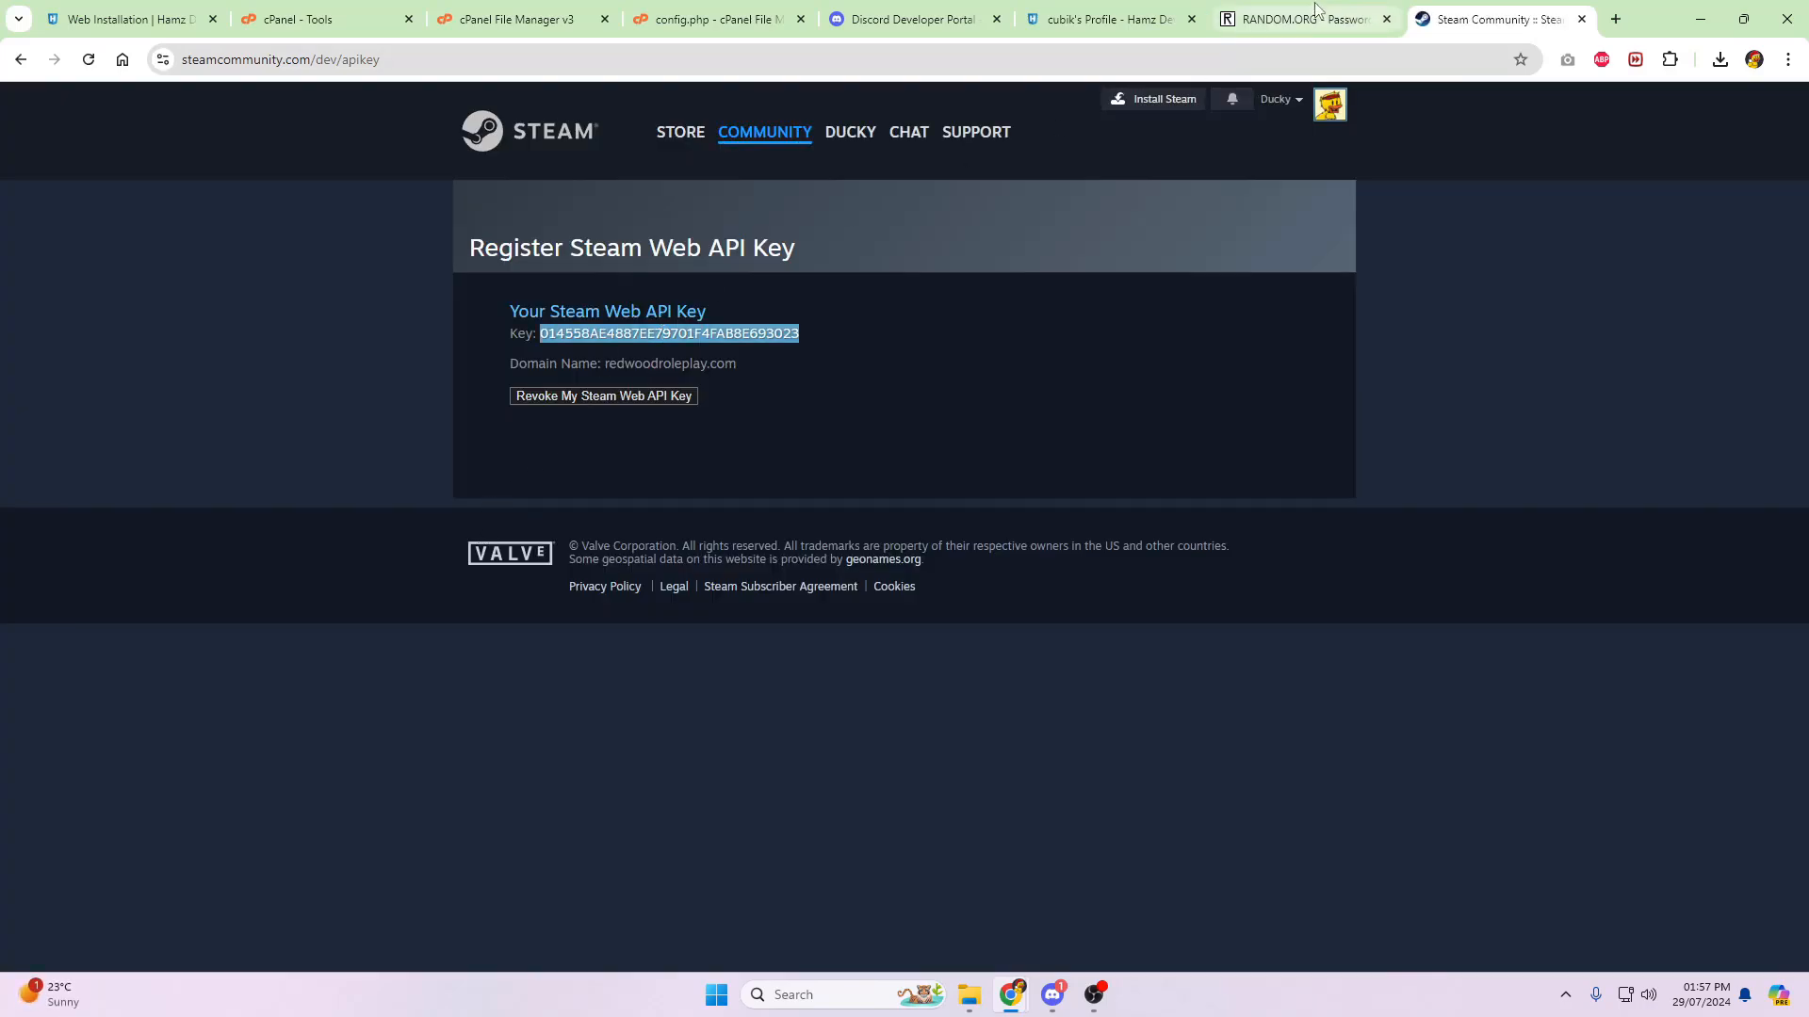
# Step: Fill STEAM_API with the Steam Web API key and save config.php
pyautogui.click(911, 19)
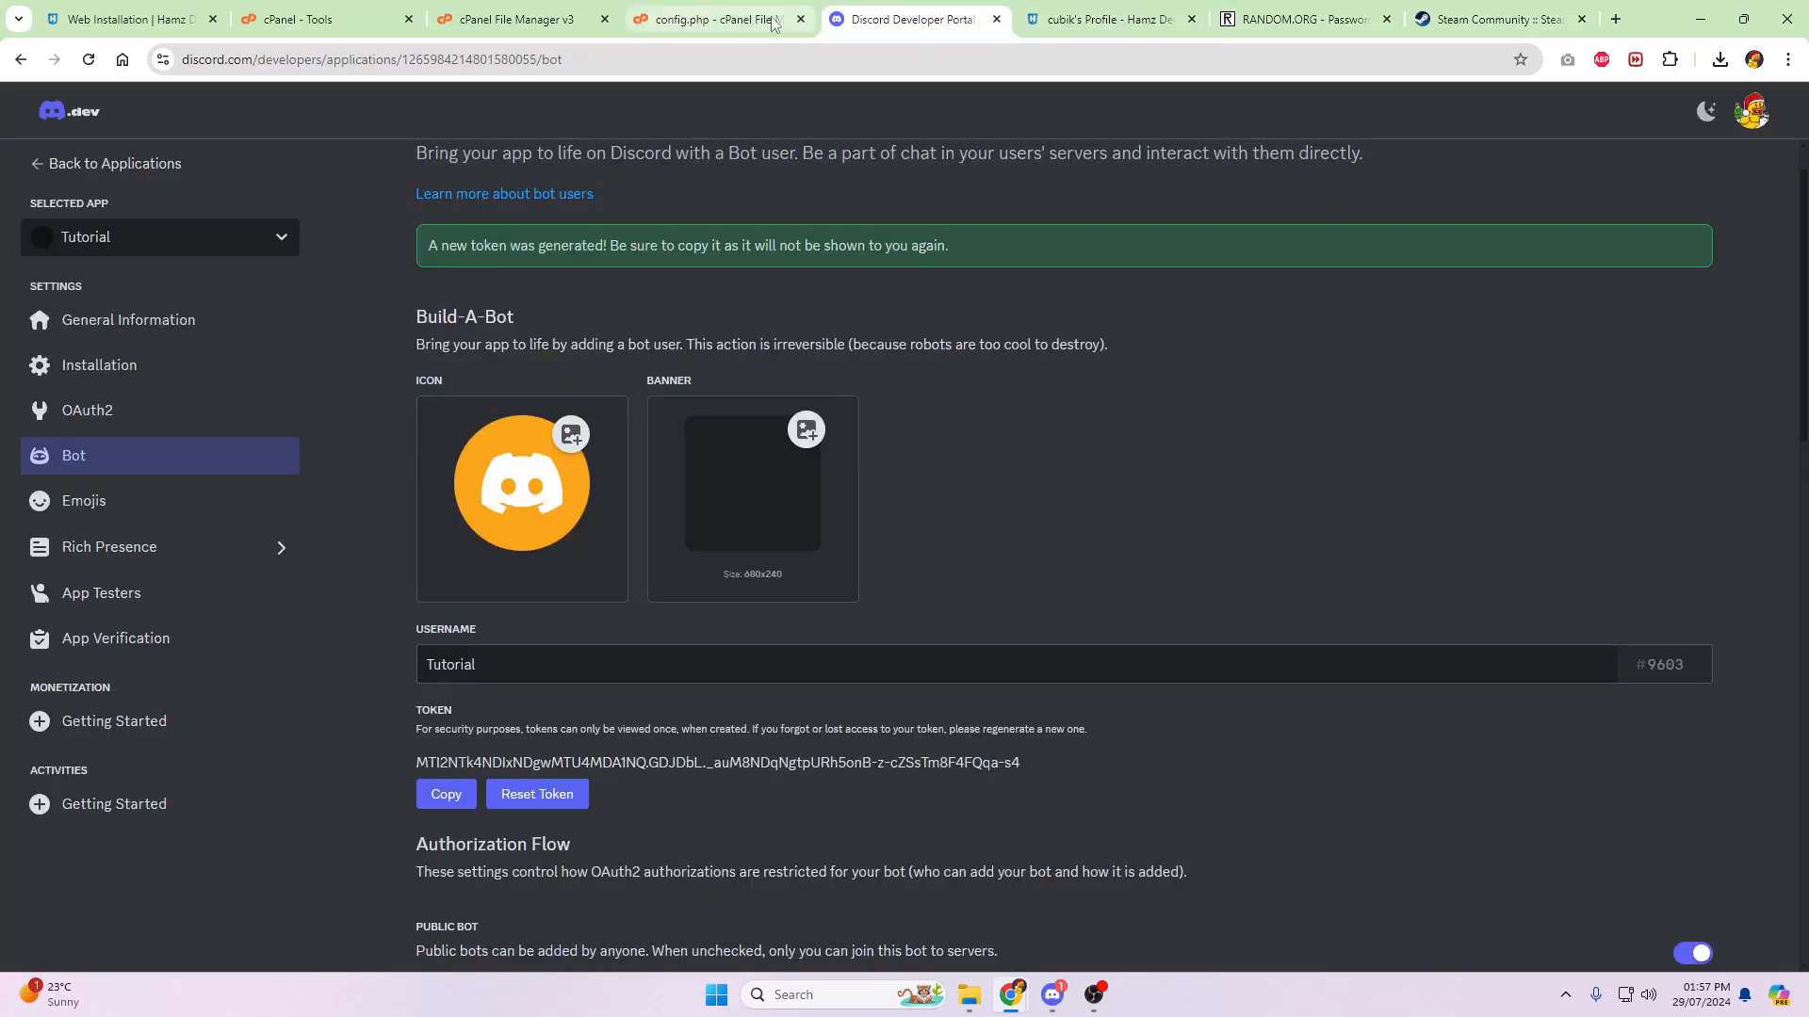
pyautogui.click(716, 19)
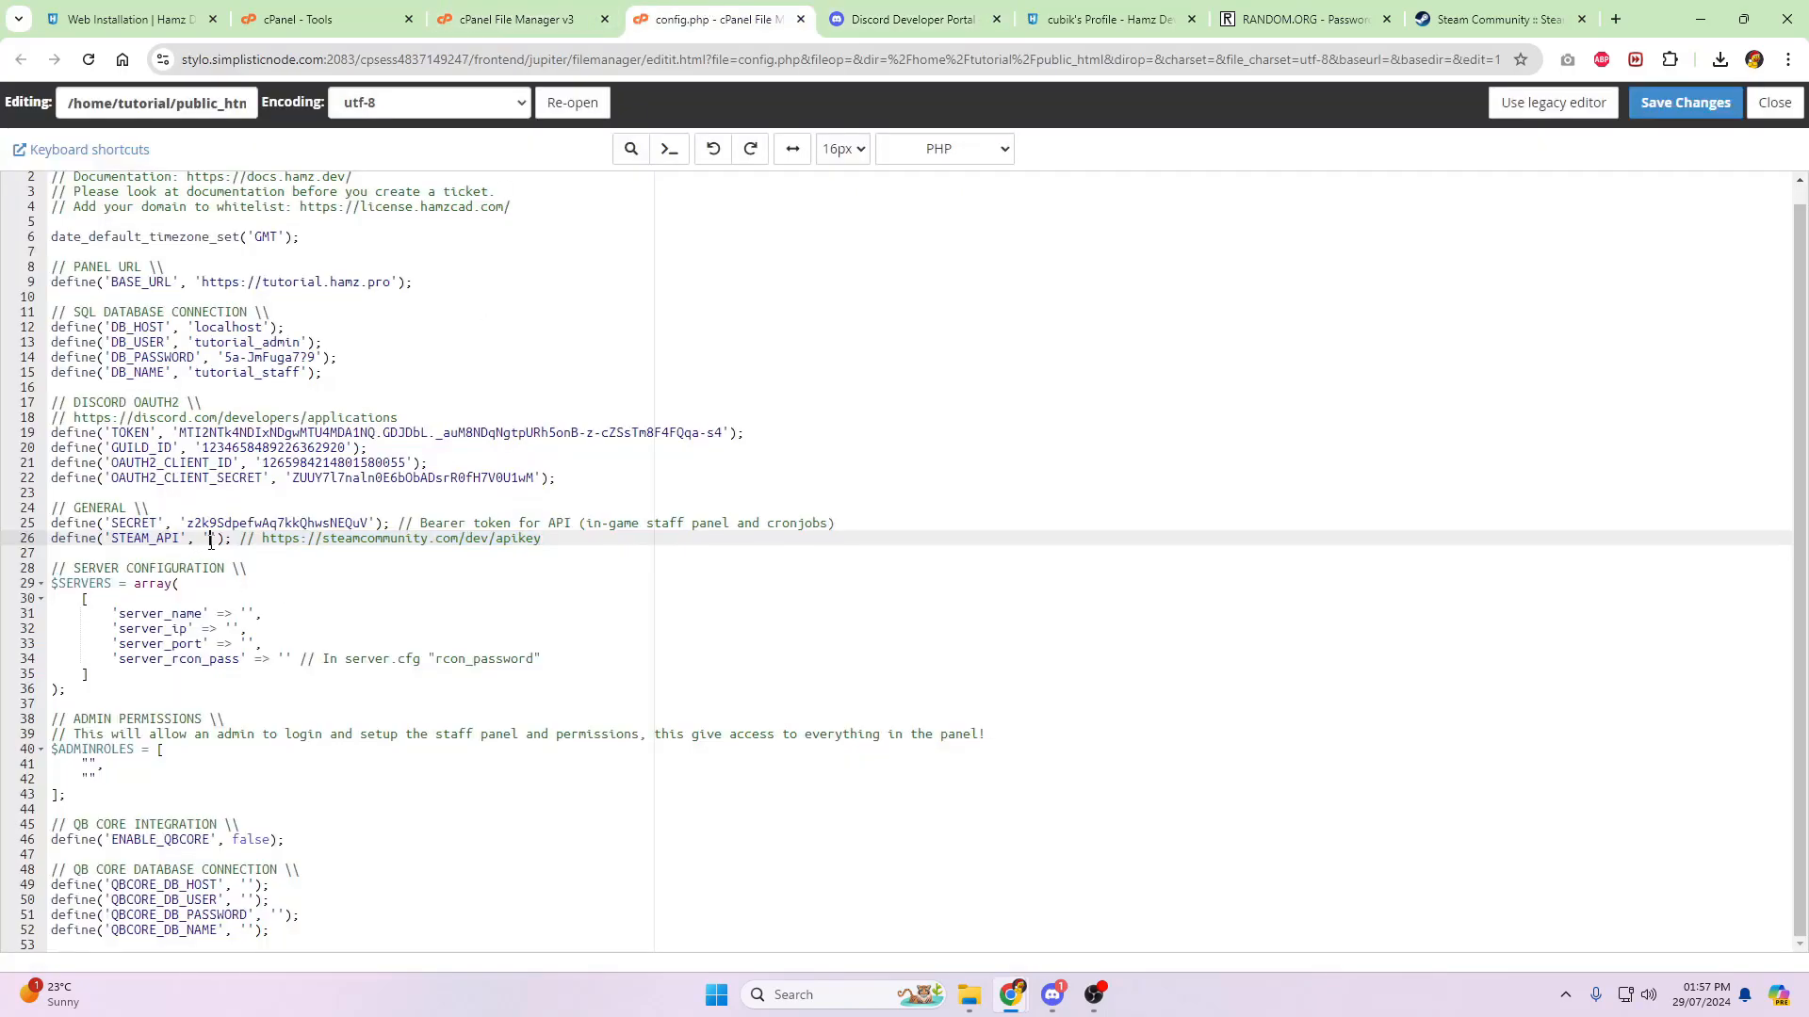
pyautogui.click(1682, 101)
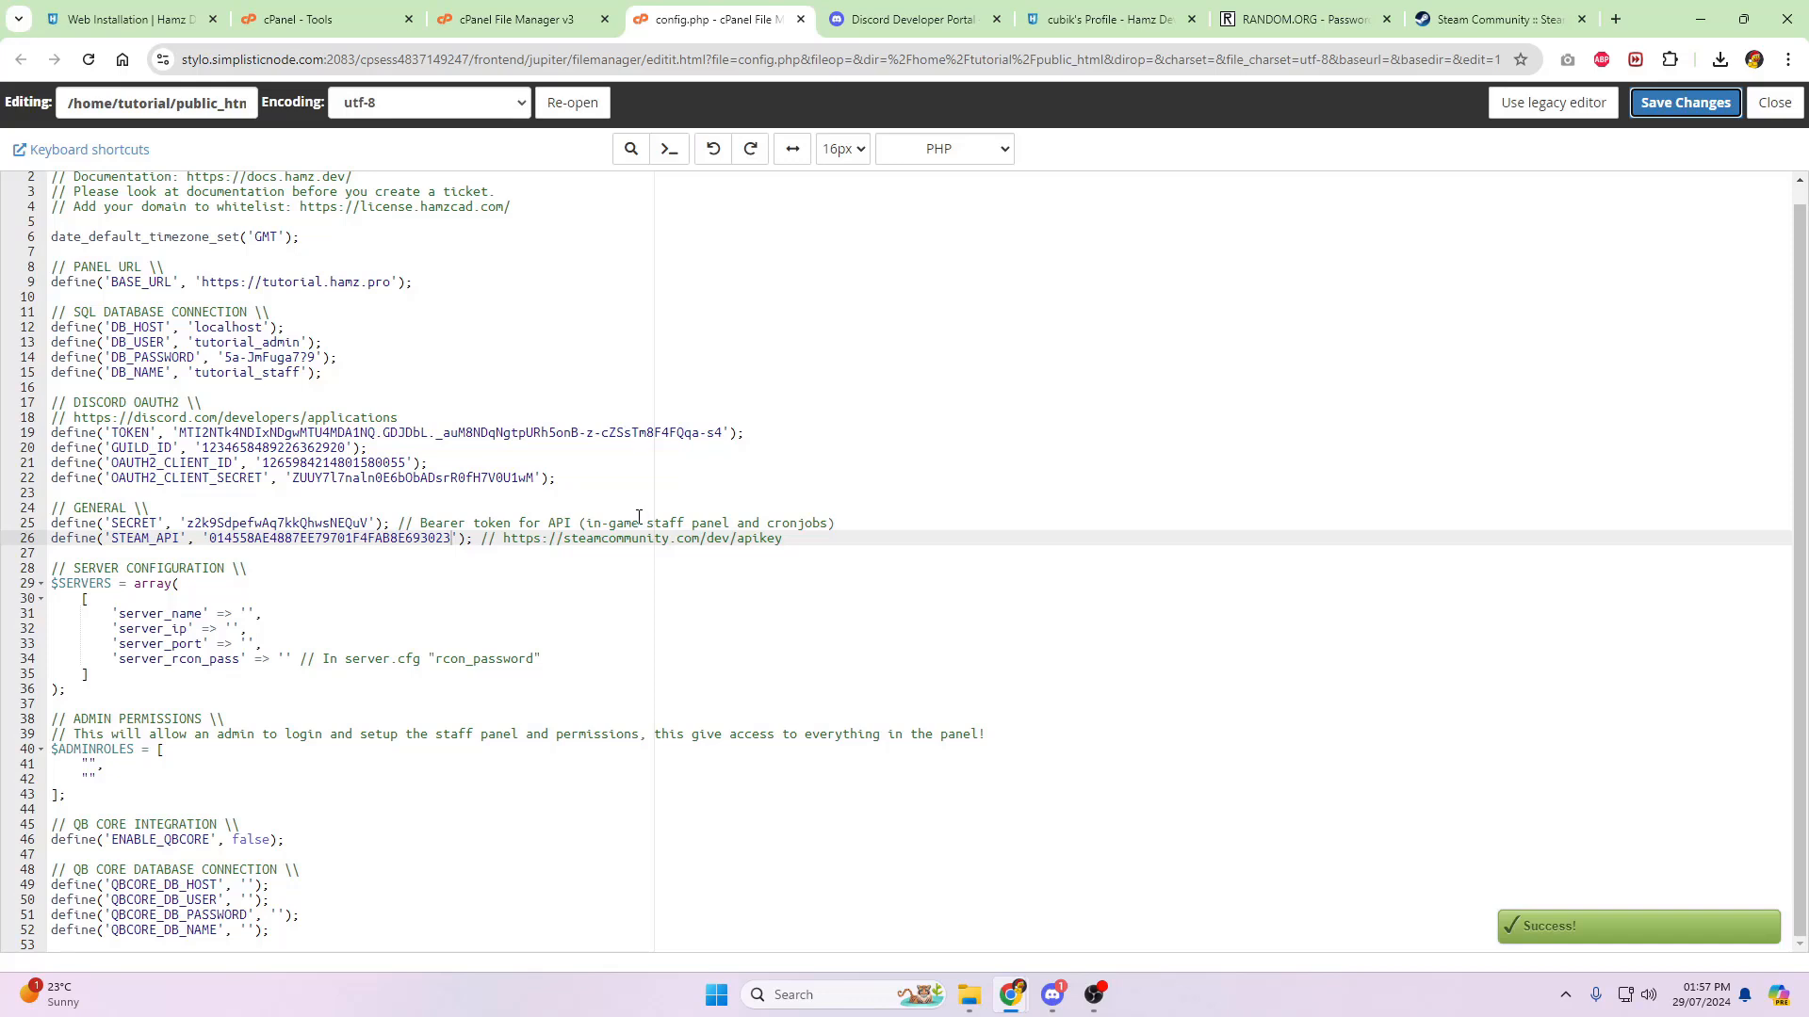
pyautogui.moveTo(737, 441)
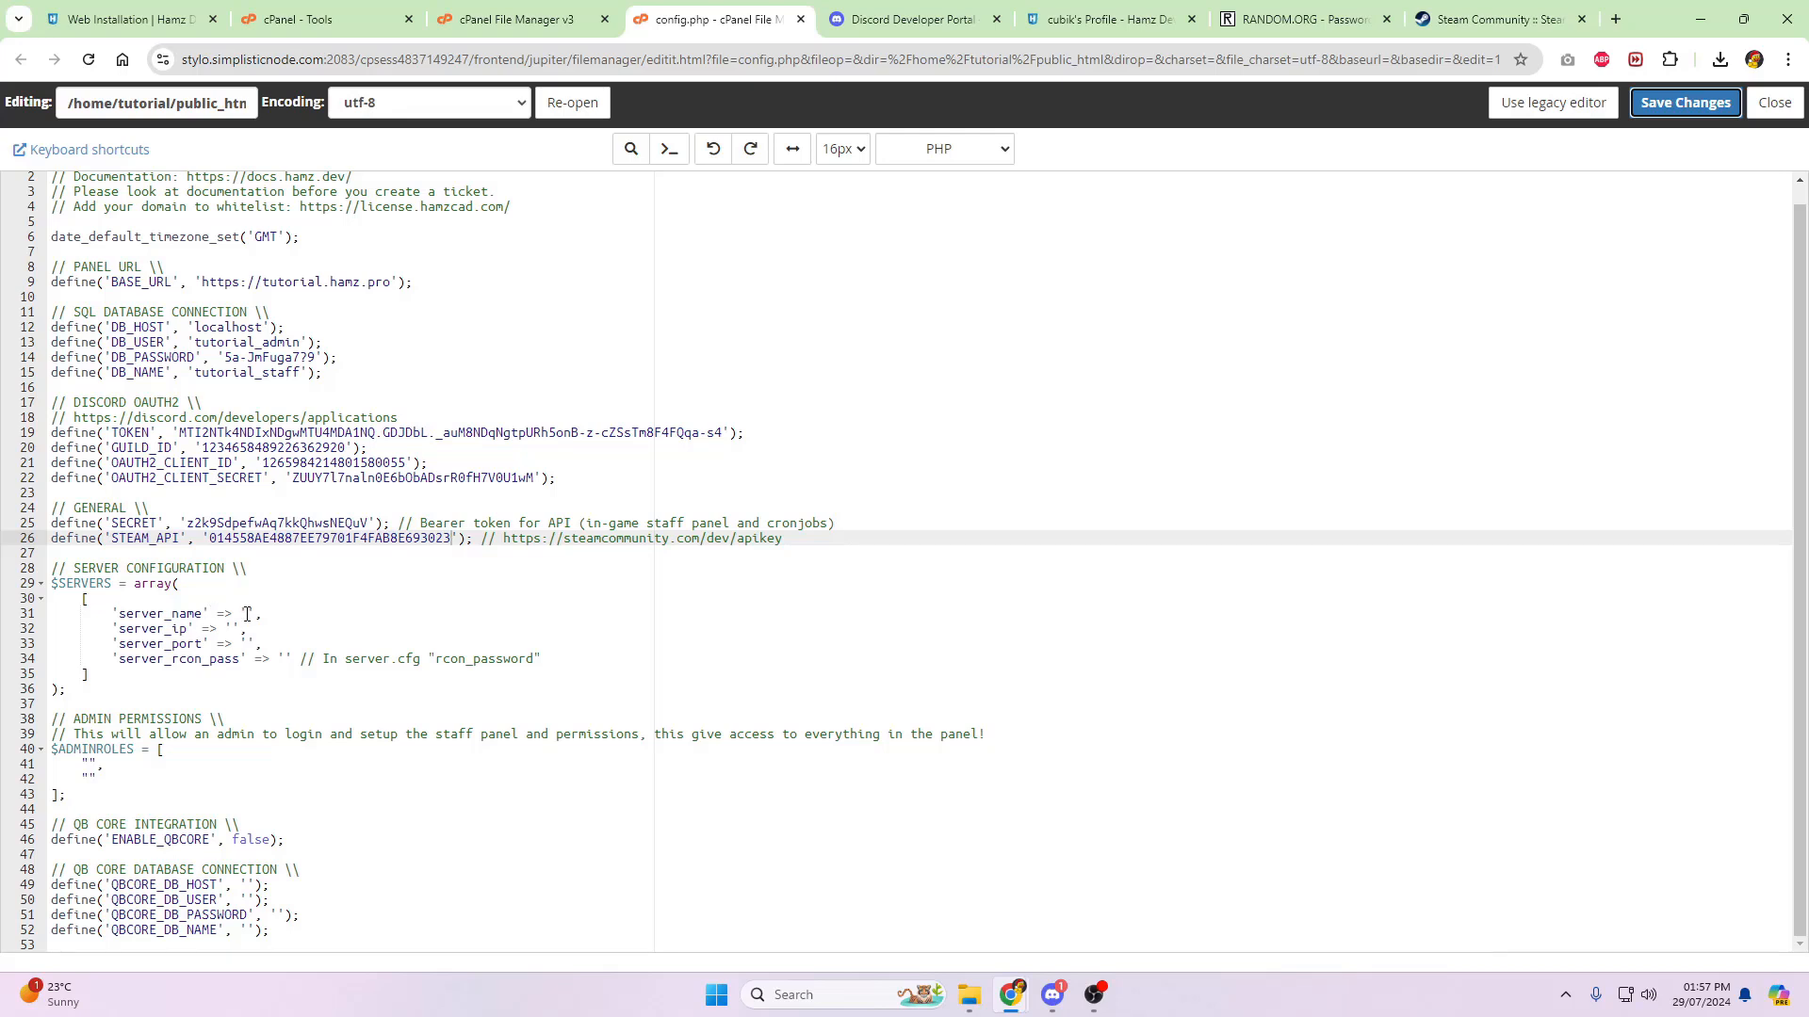
pyautogui.write('vMenu')
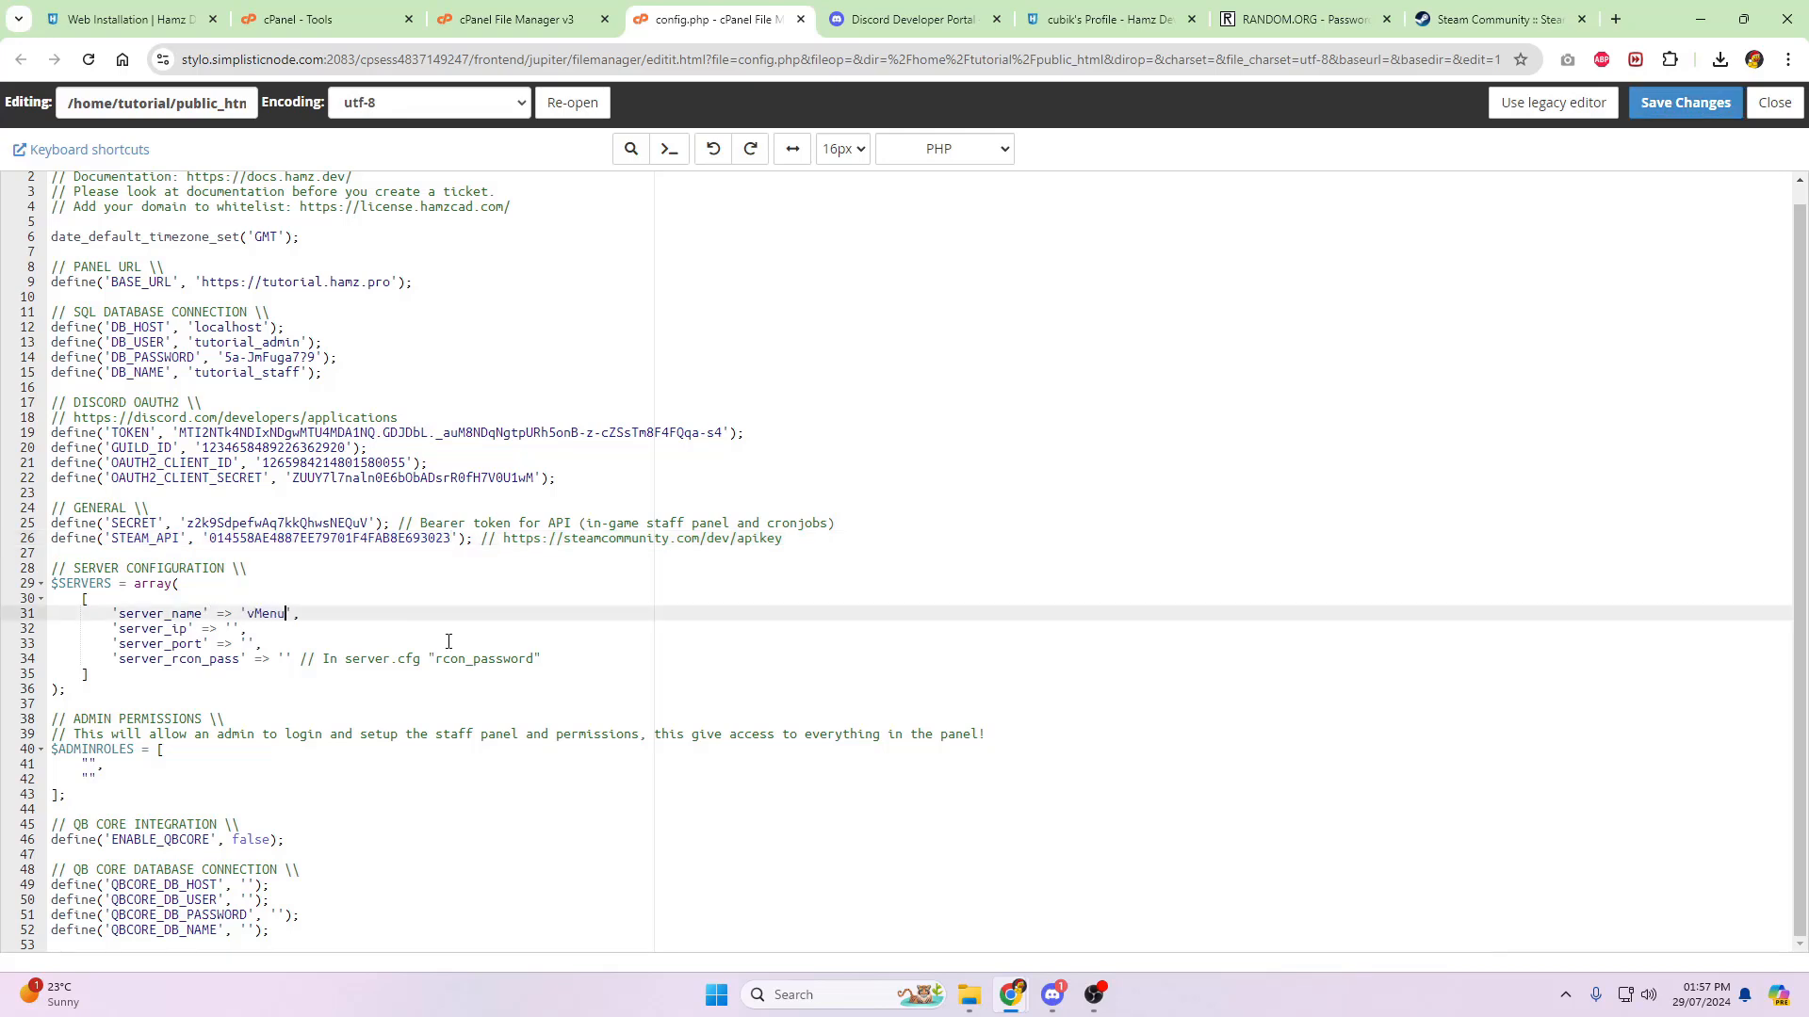
pyautogui.moveTo(471, 658)
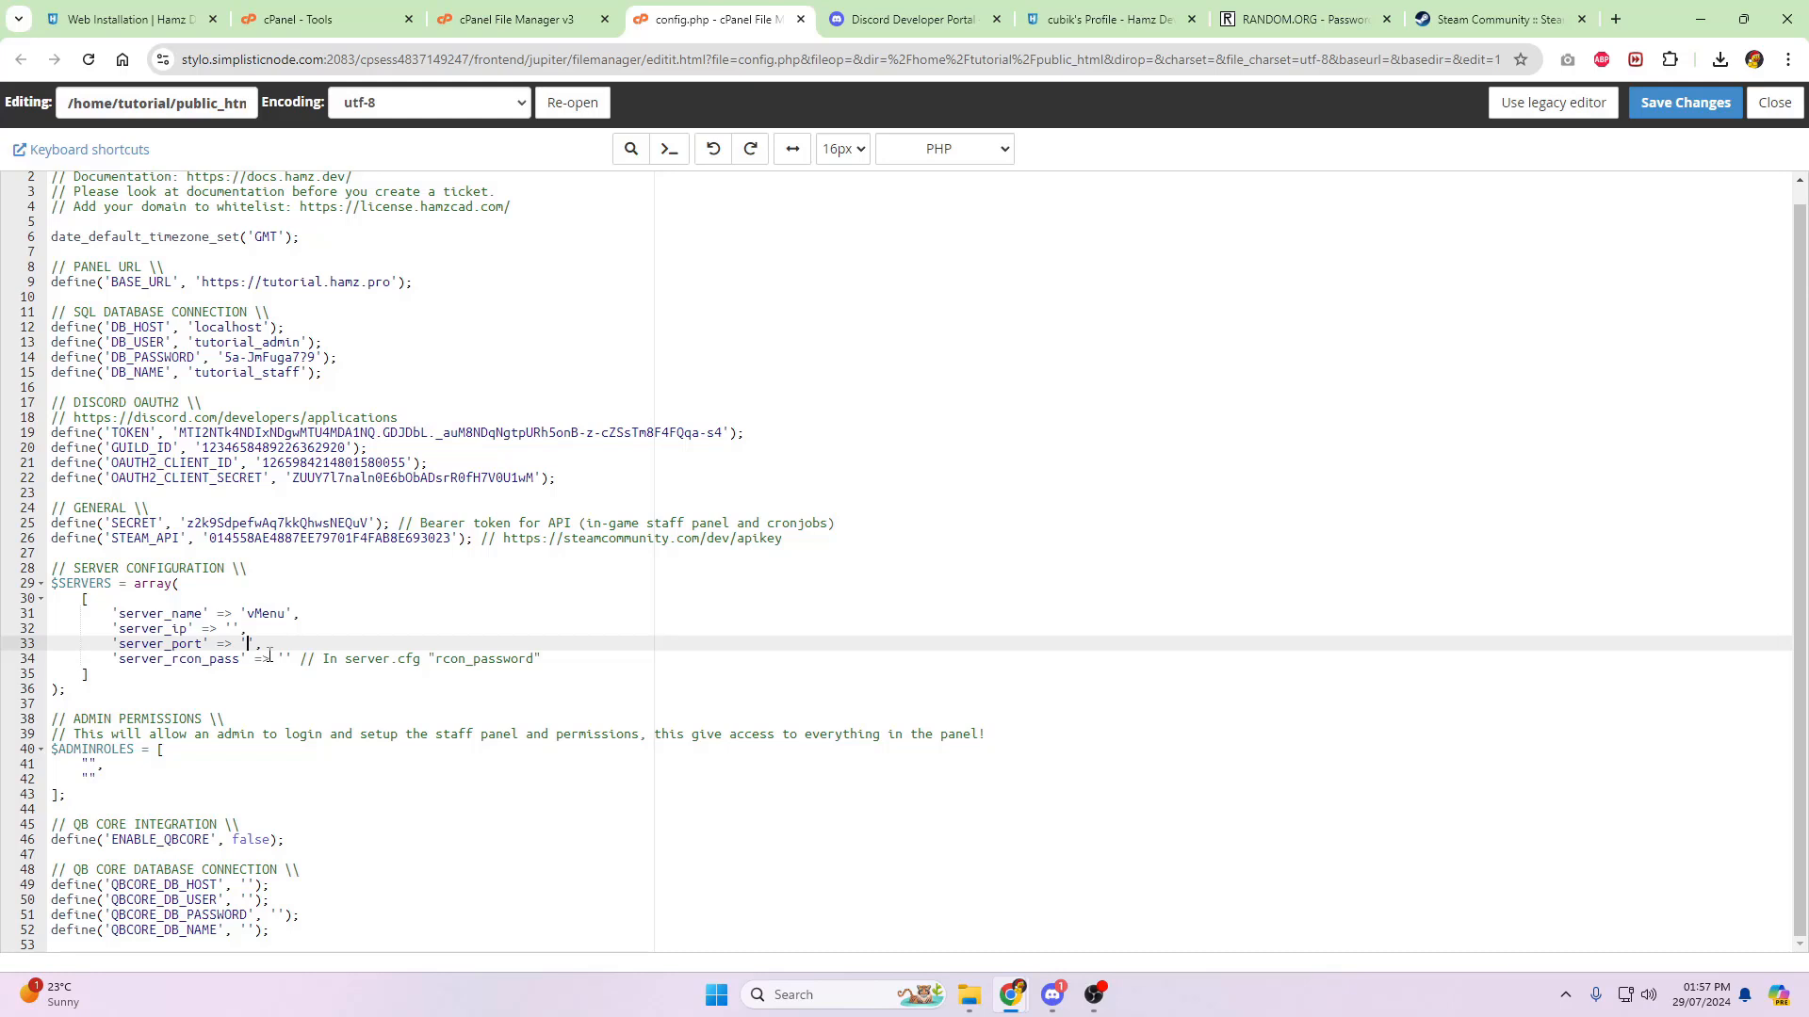
pyautogui.write('30120')
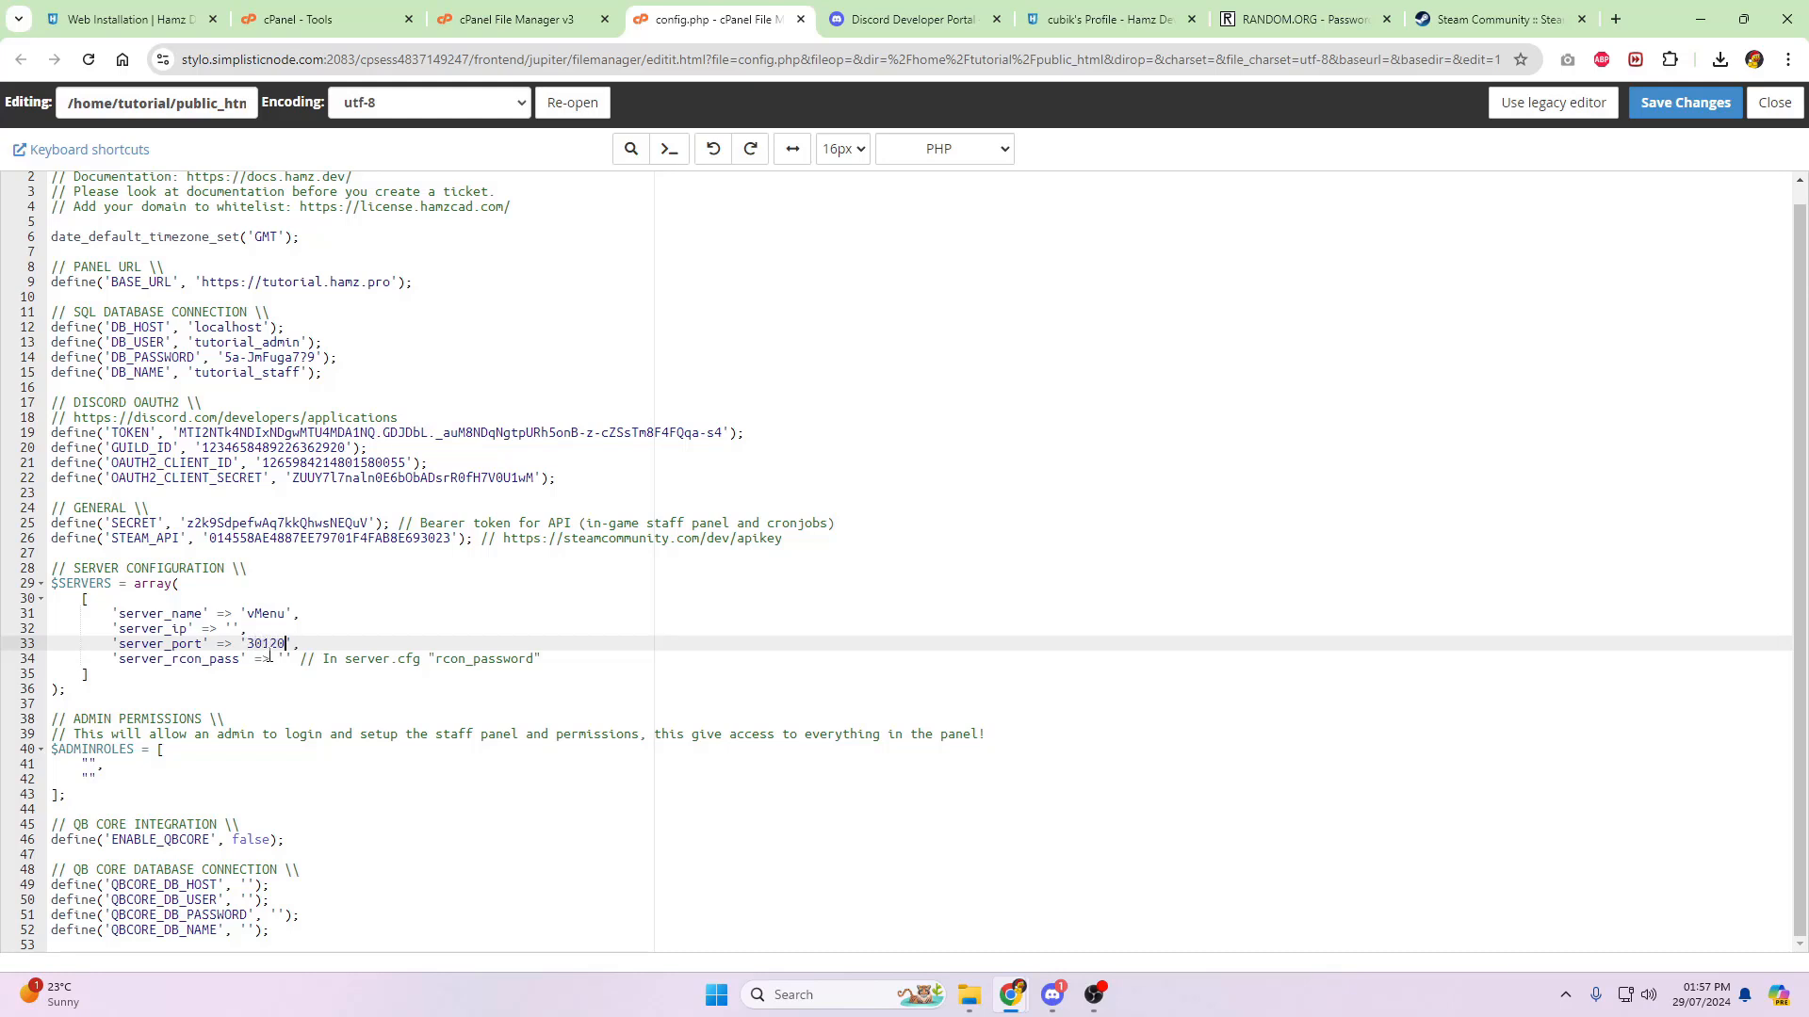
pyautogui.write('78.24.205.117')
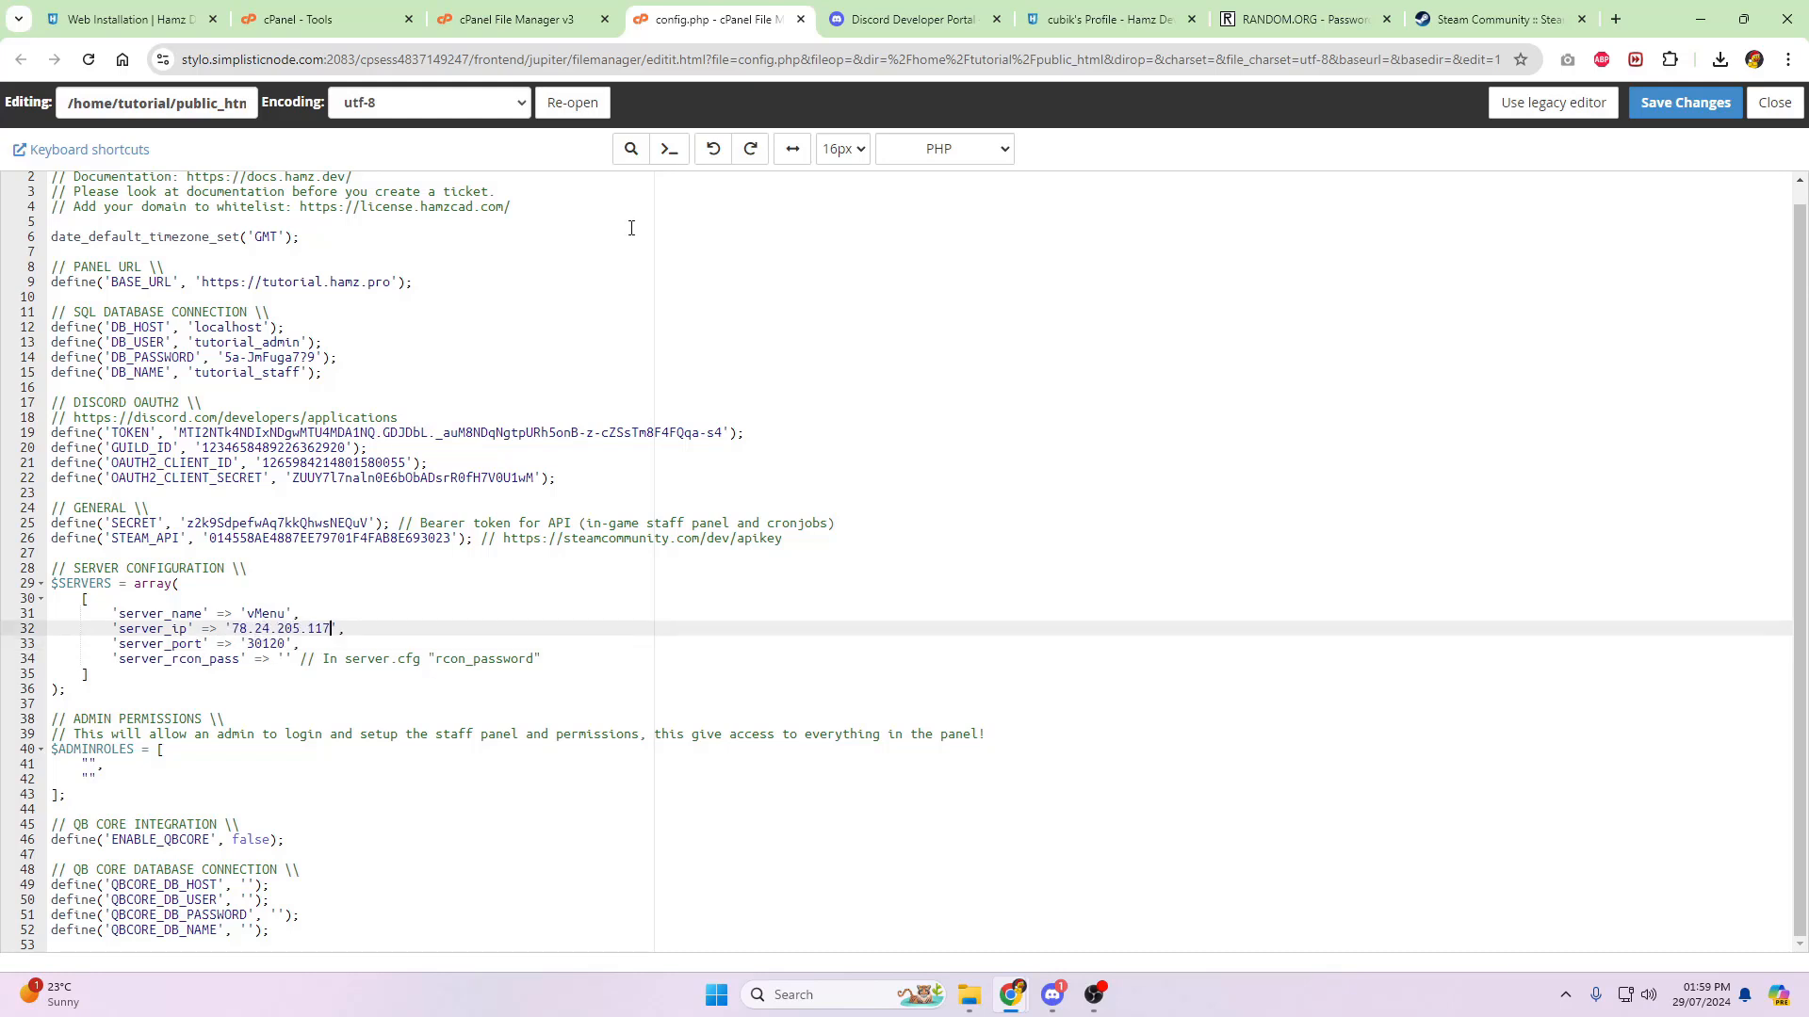
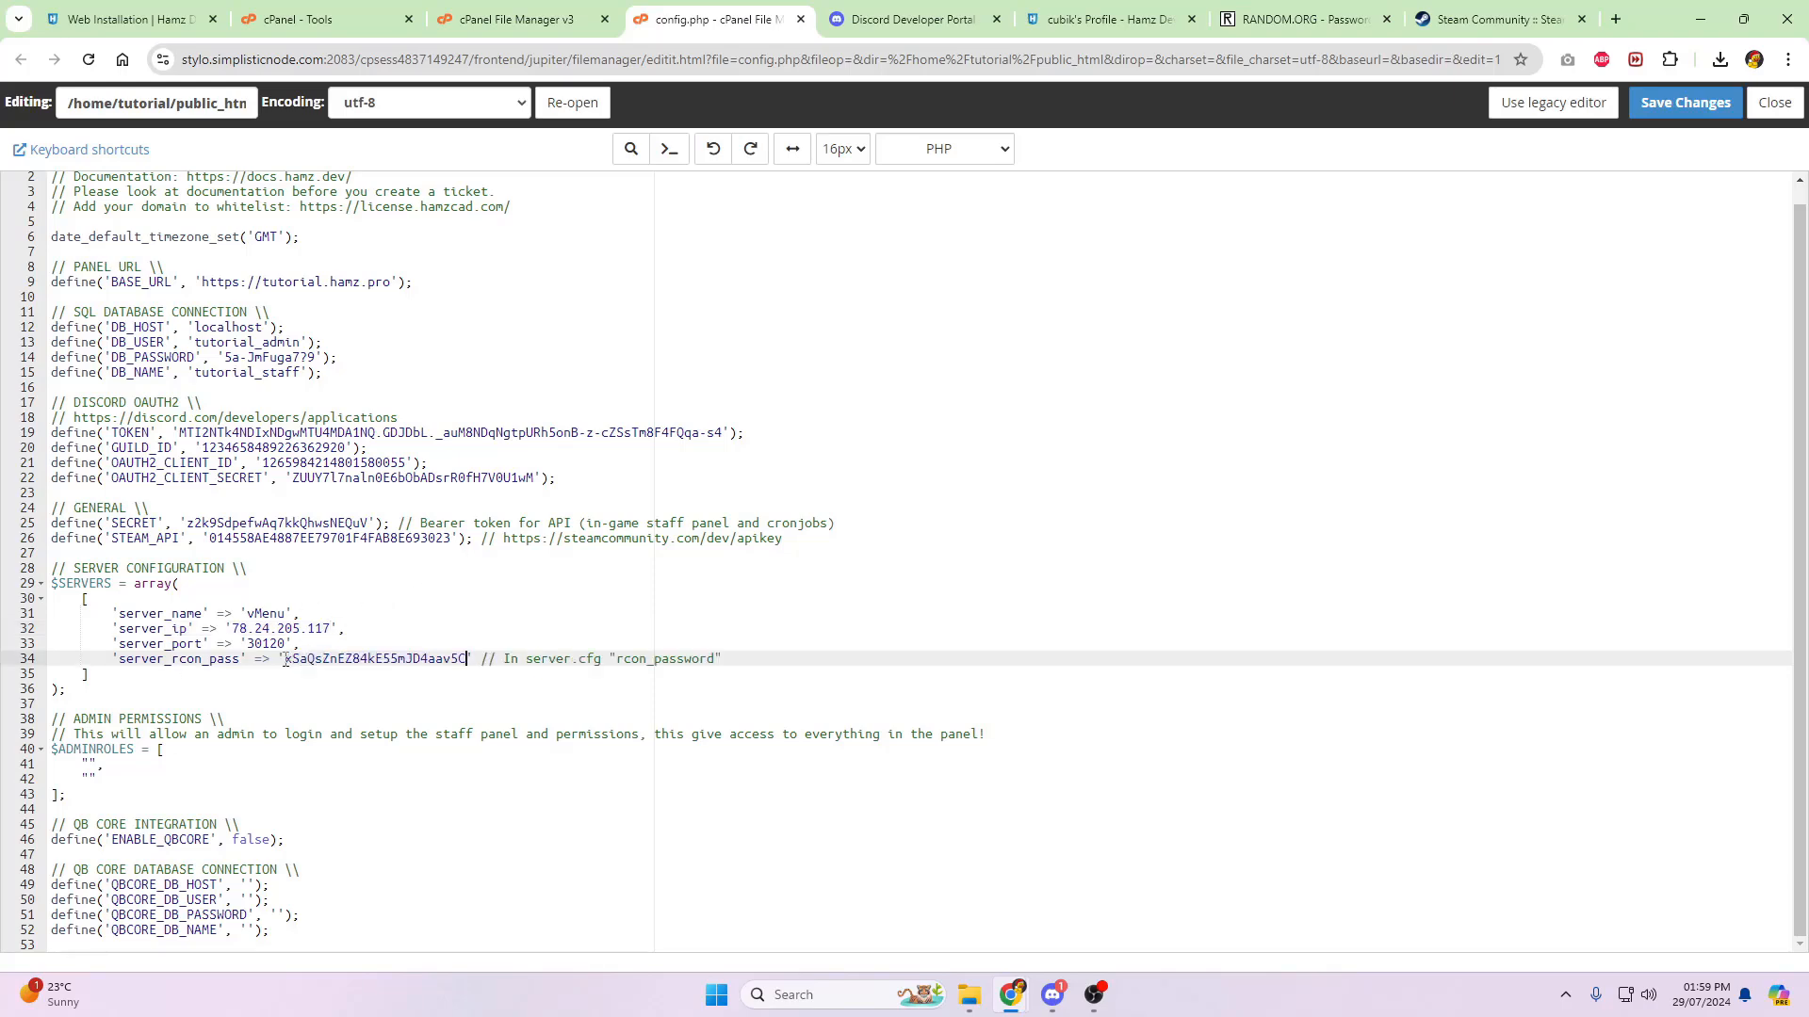
pyautogui.moveTo(1027, 460)
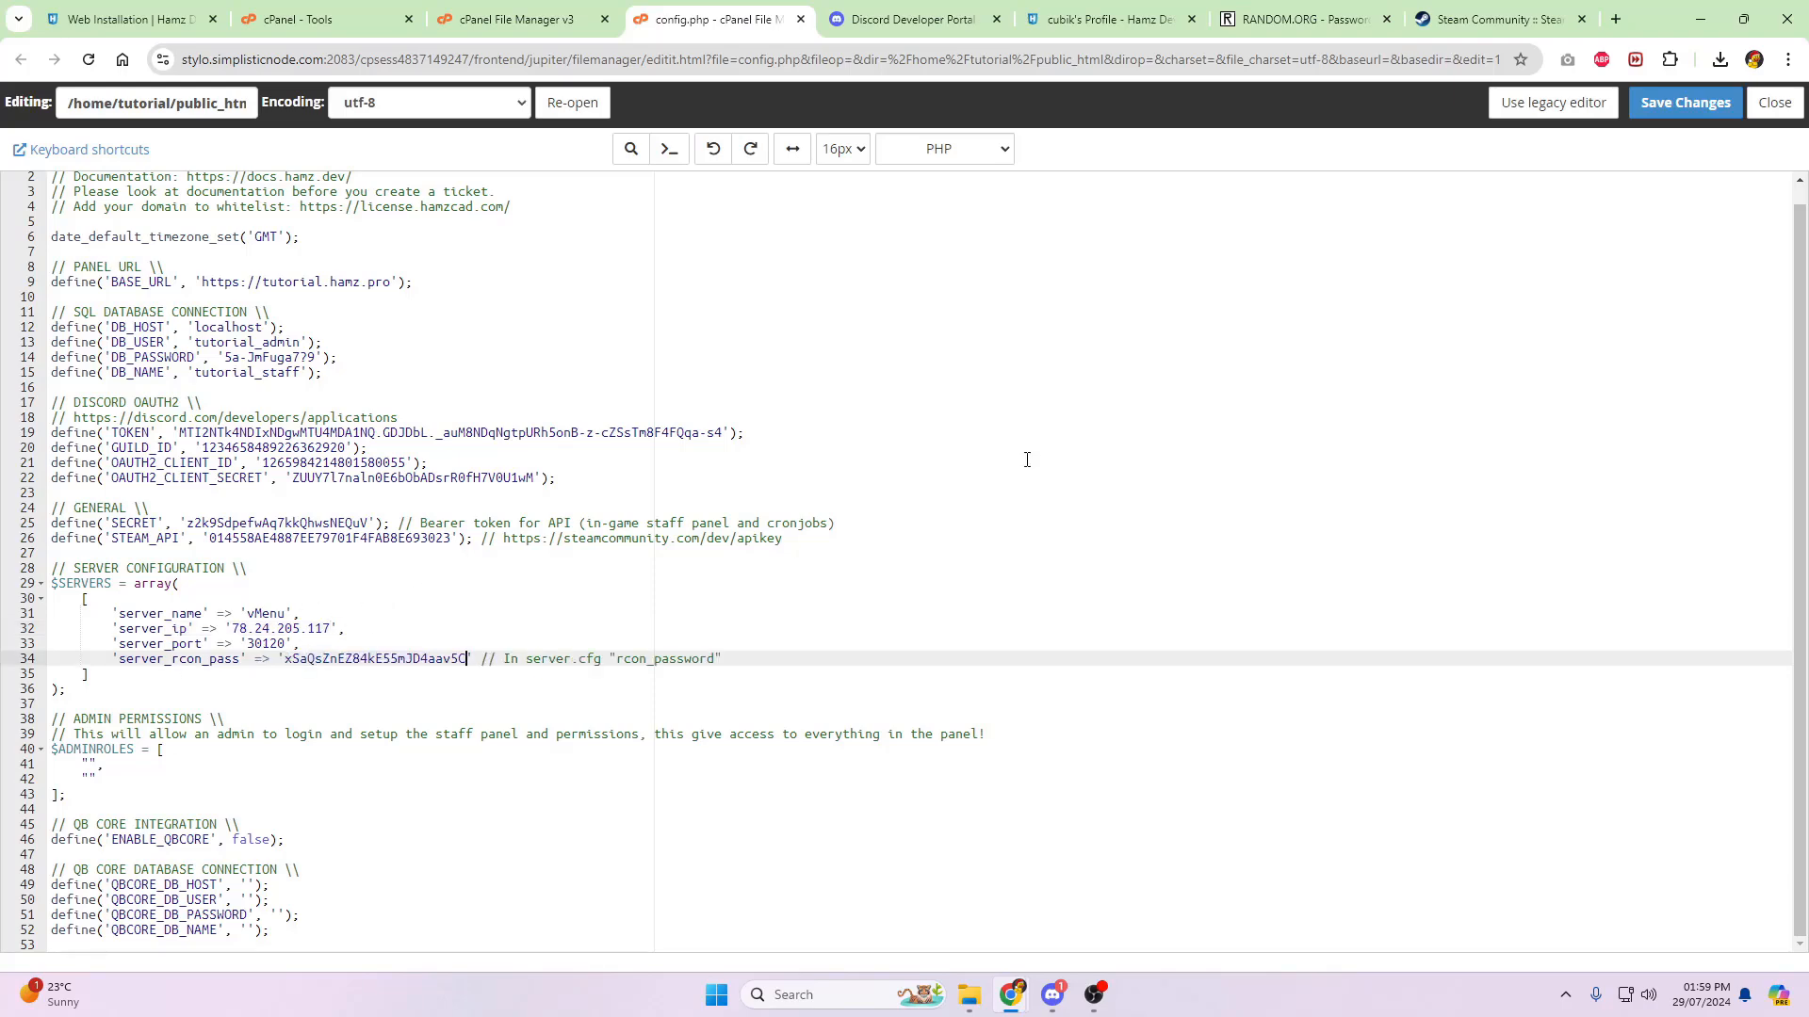
pyautogui.click(1683, 102)
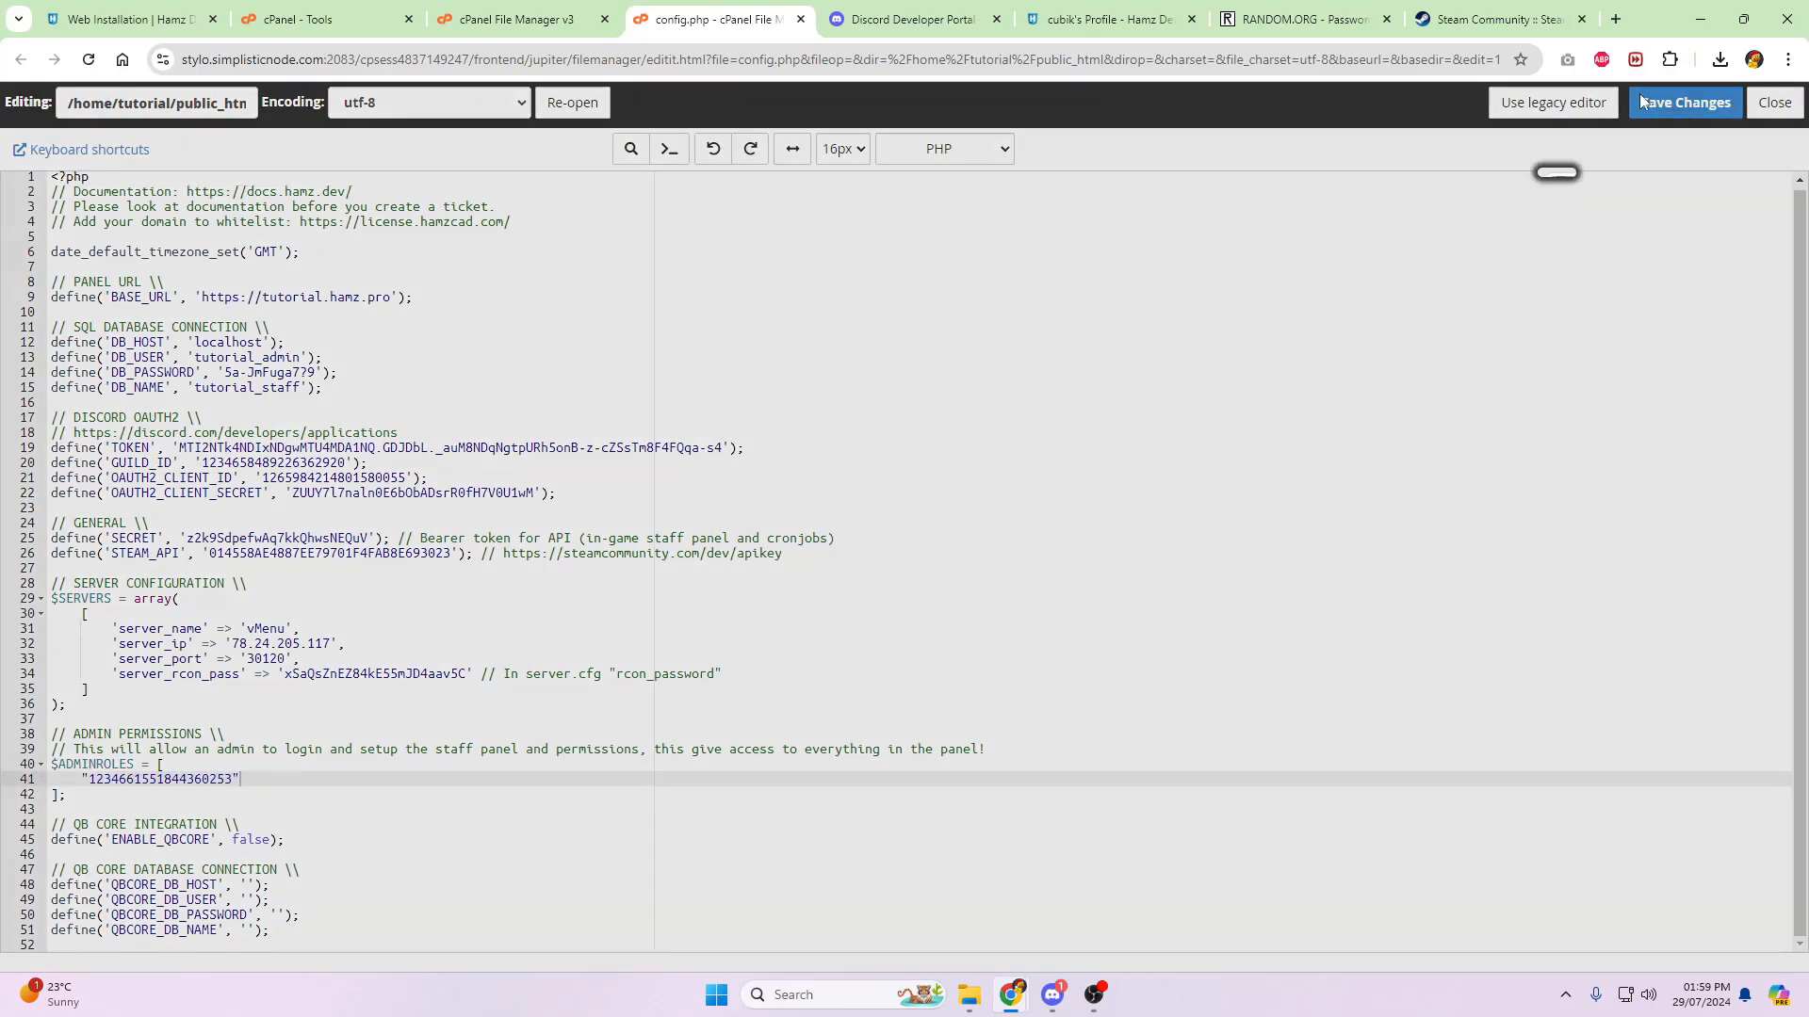
# Step: Save the admin role ID, confirm ENABLE_QBCORE stays false, save again and select the license site URL
pyautogui.click(1682, 102)
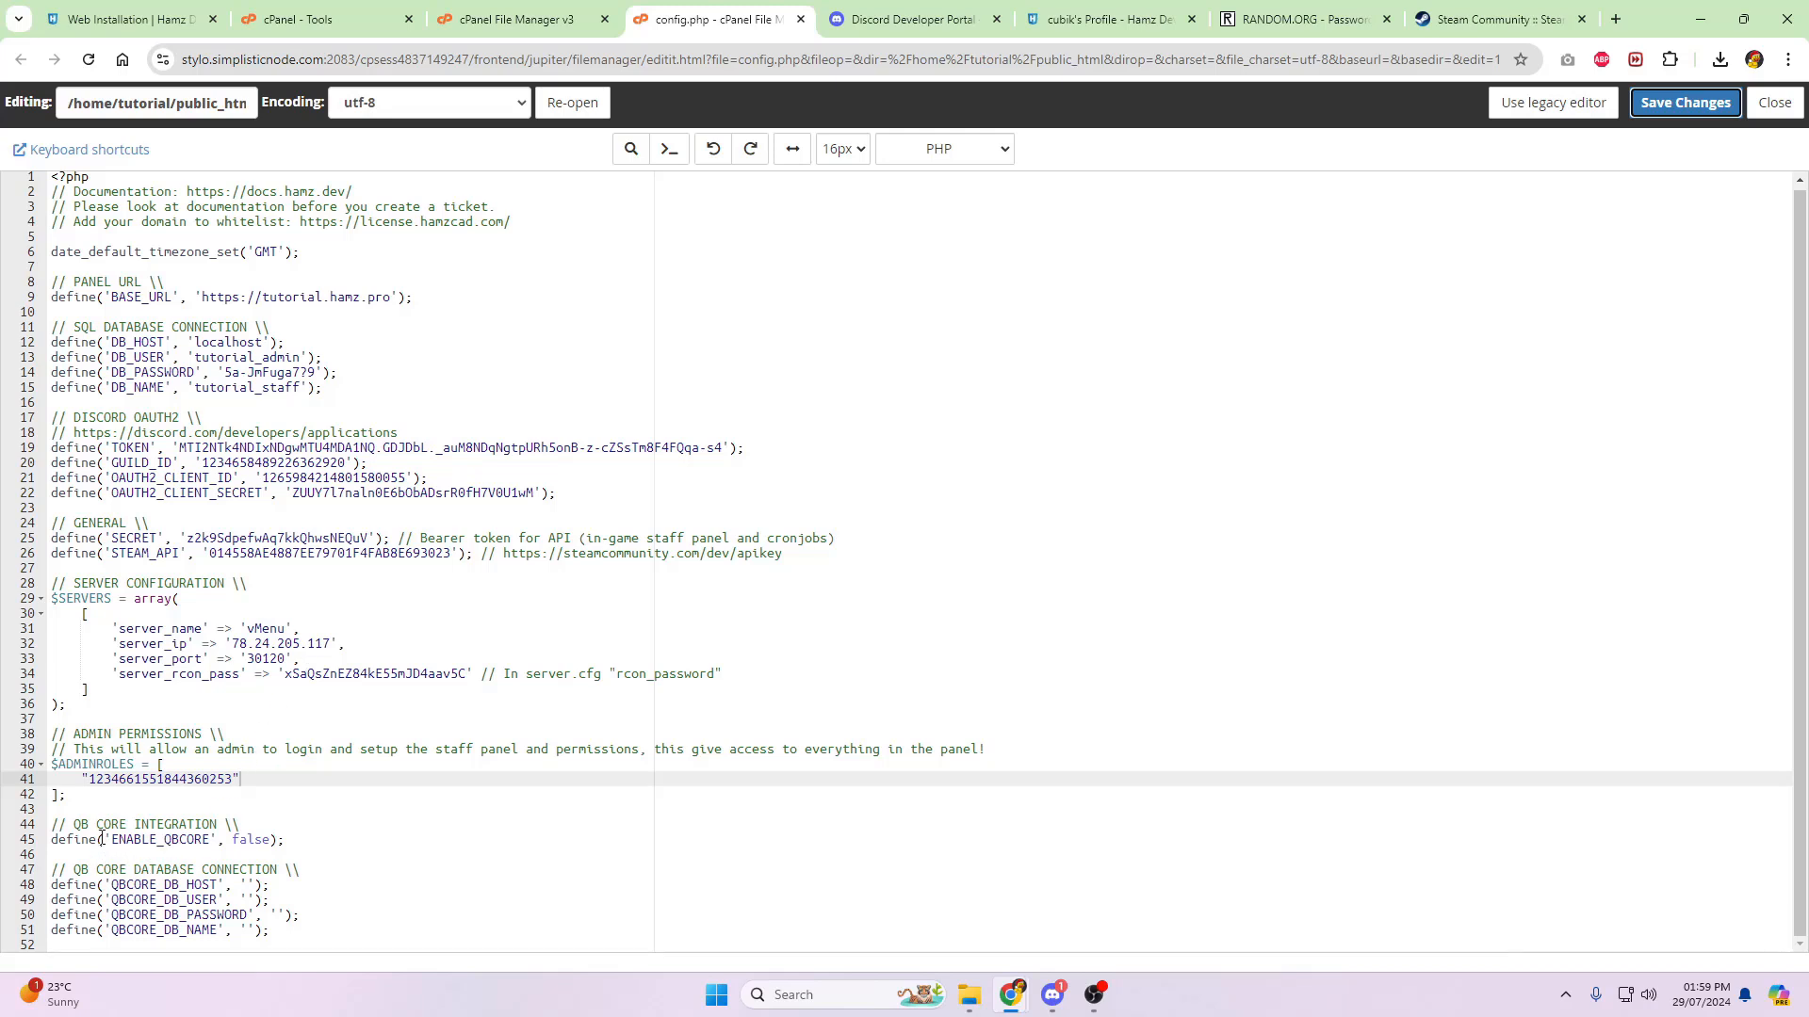
pyautogui.doubleClick(249, 838)
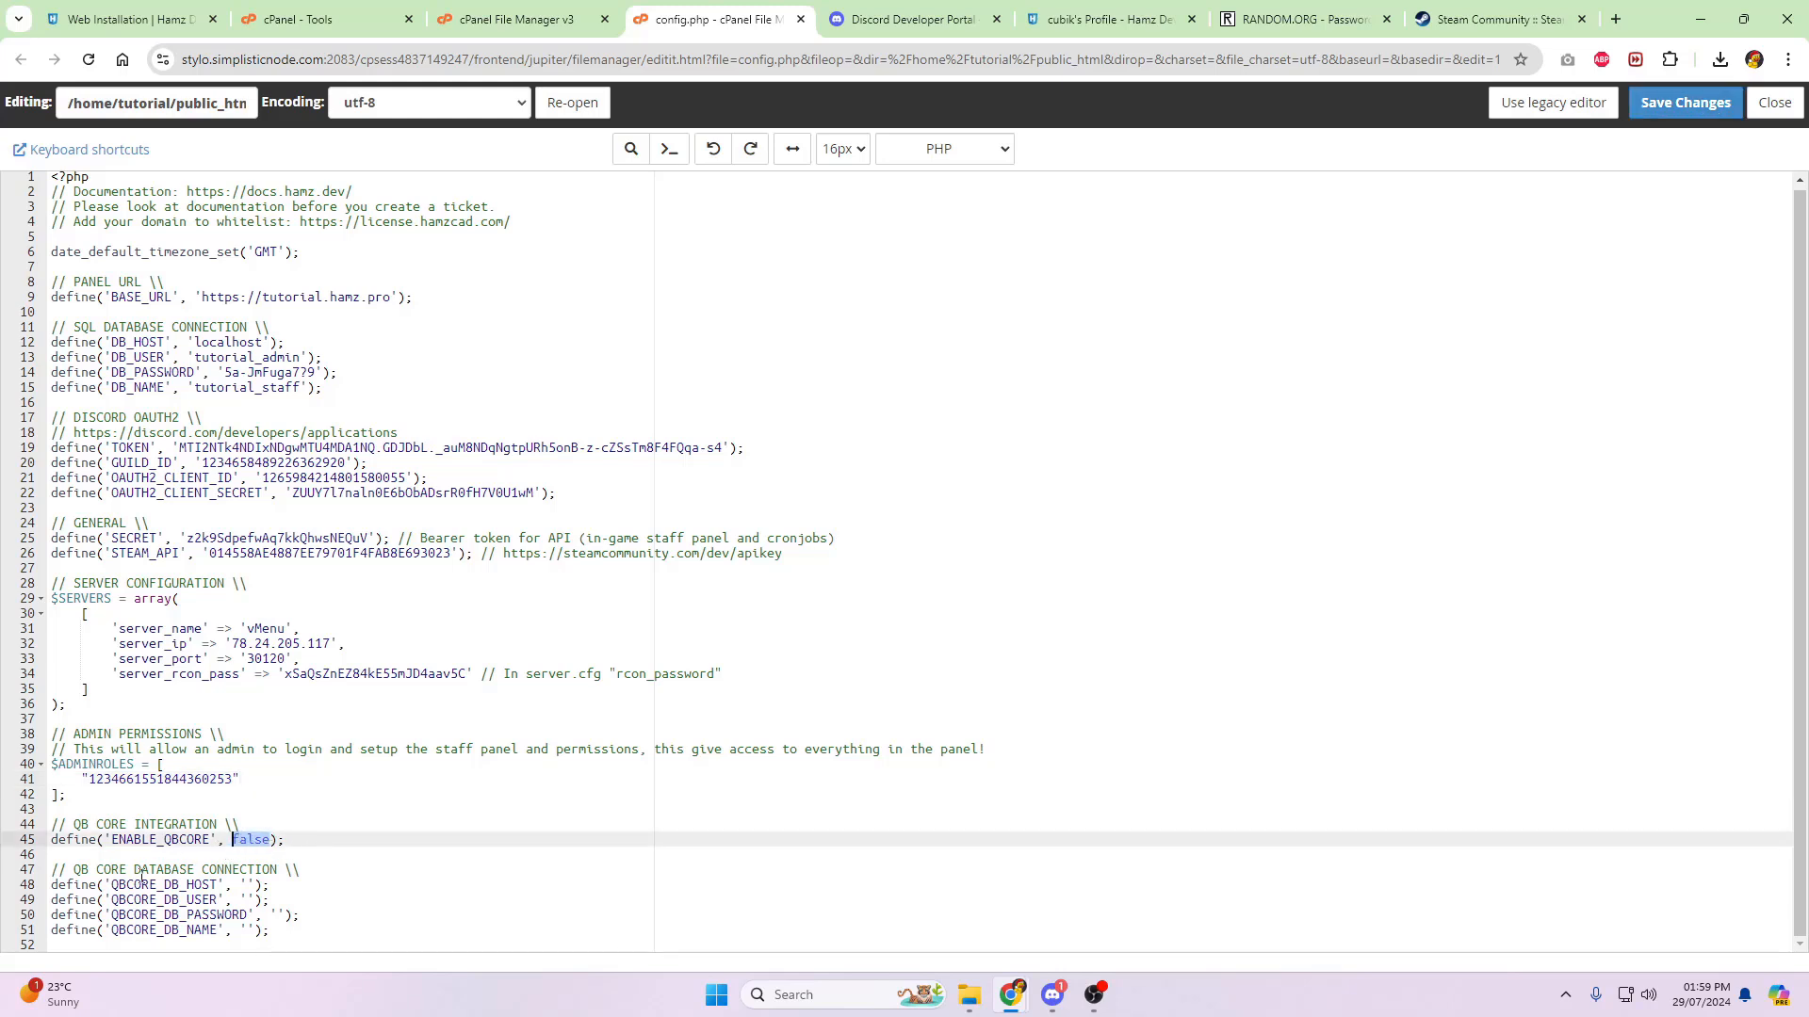
pyautogui.click(272, 929)
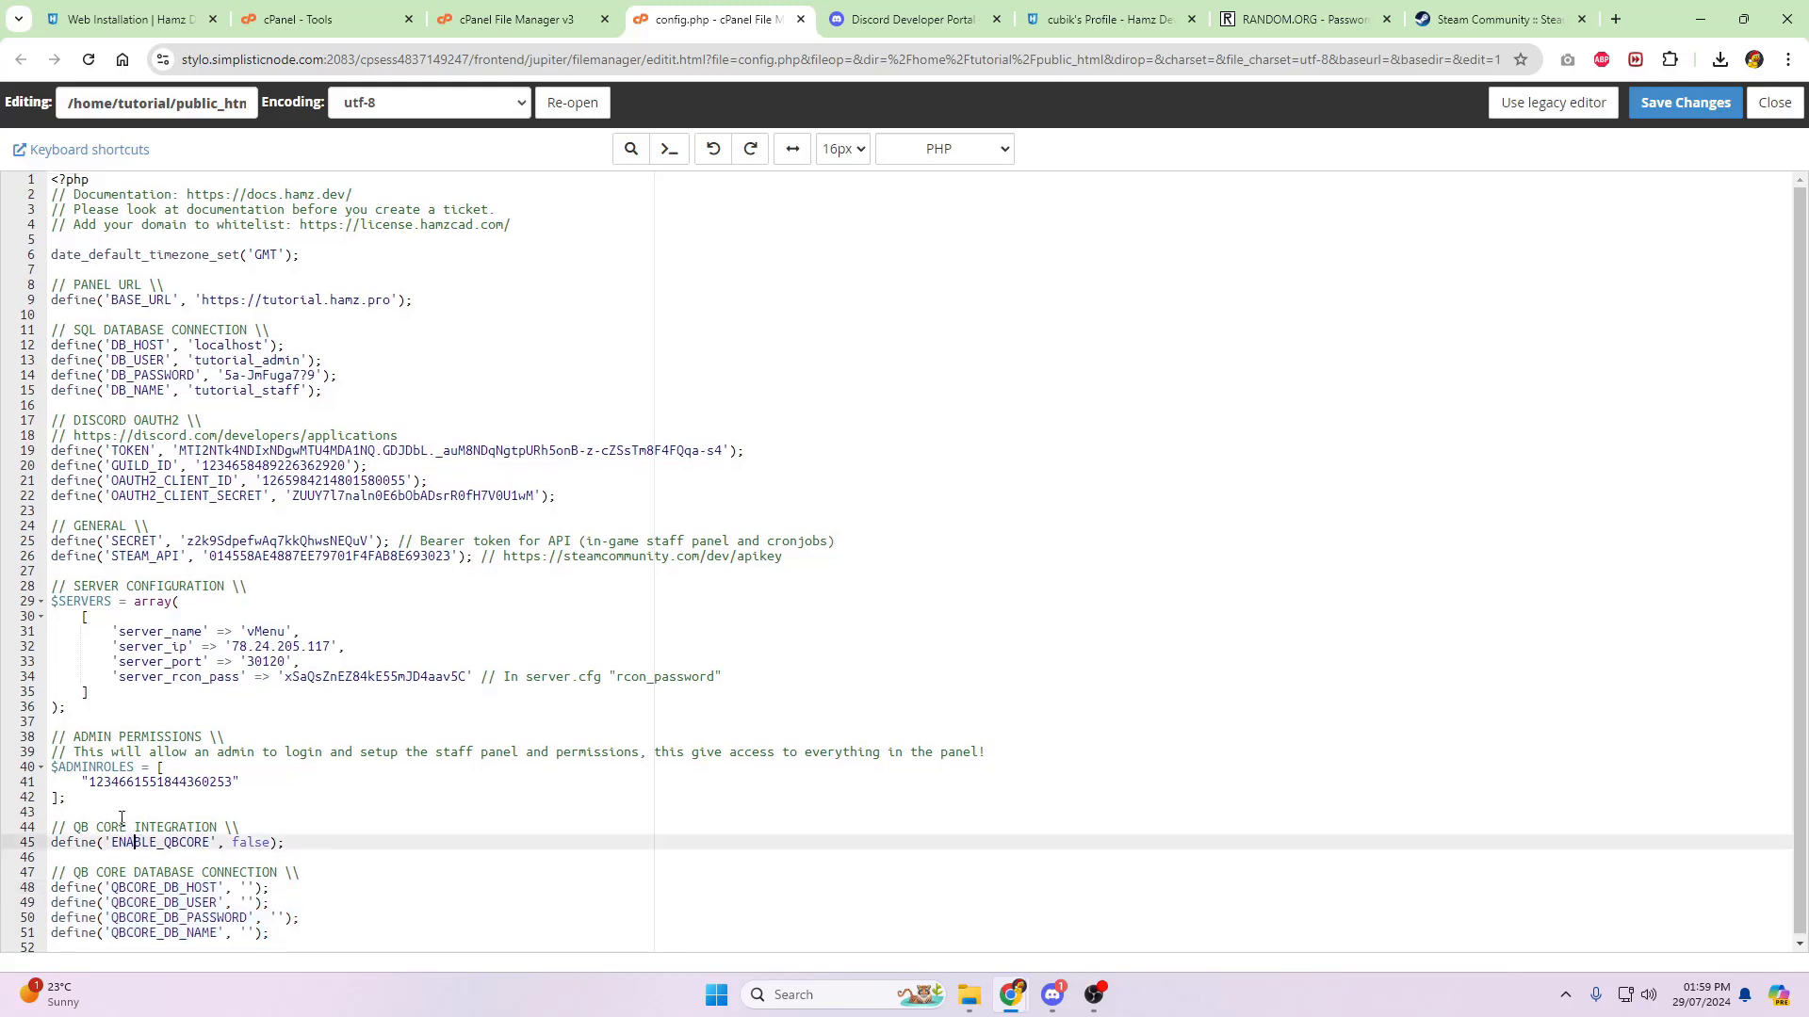
pyautogui.moveTo(787, 447)
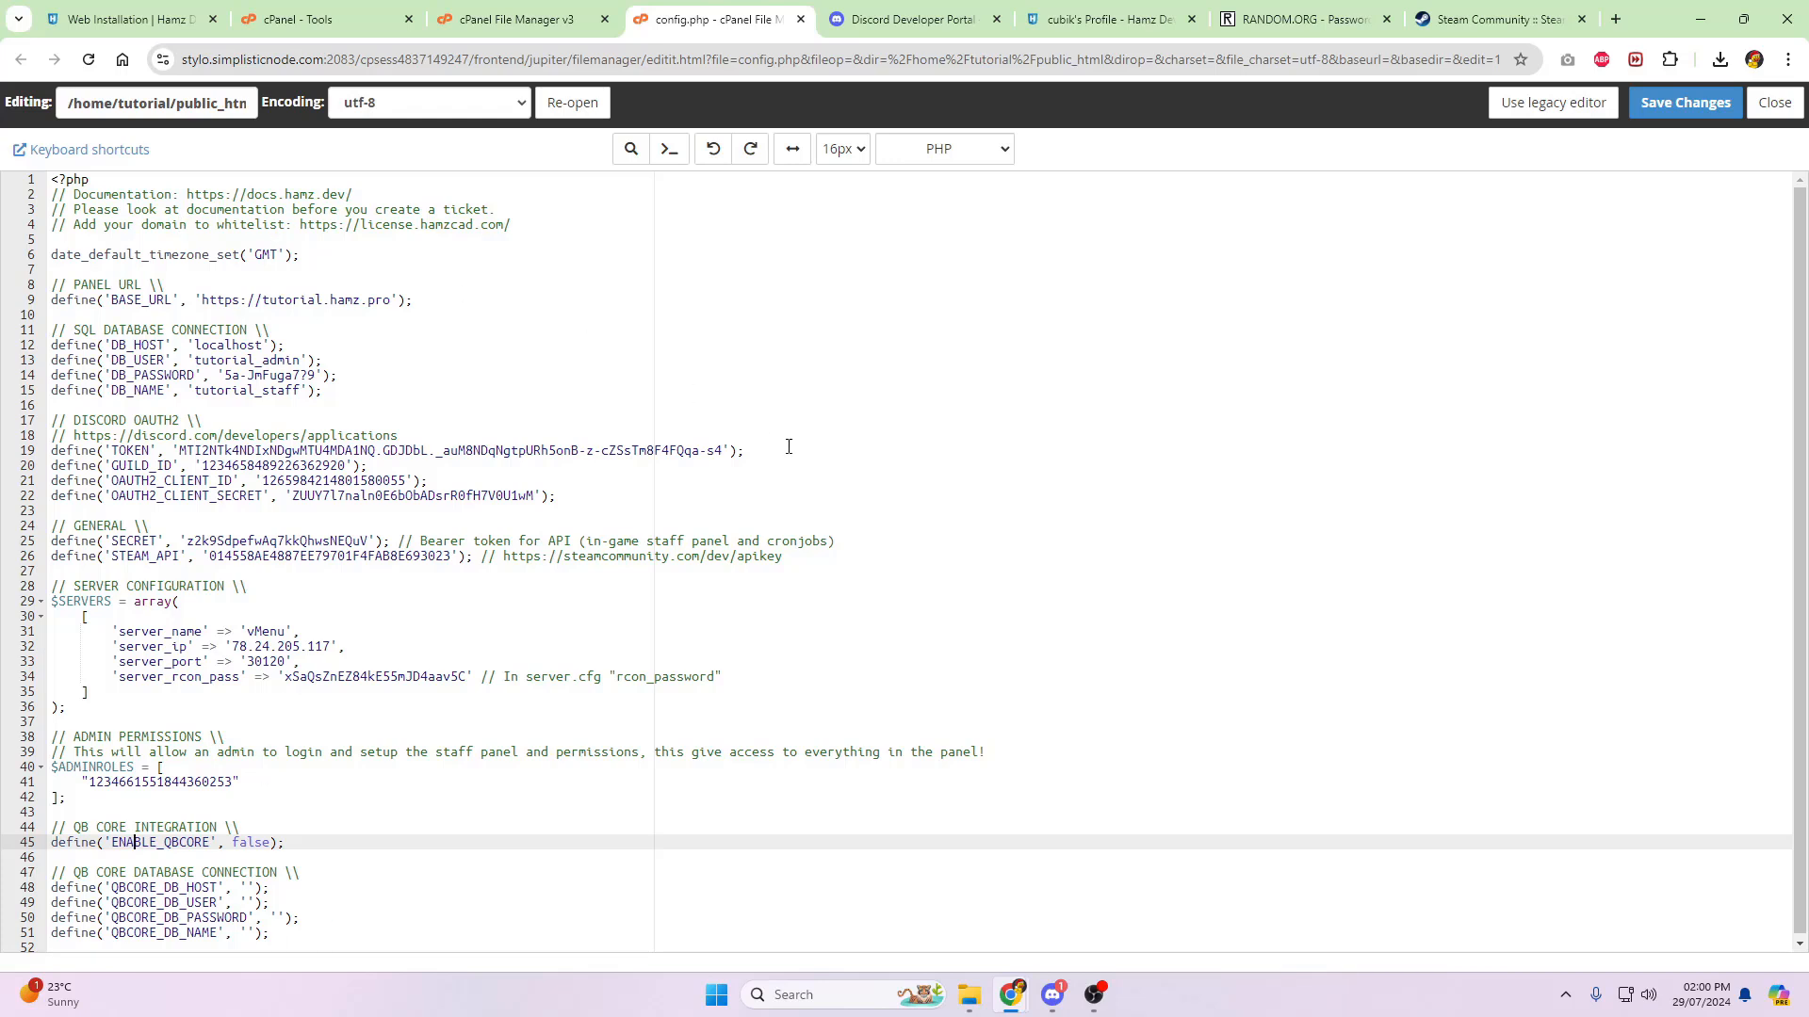
pyautogui.click(1682, 102)
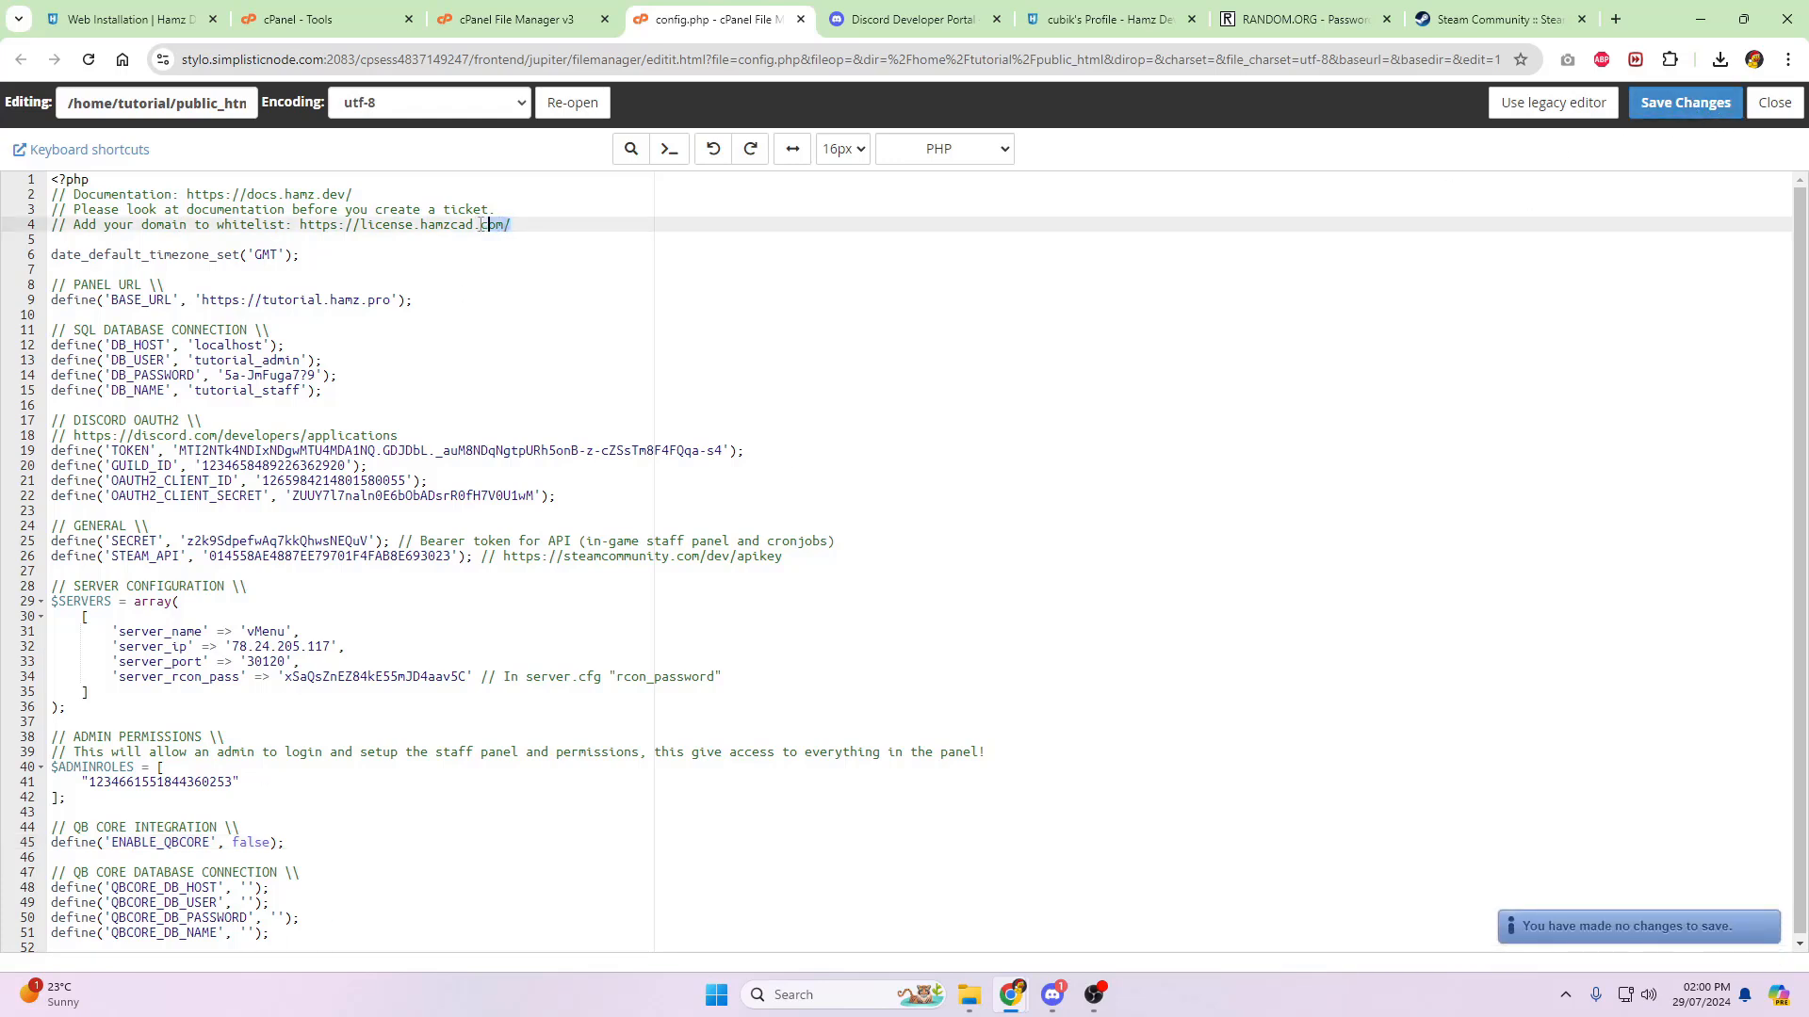
pyautogui.doubleClick(403, 225)
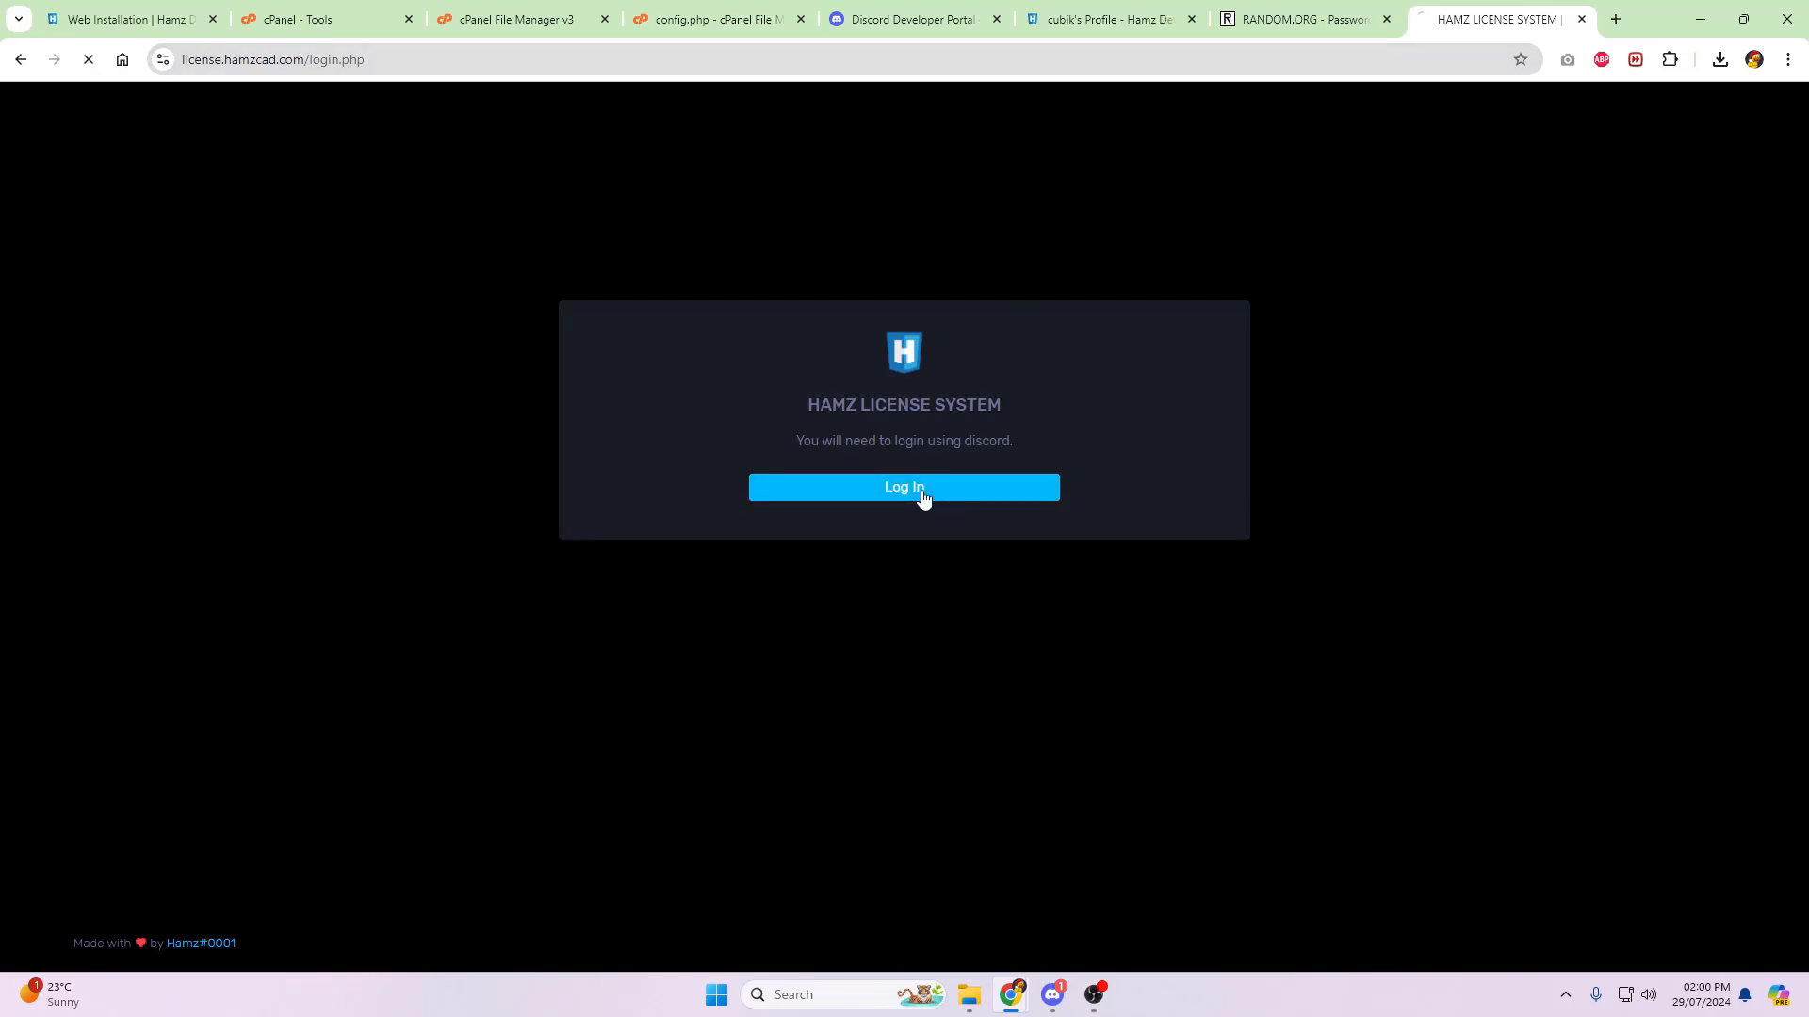
# Step: Log in to the Hamz License System with Discord and authorise the account
pyautogui.click(903, 486)
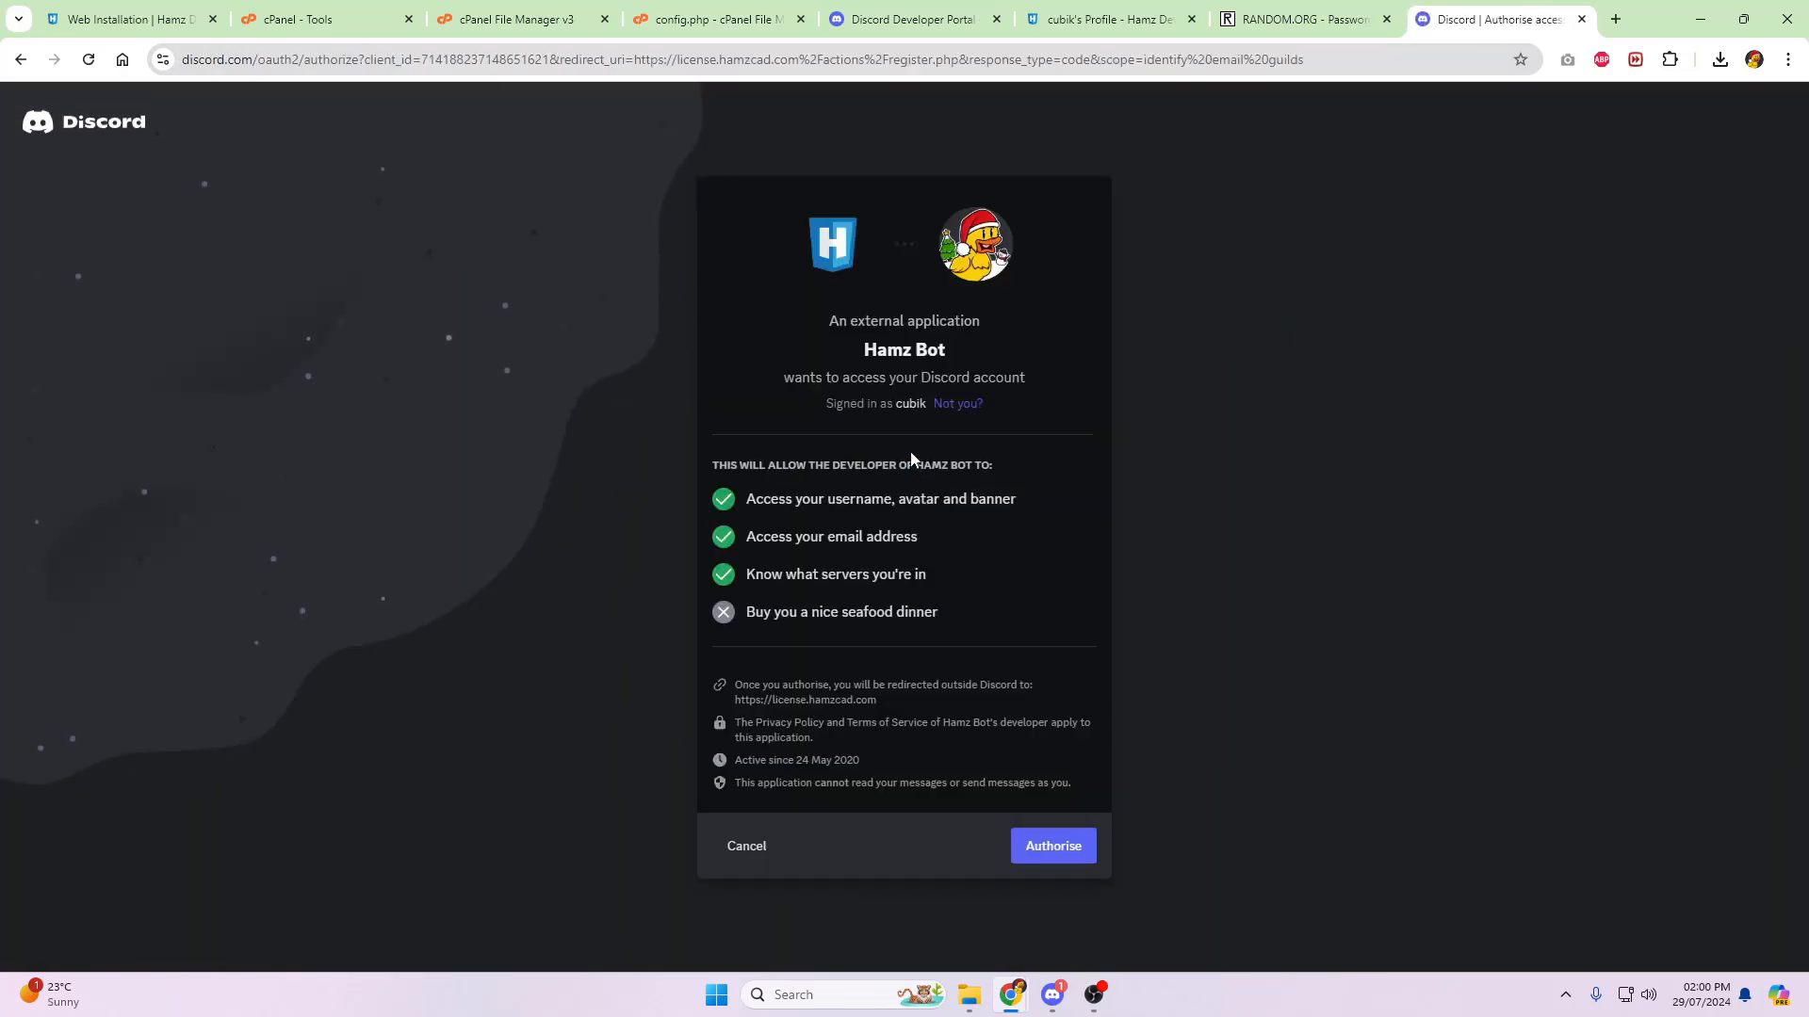
pyautogui.click(1052, 846)
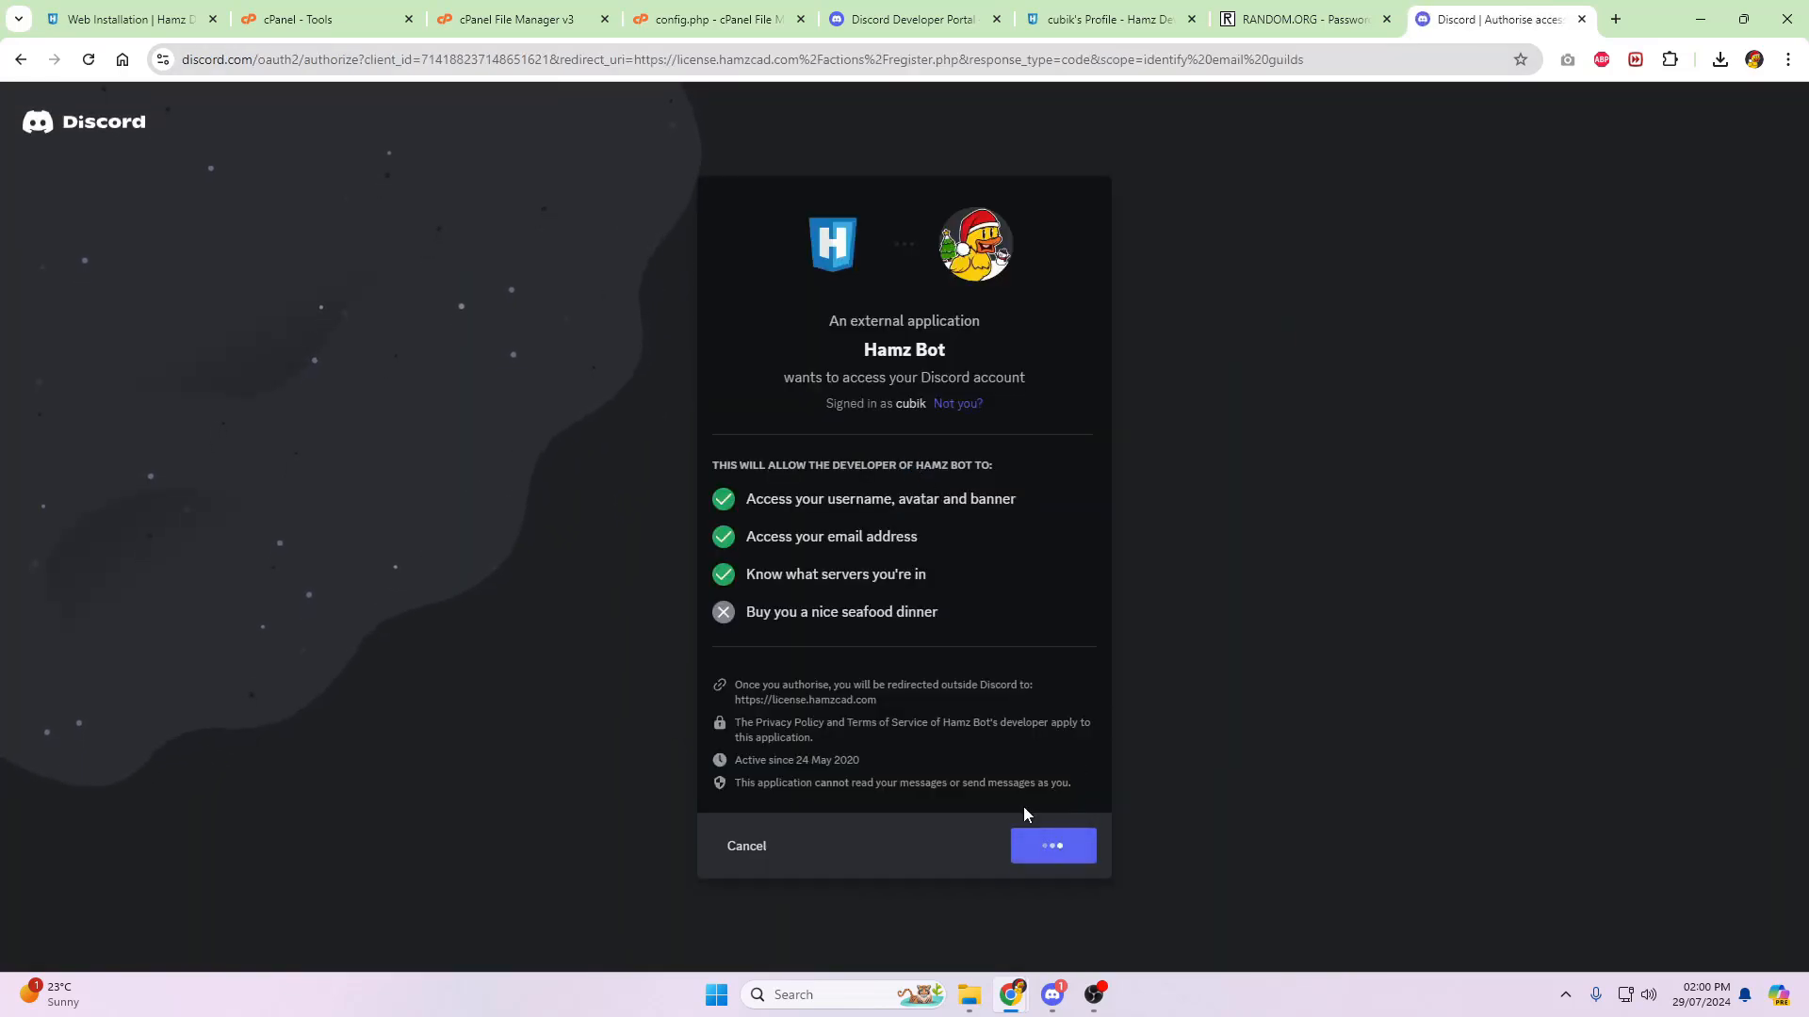
pyautogui.click(1052, 846)
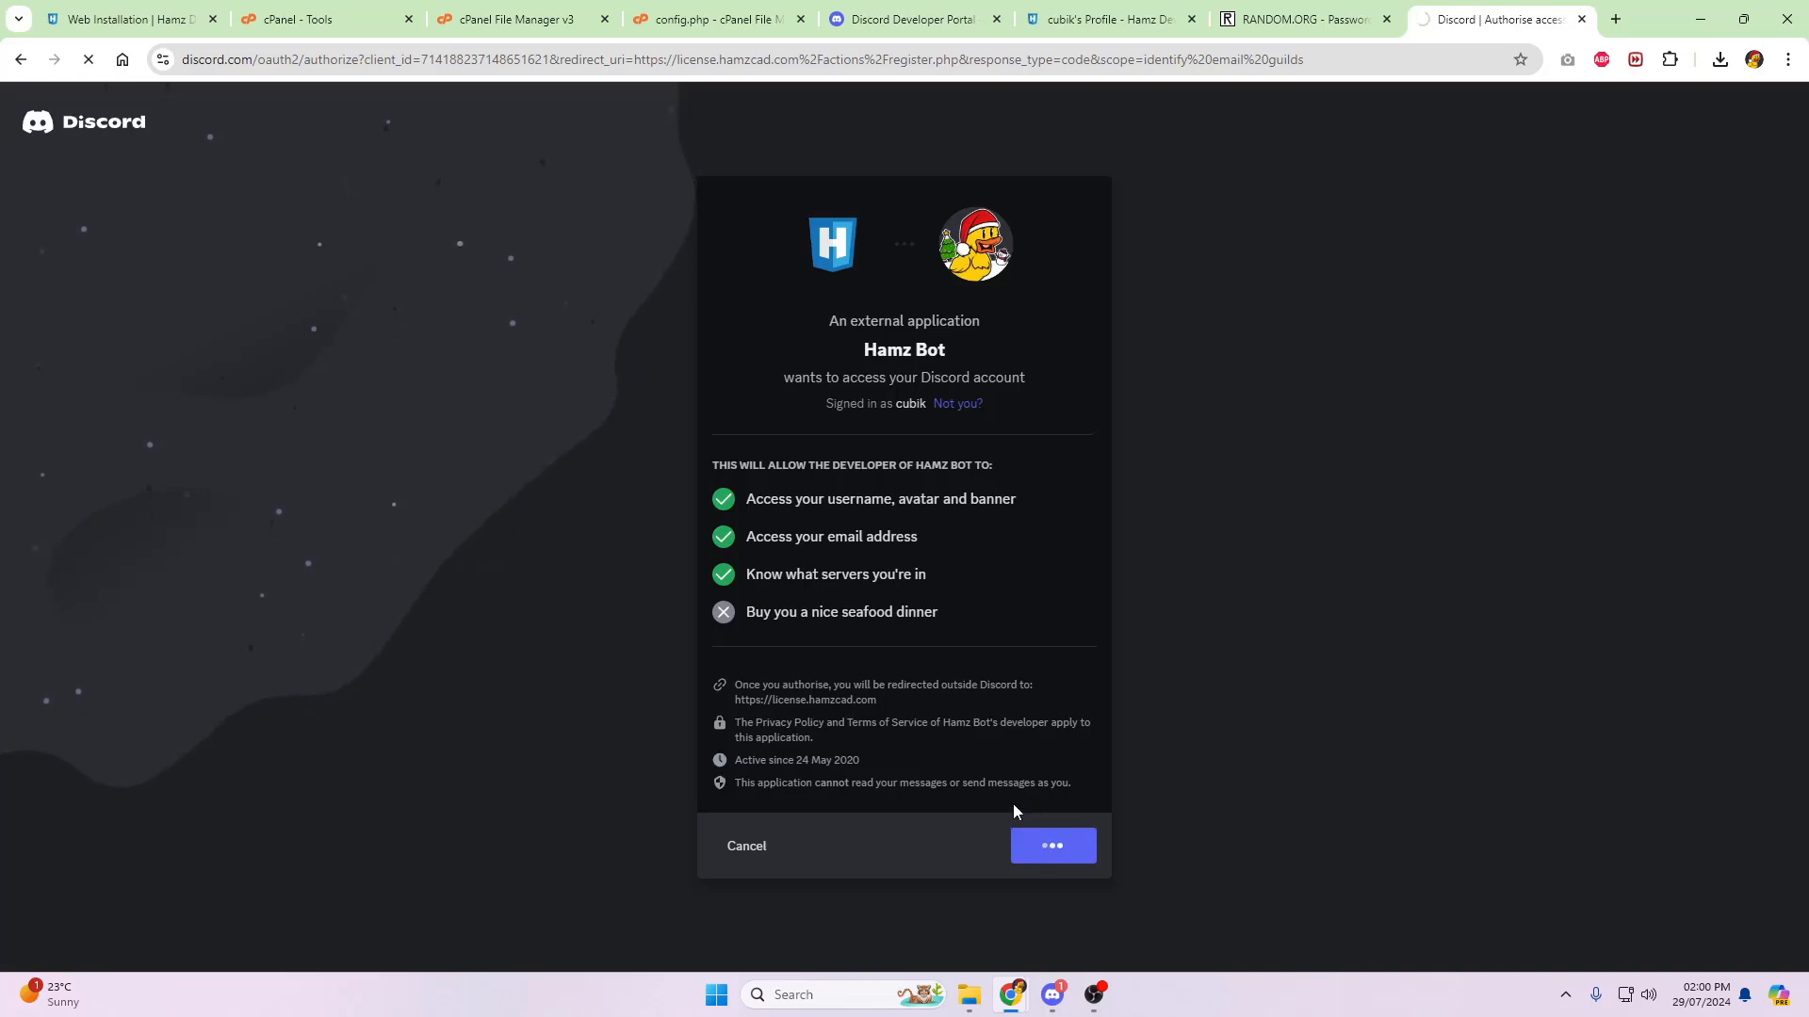
pyautogui.click(1051, 846)
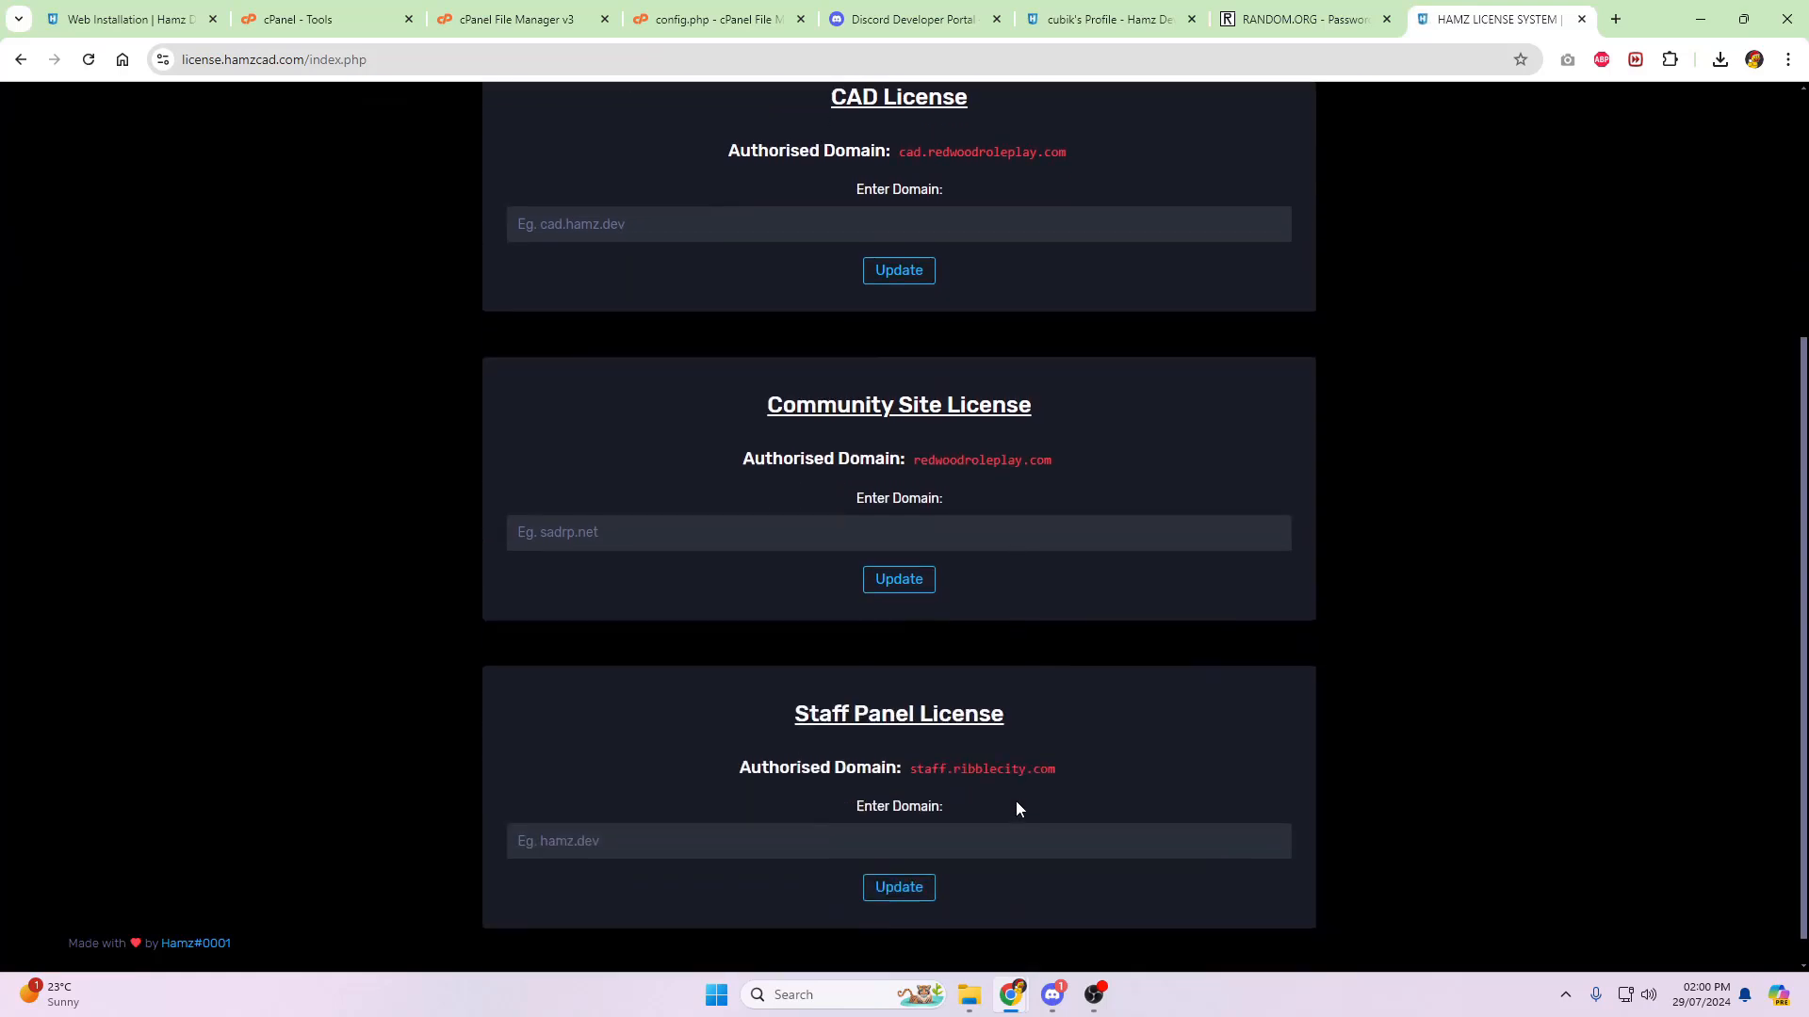
# Step: Register tutorial.hamz.pro as the Staff Panel License domain and return to config.php
pyautogui.scroll(-3)
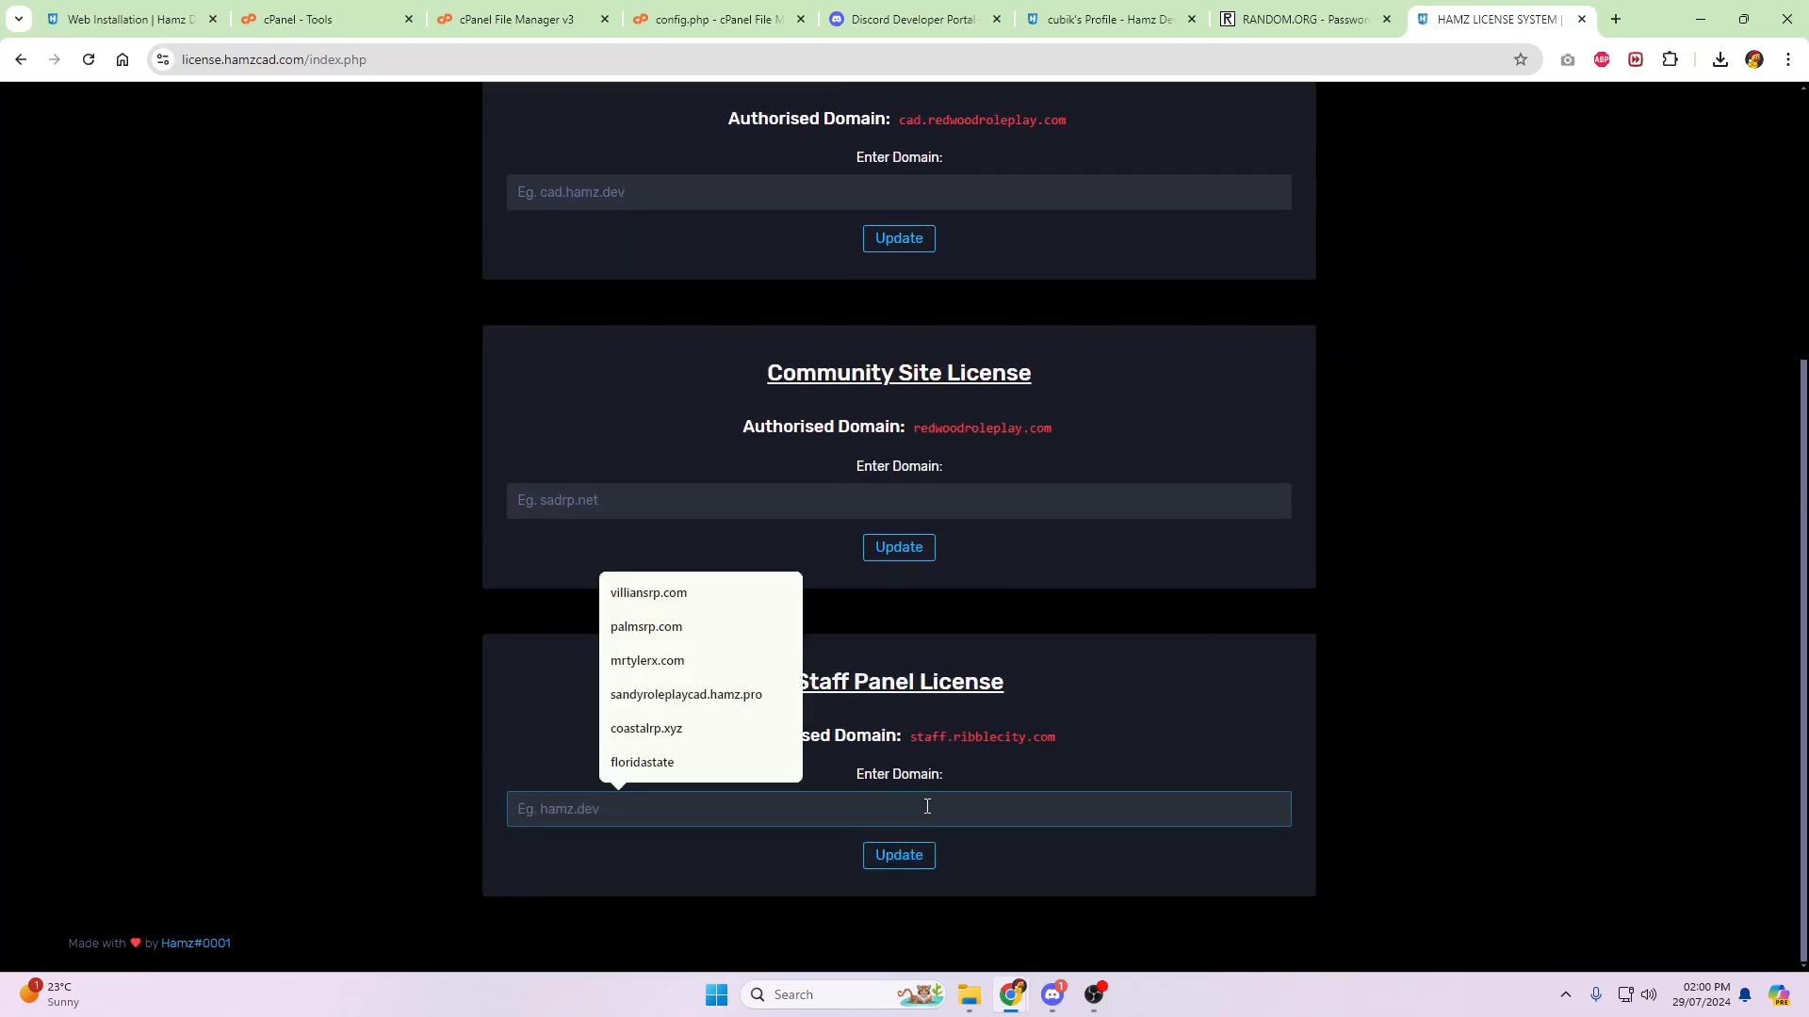
pyautogui.write('tutori')
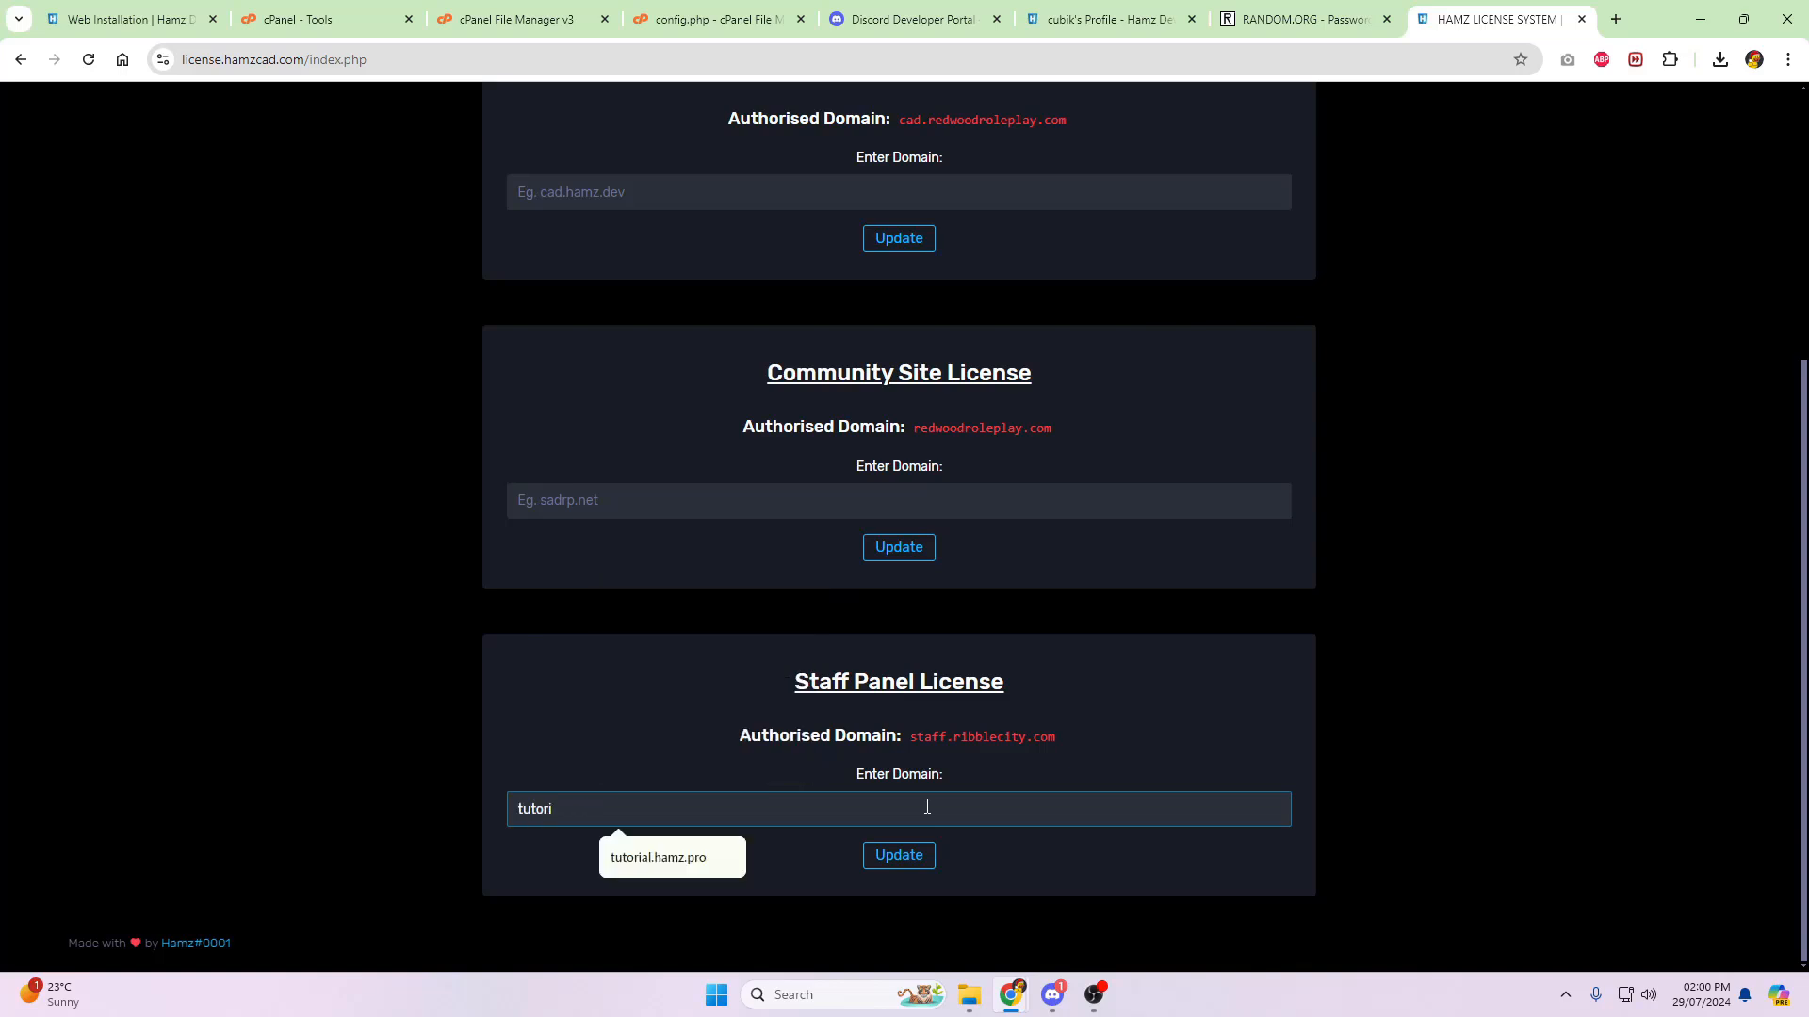
pyautogui.click(671, 857)
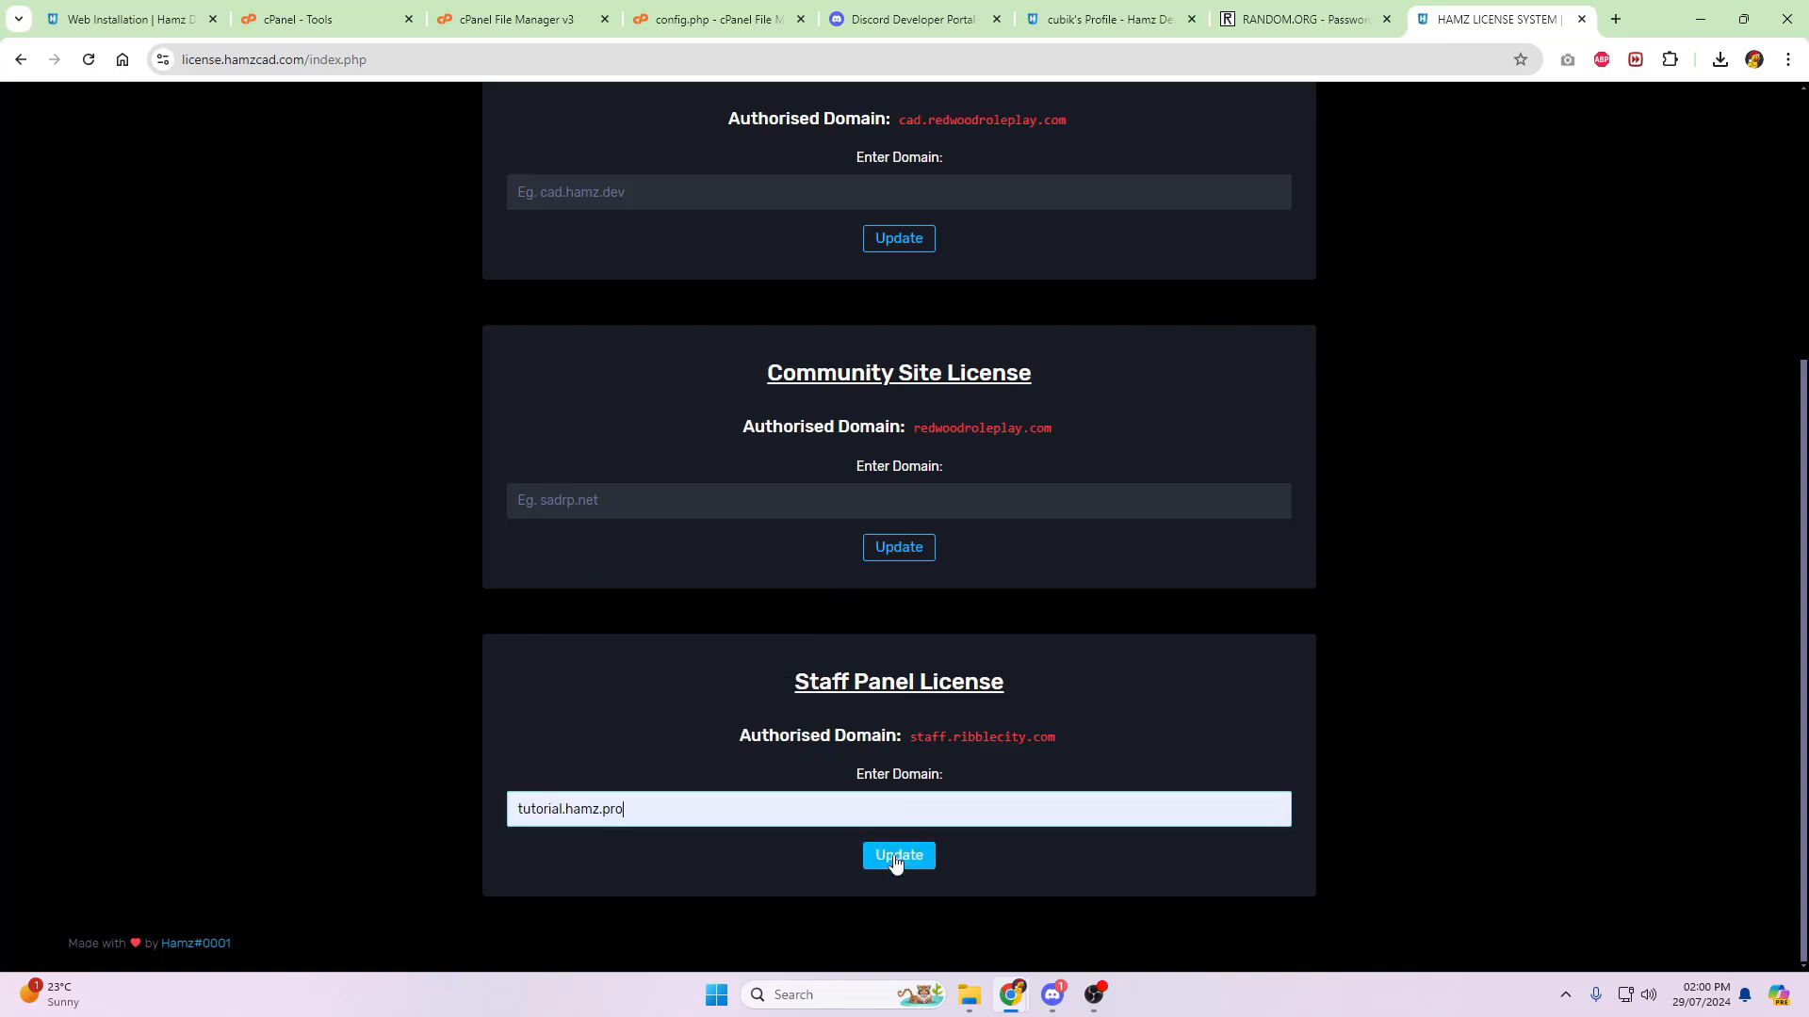
pyautogui.click(897, 855)
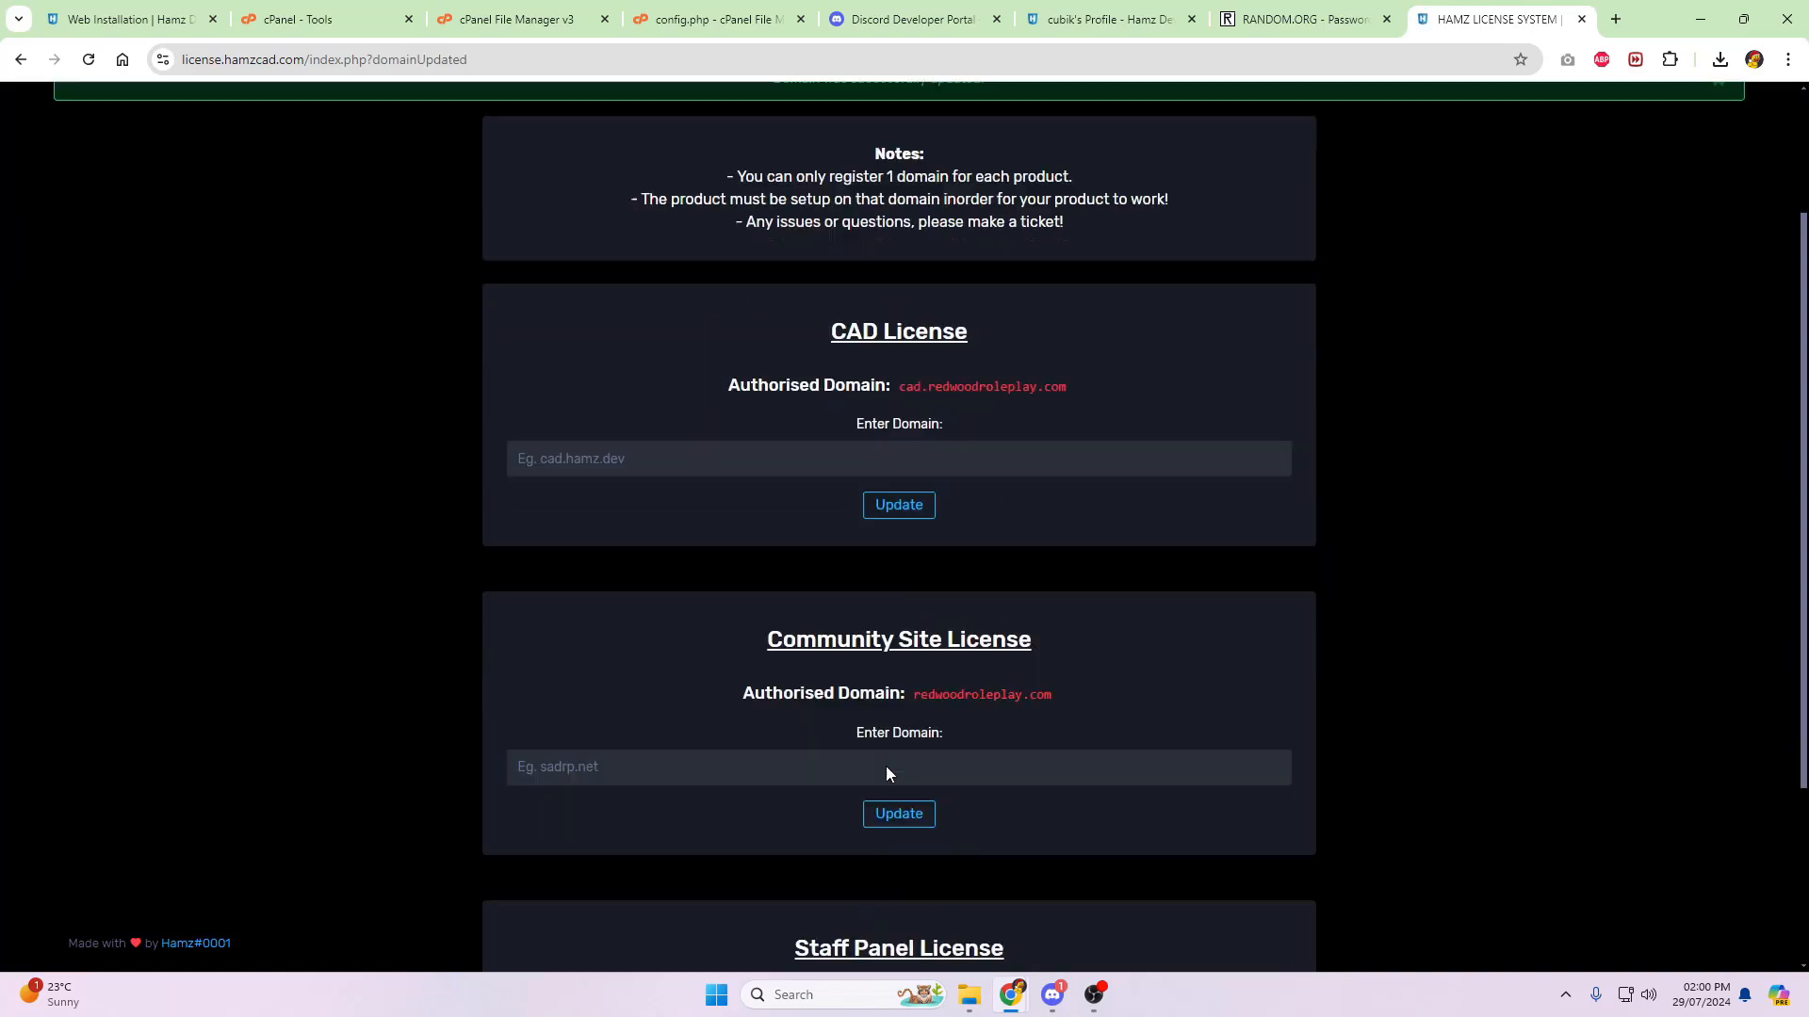
pyautogui.scroll(-3)
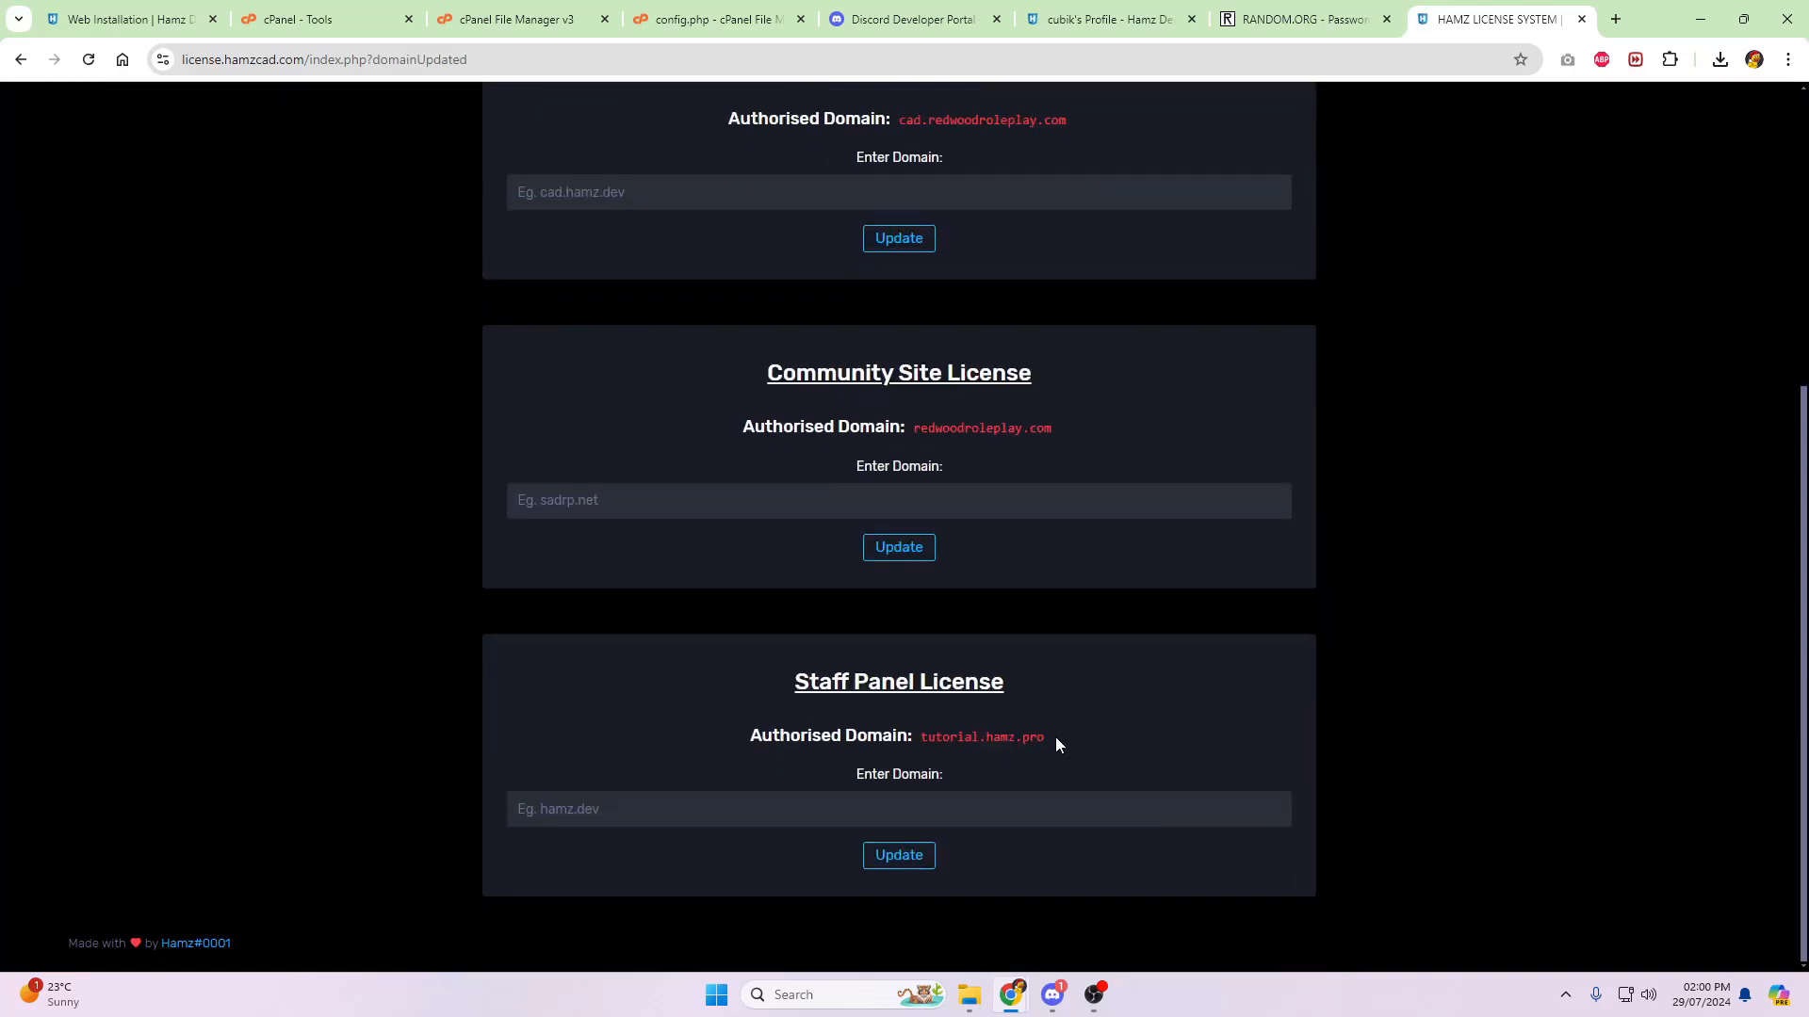
pyautogui.click(716, 19)
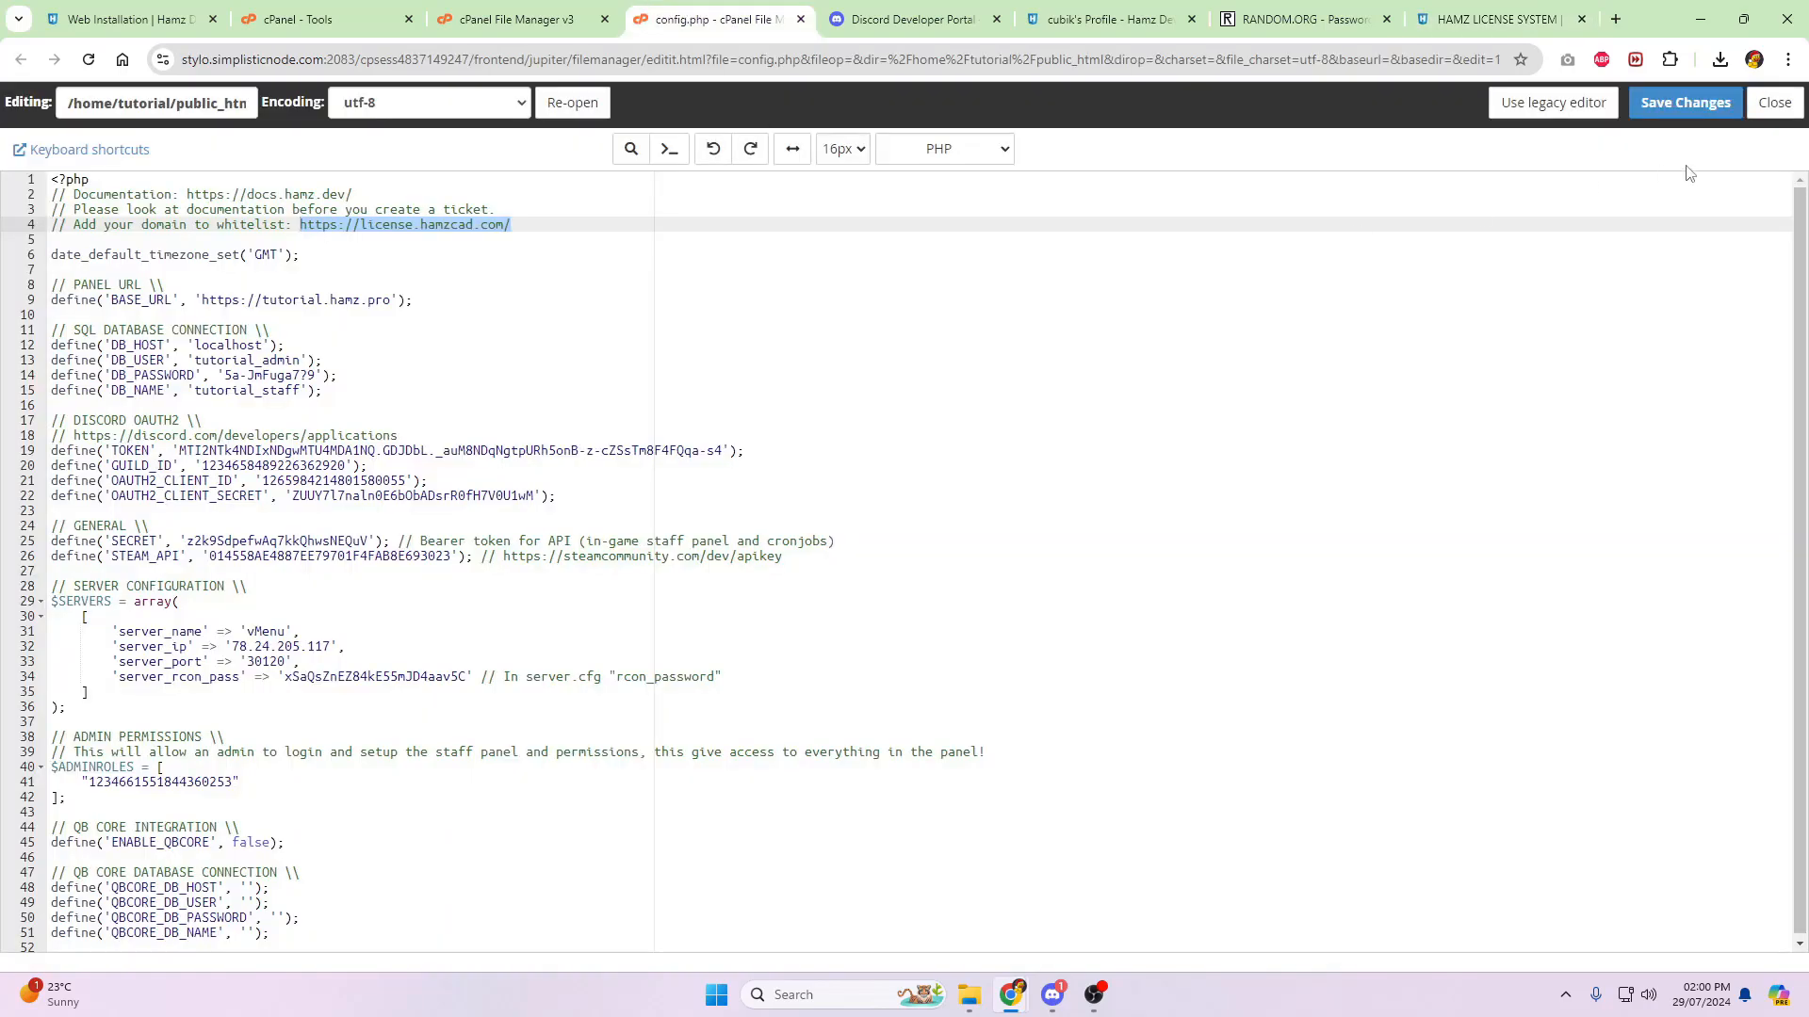
# Step: Check in MultiPHP Manager that tutorial.hamz.pro runs PHP 7.4, then return to File Manager
pyautogui.click(801, 19)
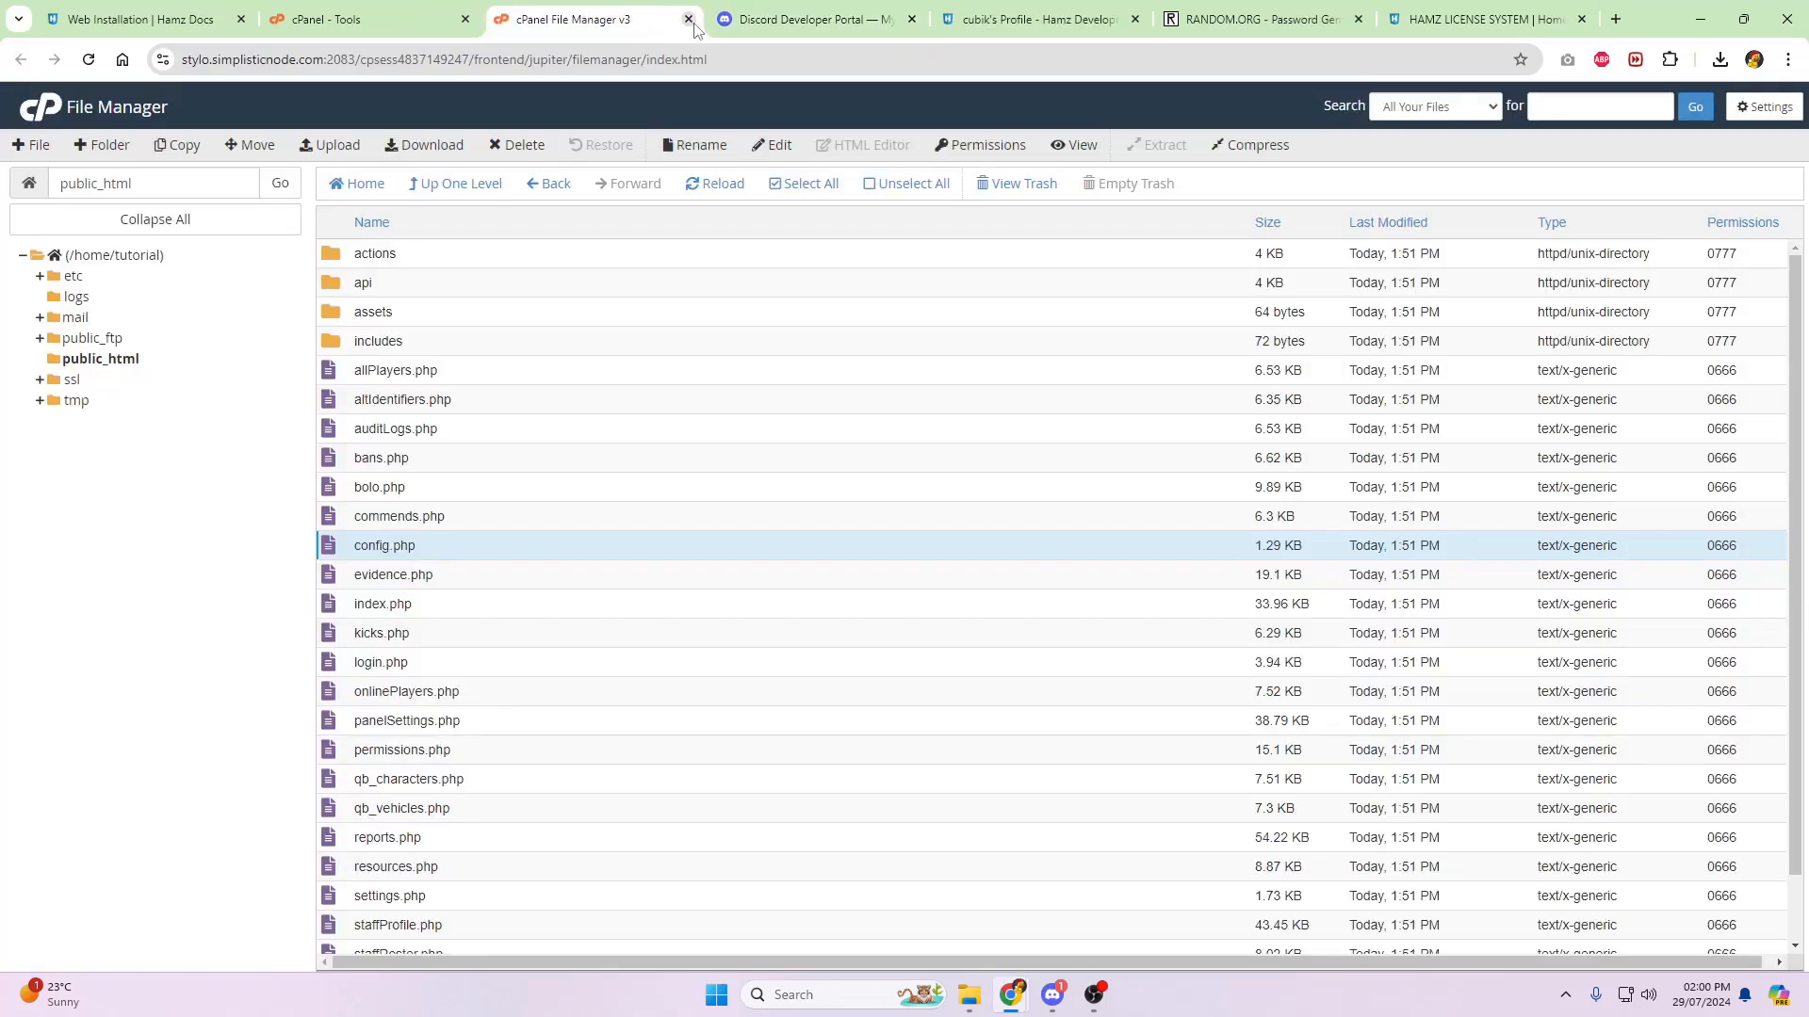
pyautogui.moveTo(552, 120)
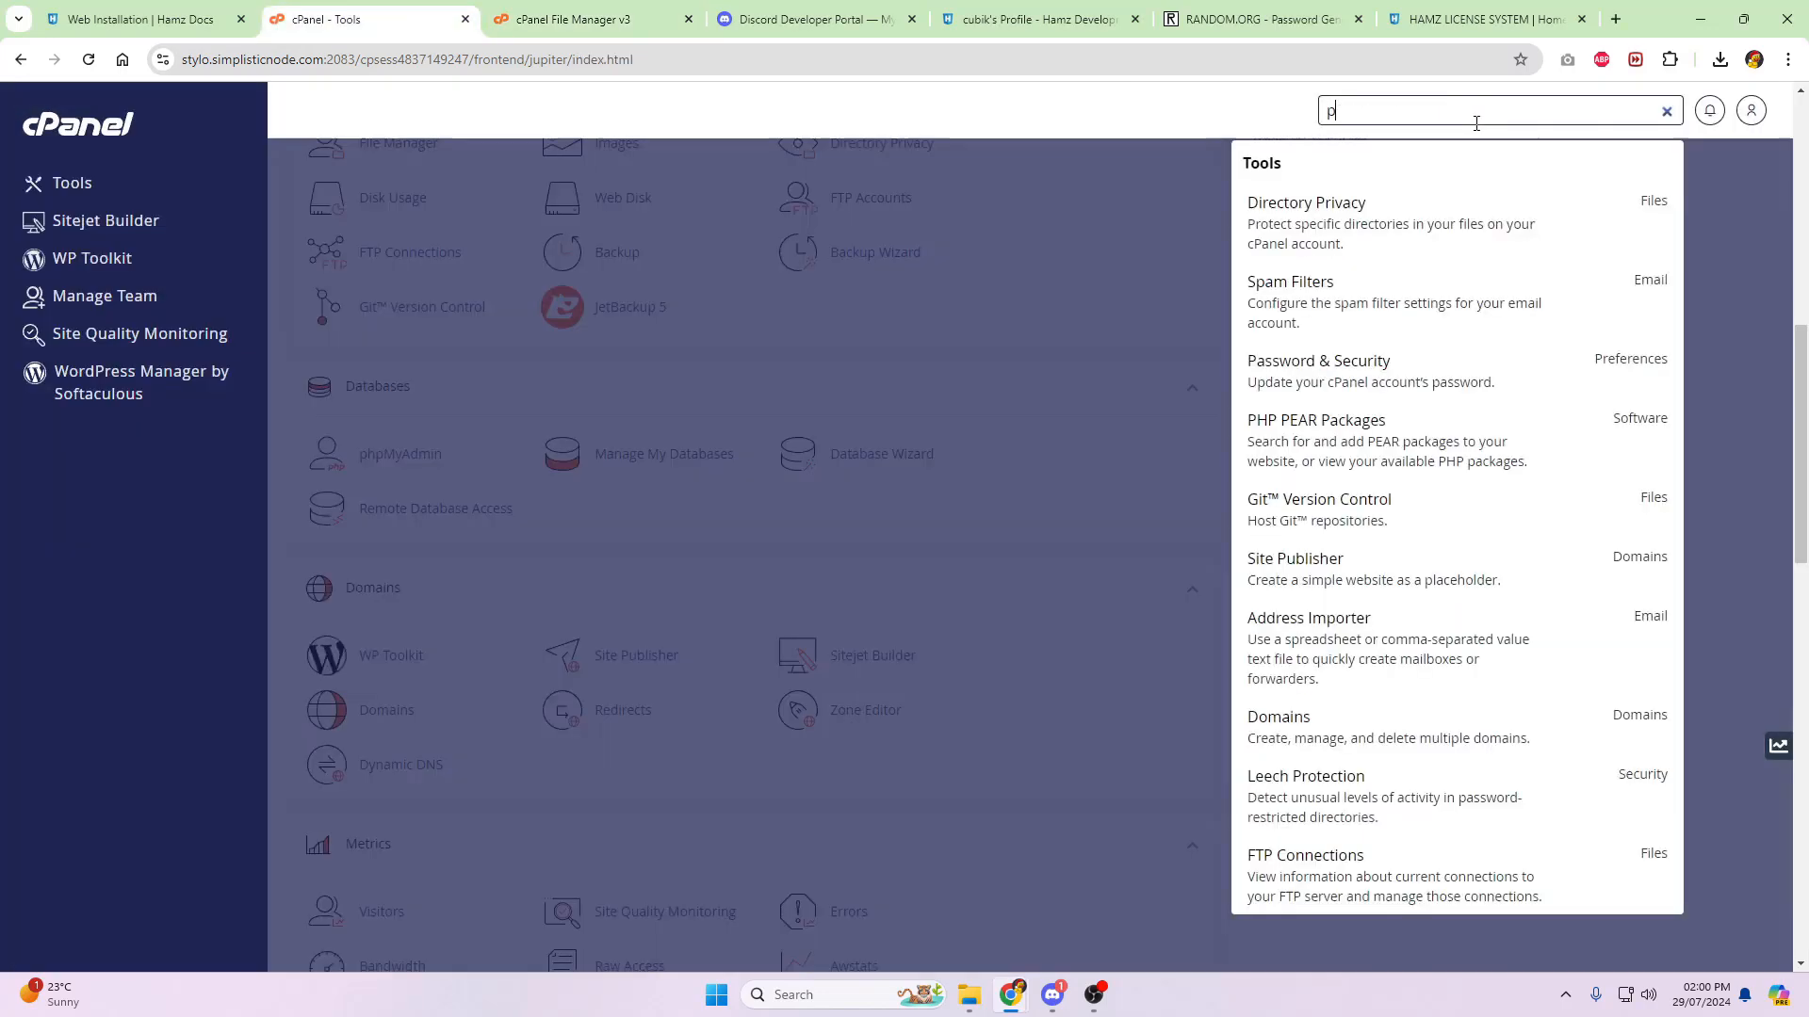
pyautogui.write('hp')
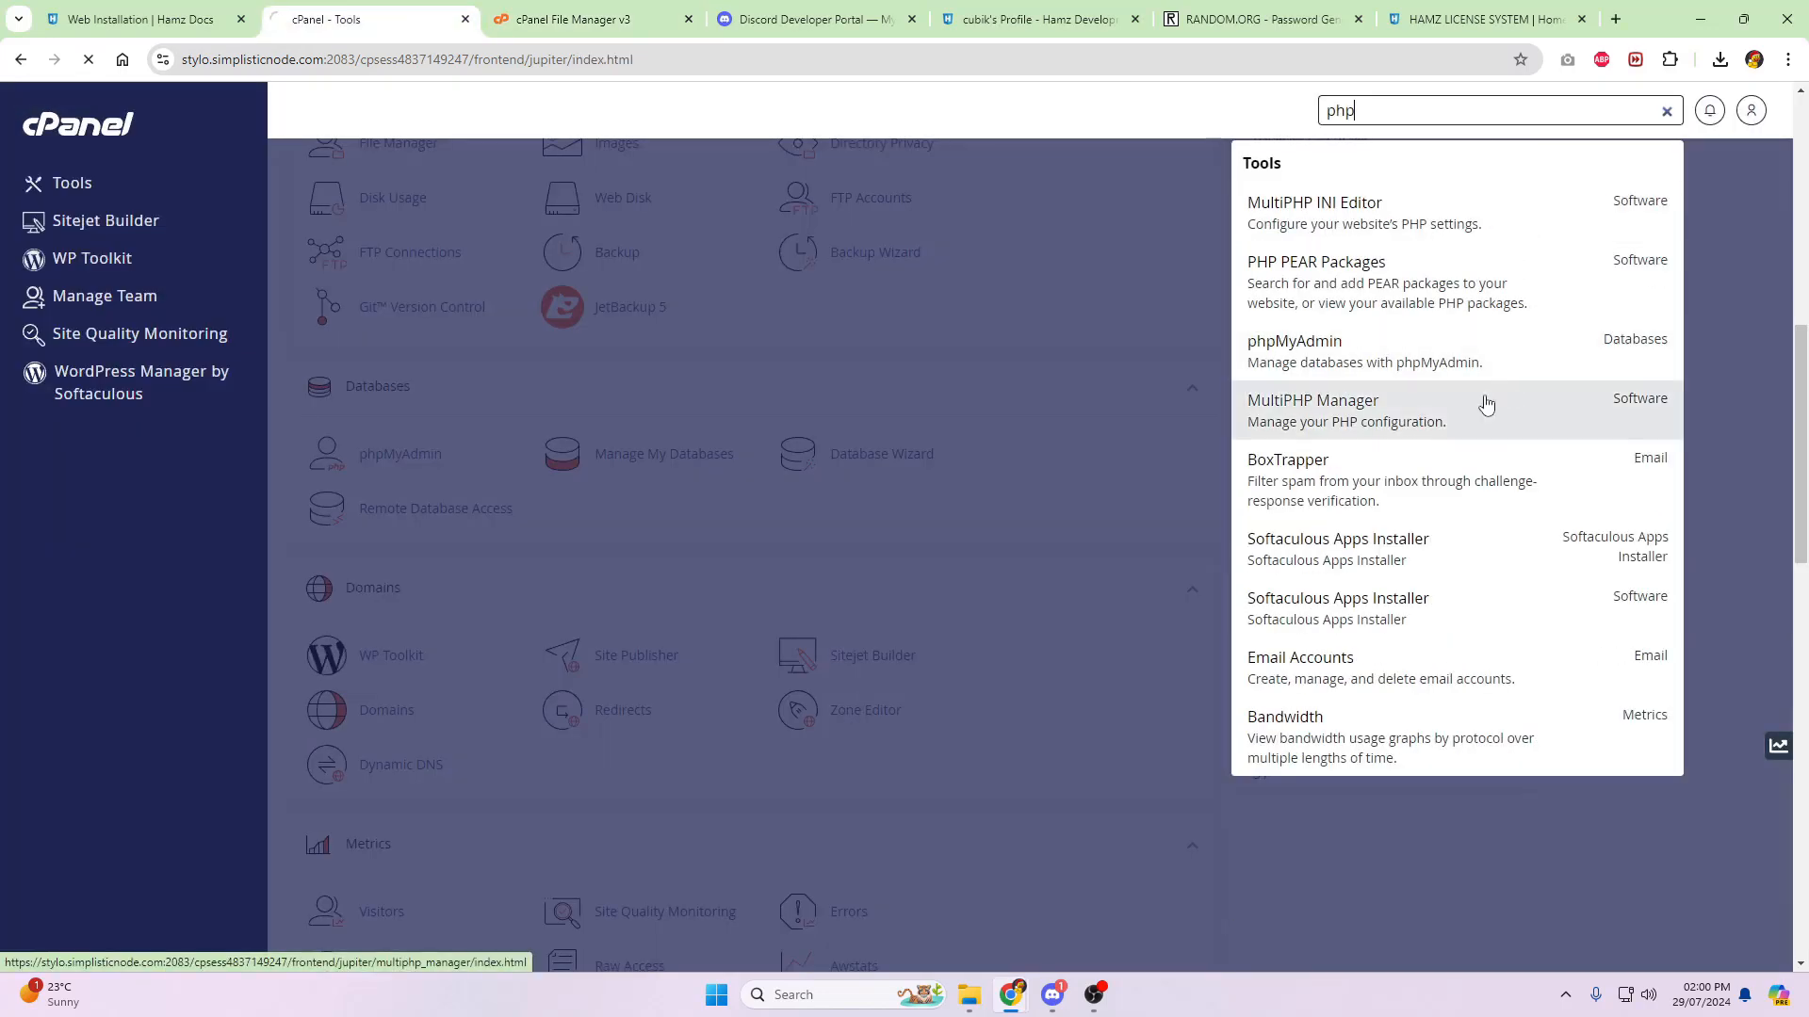
pyautogui.click(1313, 400)
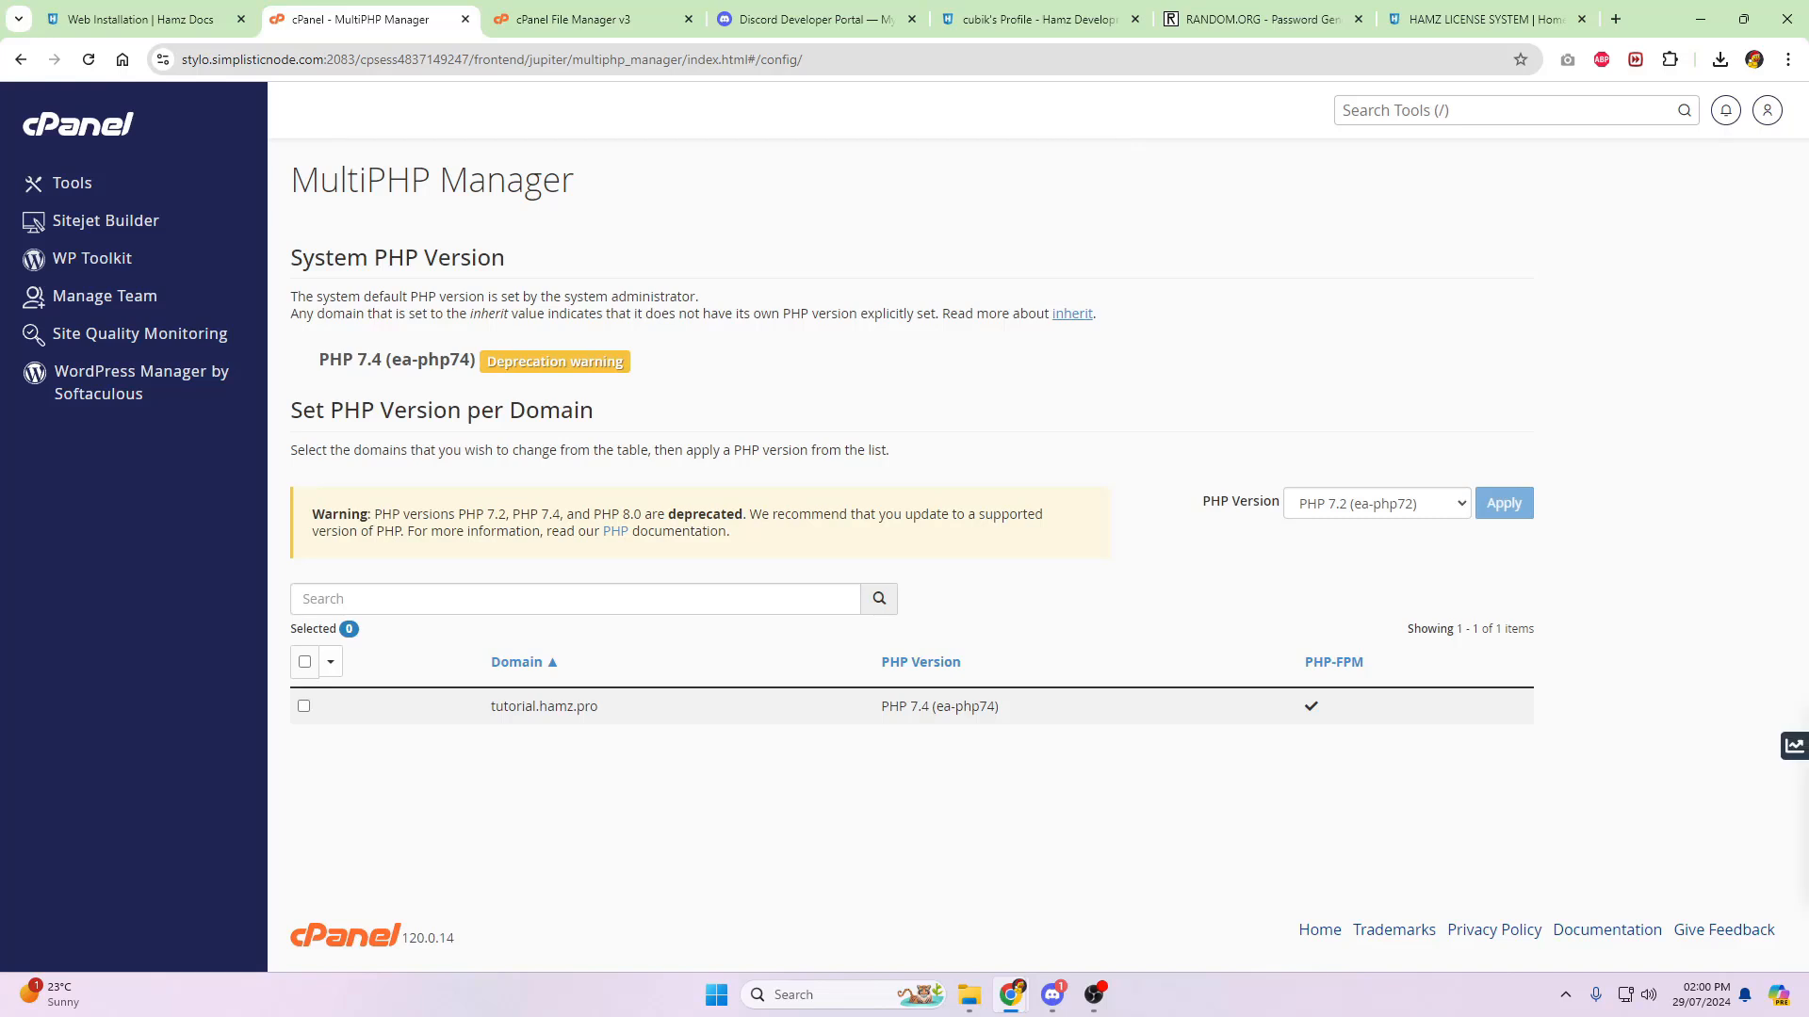
pyautogui.doubleClick(938, 706)
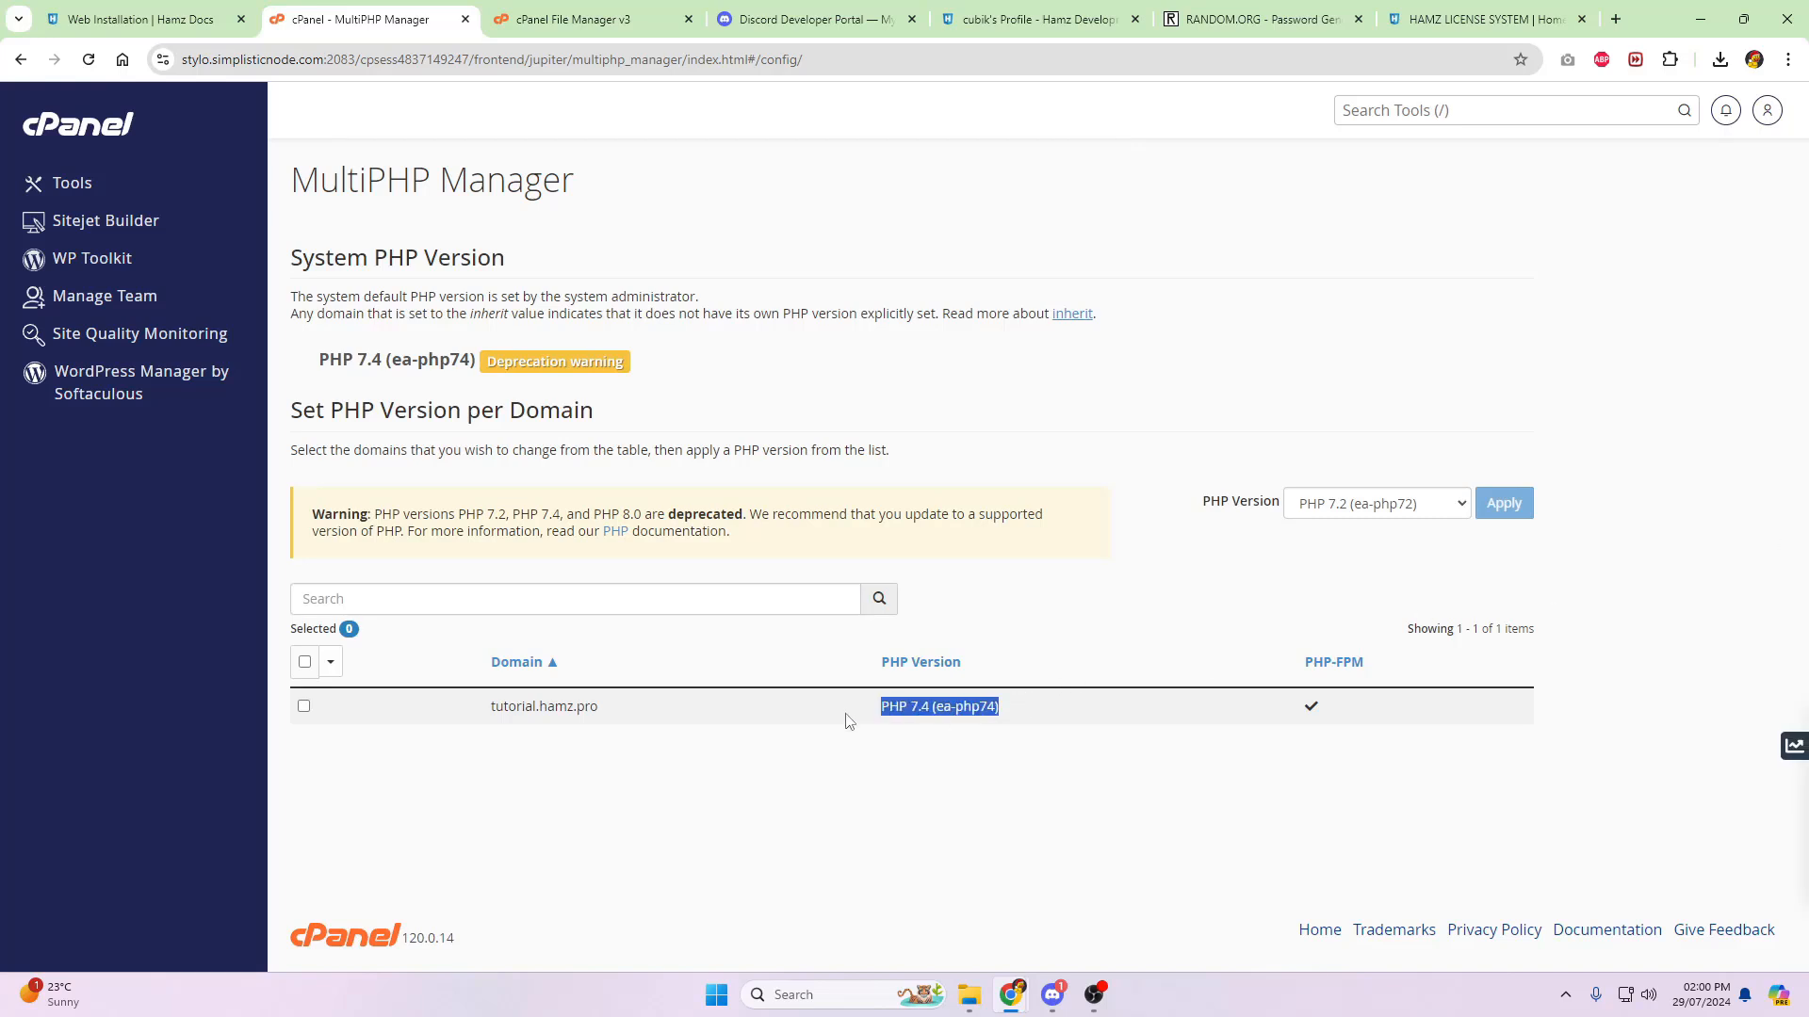
pyautogui.moveTo(822, 635)
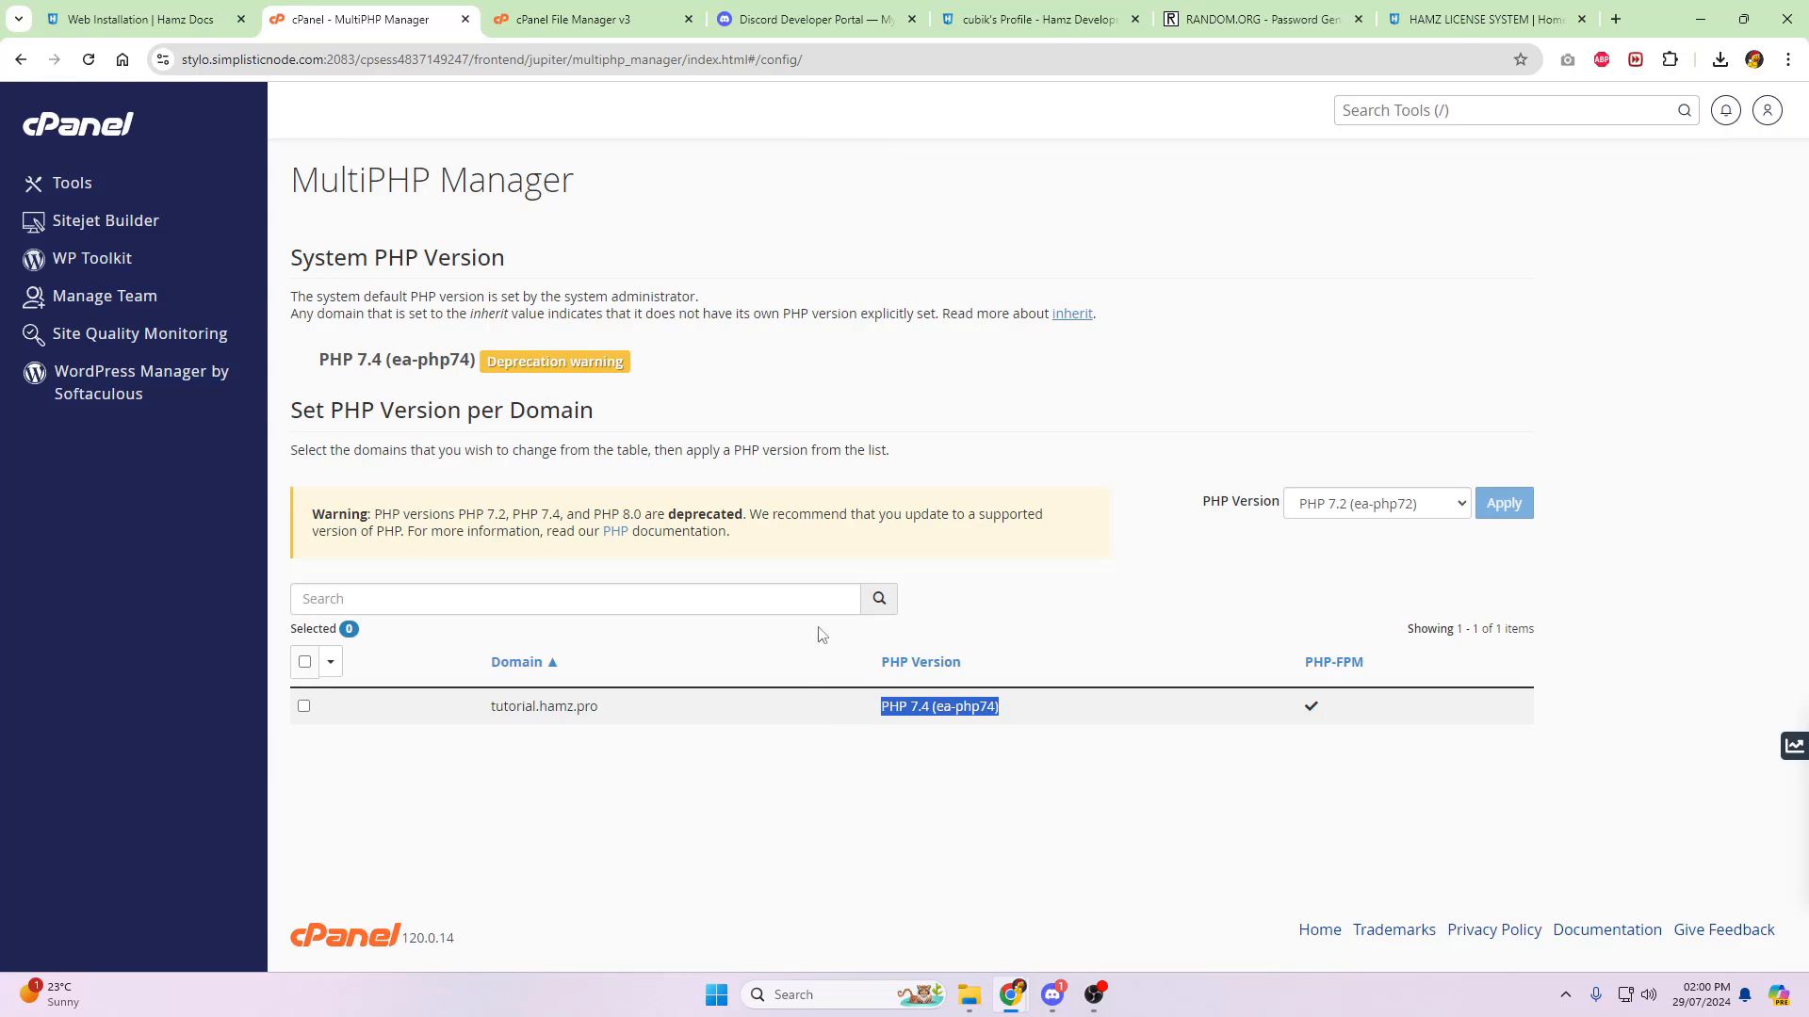
pyautogui.moveTo(381, 494)
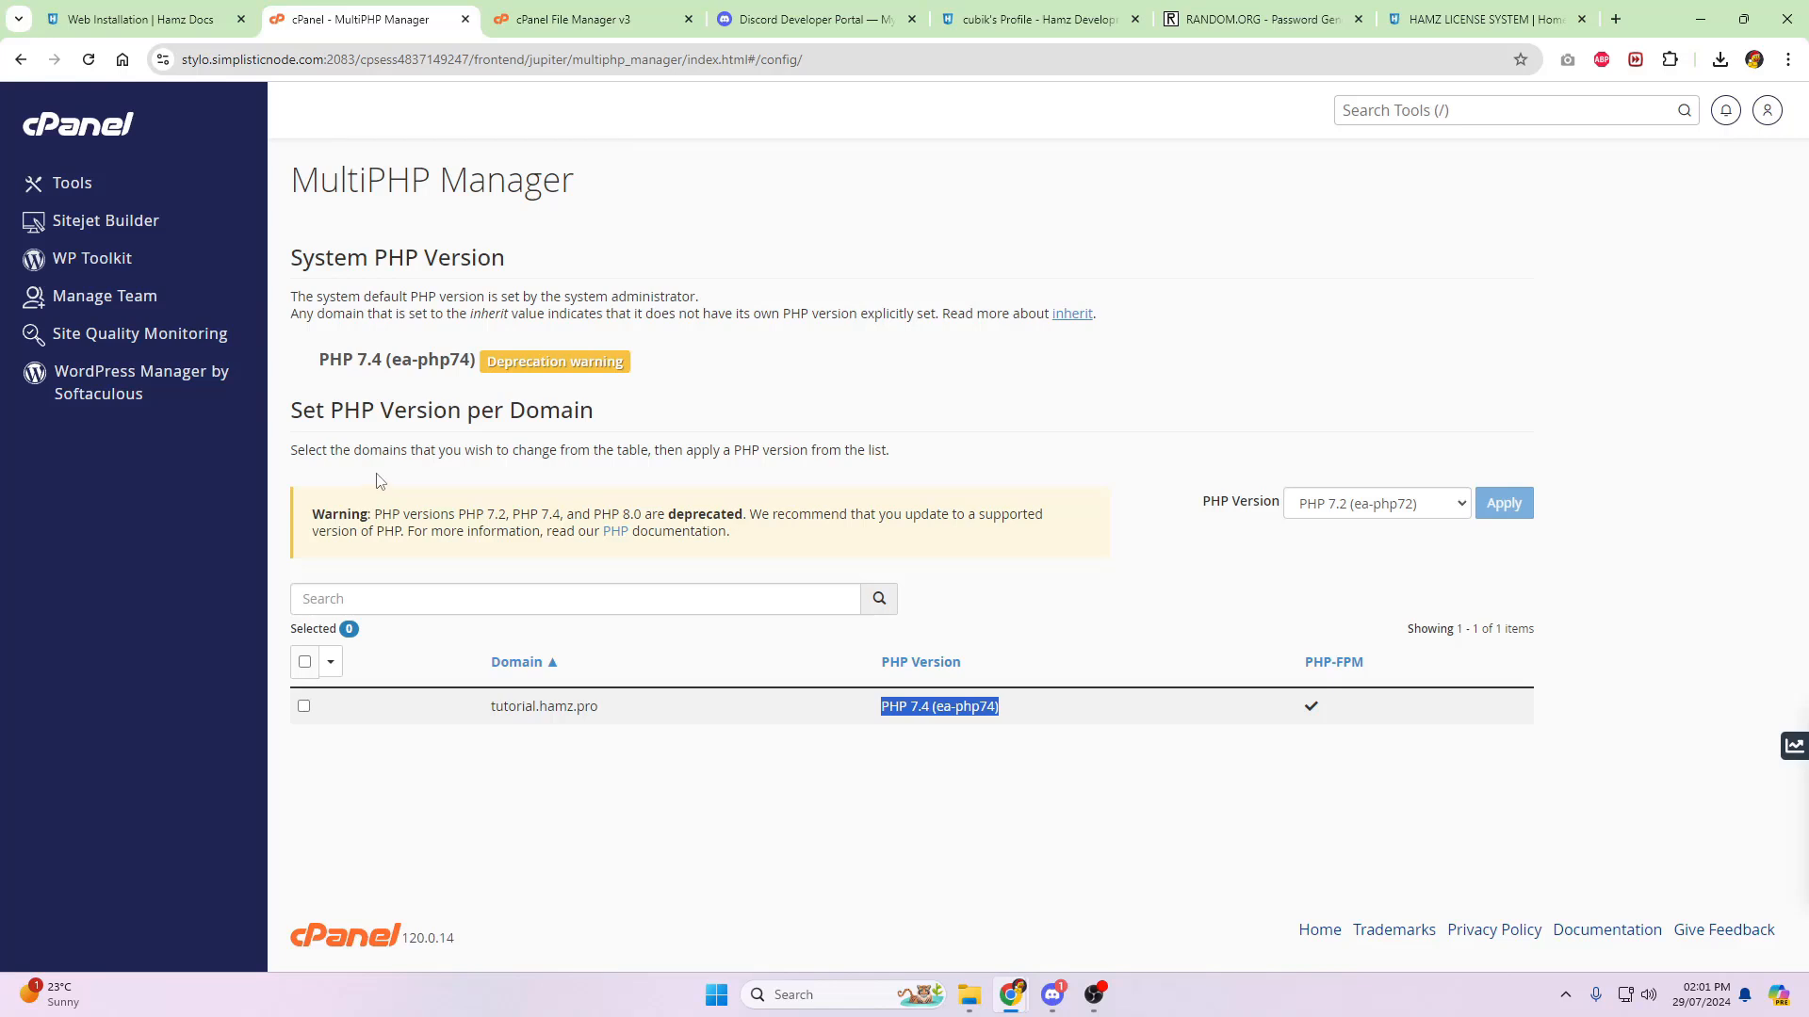
pyautogui.moveTo(824, 401)
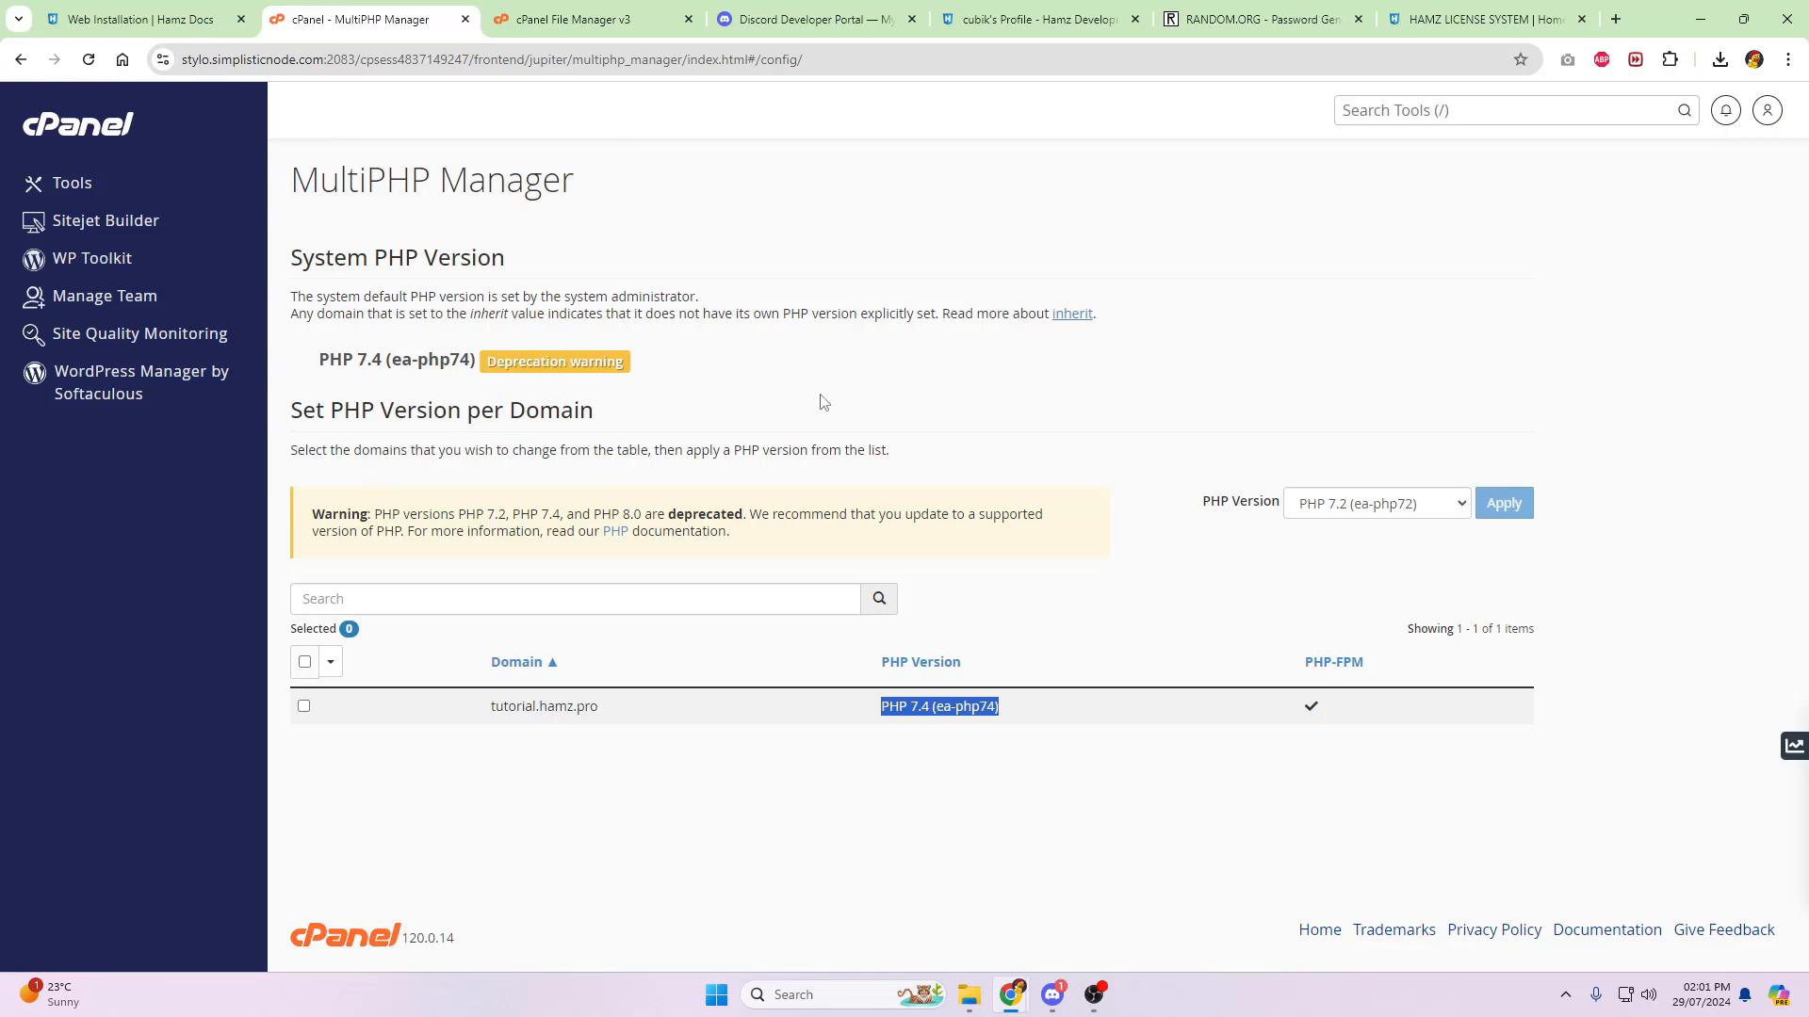
pyautogui.moveTo(594, 399)
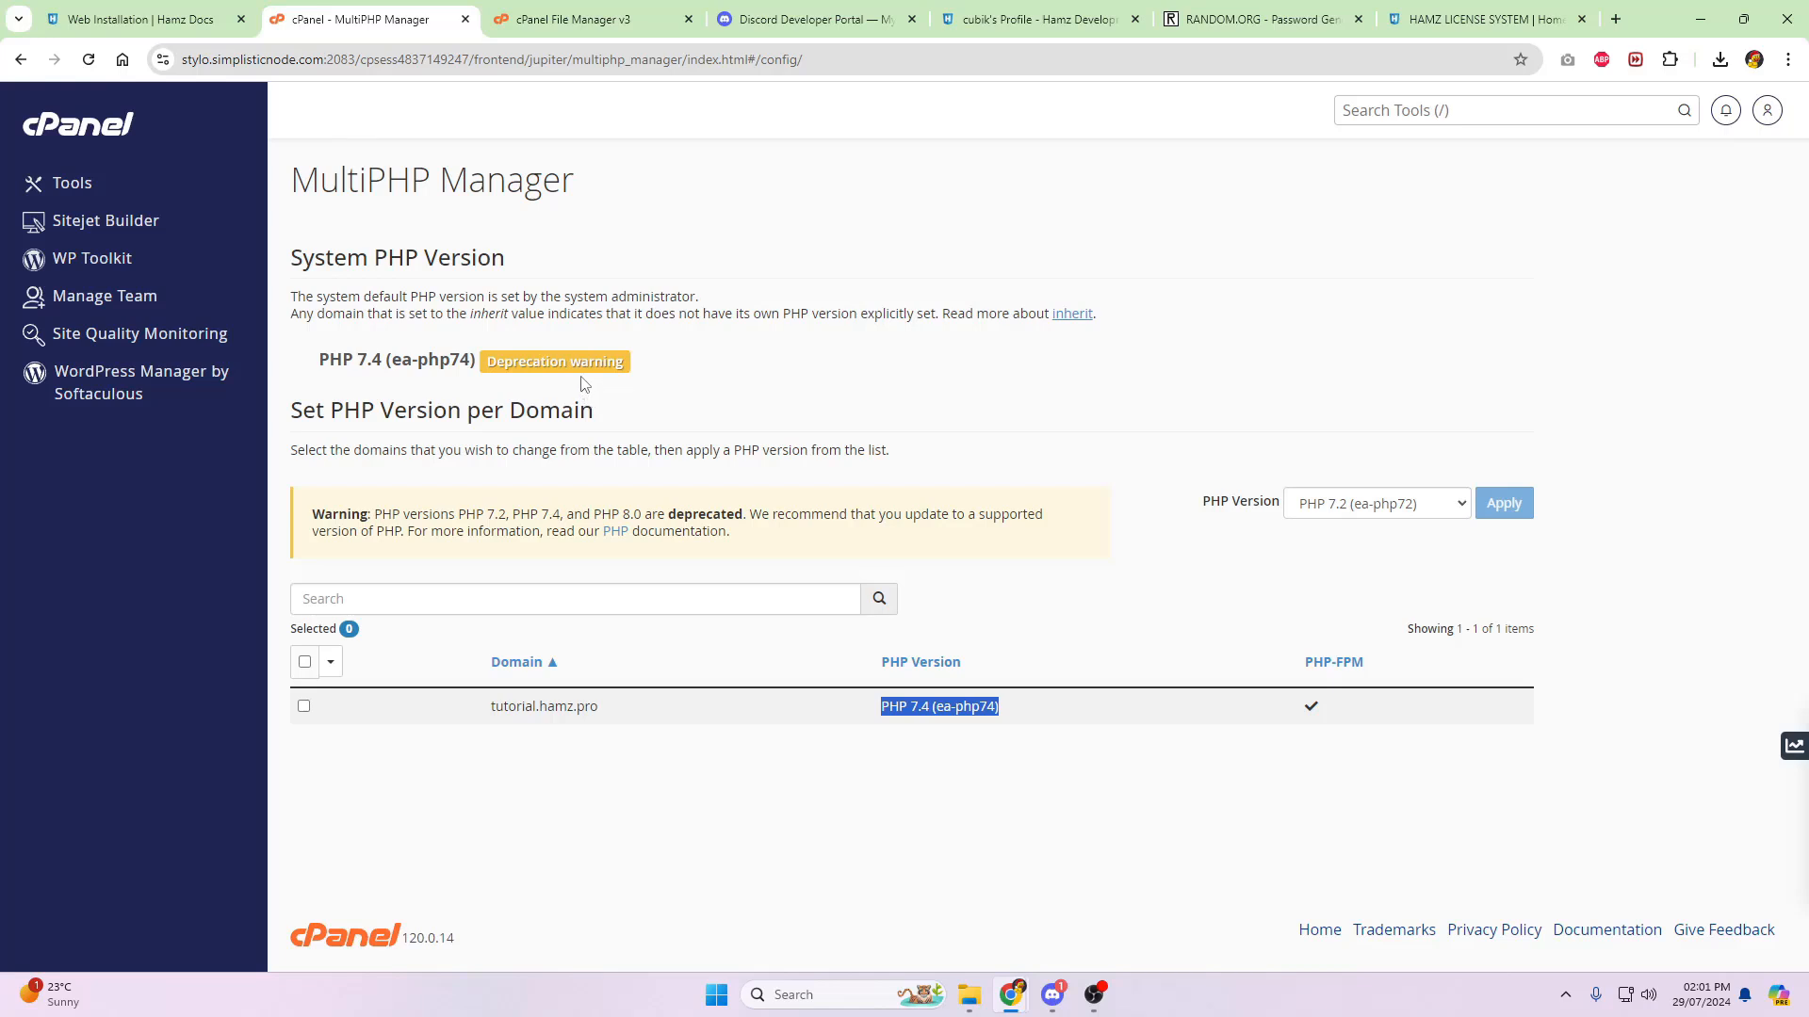
pyautogui.click(589, 18)
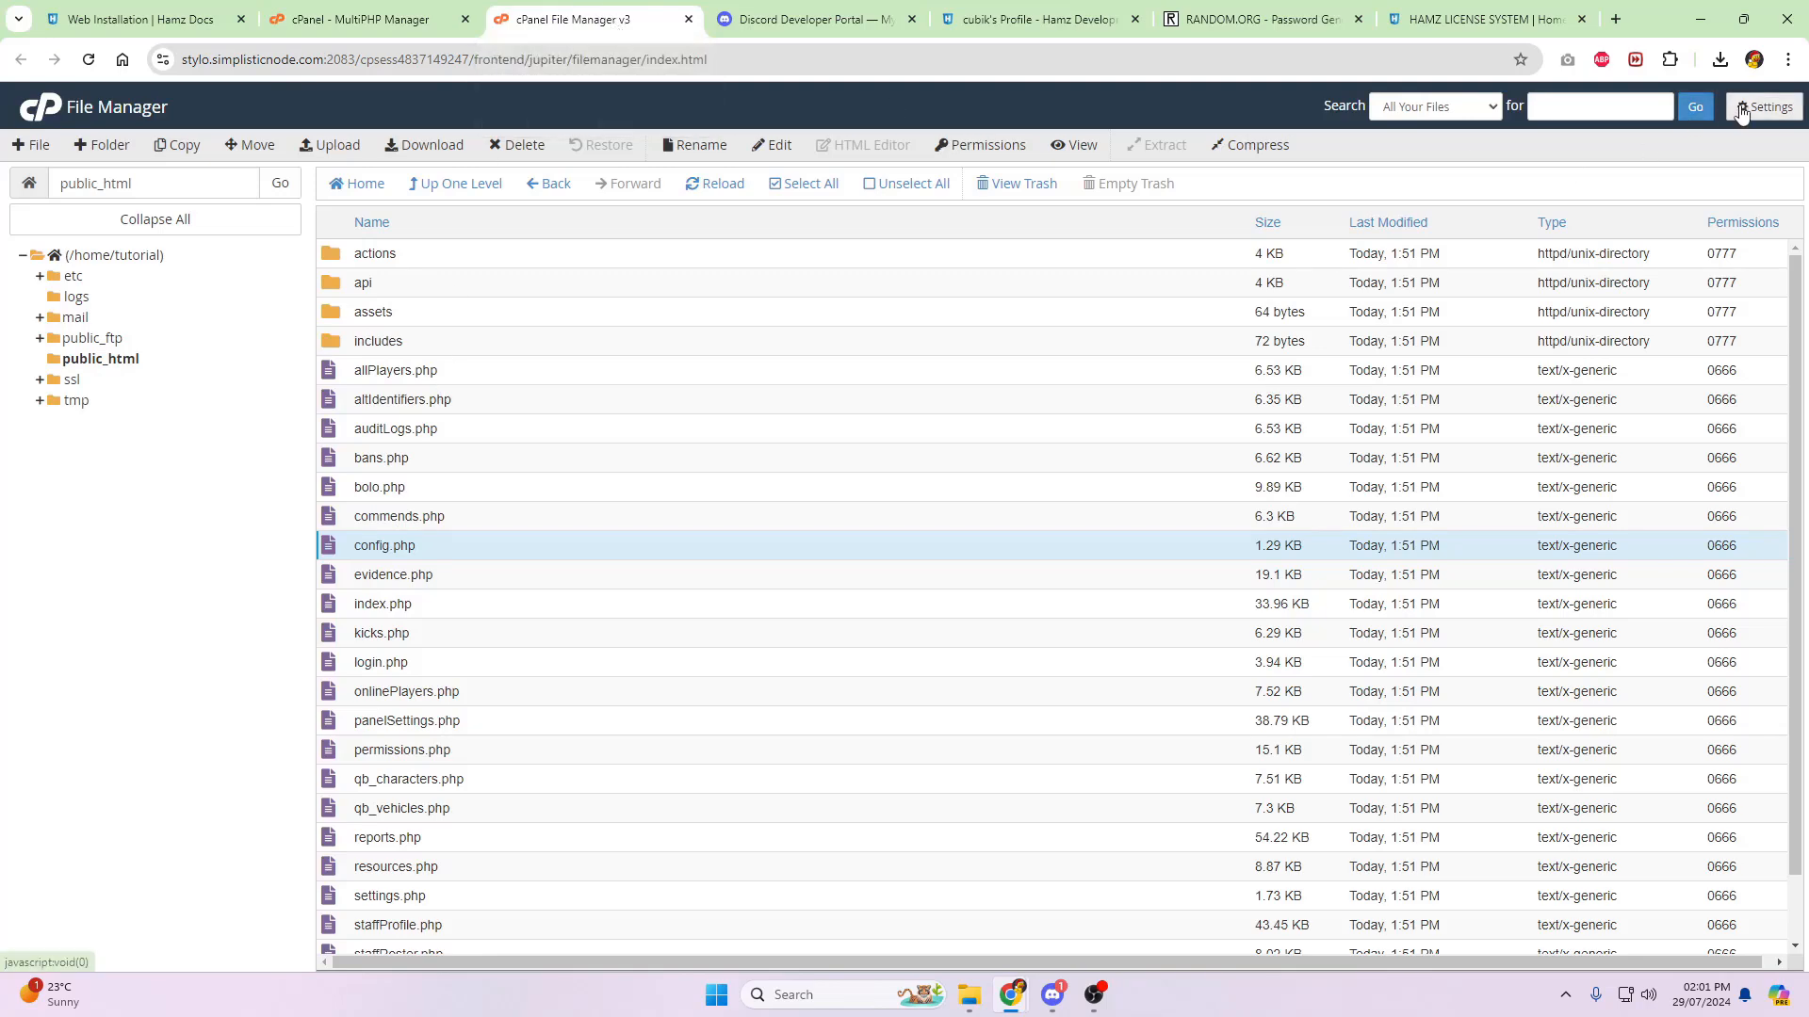
# Step: Show hidden files in public_html and open .htaccess in the editor
pyautogui.click(1763, 105)
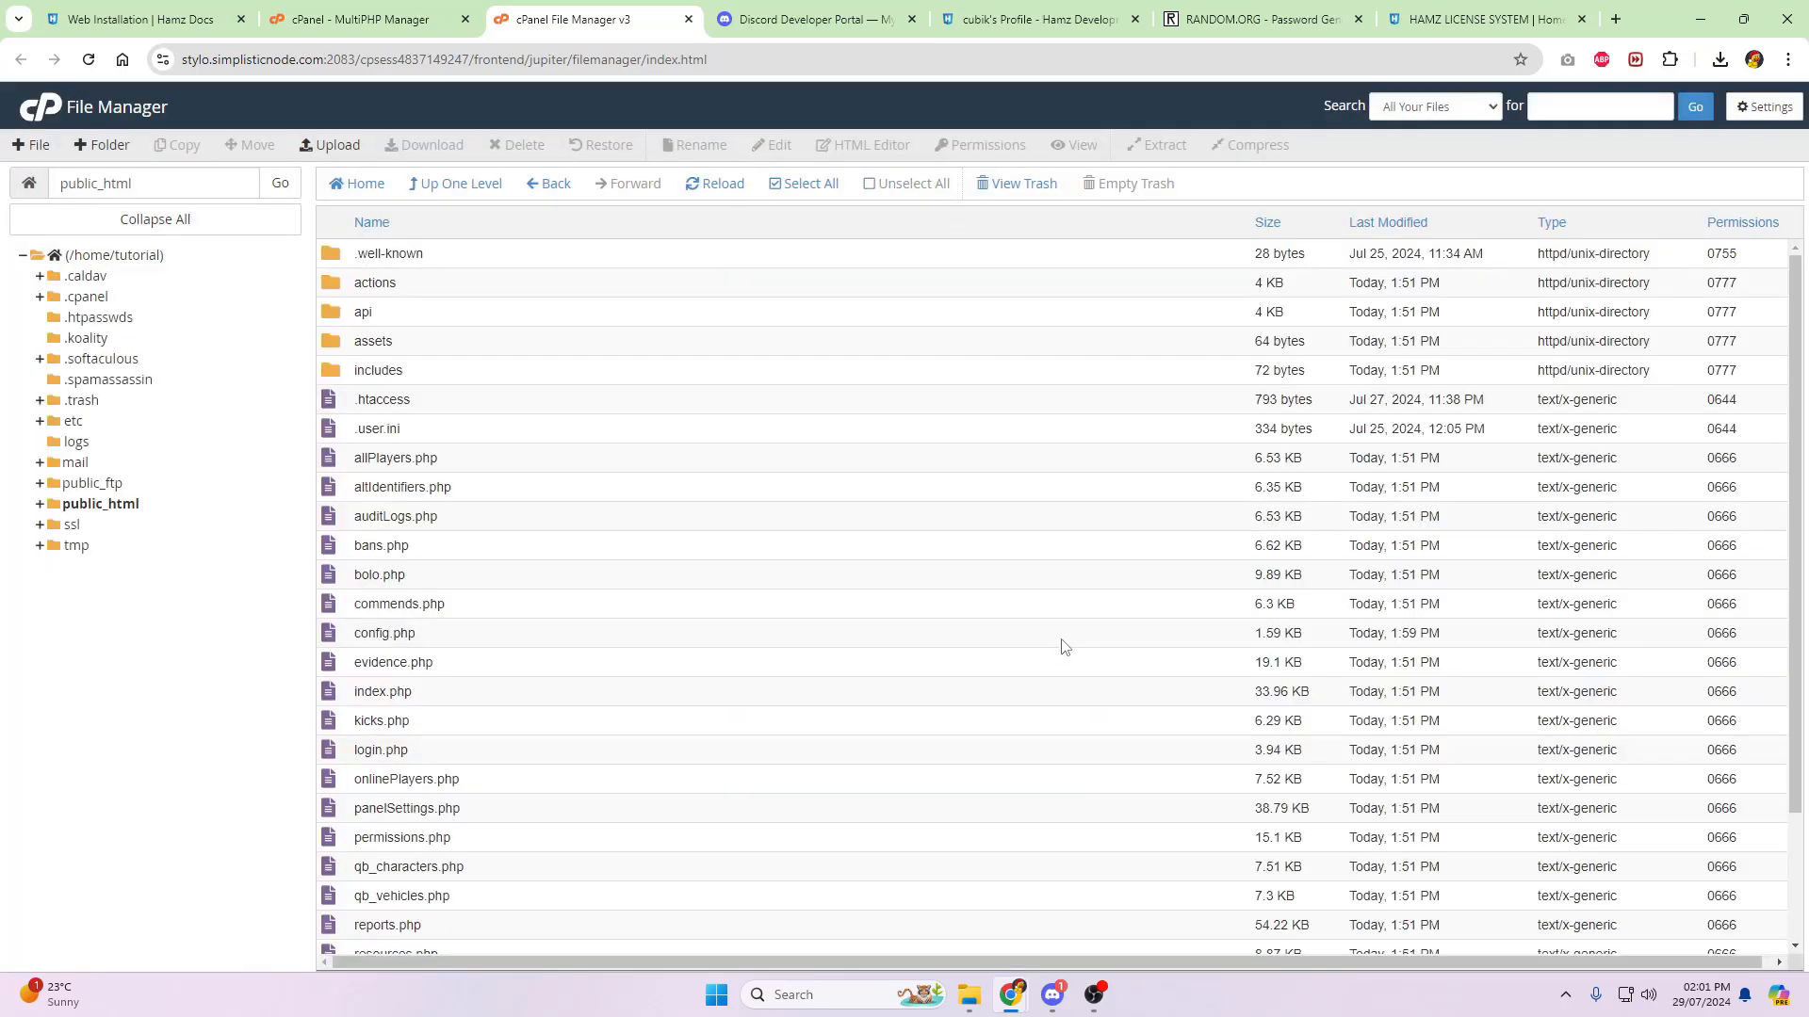
pyautogui.click(383, 400)
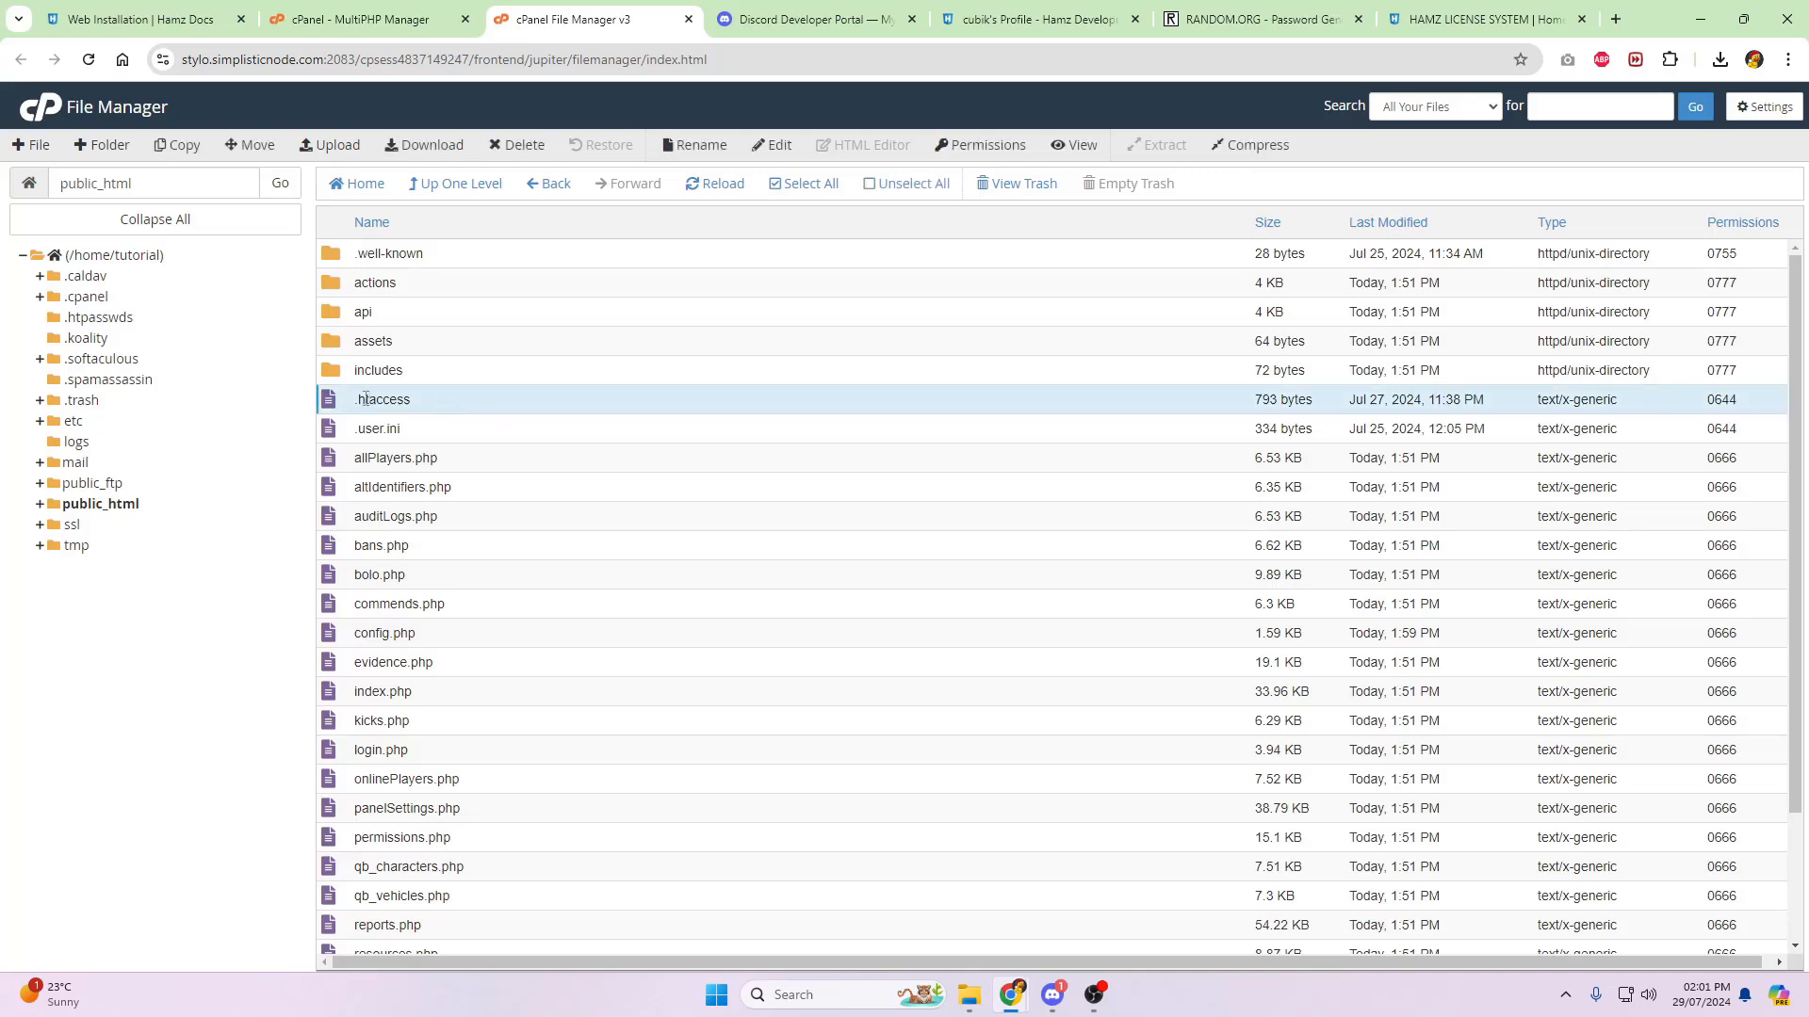
pyautogui.rightClick(382, 399)
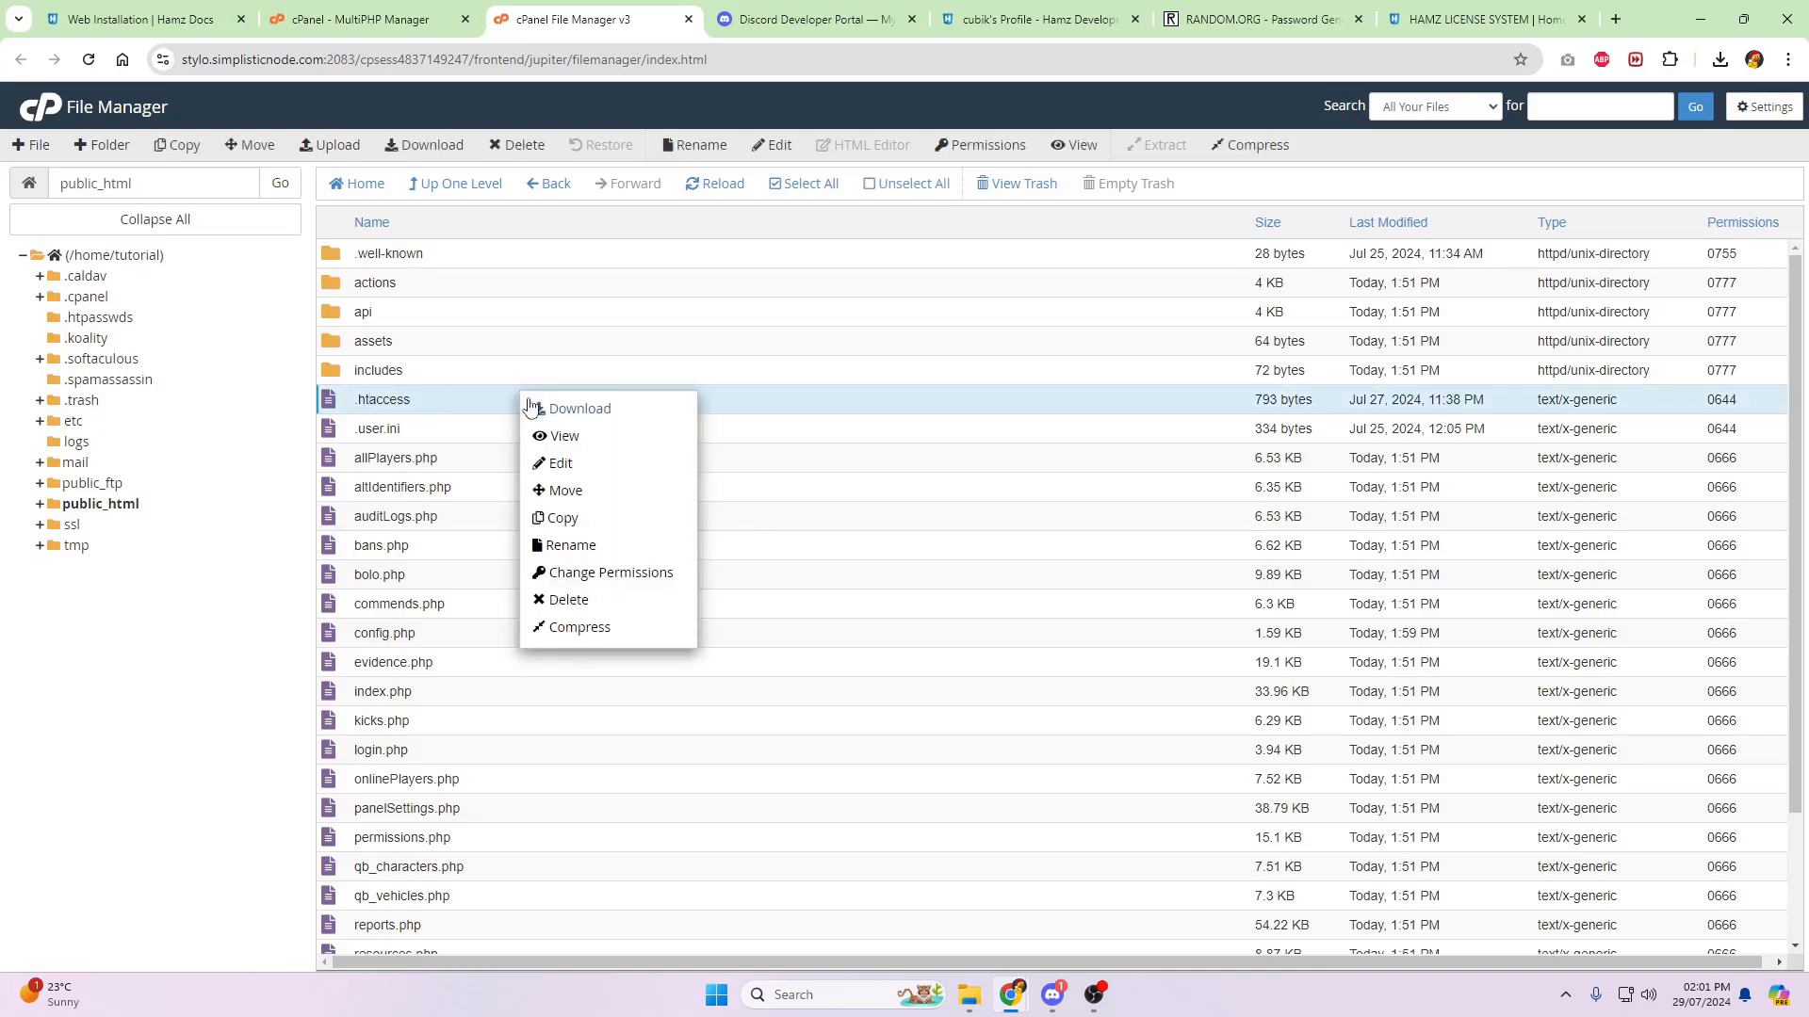
pyautogui.click(557, 464)
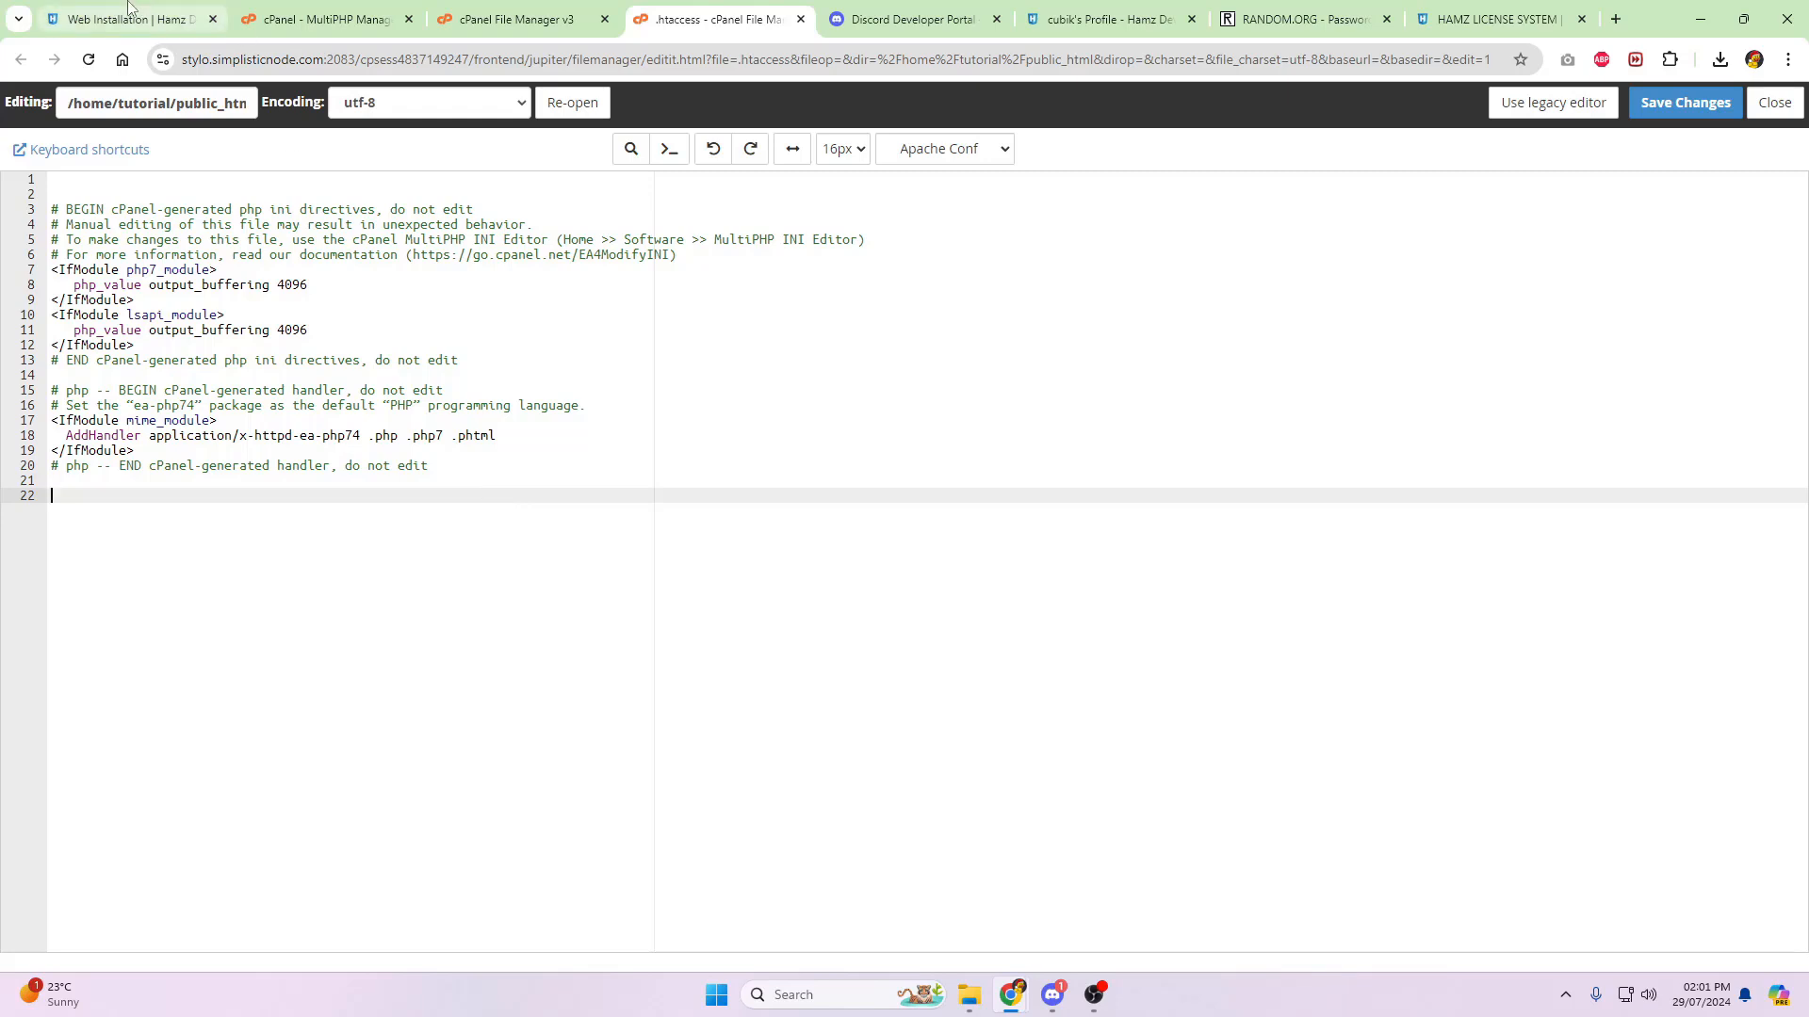
# Step: Append the Apache Headers guide's RewriteEngine, RewriteCond and RewriteRule authorization lines to .htaccess and save
pyautogui.click(126, 19)
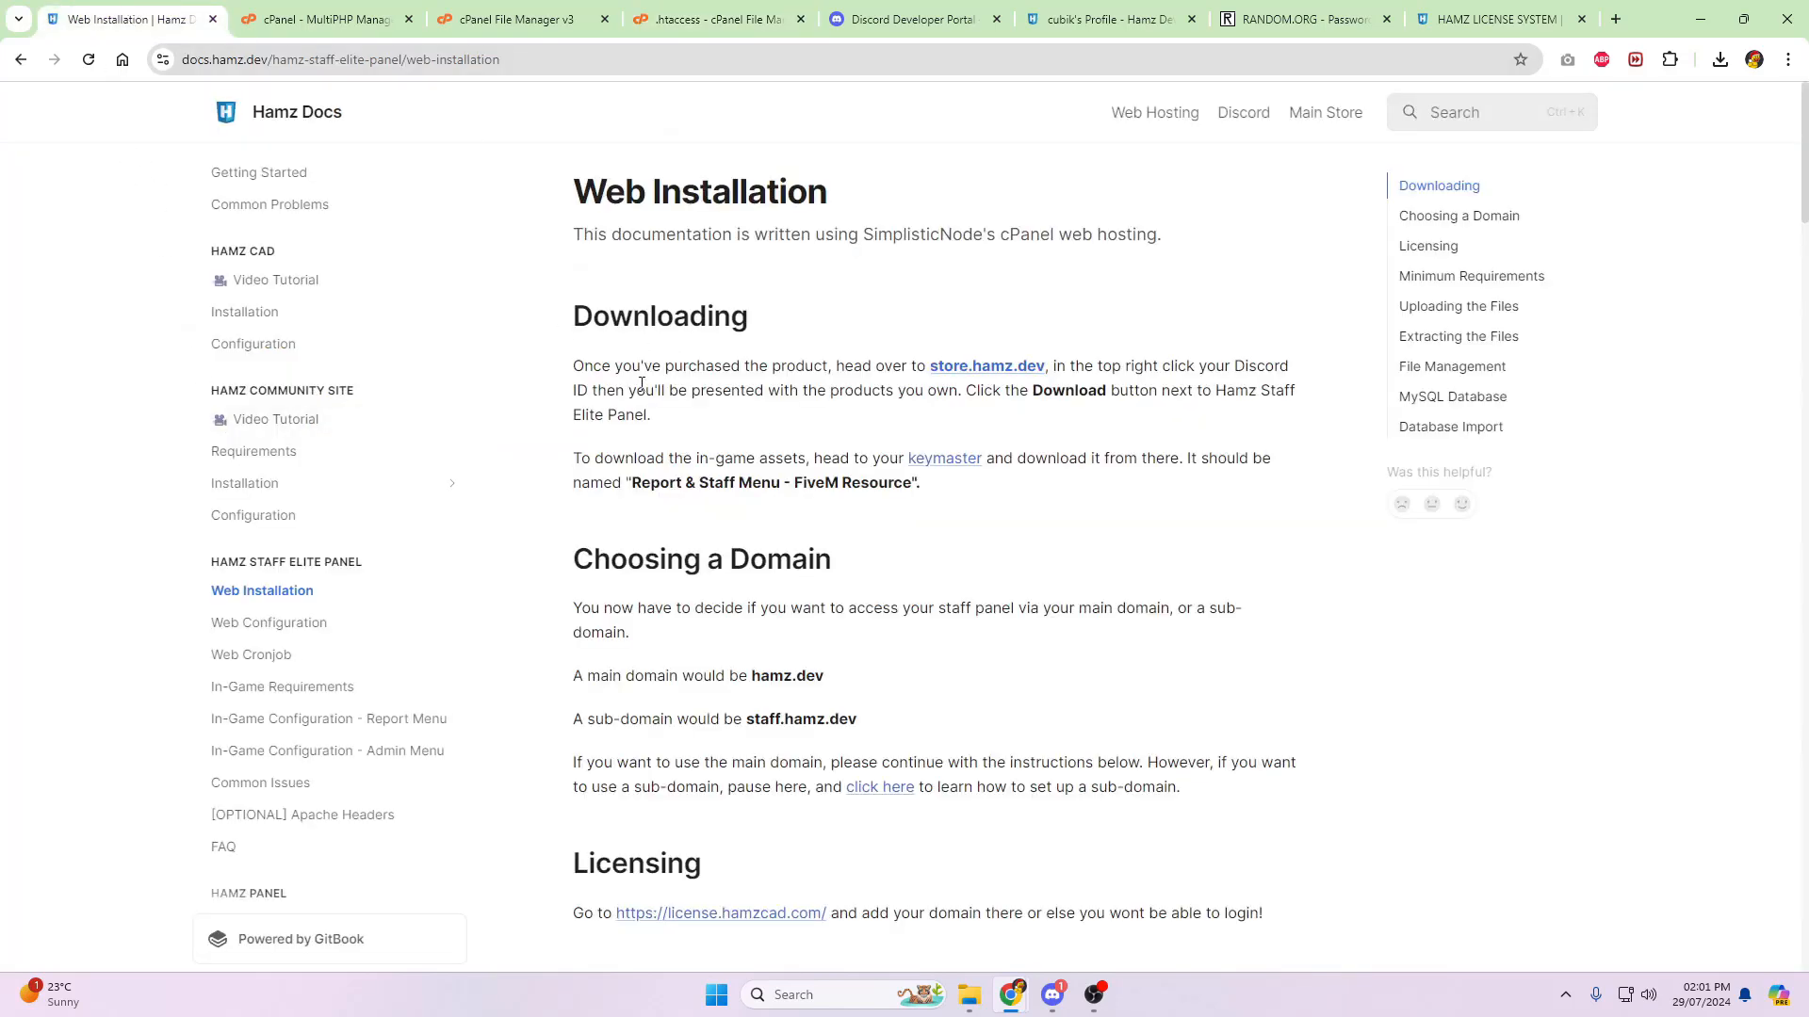
pyautogui.click(301, 814)
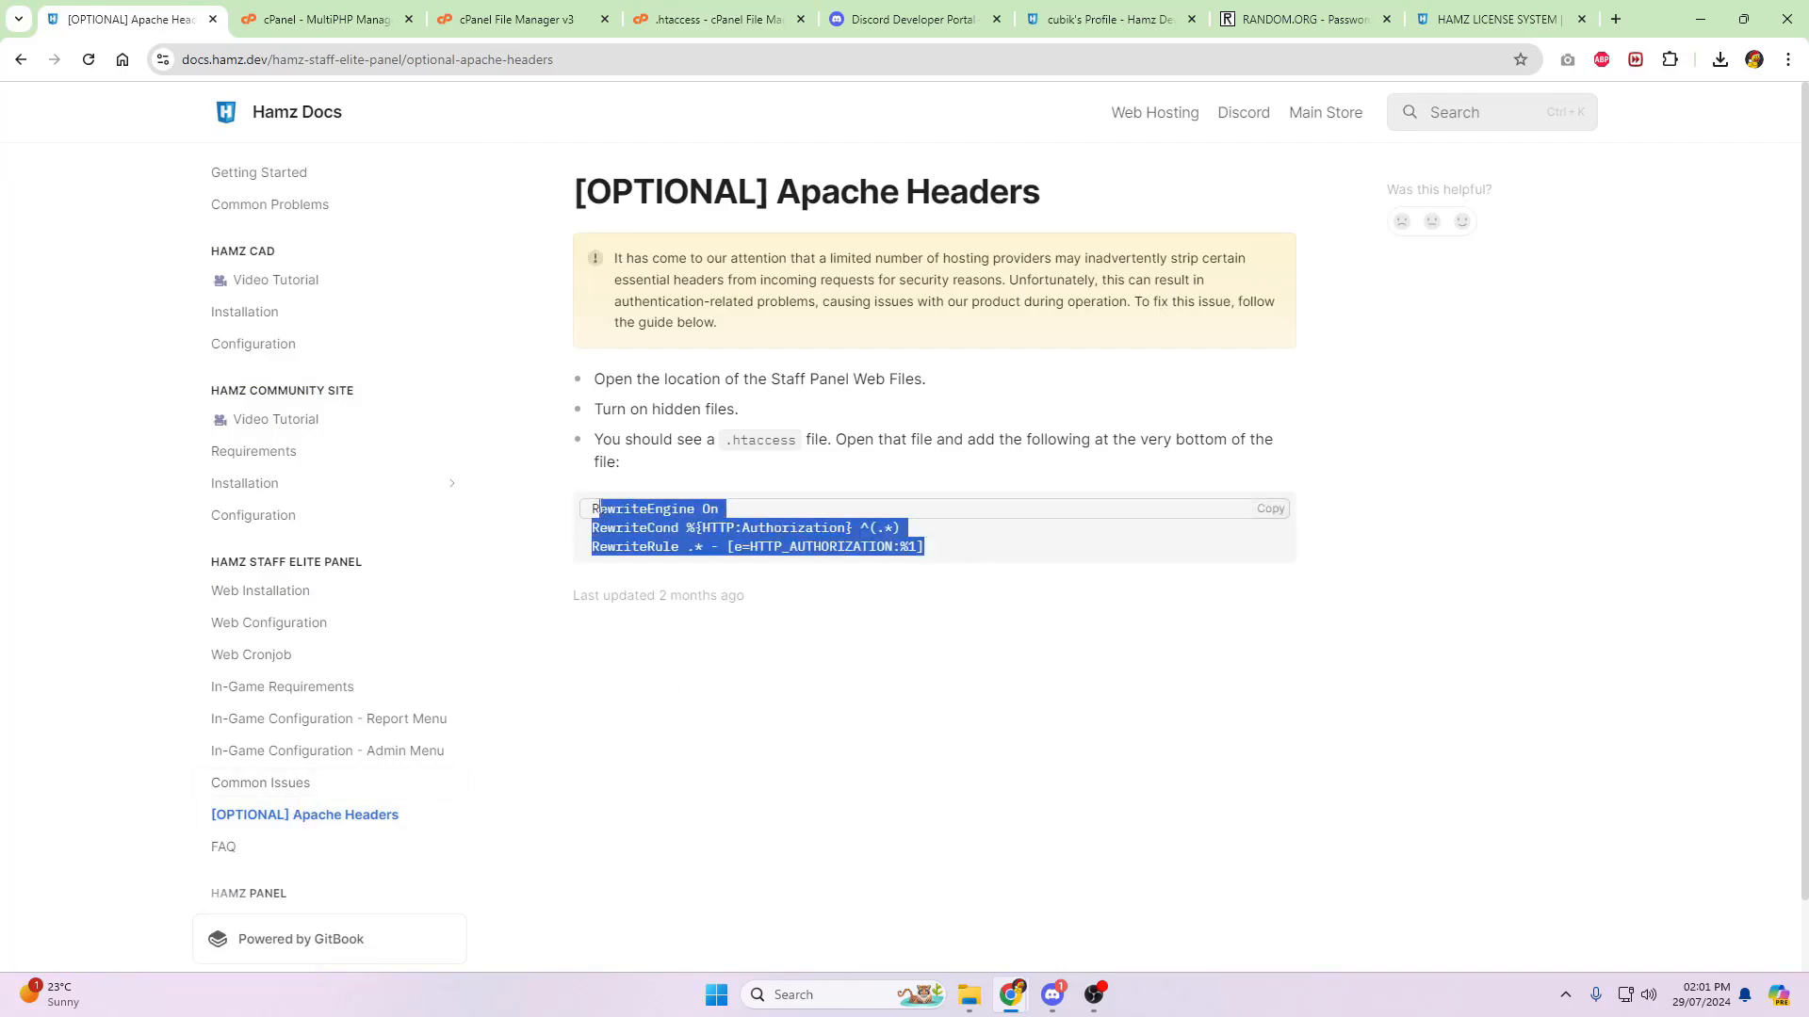
pyautogui.click(716, 19)
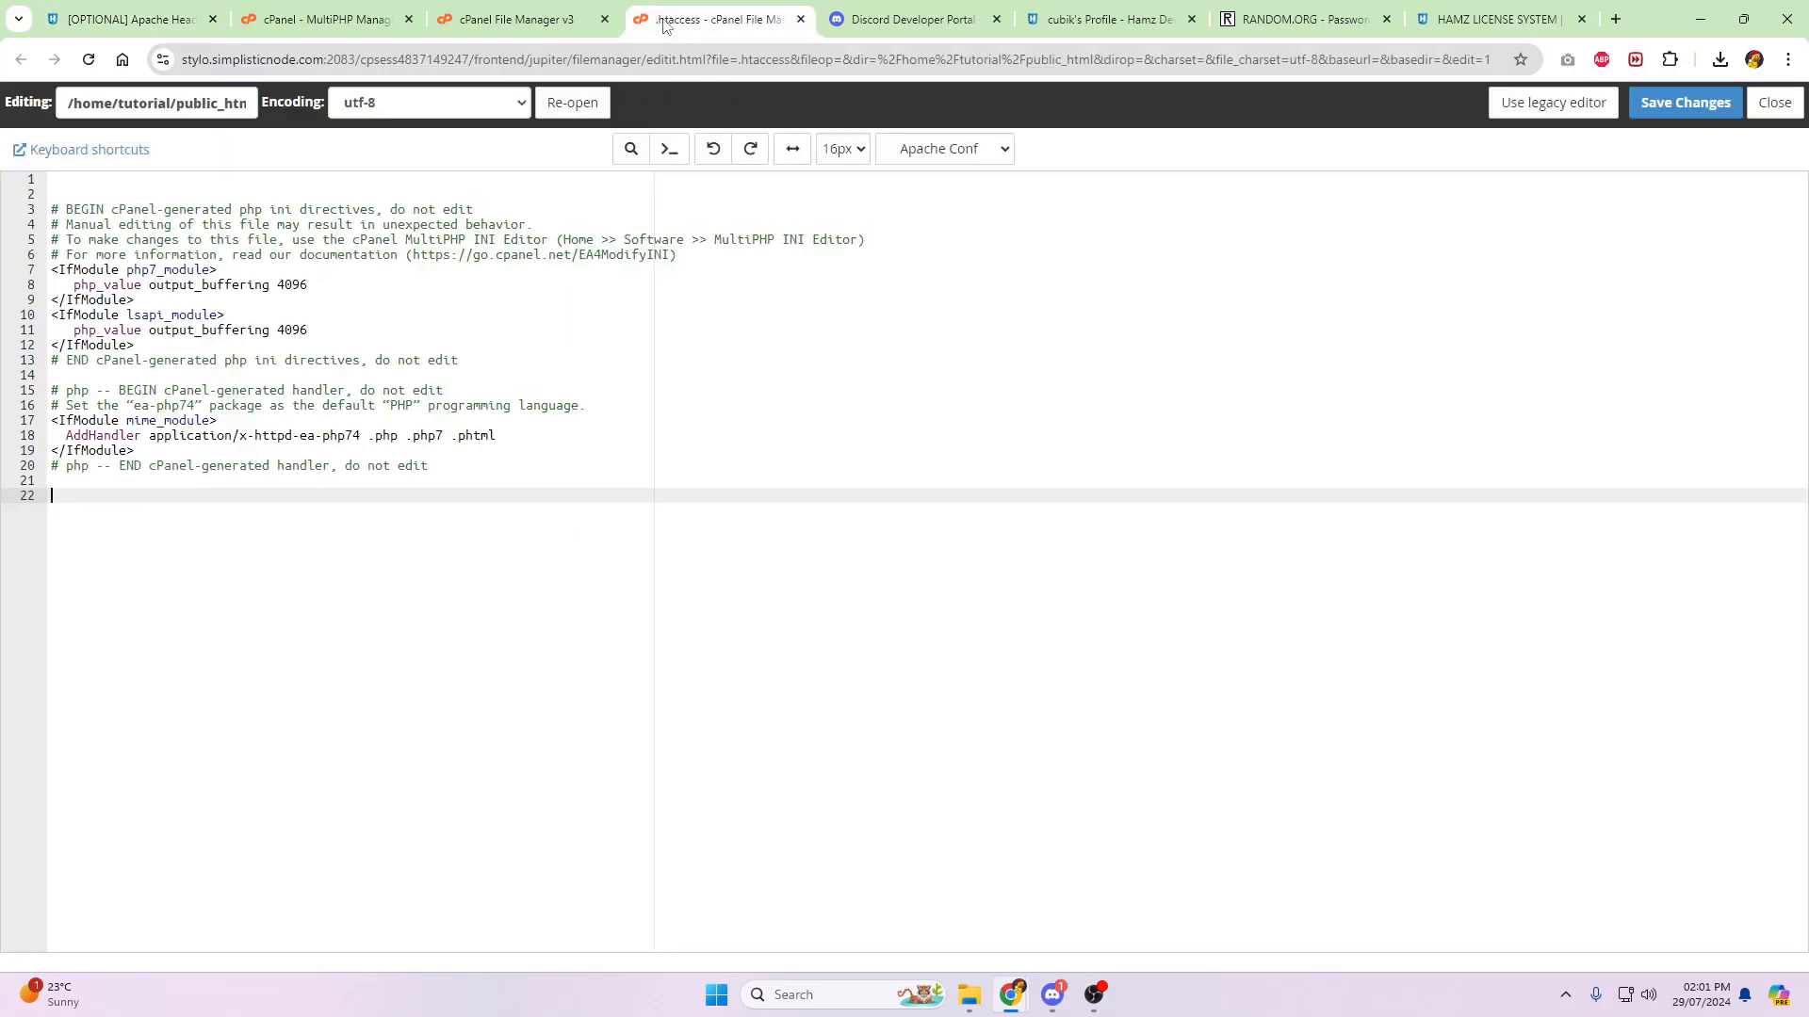
pyautogui.click(1683, 102)
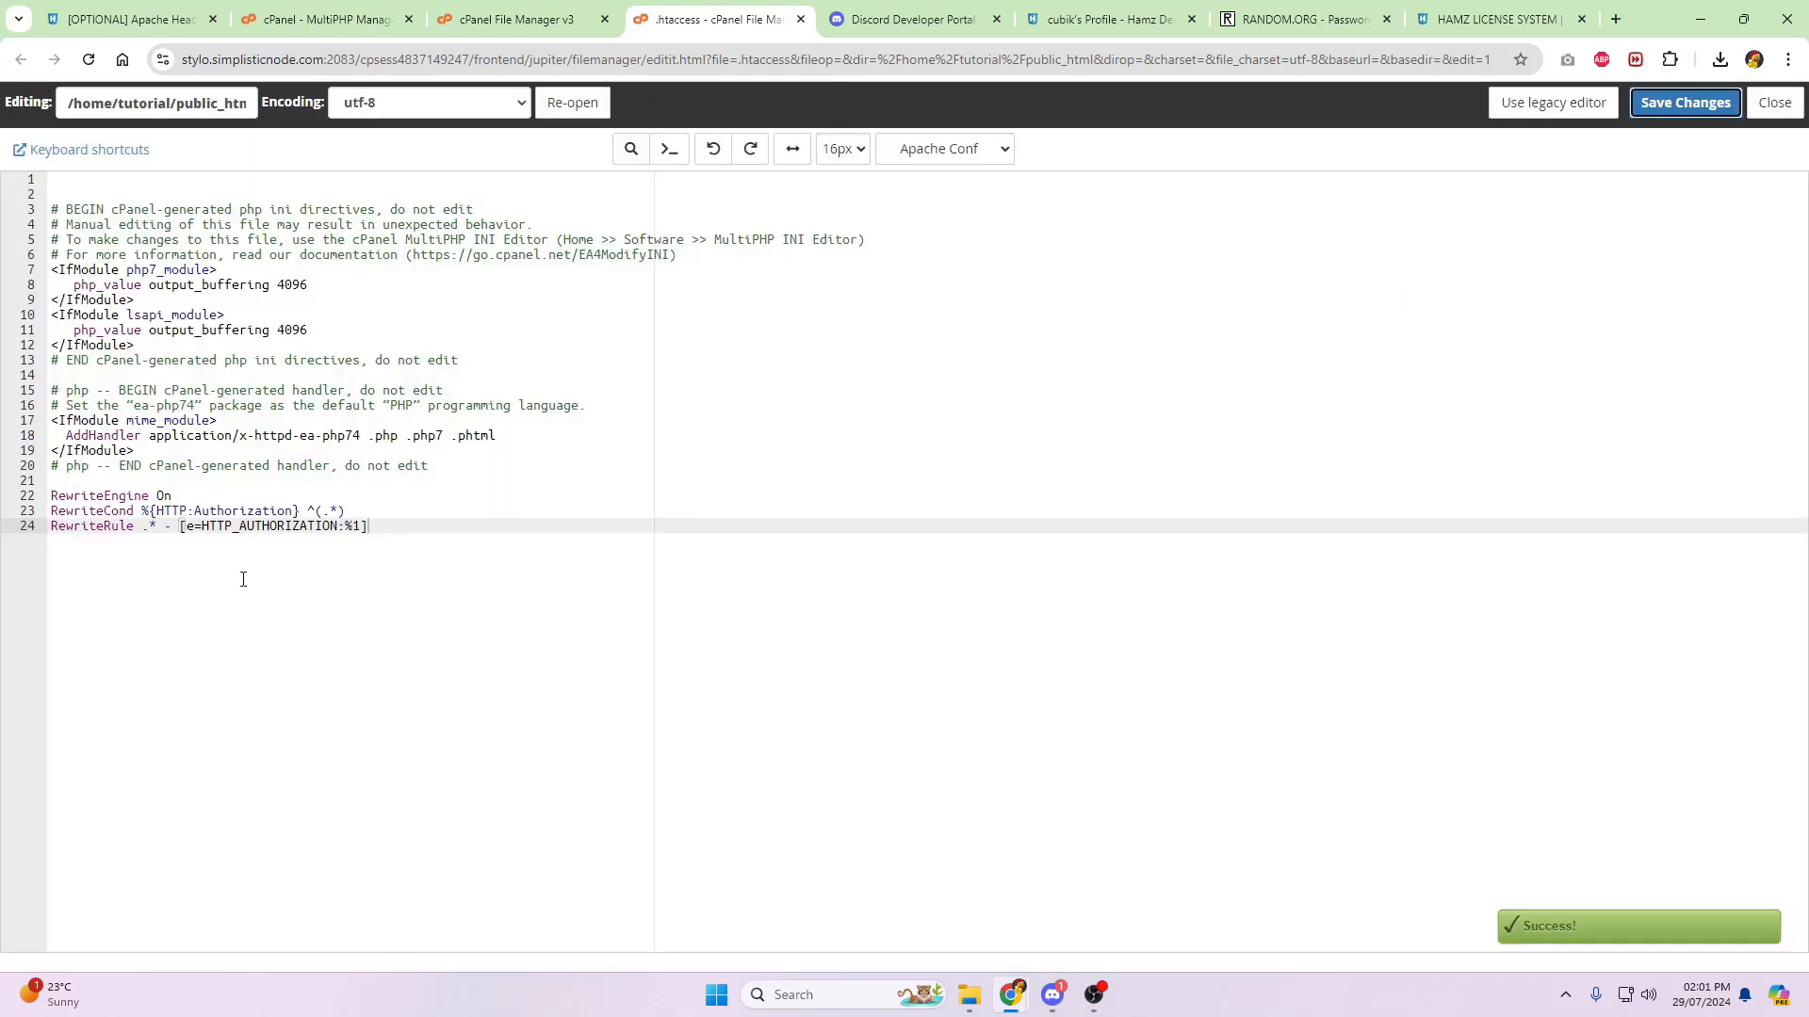
pyautogui.moveTo(224, 624)
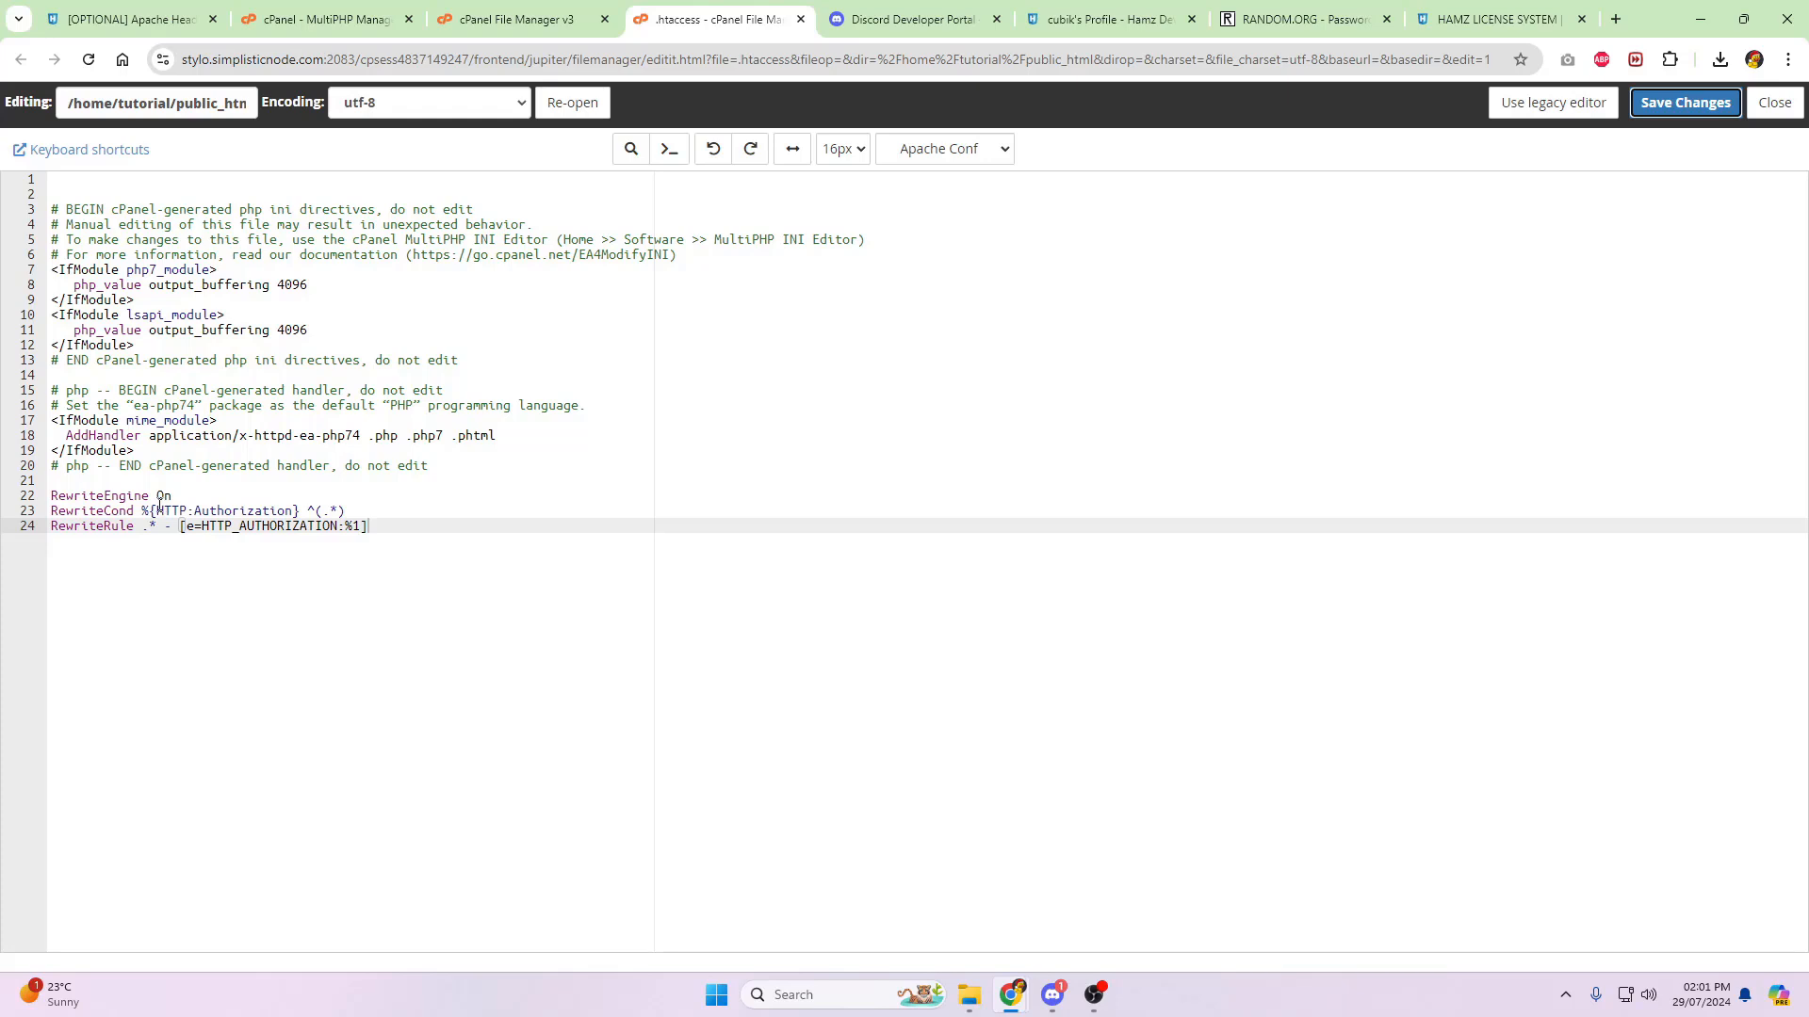
pyautogui.moveTo(159, 507)
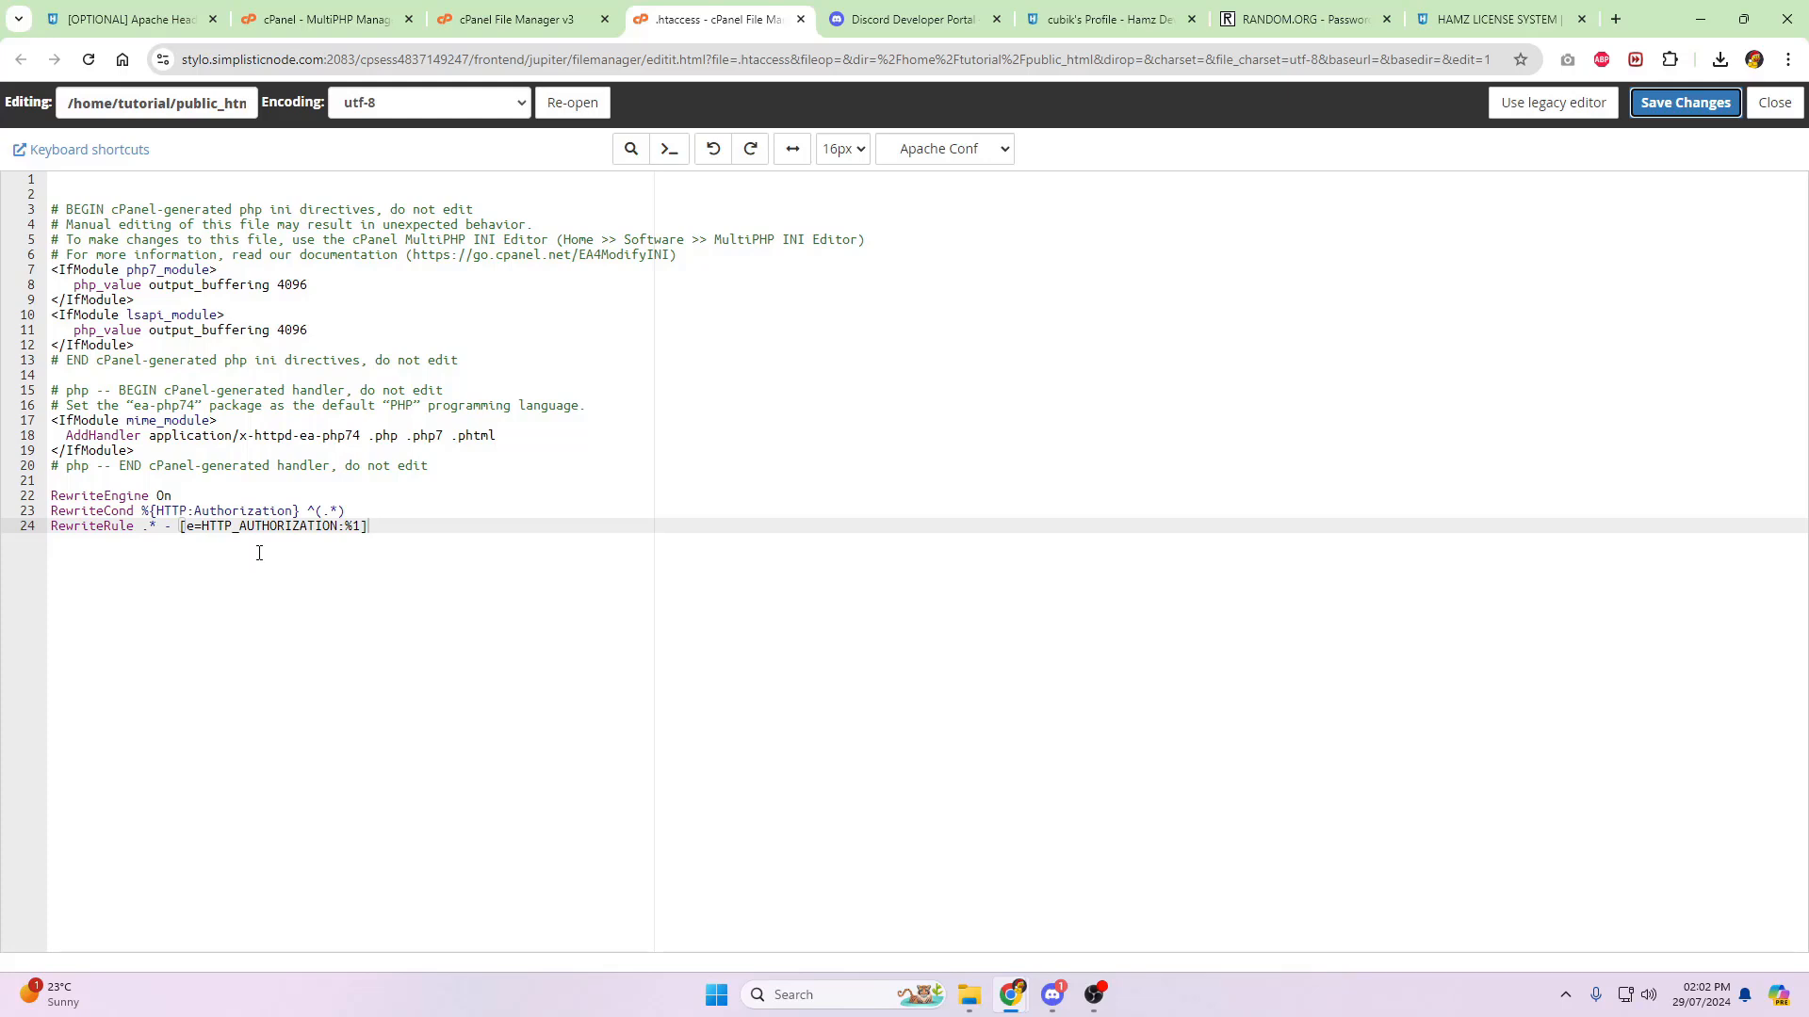
pyautogui.moveTo(294, 542)
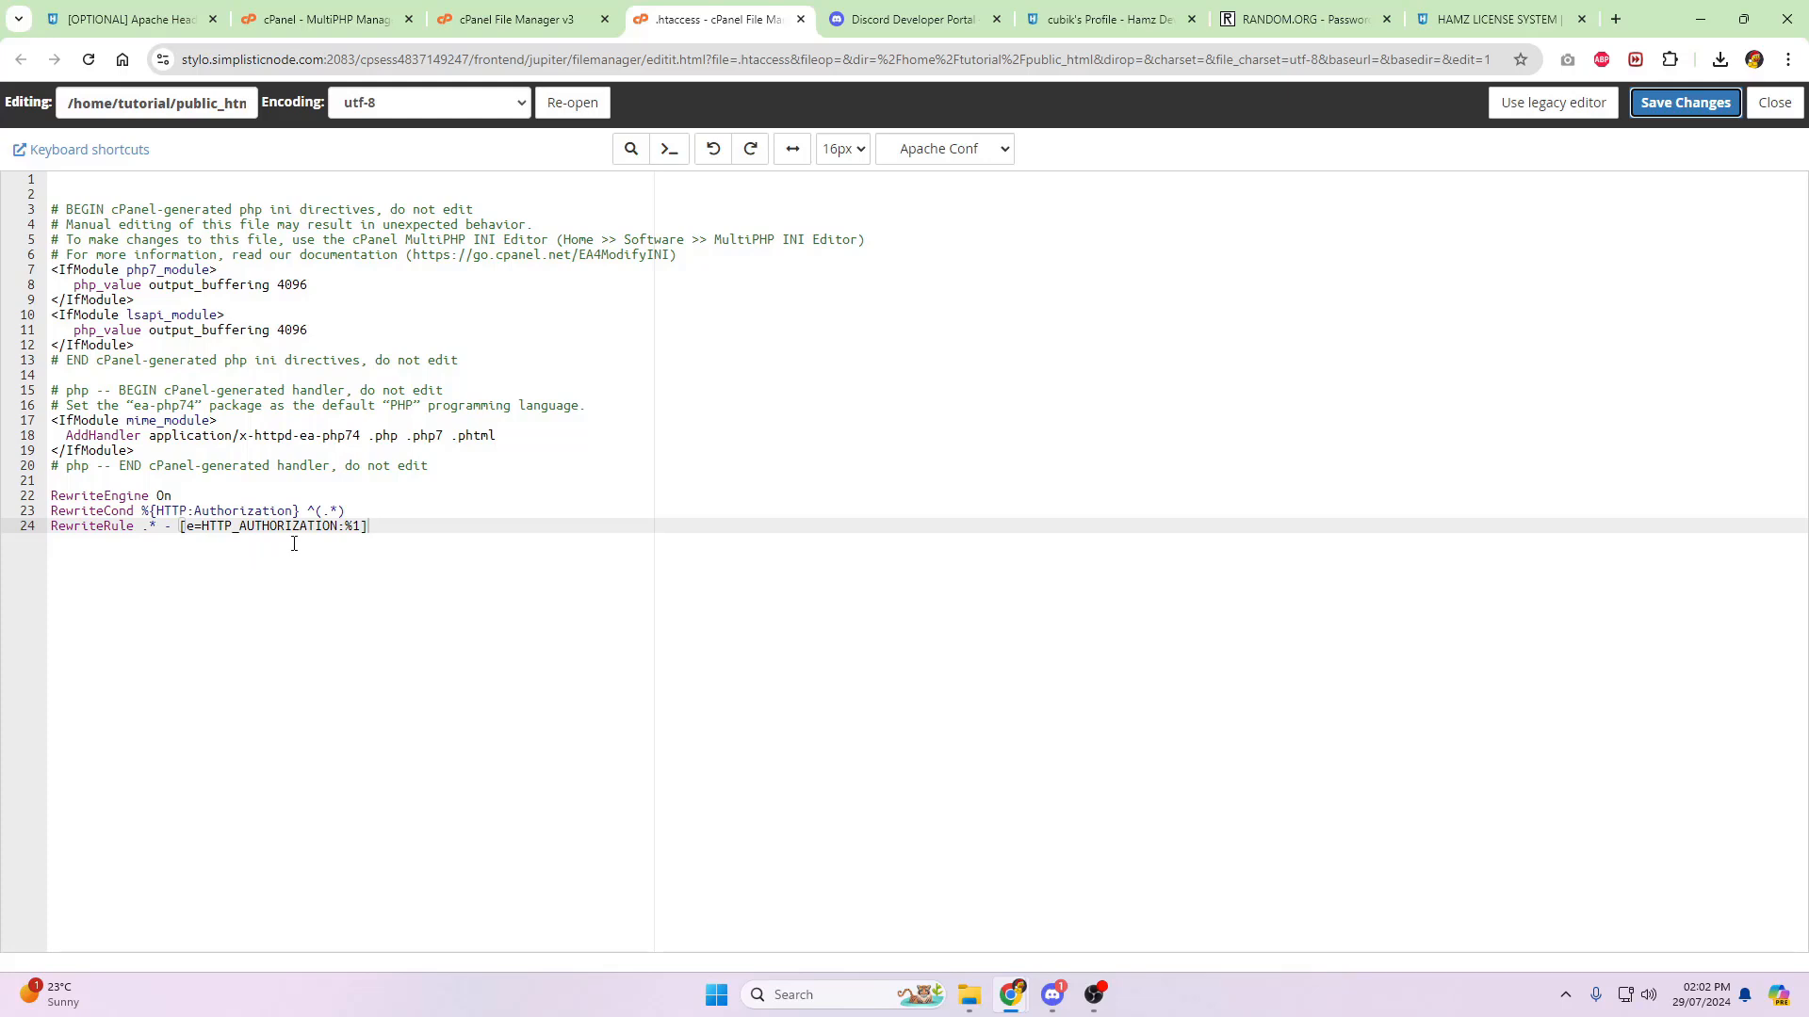
pyautogui.click(906, 19)
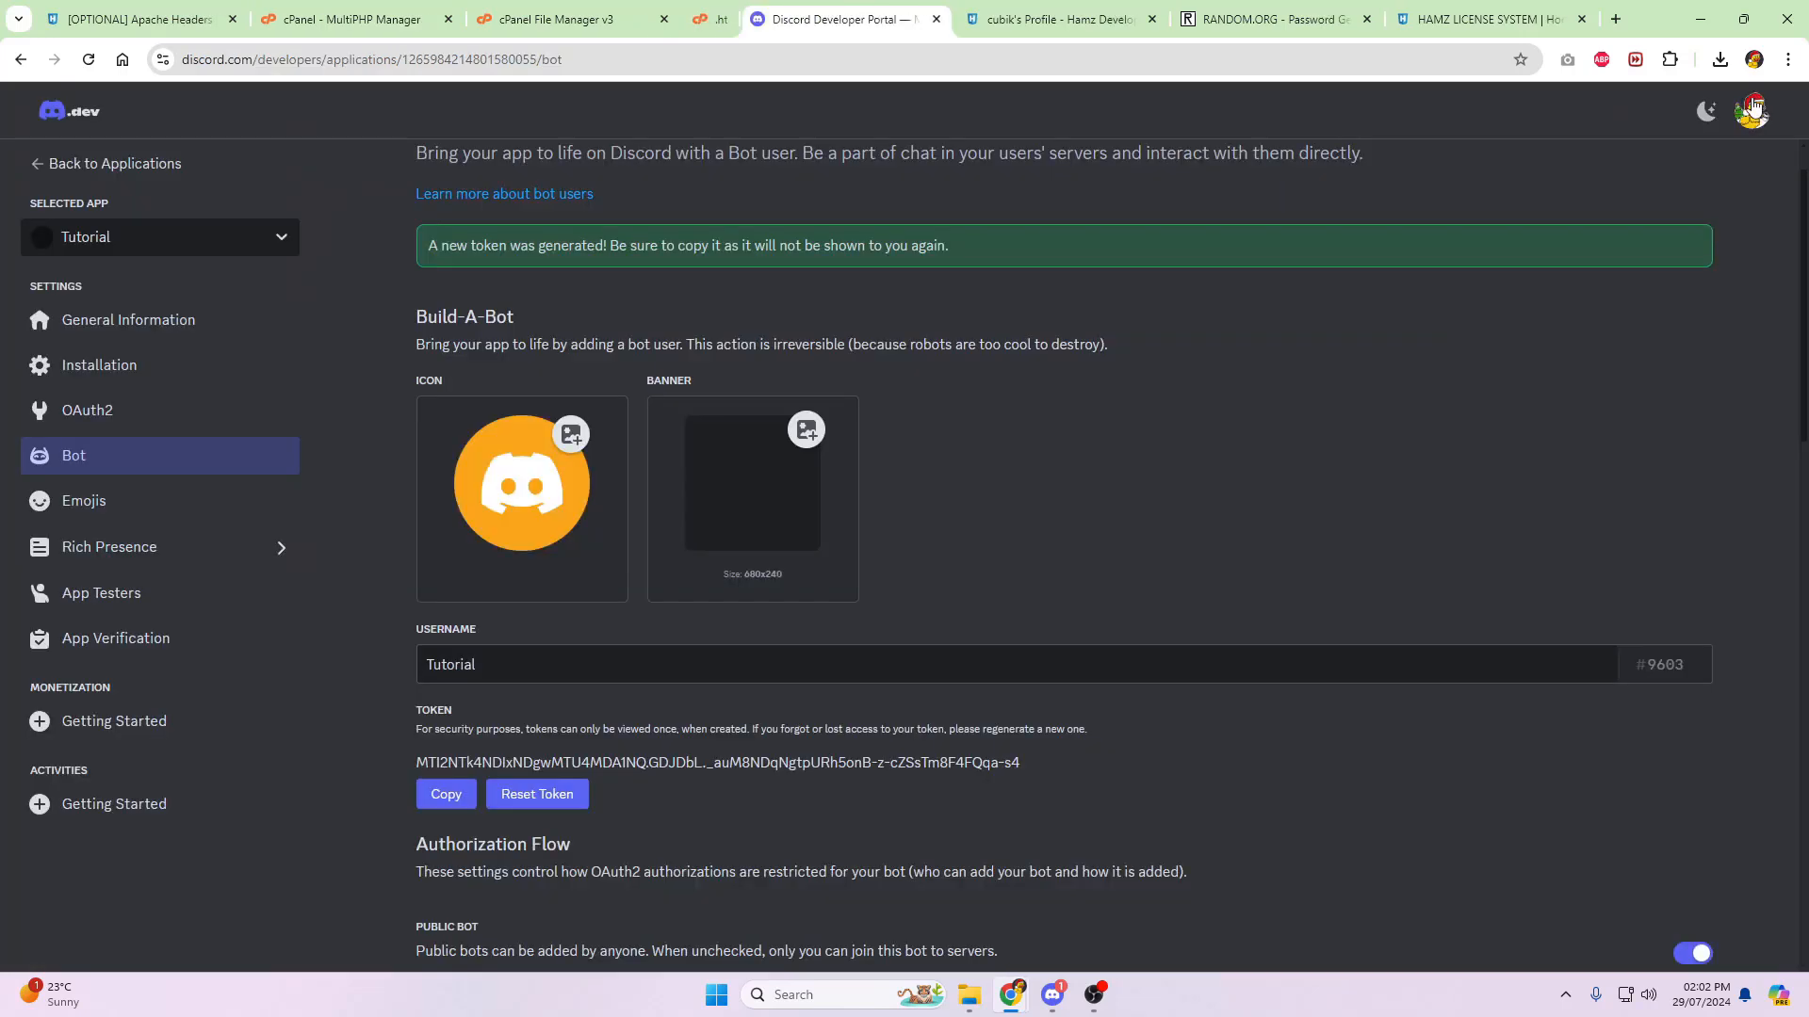
pyautogui.click(565, 19)
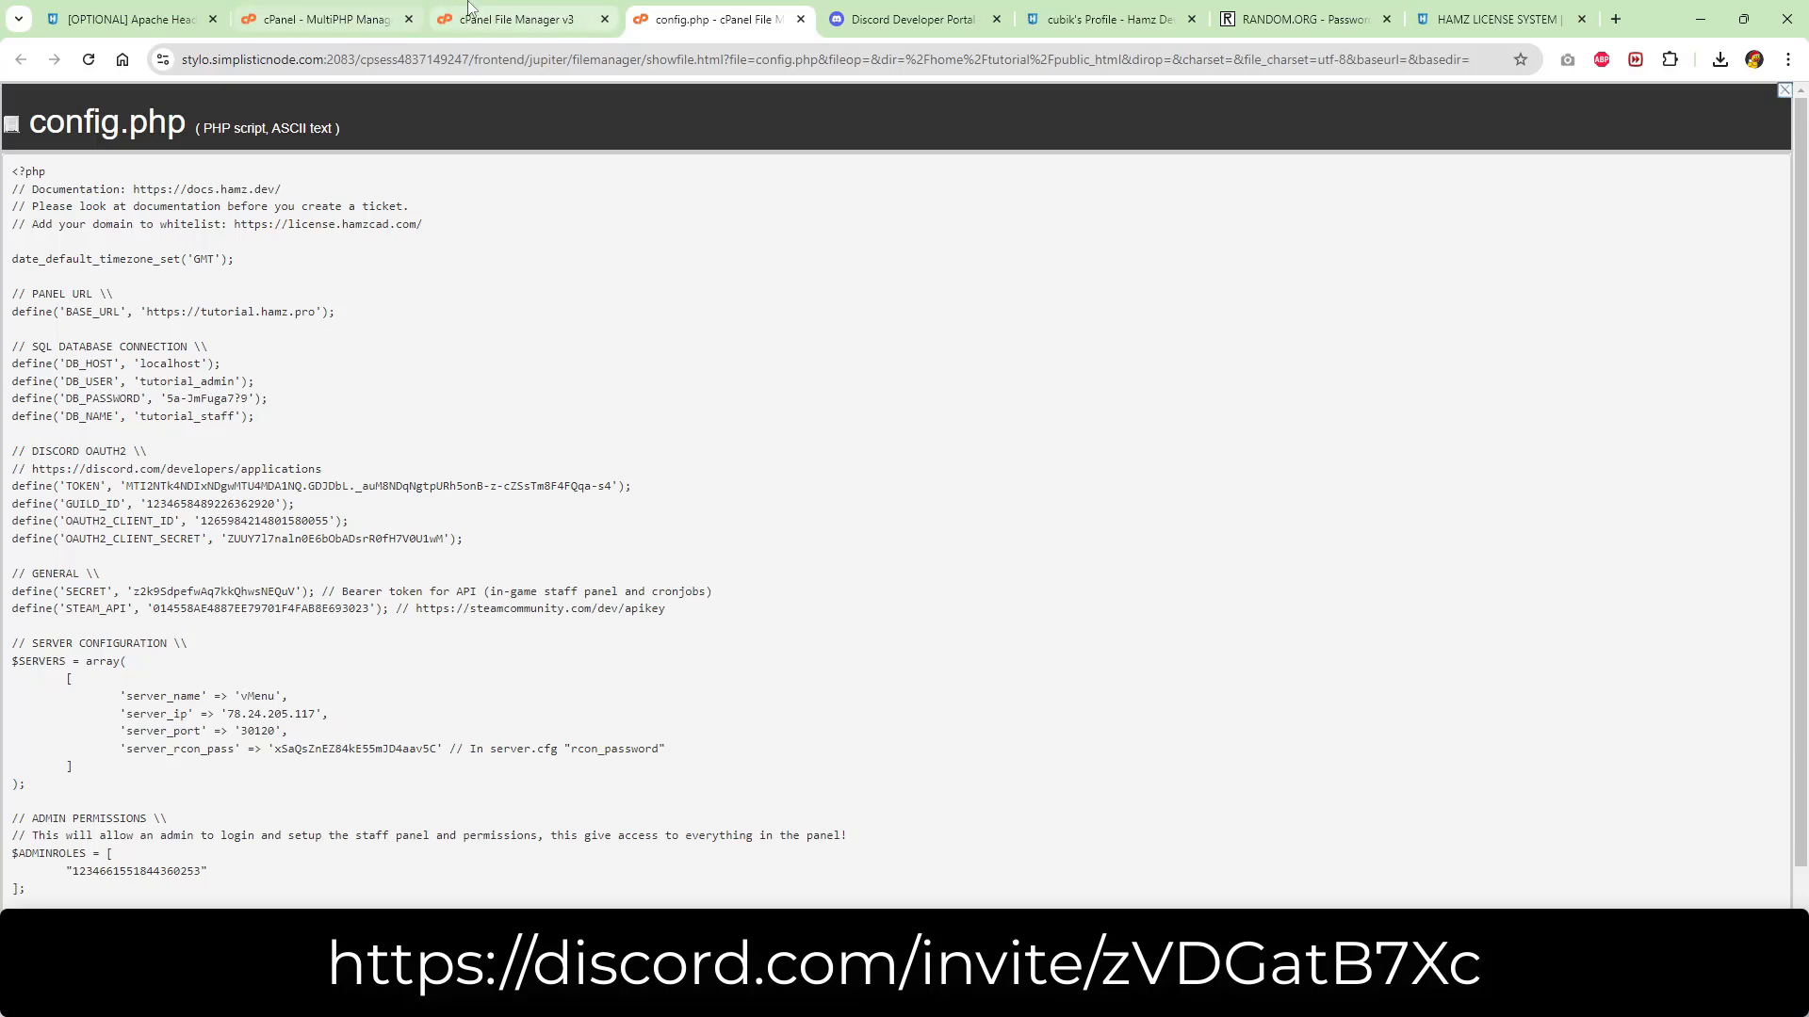
# Step: Navigate from the cPanel Tools overview down to Advanced and reach the Cron Jobs page
pyautogui.click(311, 19)
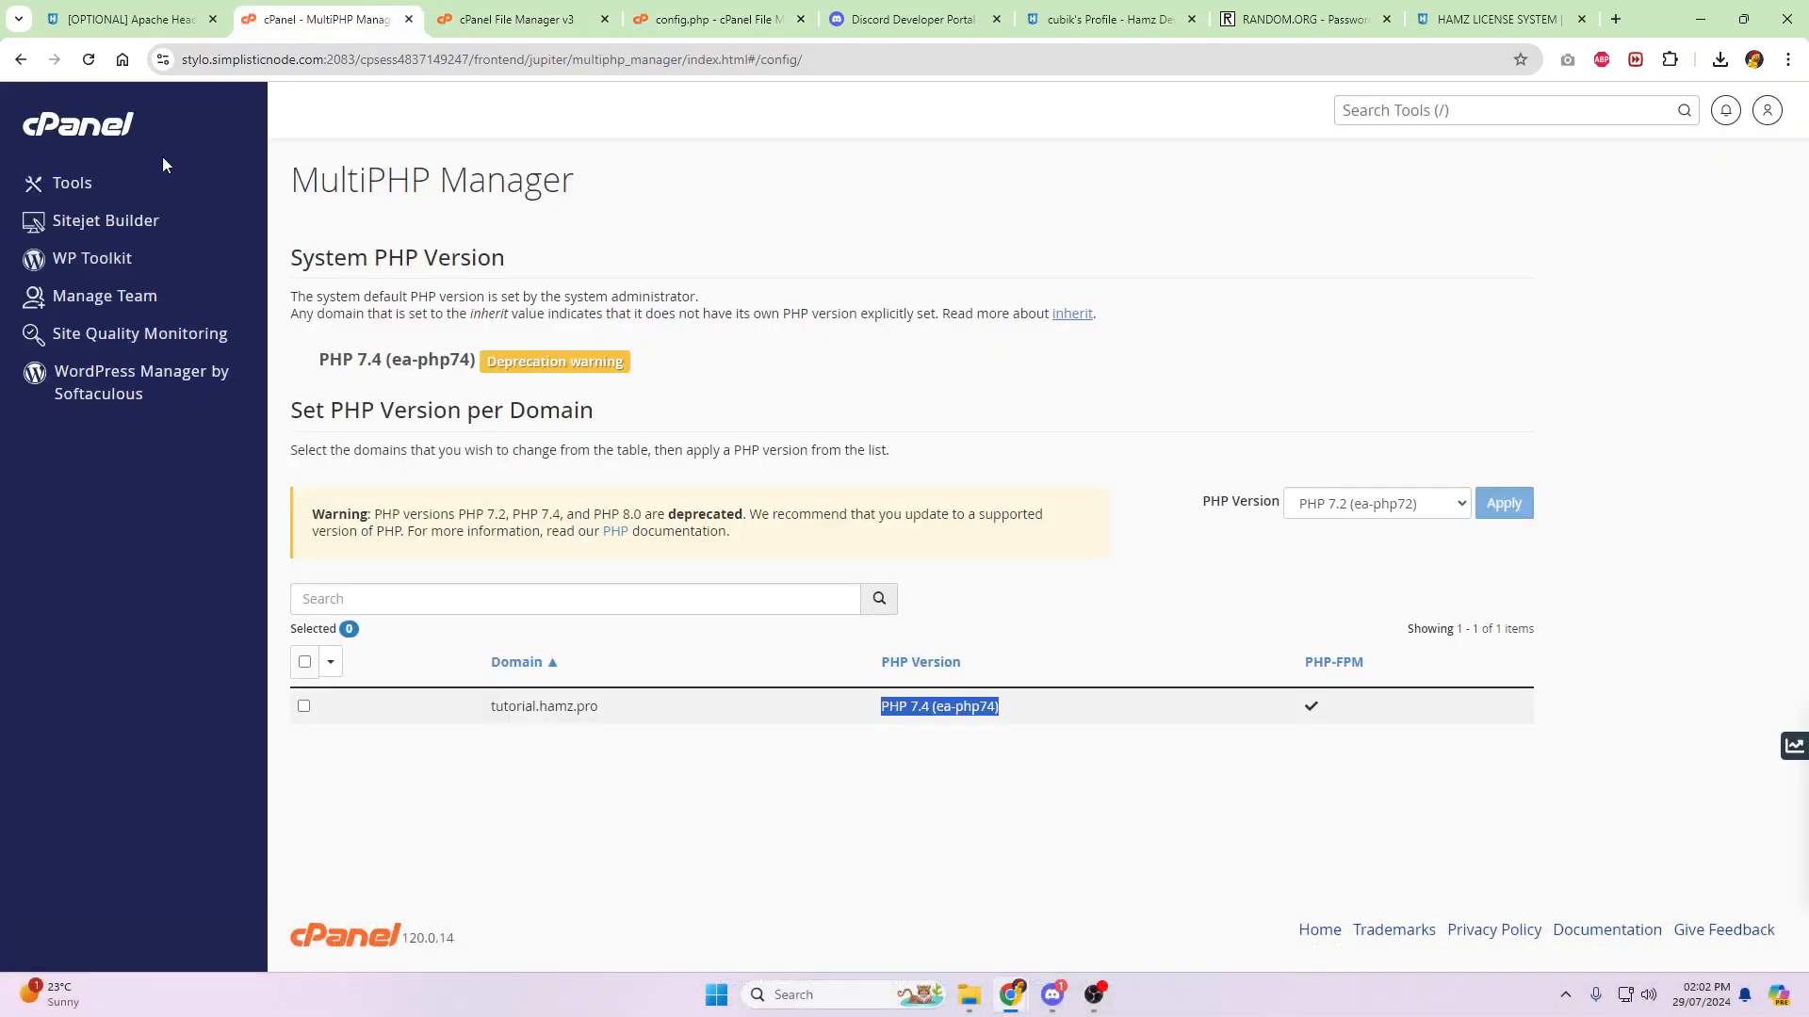
pyautogui.click(71, 183)
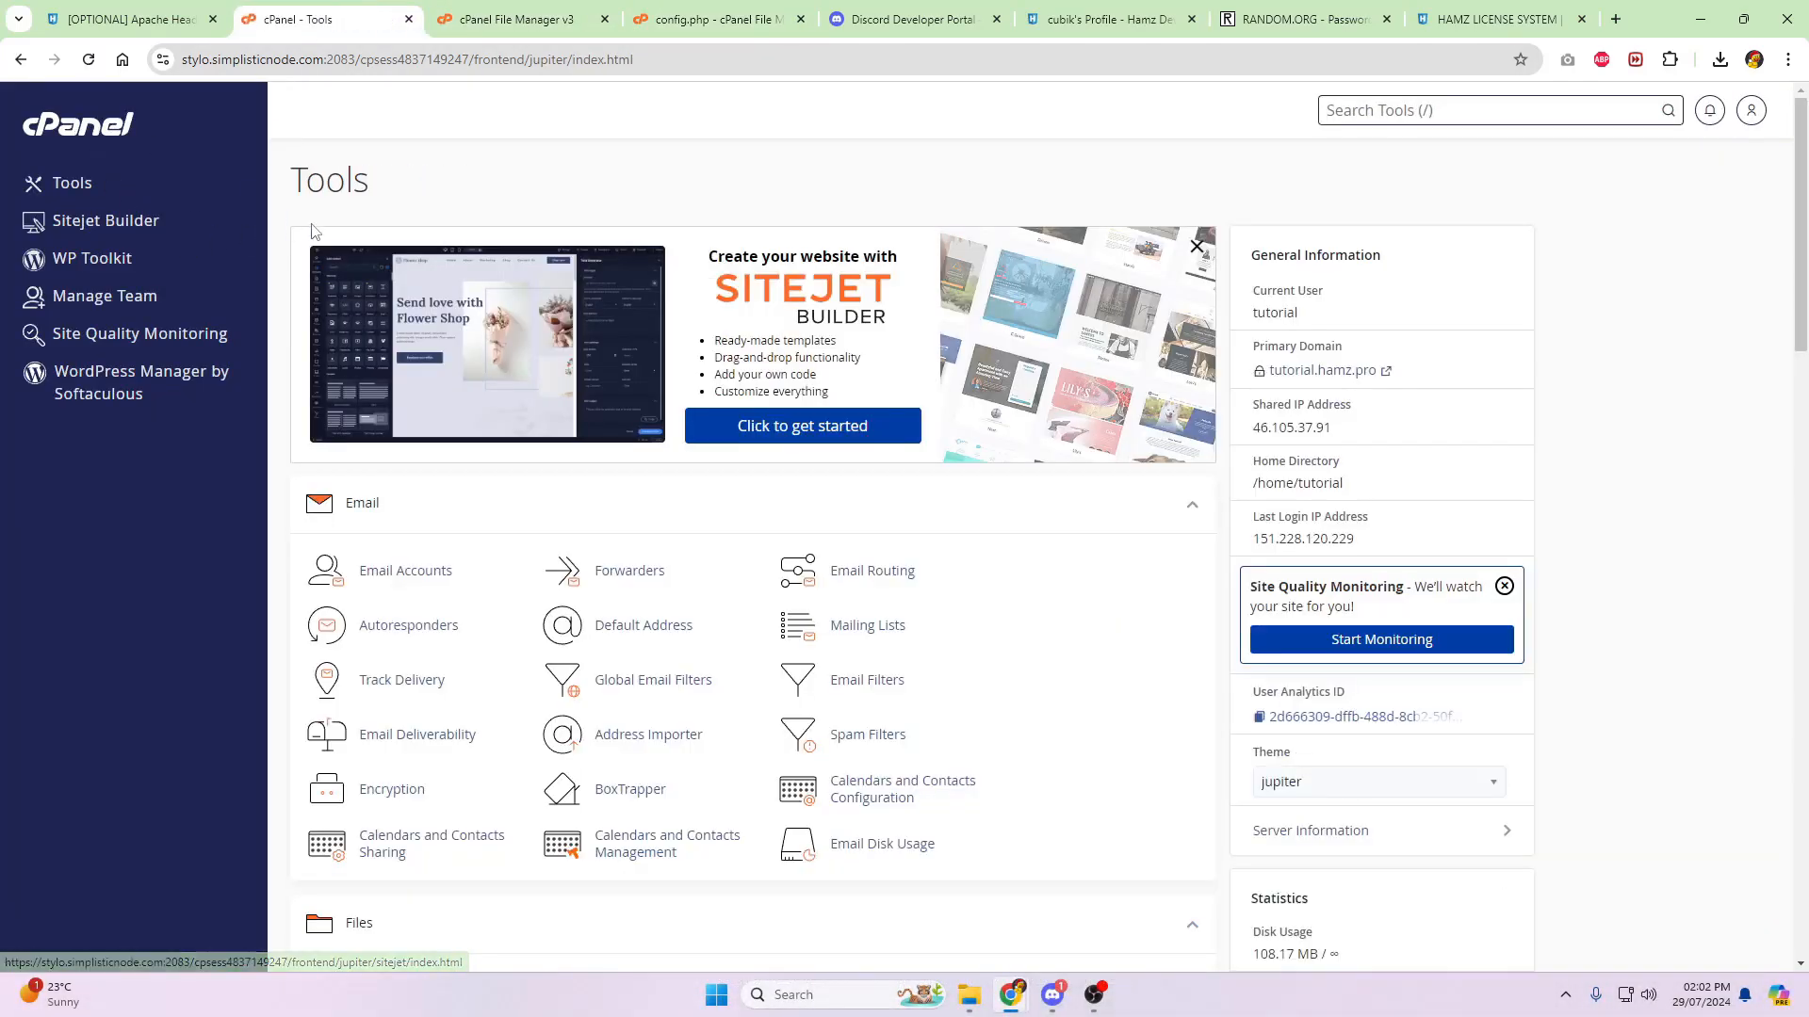
pyautogui.scroll(-3)
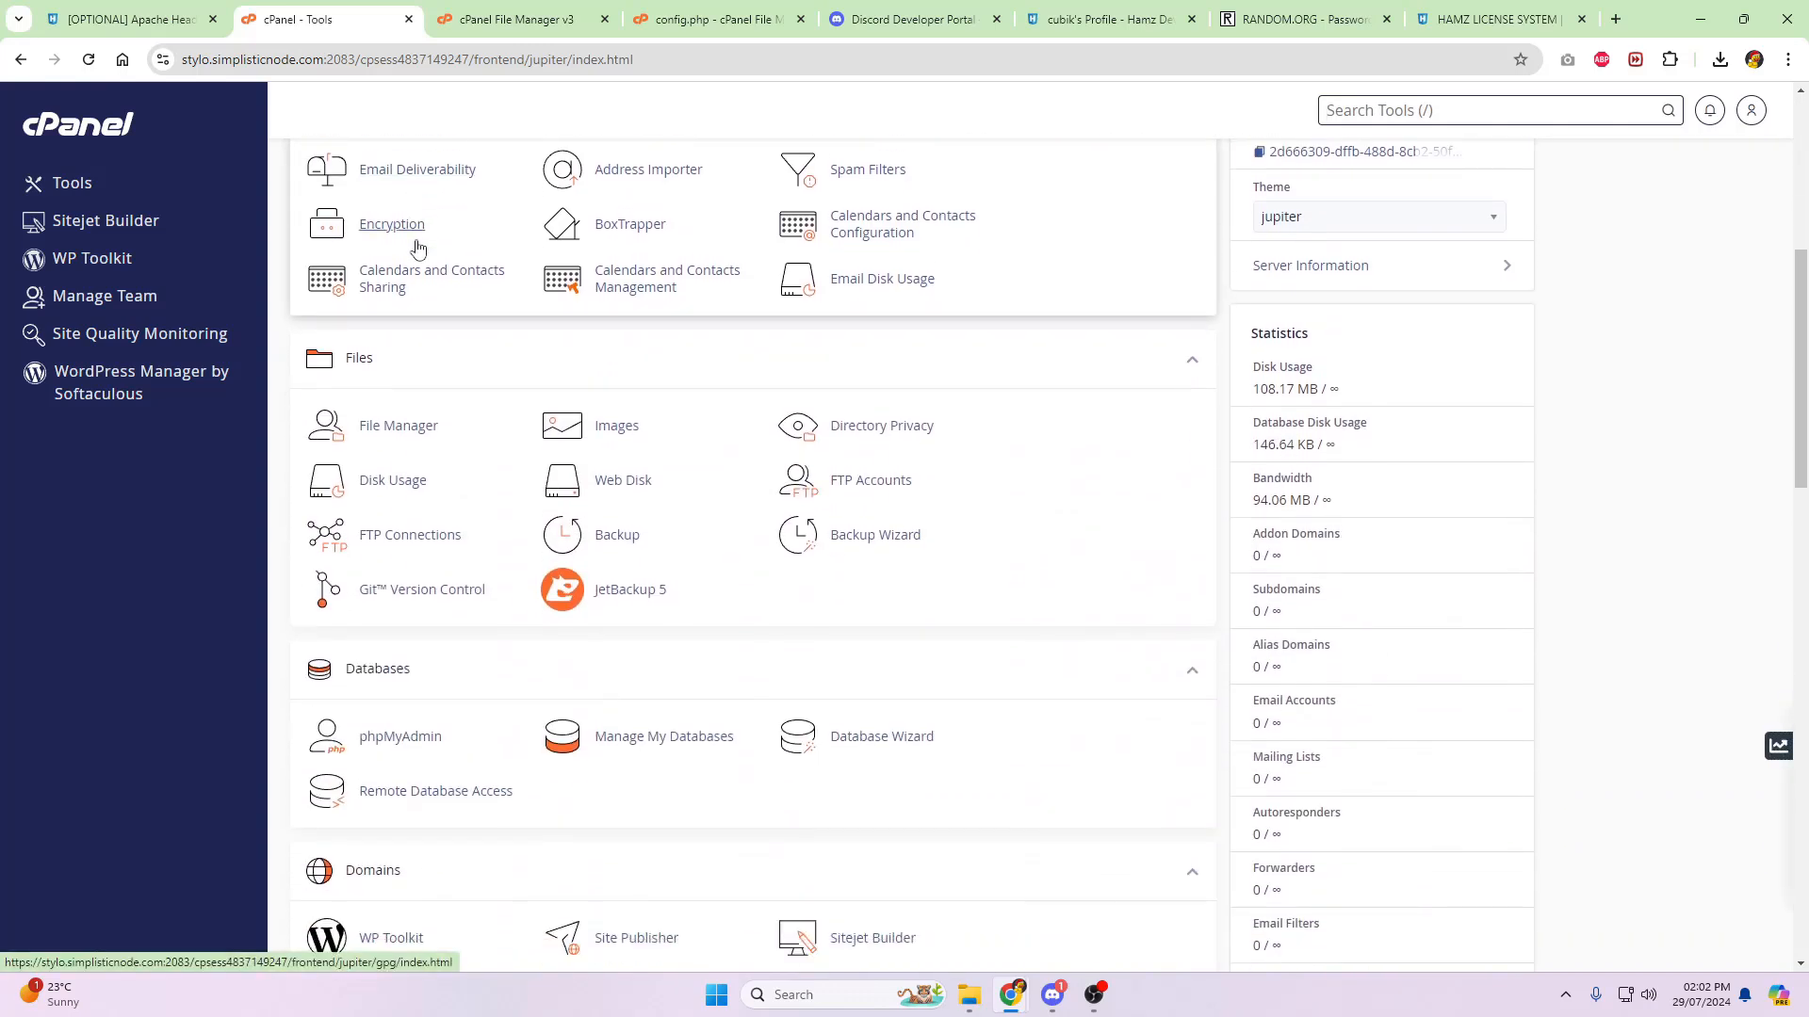
pyautogui.scroll(-3)
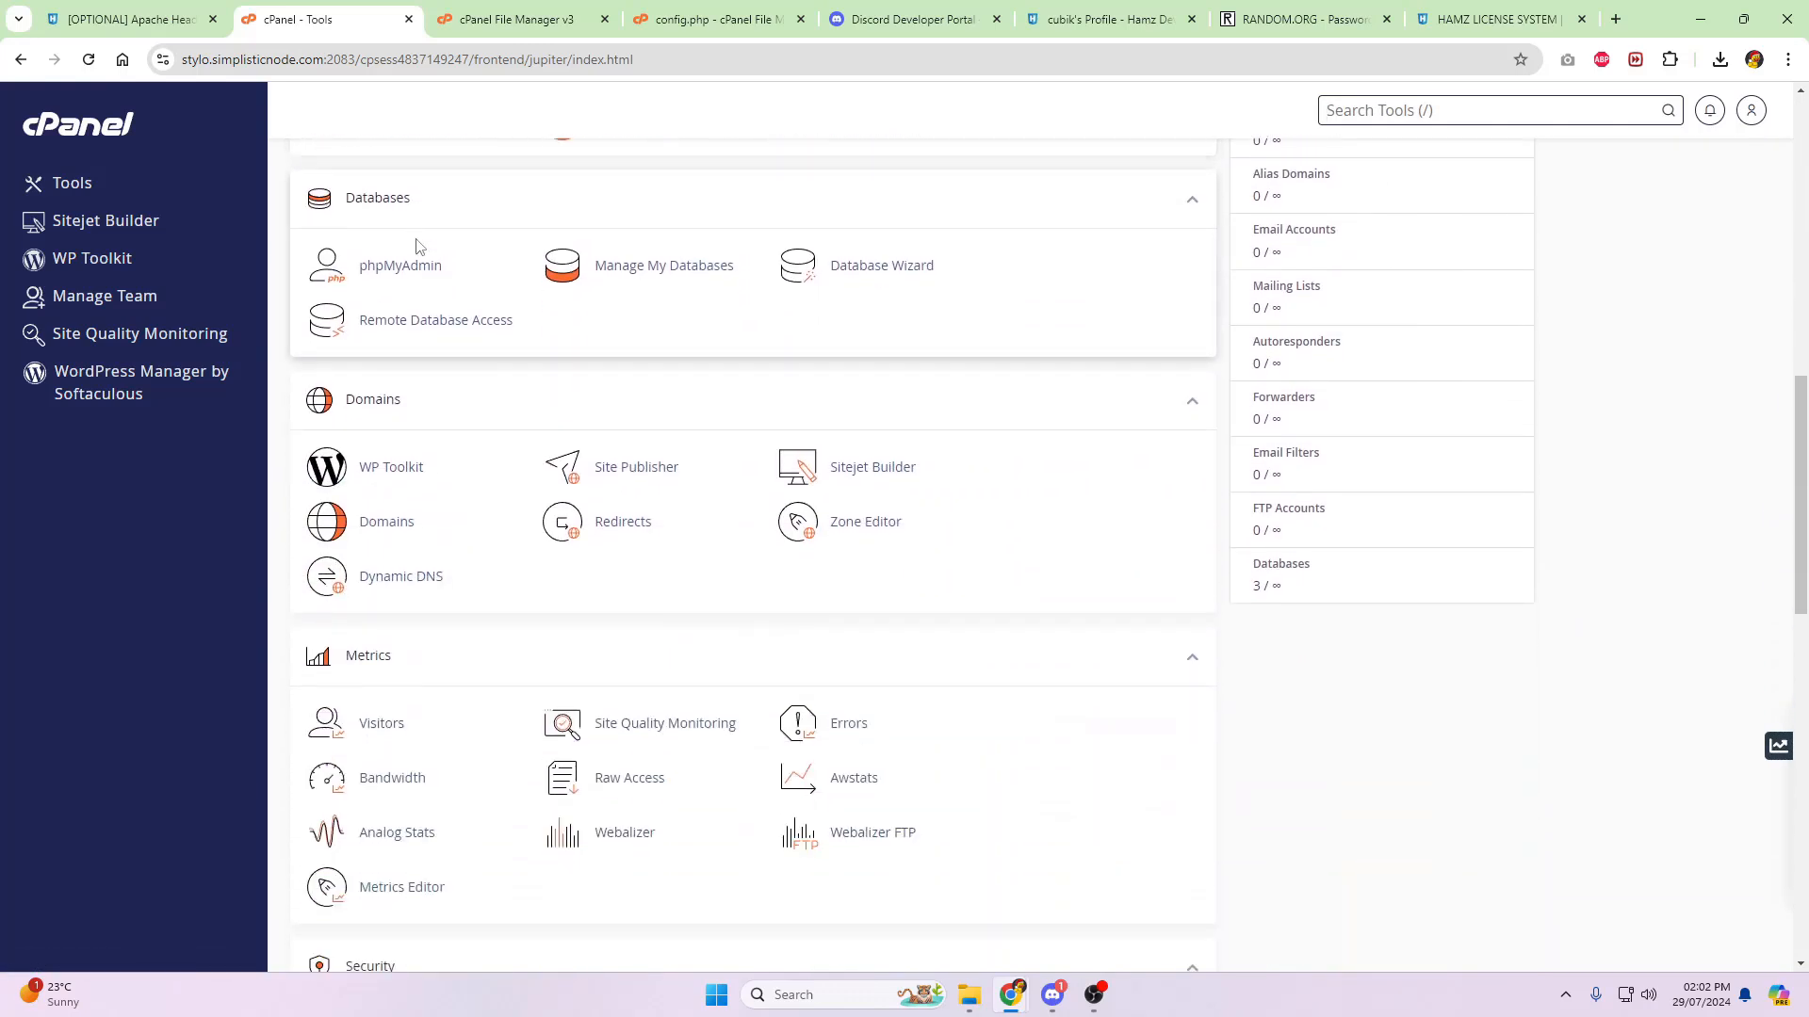
pyautogui.scroll(-3)
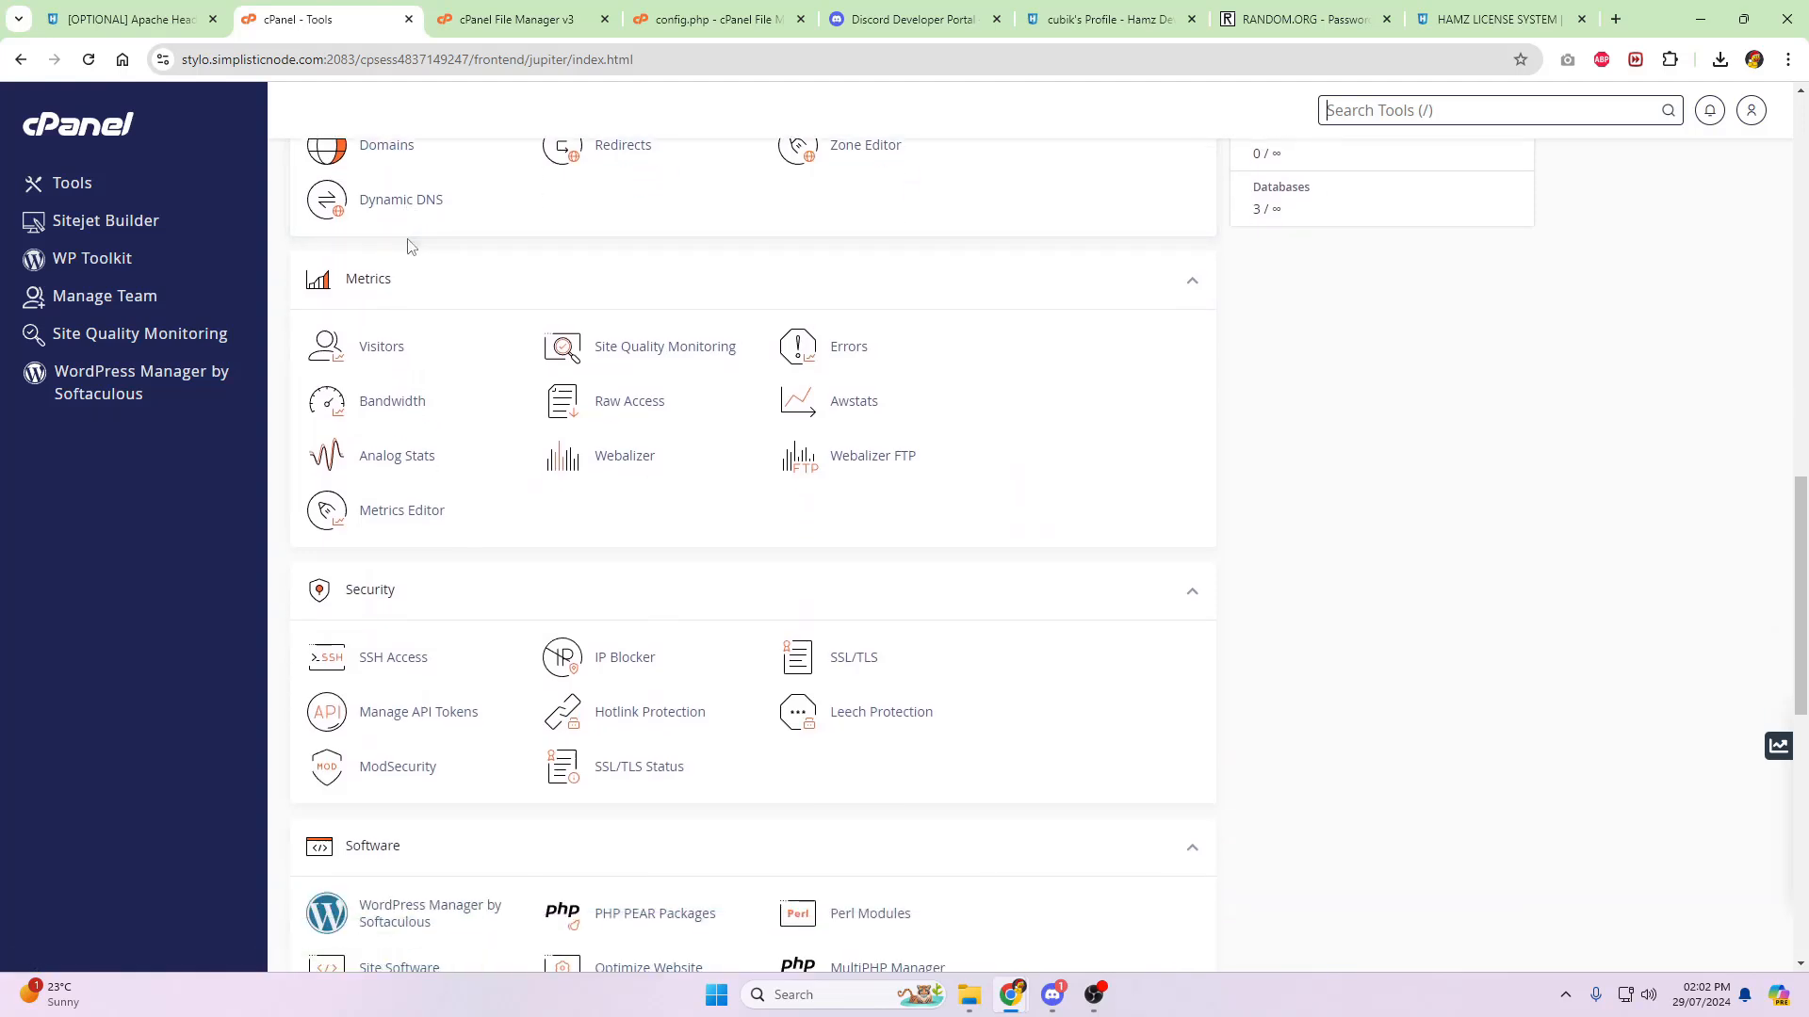
pyautogui.scroll(-3)
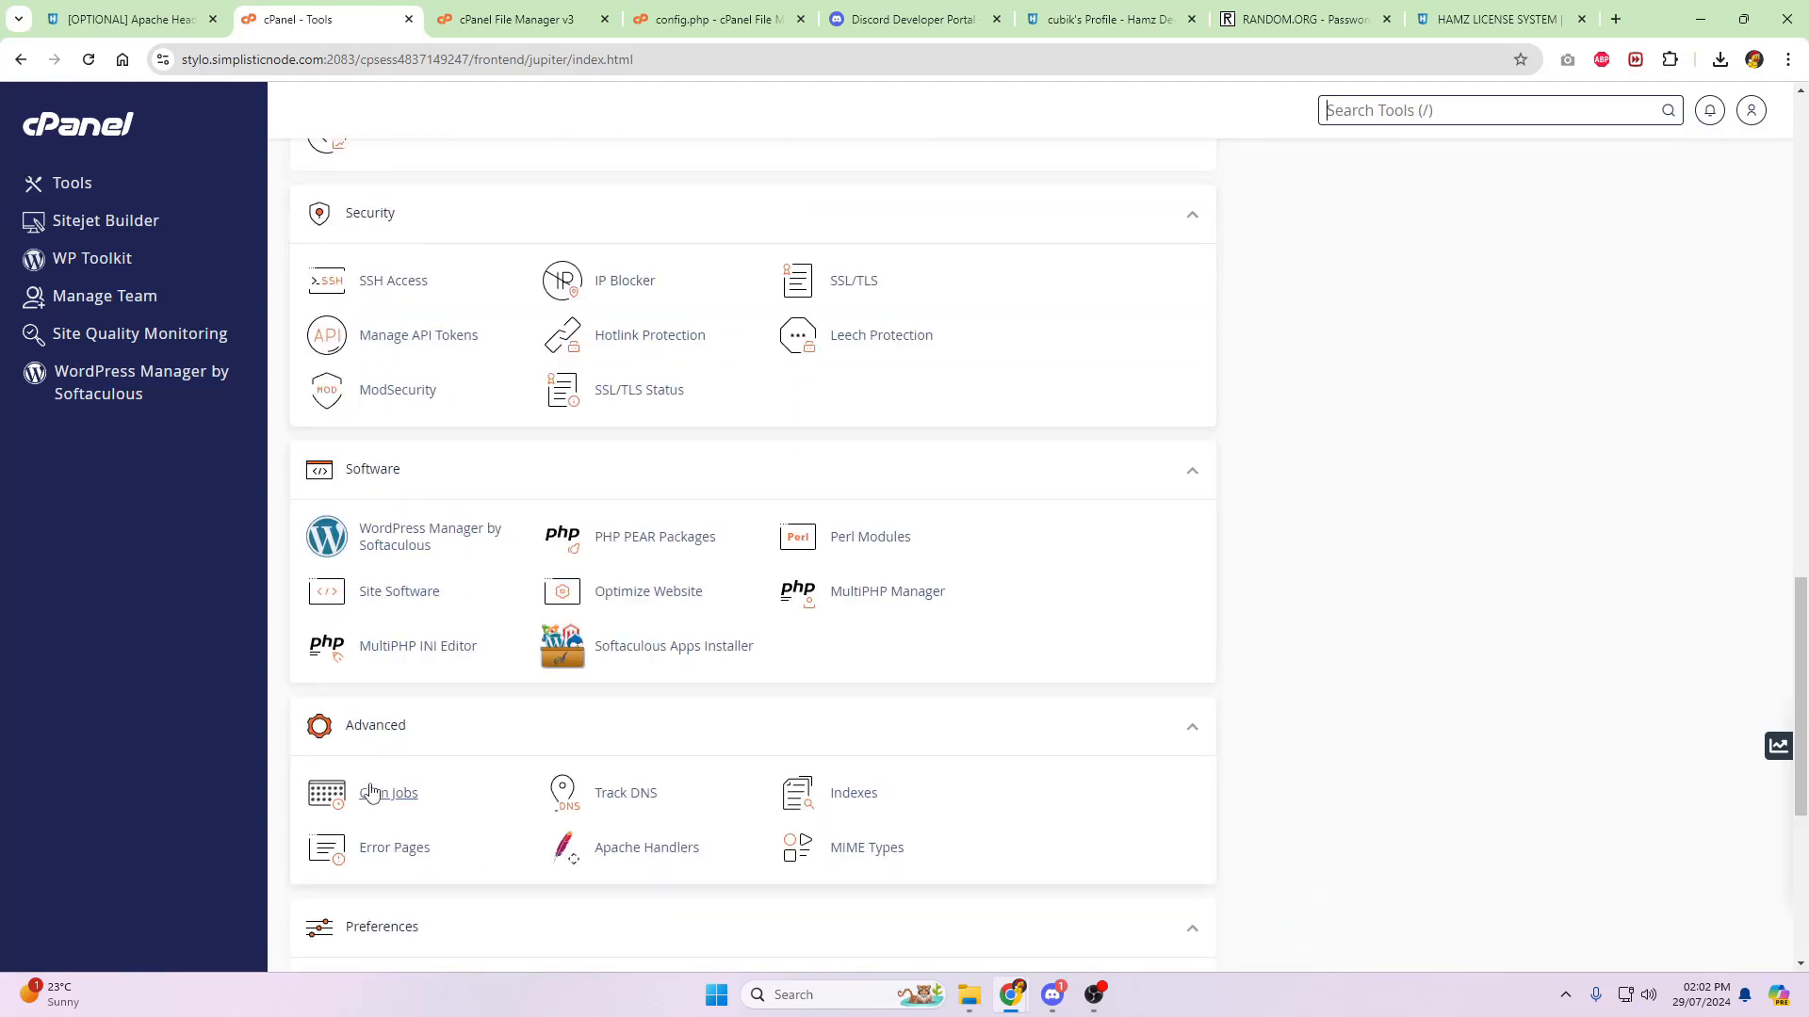
pyautogui.scroll(-3)
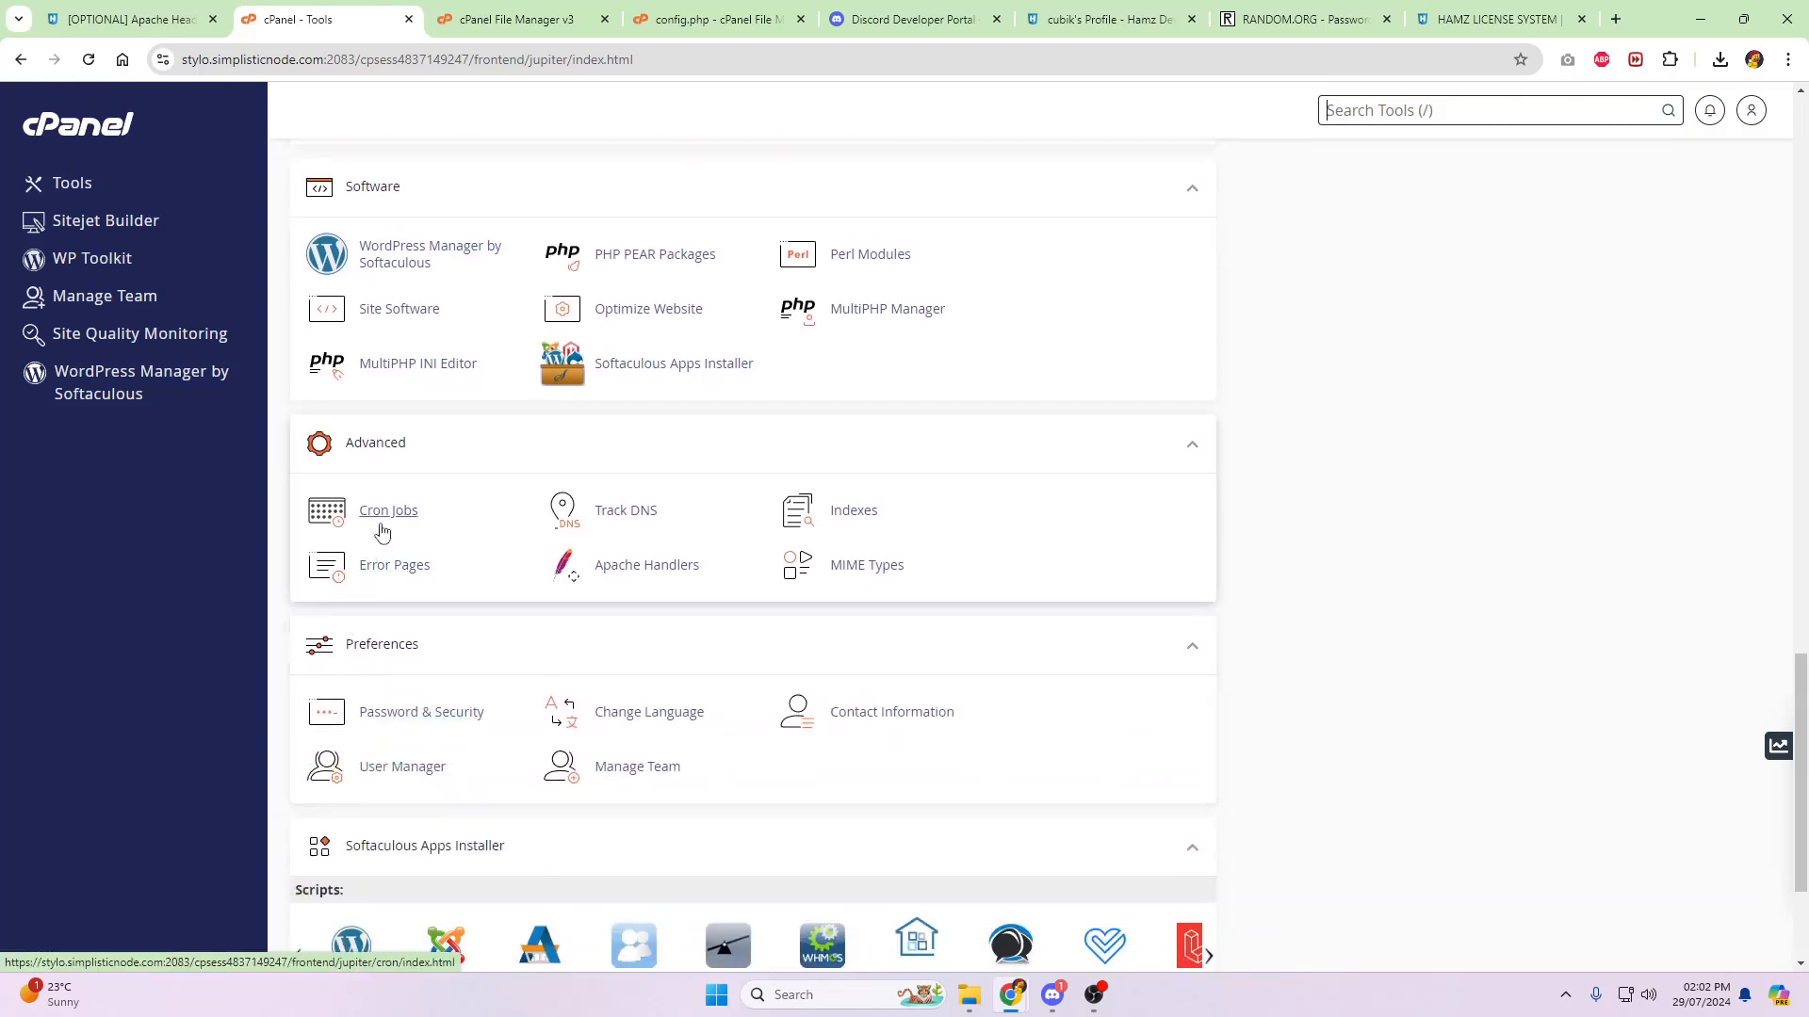
pyautogui.click(388, 510)
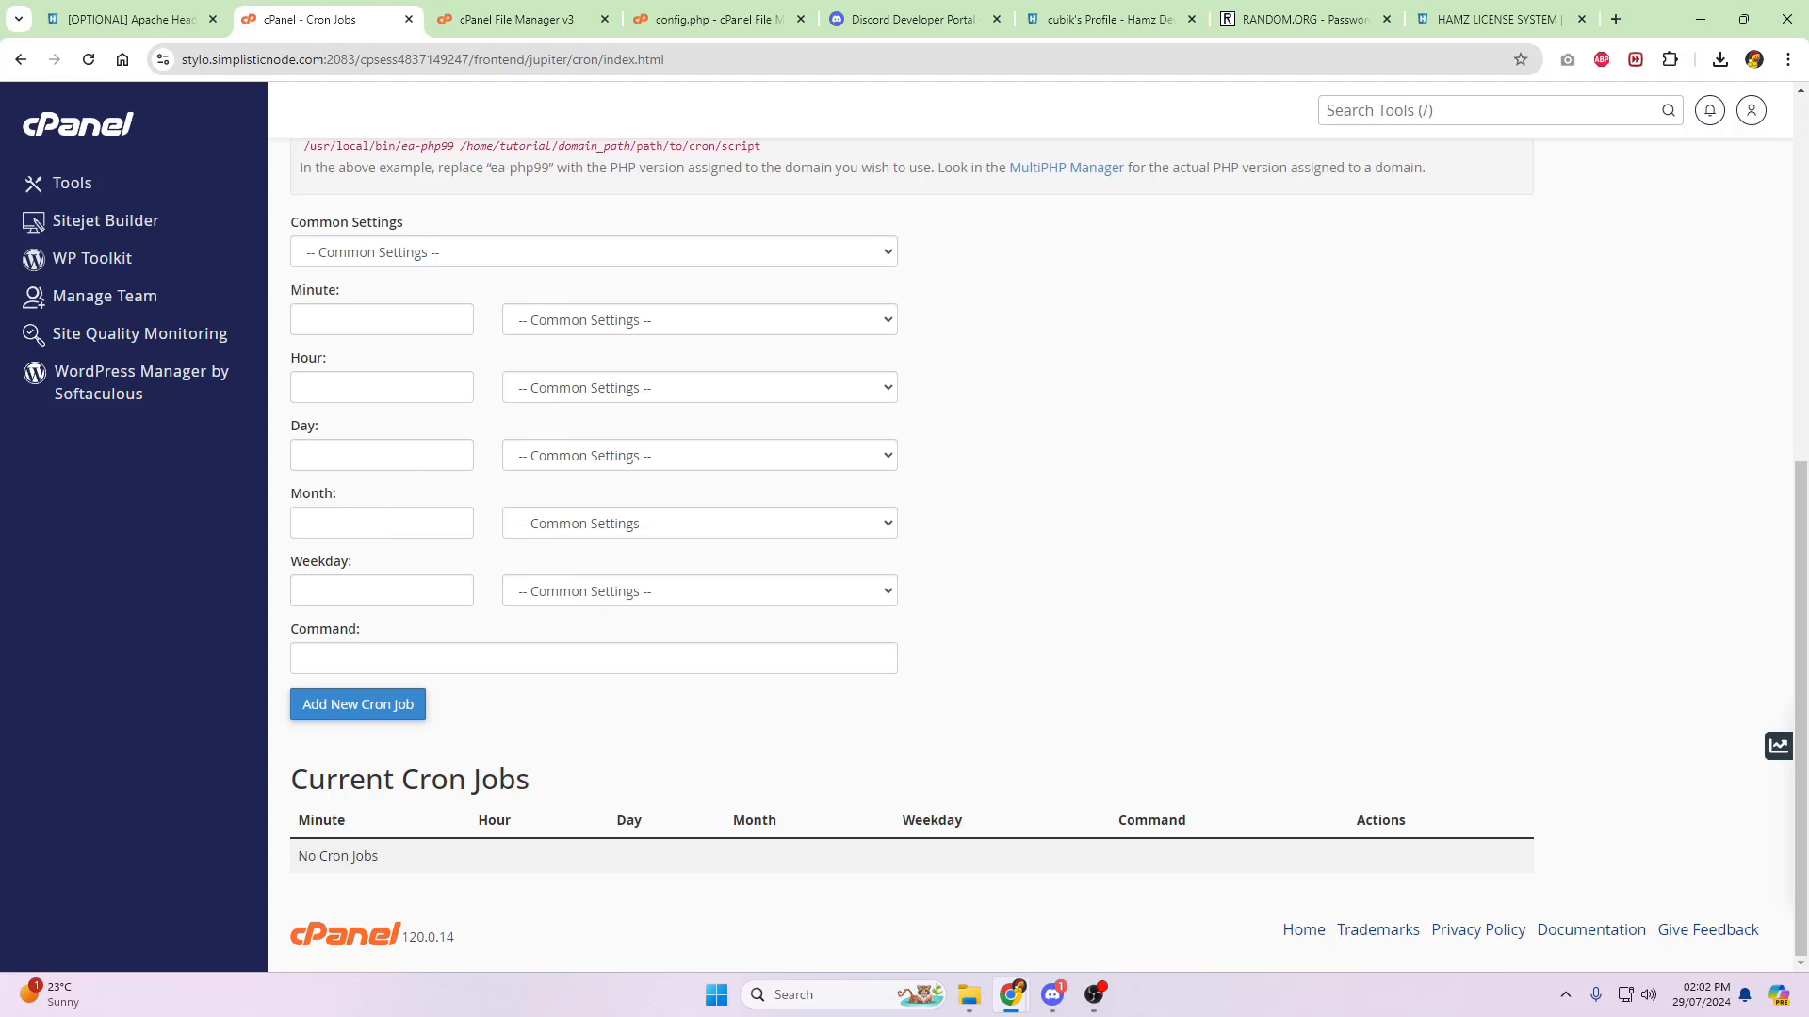
# Step: Copy the per-minute cron-playtime wget command from the Hamz Docs Web Cronjob guide
pyautogui.click(126, 19)
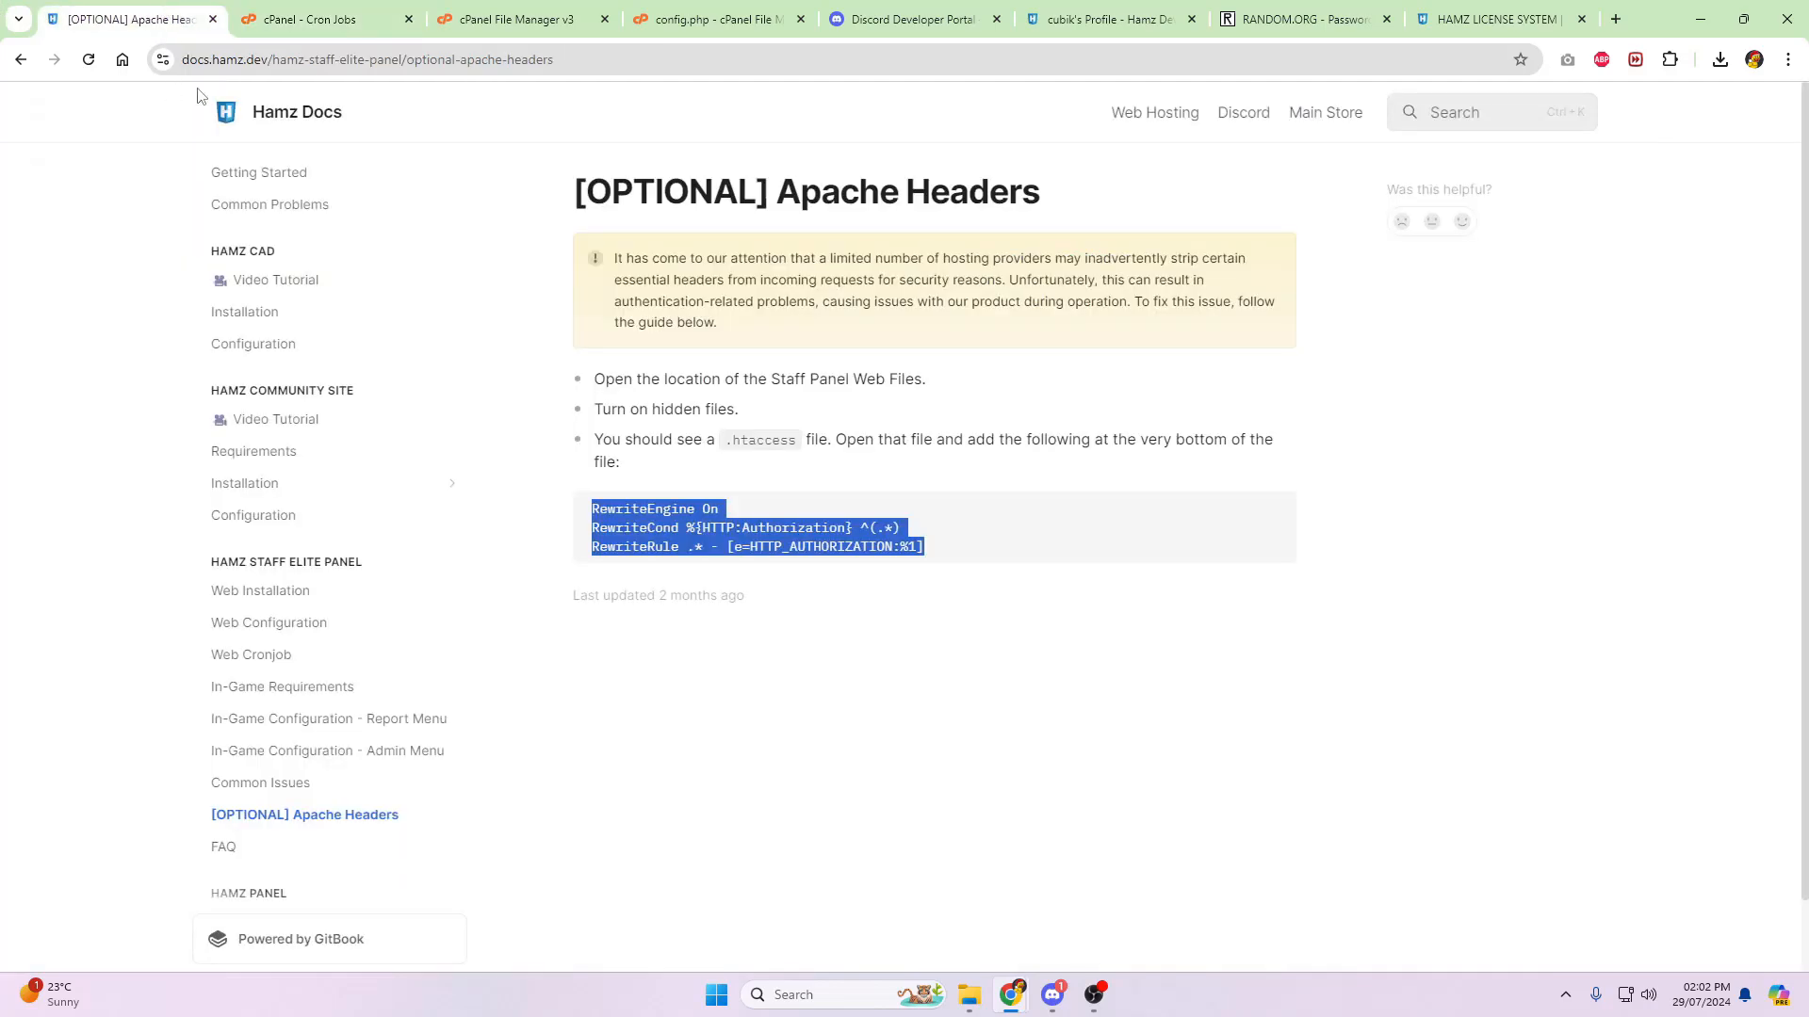
pyautogui.click(251, 654)
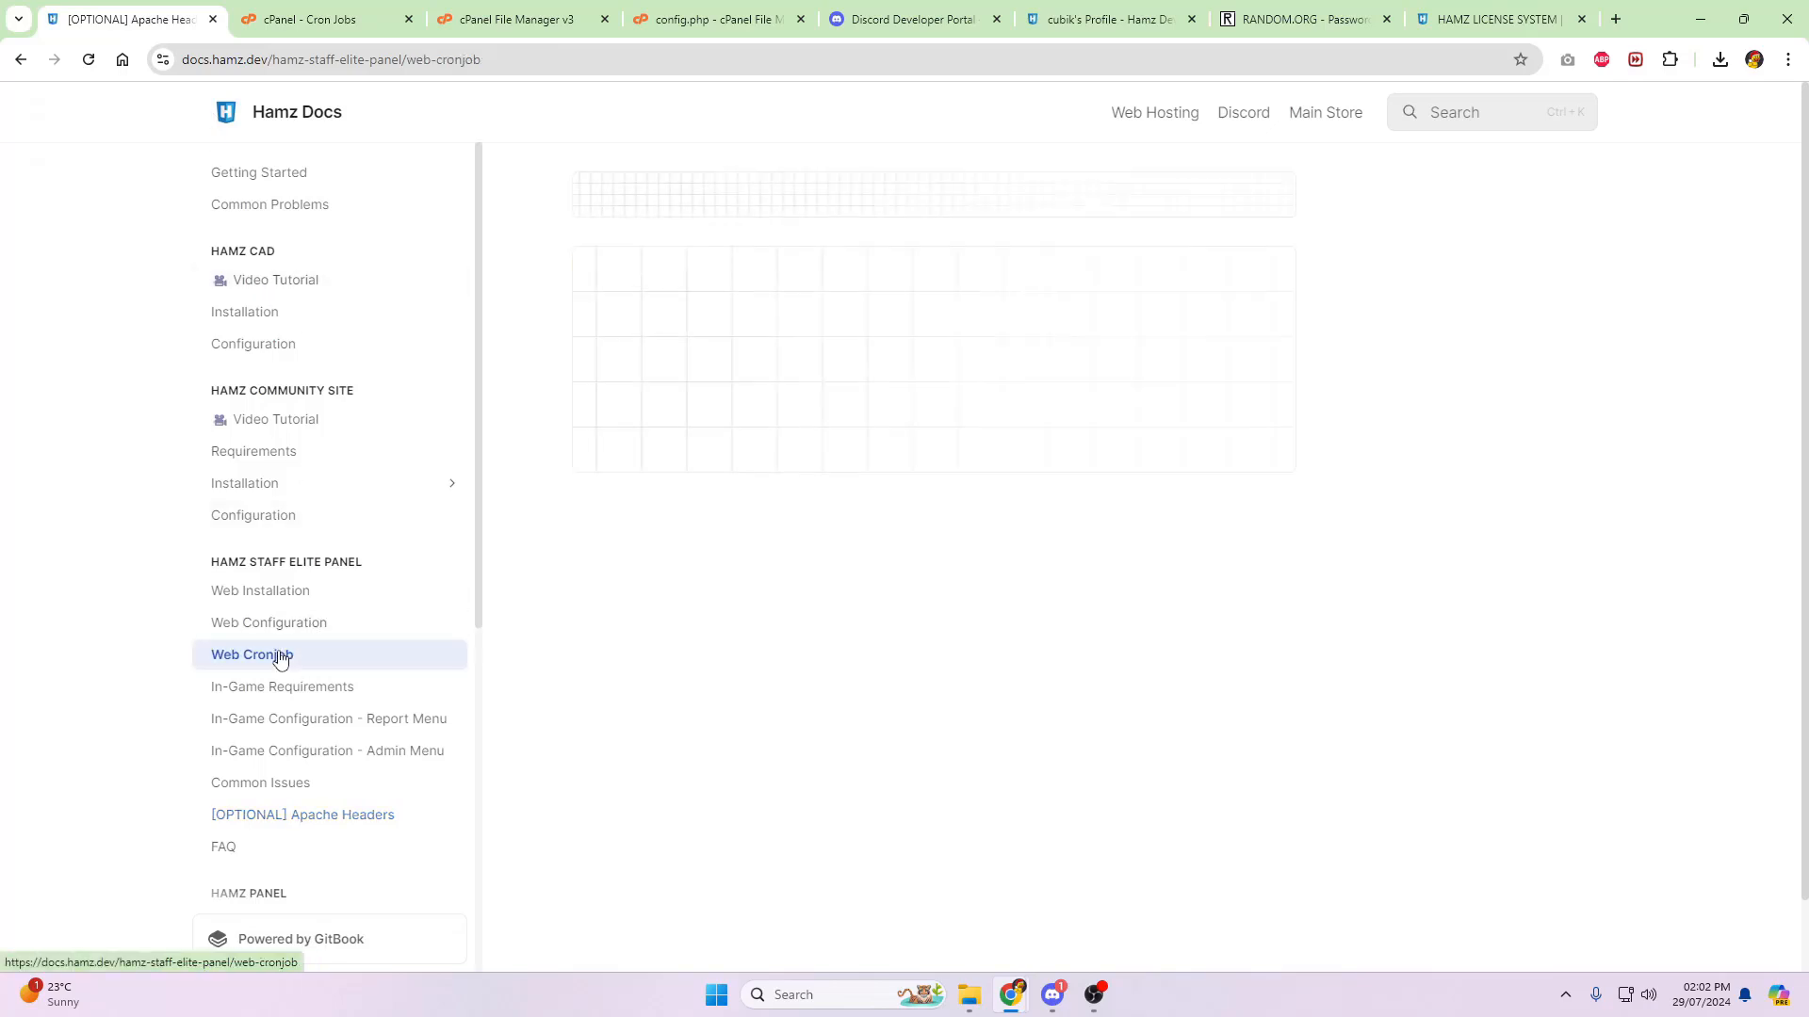
pyautogui.click(251, 654)
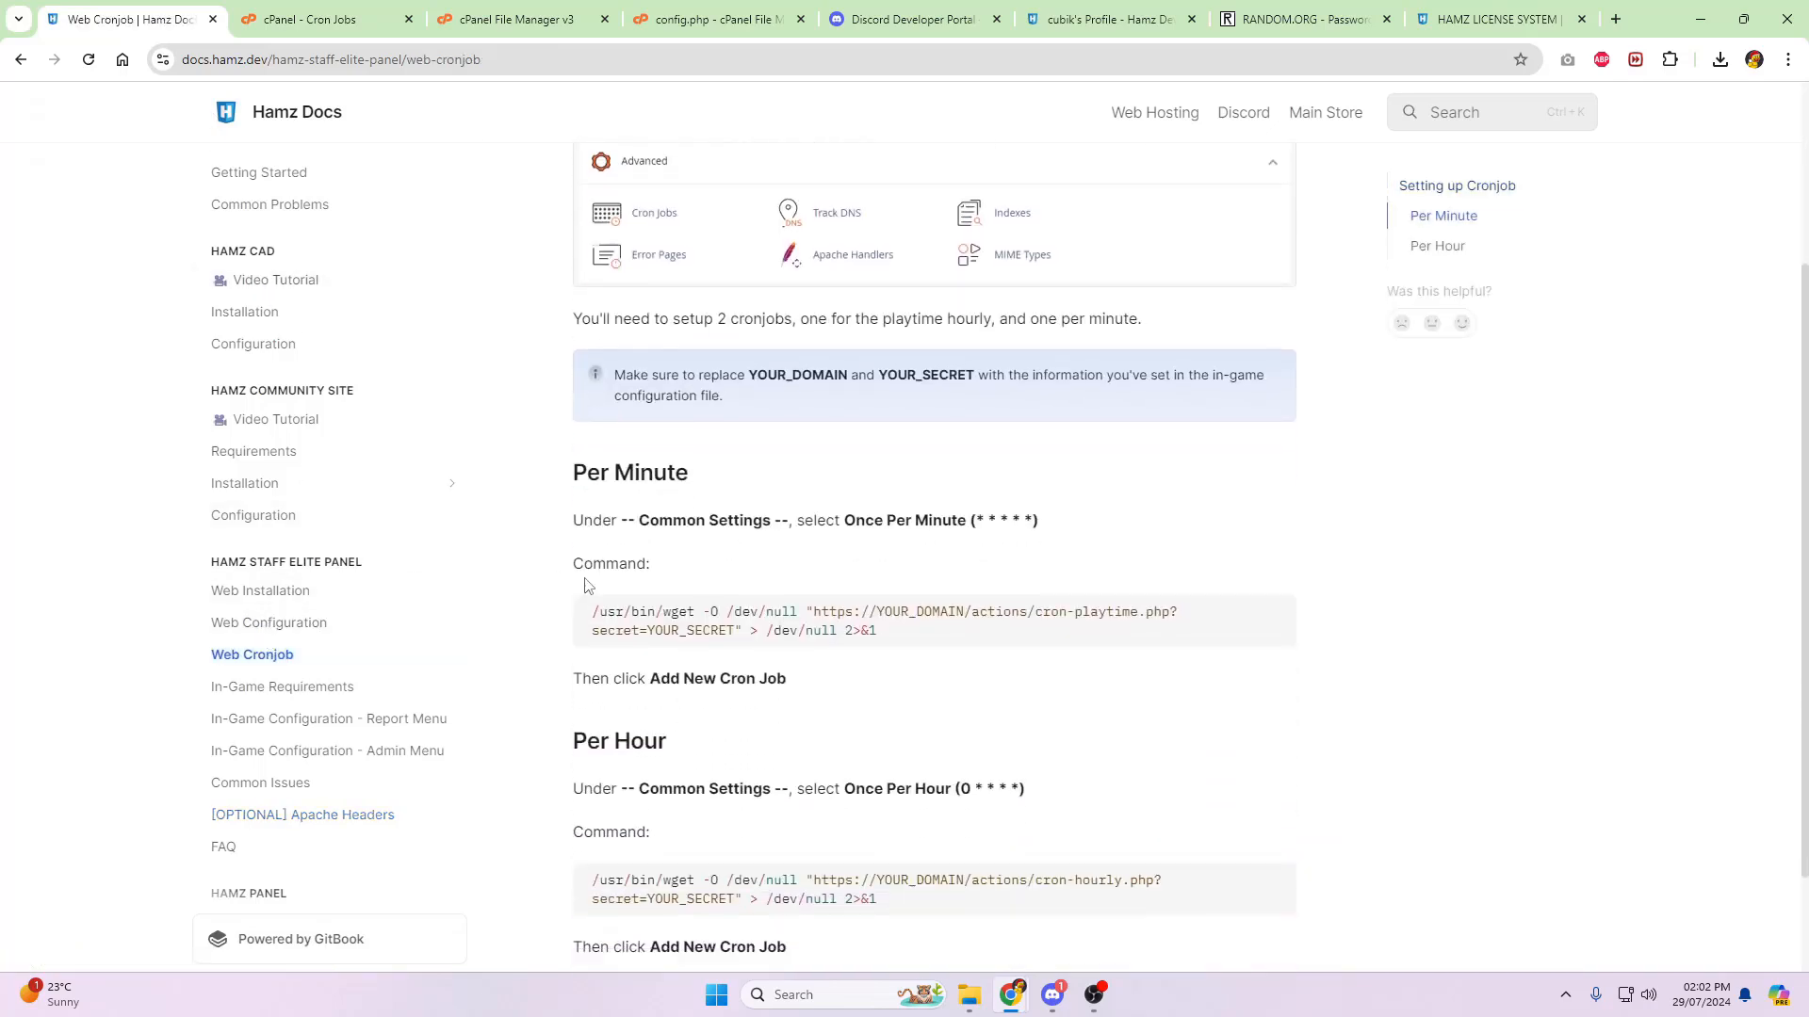
pyautogui.scroll(-3)
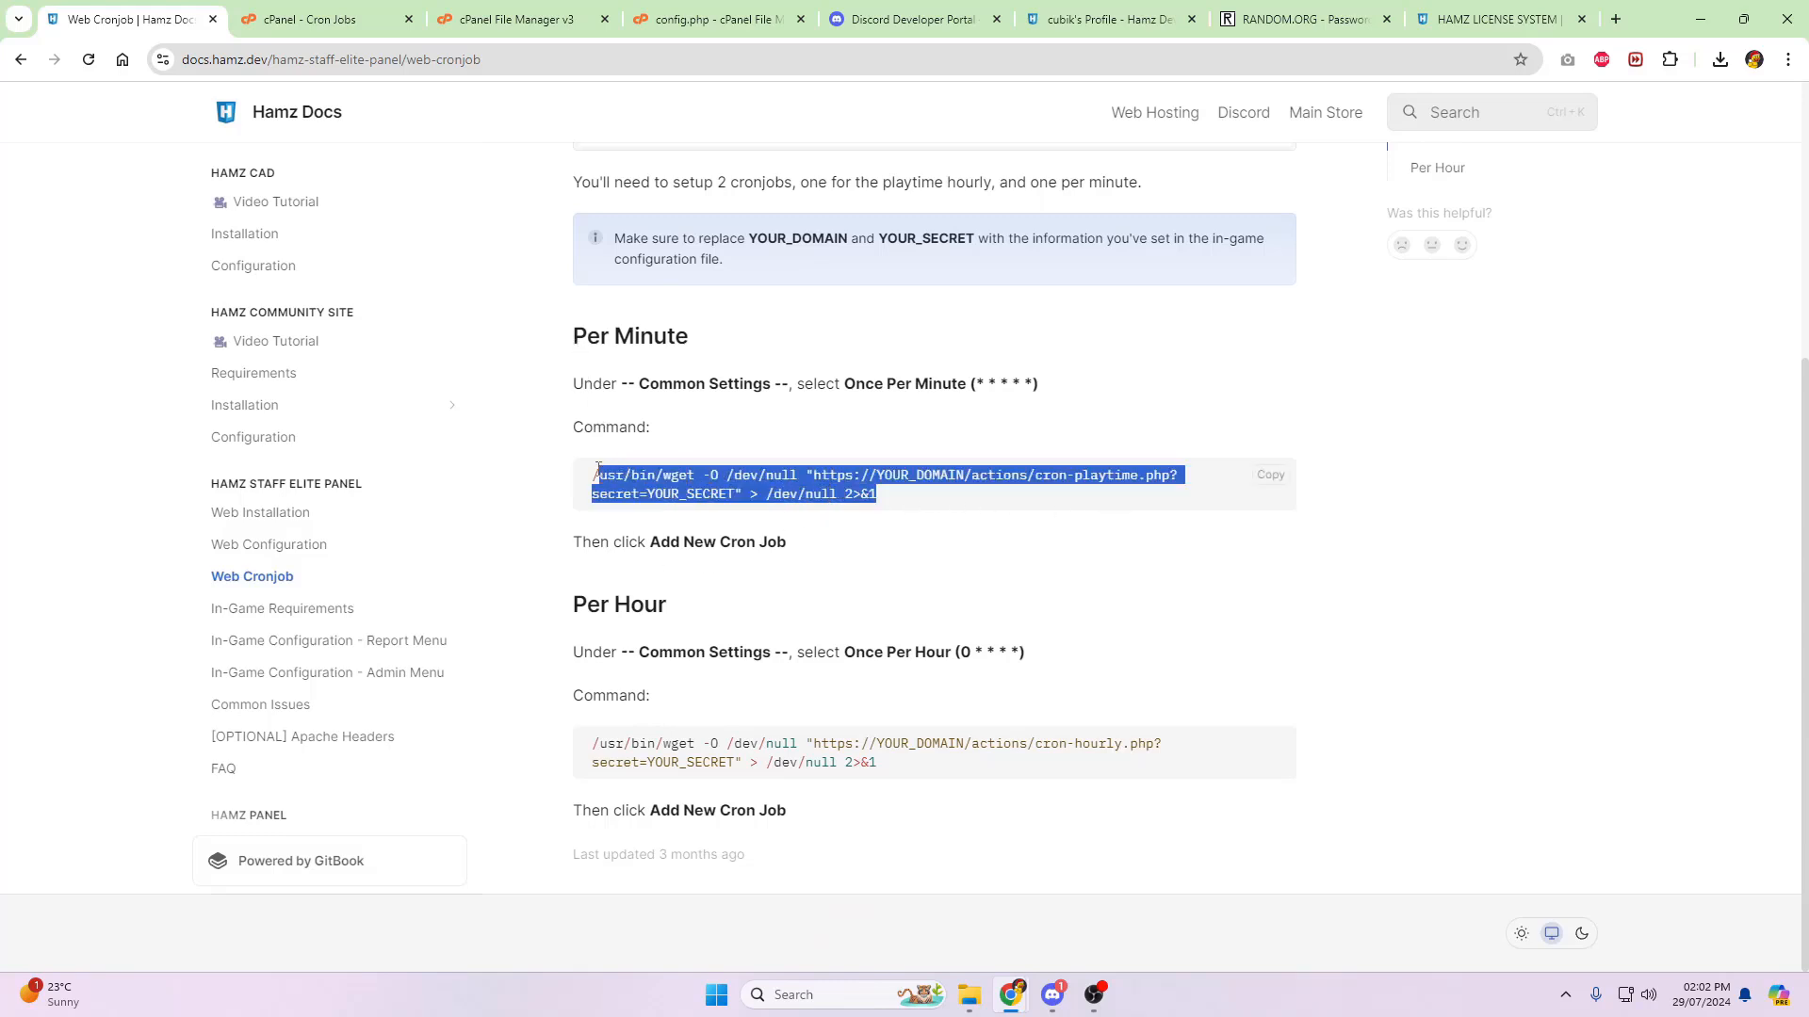
pyautogui.moveTo(435, 245)
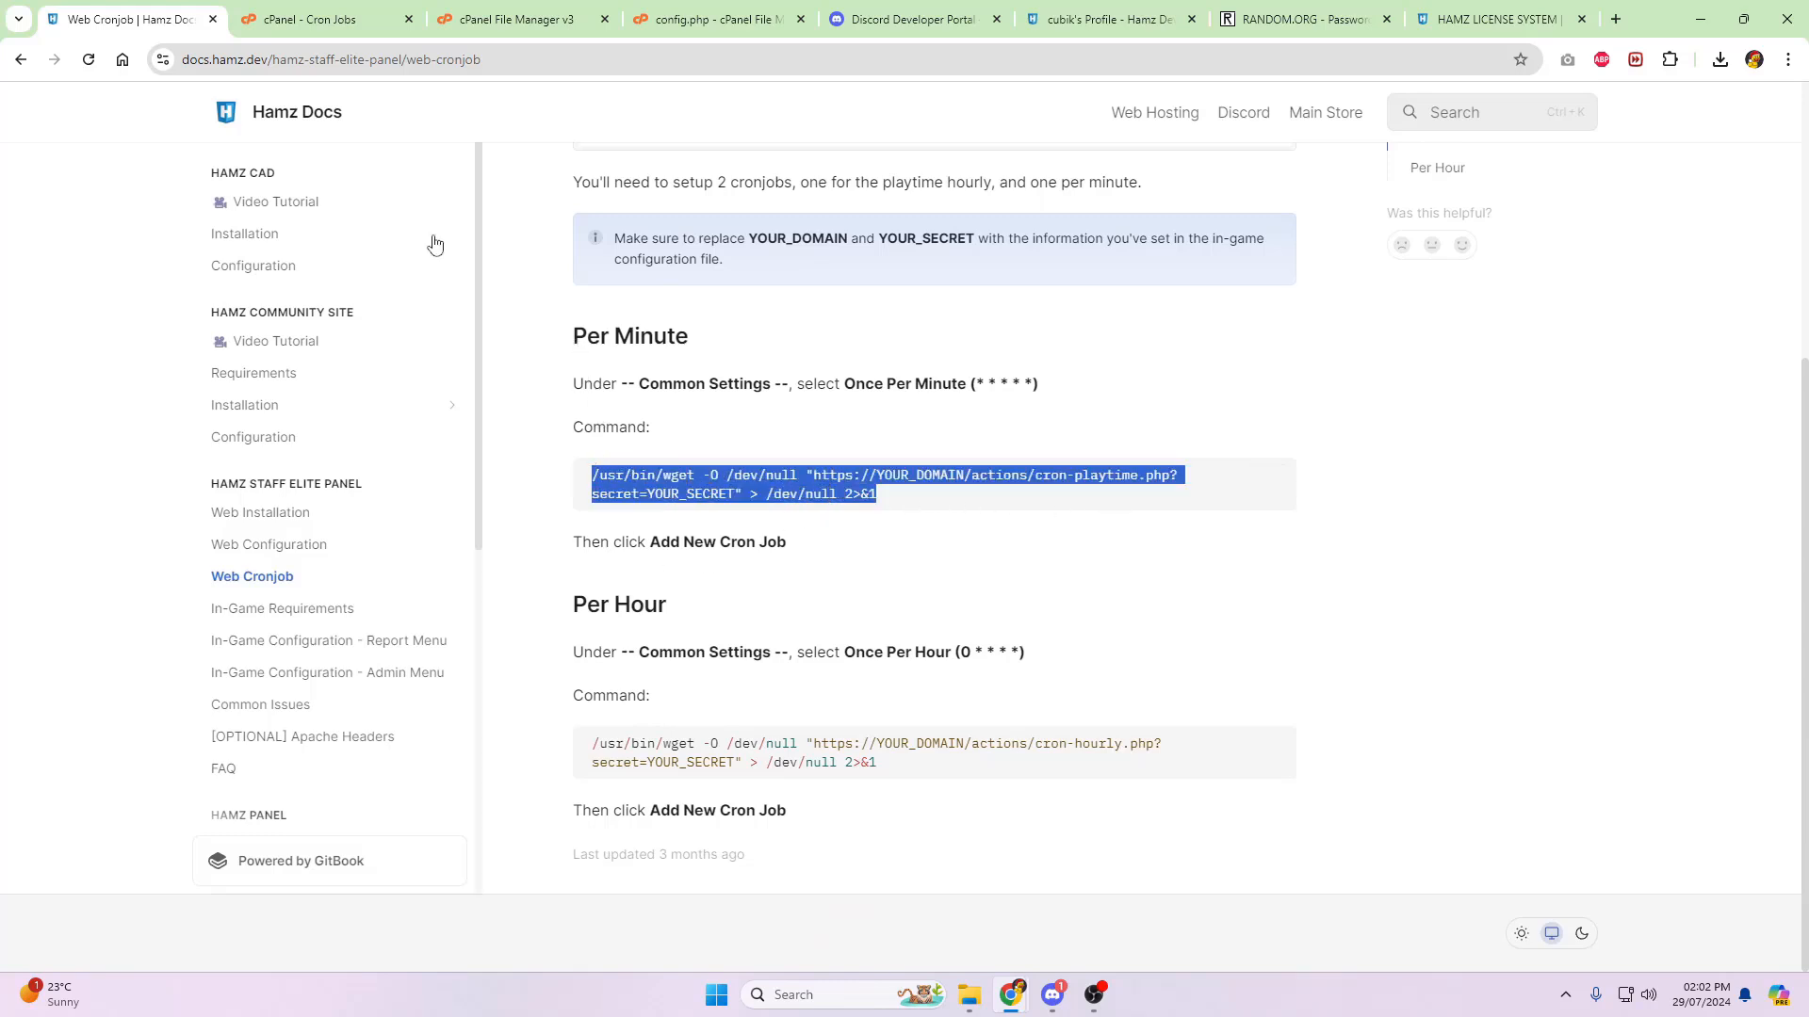
pyautogui.click(311, 19)
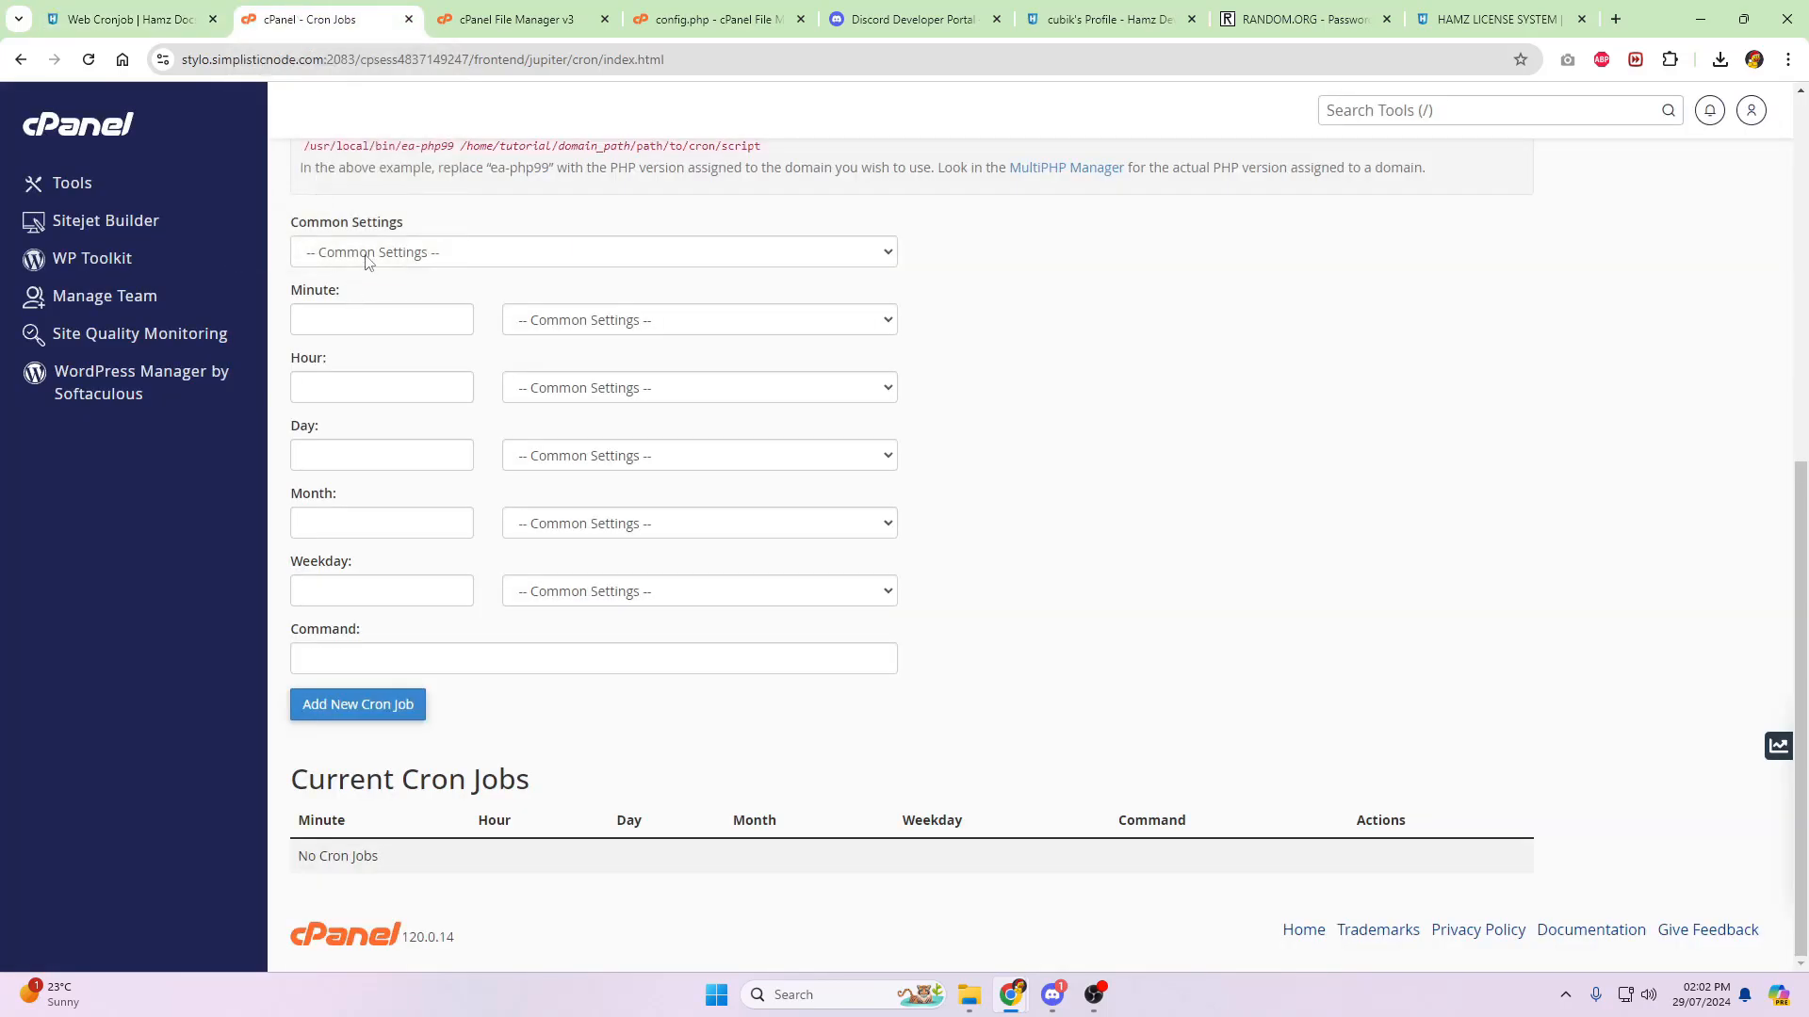
# Step: Schedule a Once Per Minute job with the cron-playtime.php command and the panel secret from config.php
pyautogui.click(593, 251)
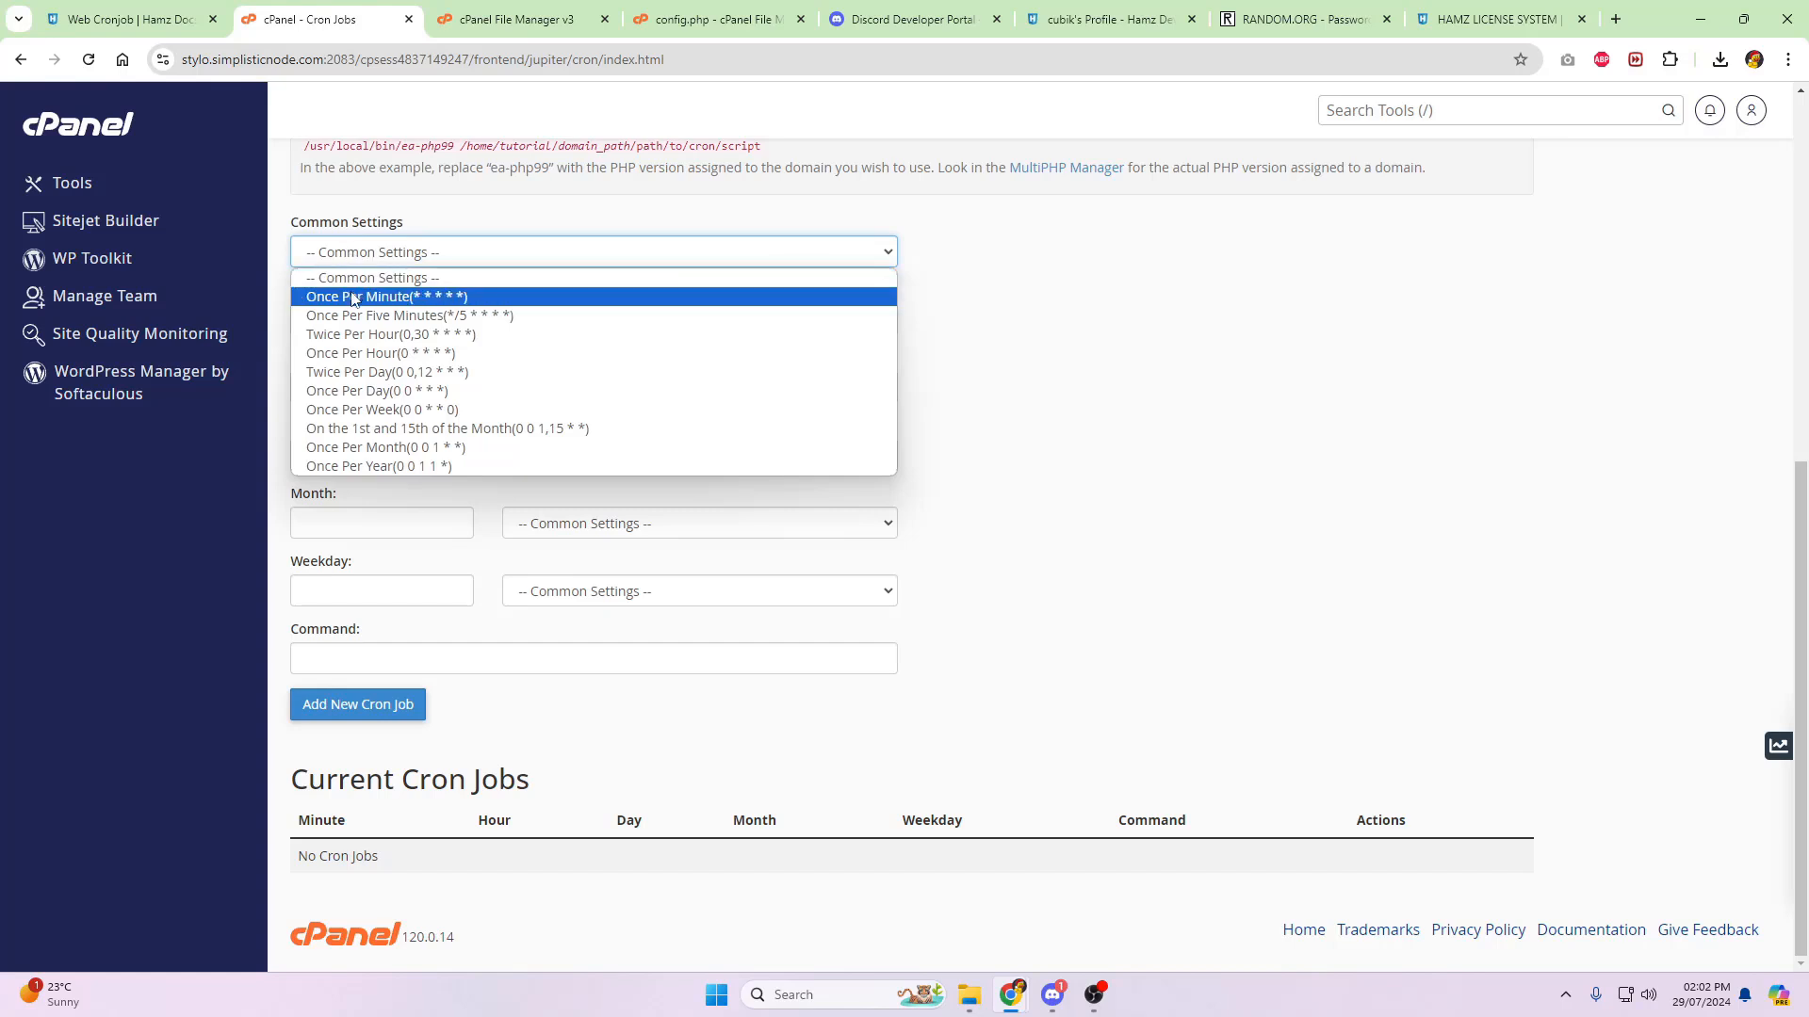
pyautogui.click(389, 296)
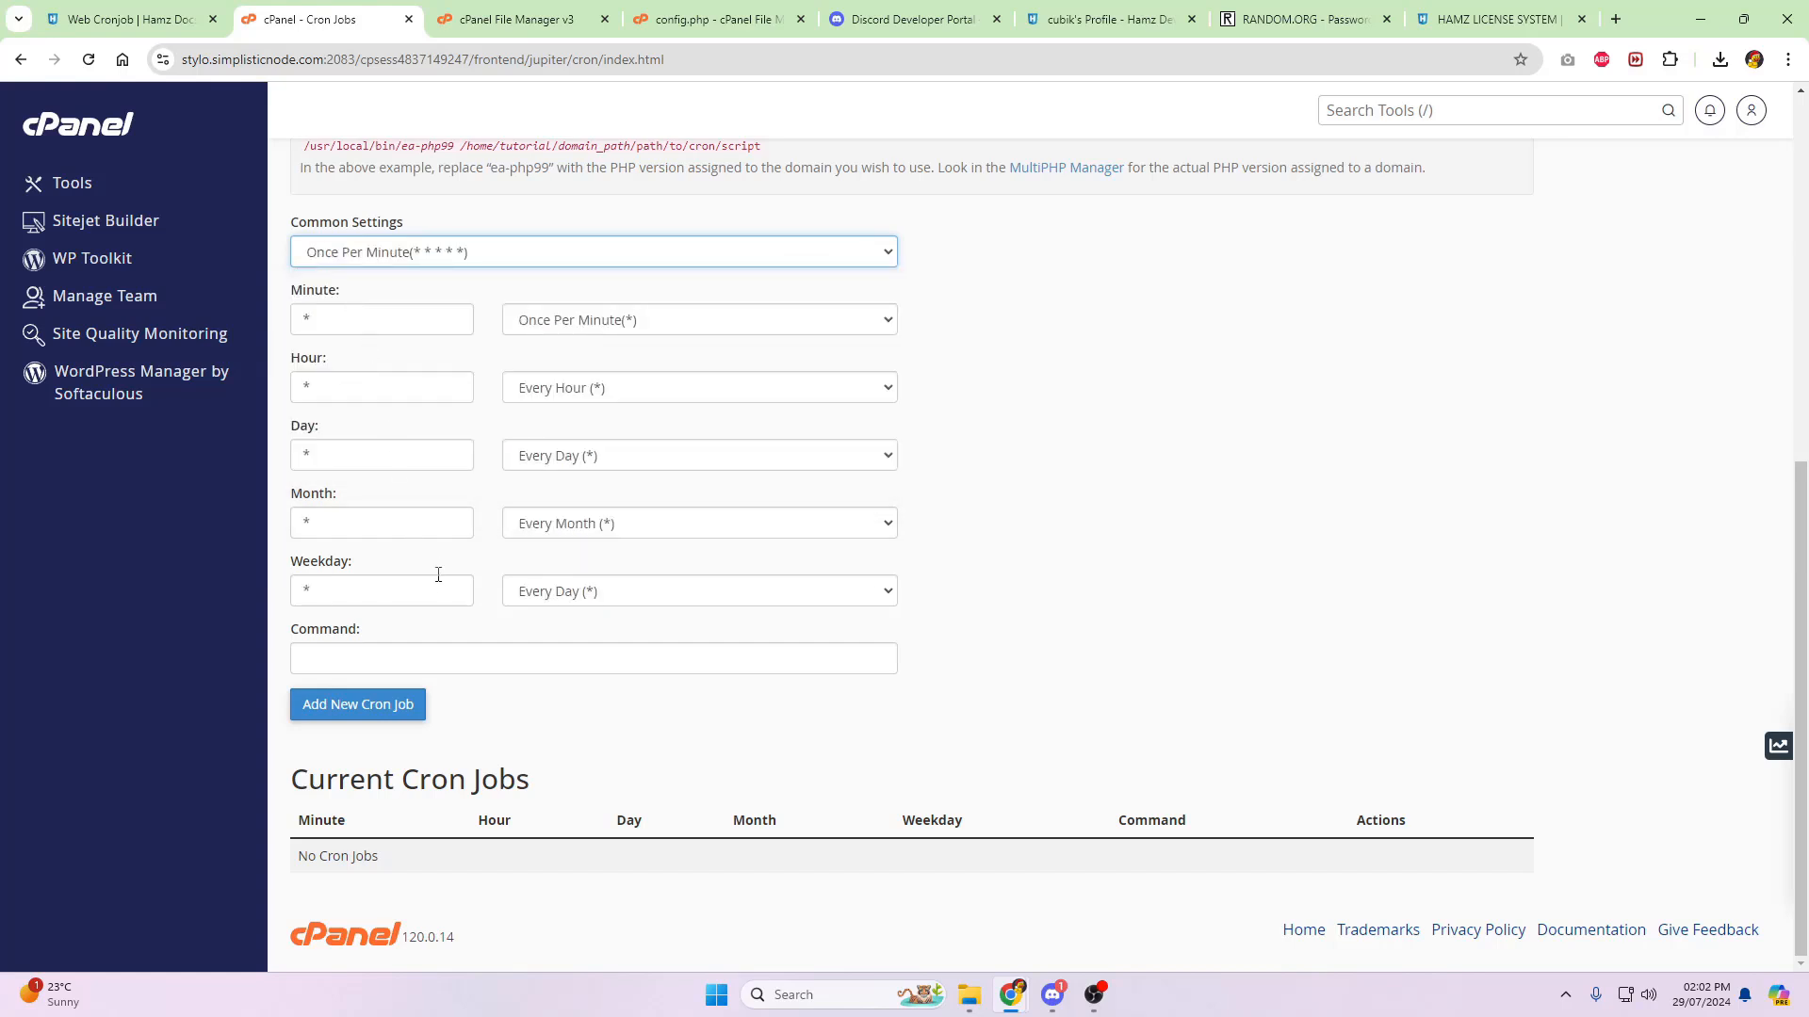
pyautogui.write('null "https://YOUR_DOMAIN/actions/cron-playtime.php?secret=YOUR_SECRET" > /dev/null 2>&1')
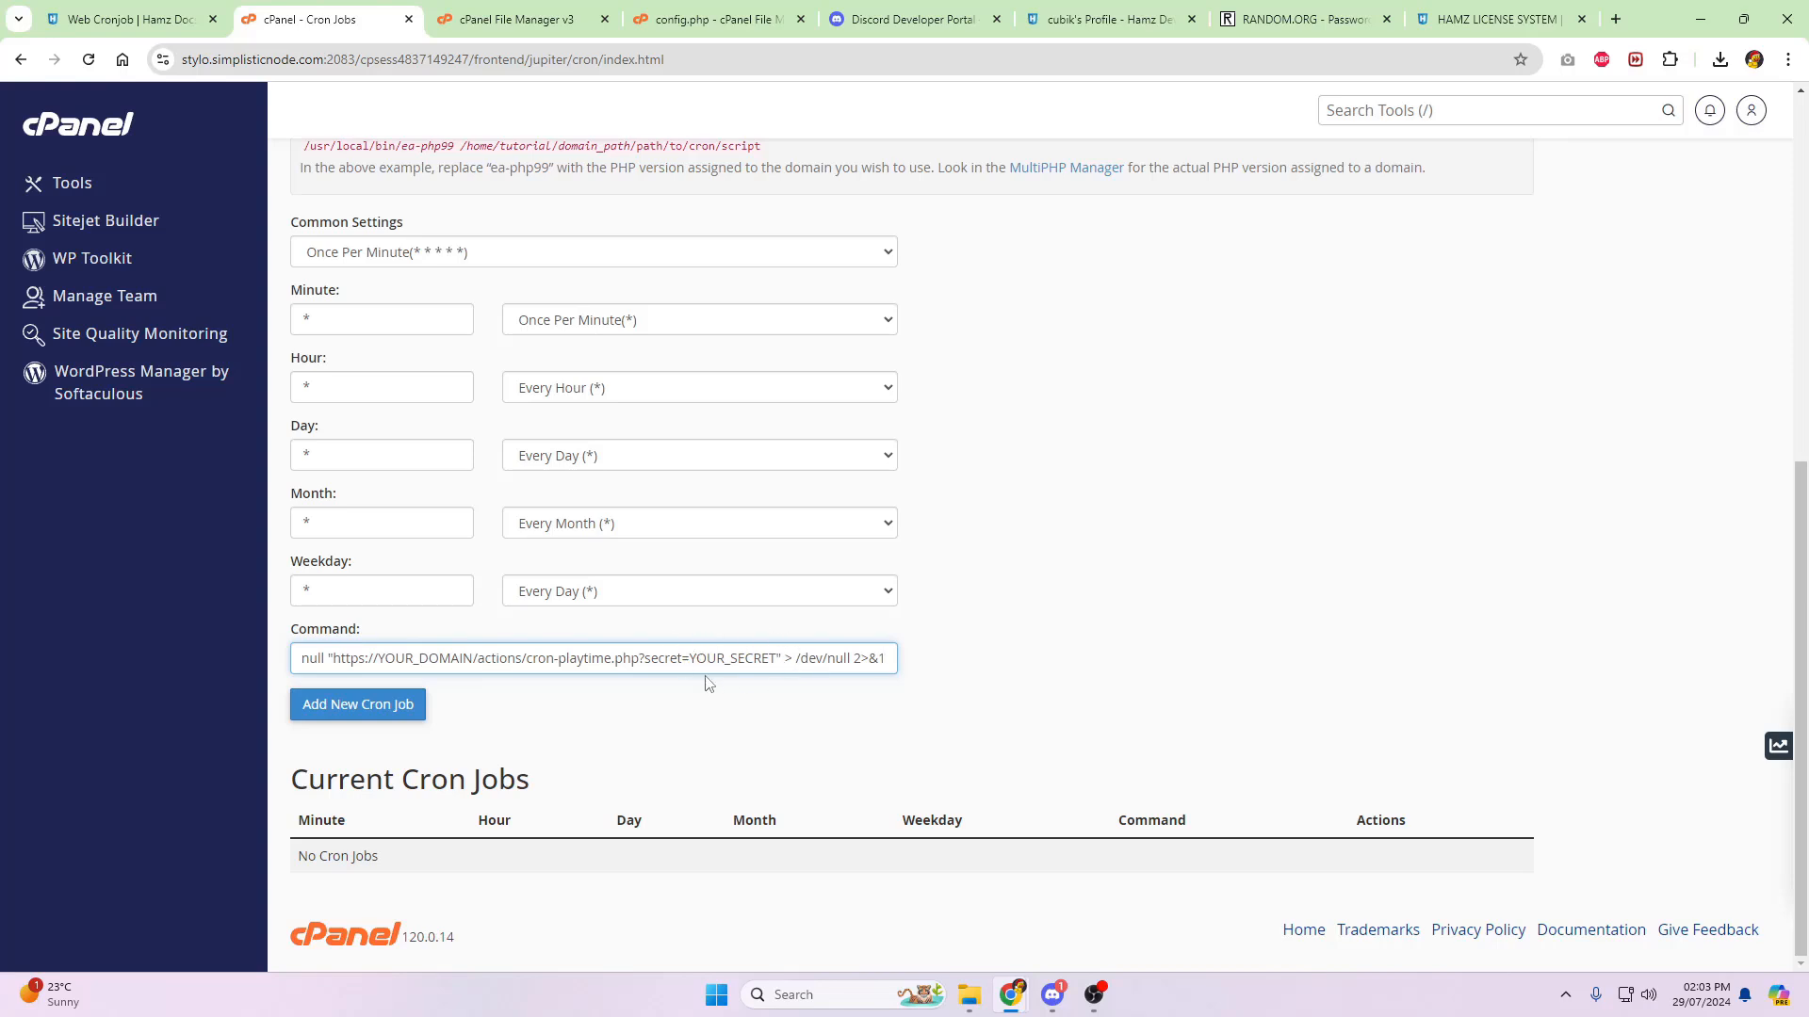
pyautogui.moveTo(716, 19)
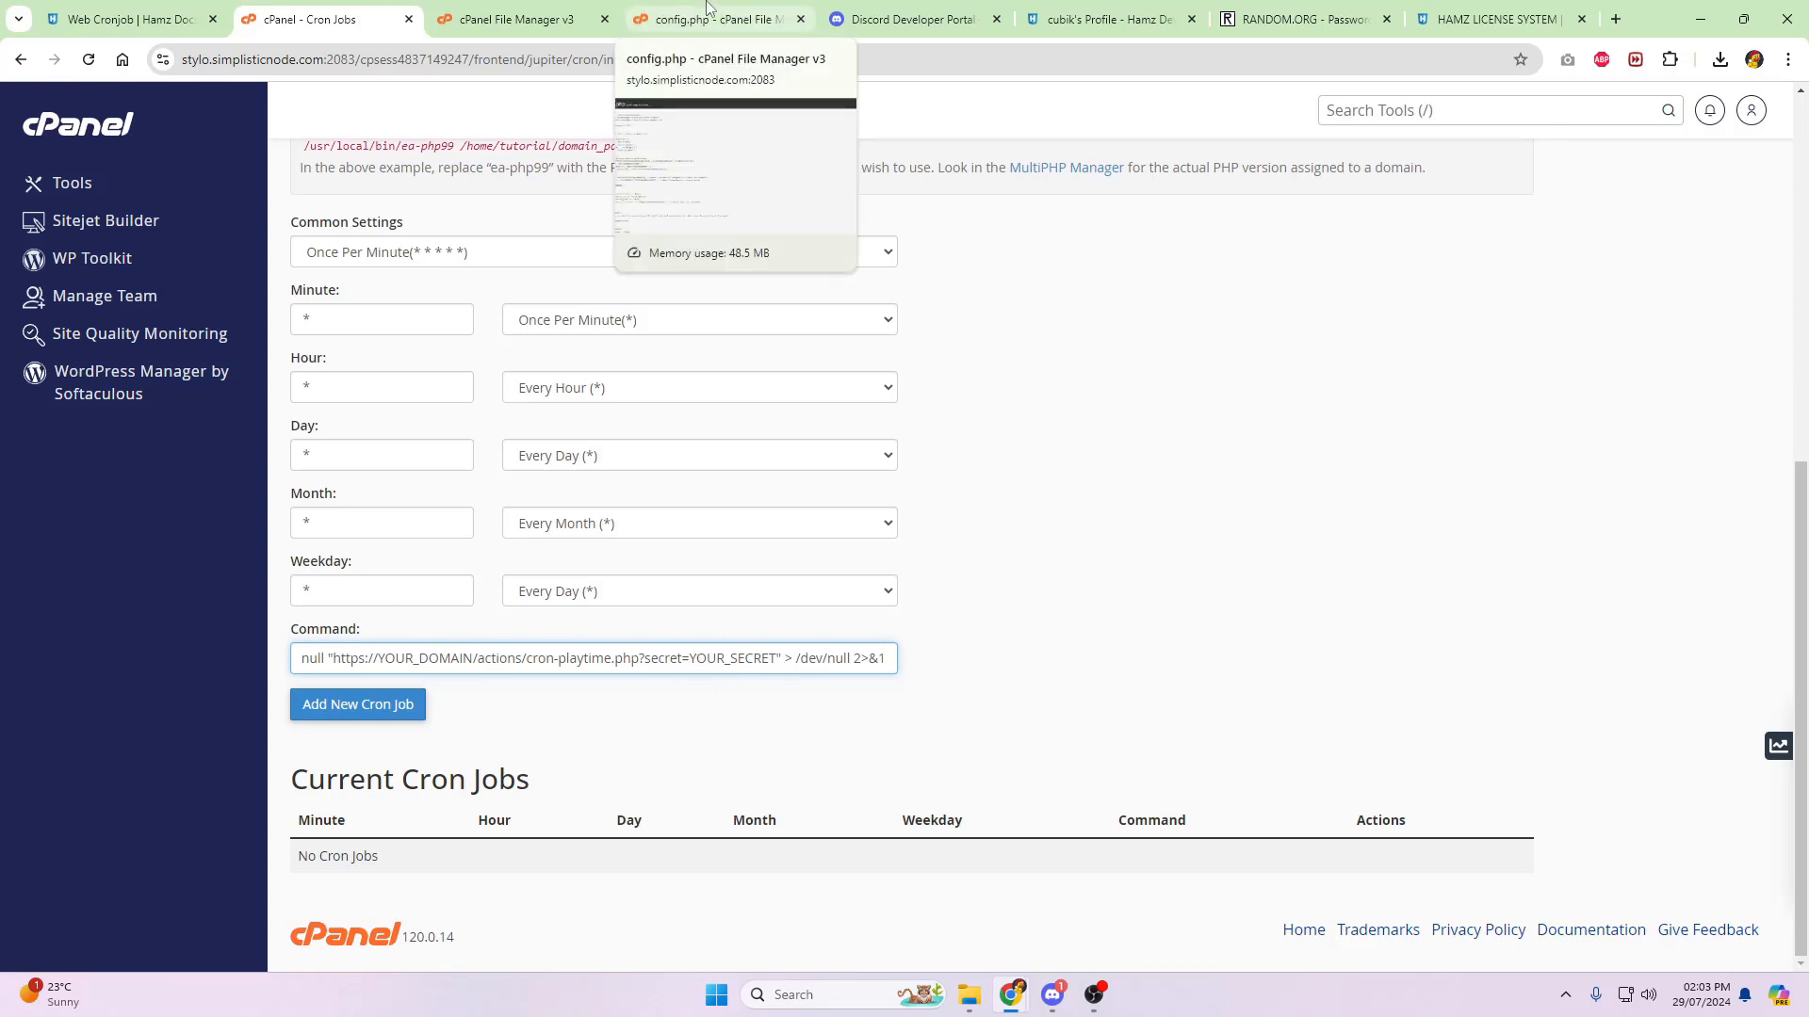
pyautogui.click(716, 19)
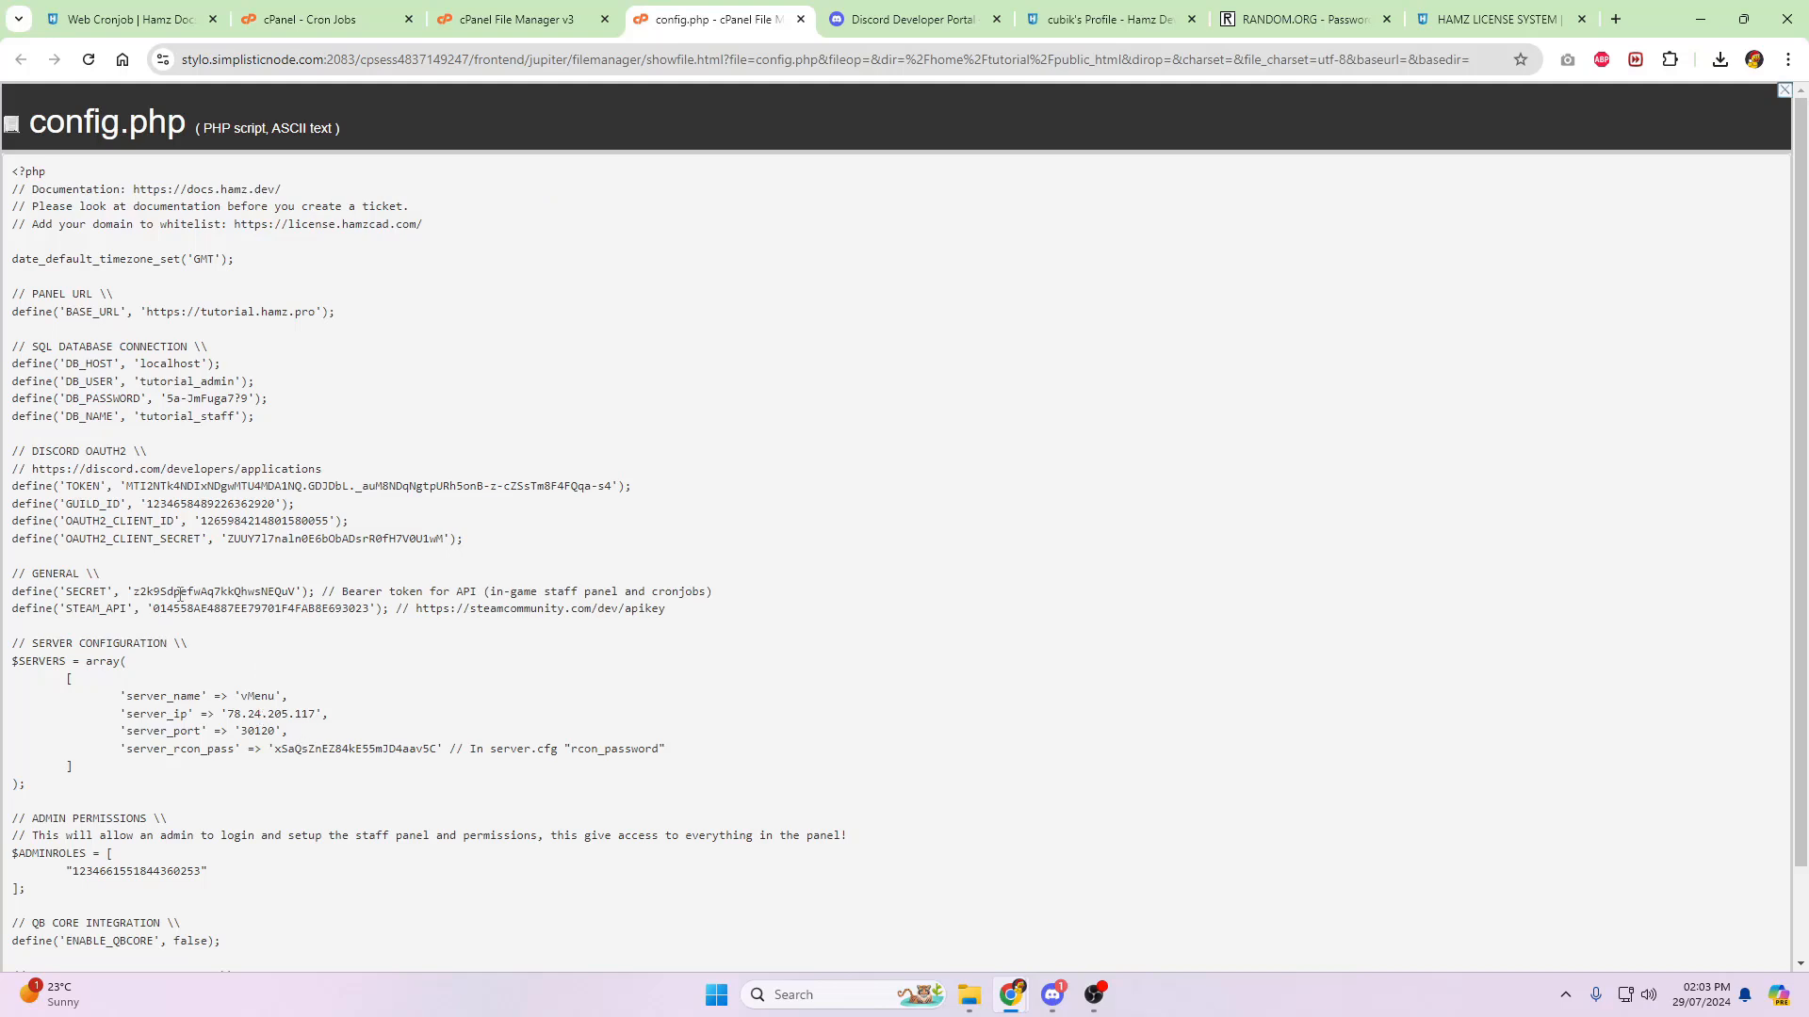
pyautogui.click(322, 18)
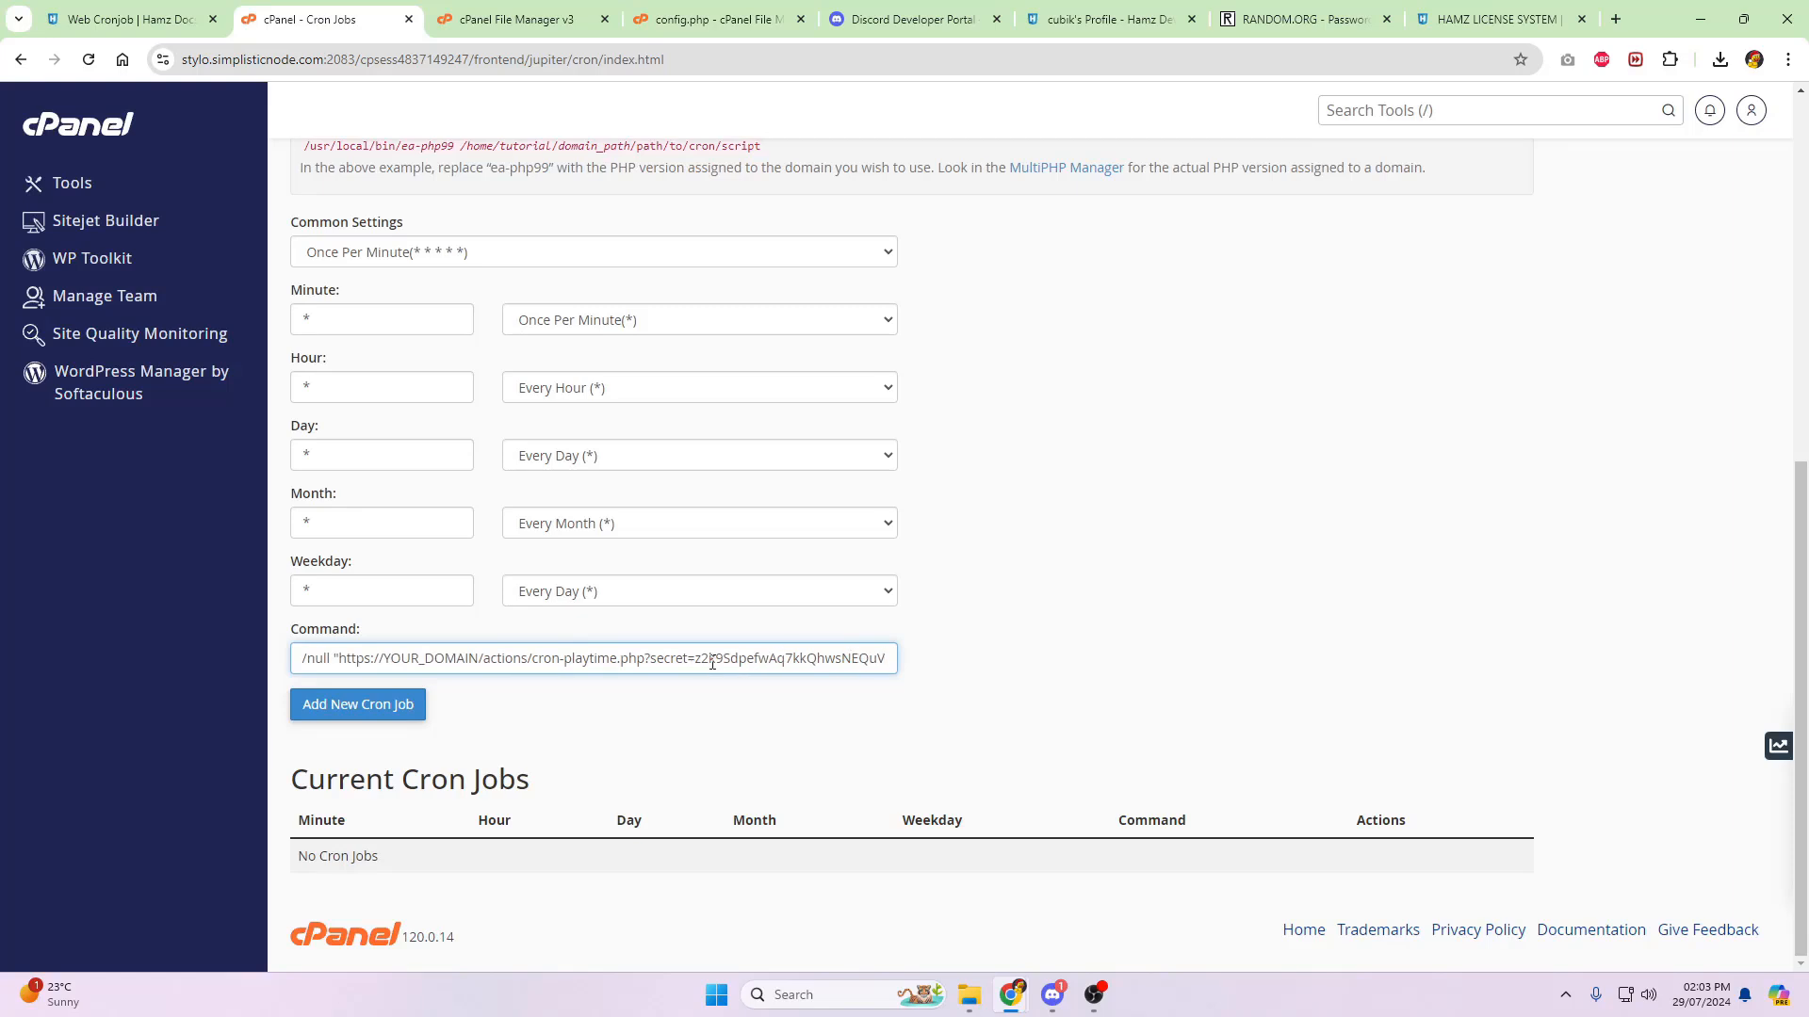
# Step: Replace YOUR_DOMAIN with tutorial.hamz.pro and add the per-minute cron job
pyautogui.click(716, 19)
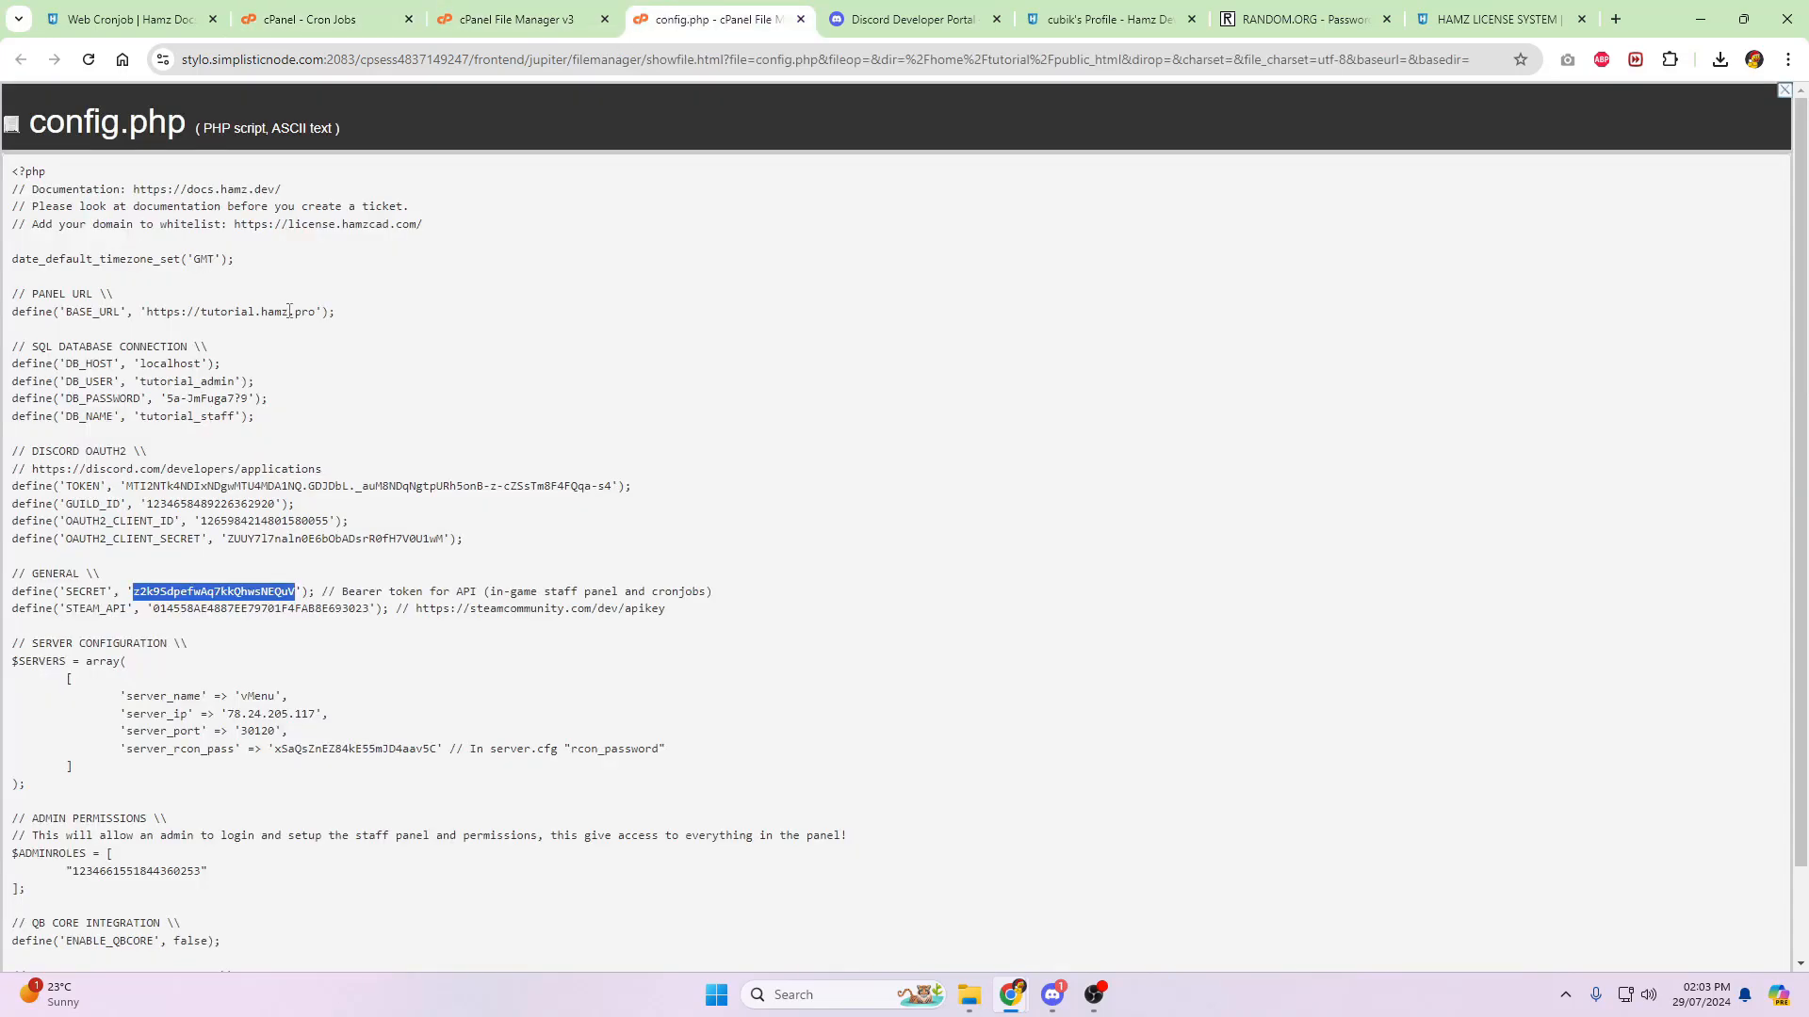
pyautogui.doubleClick(260, 311)
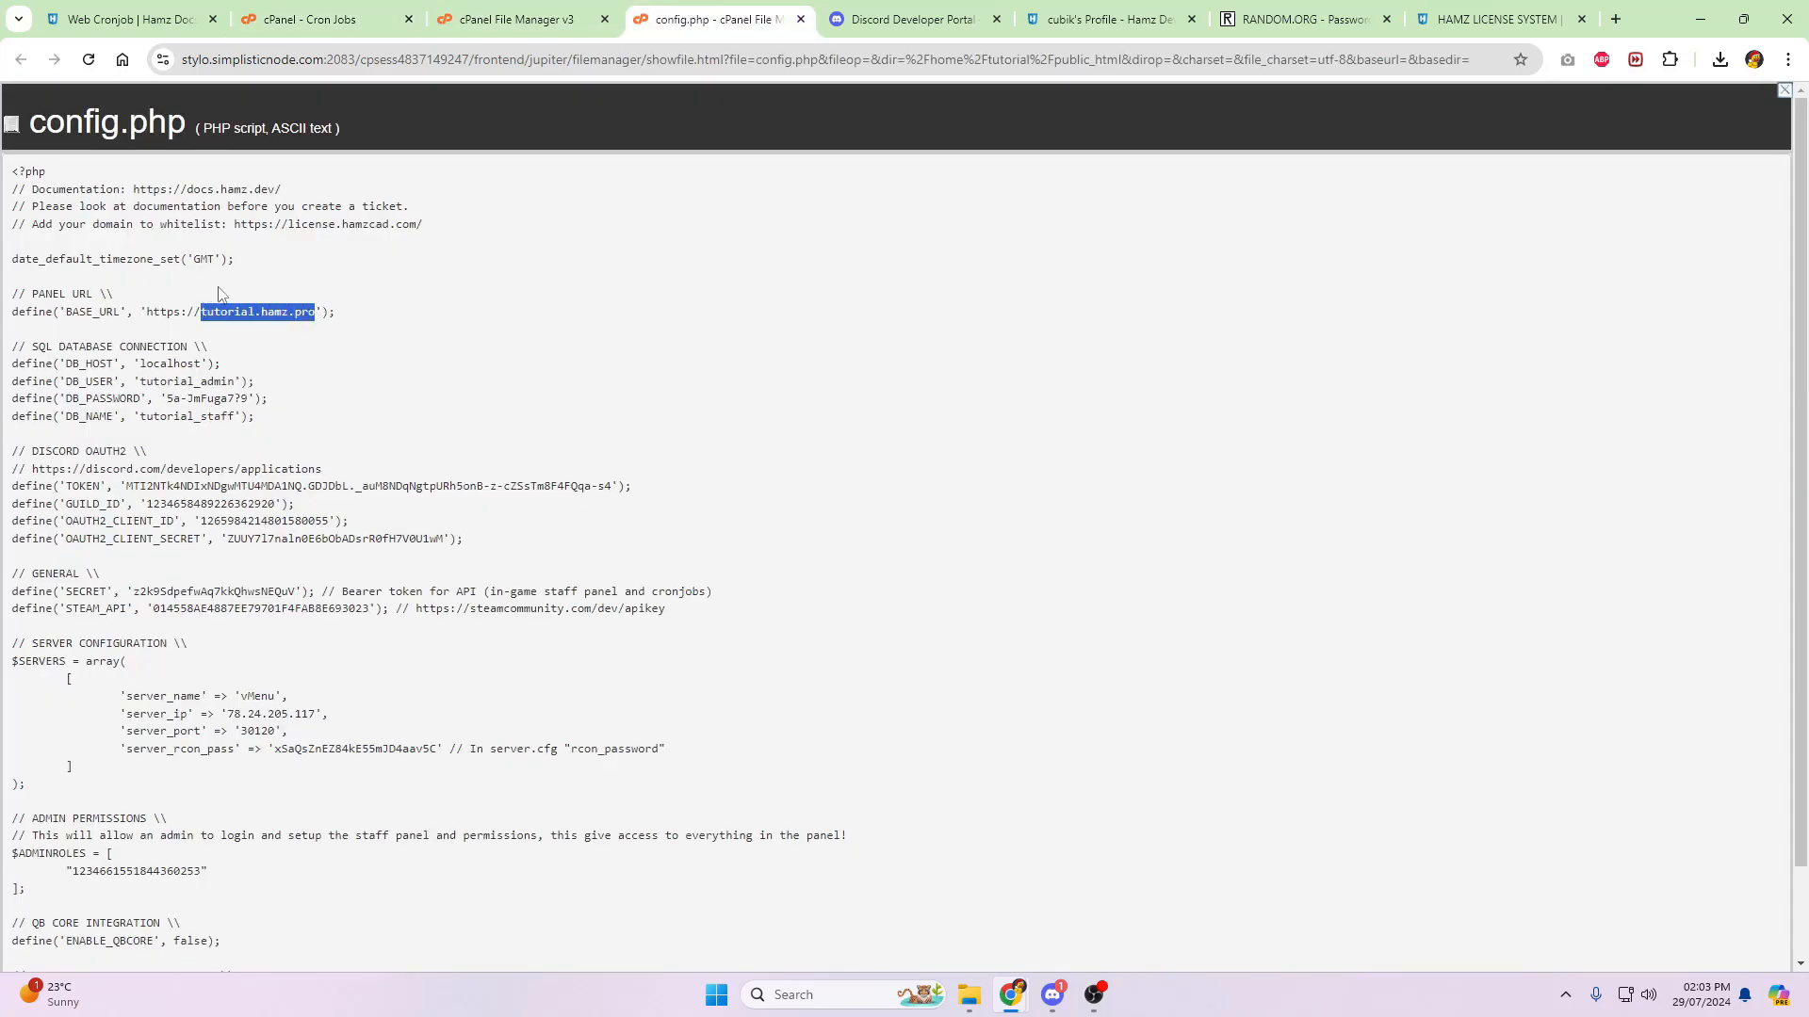
pyautogui.click(322, 18)
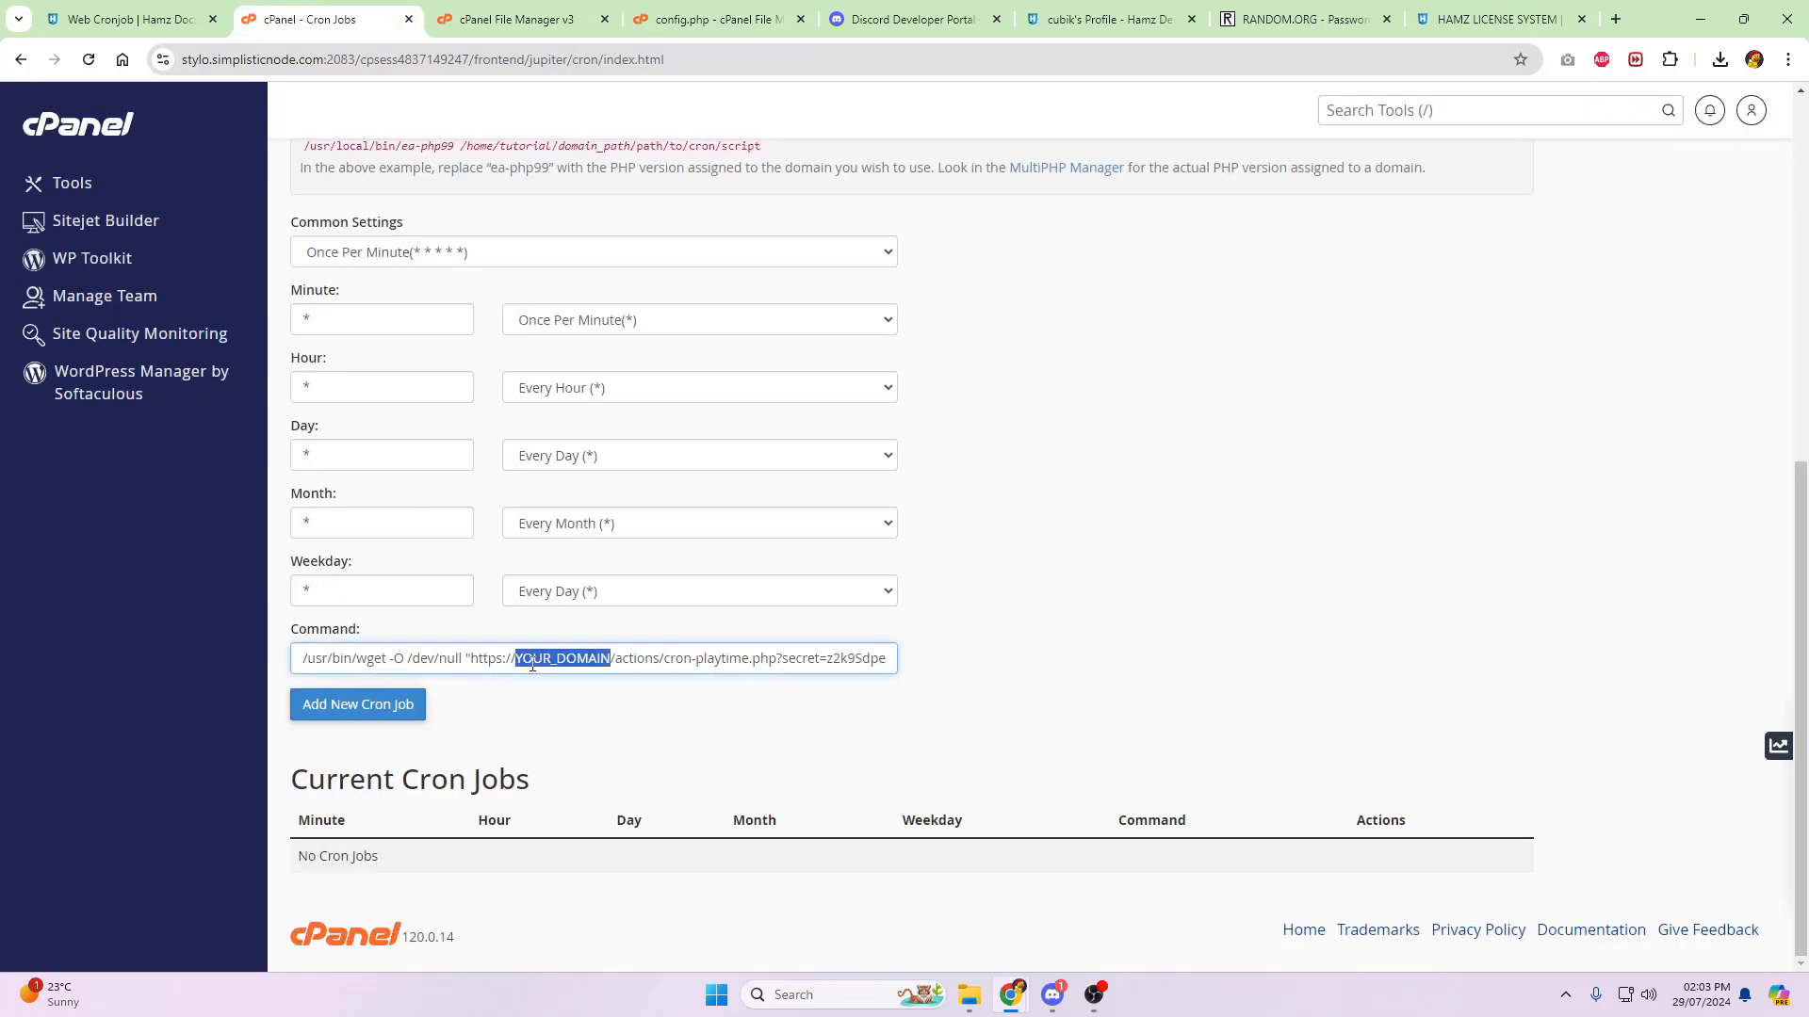
pyautogui.write('tutorial.hamz.pro')
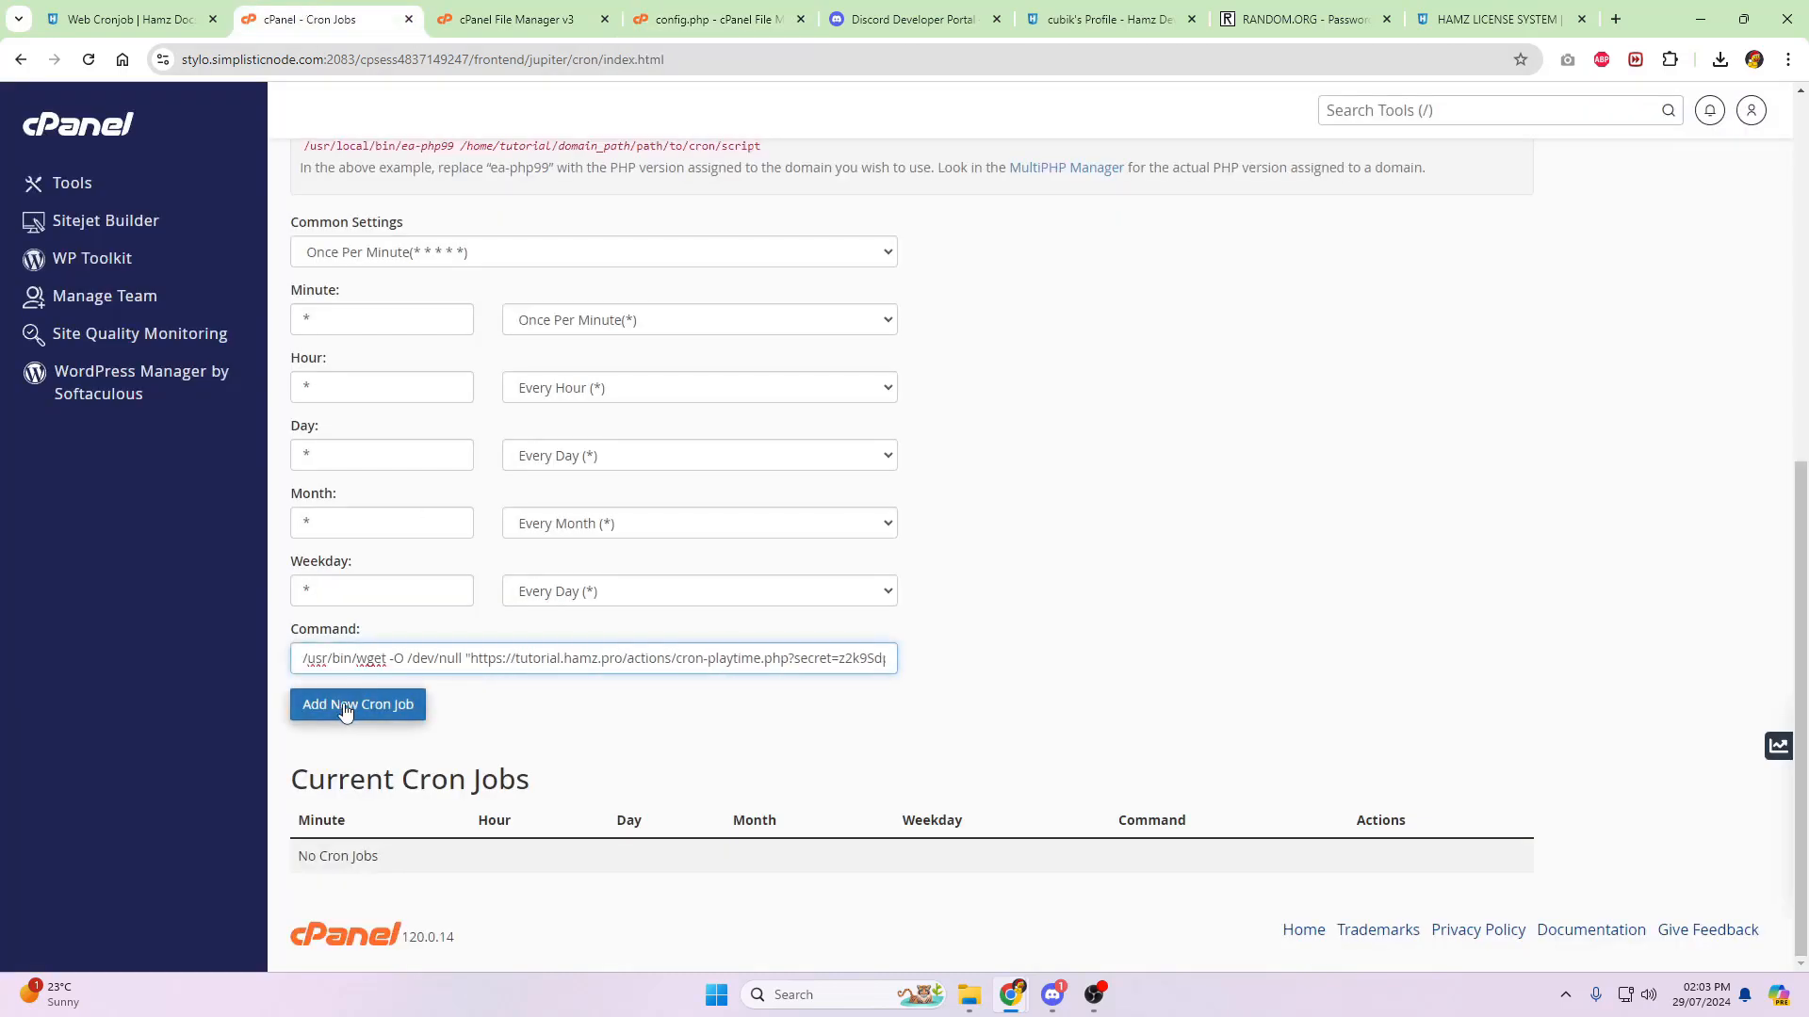
pyautogui.click(358, 703)
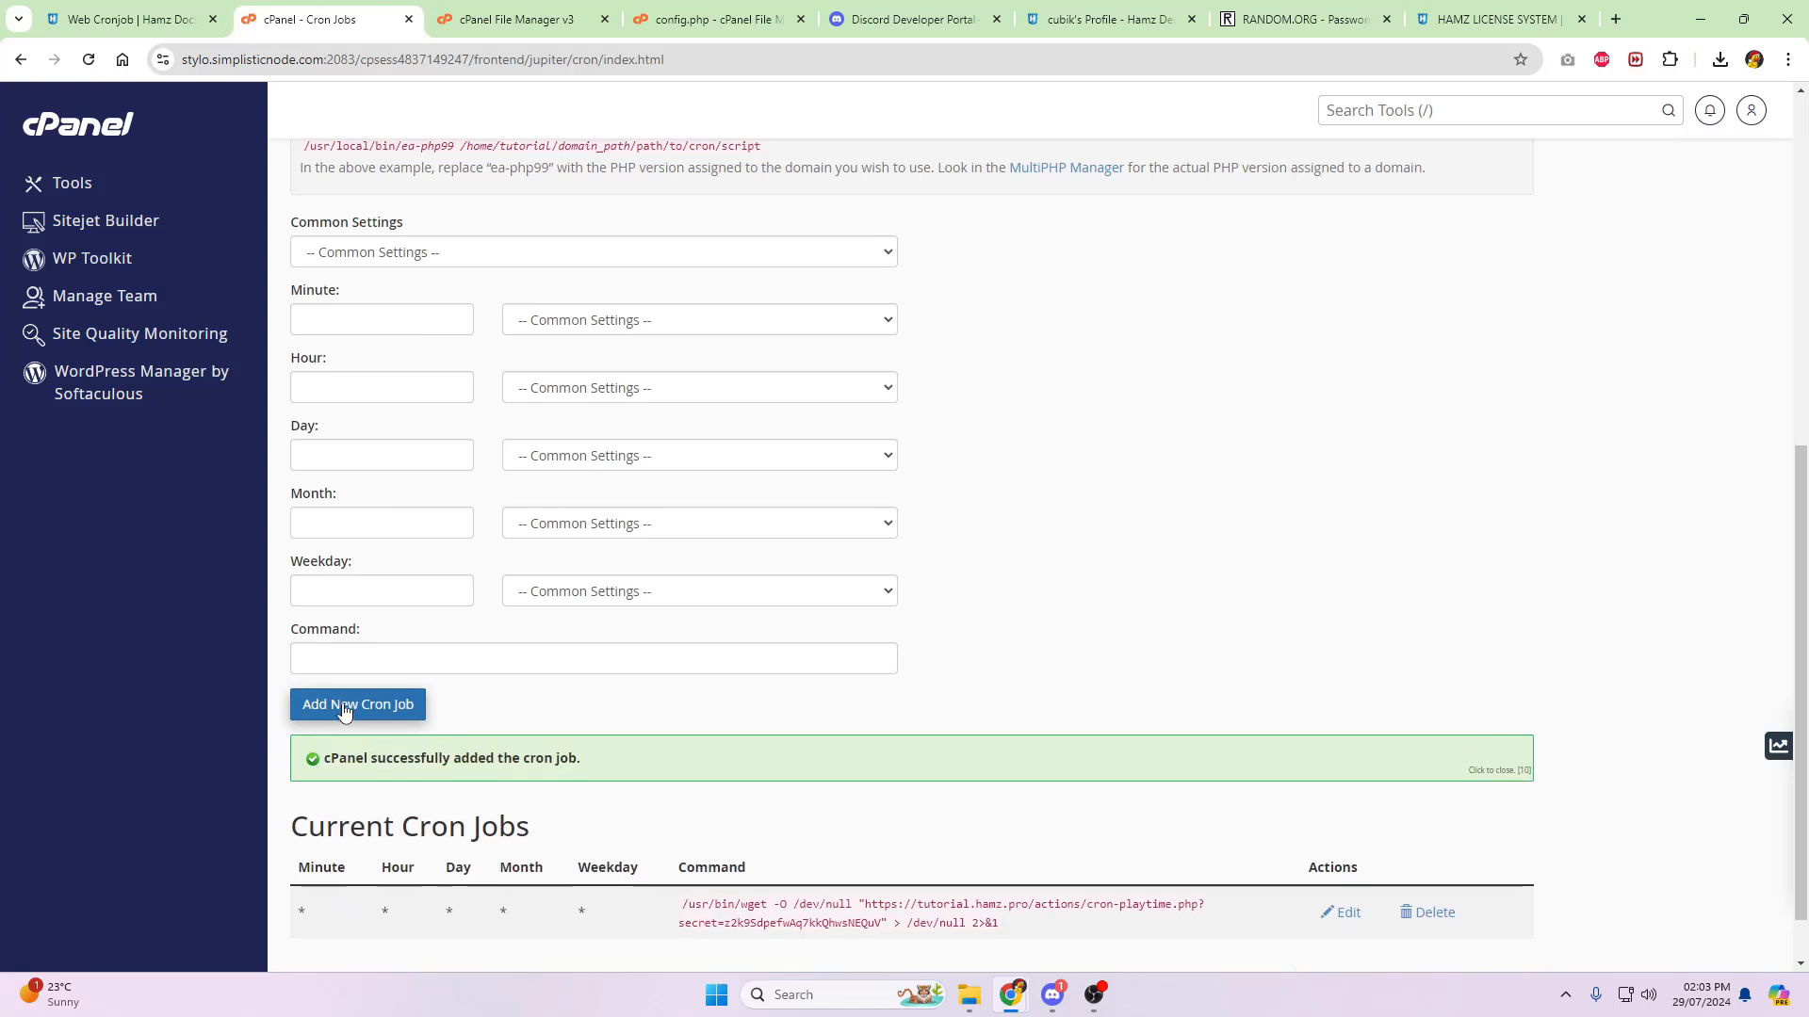
pyautogui.scroll(-3)
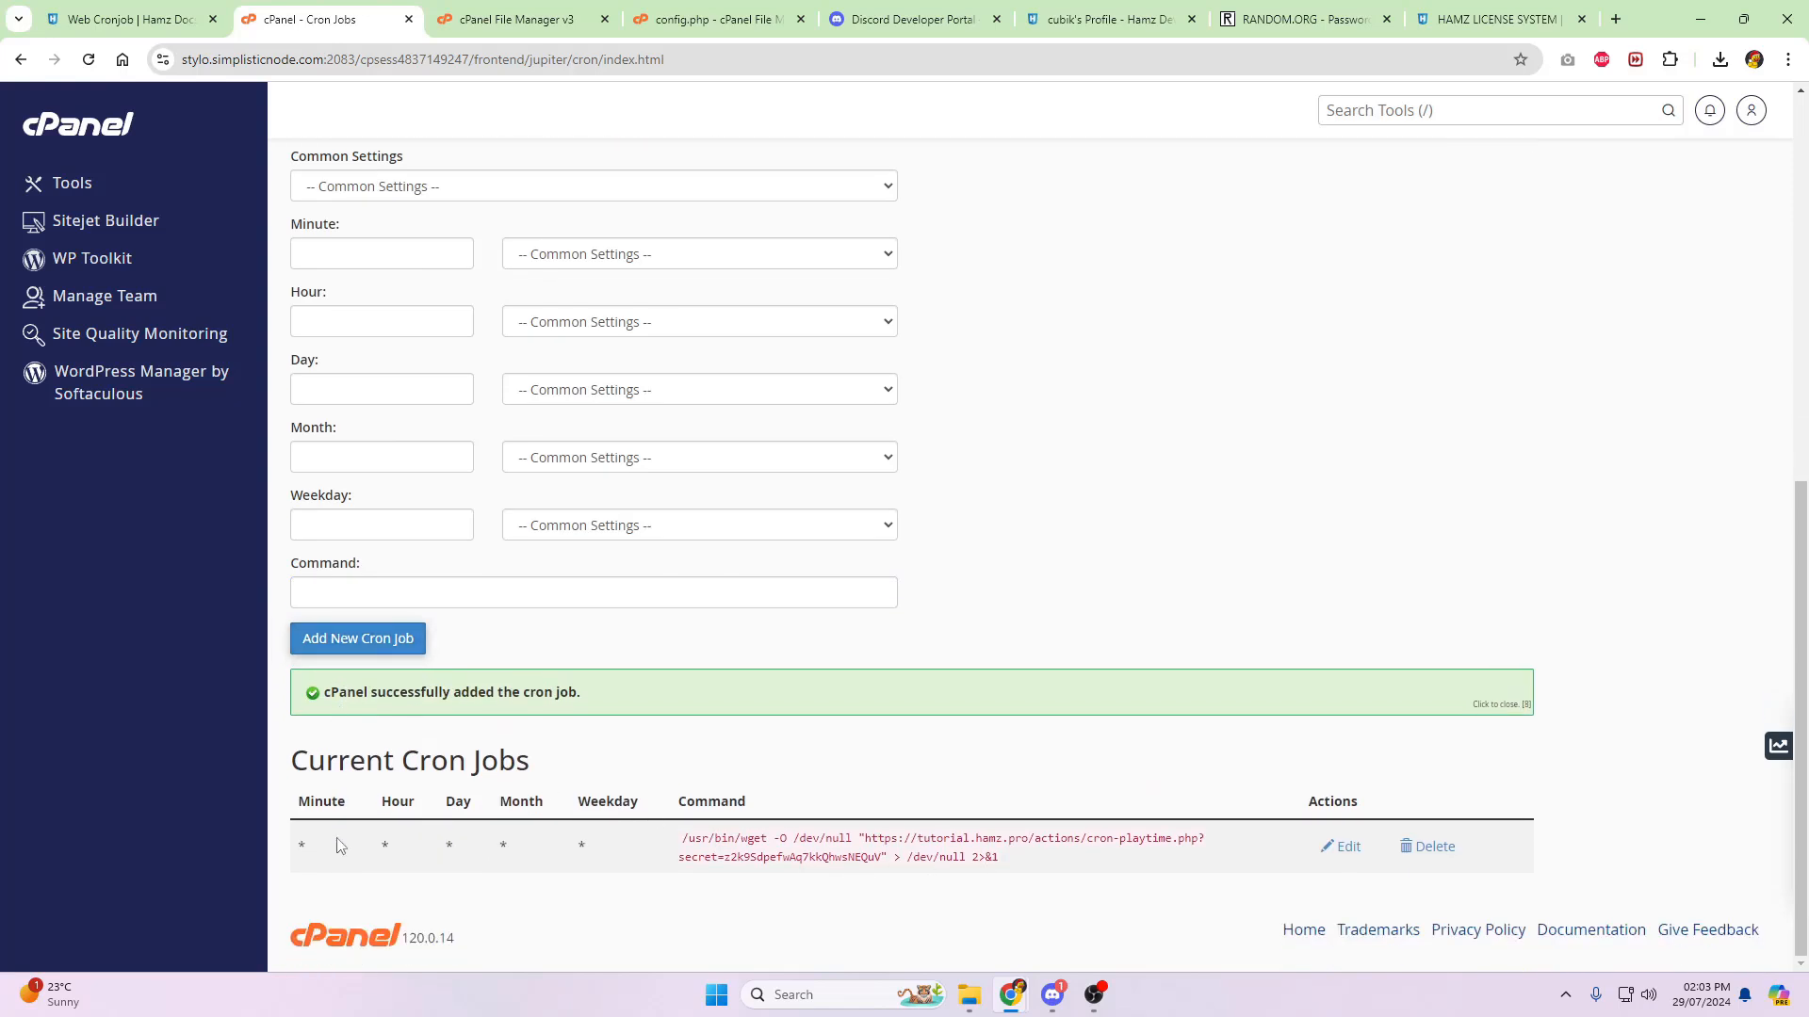
pyautogui.moveTo(816, 897)
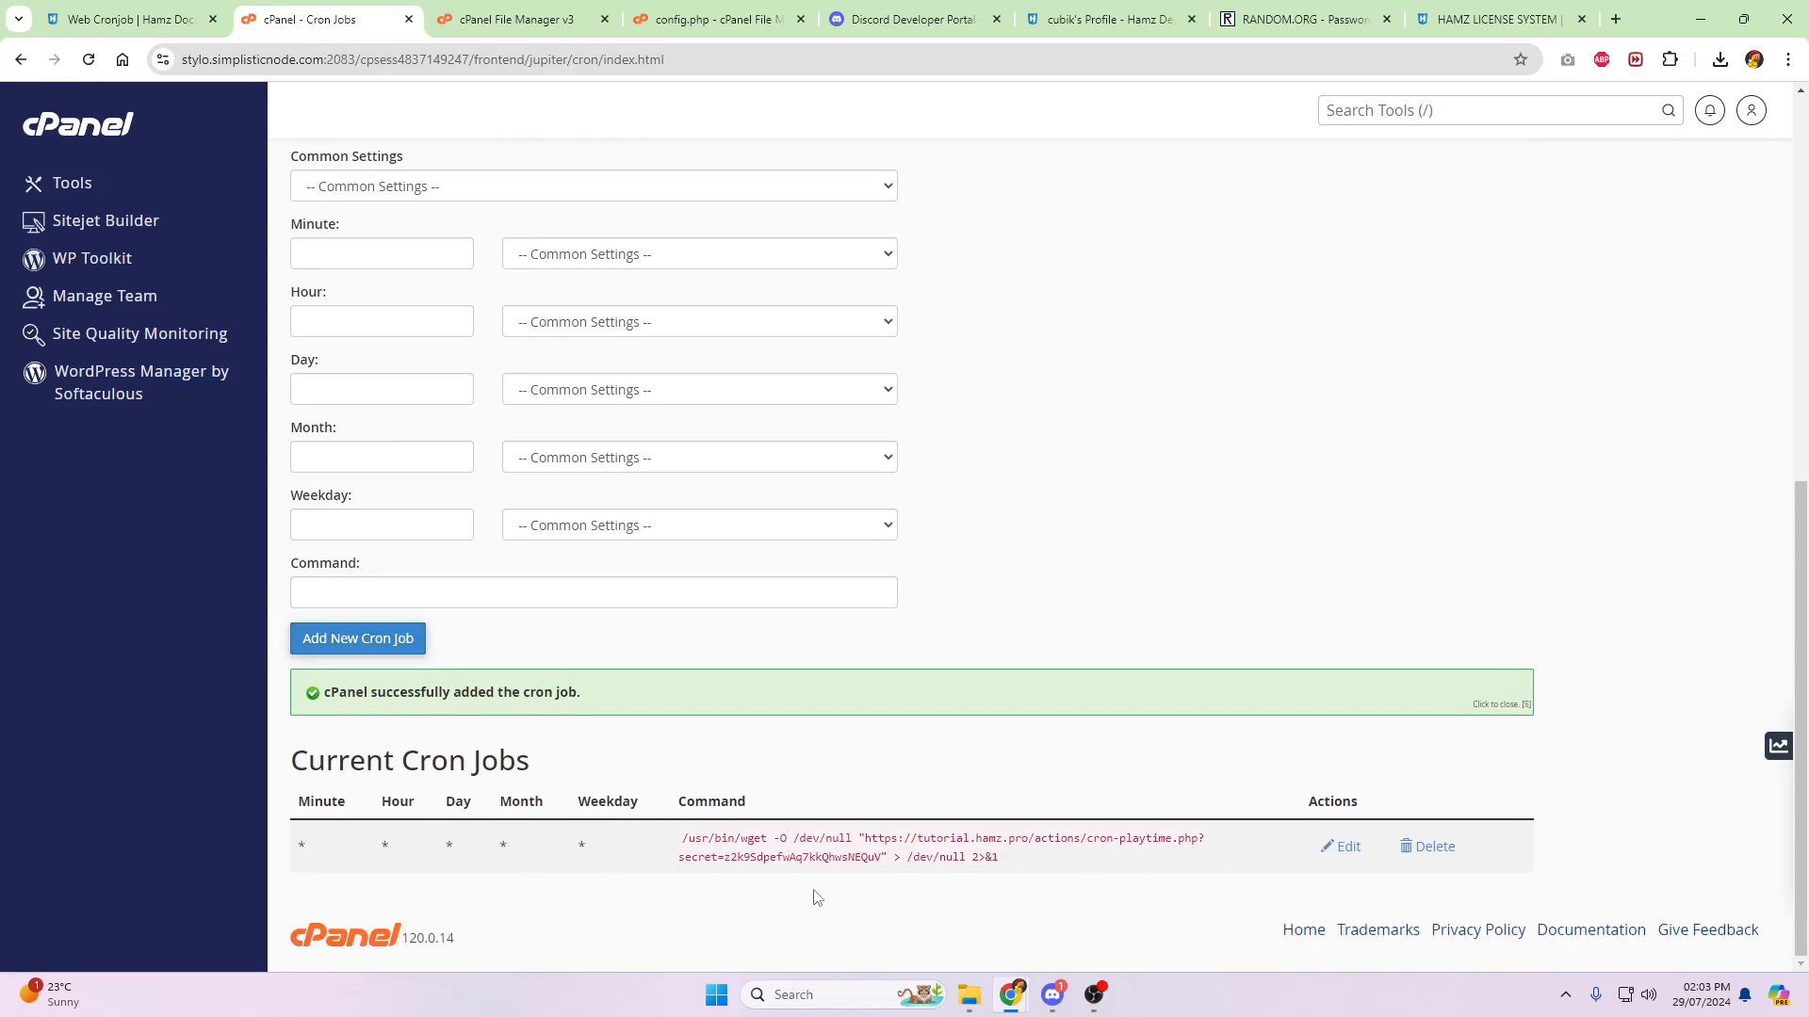
# Step: Schedule a Once Per Hour job with the cron-hourly.php wget command
pyautogui.click(126, 18)
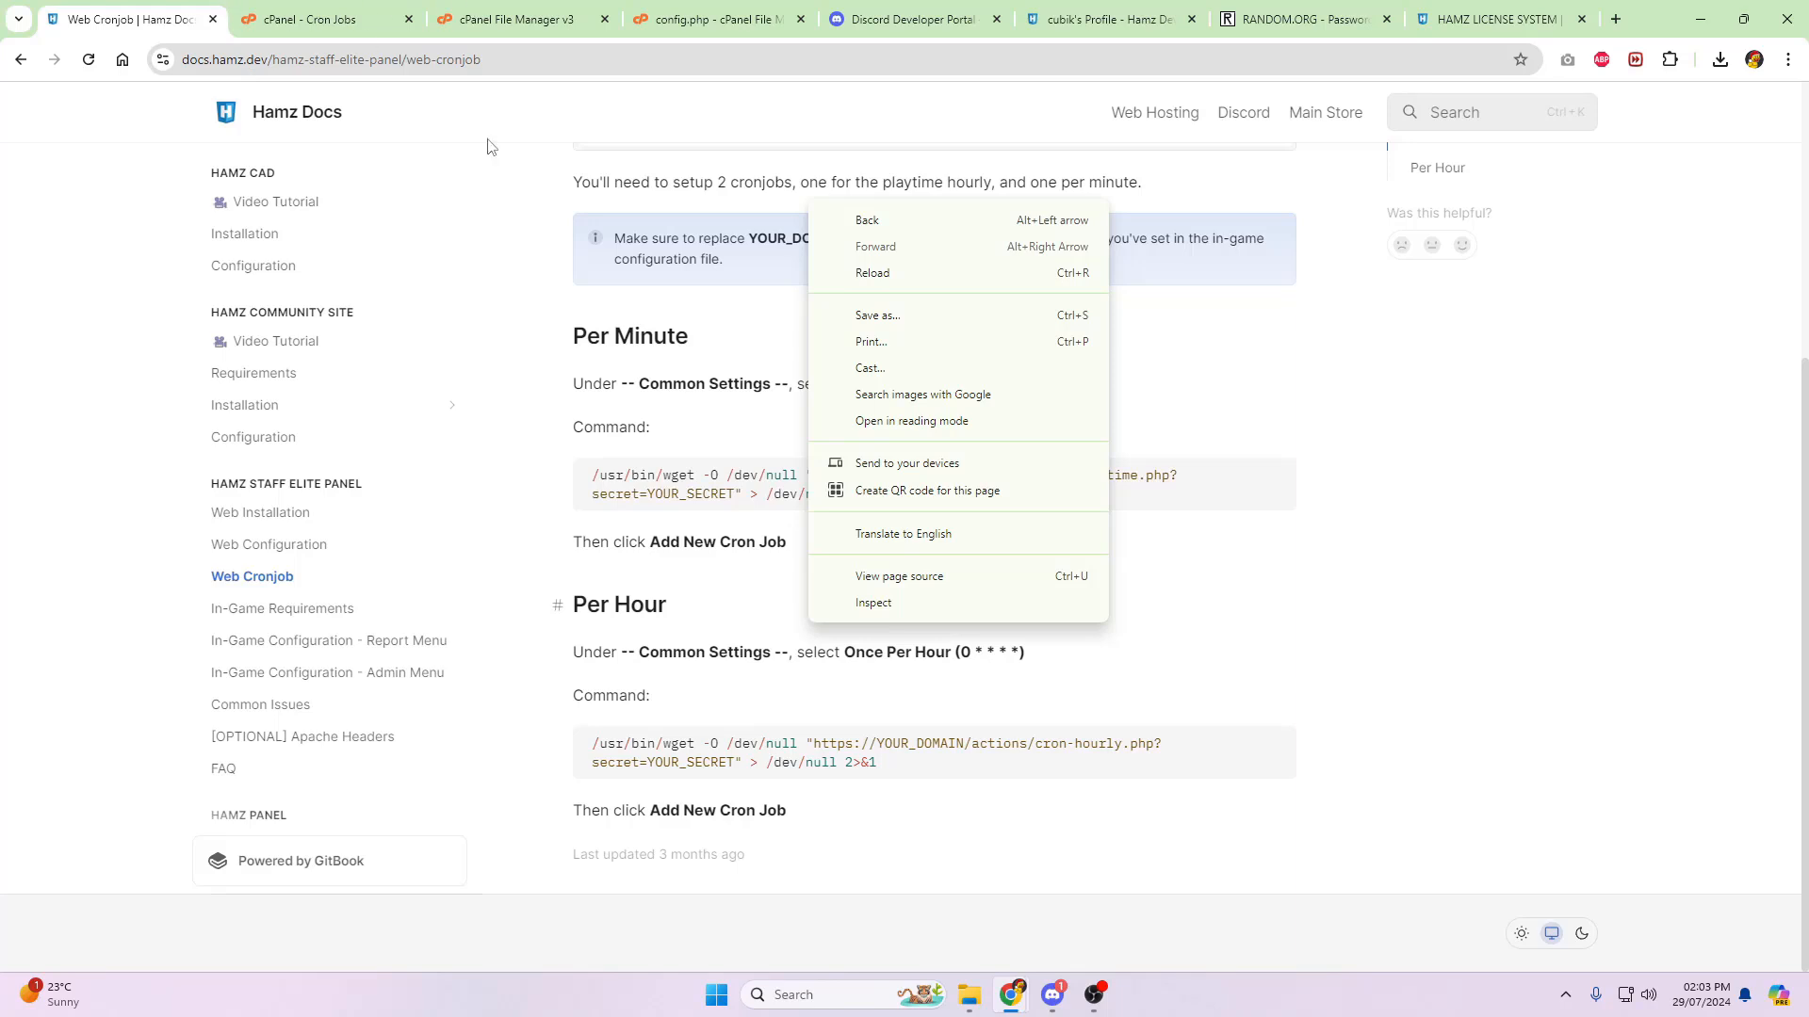
pyautogui.click(310, 19)
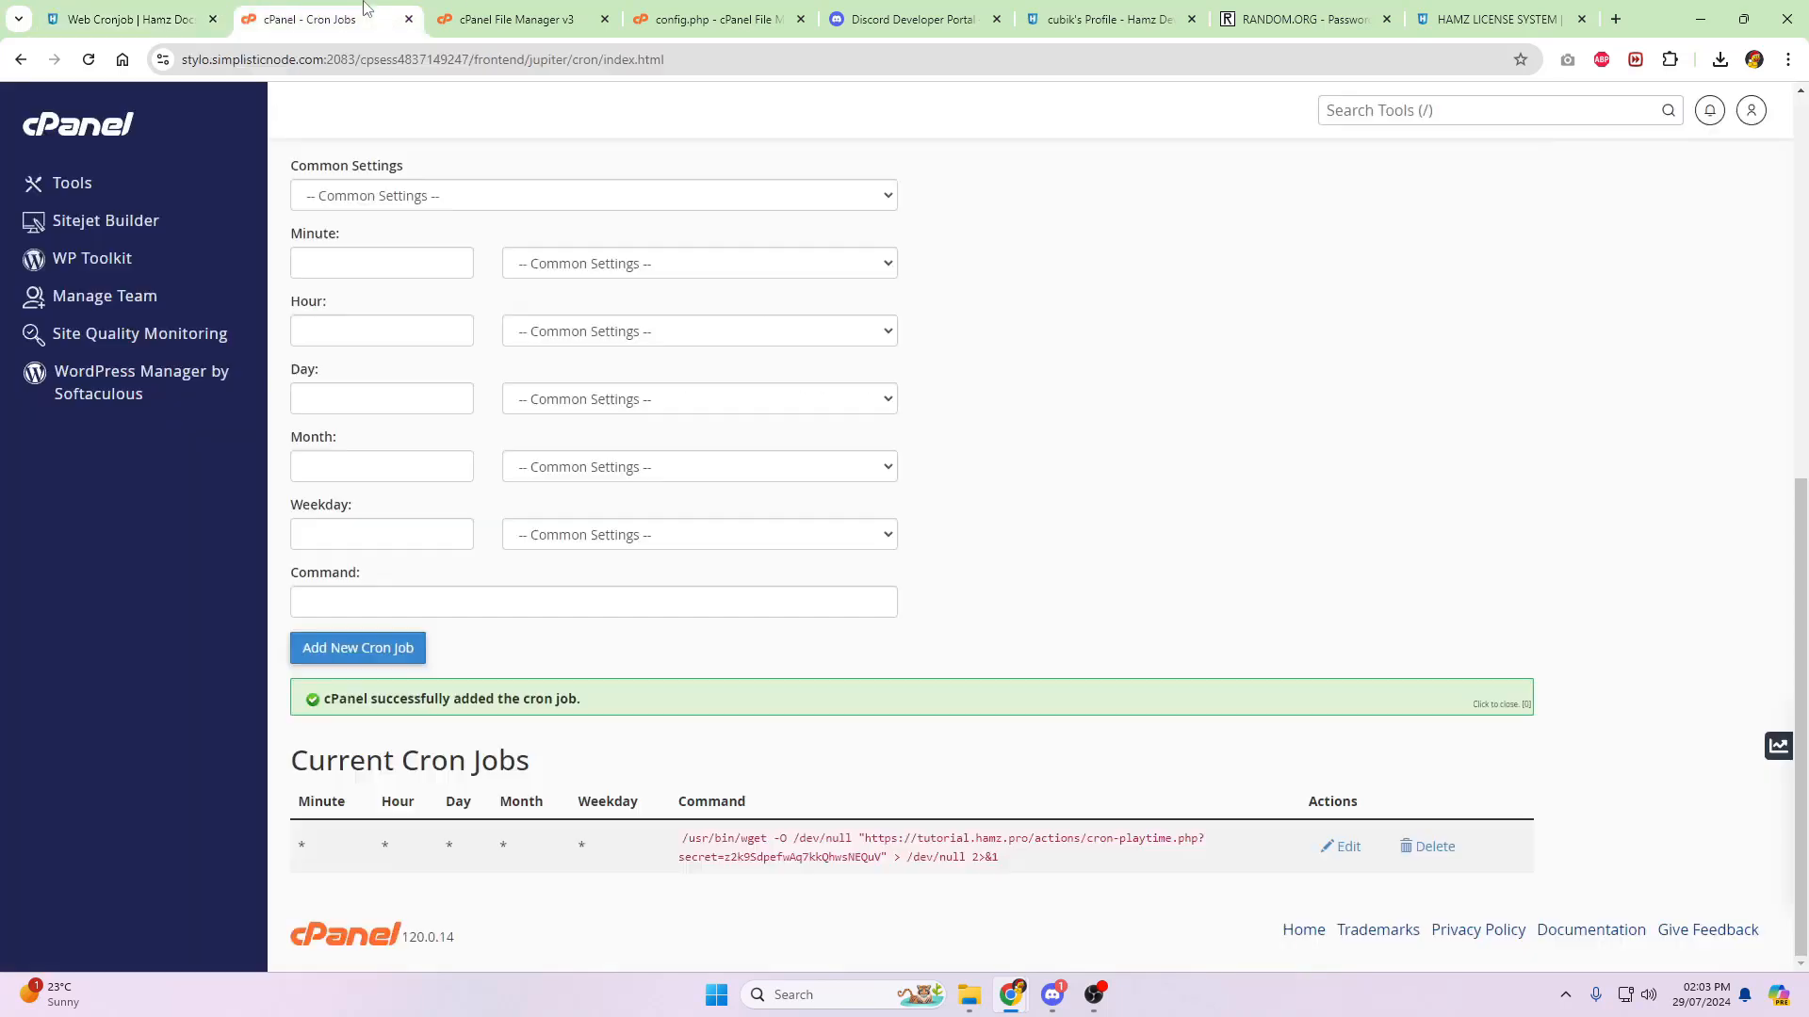
pyautogui.click(594, 232)
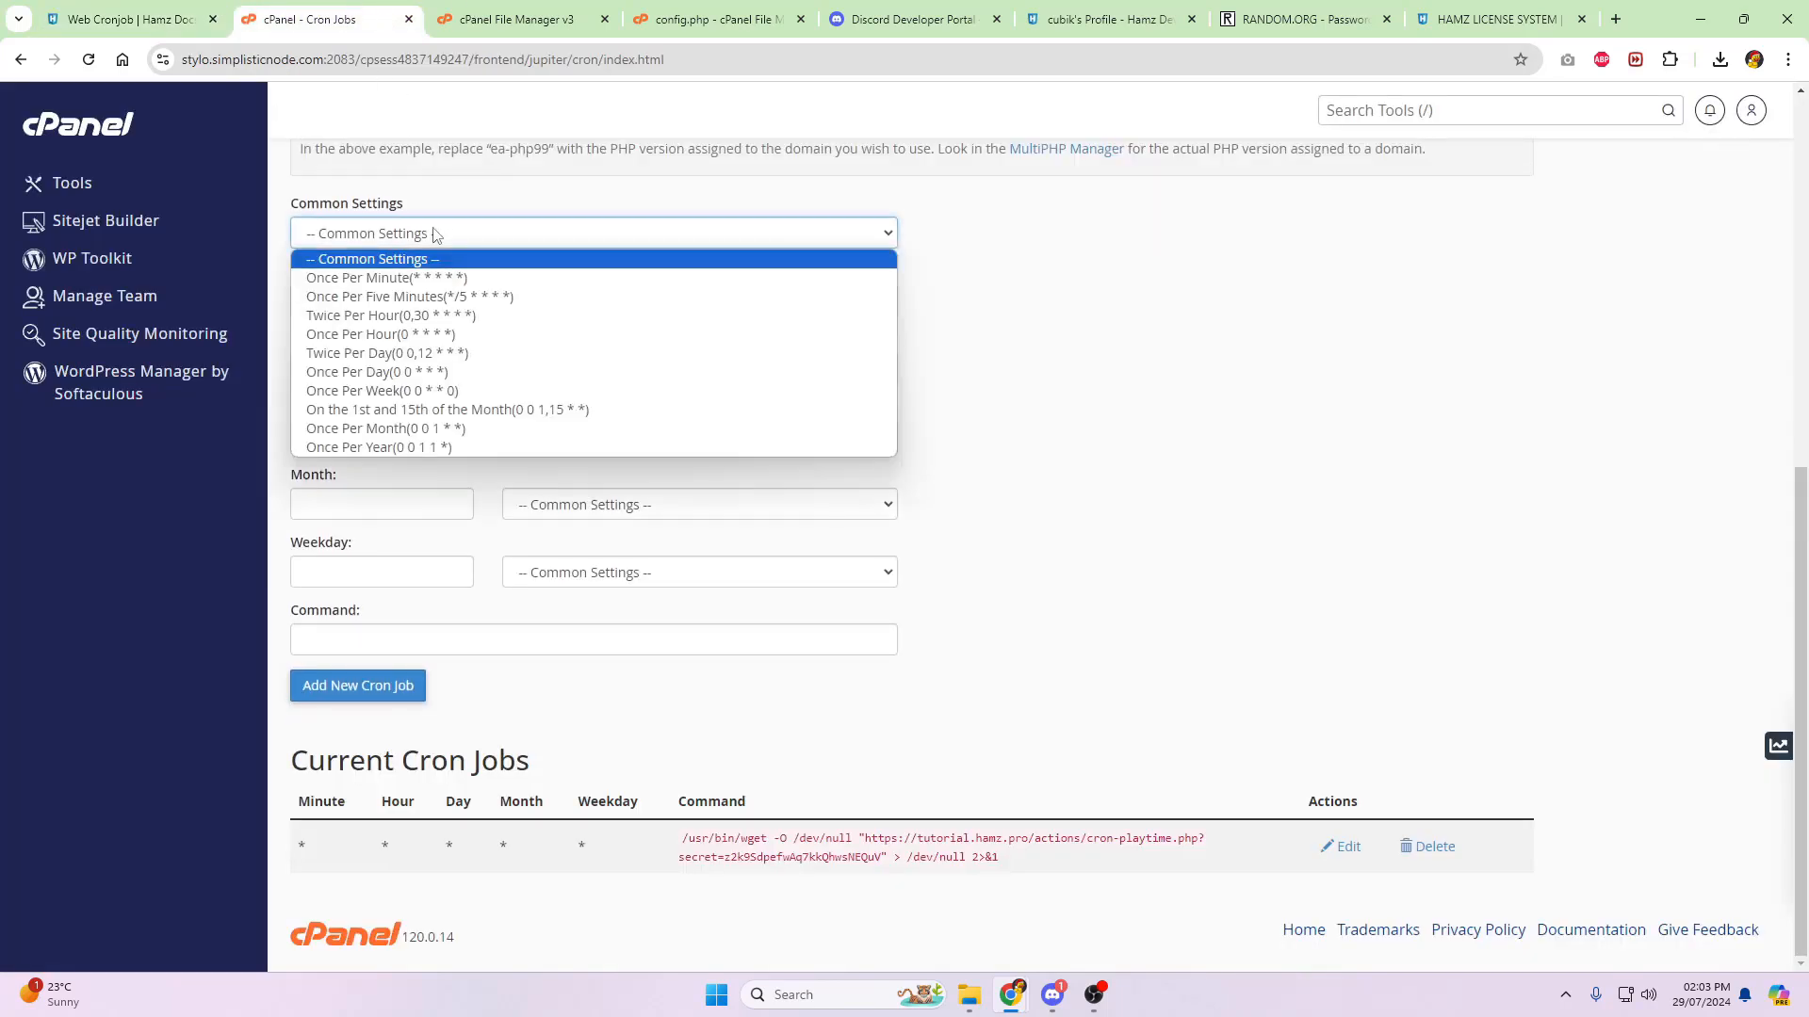
pyautogui.click(380, 334)
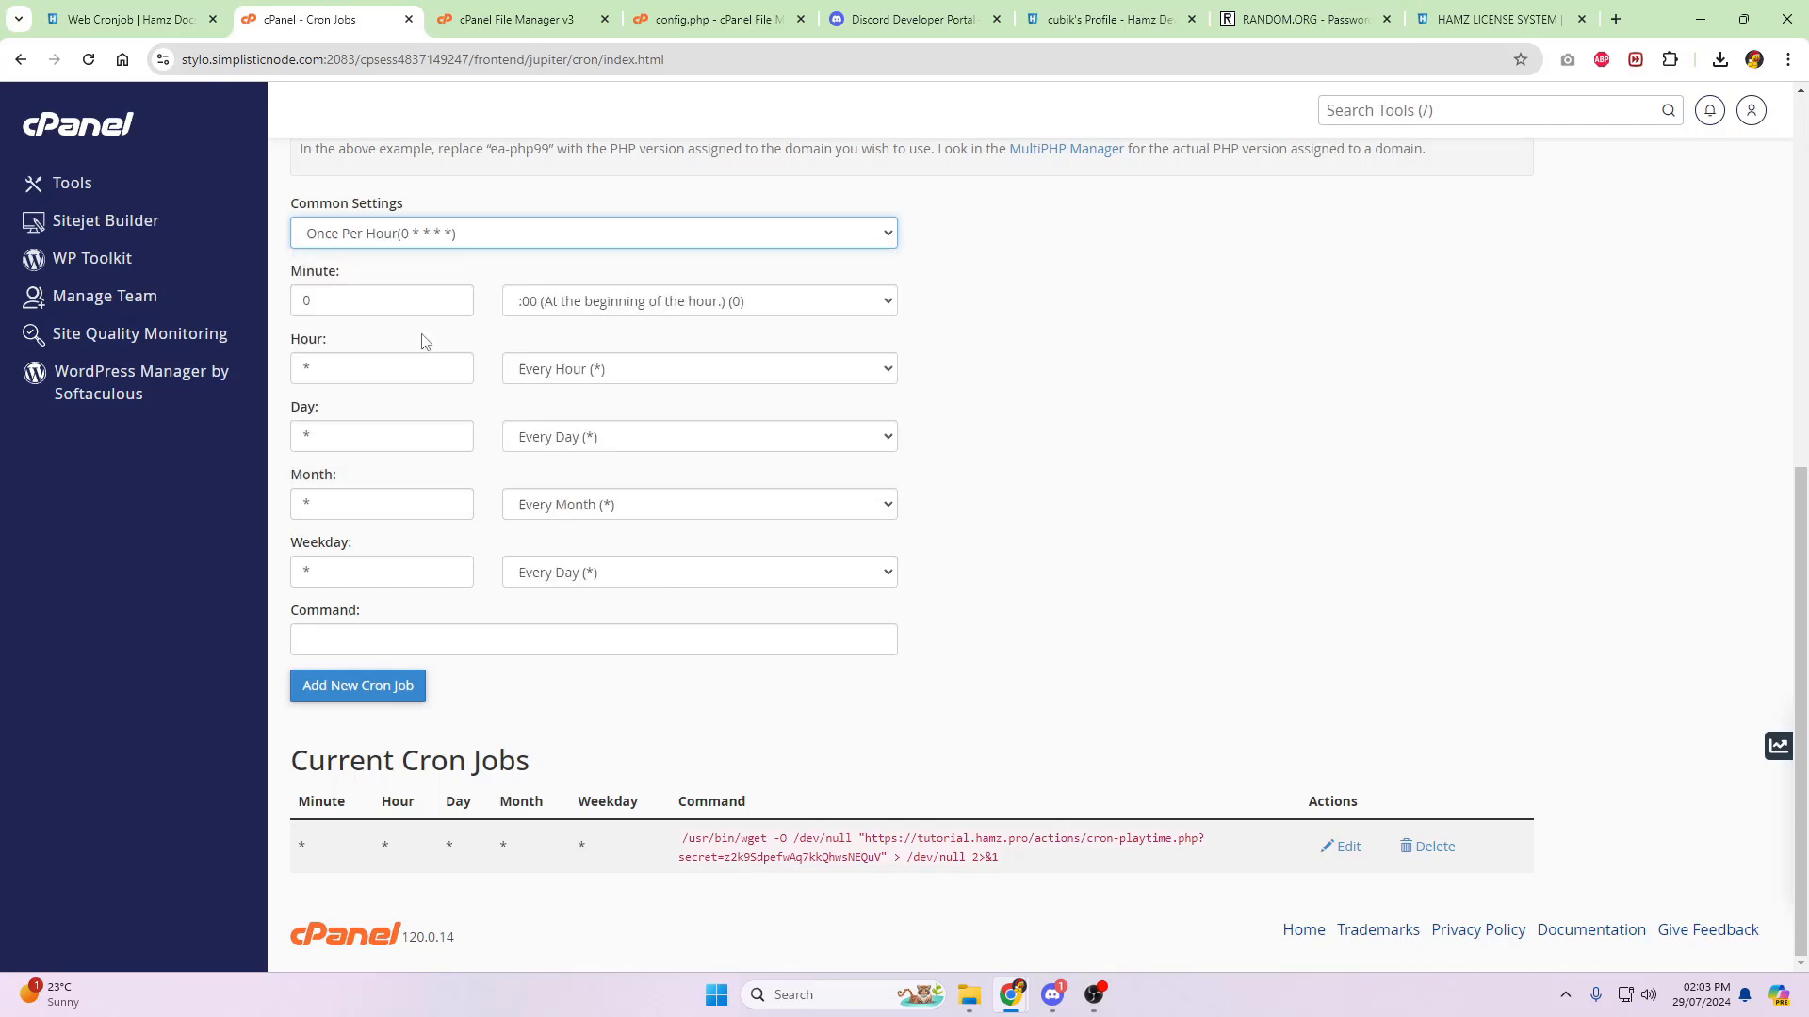
pyautogui.write('/usr/bin/wget -O /dev/null "https://YOUR_DOMAIN/actions/cron-hourly.php?secret=YOUR_SECRET" > /dev/null 2>&1')
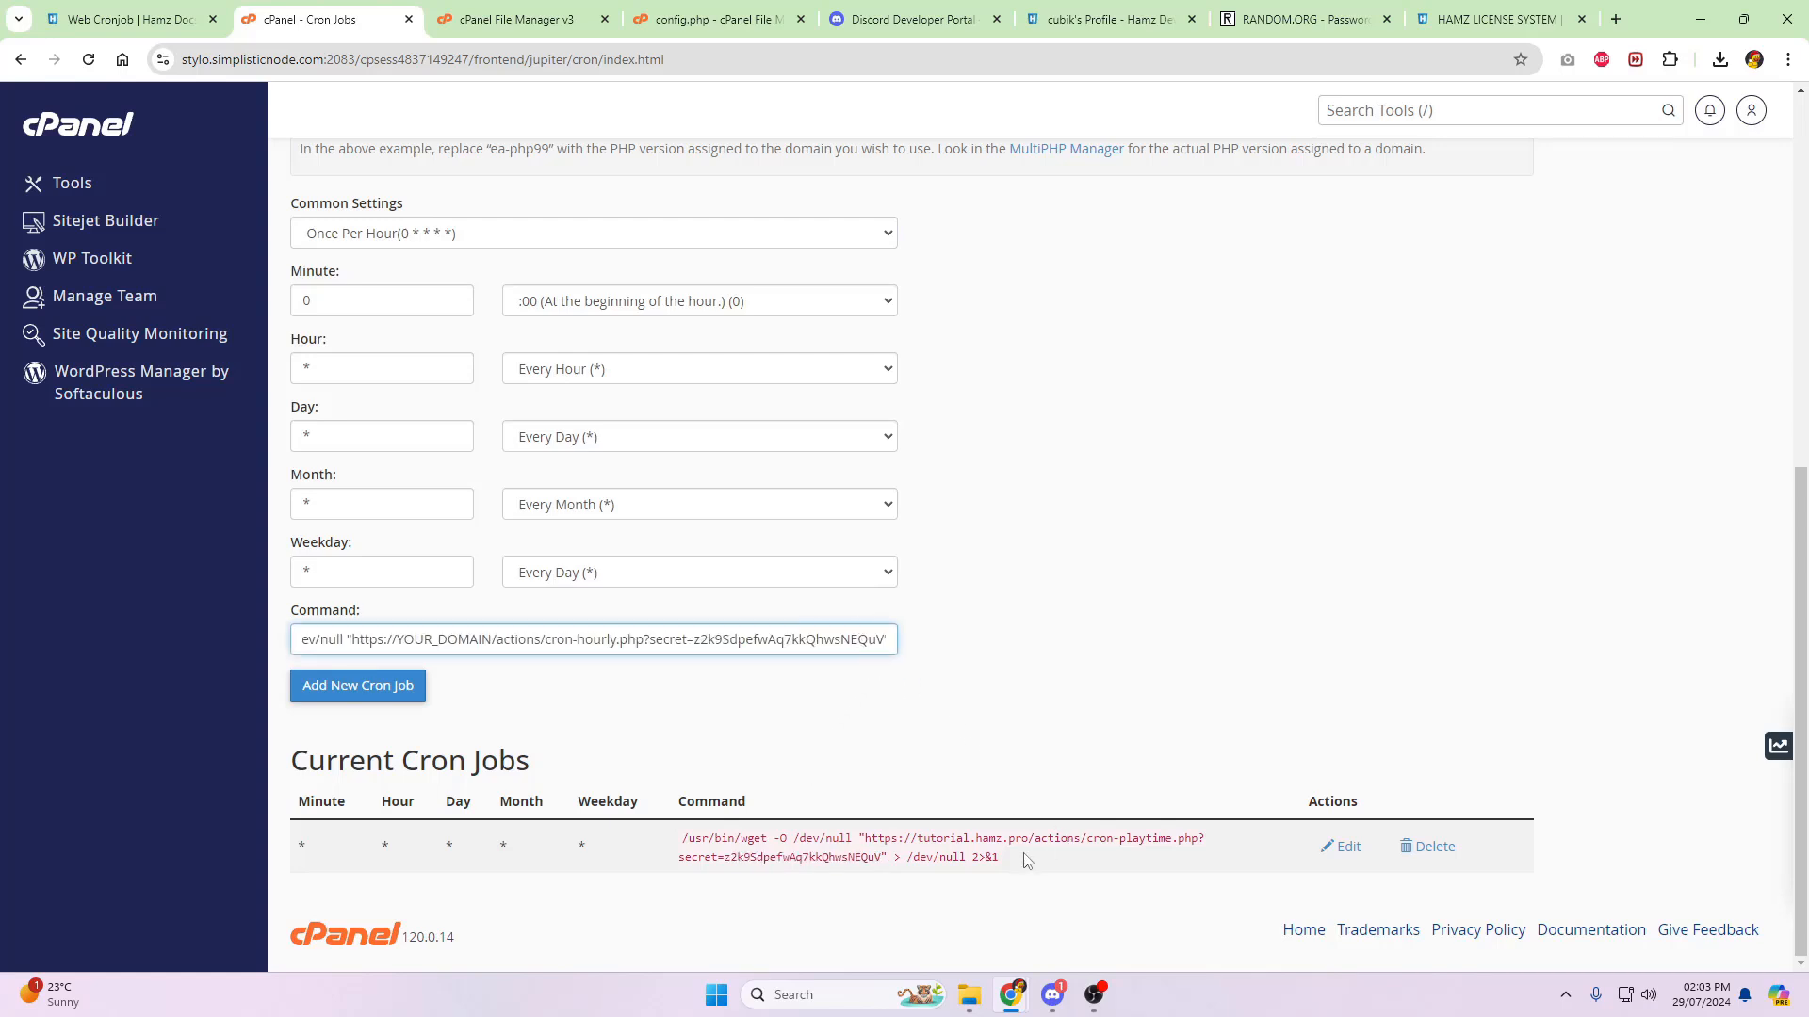
# Step: Replace YOUR_DOMAIN with tutorial.hamz.pro and add the hourly cron job
pyautogui.doubleClick(969, 839)
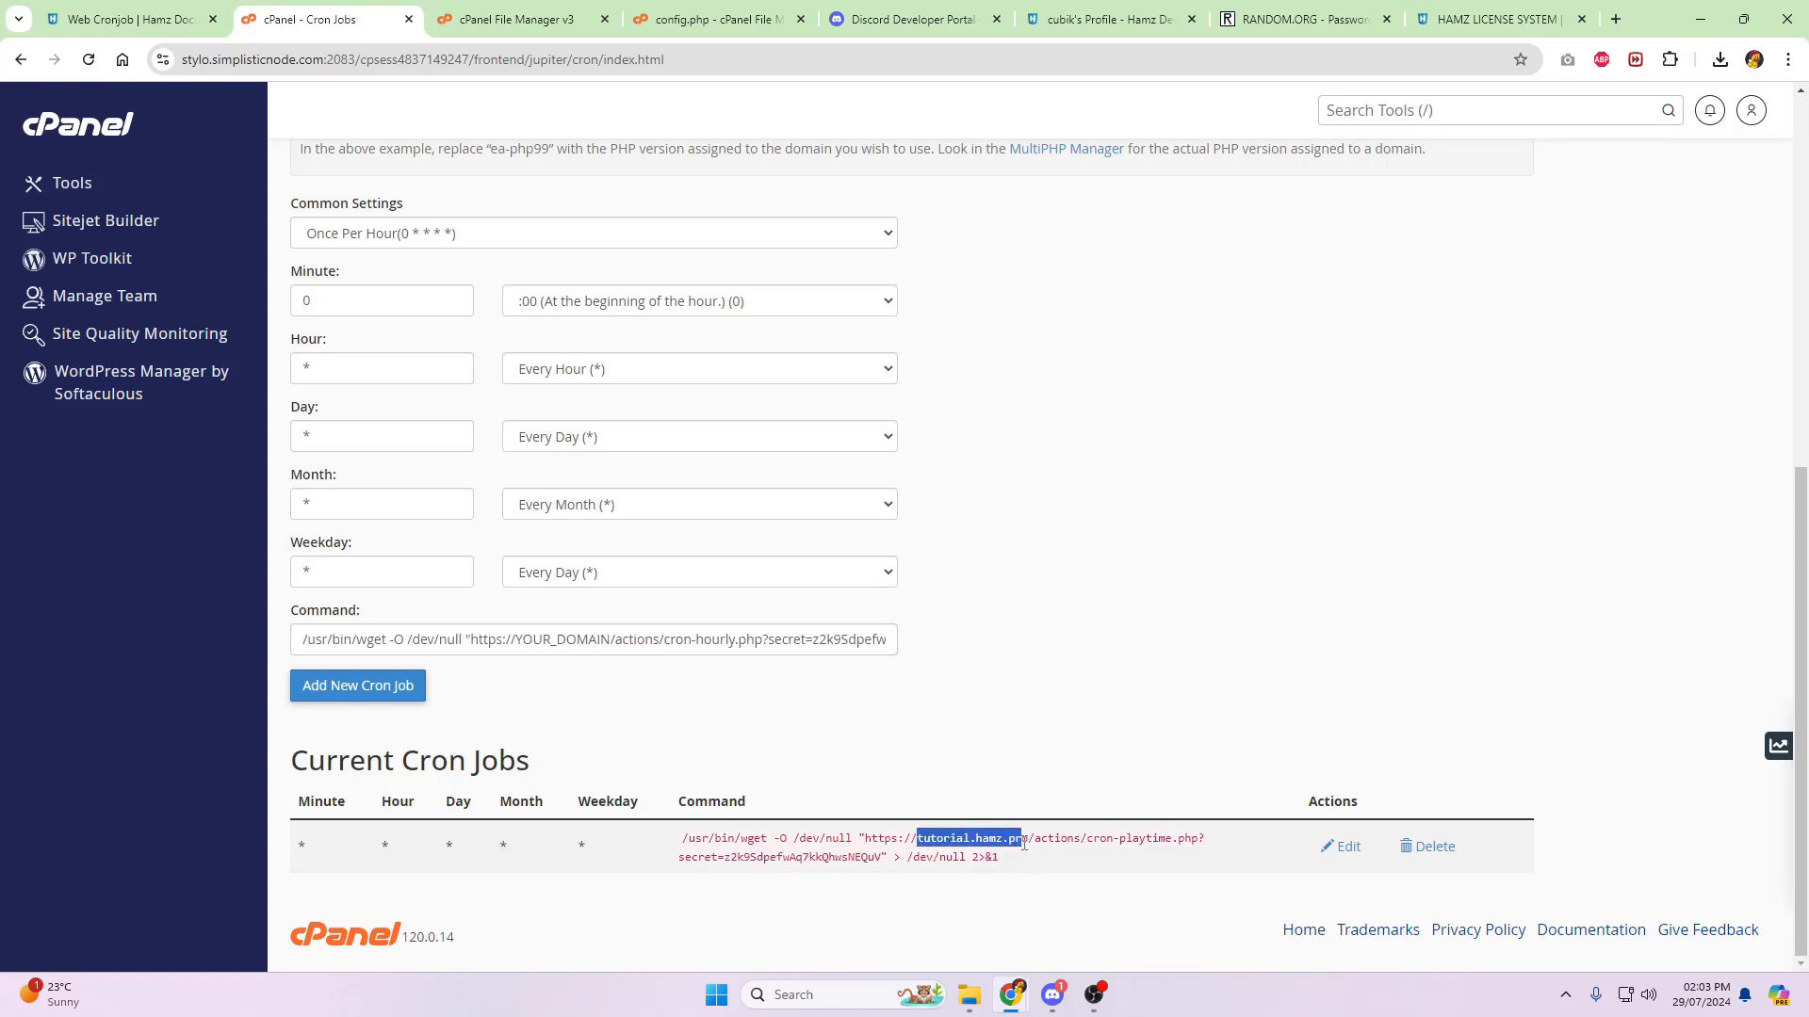
pyautogui.doubleClick(562, 638)
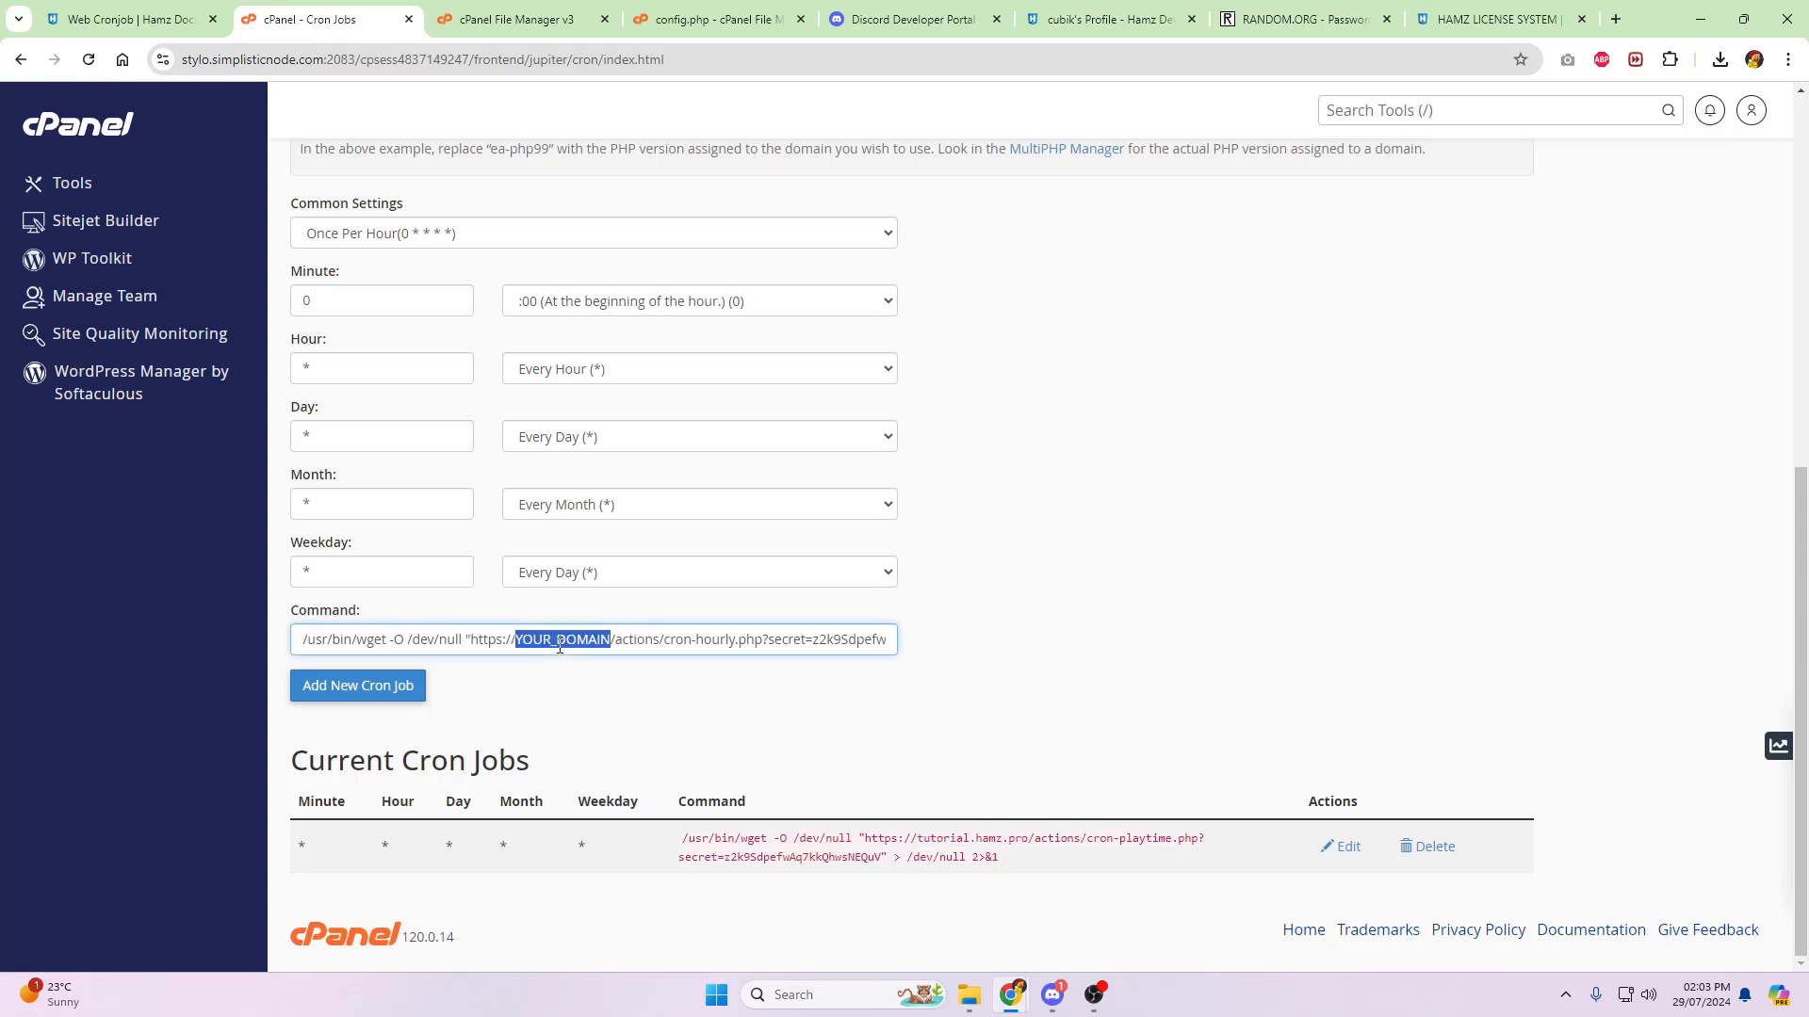
pyautogui.click(358, 685)
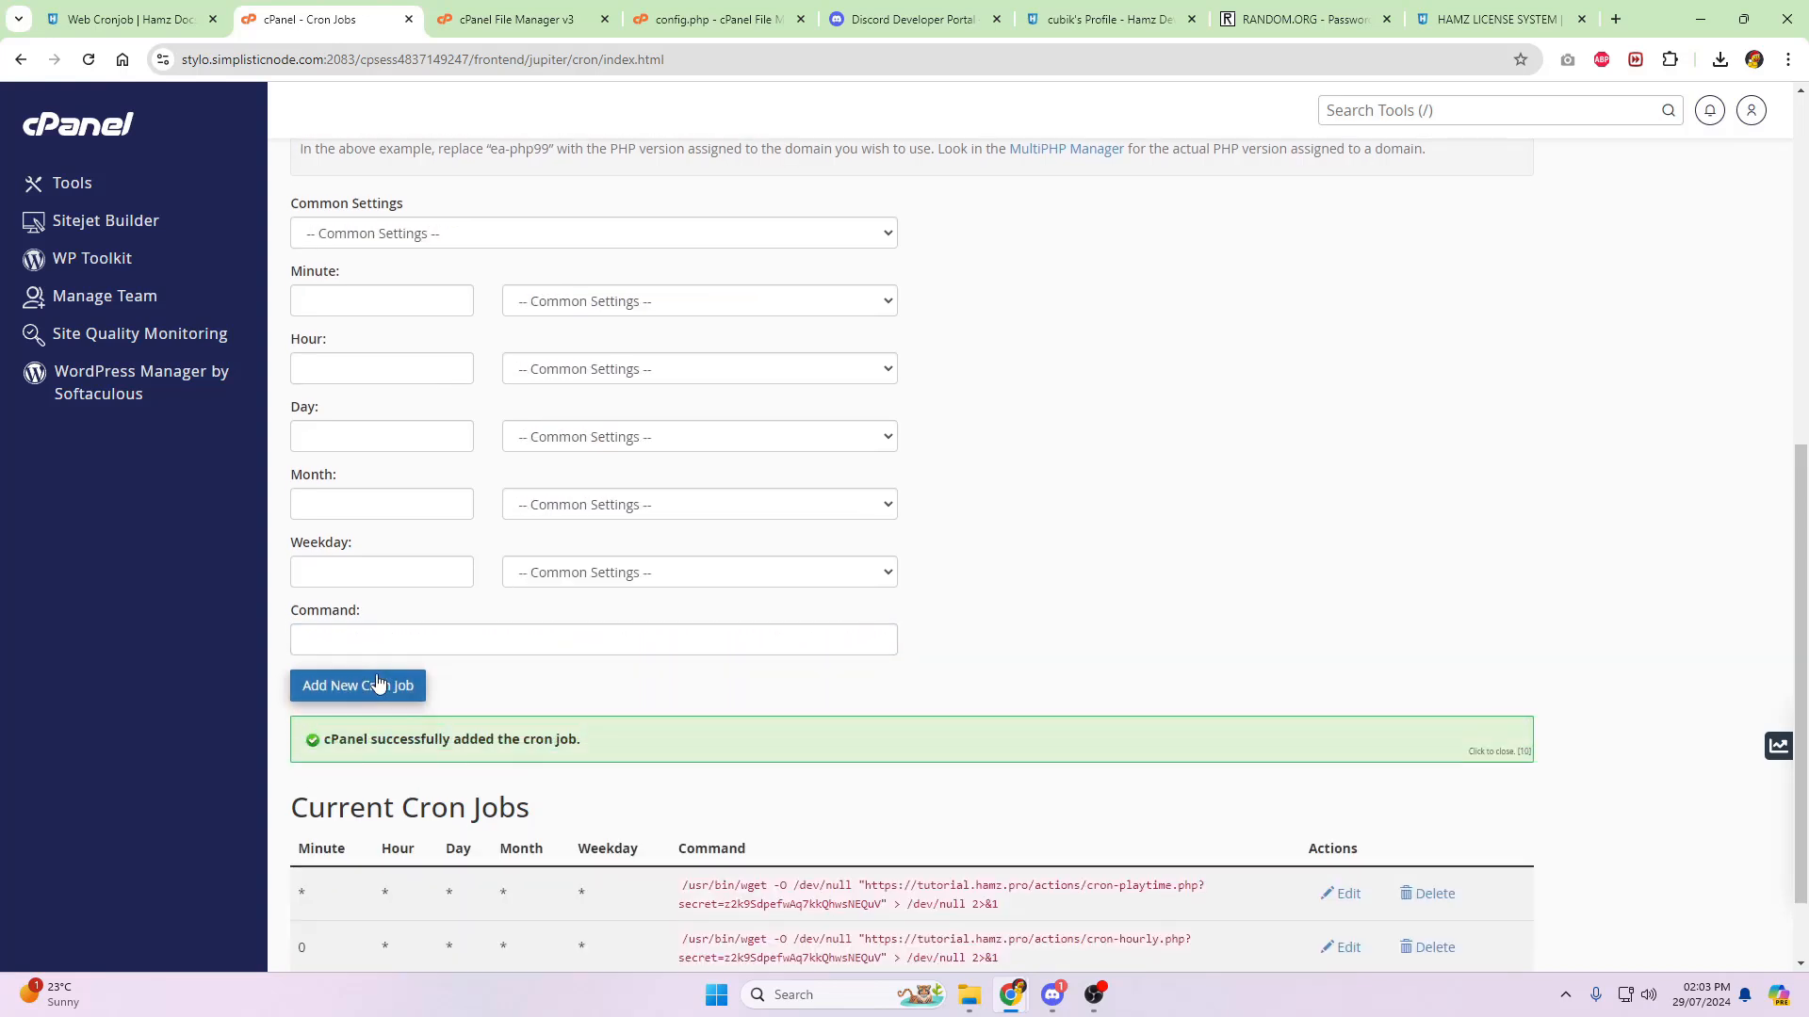
pyautogui.scroll(-3)
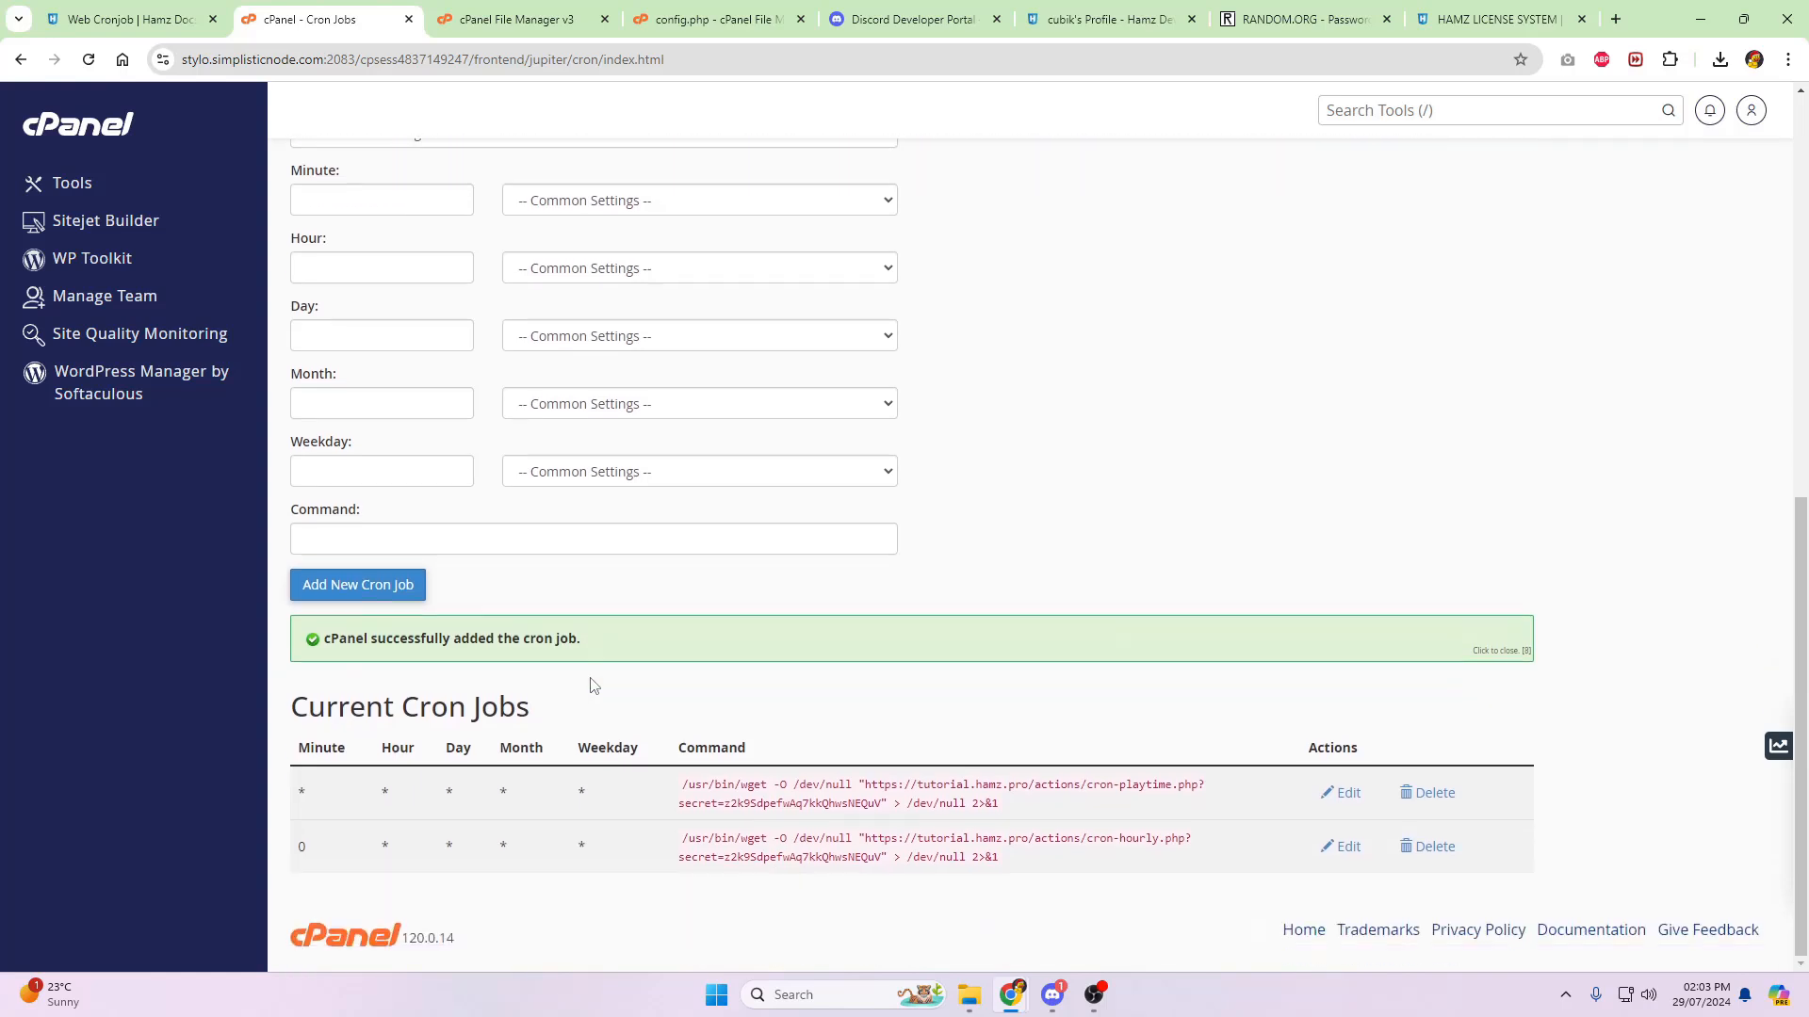
pyautogui.scroll(3)
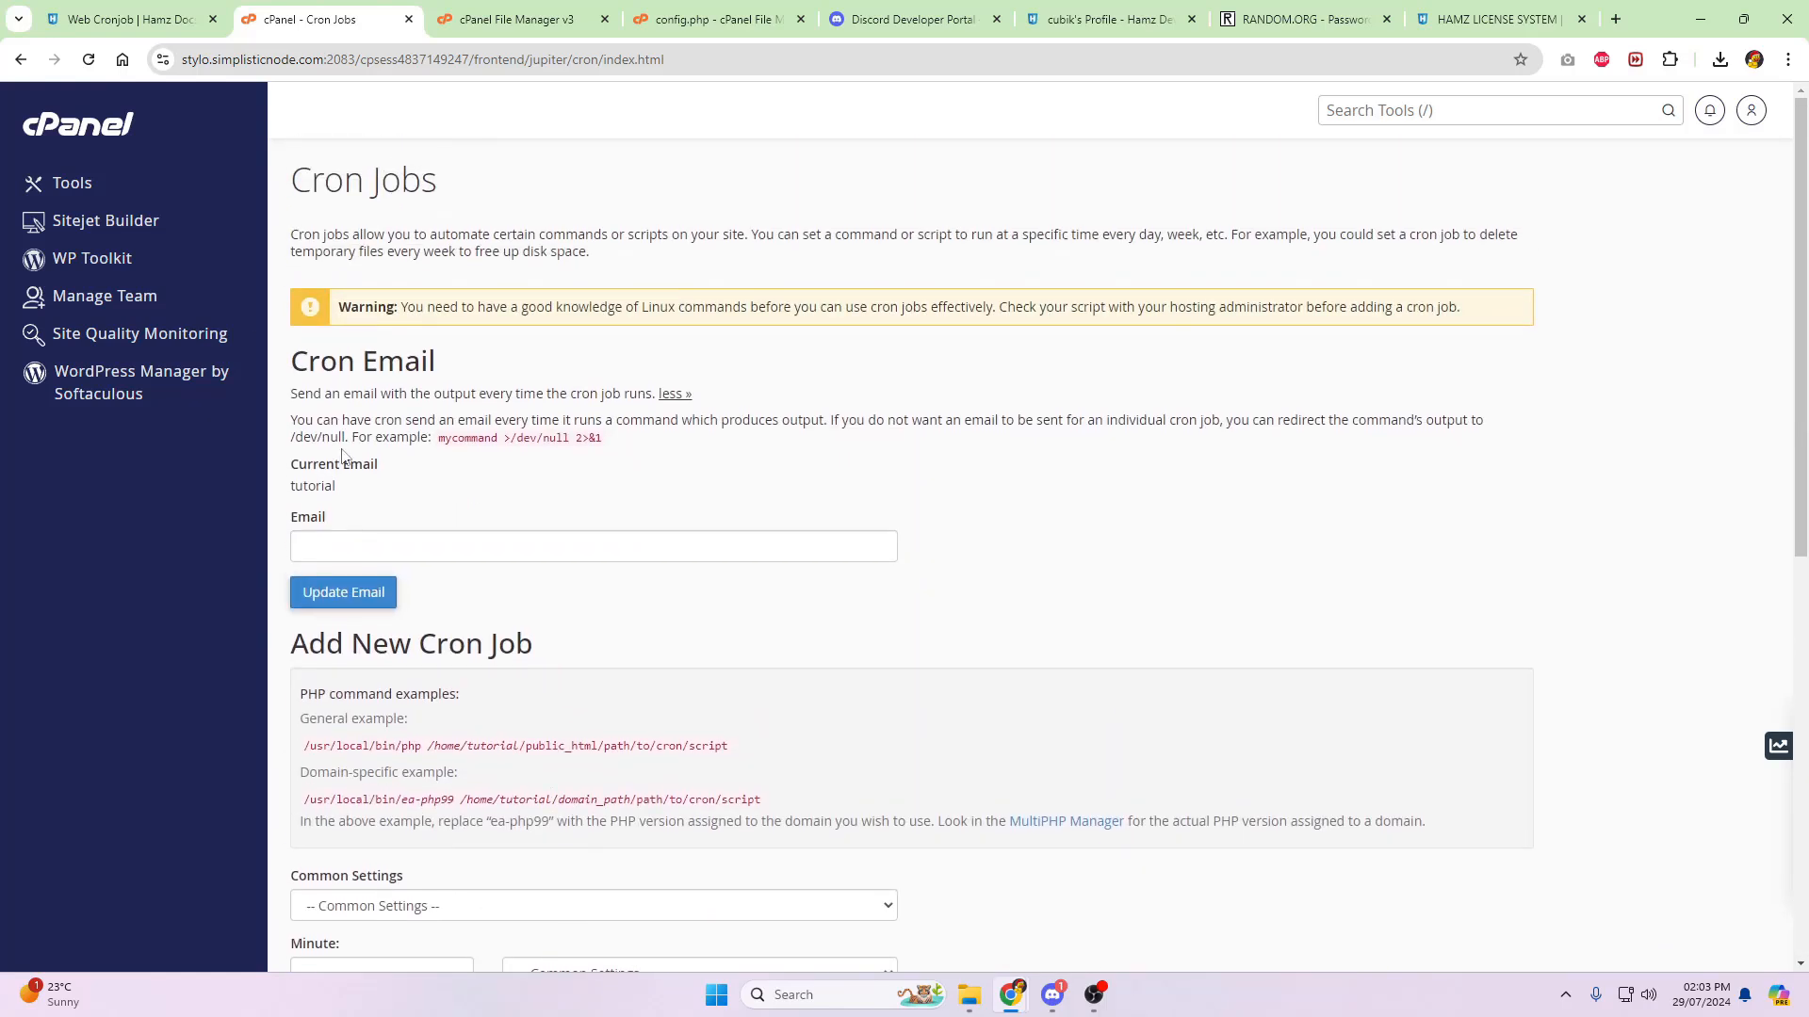
# Step: Leave Cron Jobs for the cPanel Tools home and bring up the staff panel login at tutorial.hamz.pro
pyautogui.click(78, 124)
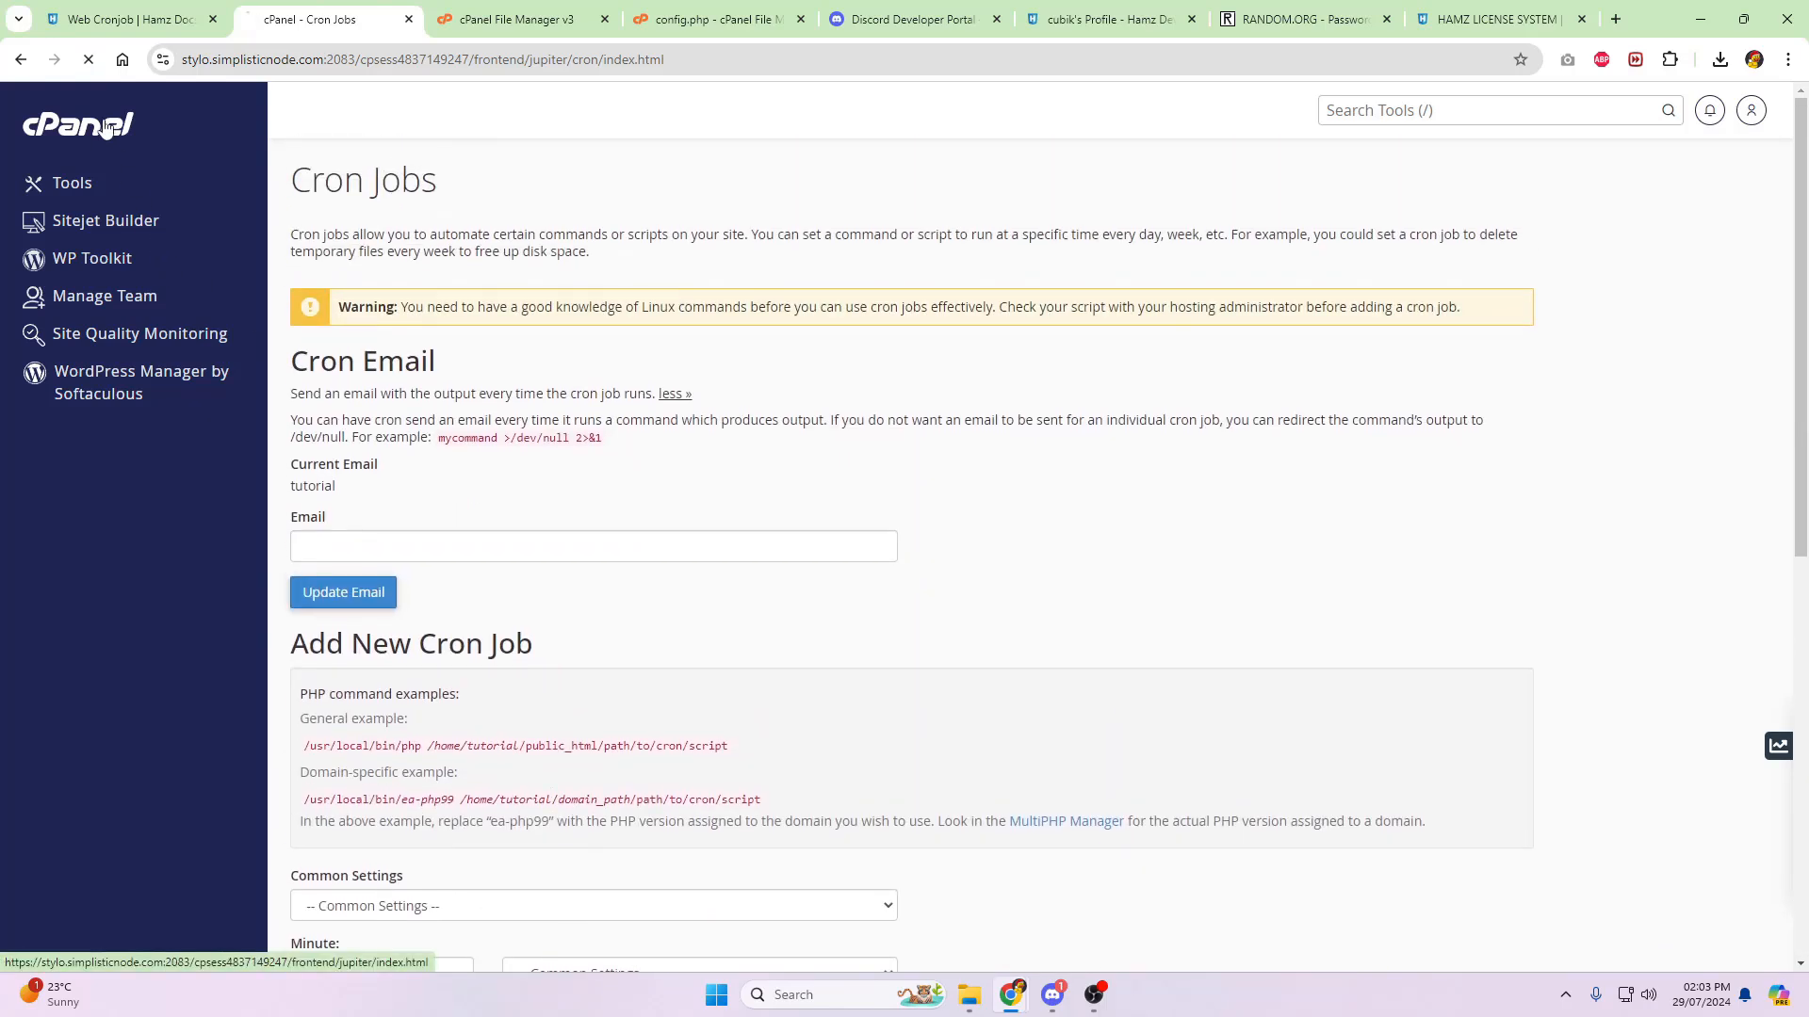
pyautogui.click(70, 183)
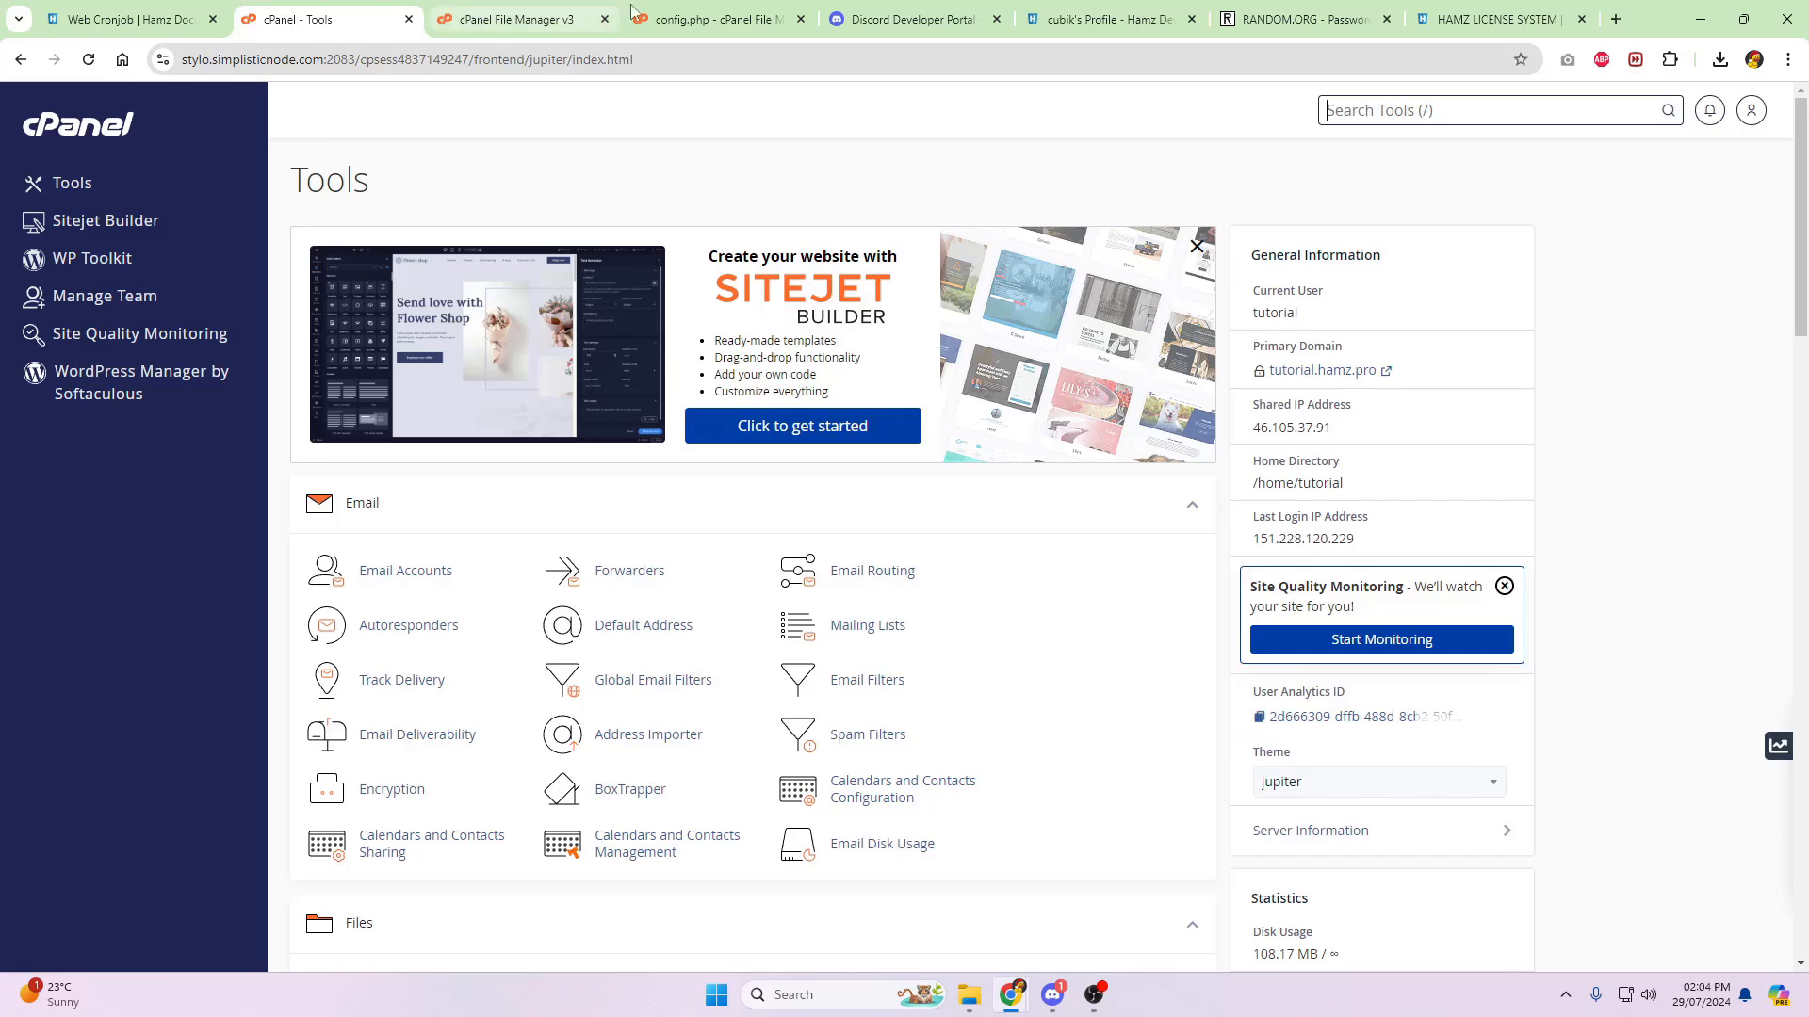
pyautogui.click(716, 19)
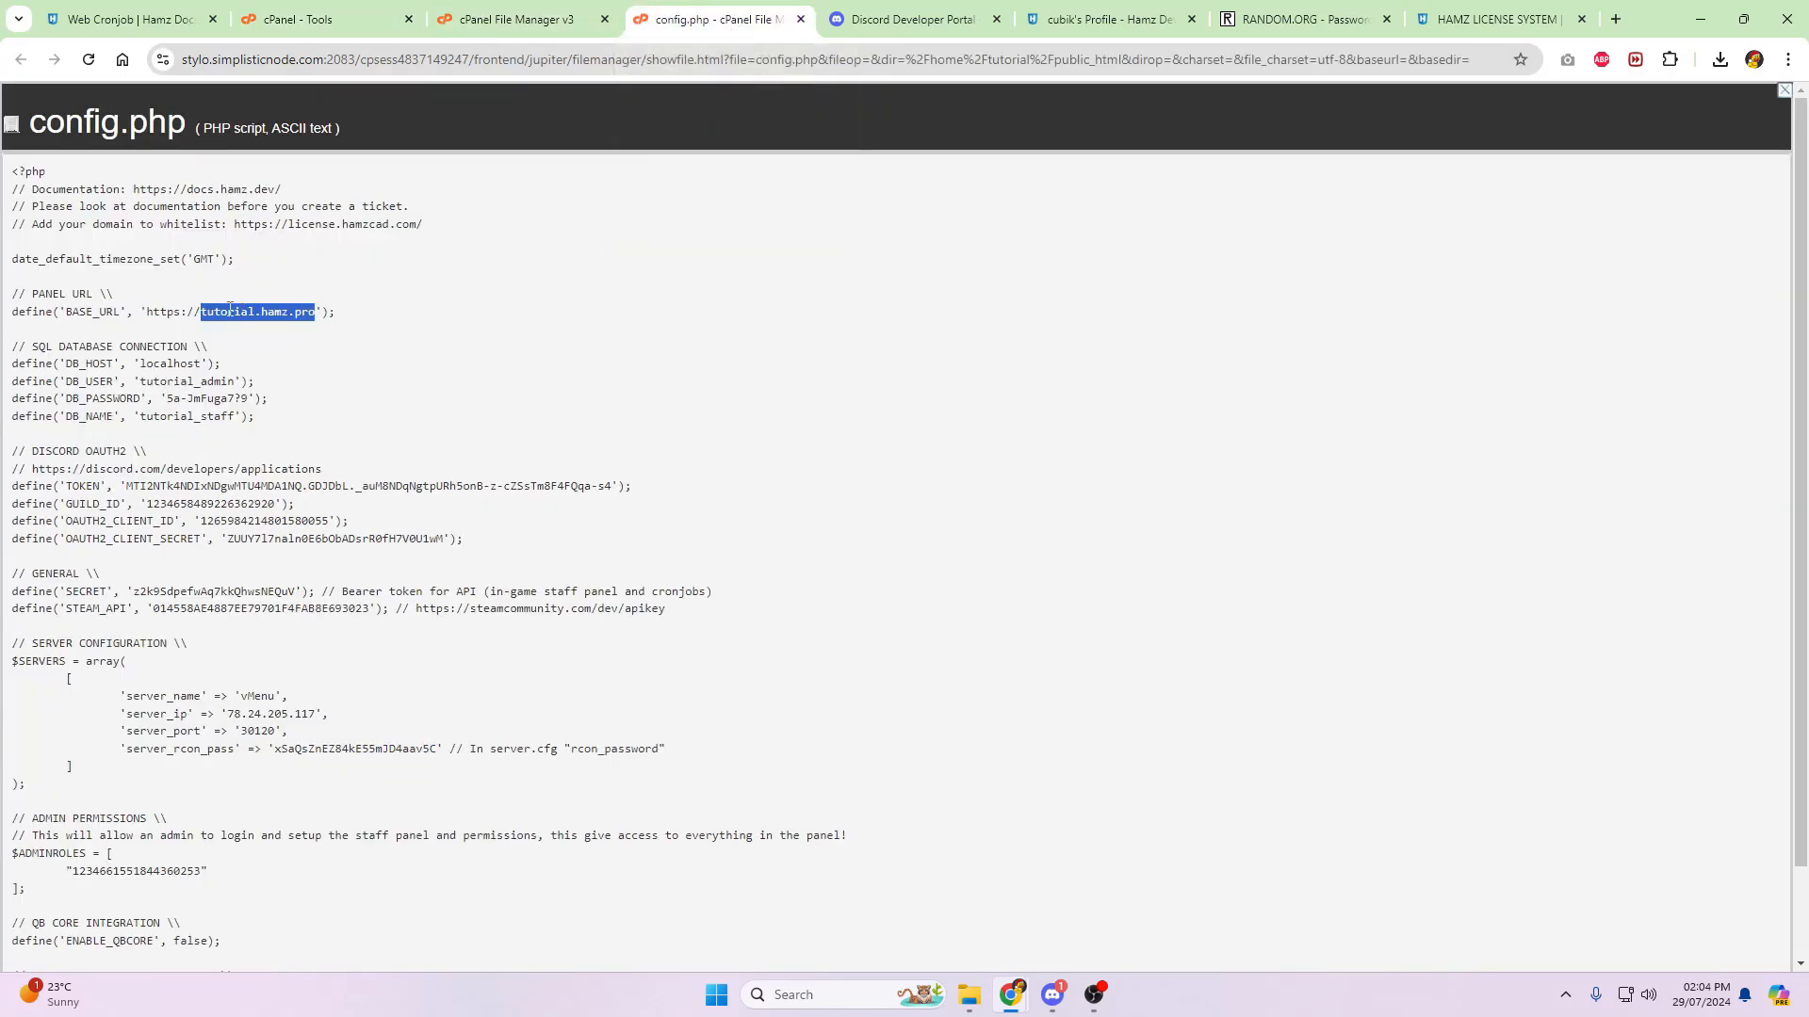
pyautogui.click(809, 19)
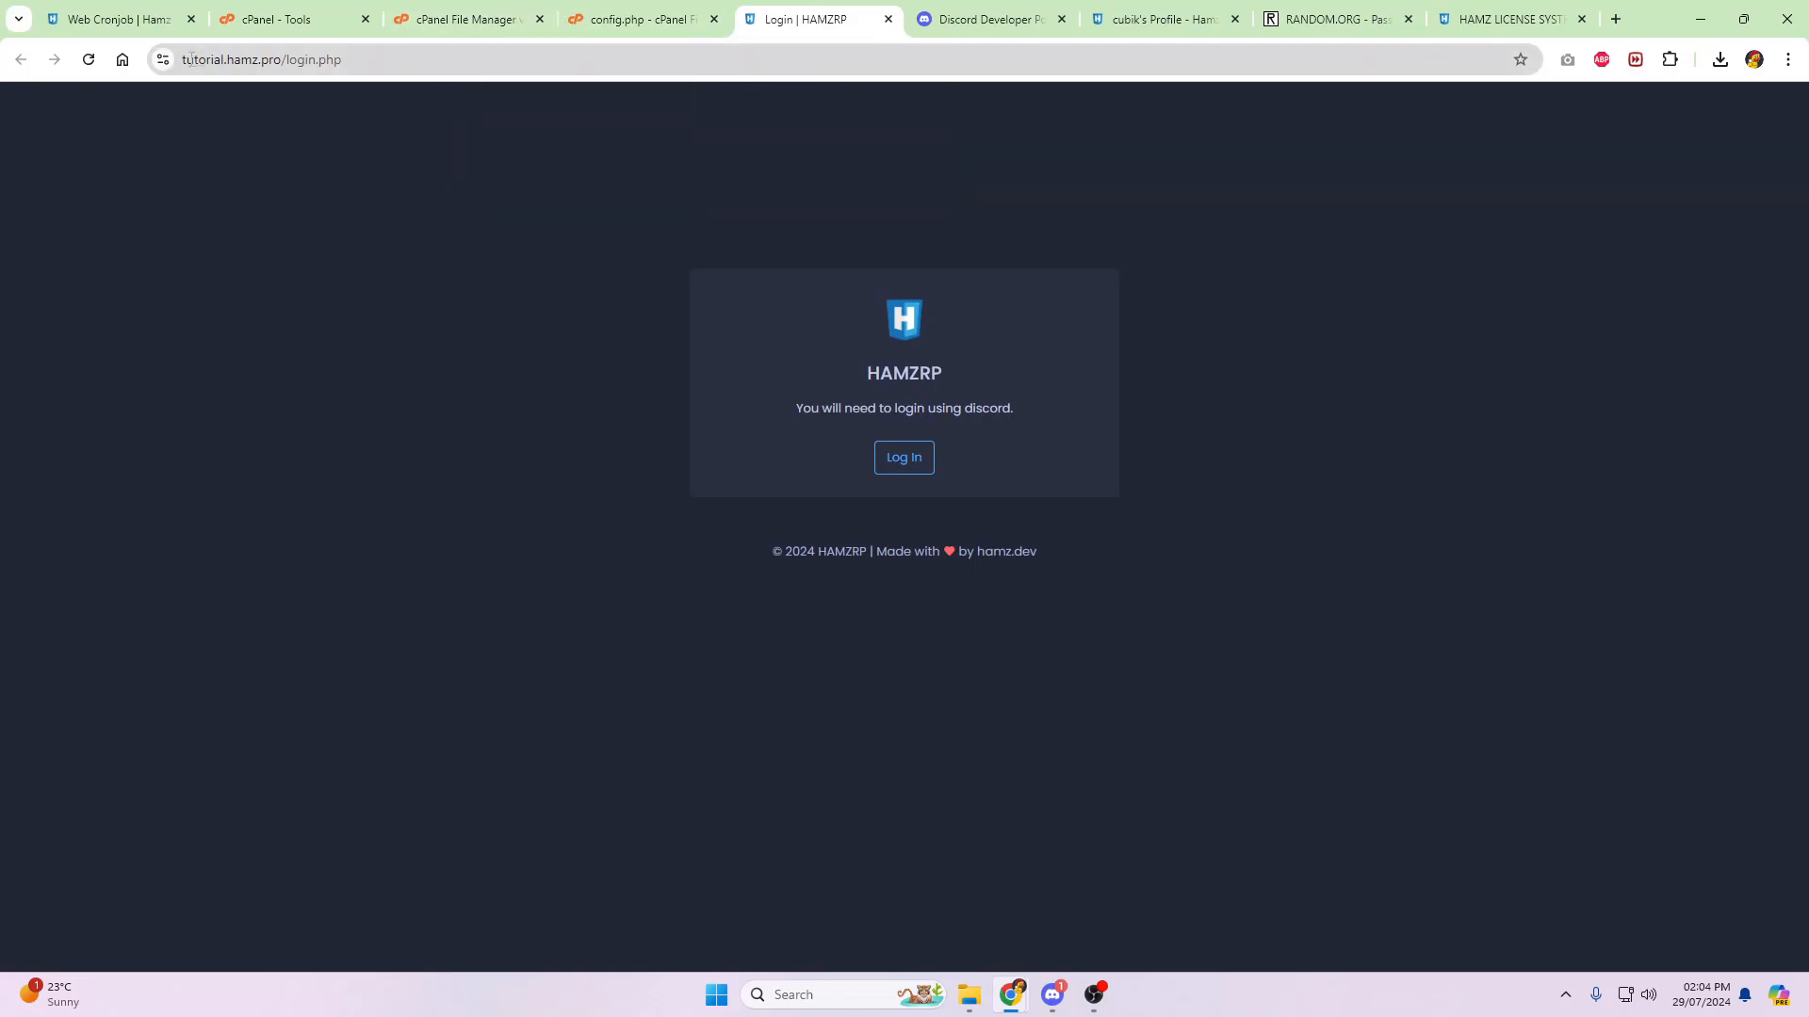
pyautogui.moveTo(307, 135)
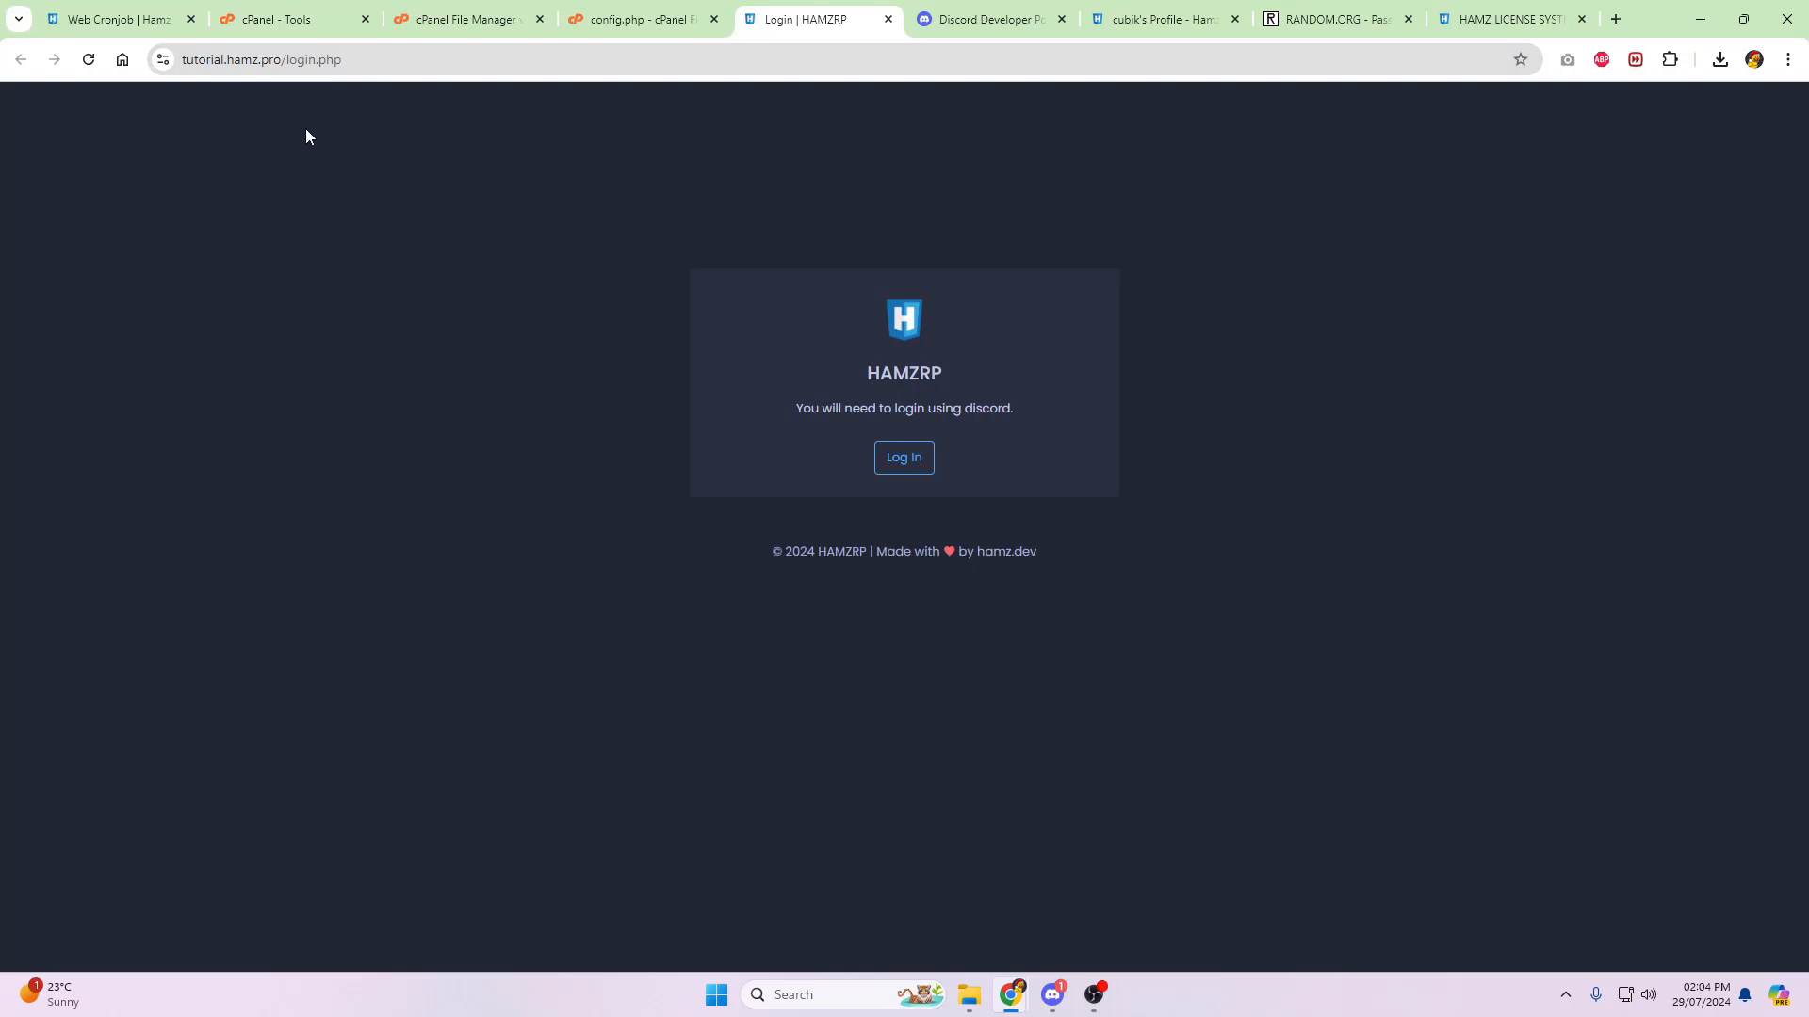
# Step: Log in to the HAMZRP staff panel with Discord and authorise it to reach the dashboard
pyautogui.rightClick(929, 390)
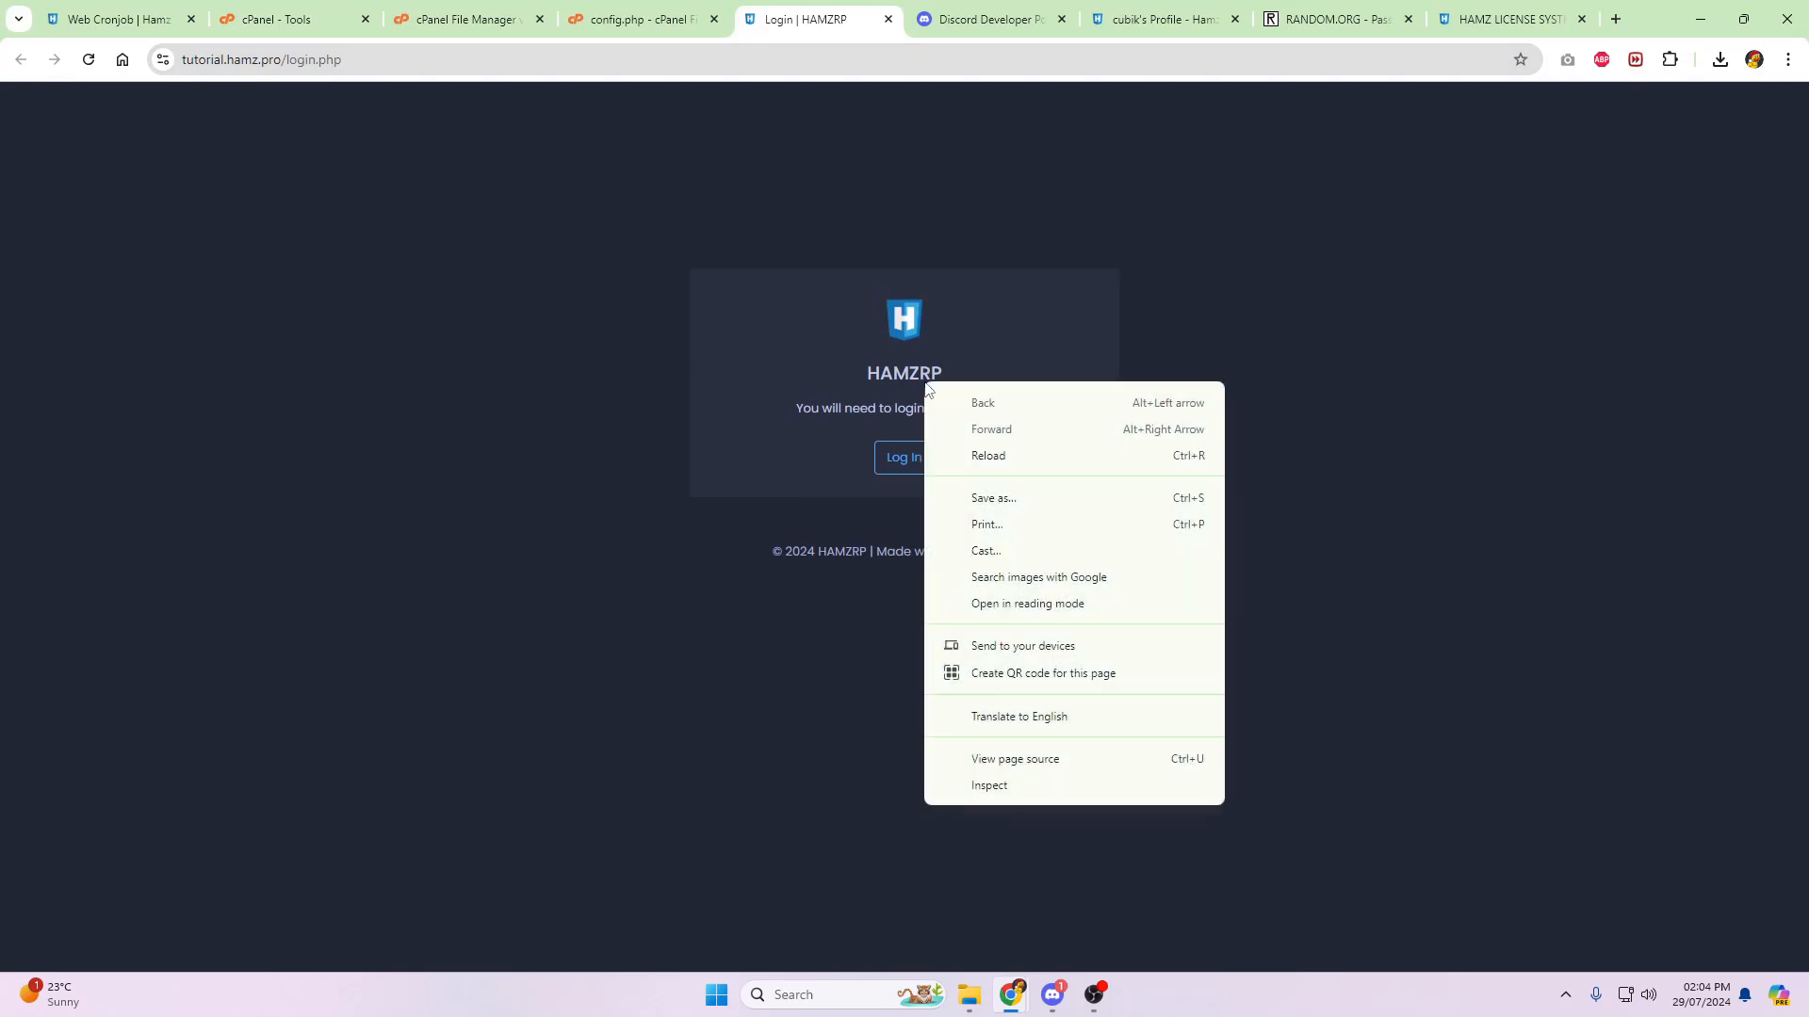
pyautogui.click(995, 447)
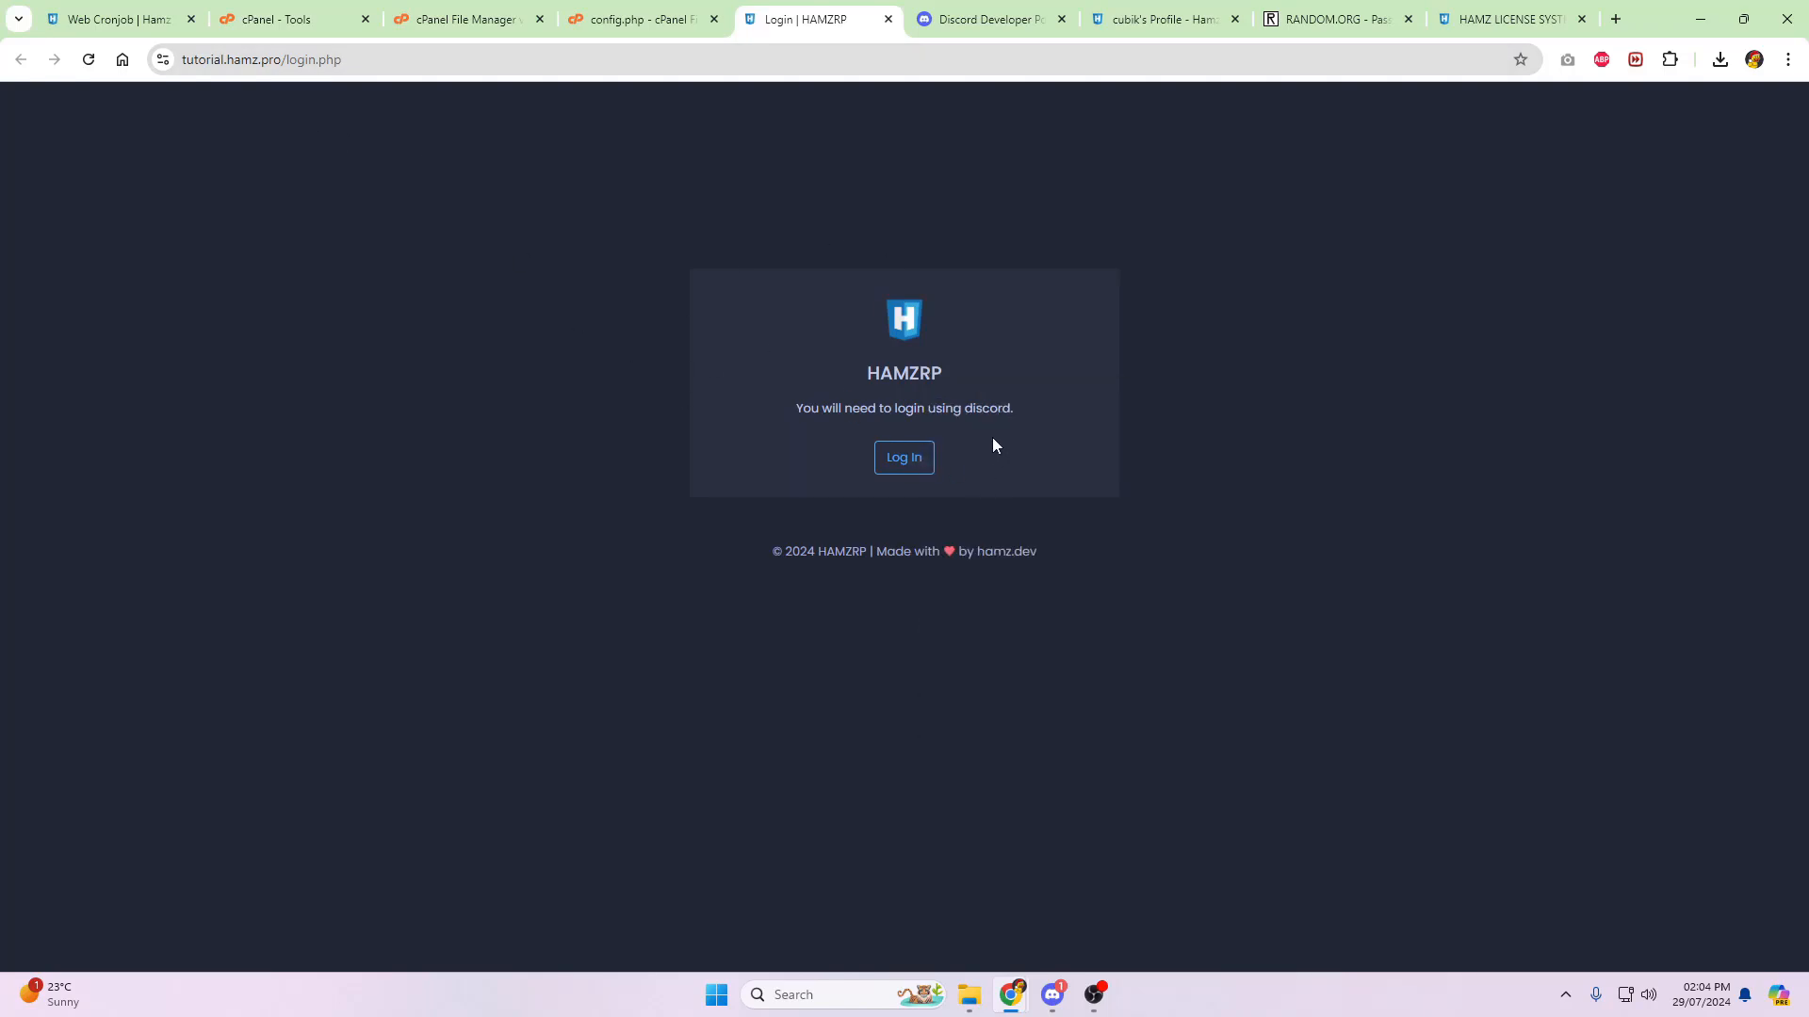
pyautogui.click(903, 456)
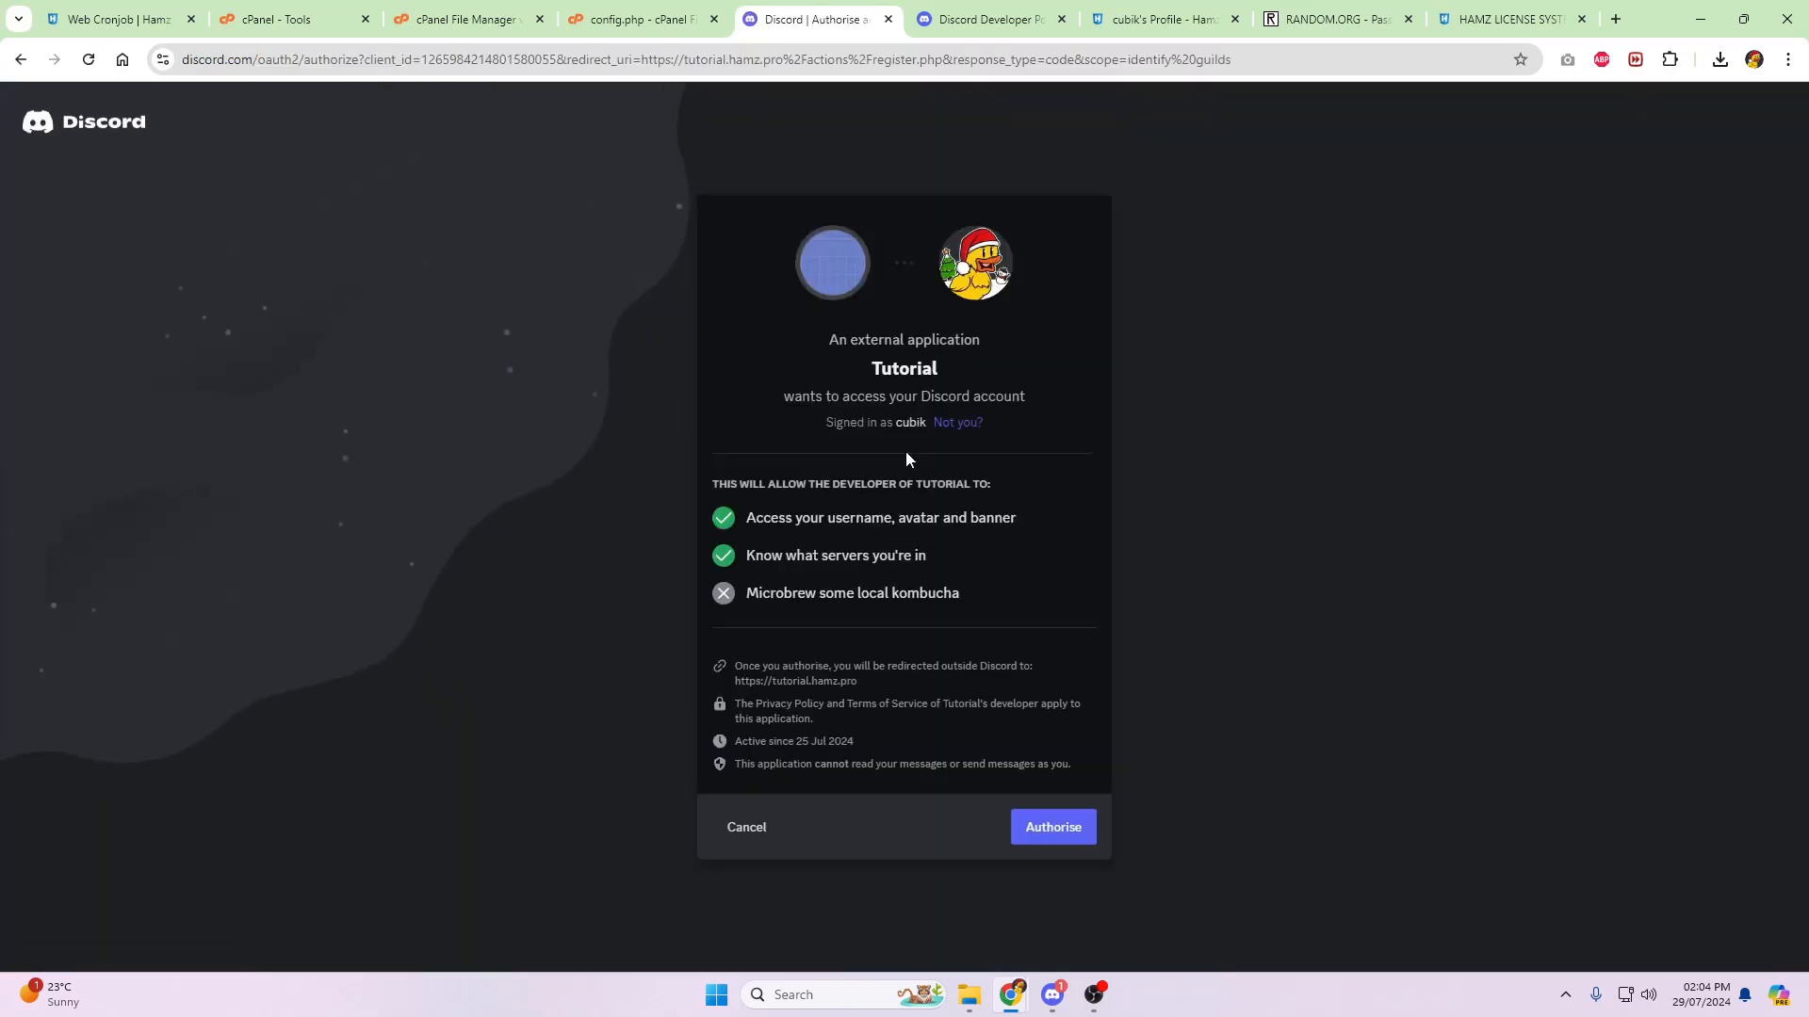
pyautogui.click(1050, 827)
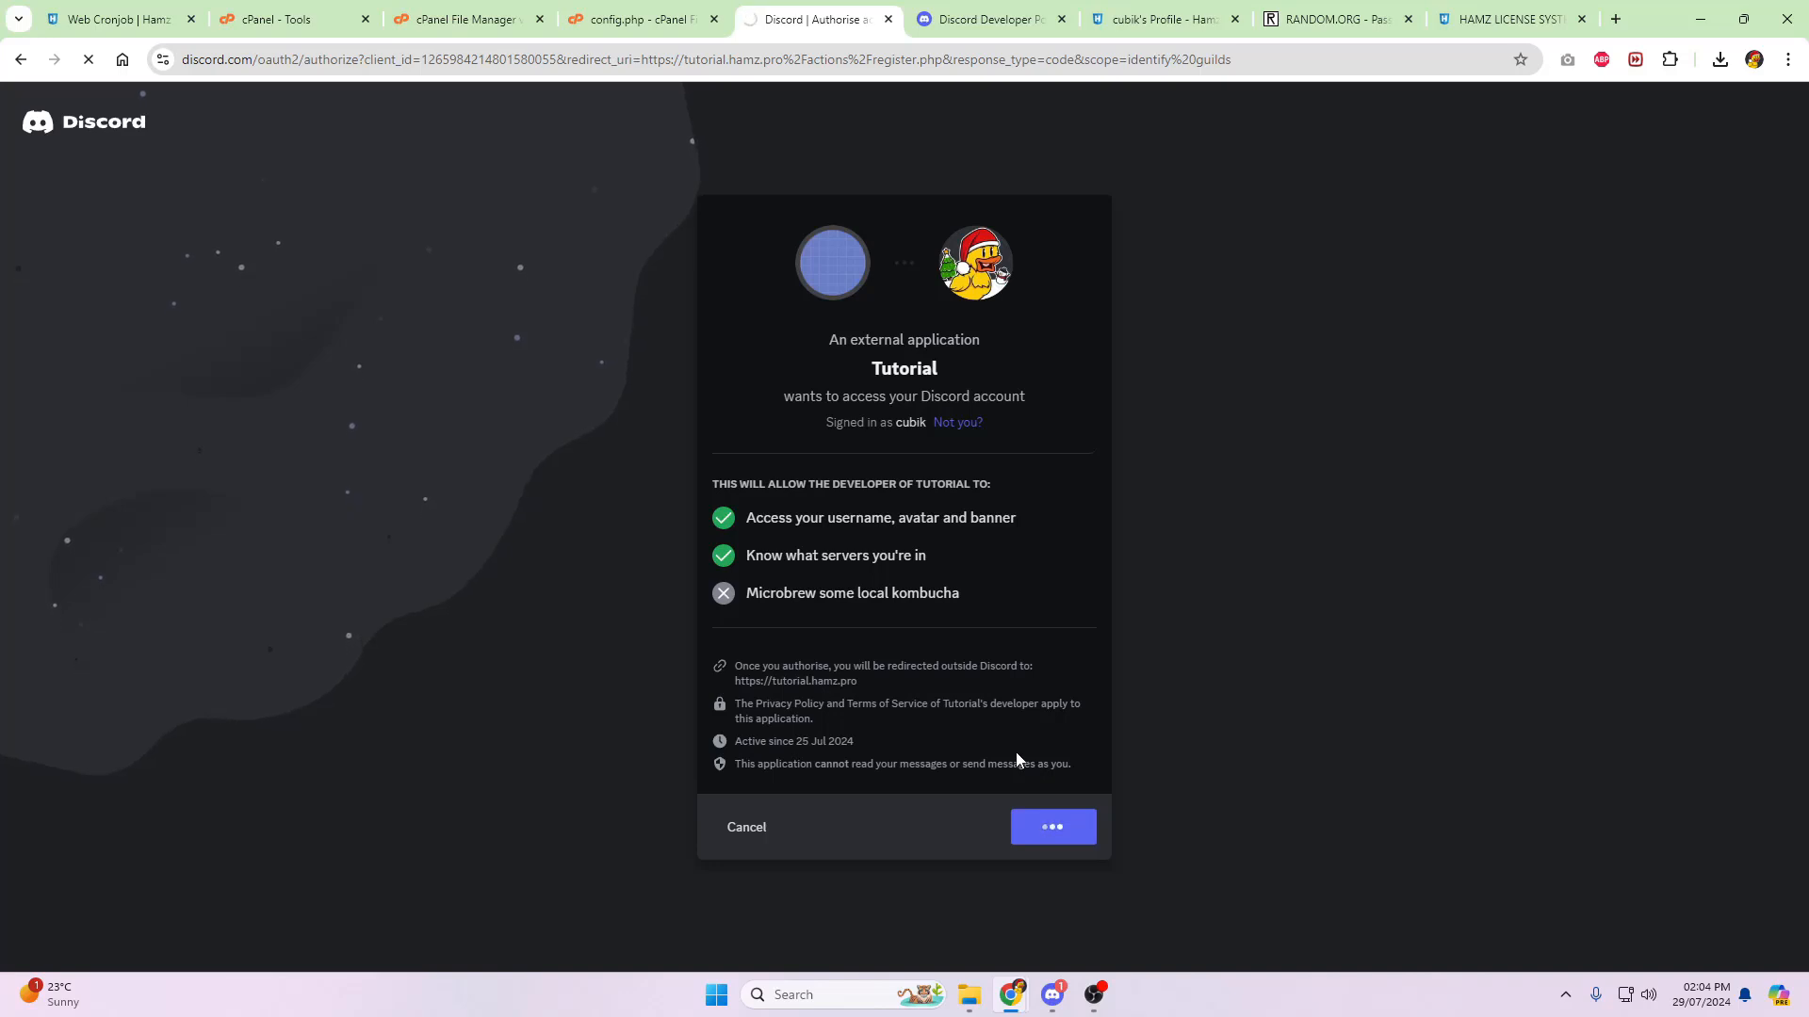
pyautogui.click(1051, 827)
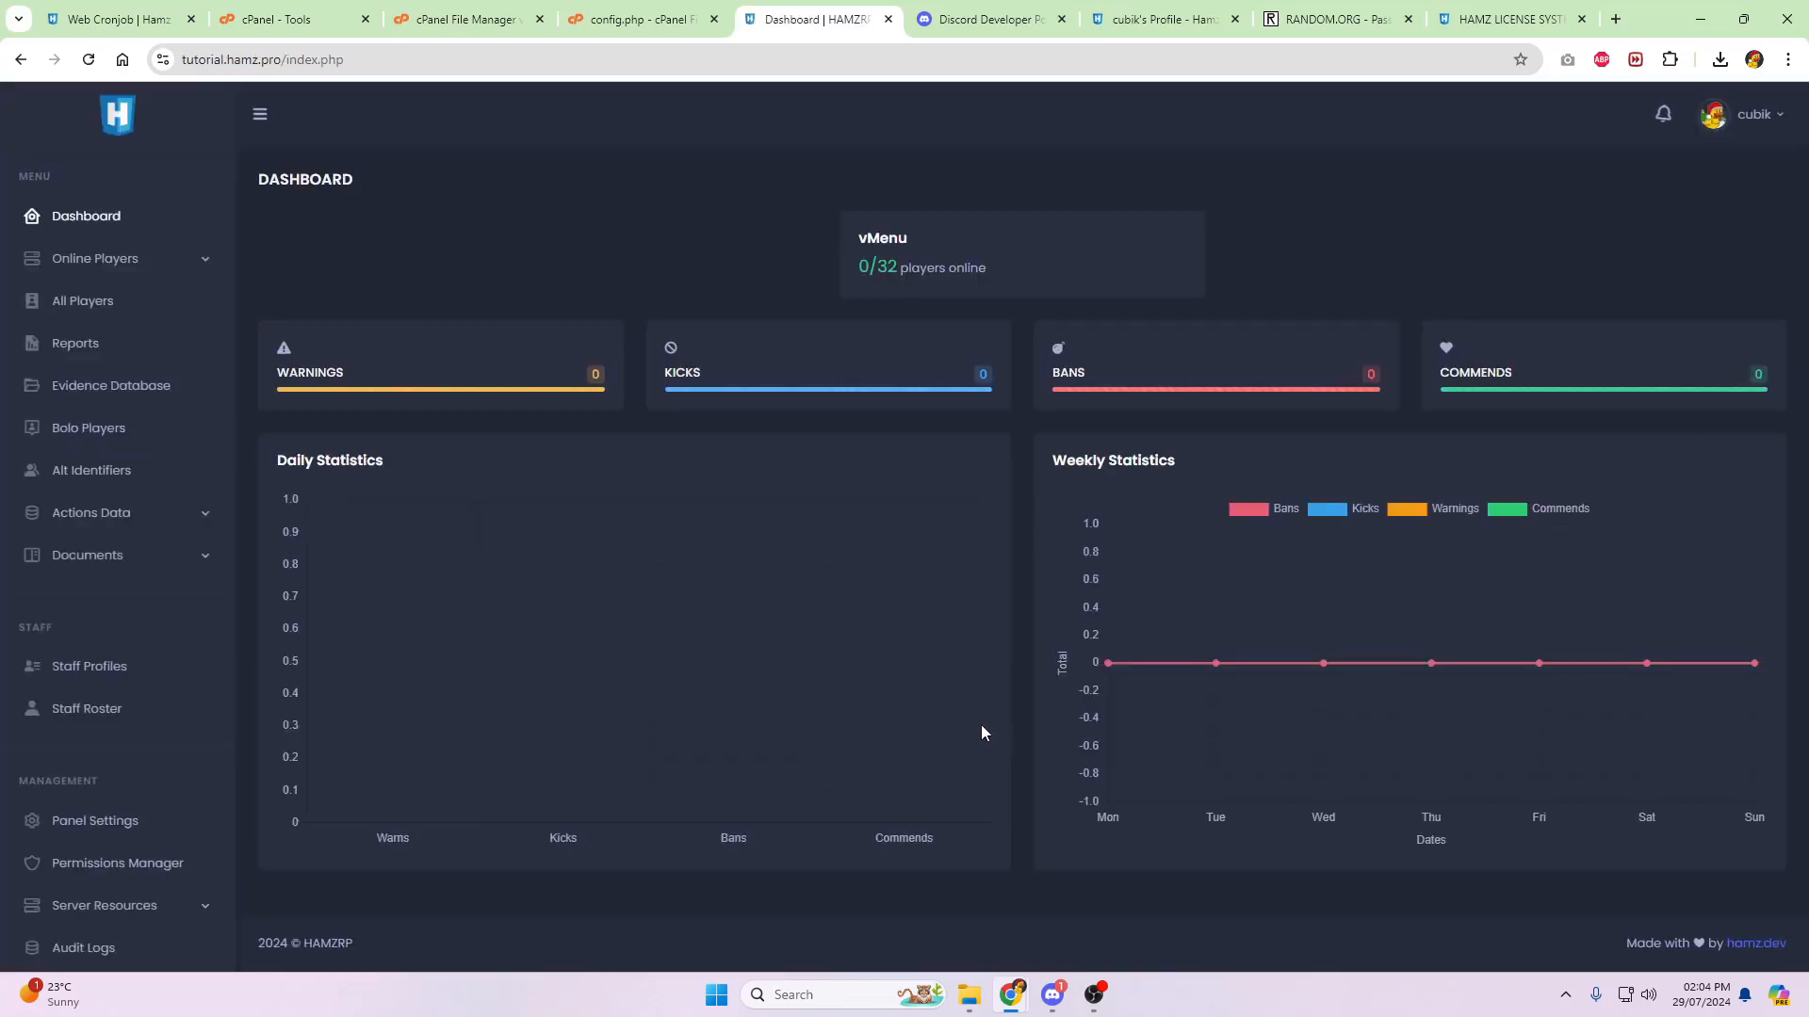
pyautogui.moveTo(969, 727)
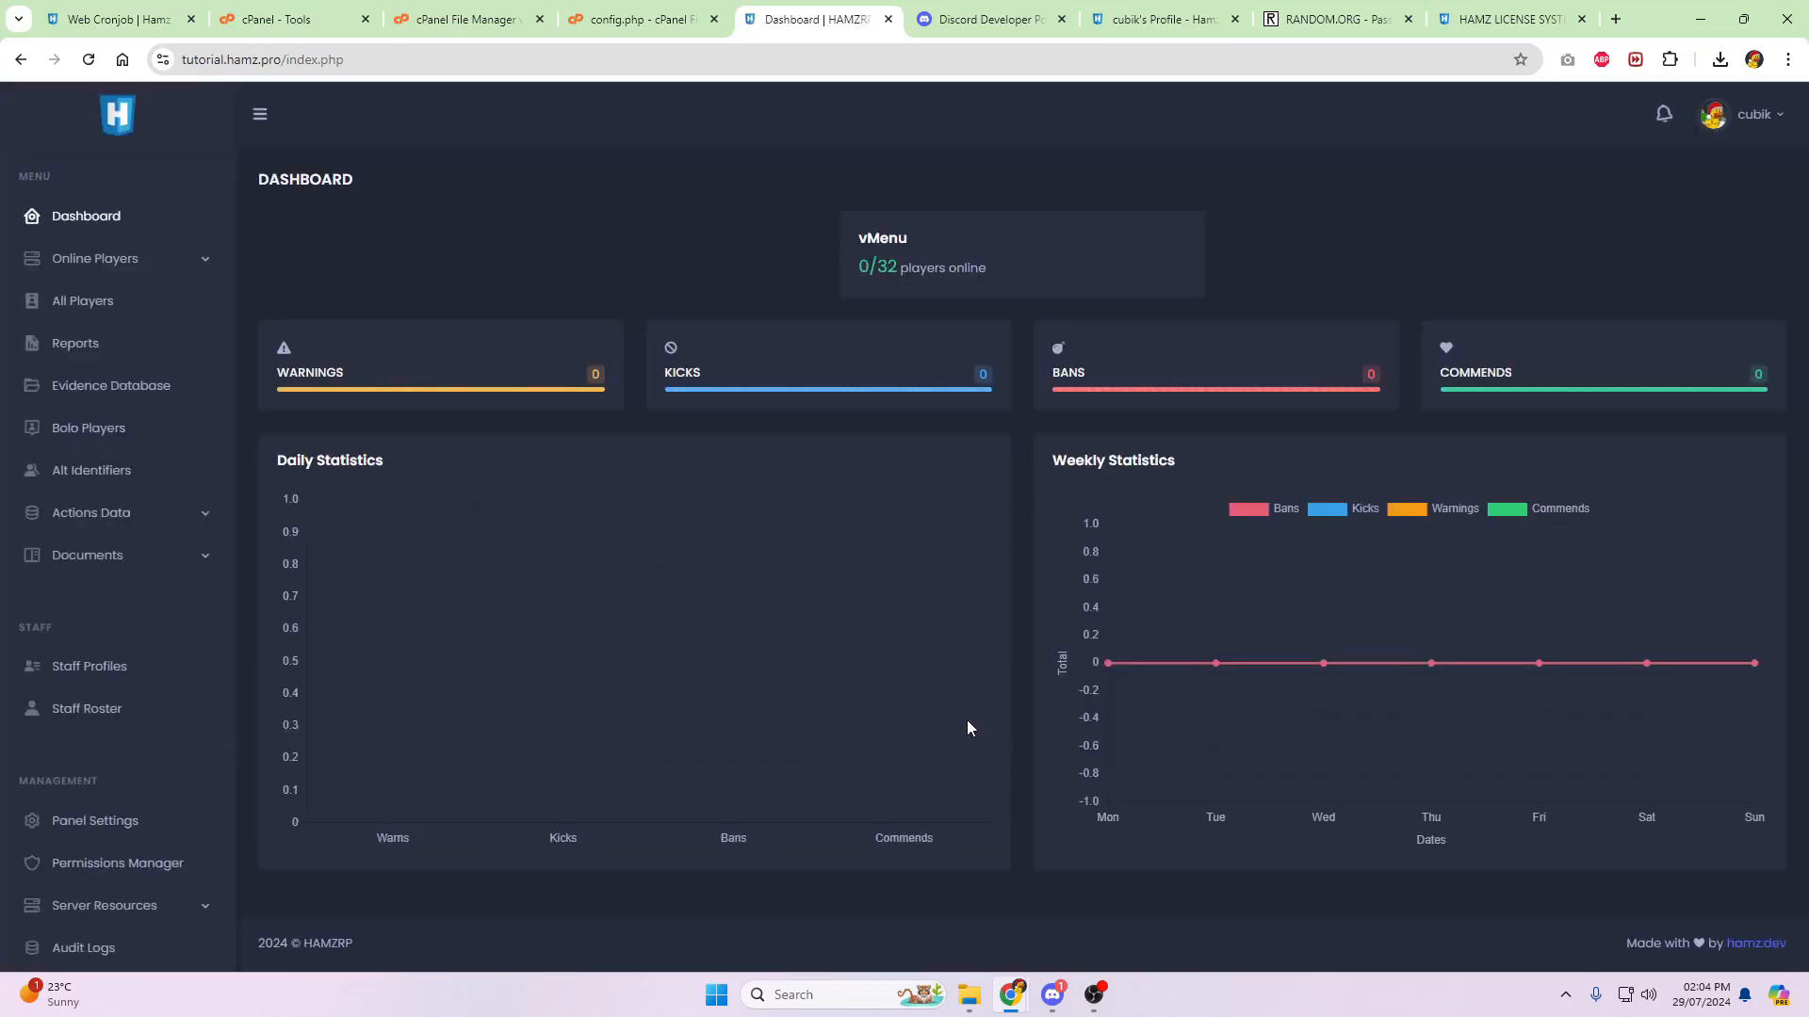
pyautogui.moveTo(963, 701)
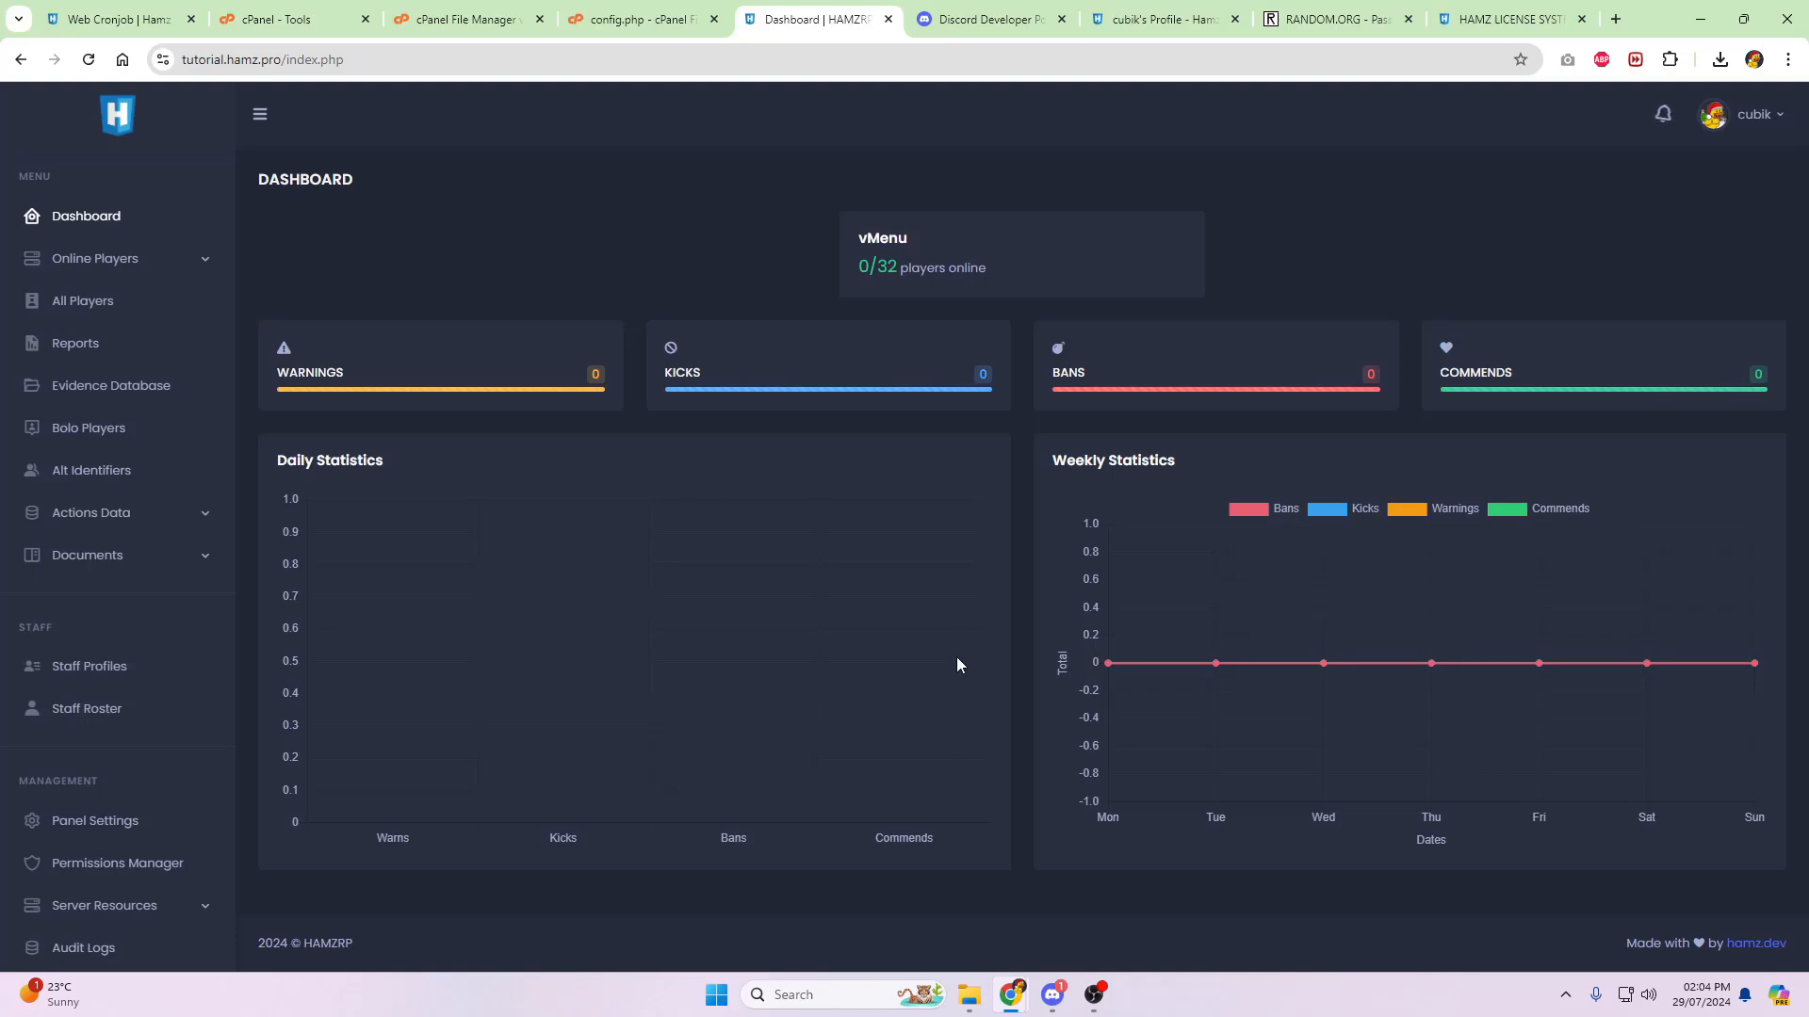
pyautogui.moveTo(907, 597)
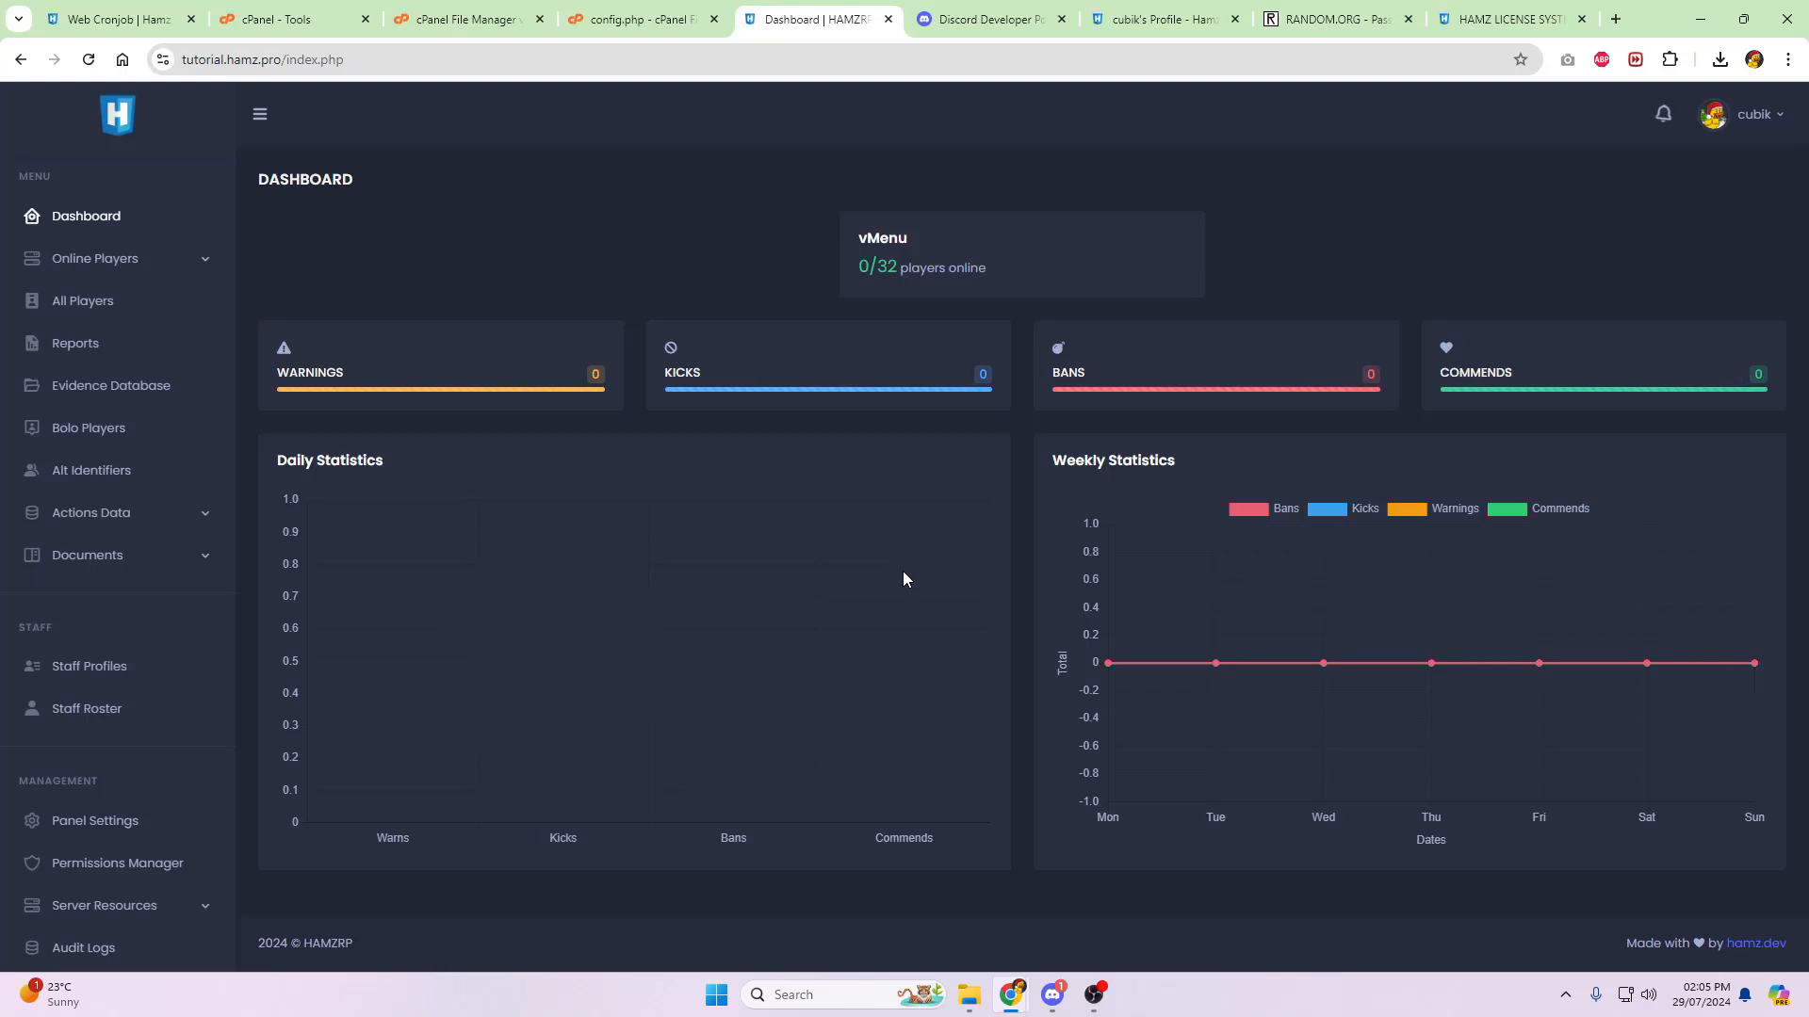
pyautogui.moveTo(795, 240)
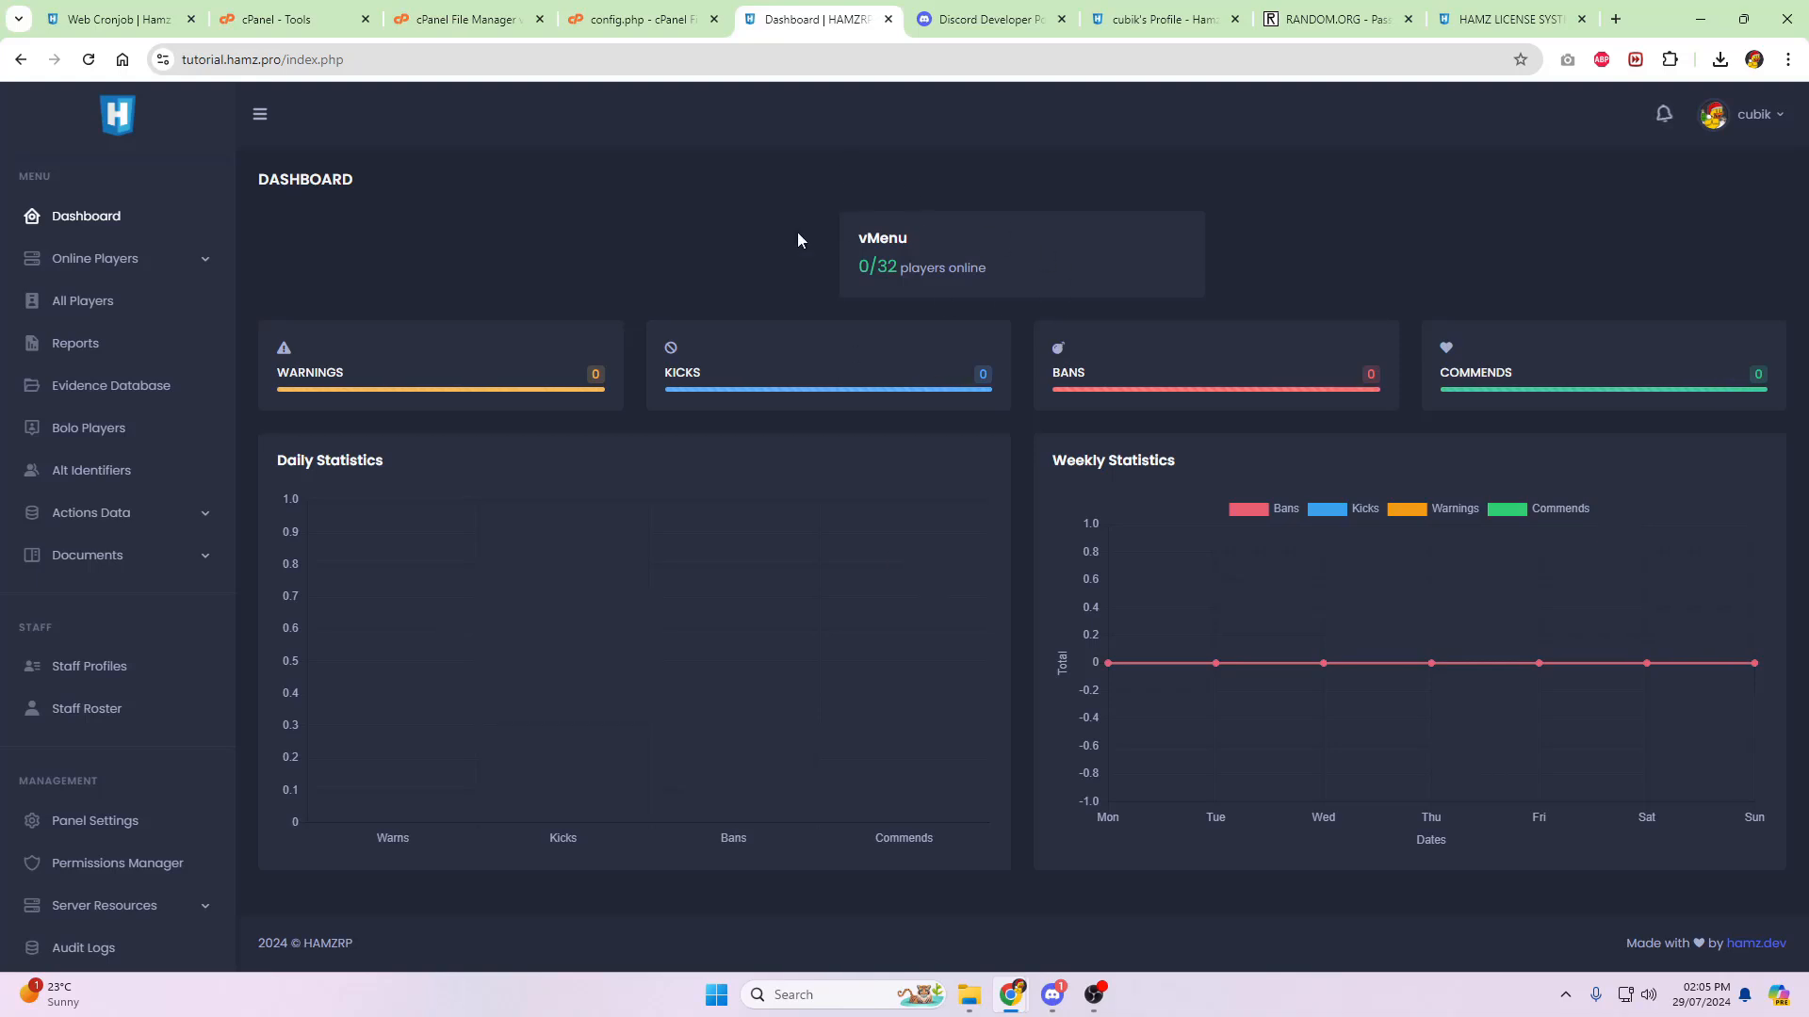
pyautogui.moveTo(267, 642)
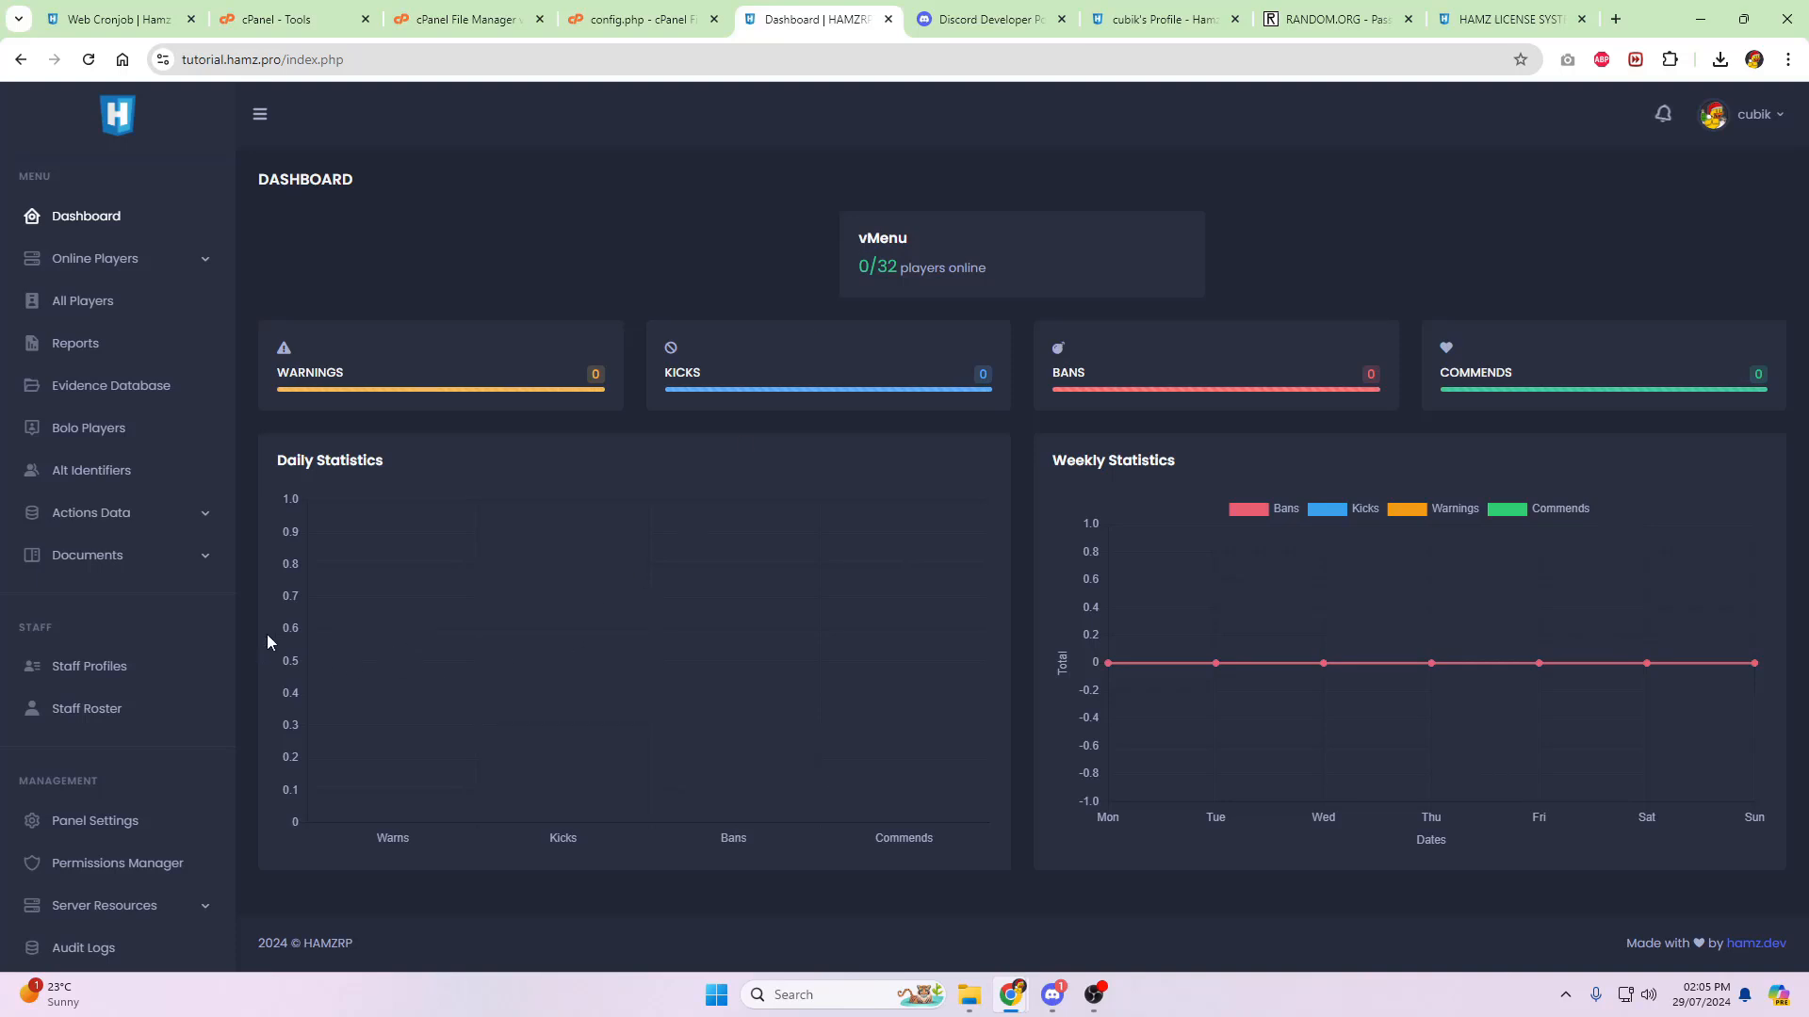
pyautogui.moveTo(83, 302)
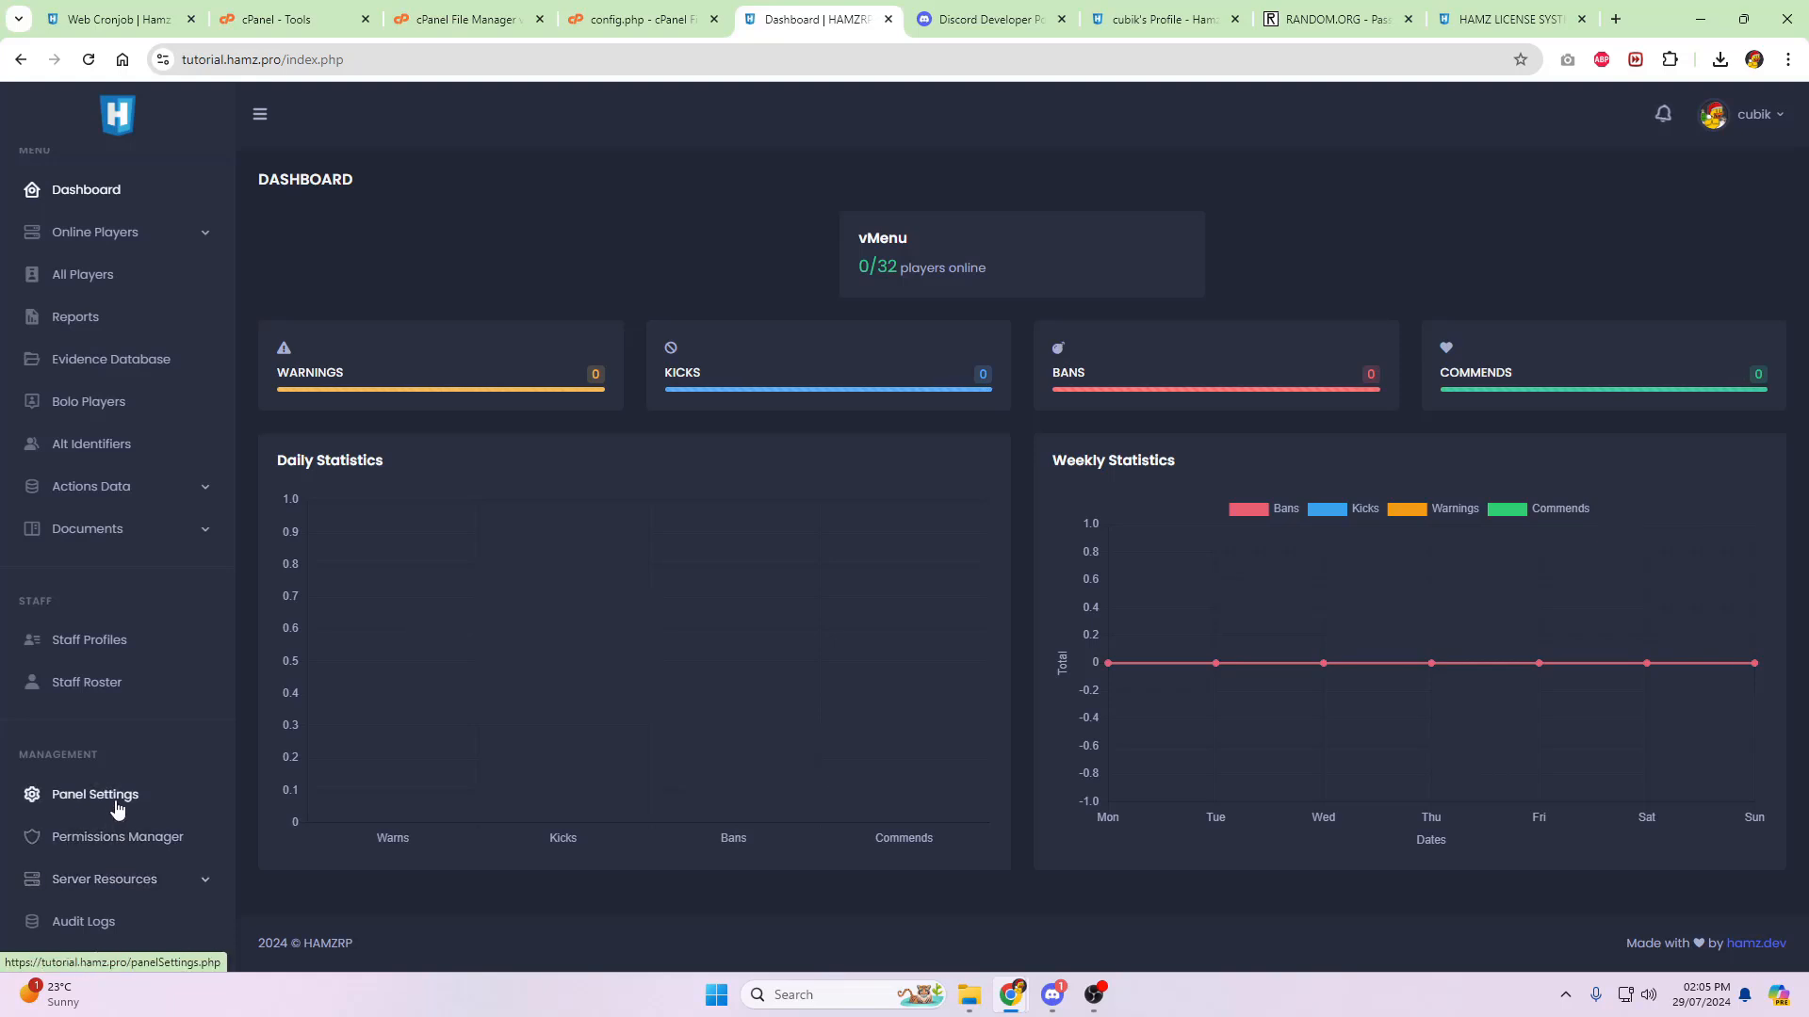
pyautogui.click(96, 232)
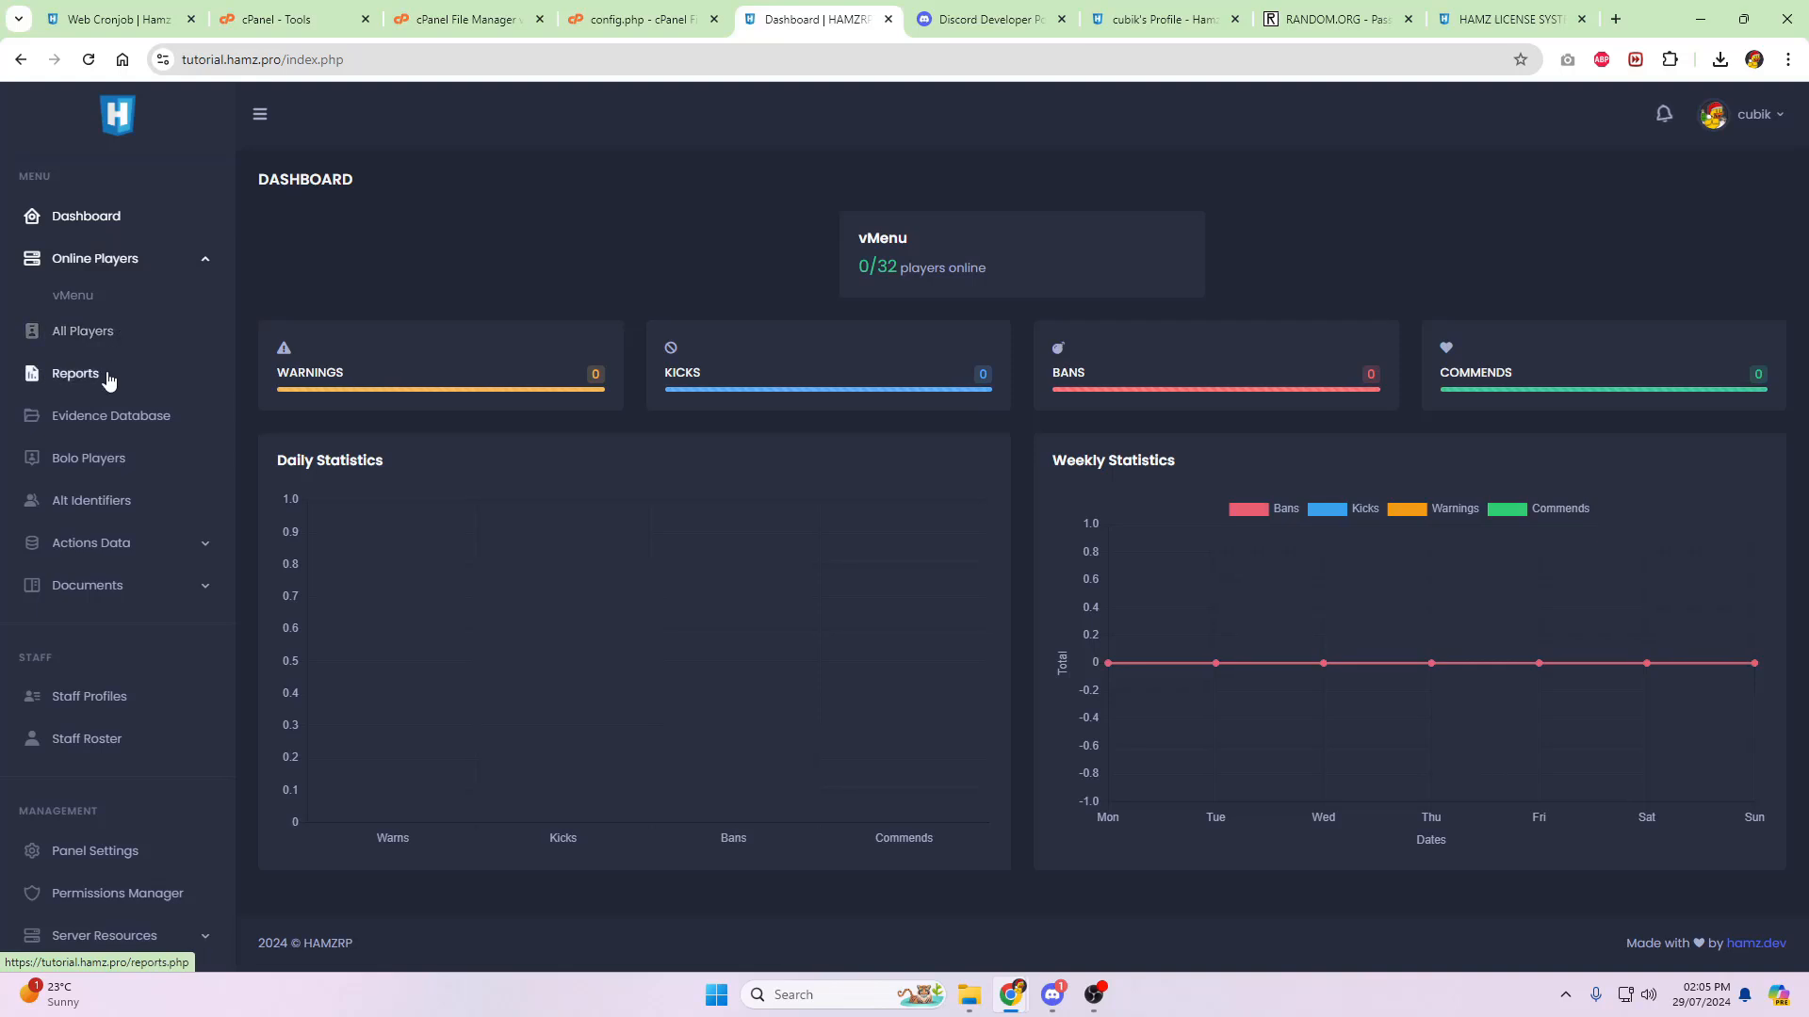
pyautogui.moveTo(88, 458)
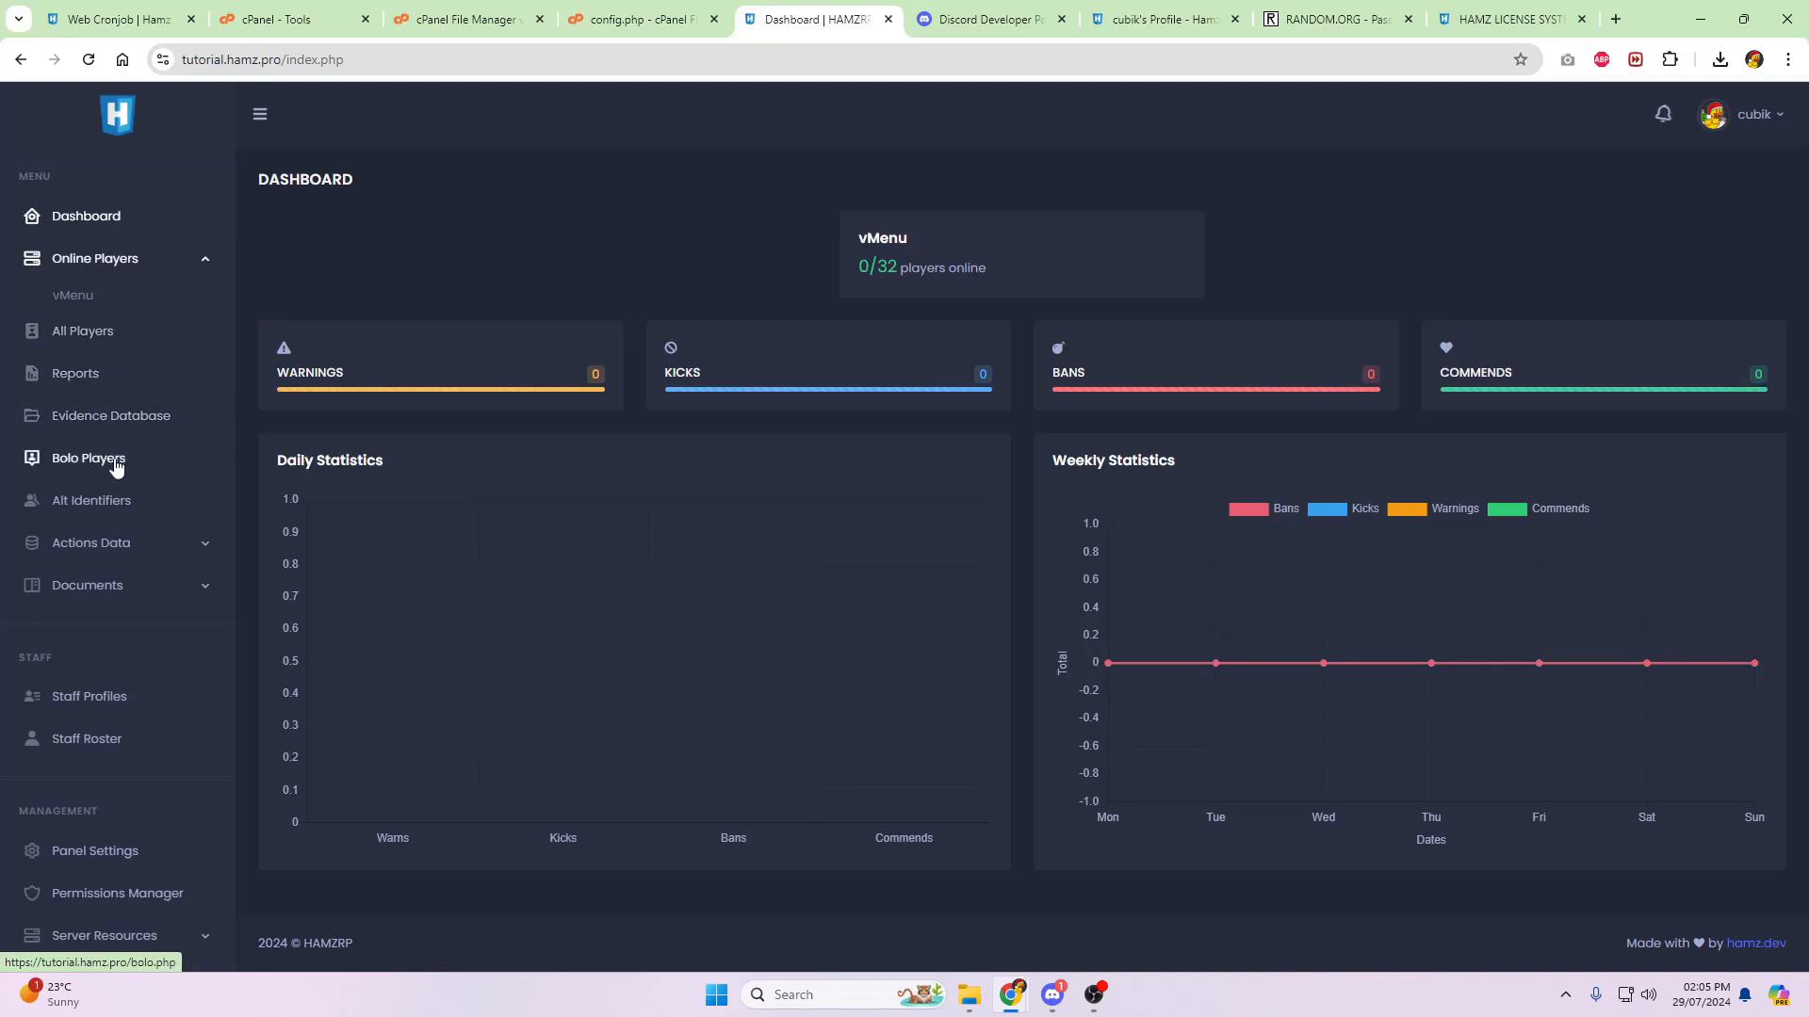
pyautogui.click(94, 259)
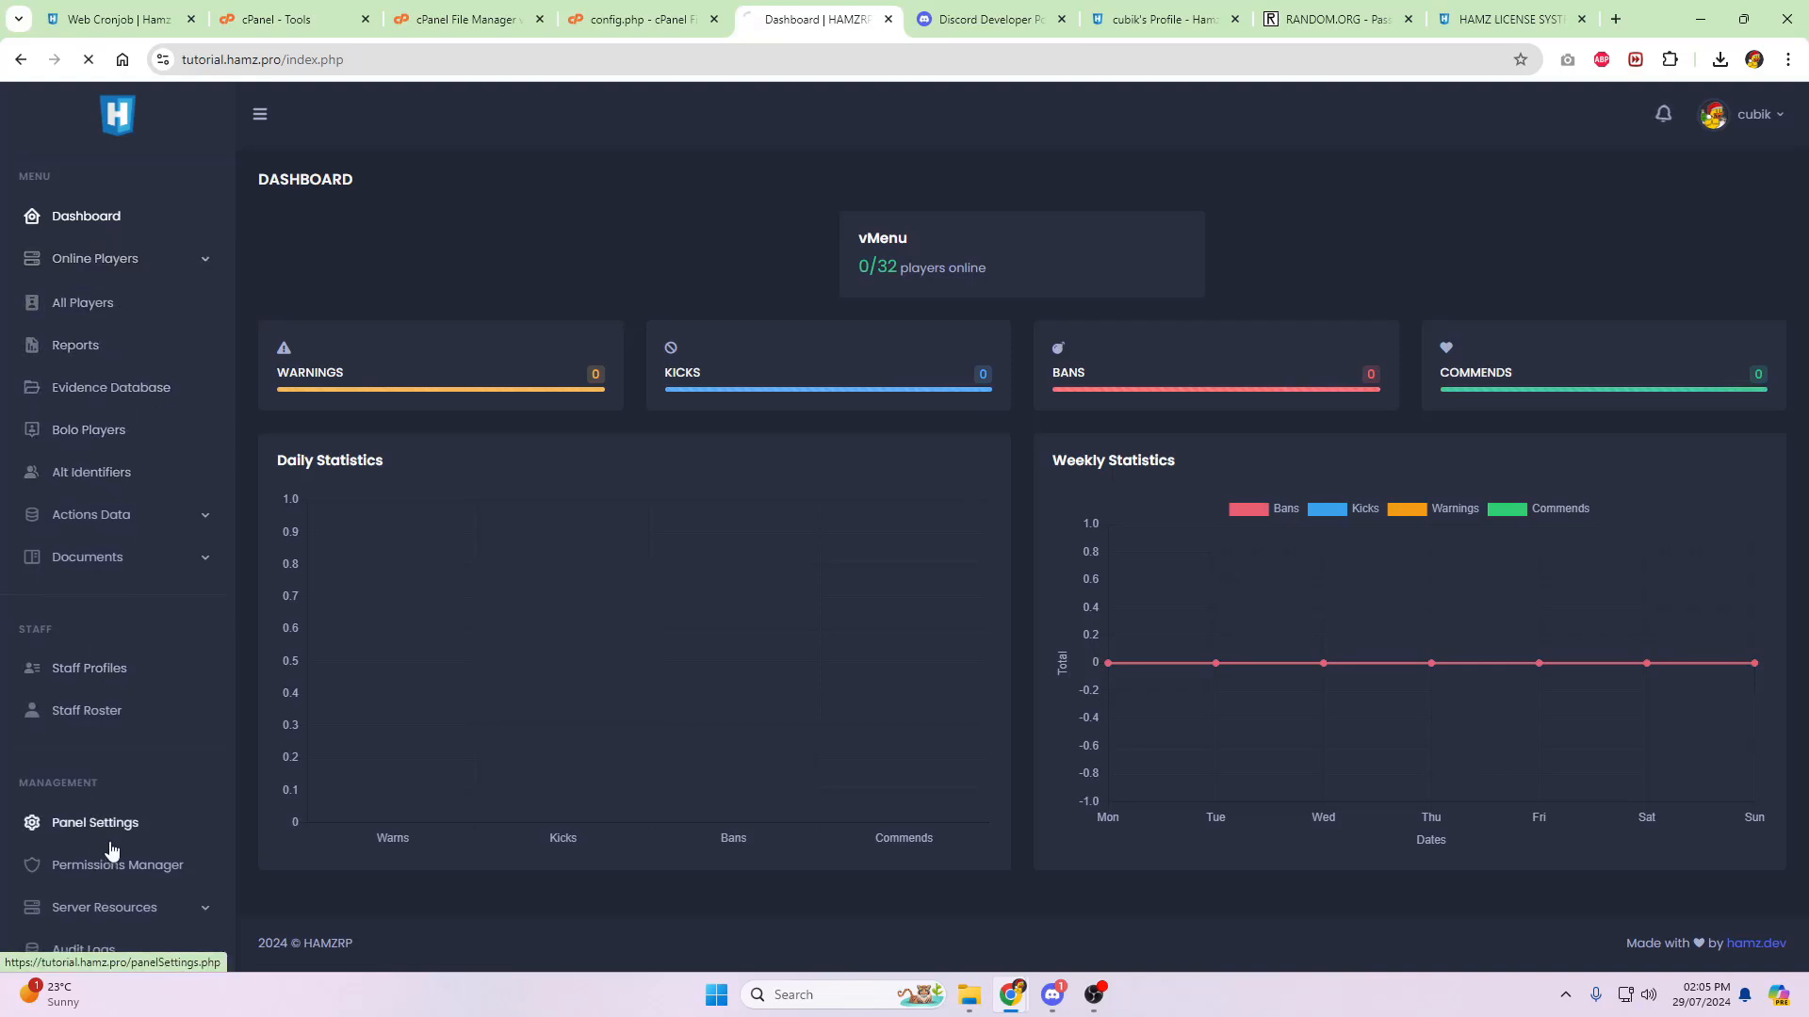
pyautogui.click(94, 824)
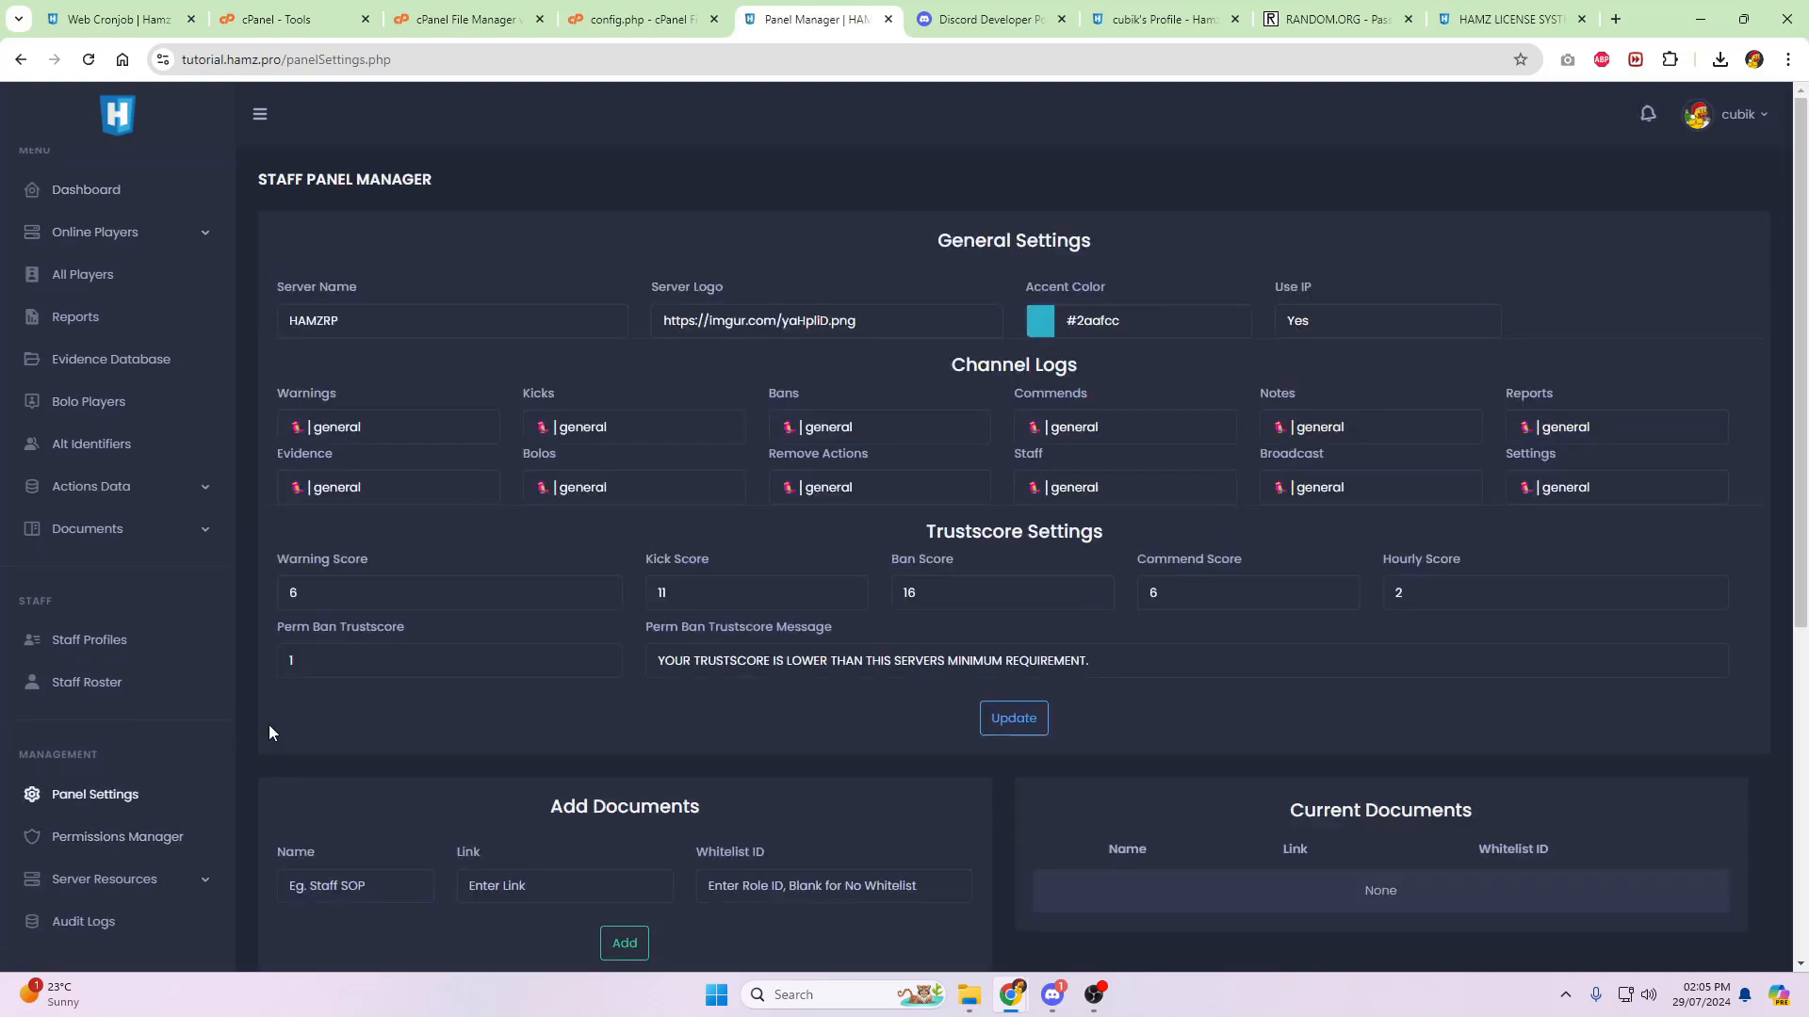
pyautogui.moveTo(220, 522)
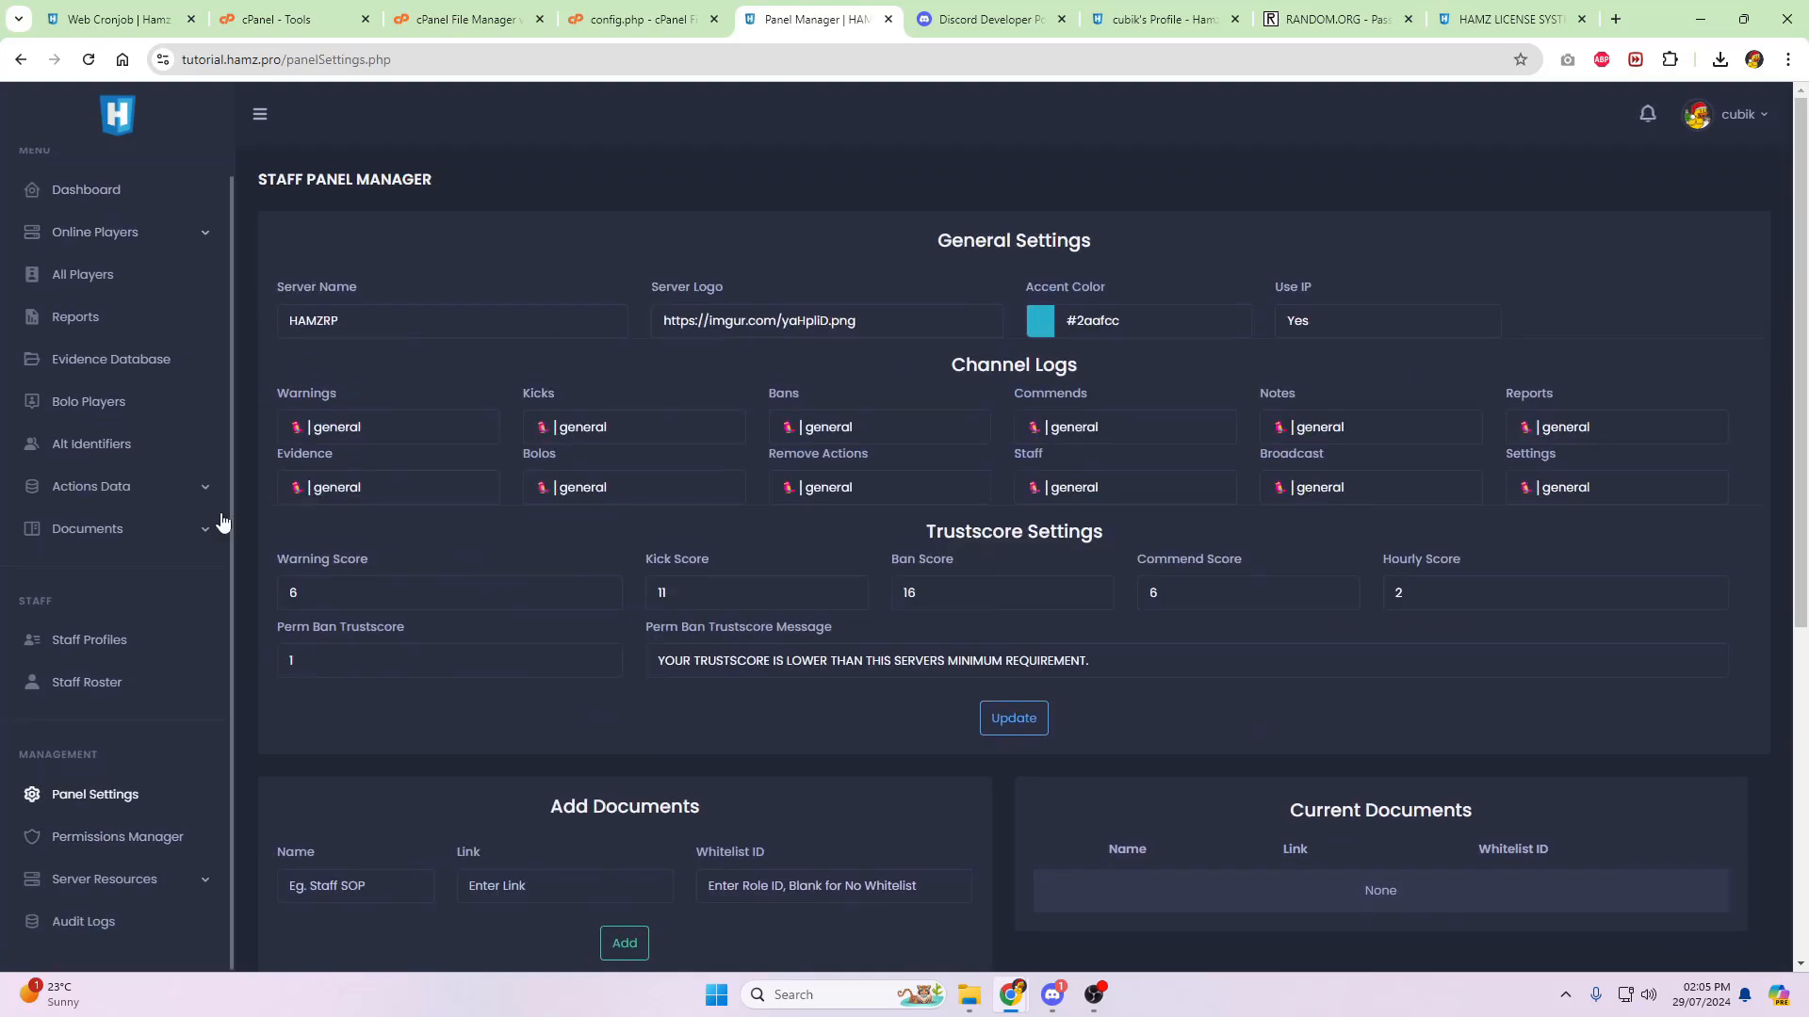
pyautogui.click(85, 189)
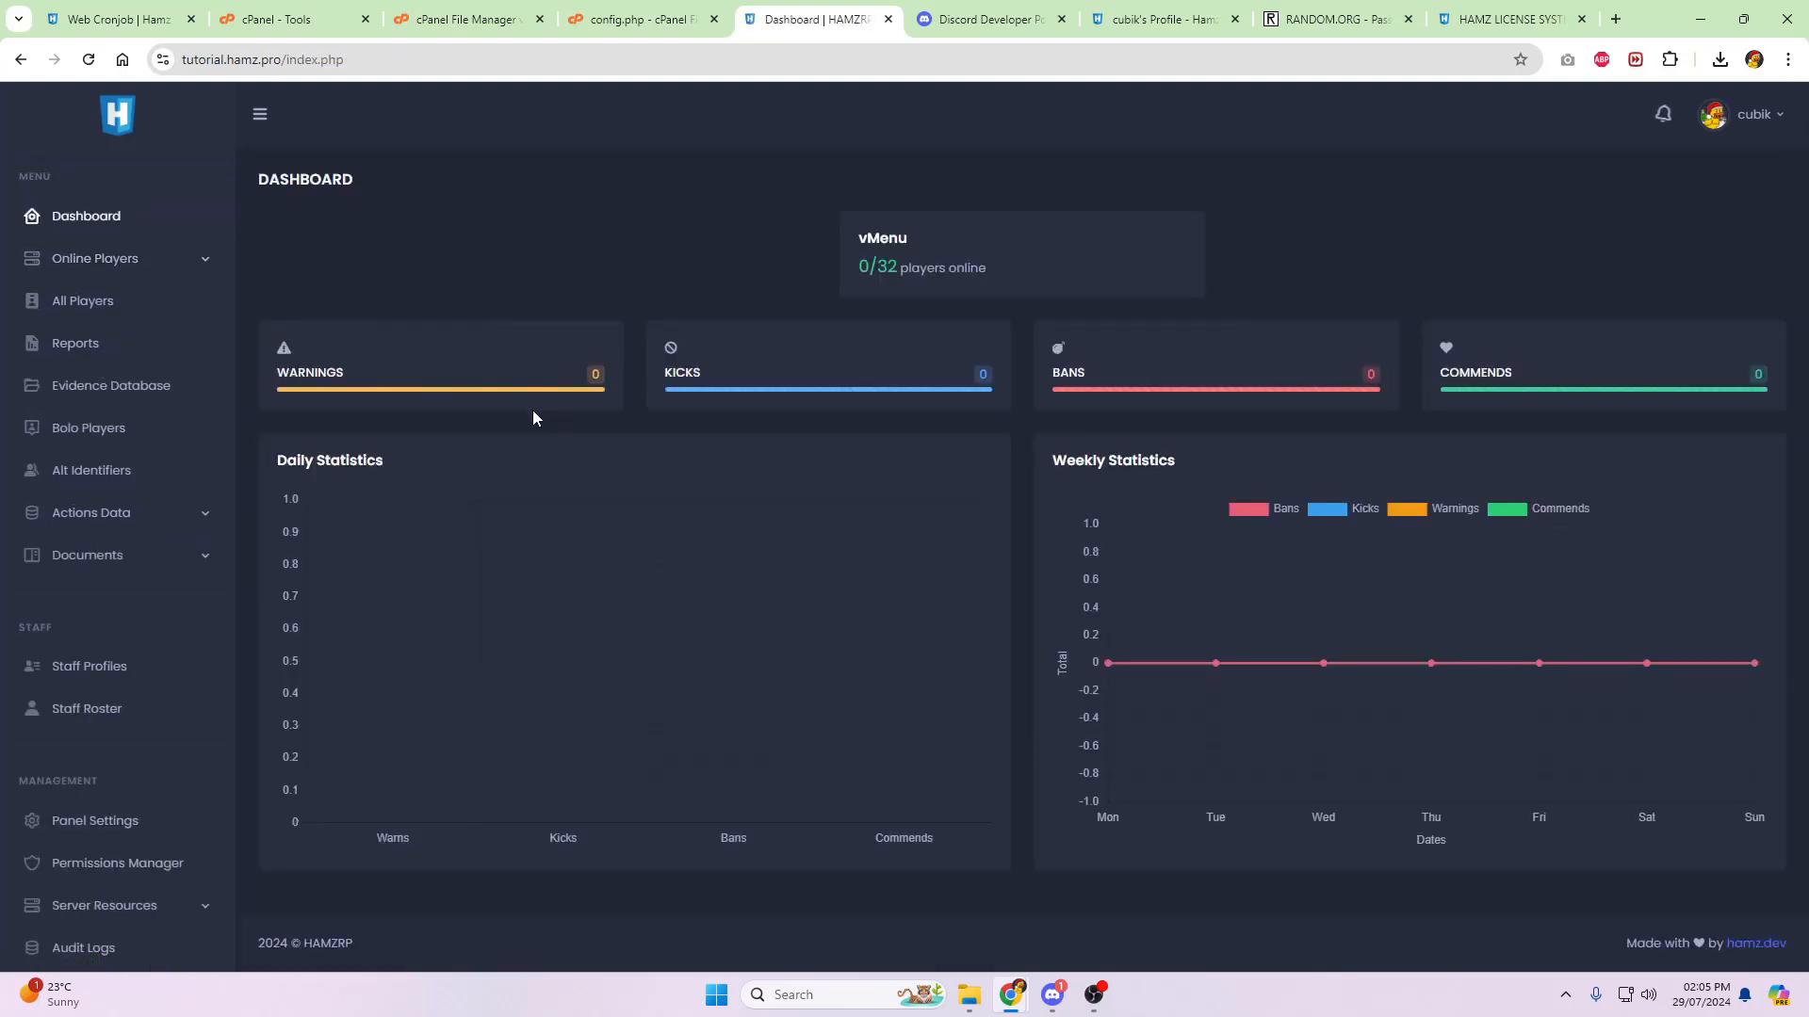
pyautogui.moveTo(403, 309)
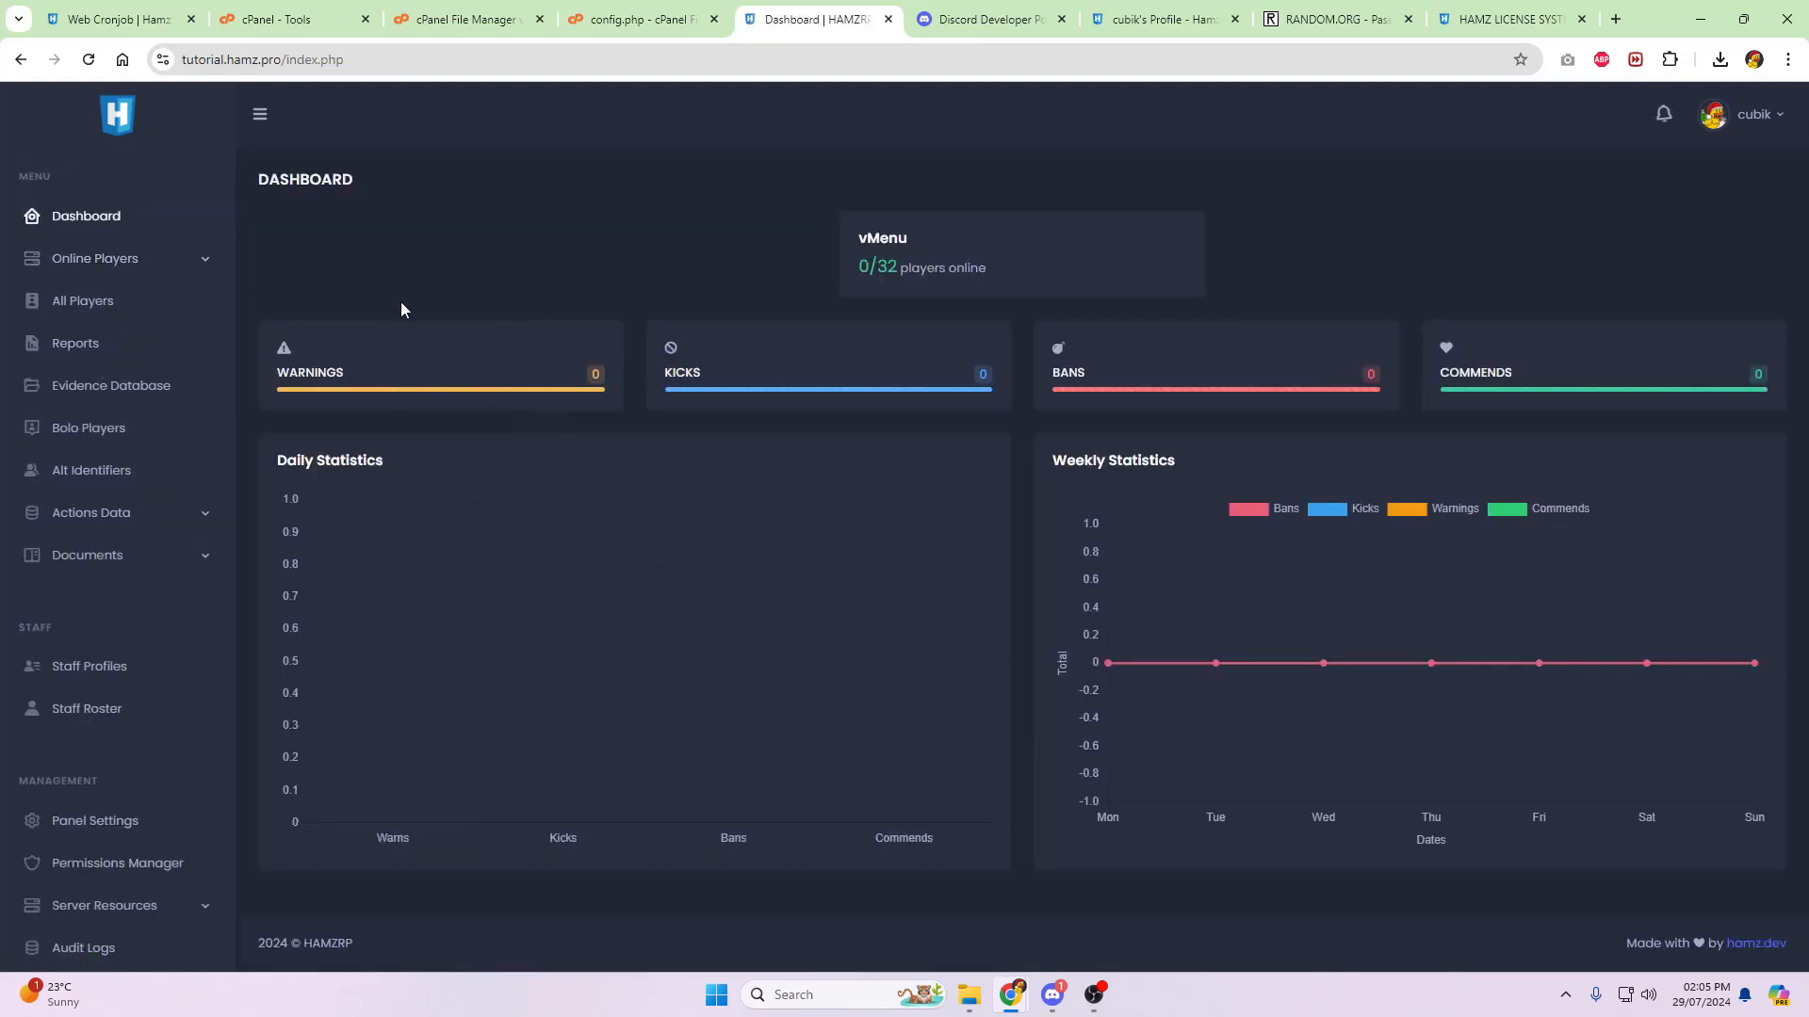
pyautogui.moveTo(427, 245)
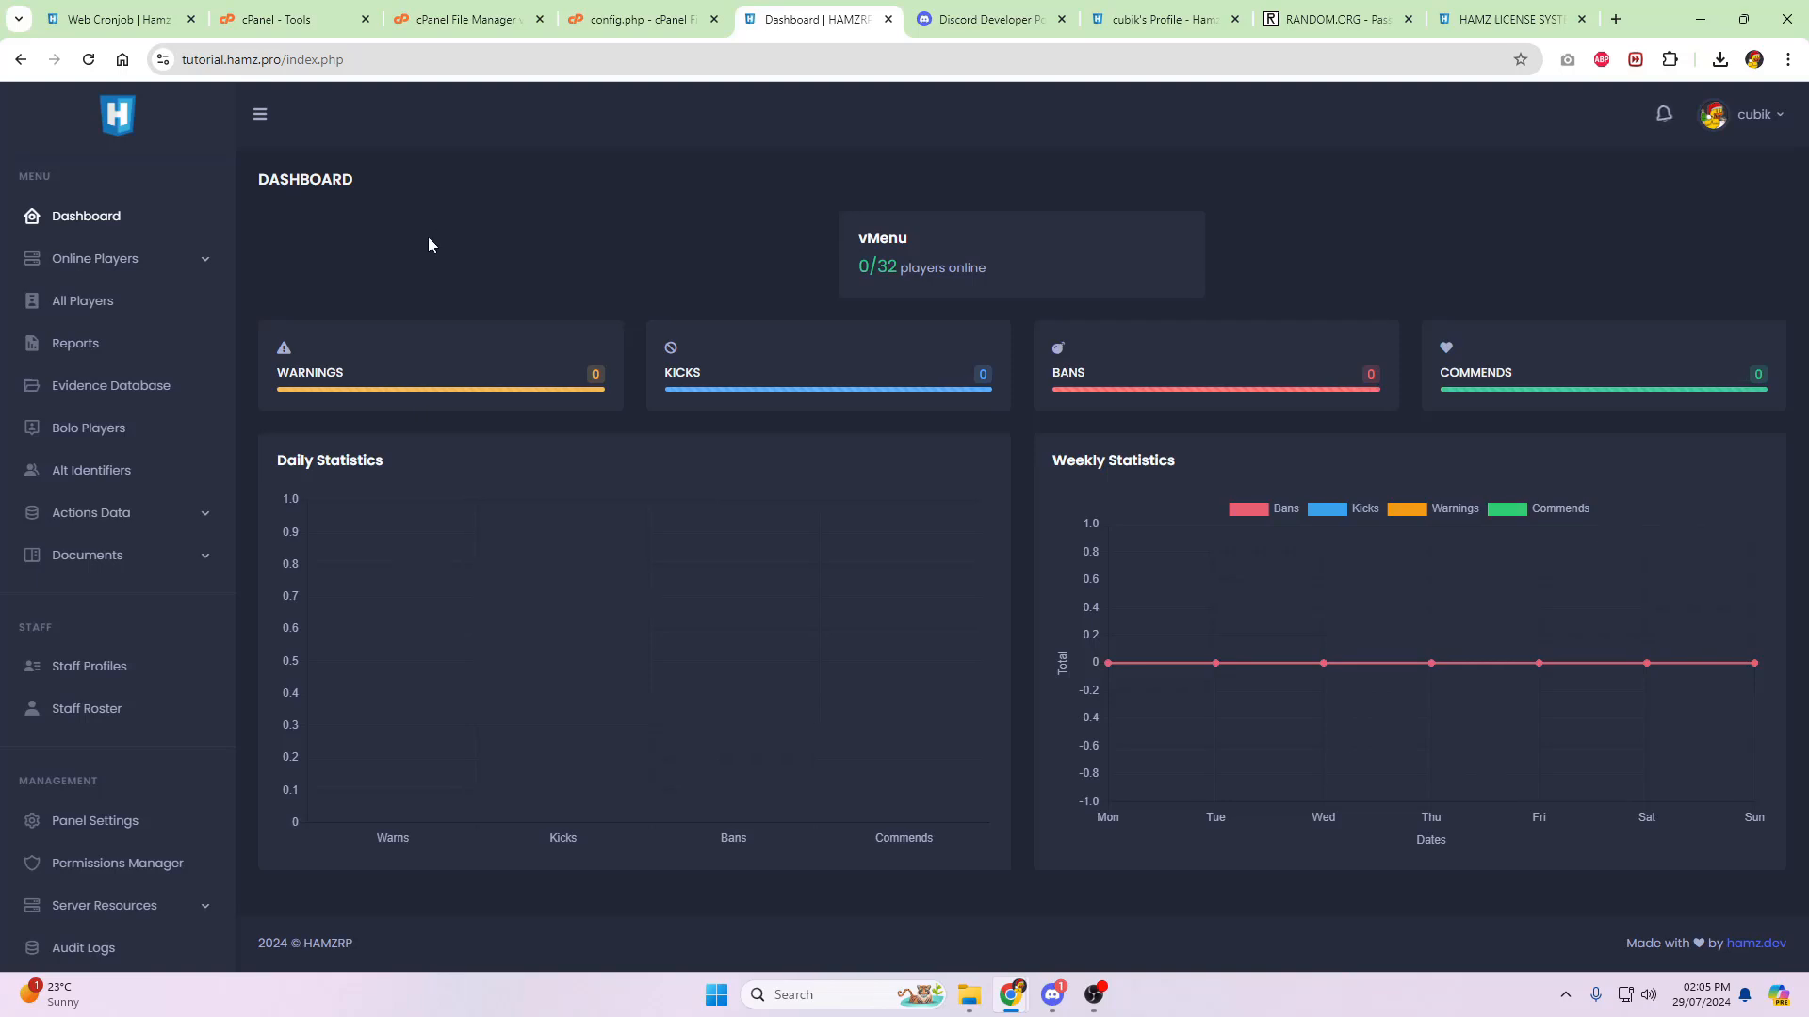
# Step: Start the Keymaster download for the Staff Panel Elite in-game resources from the store profile
pyautogui.click(1159, 19)
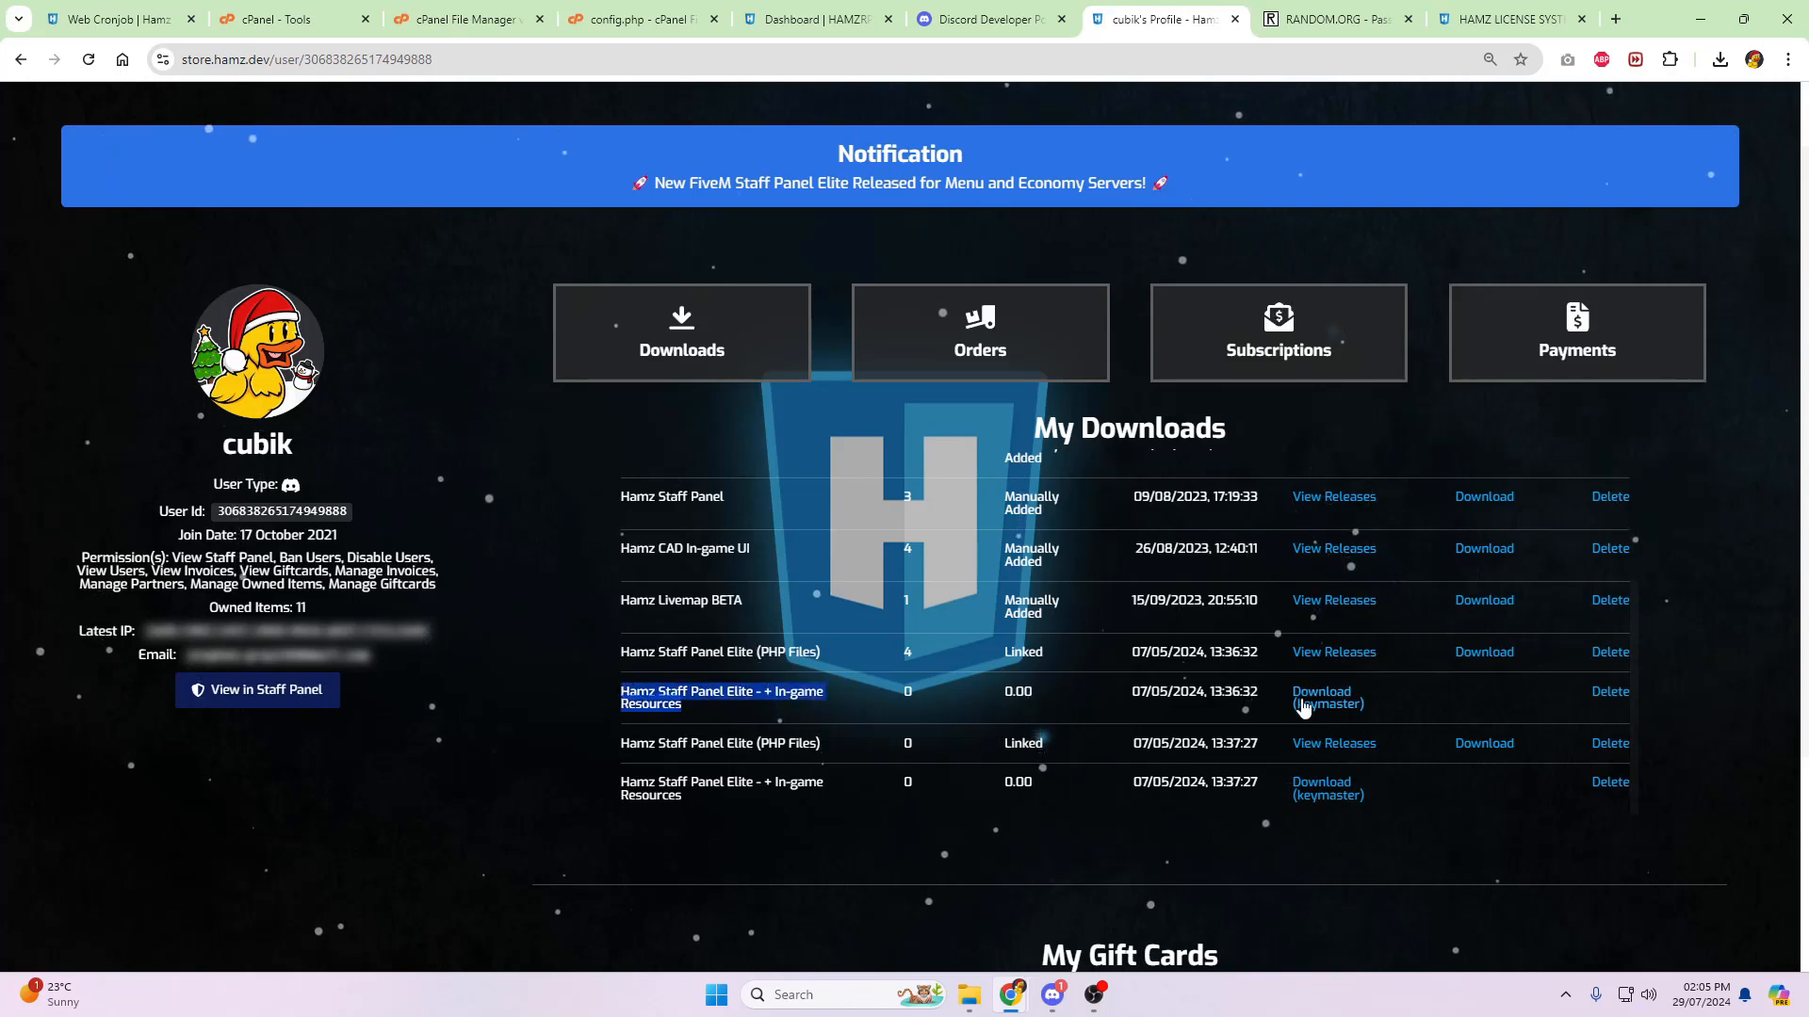
pyautogui.moveTo(1321, 697)
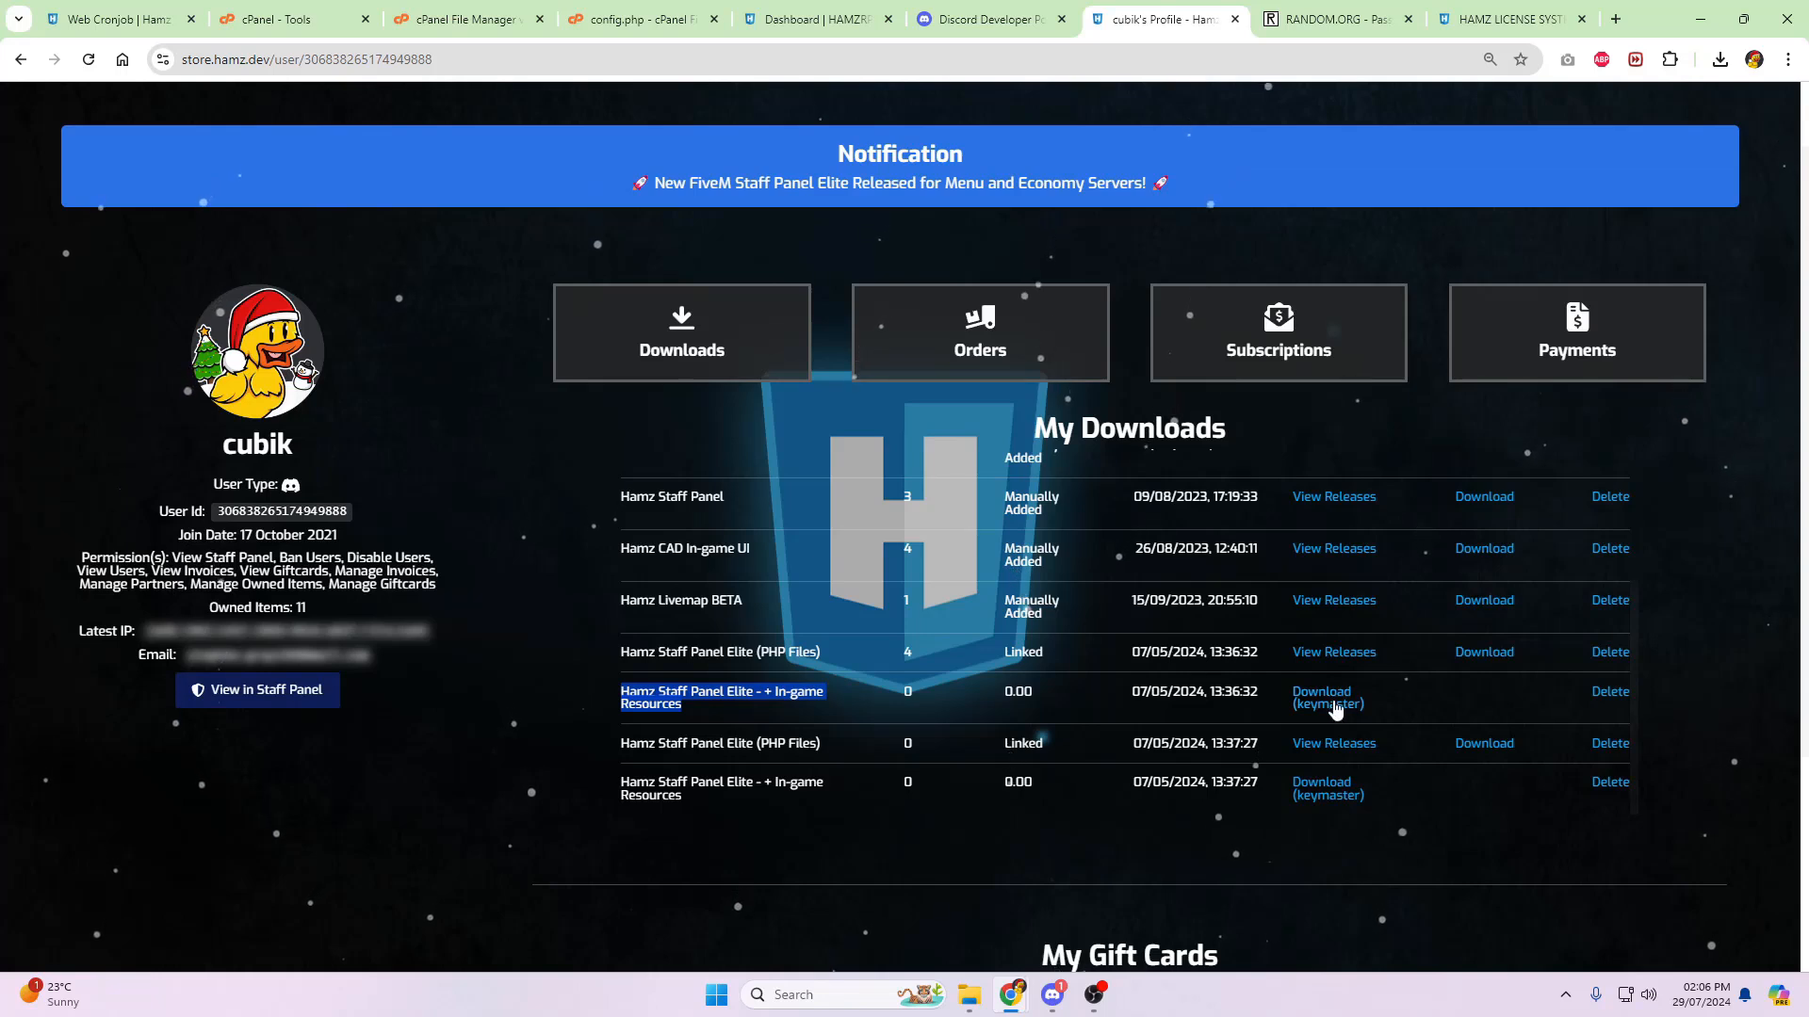
pyautogui.click(1326, 697)
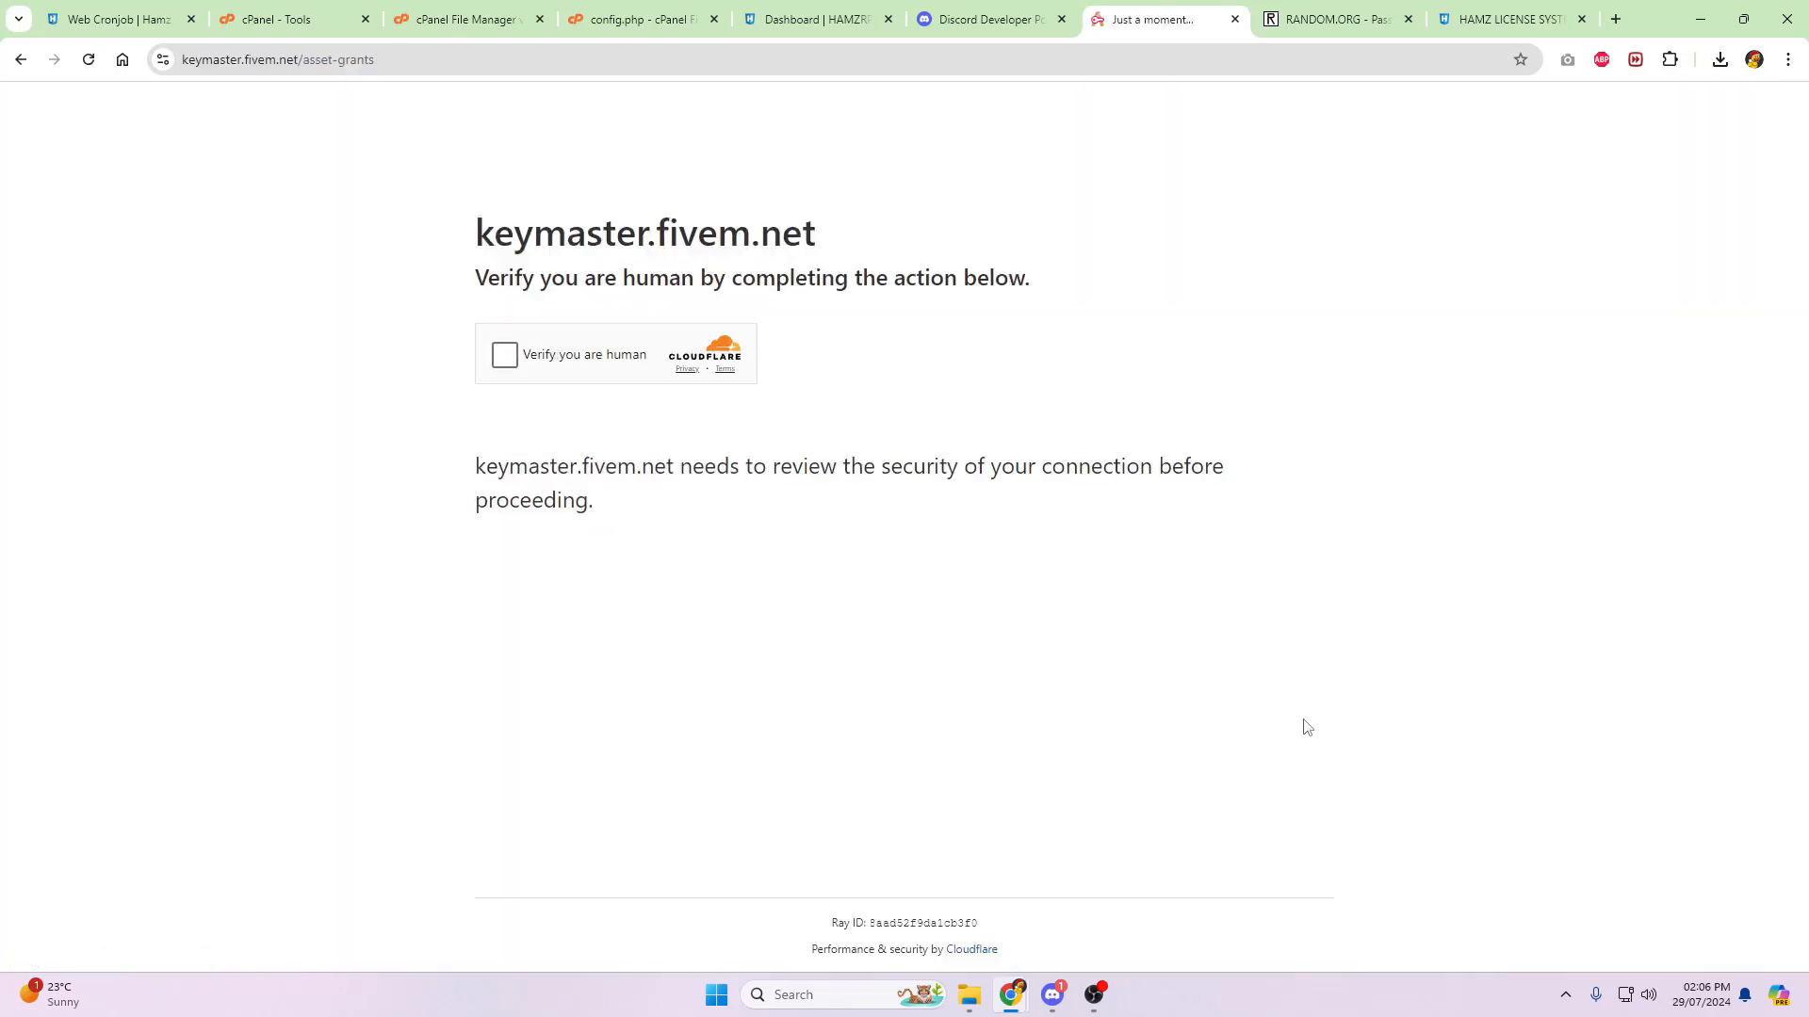
# Step: Pass verification, sign in to Cfx.re Keymaster and search the granted assets for 'hamz'
pyautogui.click(505, 354)
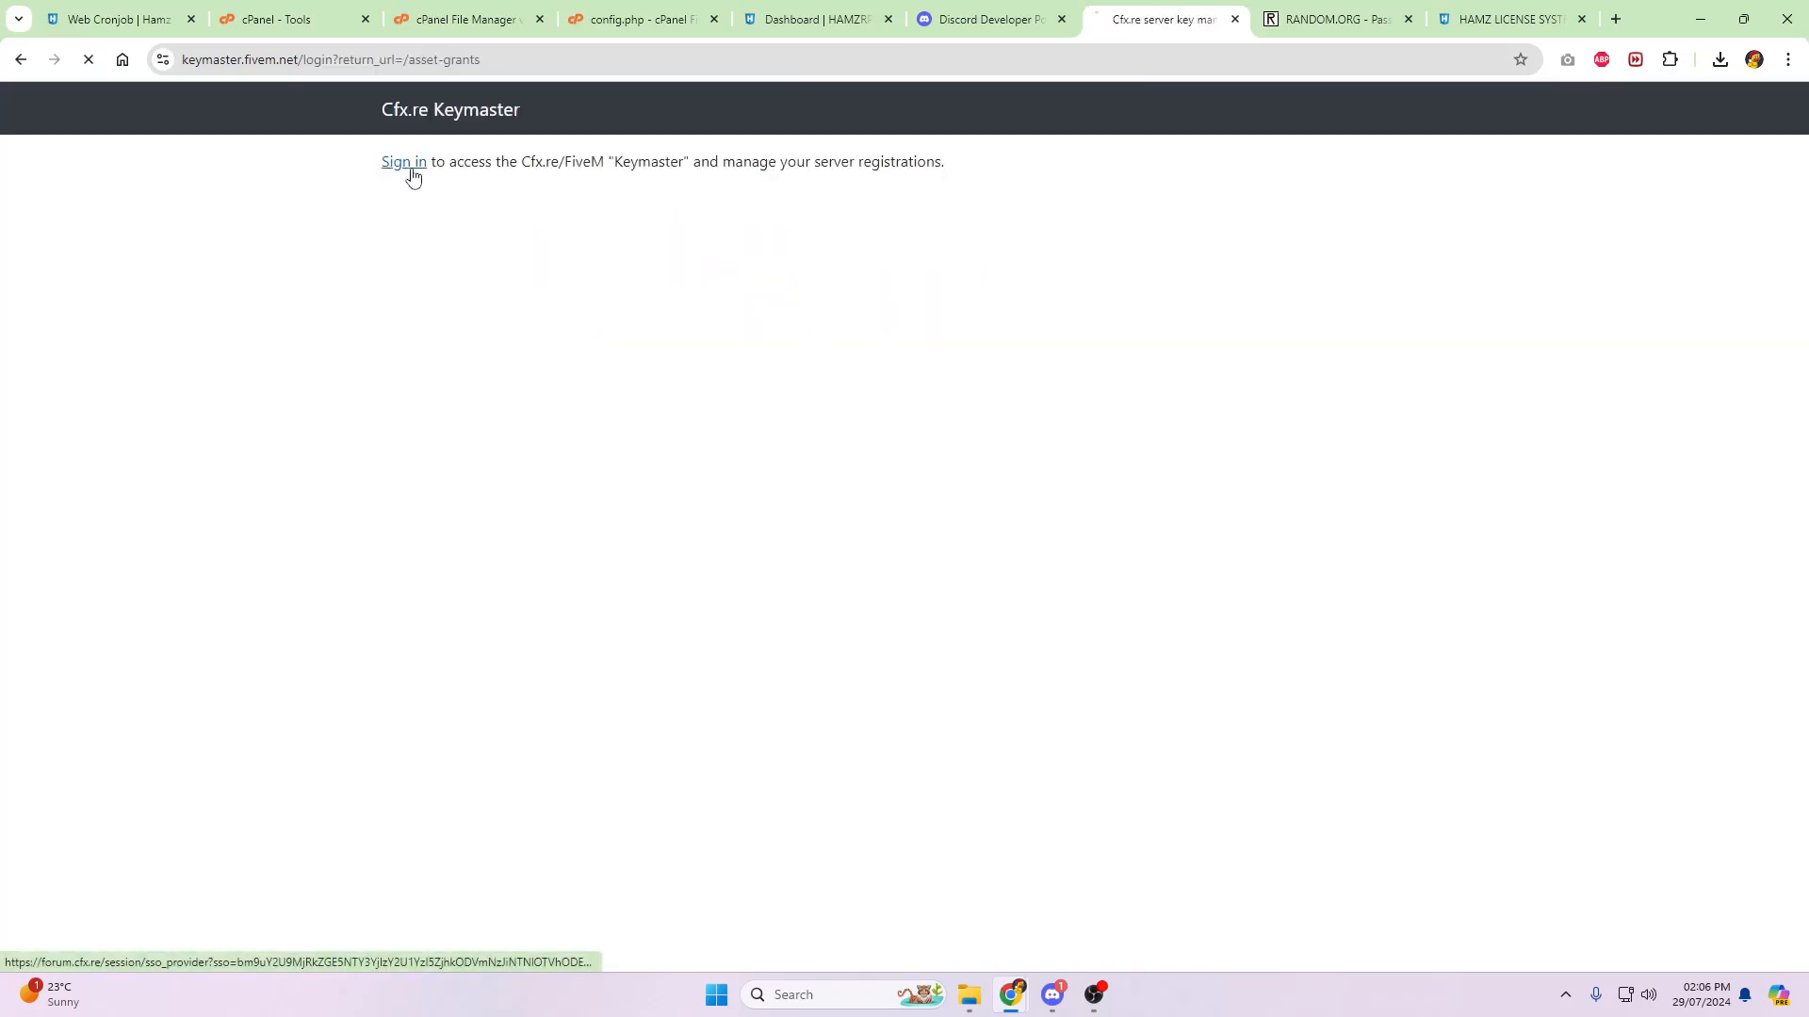
pyautogui.click(403, 162)
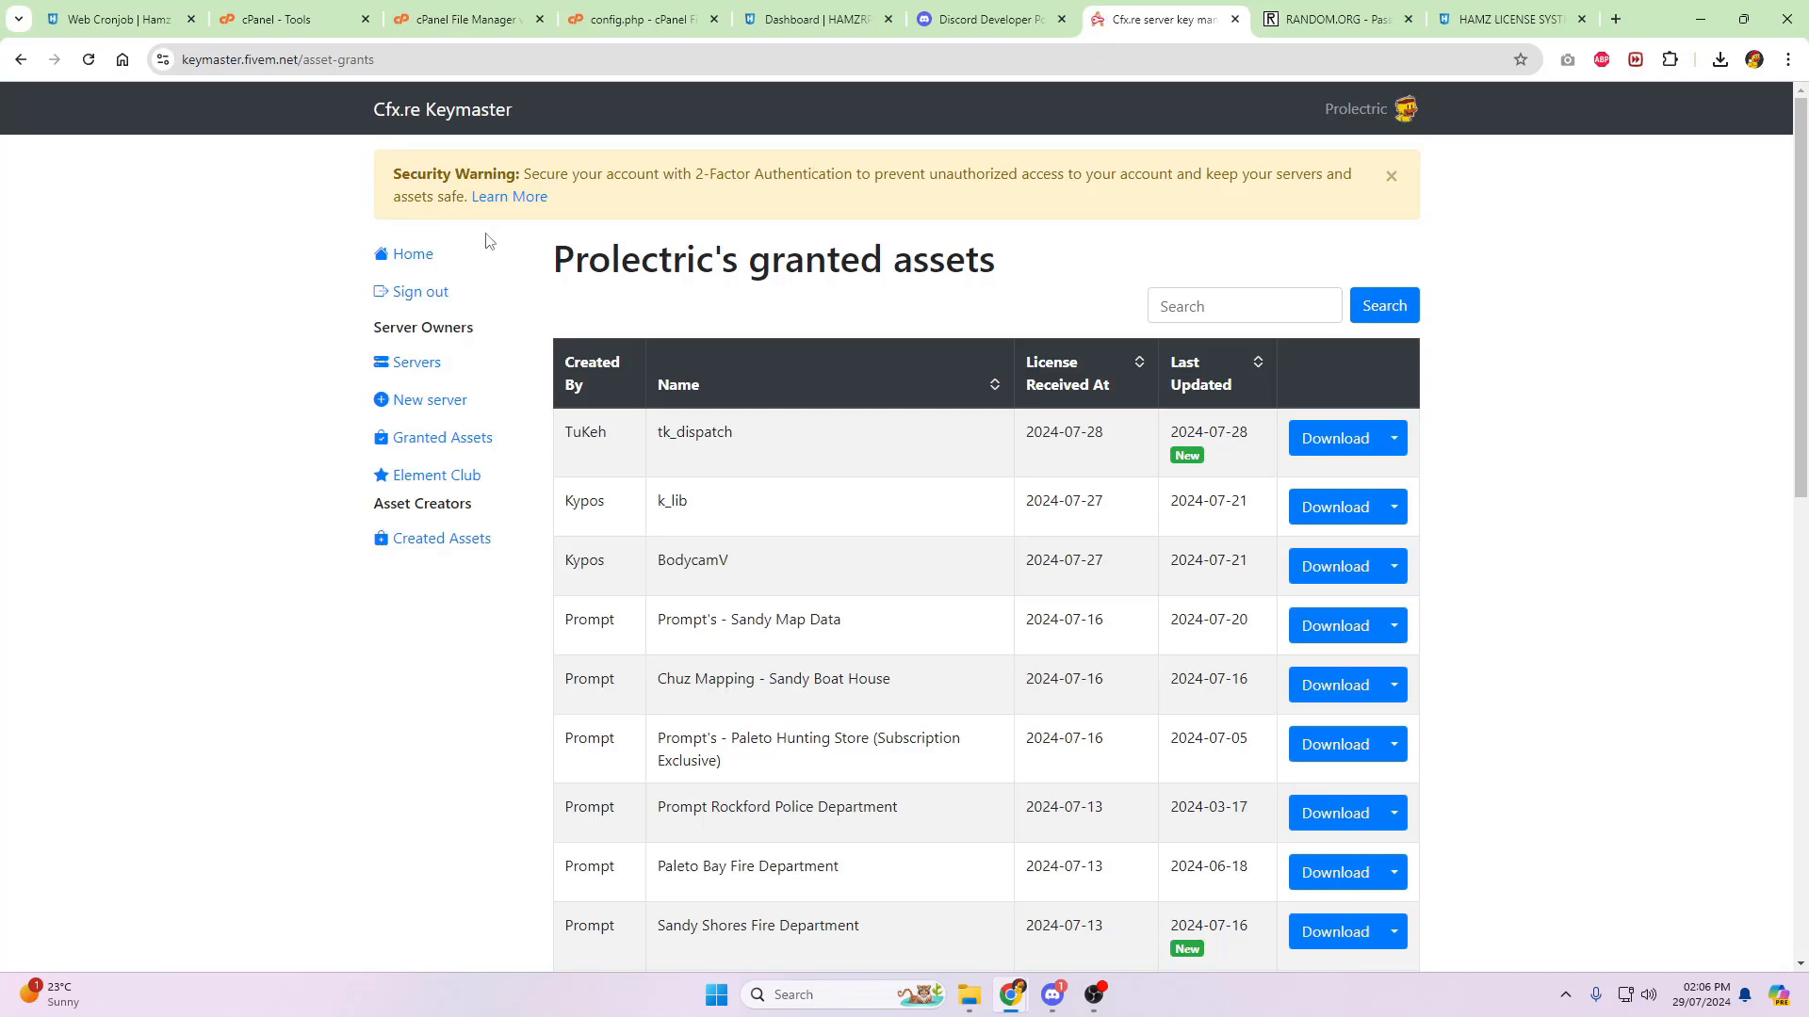
pyautogui.click(1244, 305)
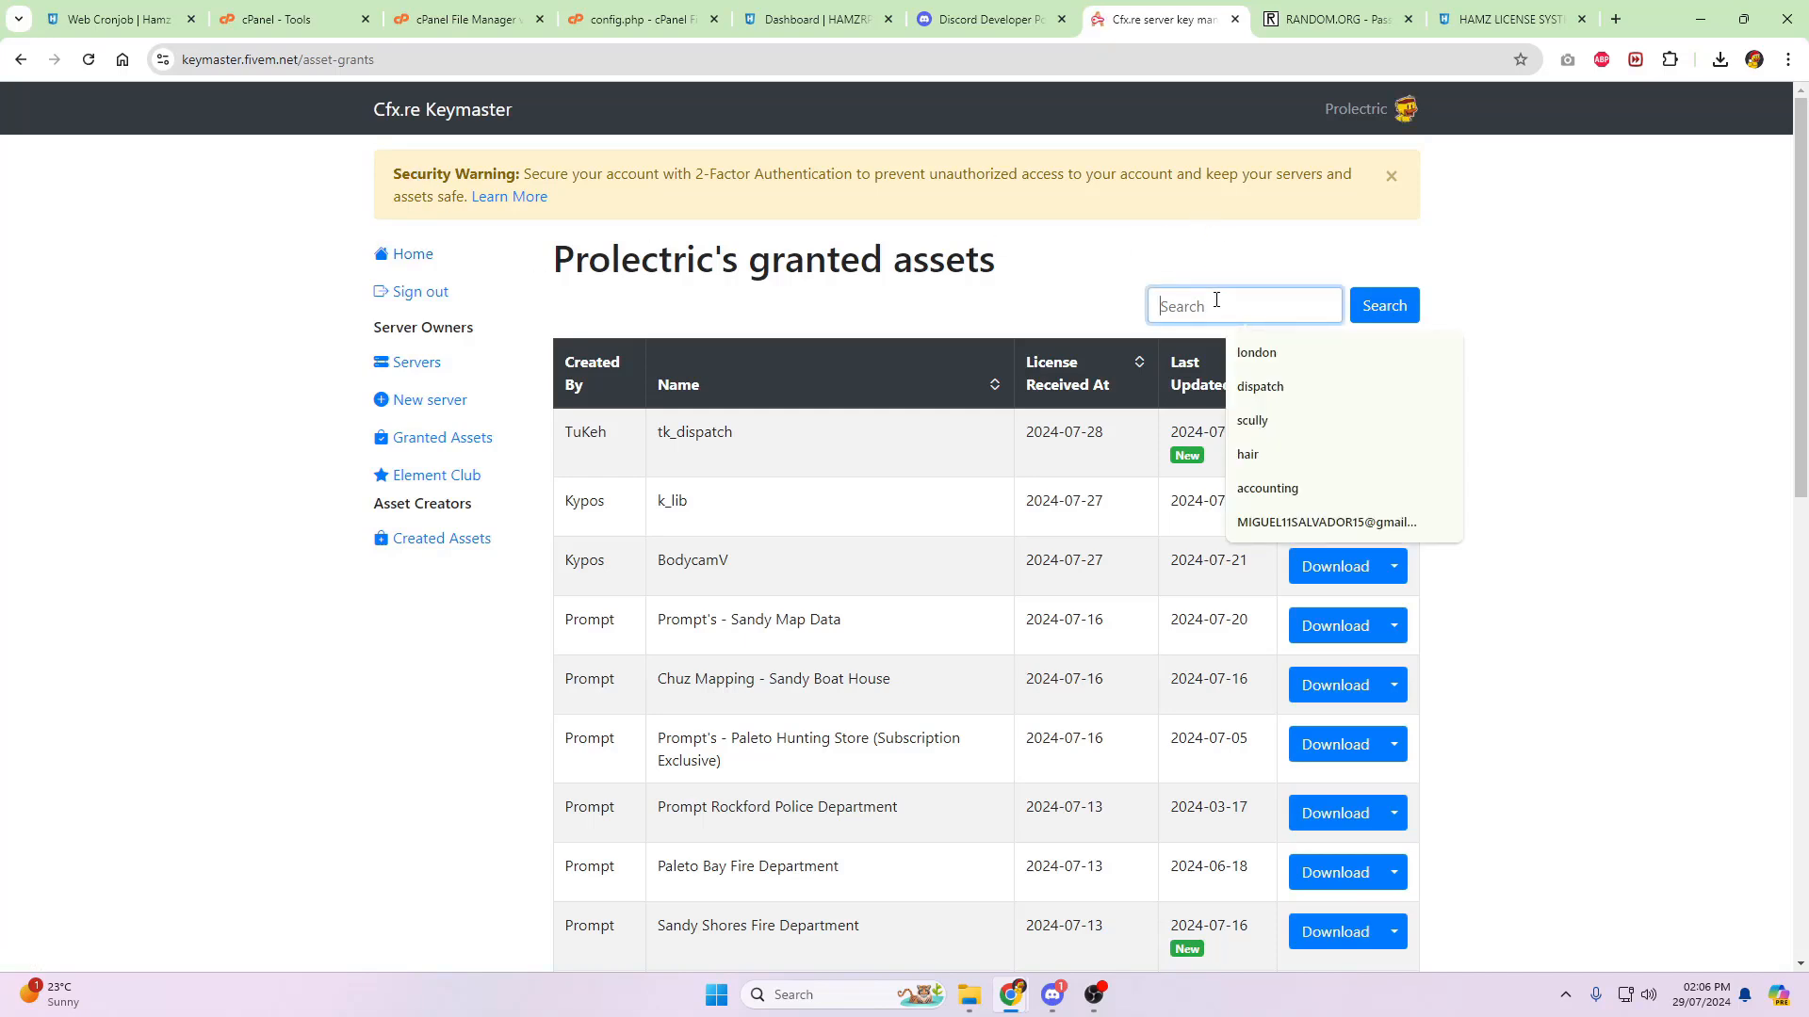
pyautogui.write('hamz')
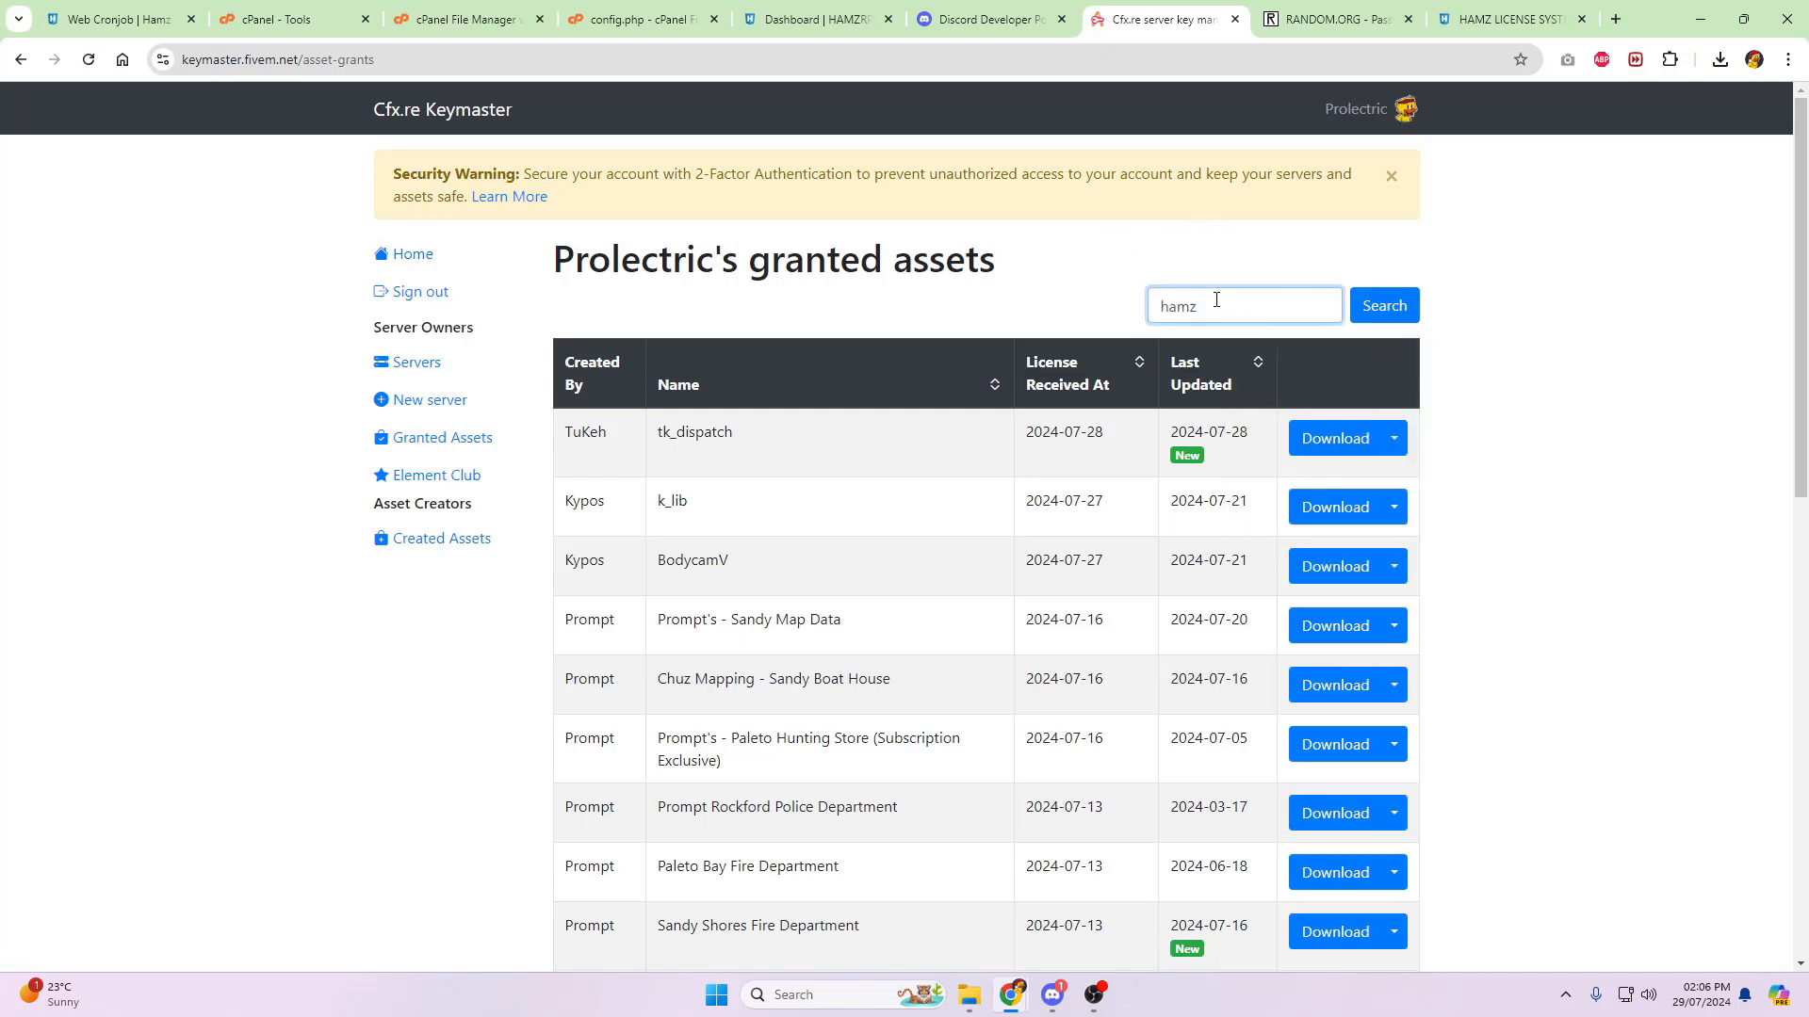
pyautogui.click(1383, 305)
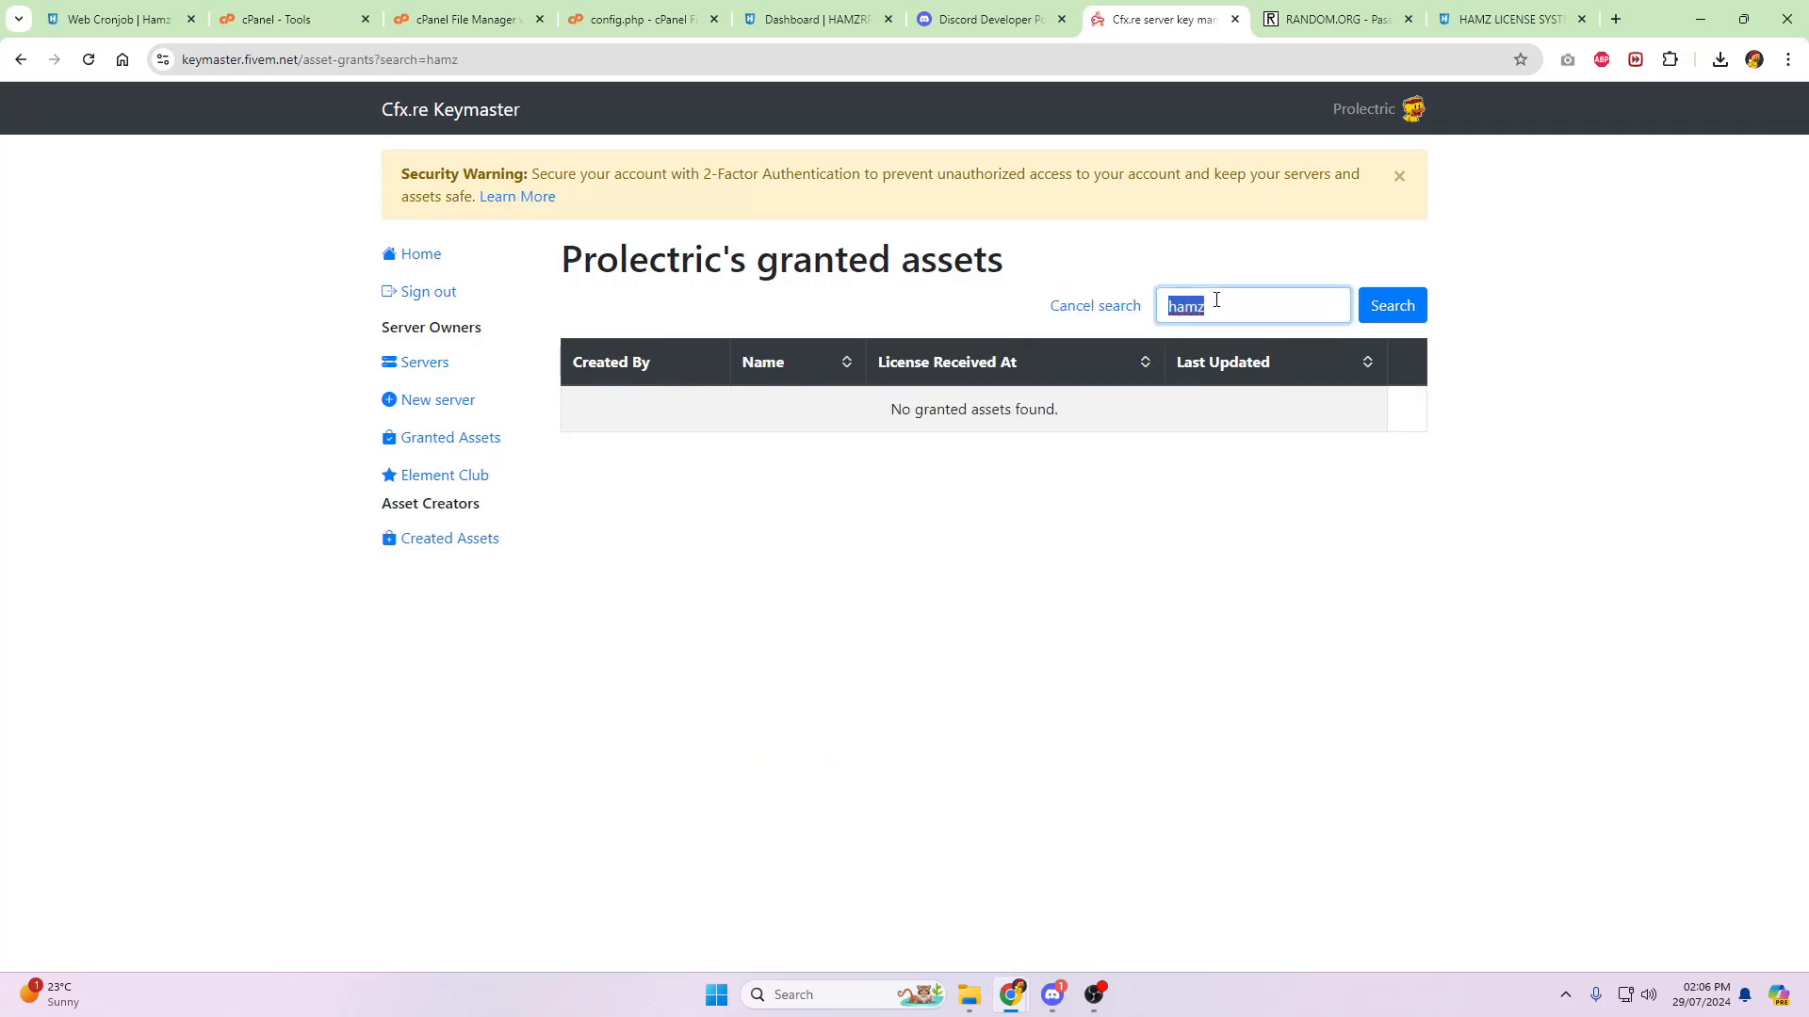
pyautogui.click(1390, 305)
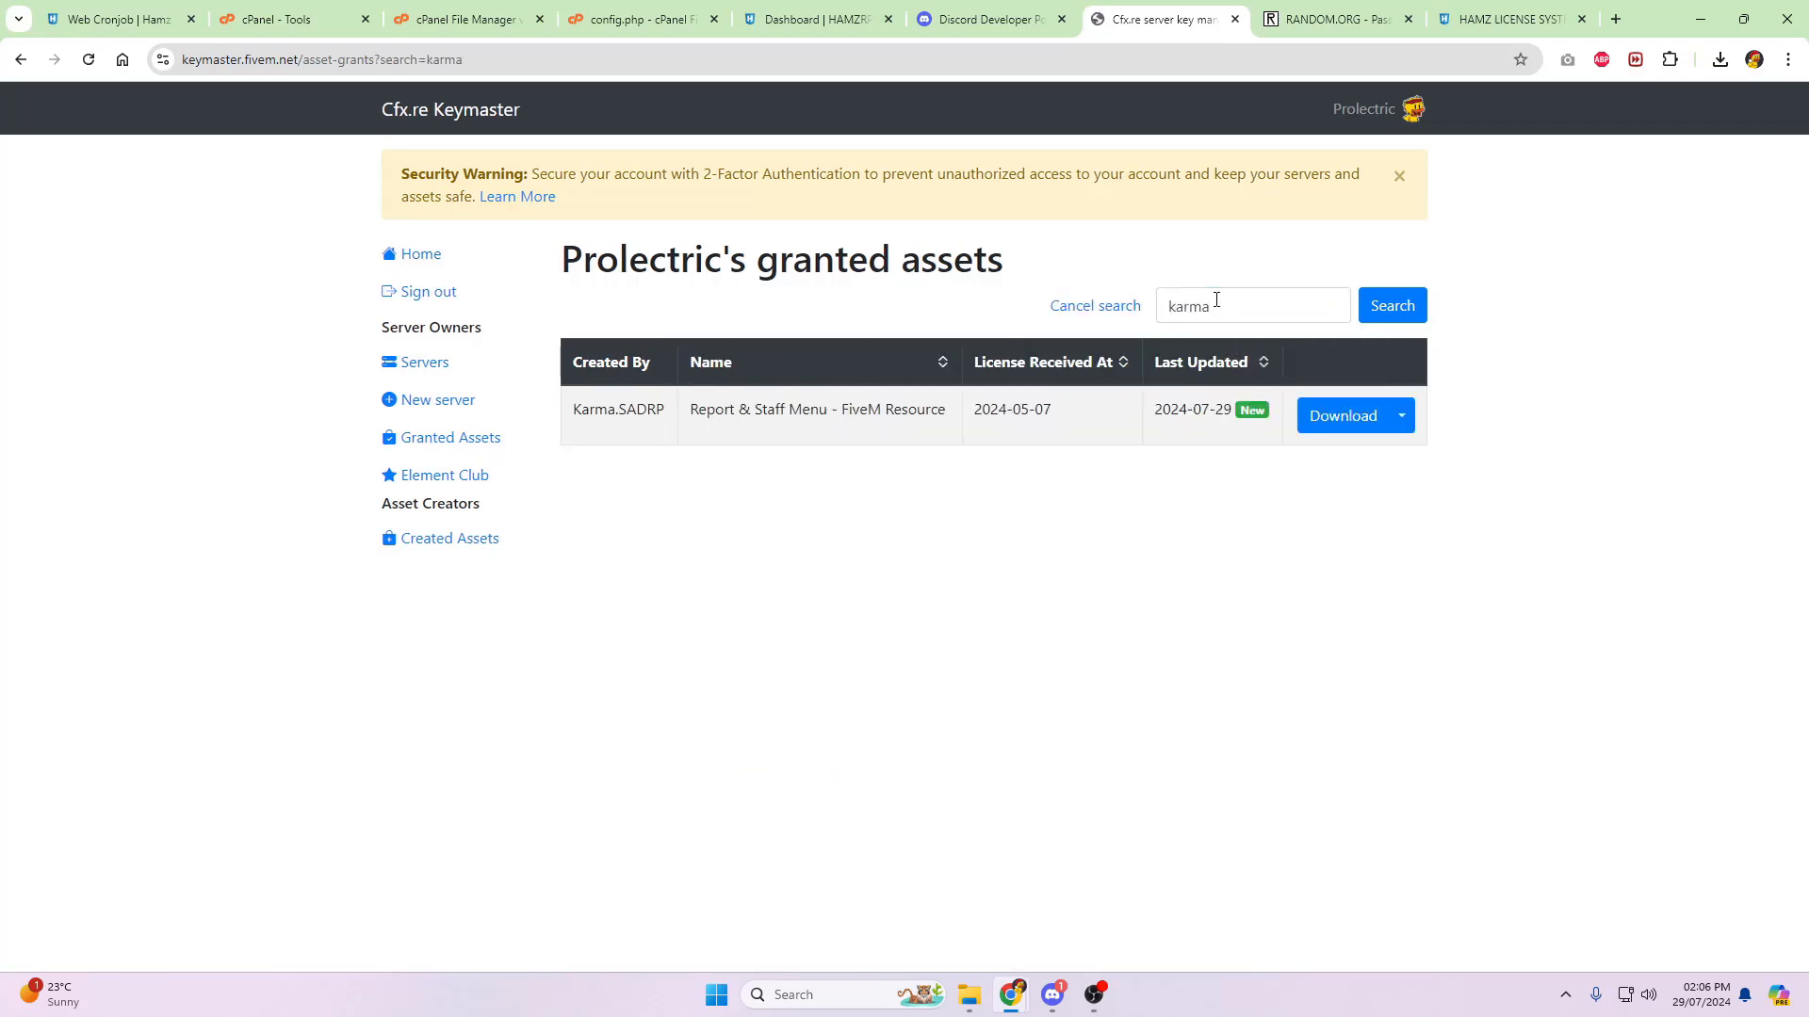
pyautogui.moveTo(1342, 420)
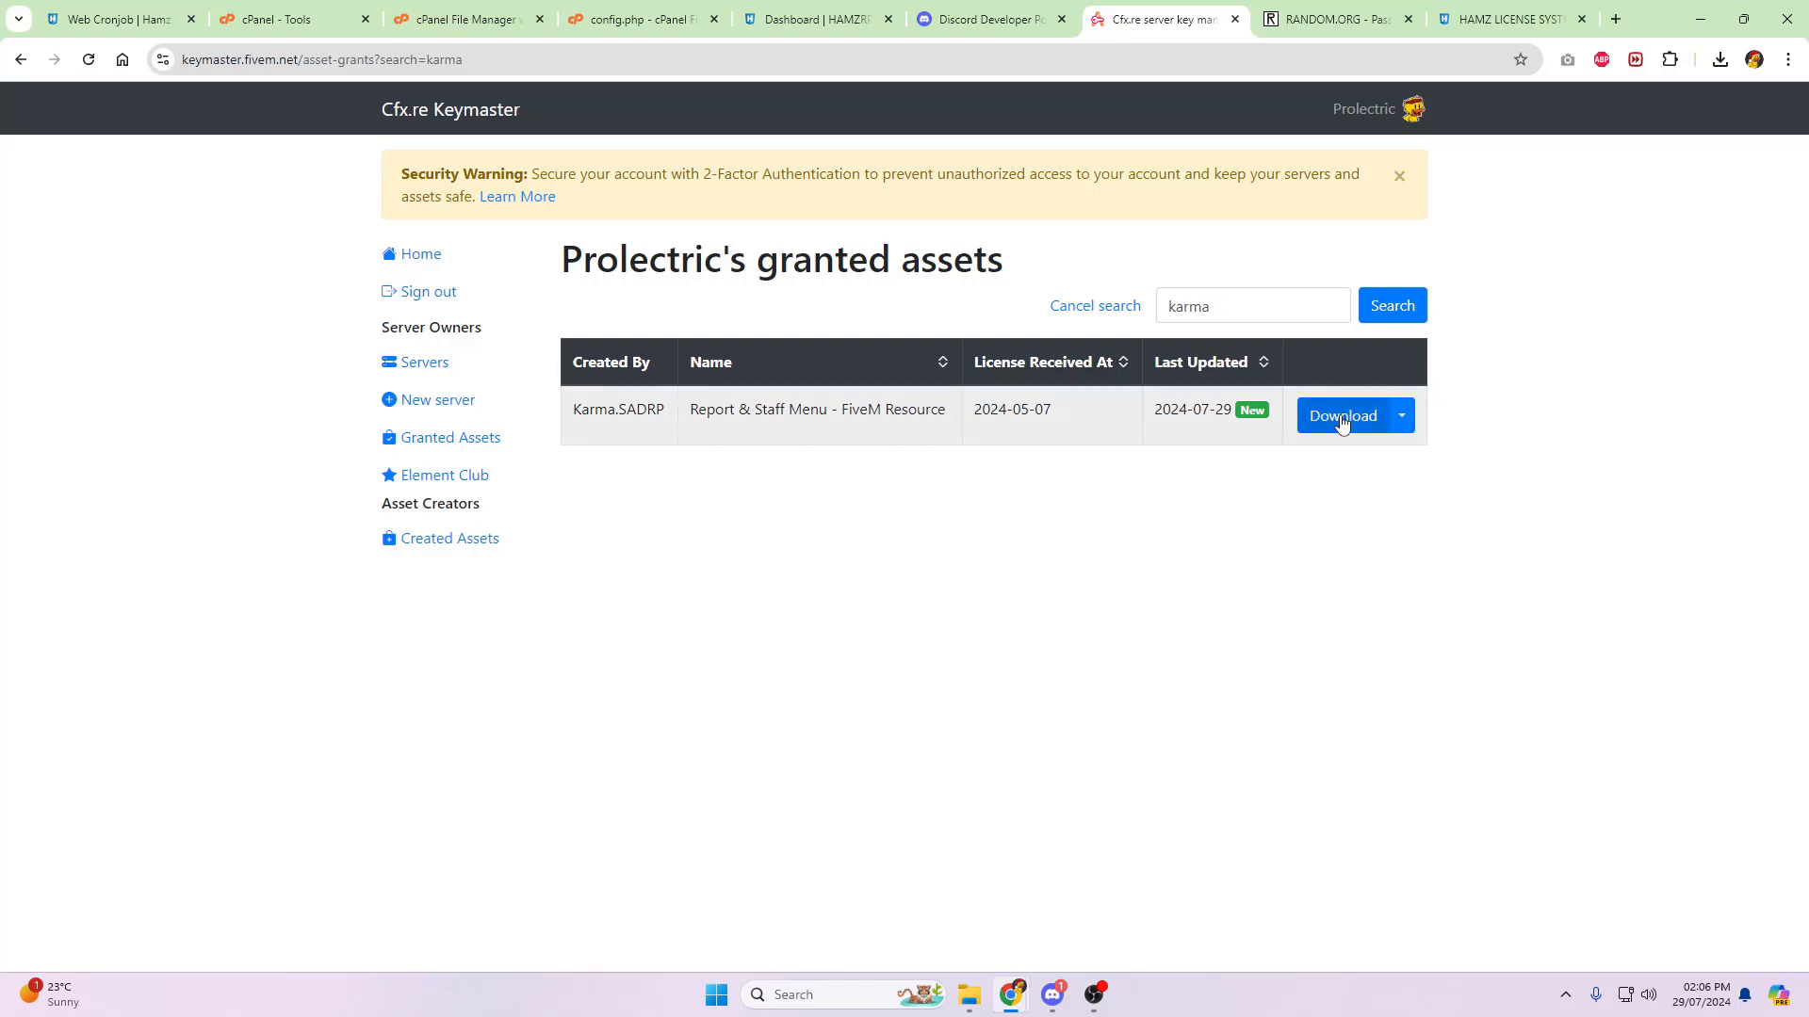
# Step: Download the Report & Staff Menu resource and view its archive with admin and report folders
pyautogui.click(1341, 415)
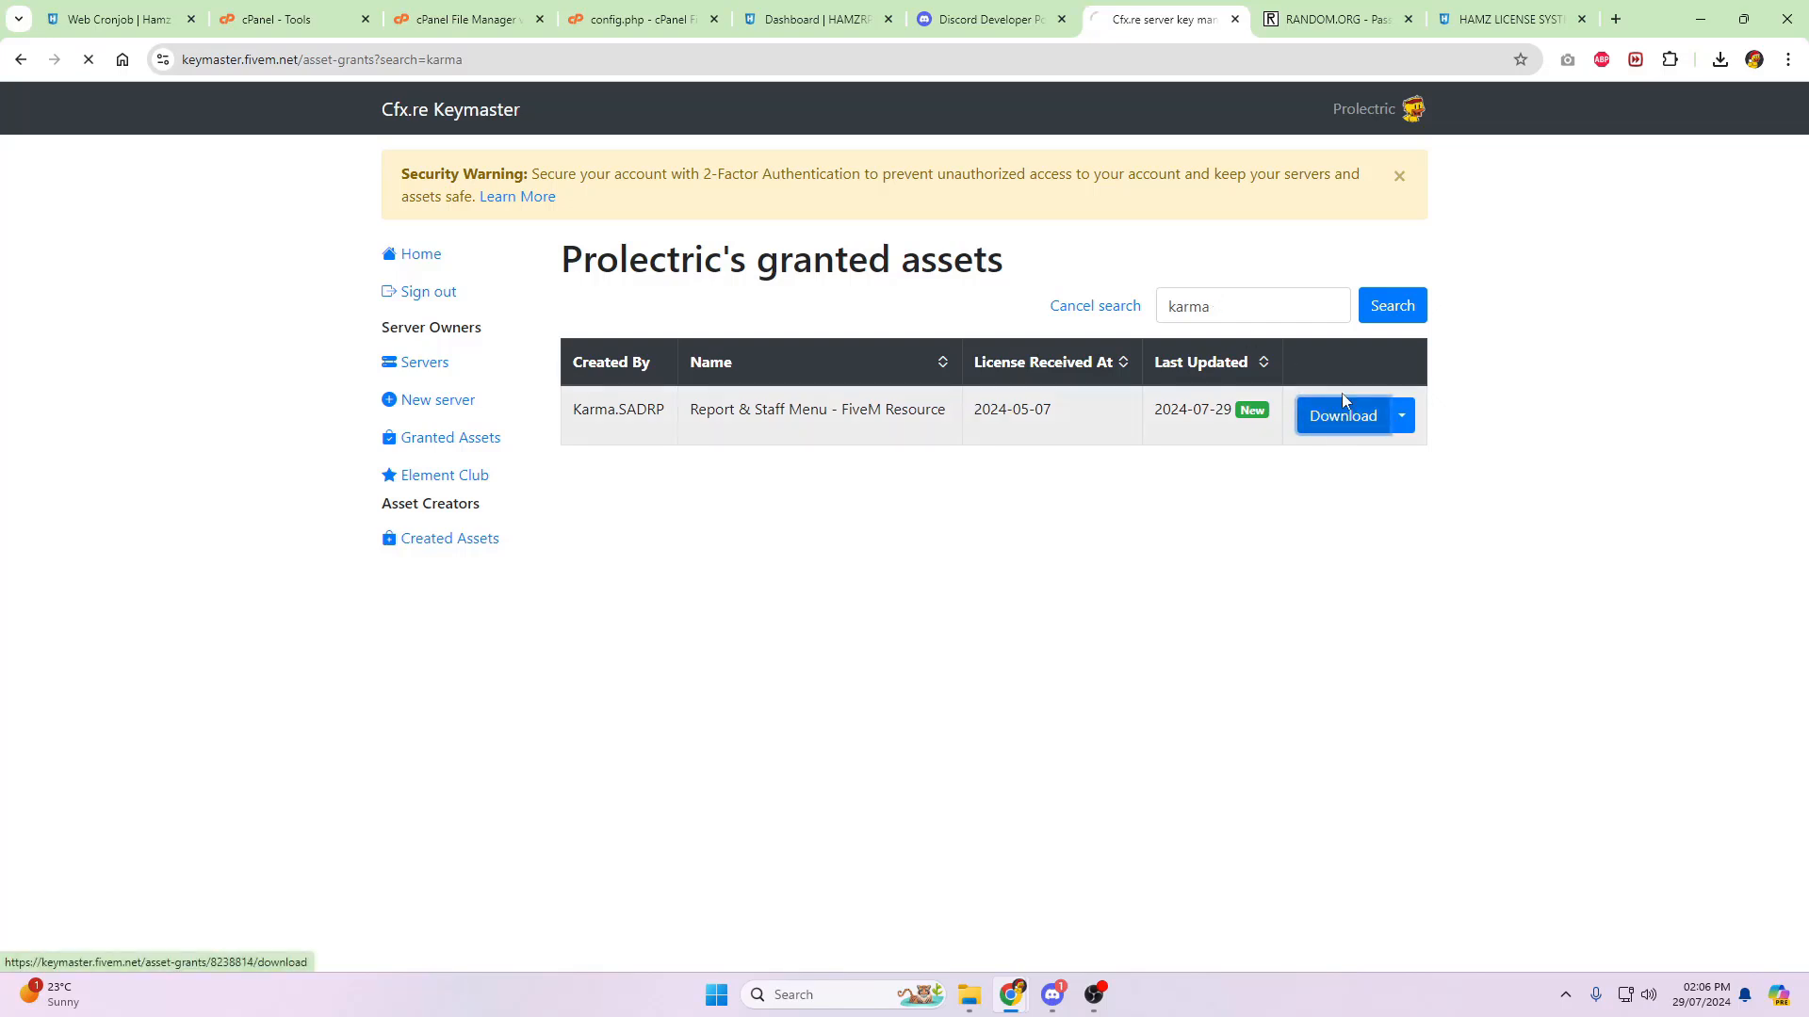
pyautogui.click(1341, 415)
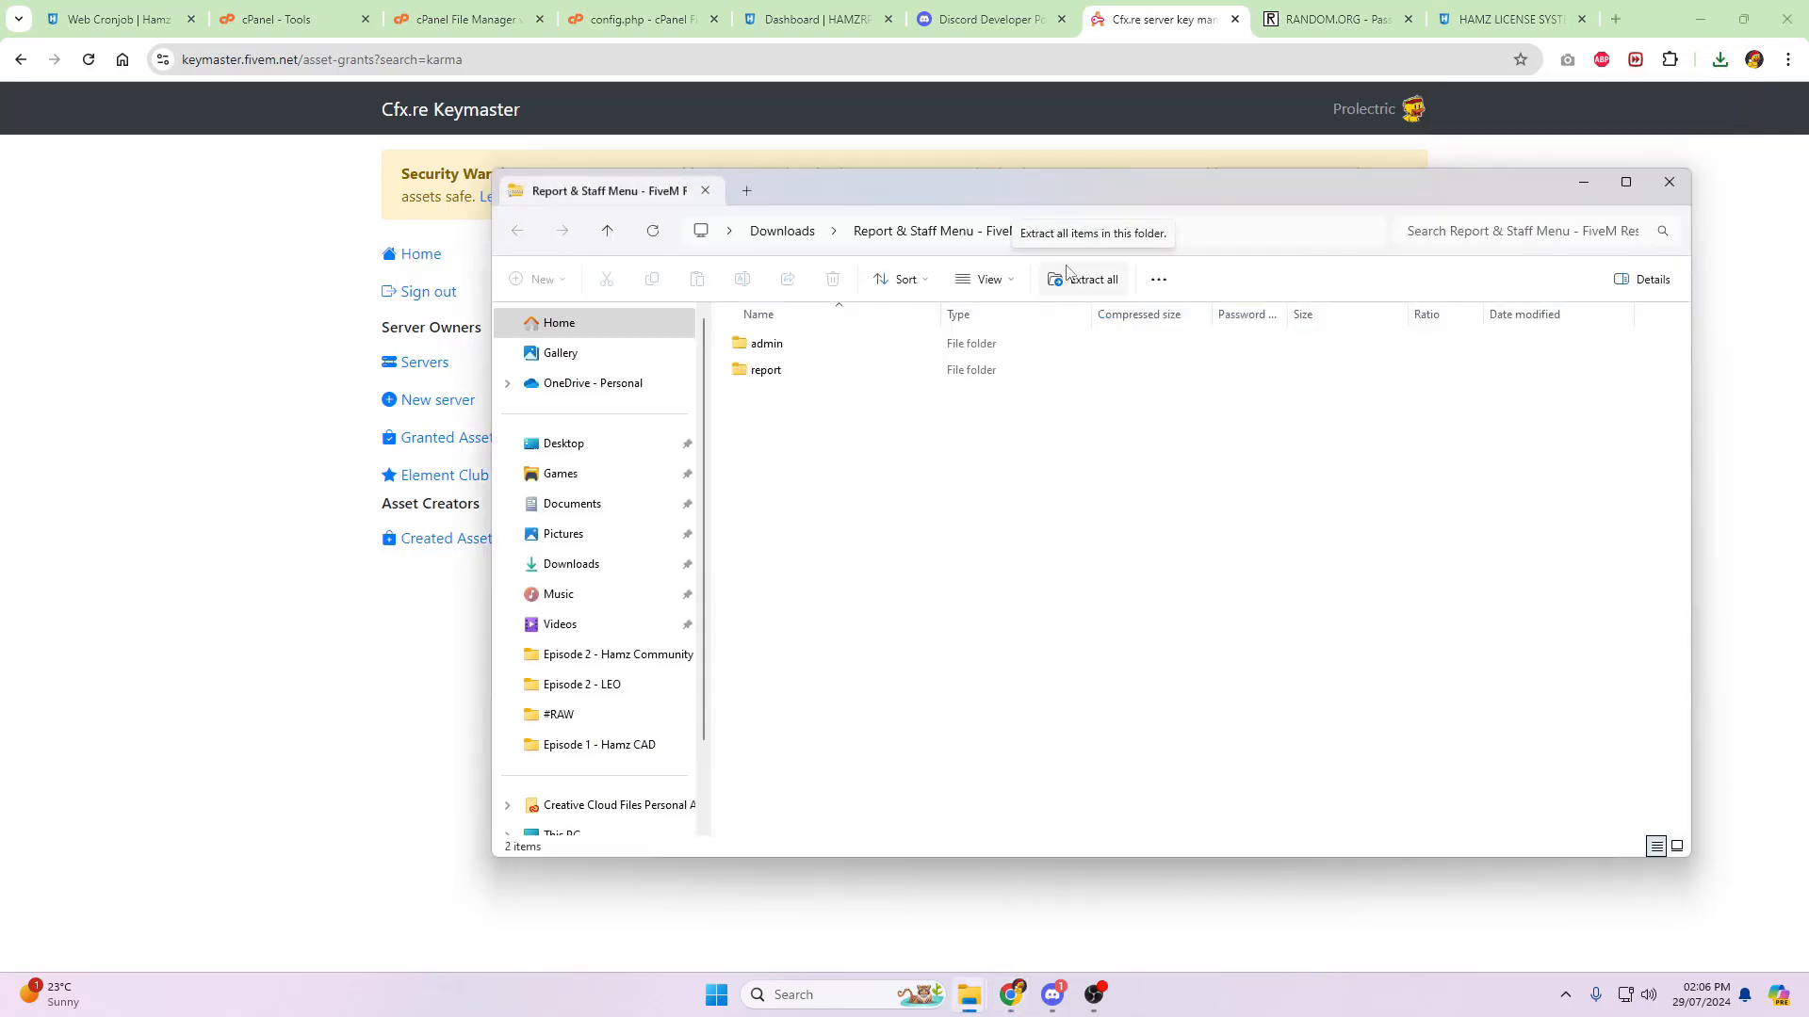
# Step: Extract the Report & Staff Menu pack and load it in VS Code as a trusted folder
pyautogui.click(1081, 279)
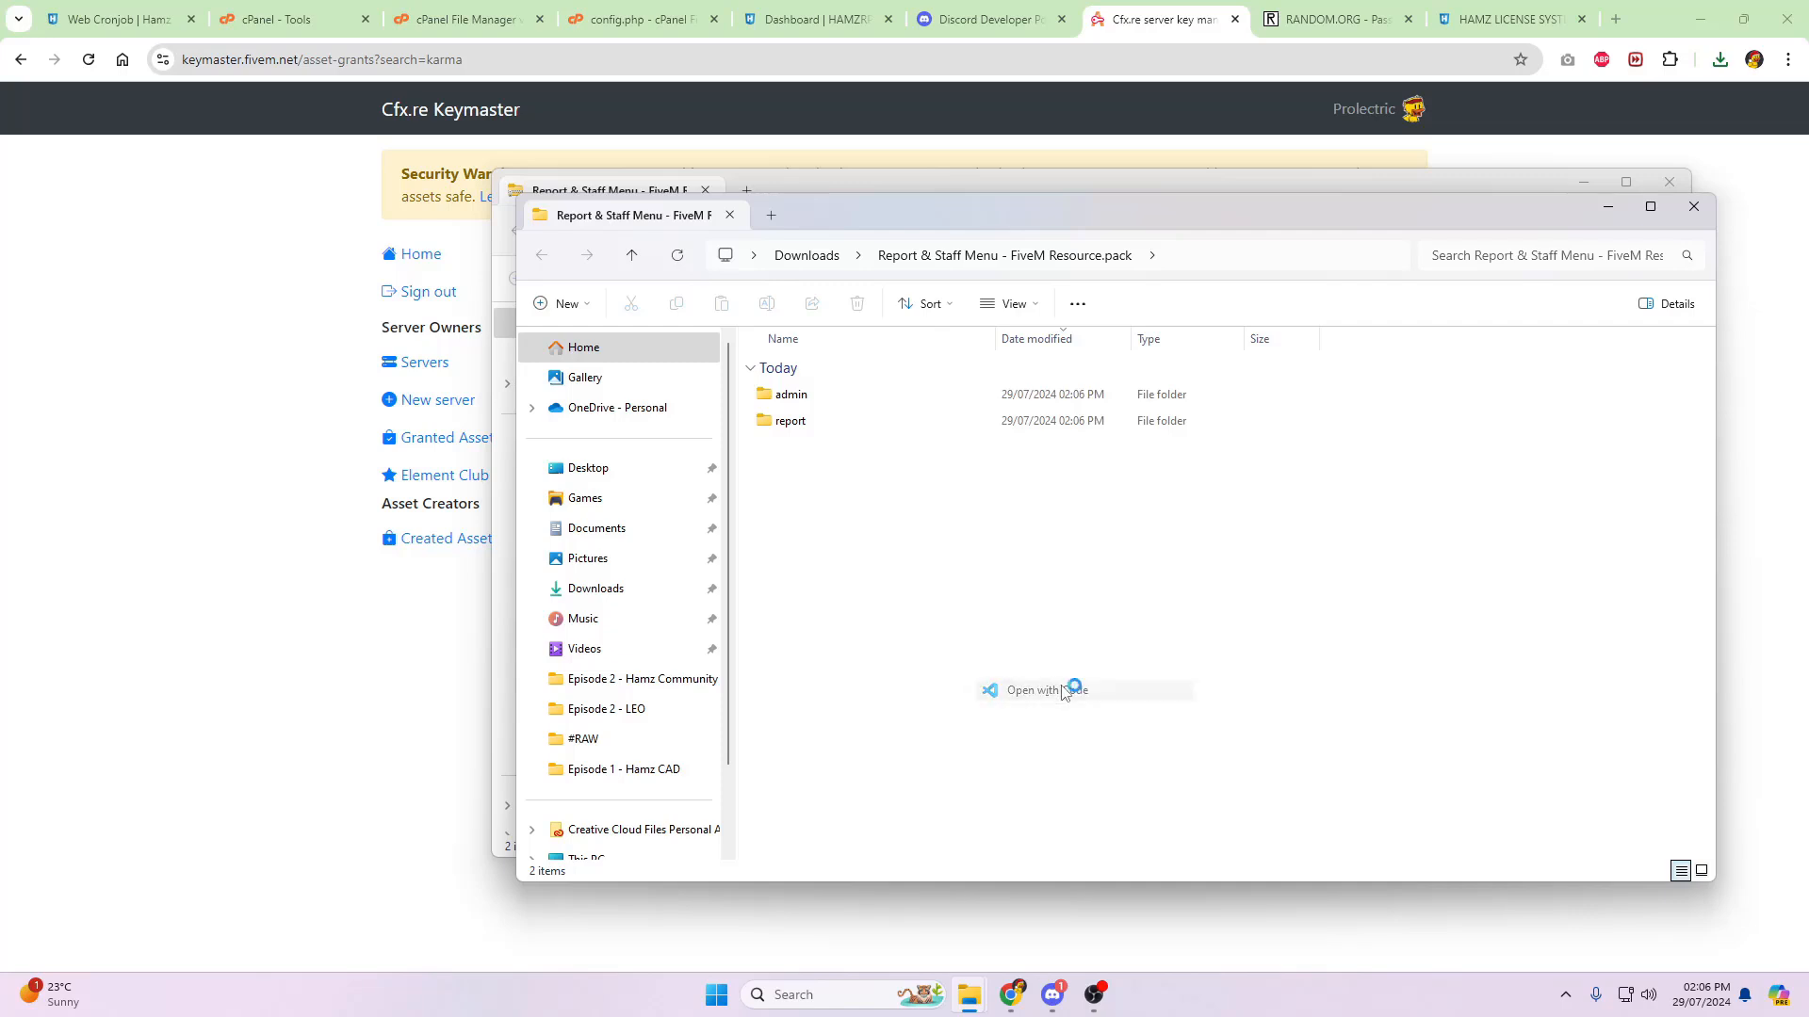
pyautogui.click(1032, 690)
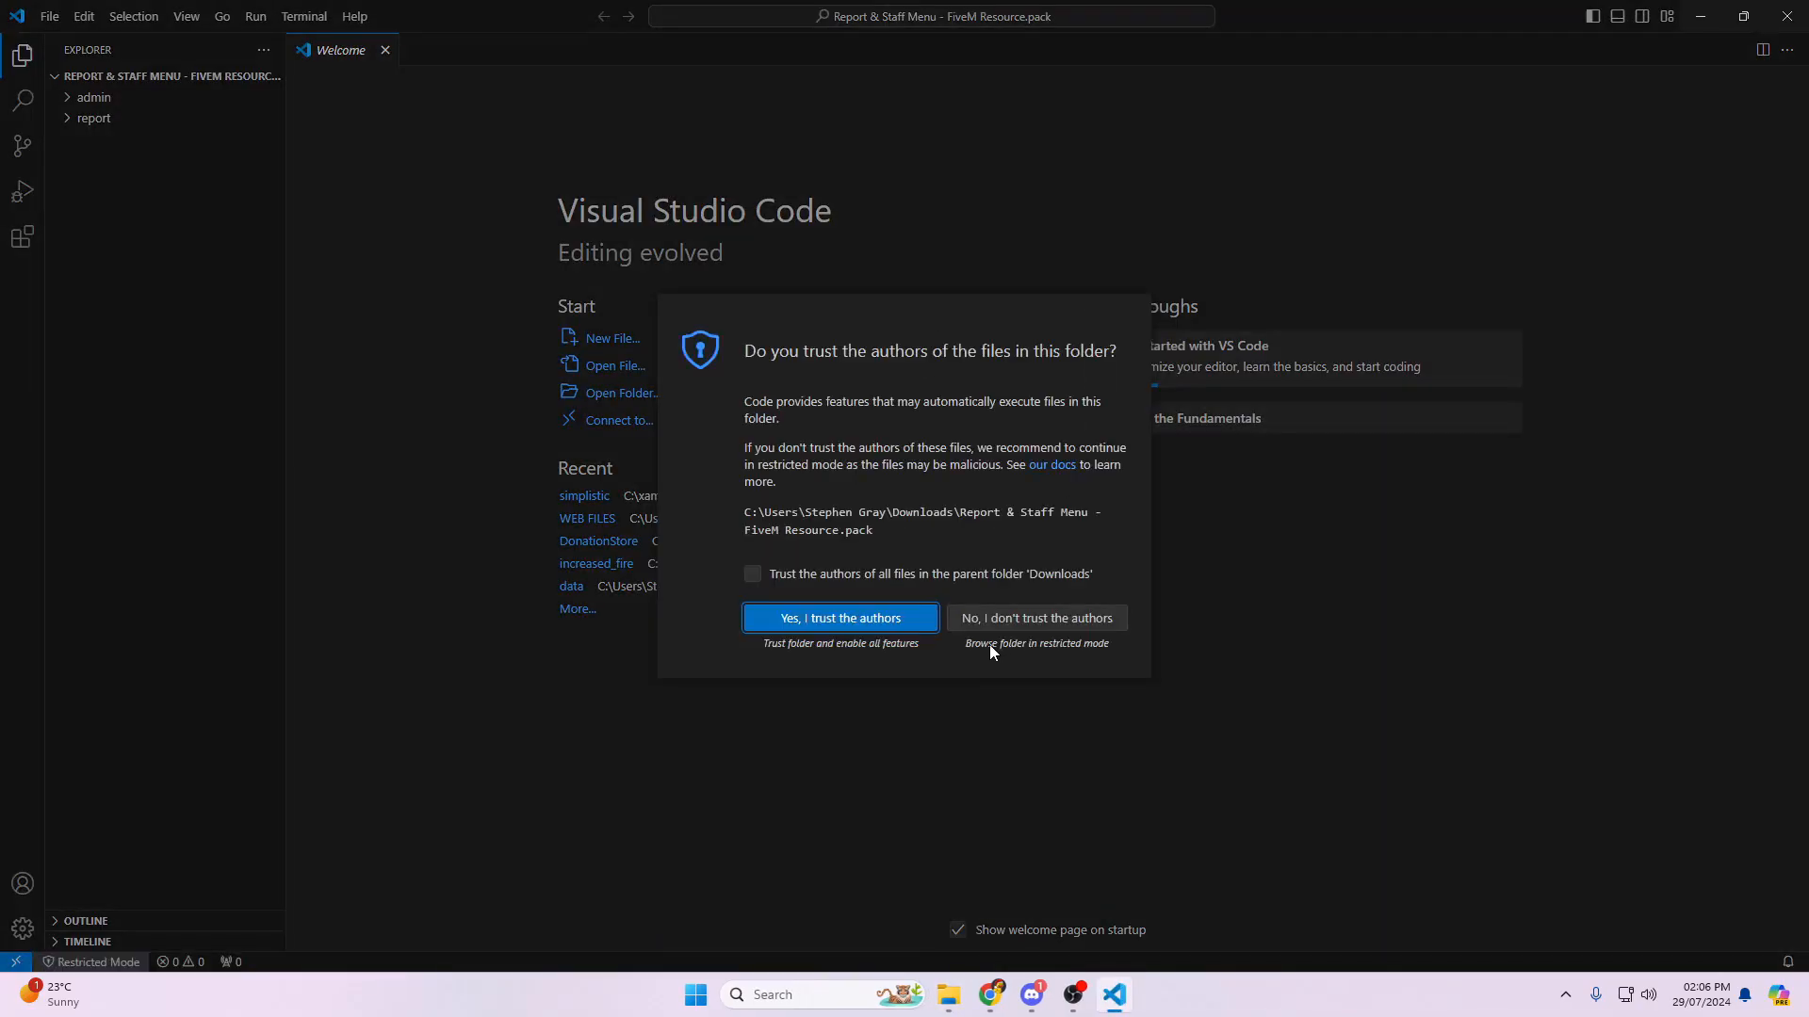
pyautogui.click(841, 618)
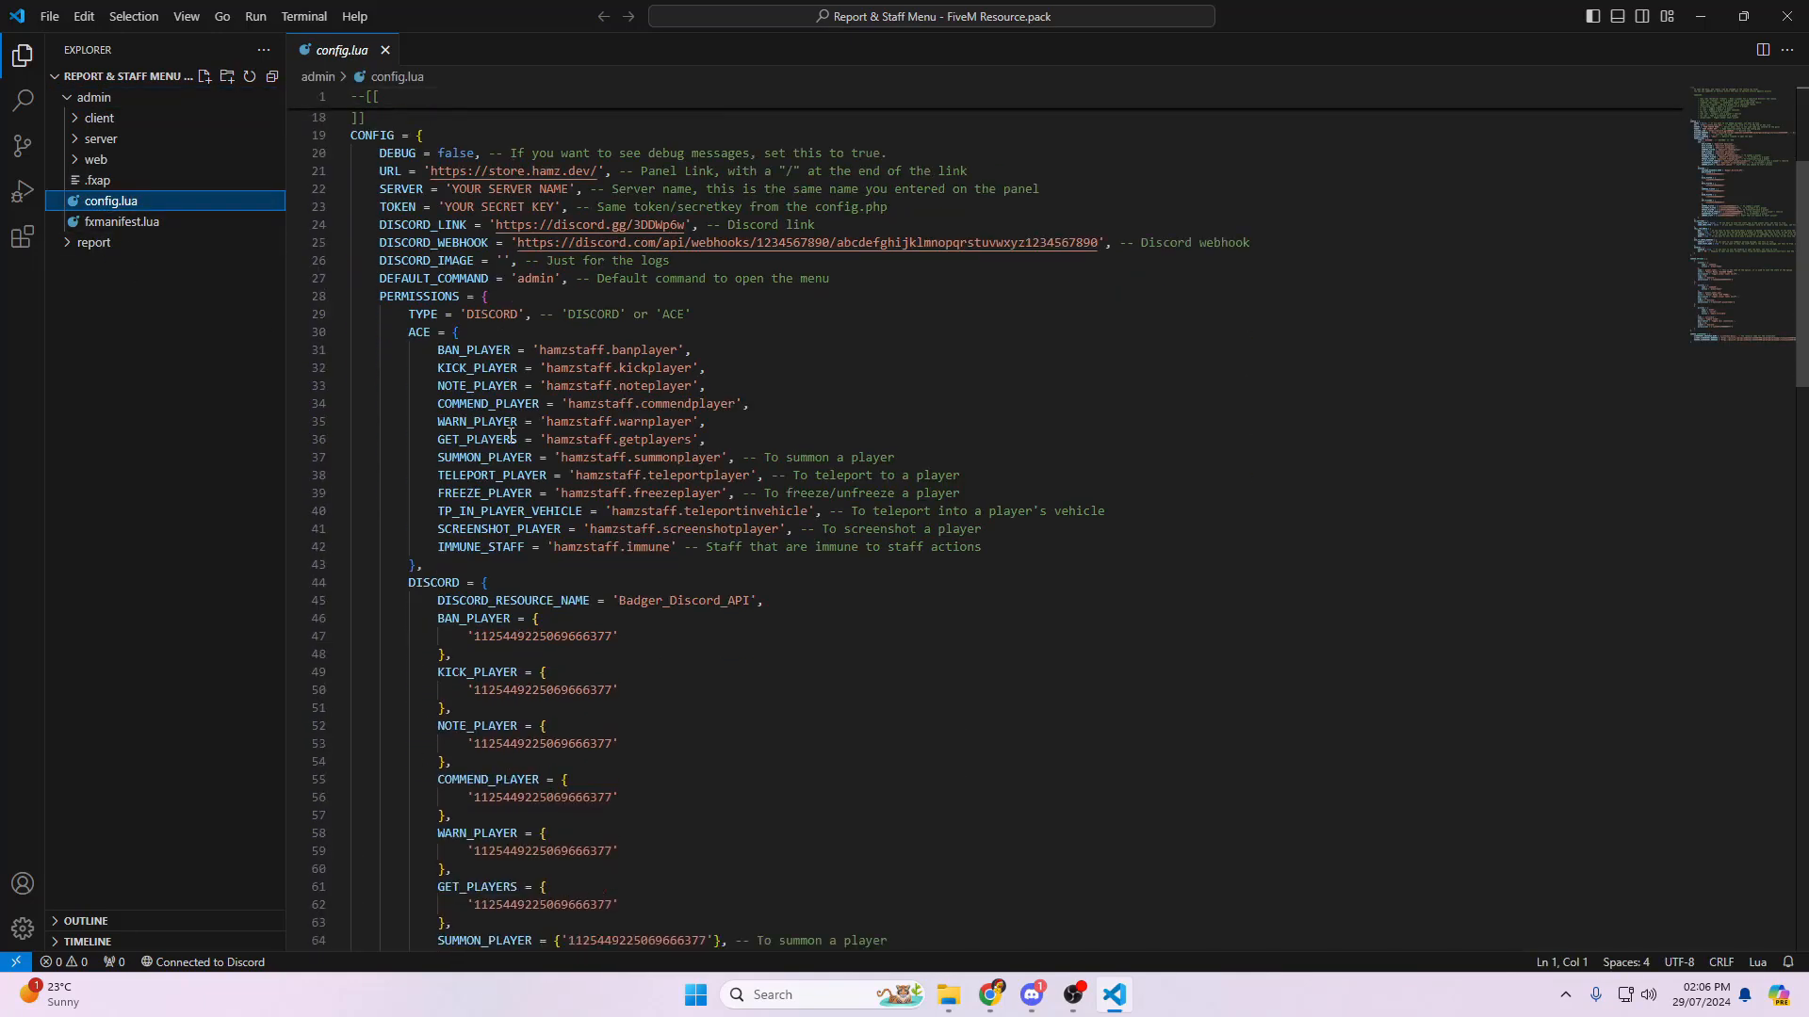
pyautogui.moveTo(1017, 940)
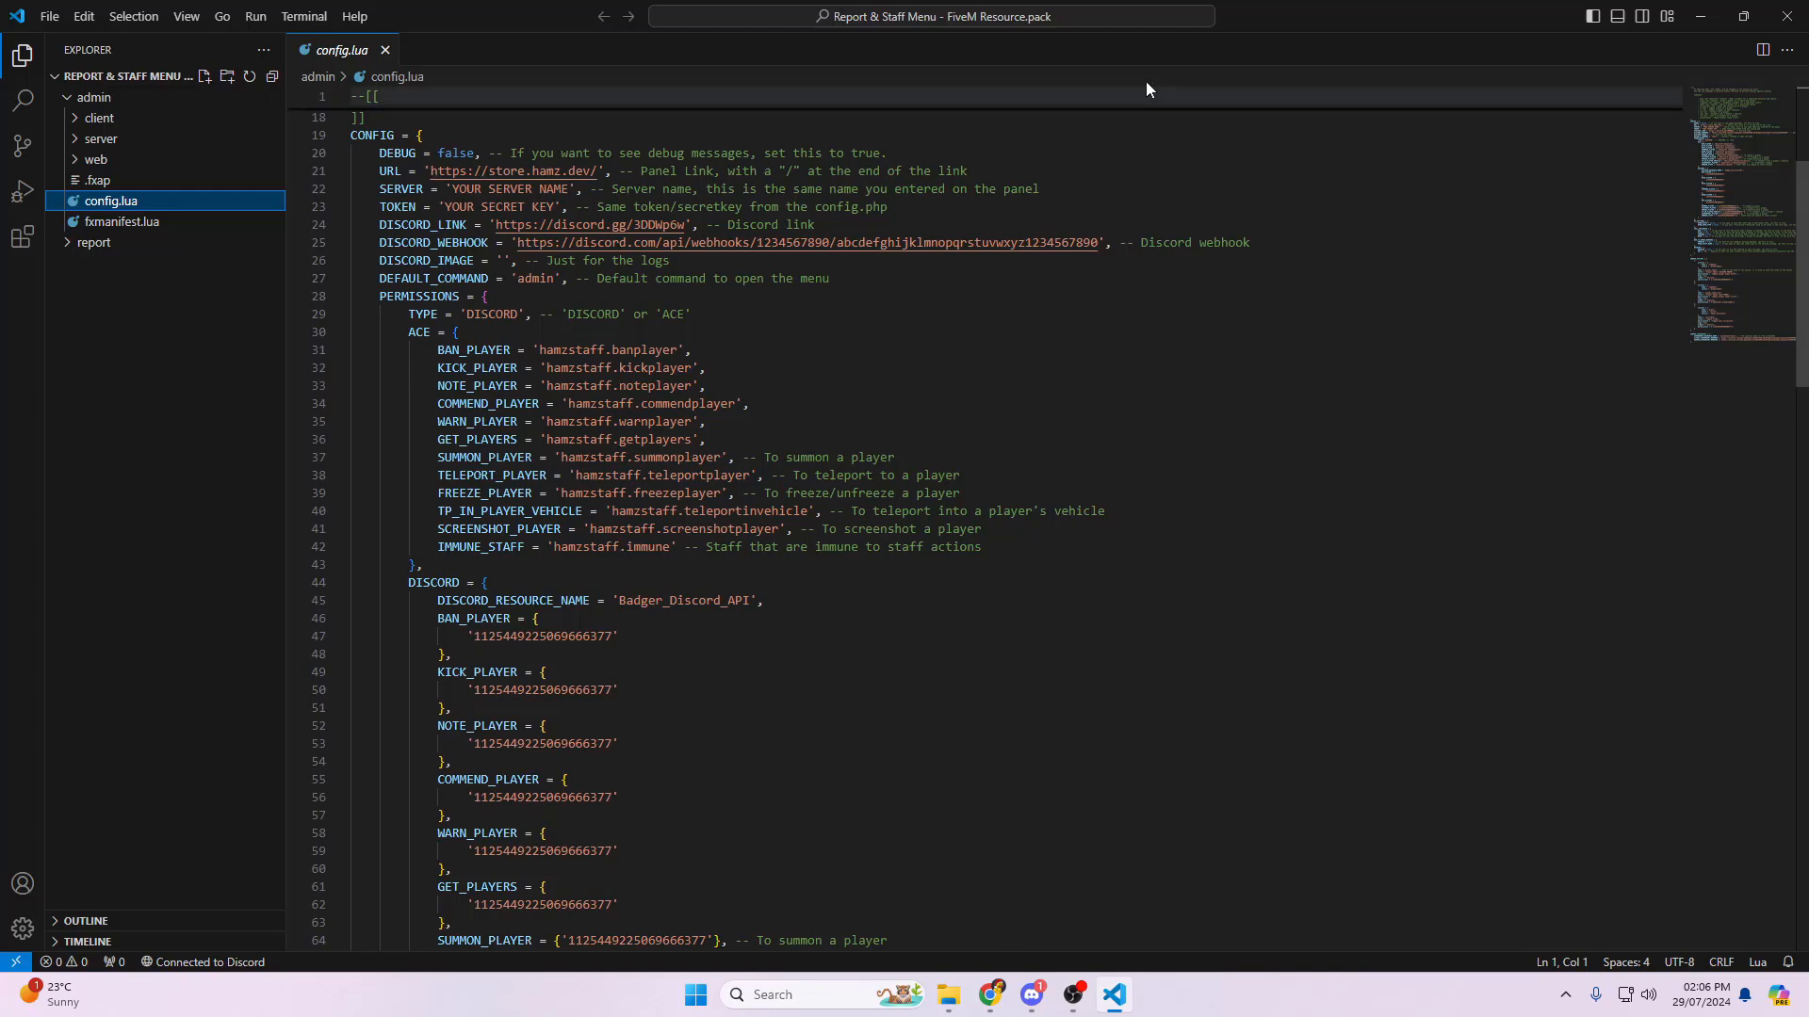
# Step: Set SERVER in the admin config.lua to vMenu, copied from server_name in config.php
pyautogui.click(989, 993)
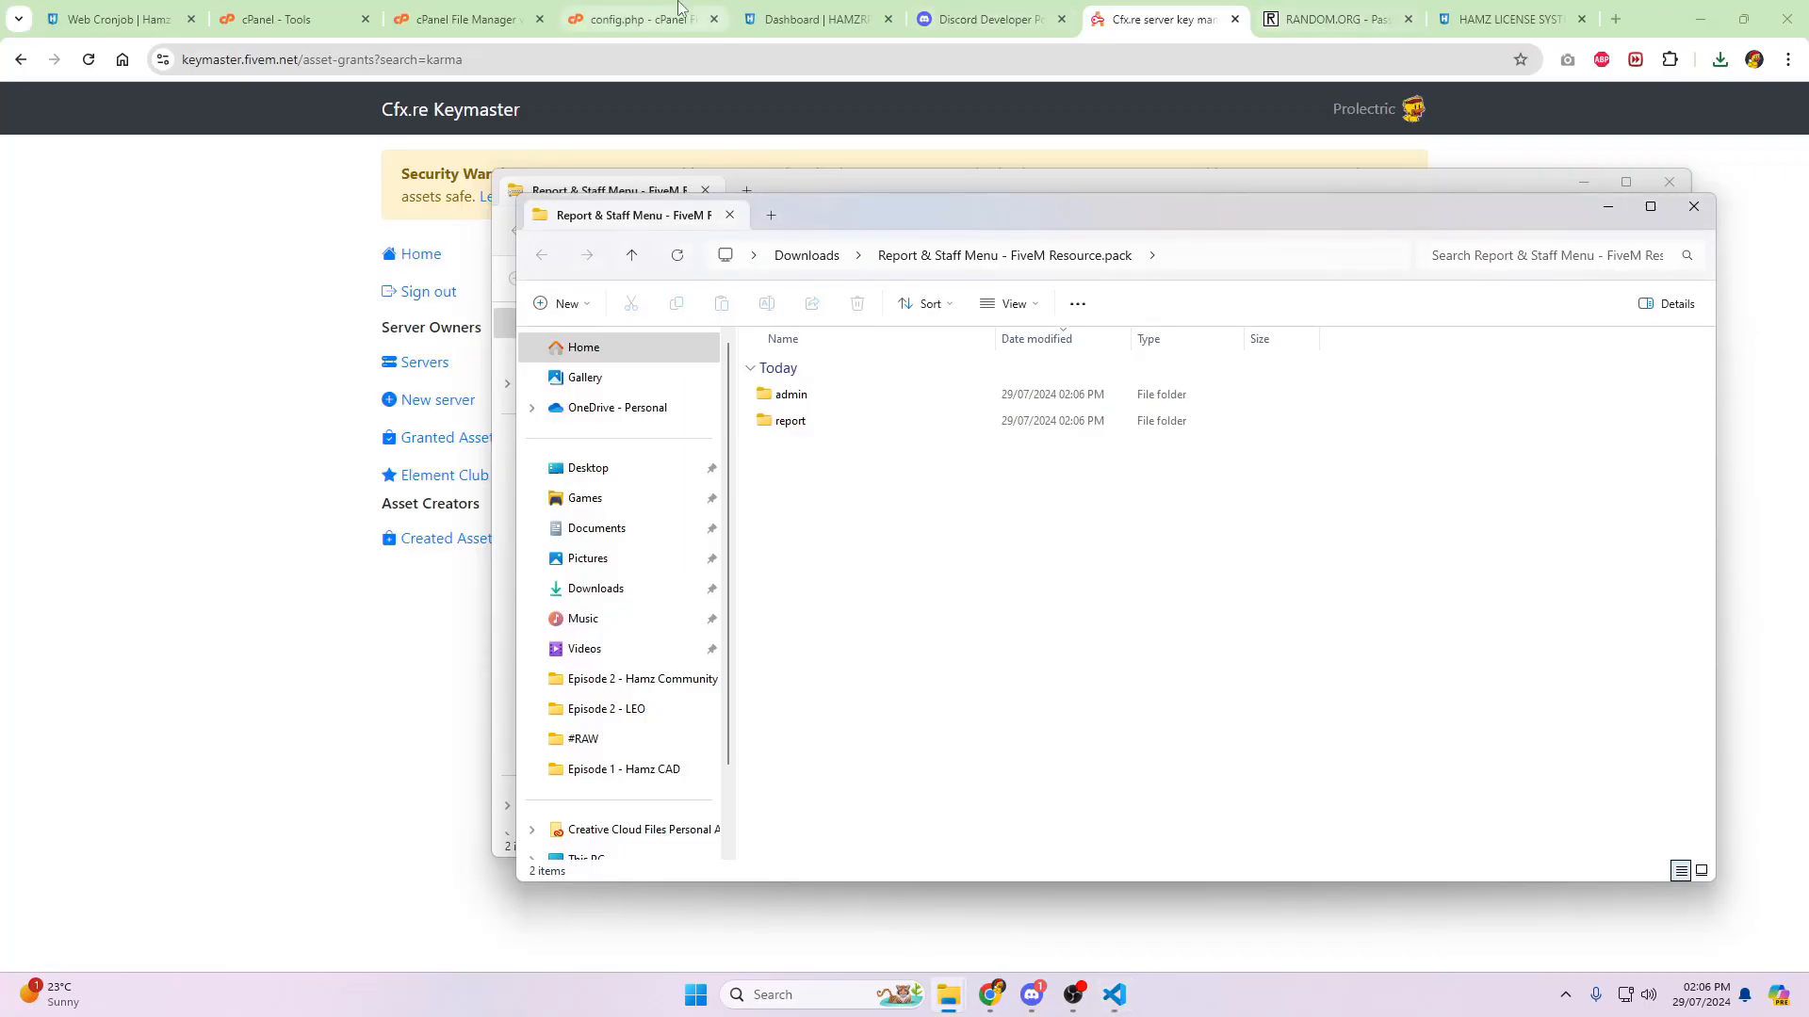
pyautogui.click(641, 19)
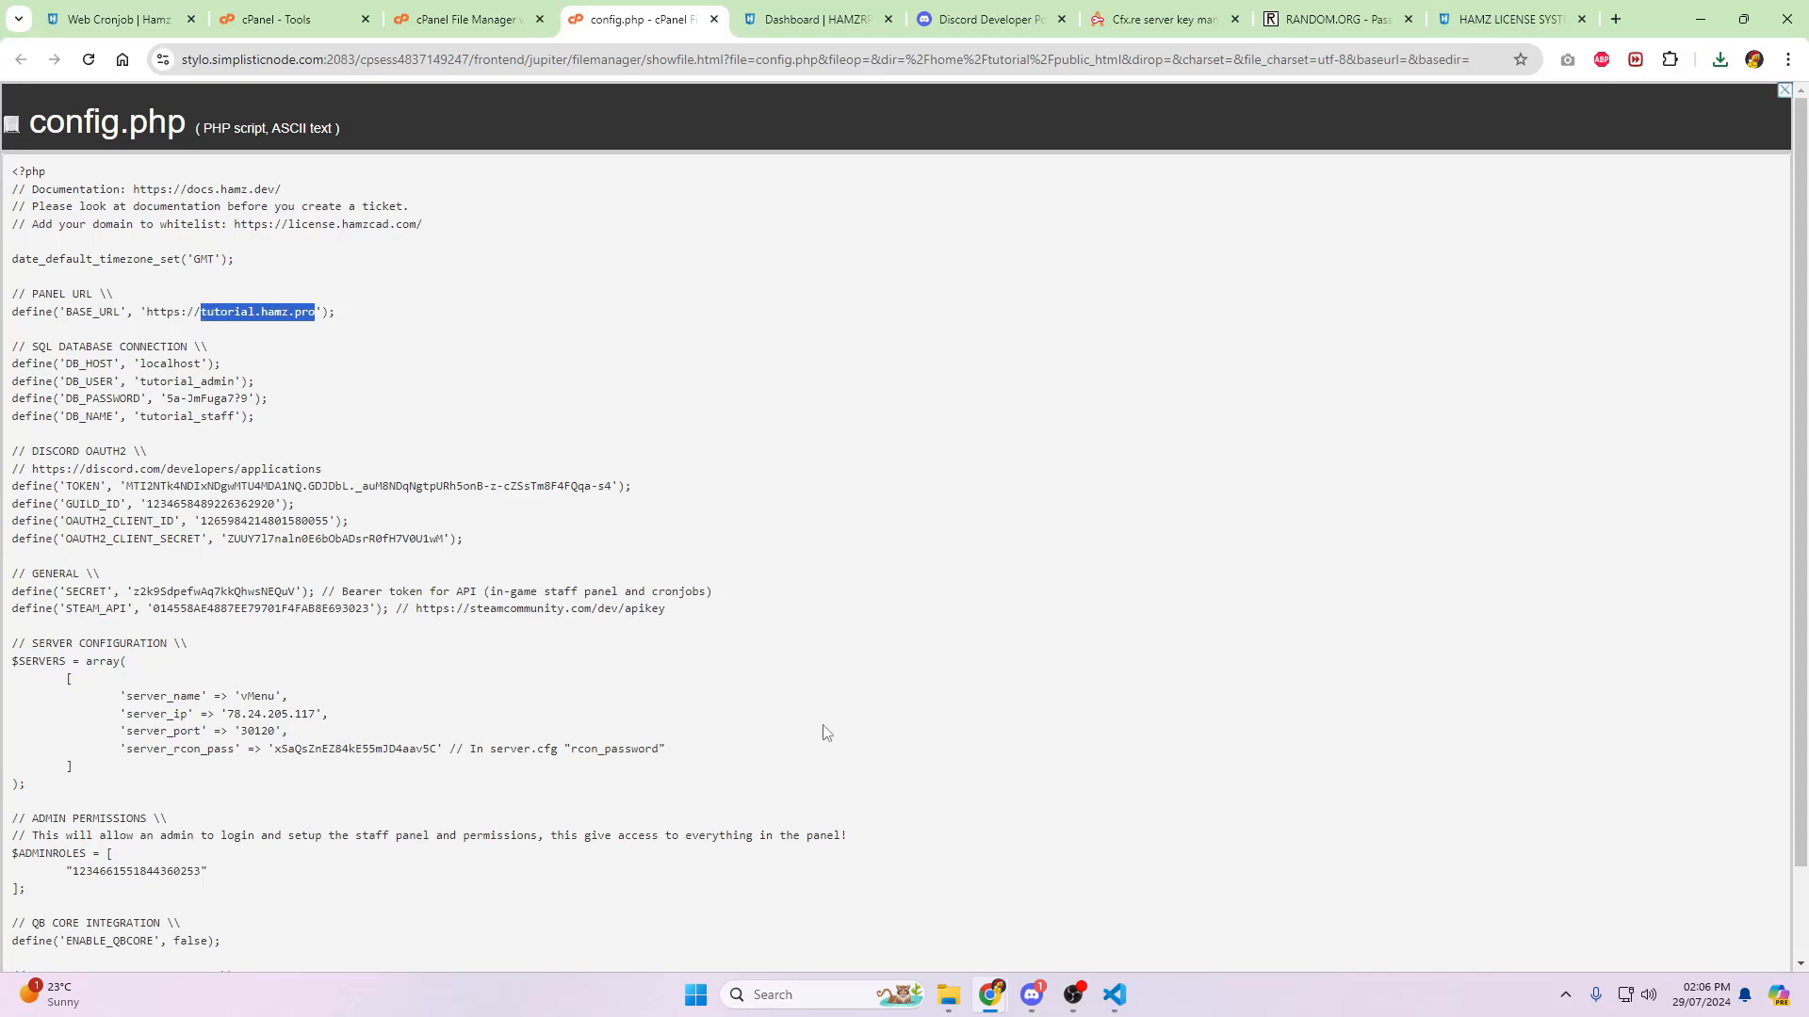
pyautogui.click(1112, 993)
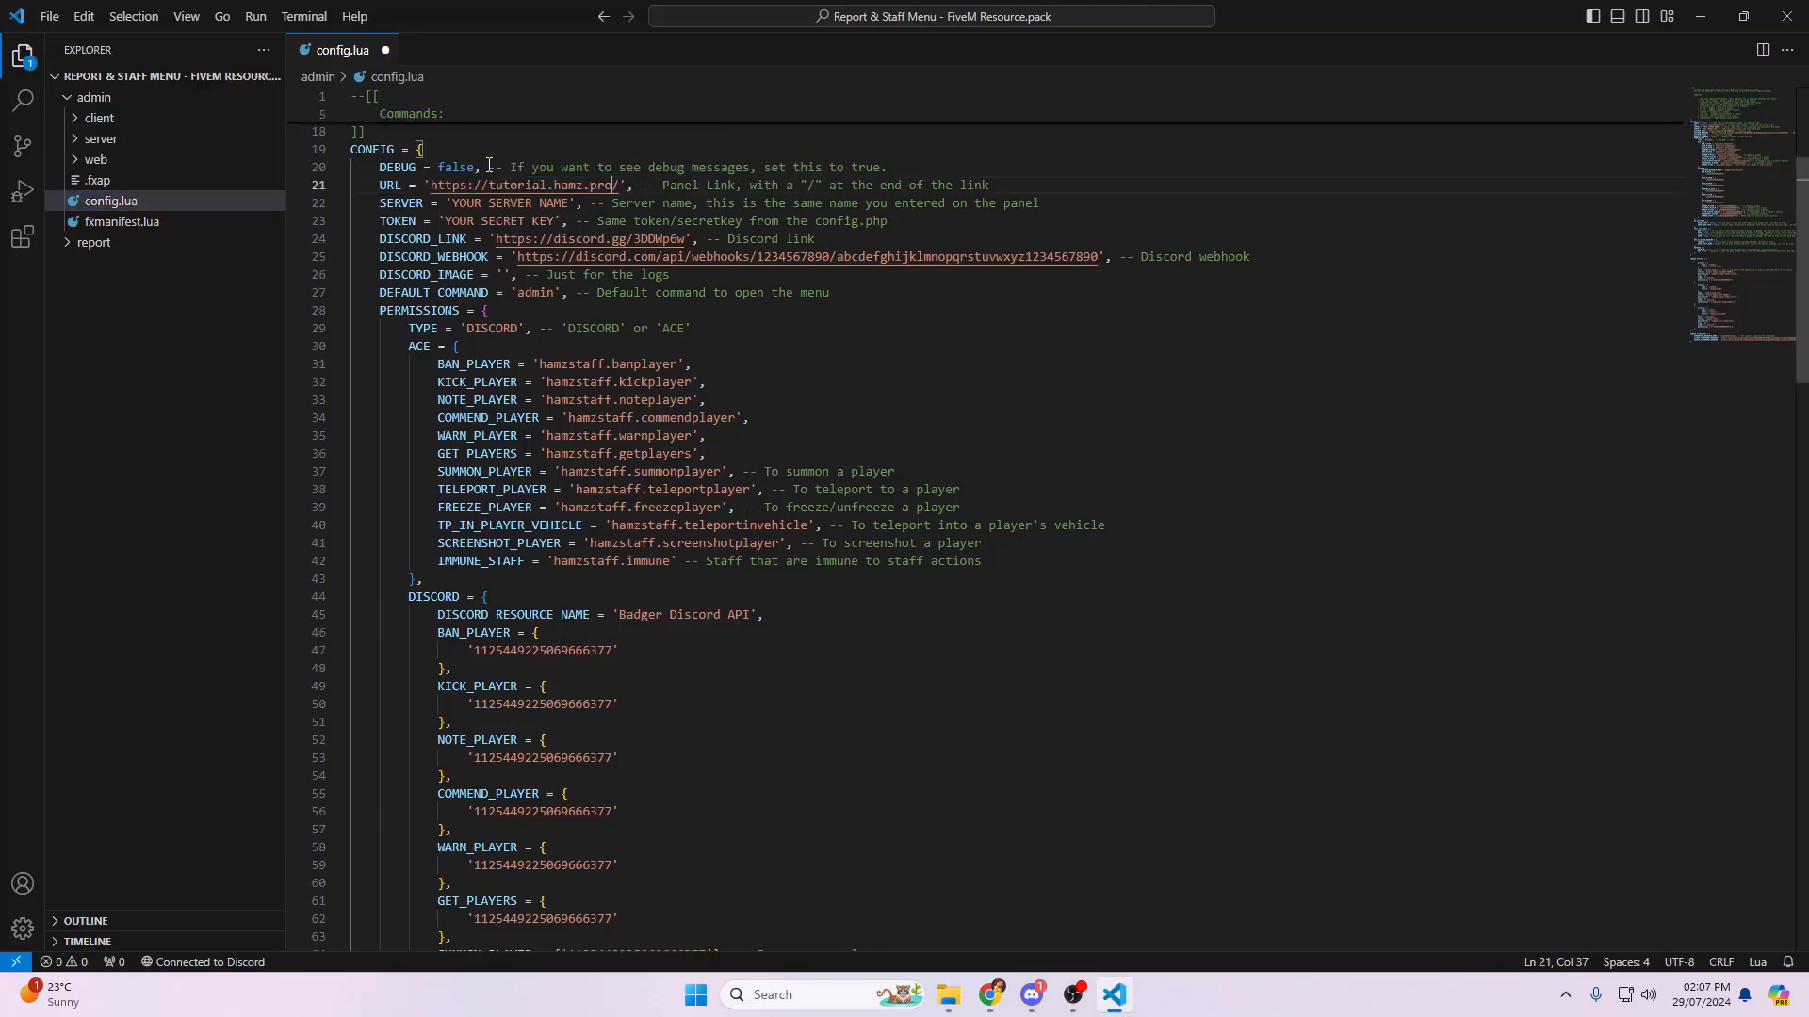
pyautogui.doubleClick(461, 203)
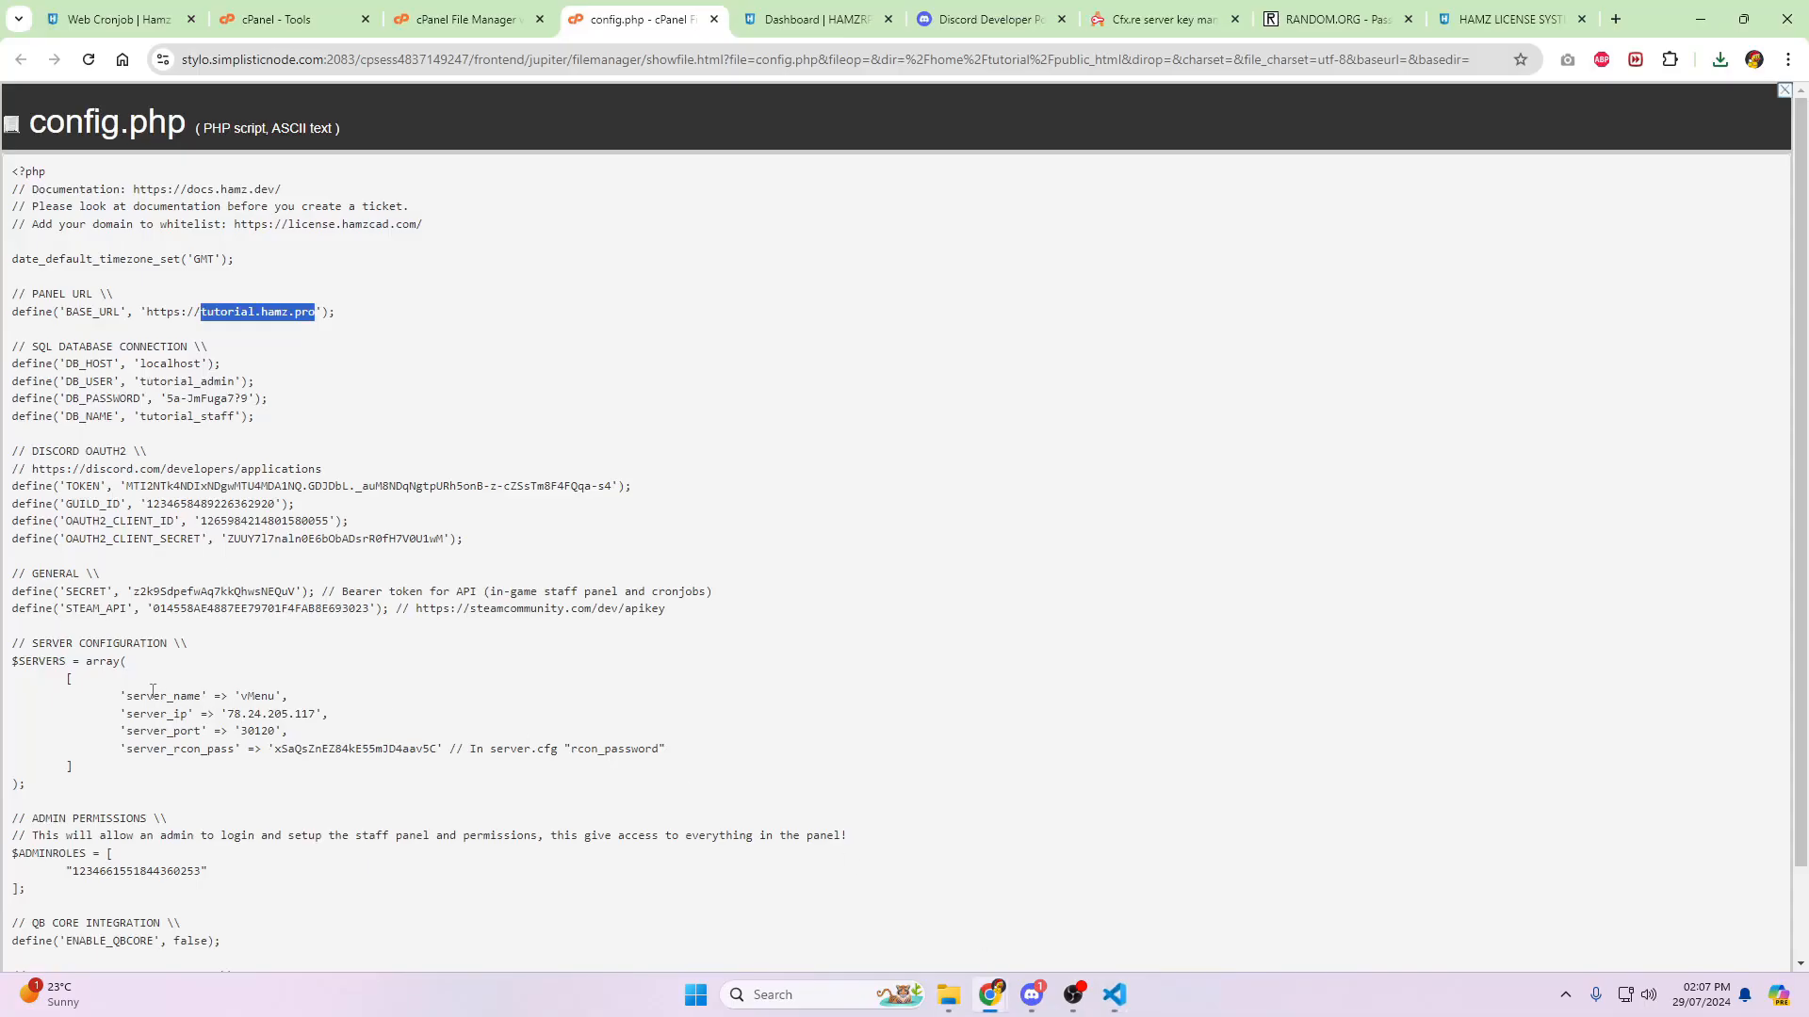
pyautogui.doubleClick(257, 695)
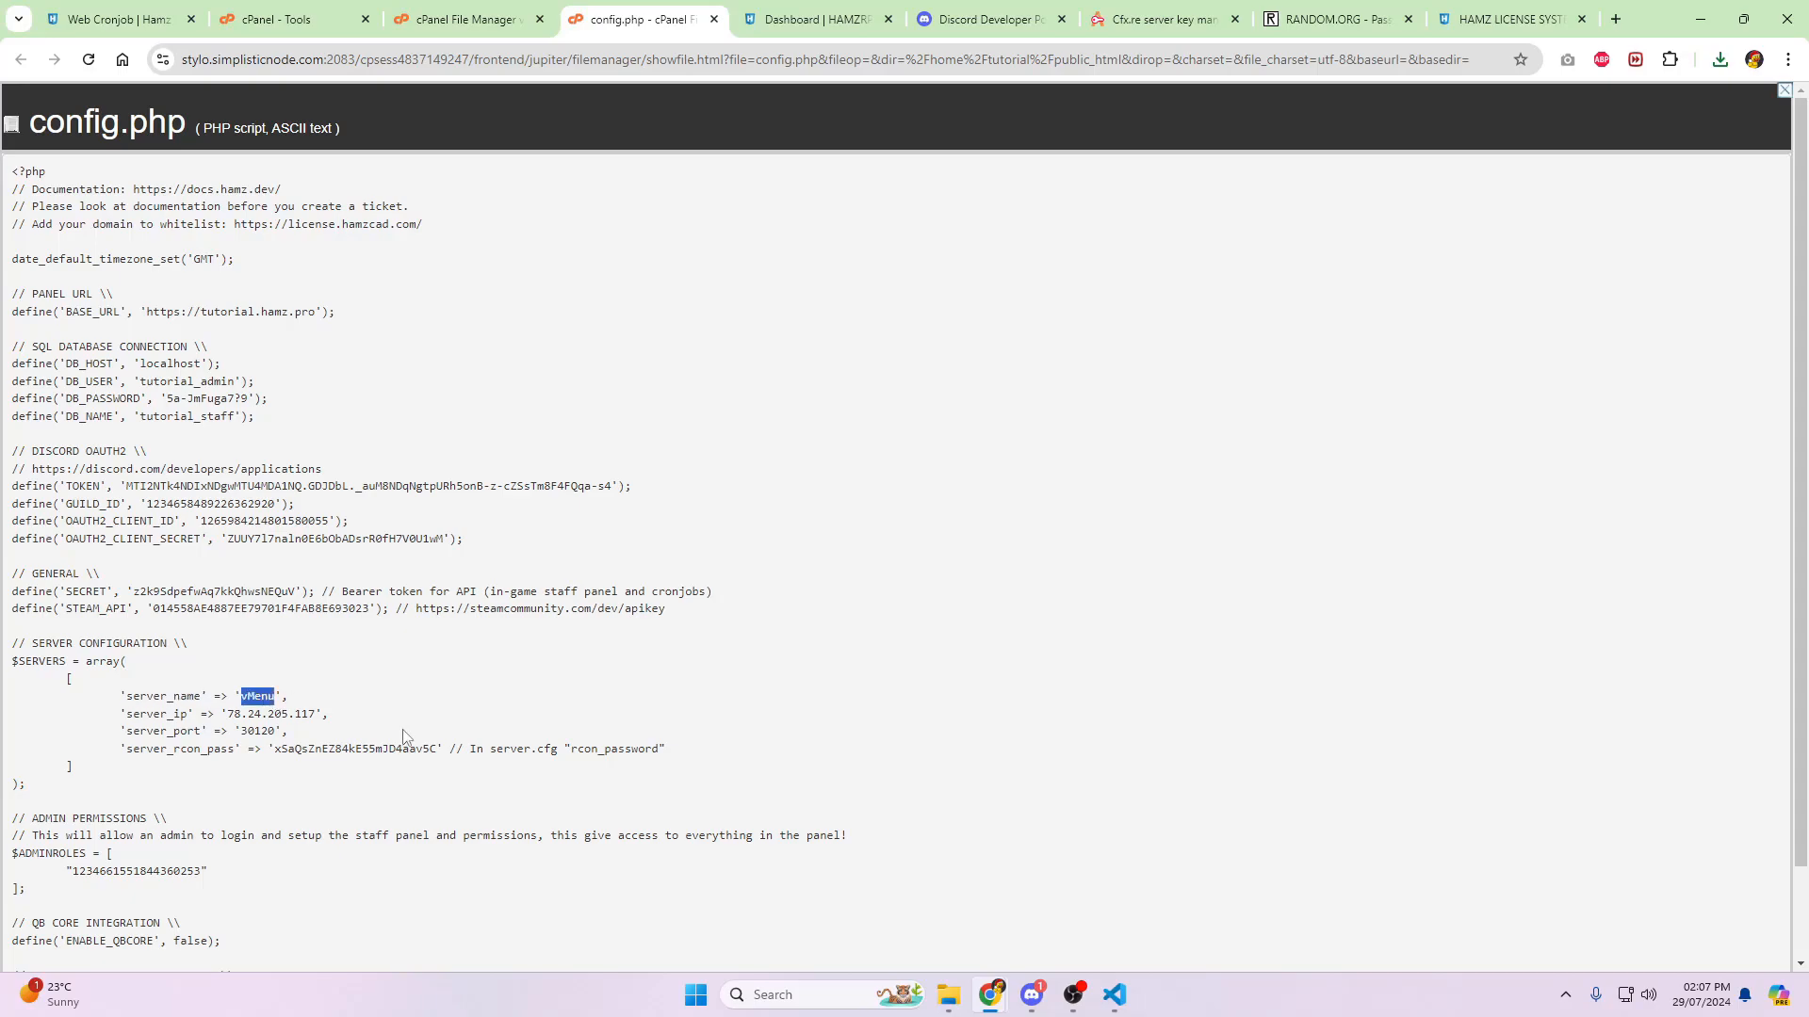
pyautogui.click(1111, 995)
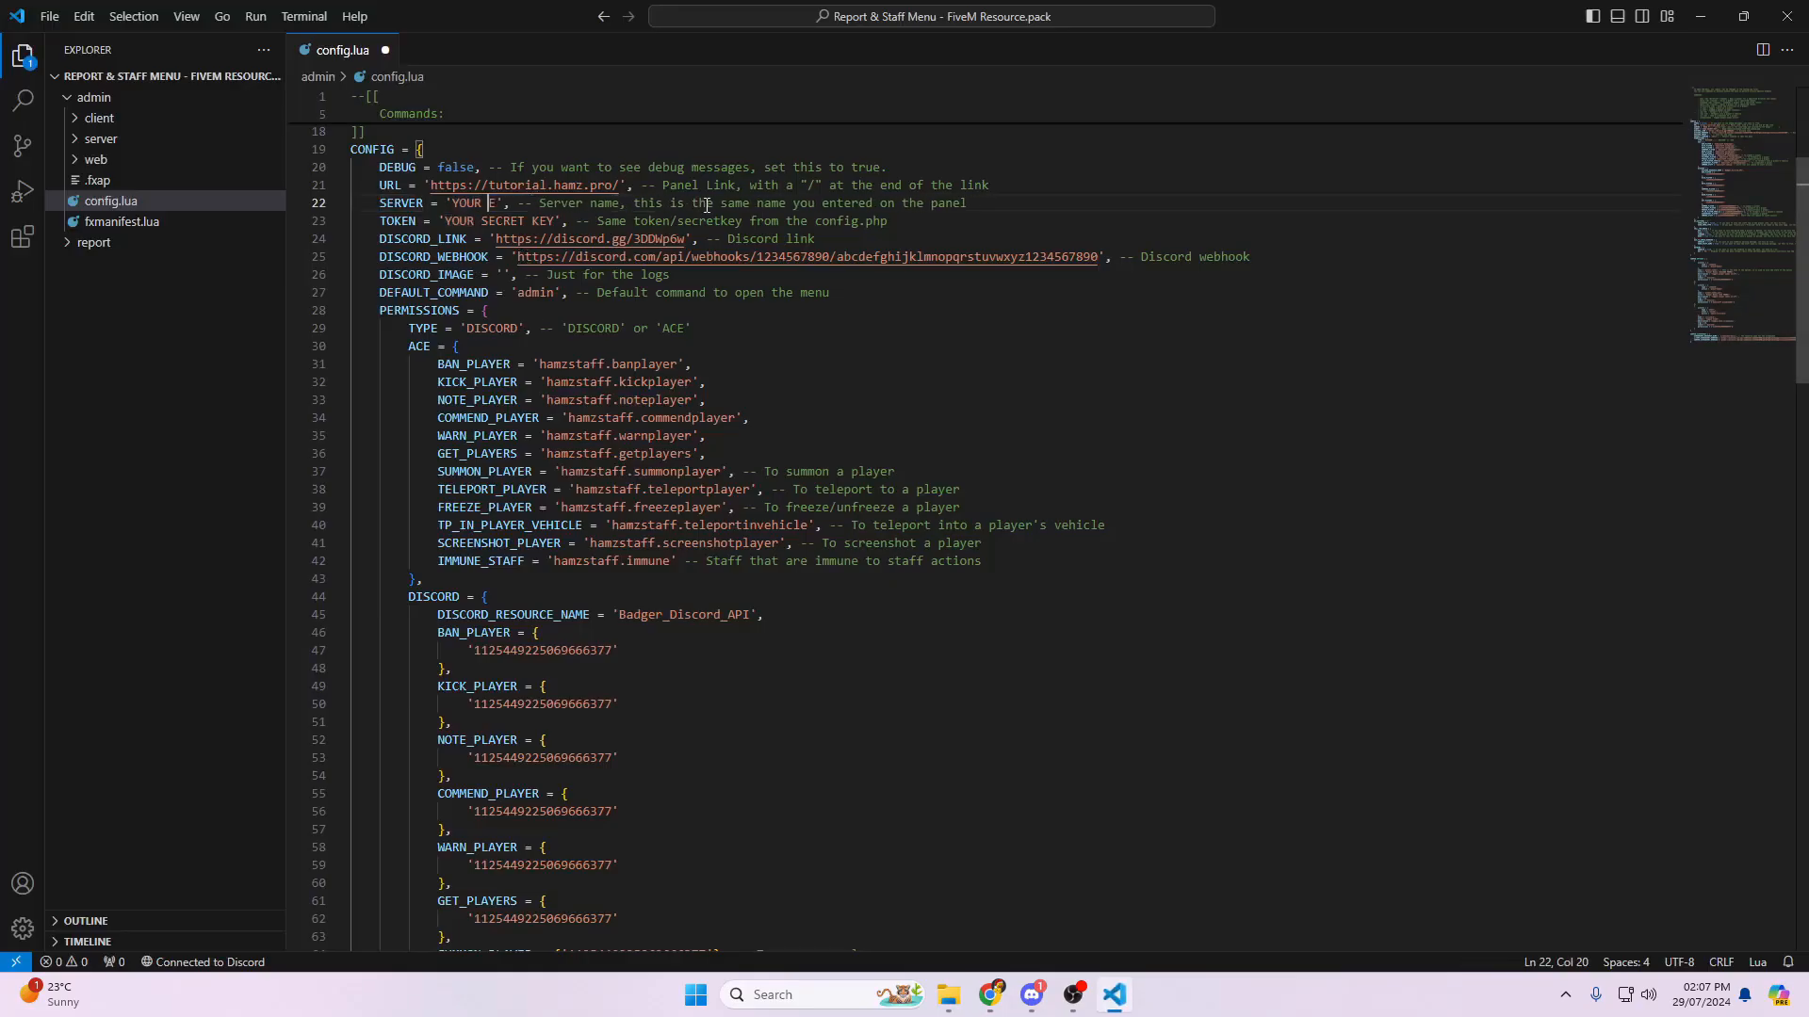
pyautogui.write("vMenu',")
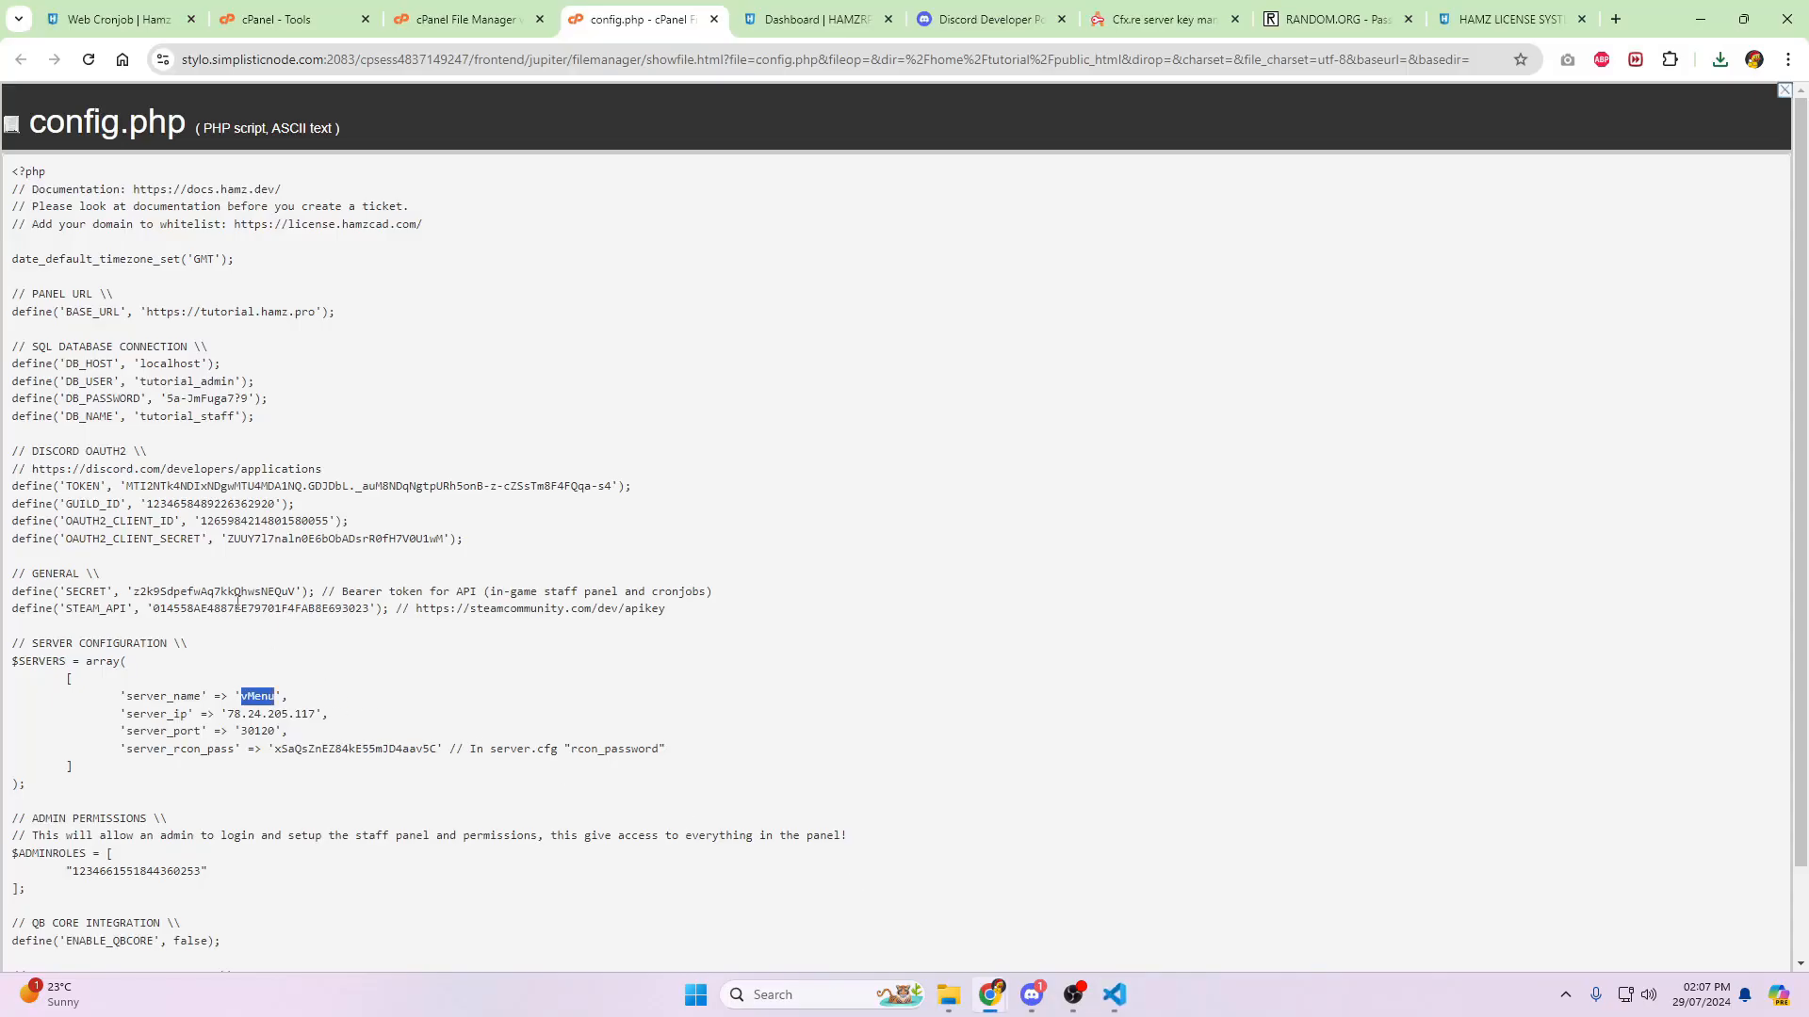
pyautogui.doubleClick(213, 591)
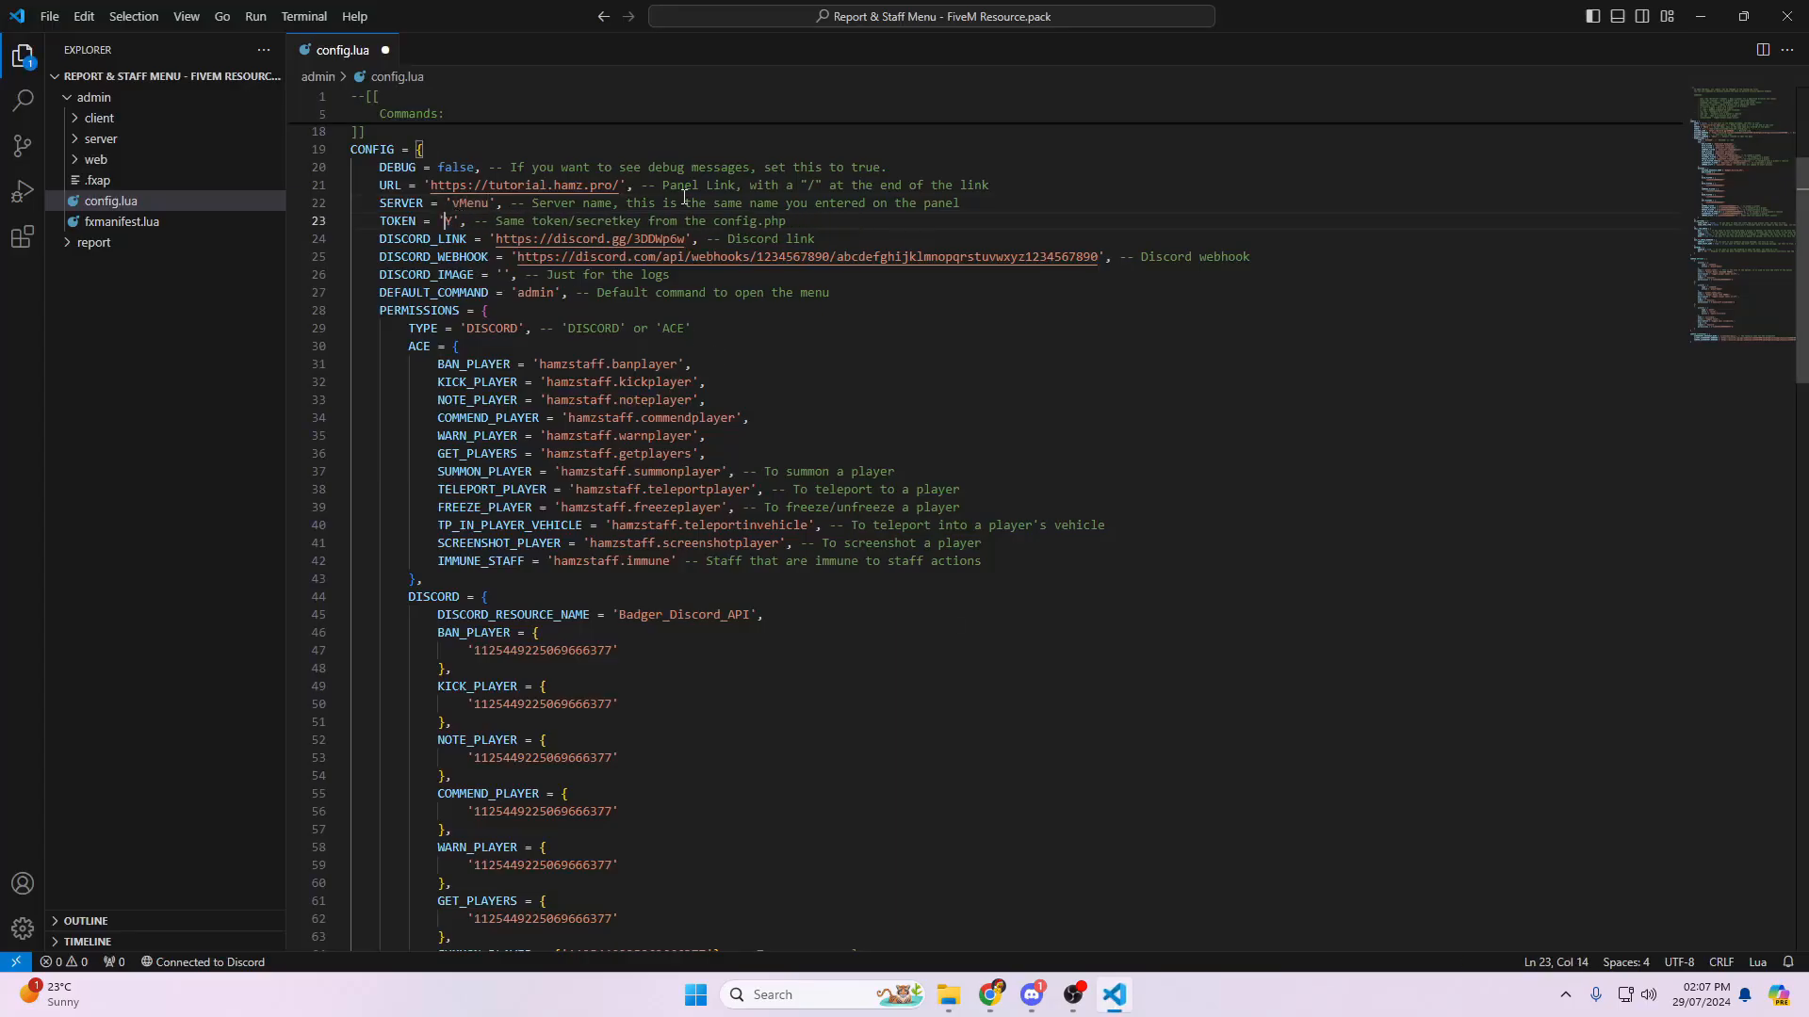
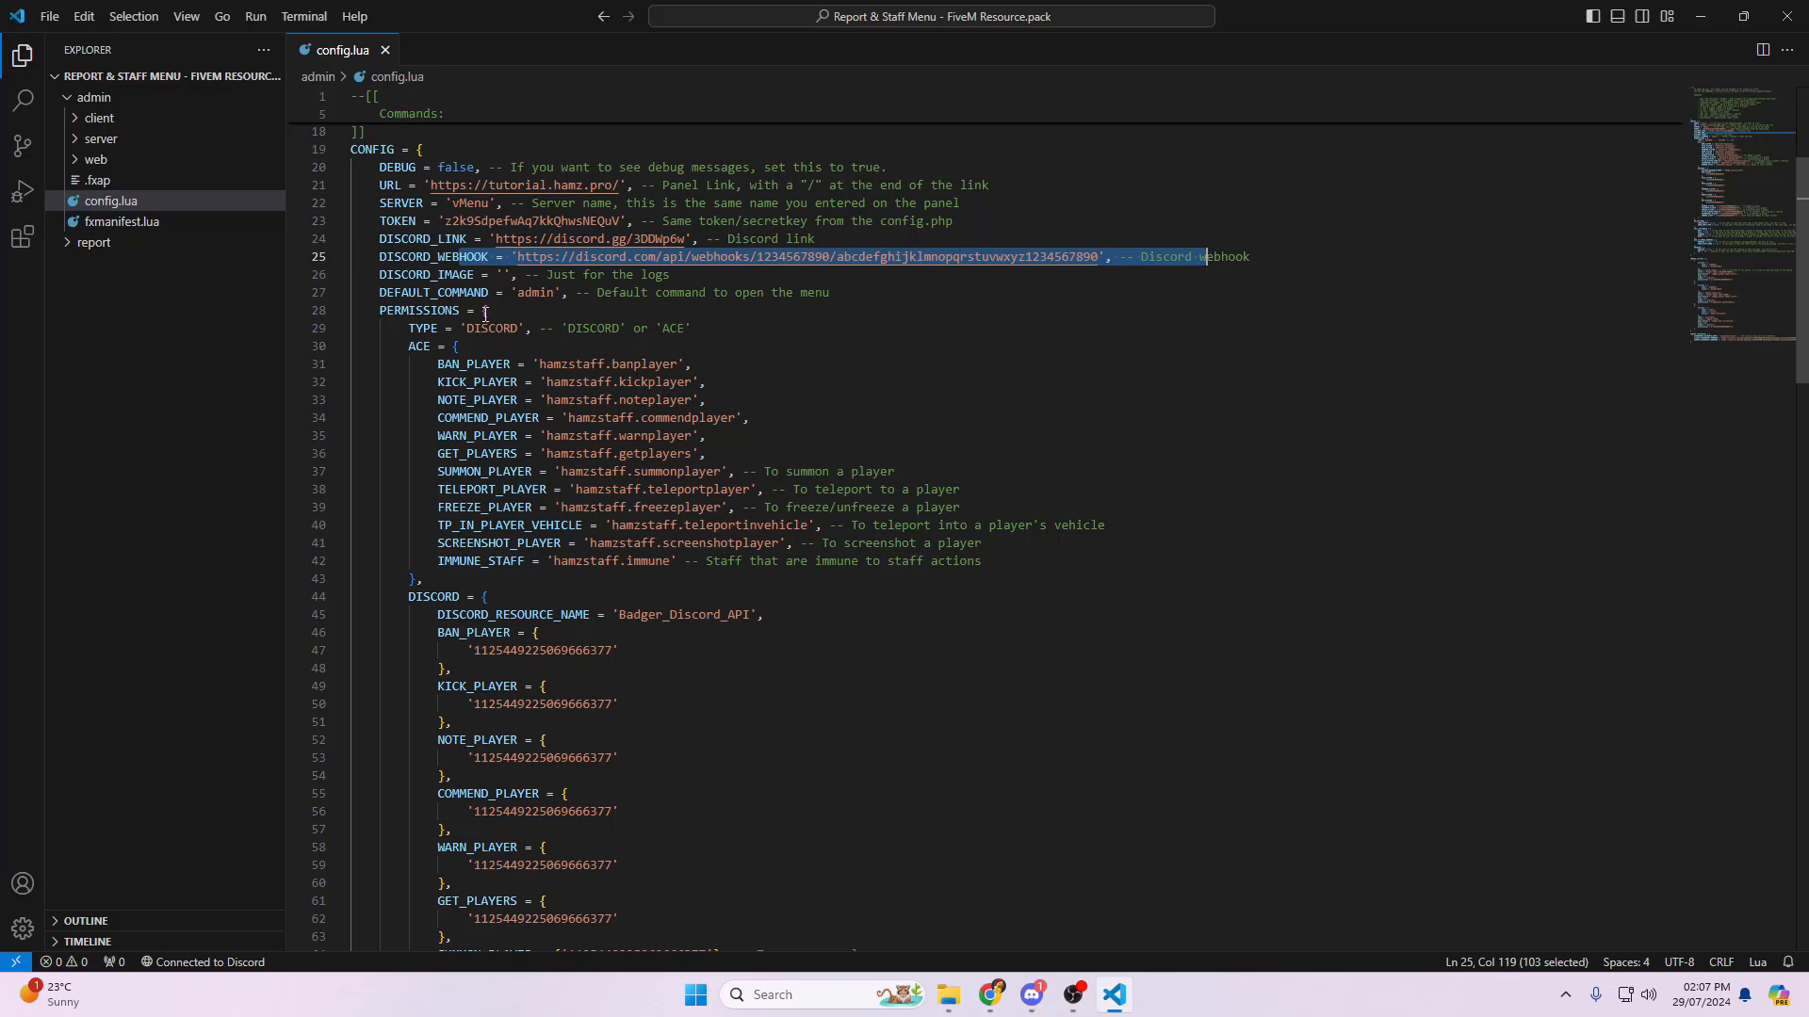
pyautogui.click(407, 275)
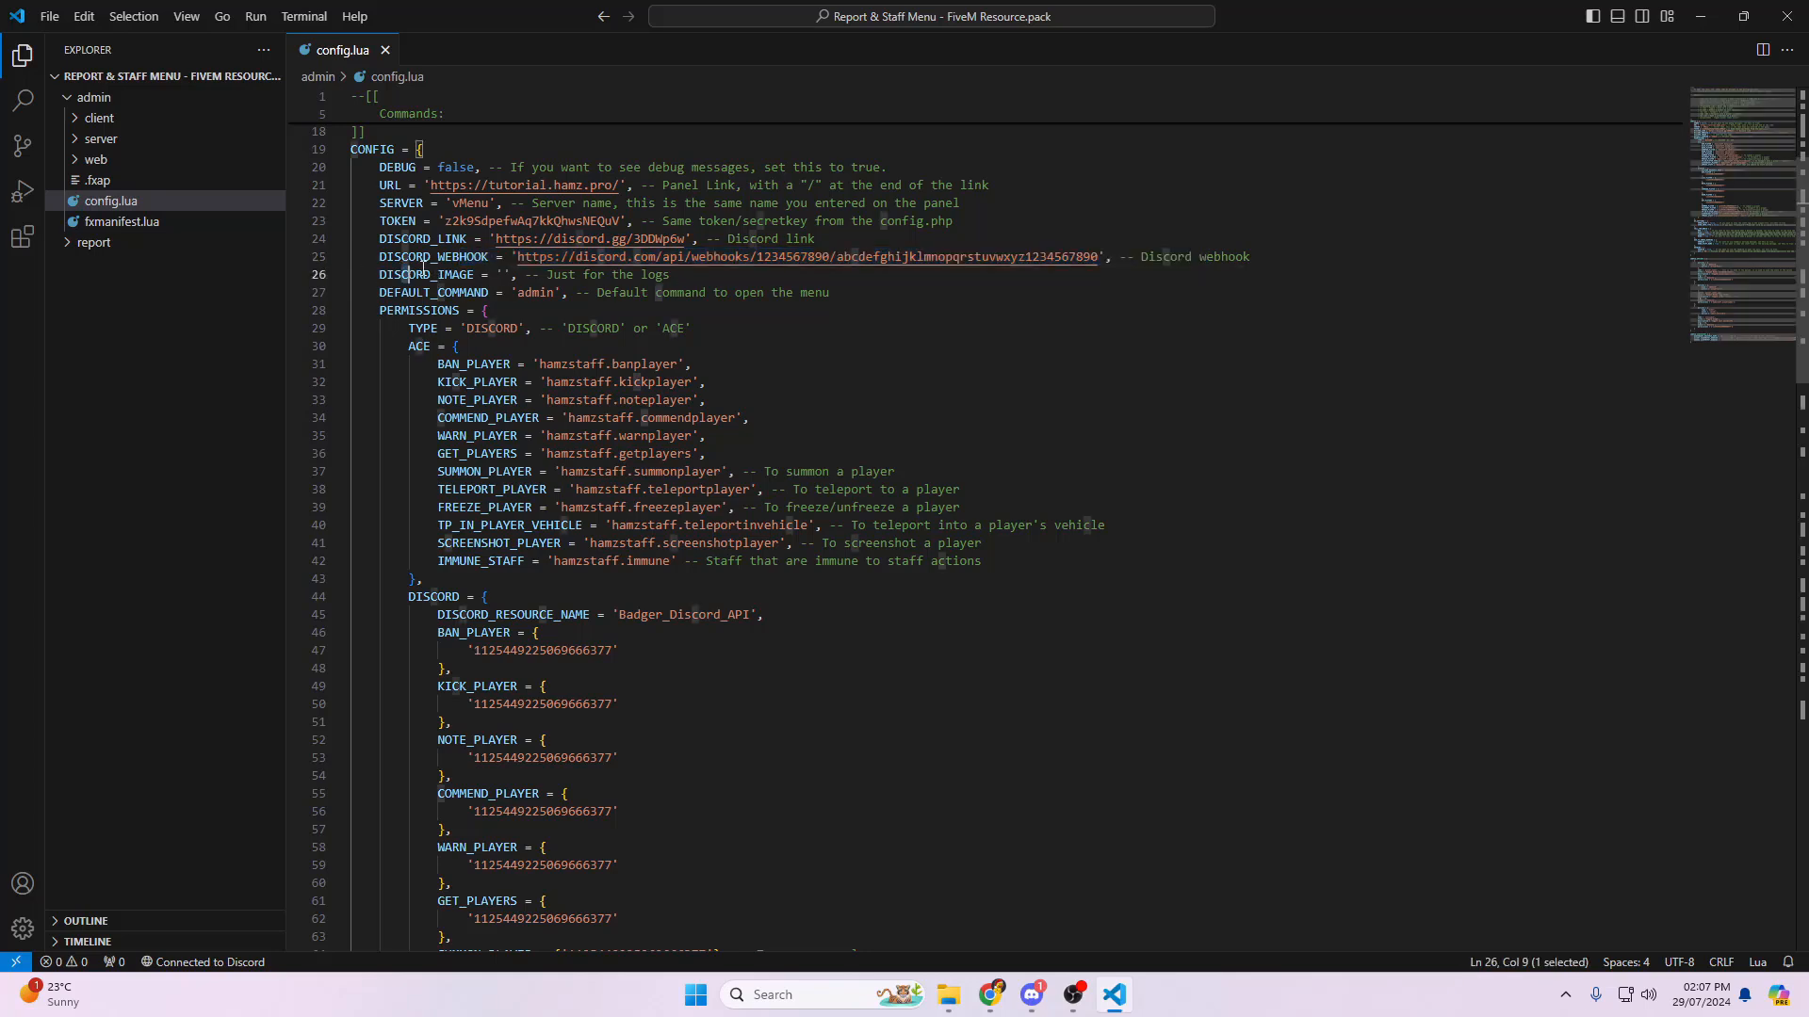
pyautogui.doubleClick(429, 275)
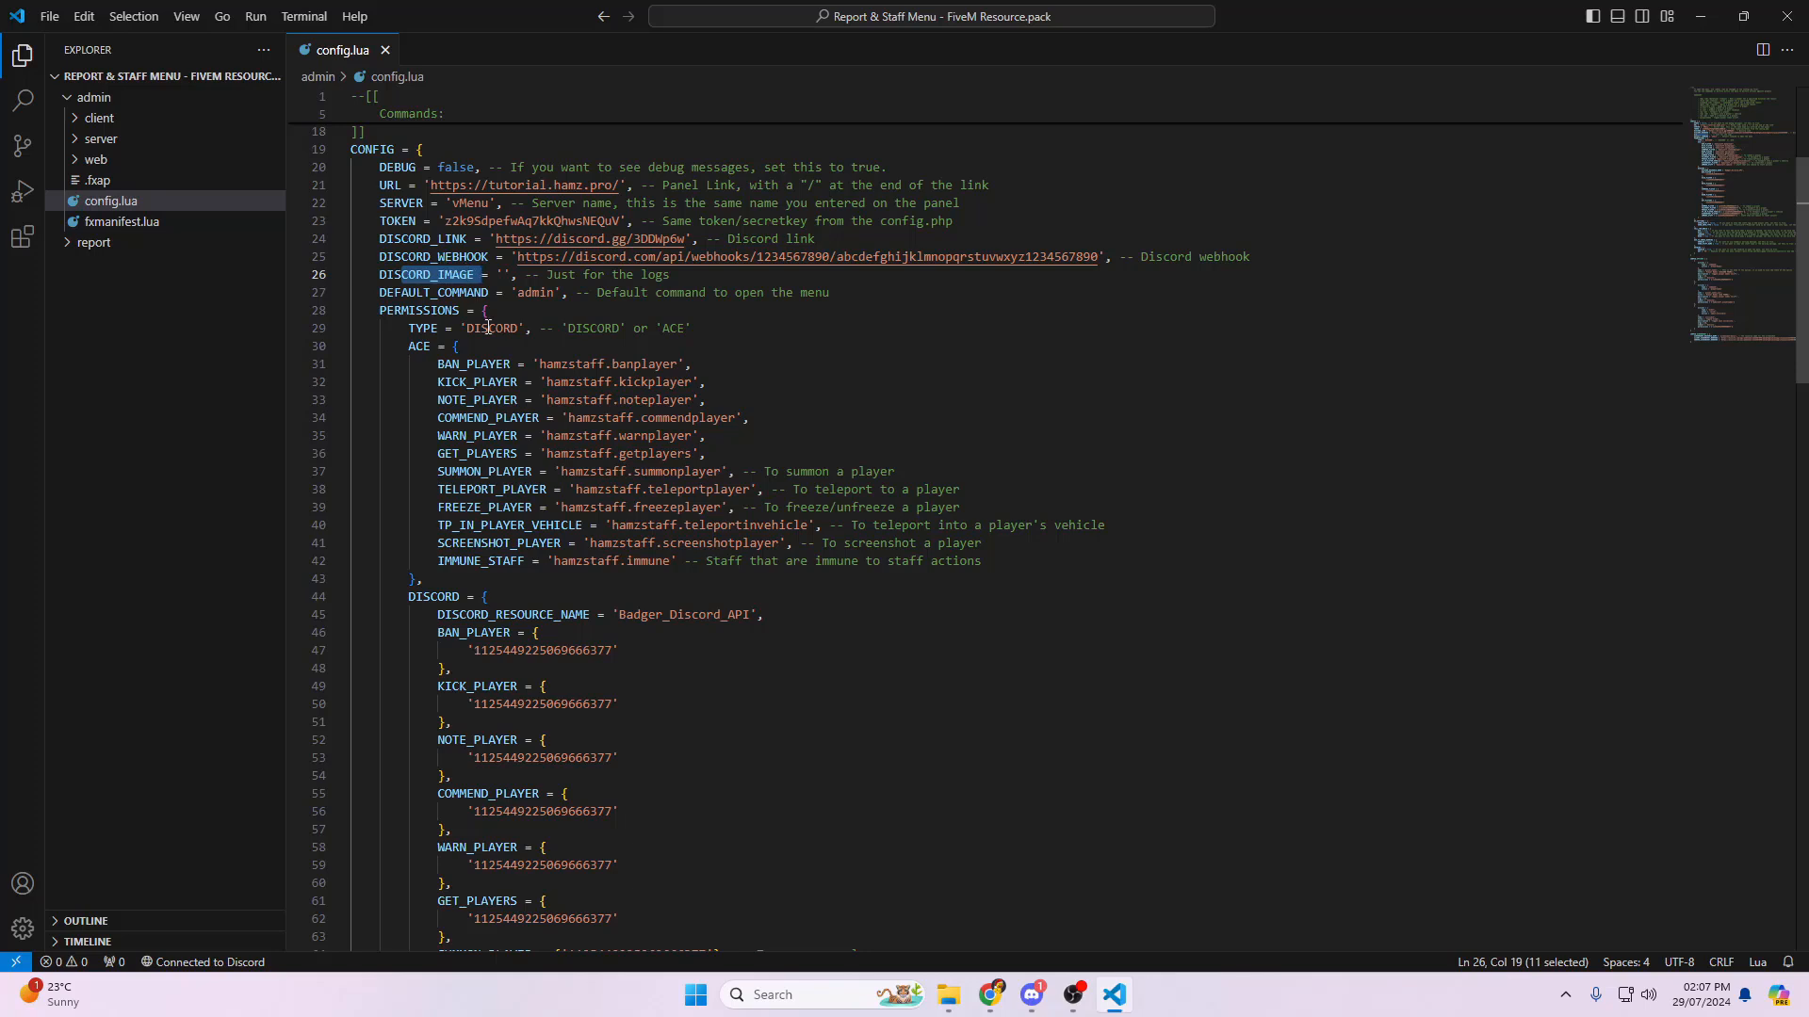
# Step: Review the remaining Discord image and screenshot webhook settings in the admin config
pyautogui.scroll(-3)
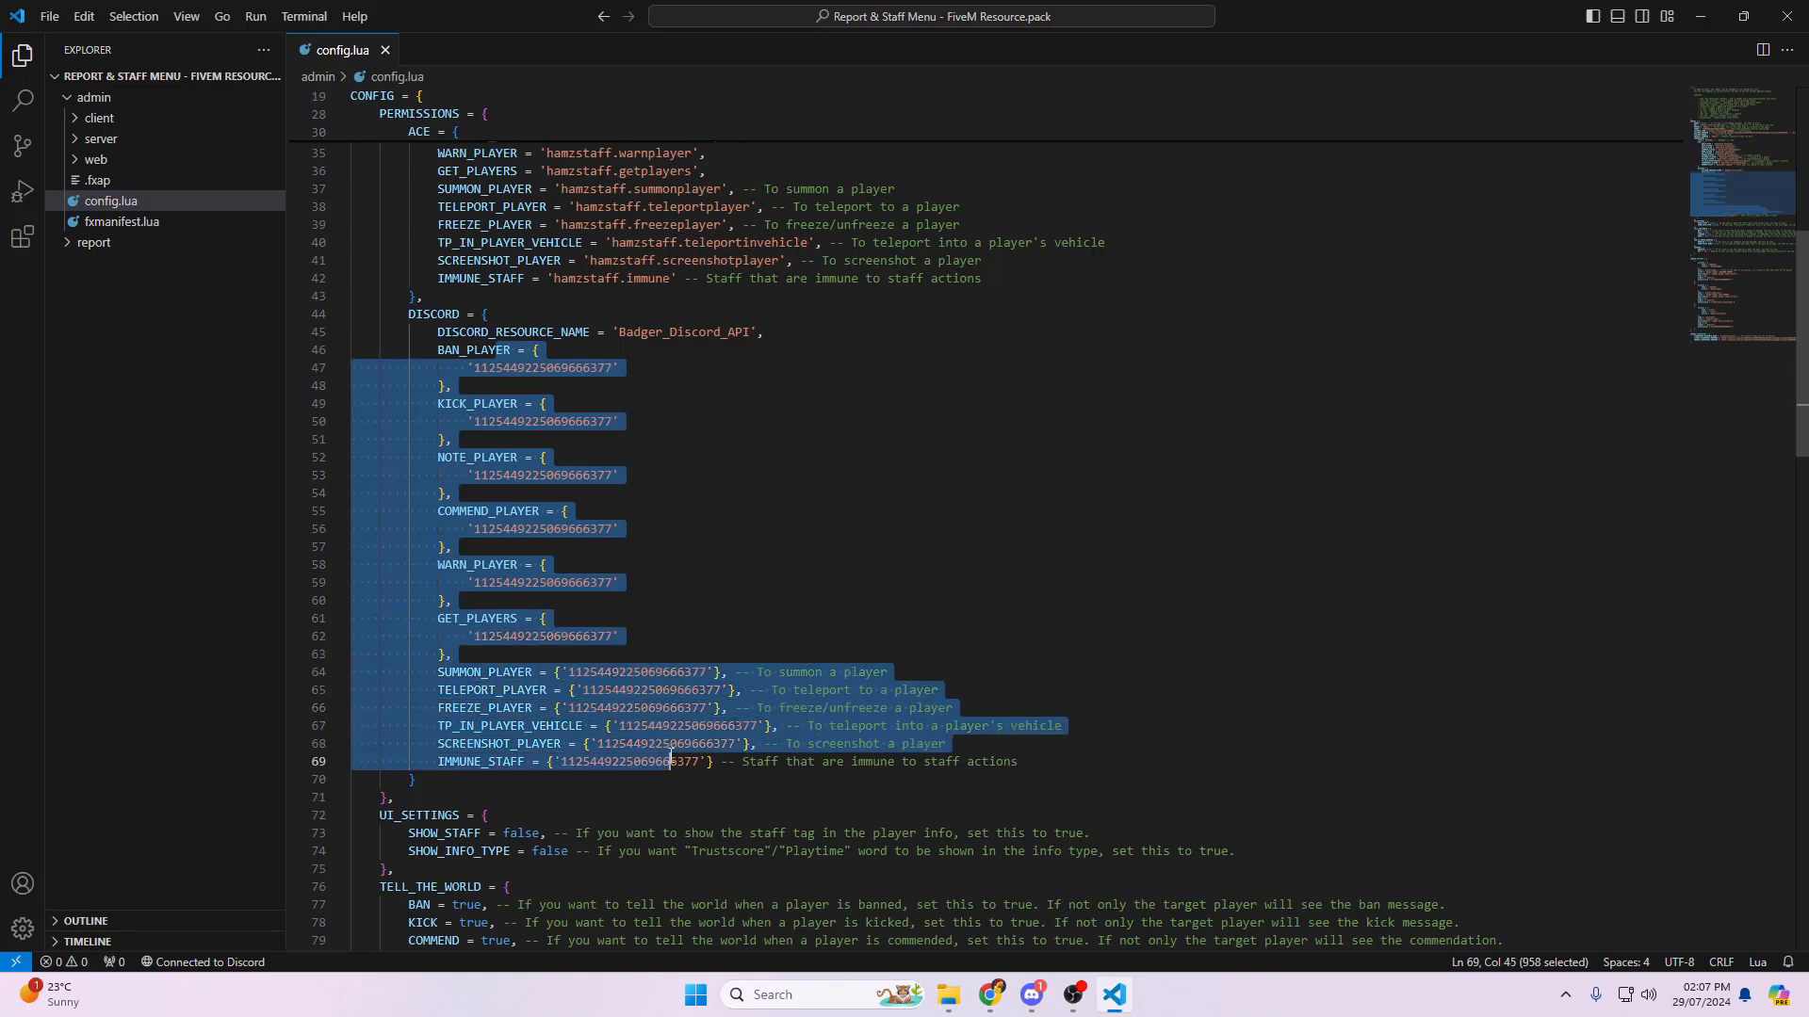
pyautogui.scroll(3)
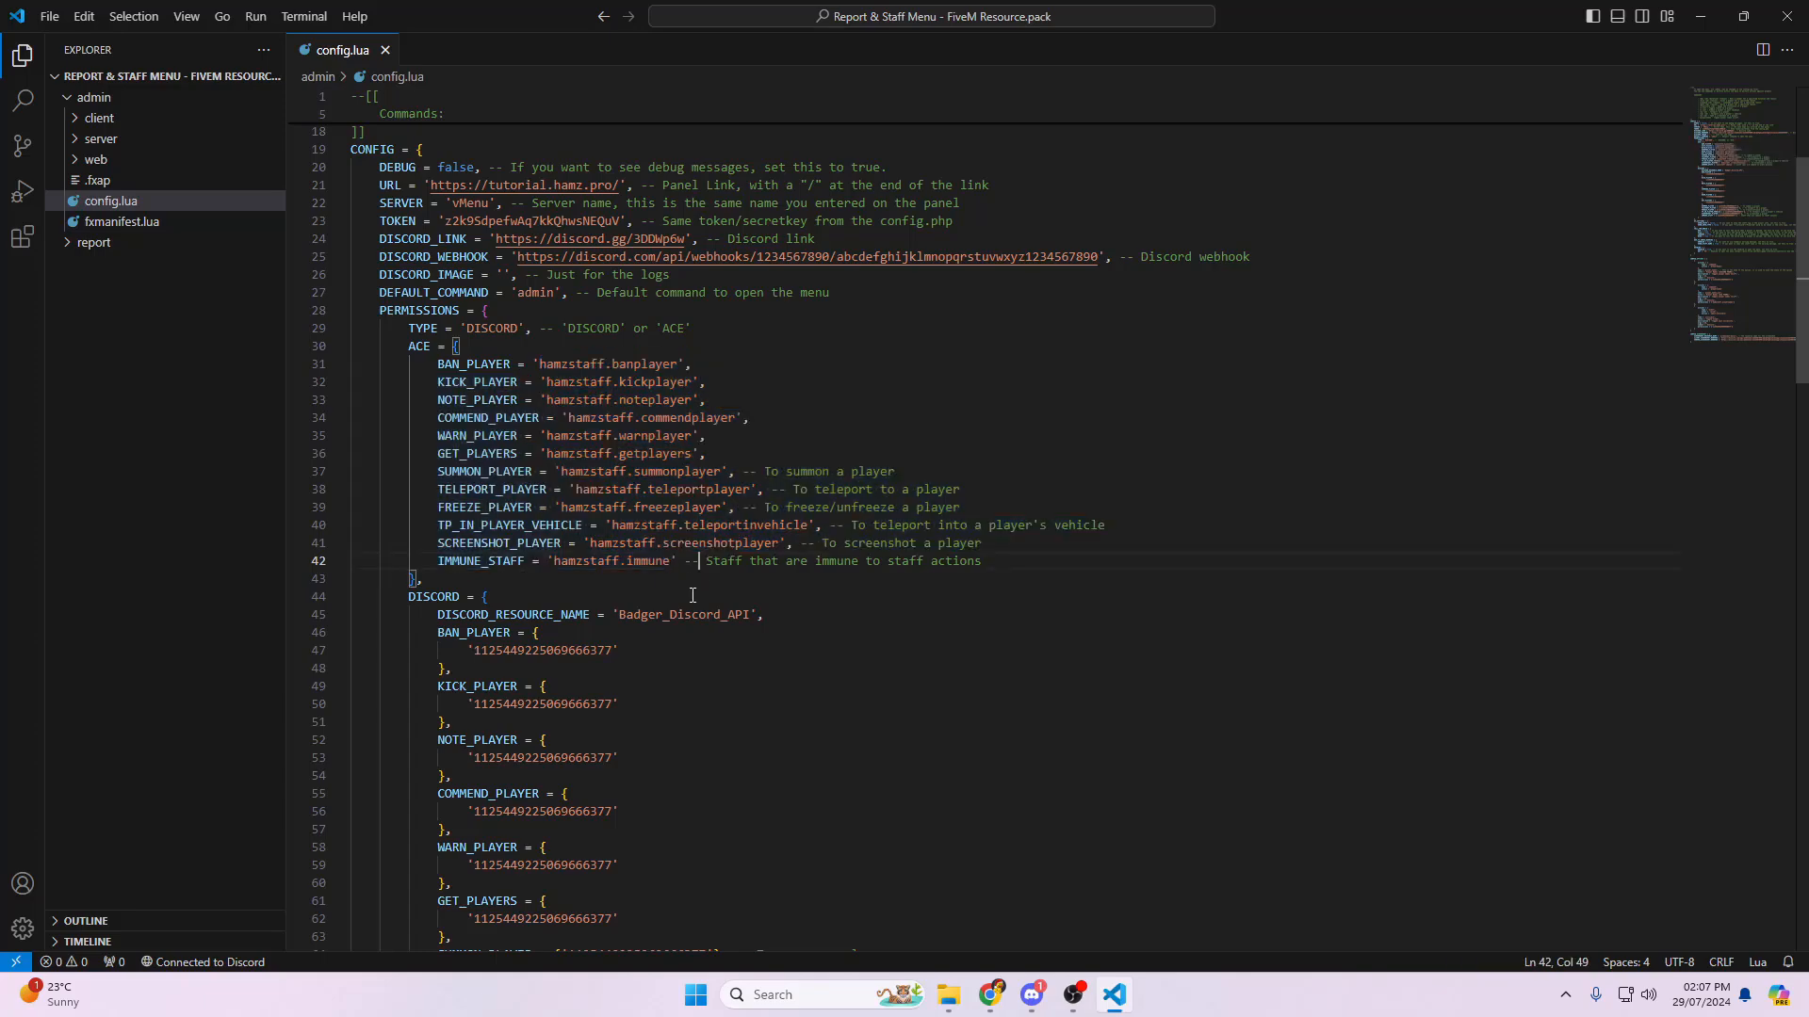
pyautogui.scroll(-3)
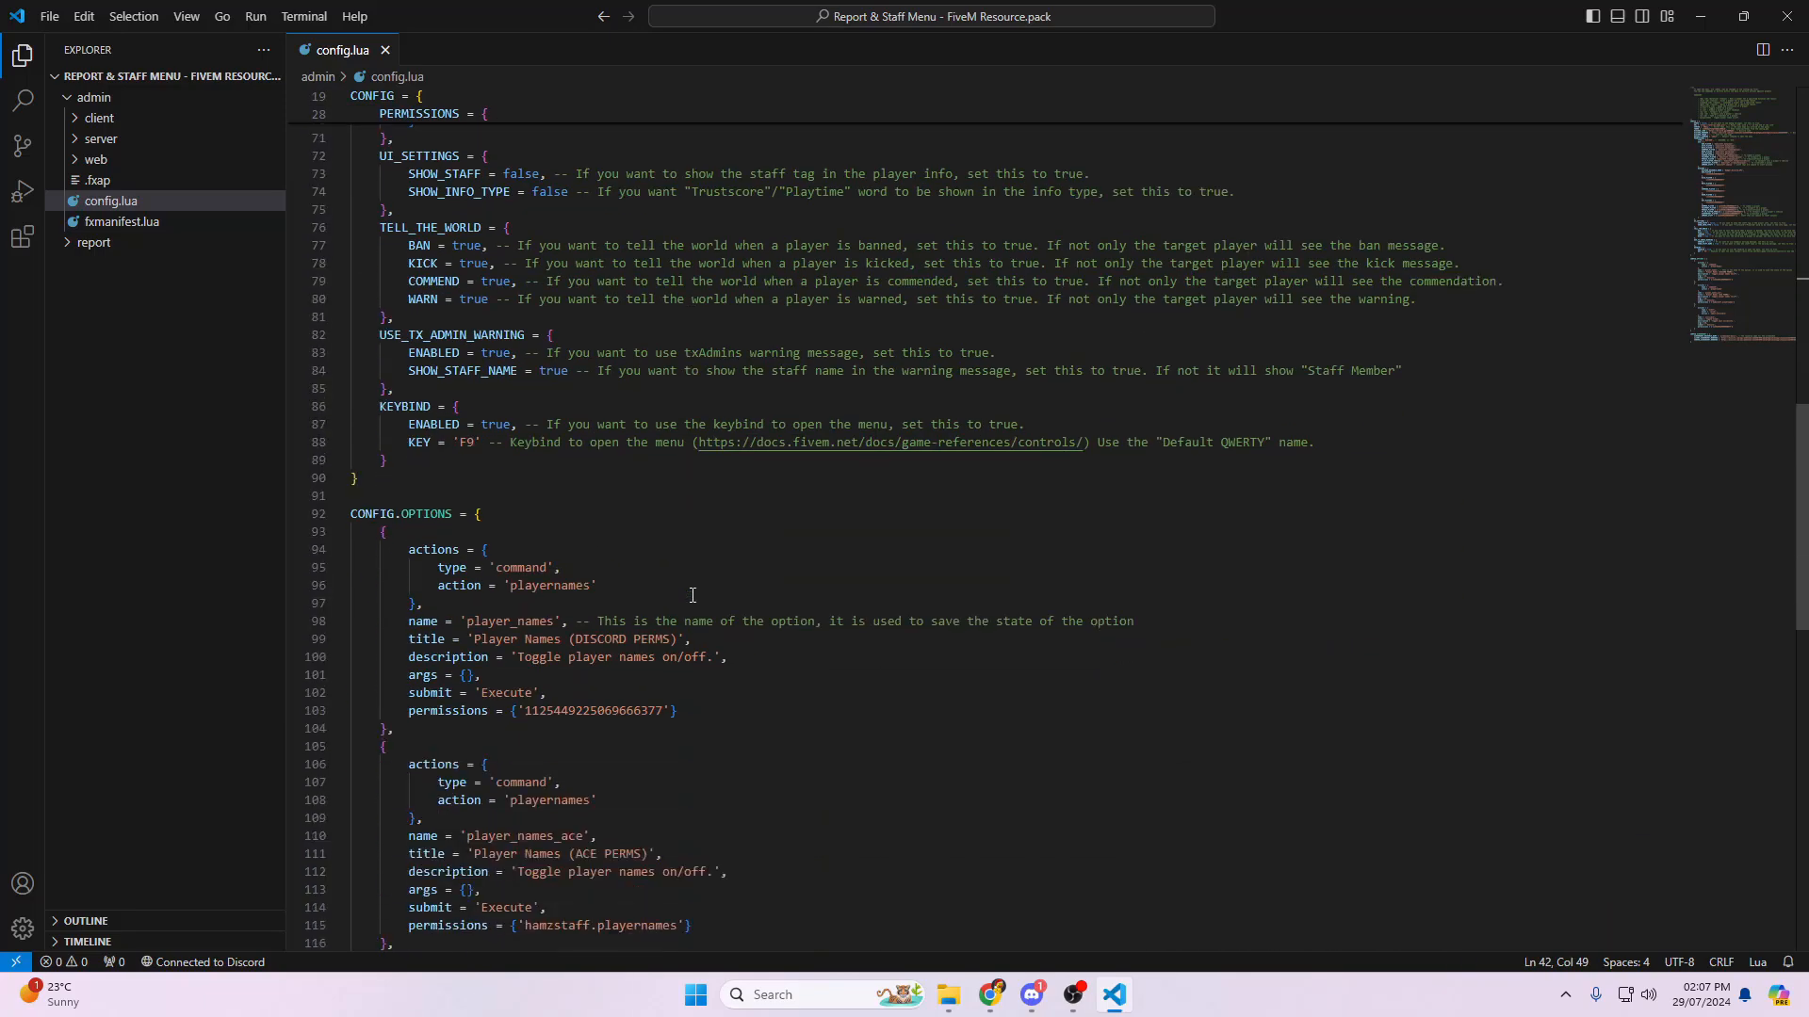
pyautogui.scroll(-3)
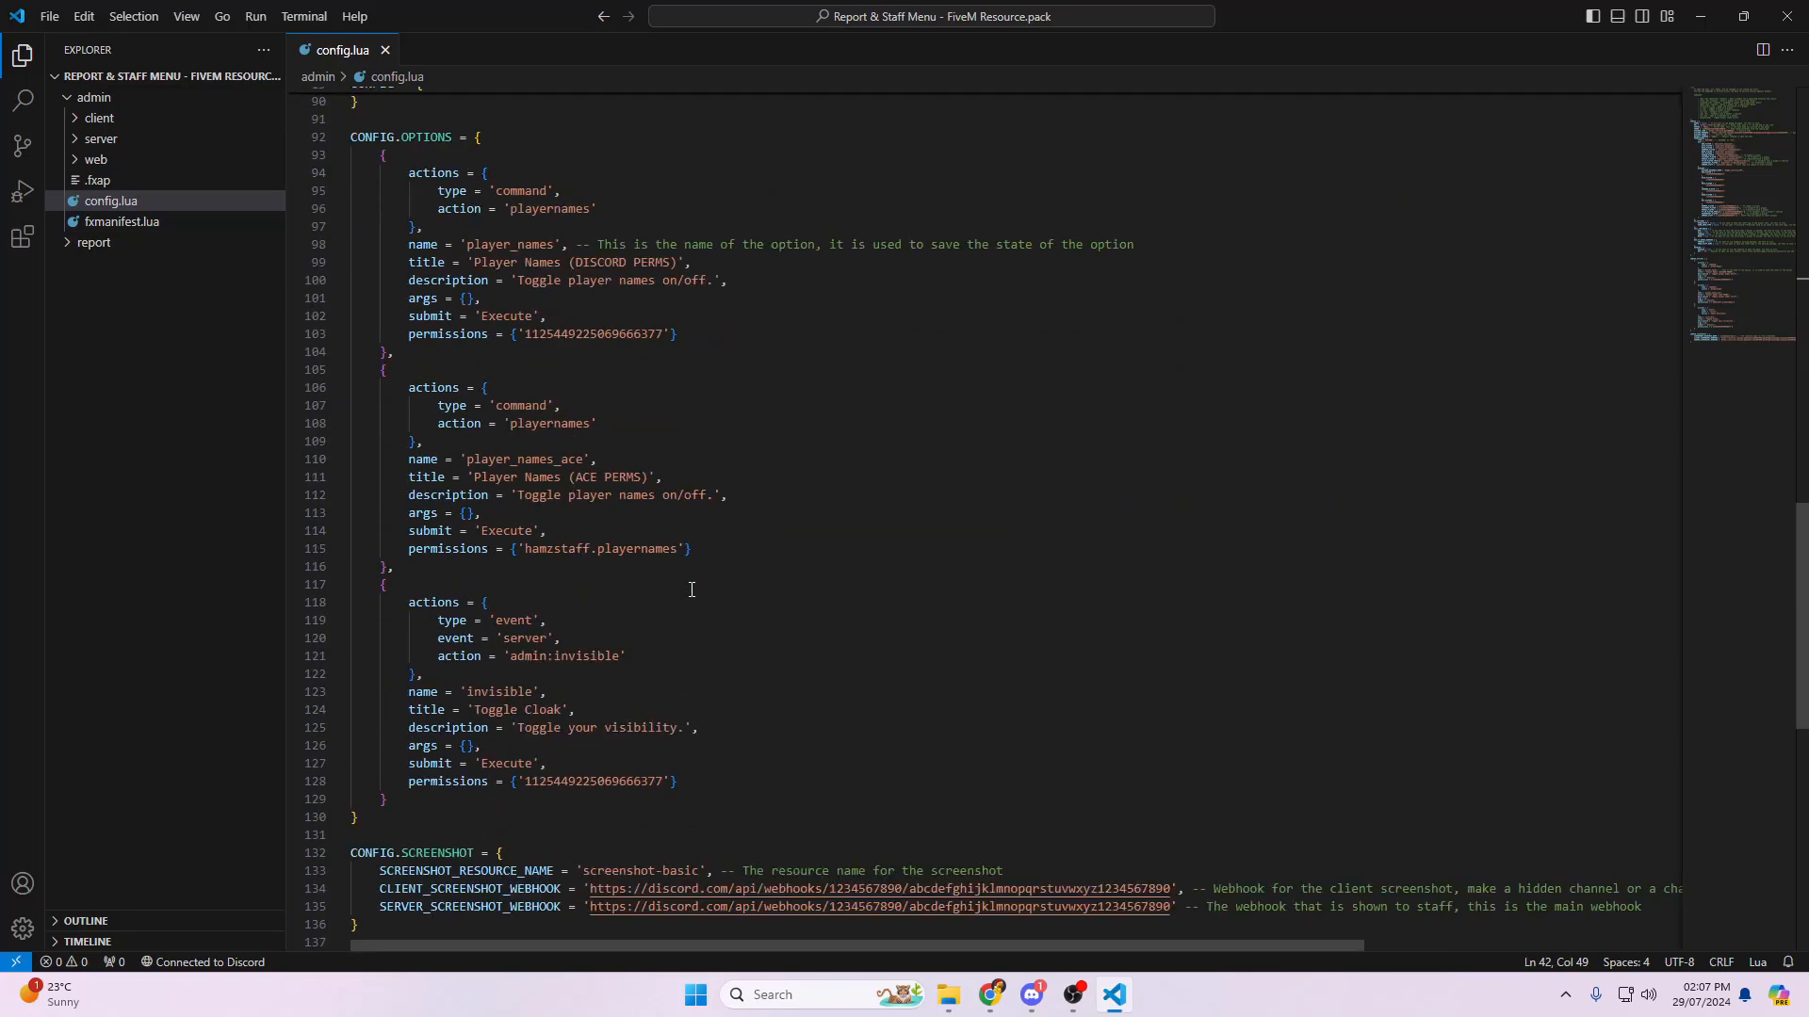
pyautogui.scroll(-3)
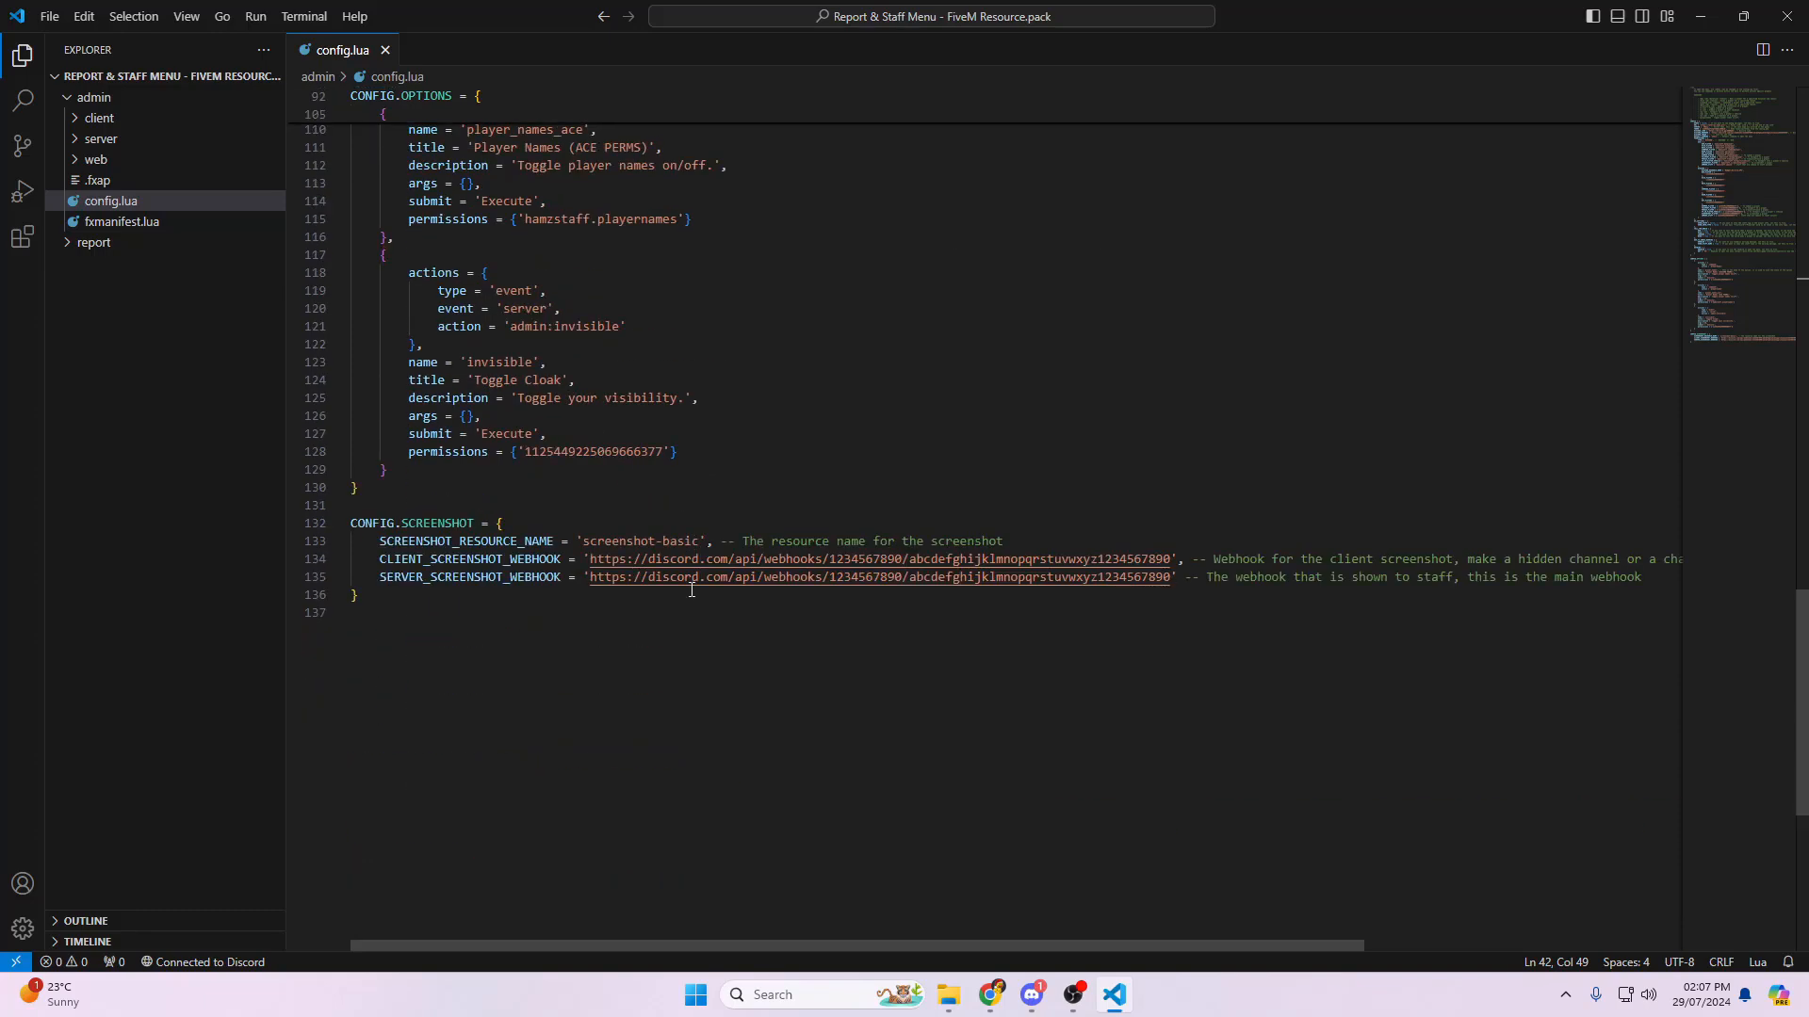
pyautogui.scroll(3)
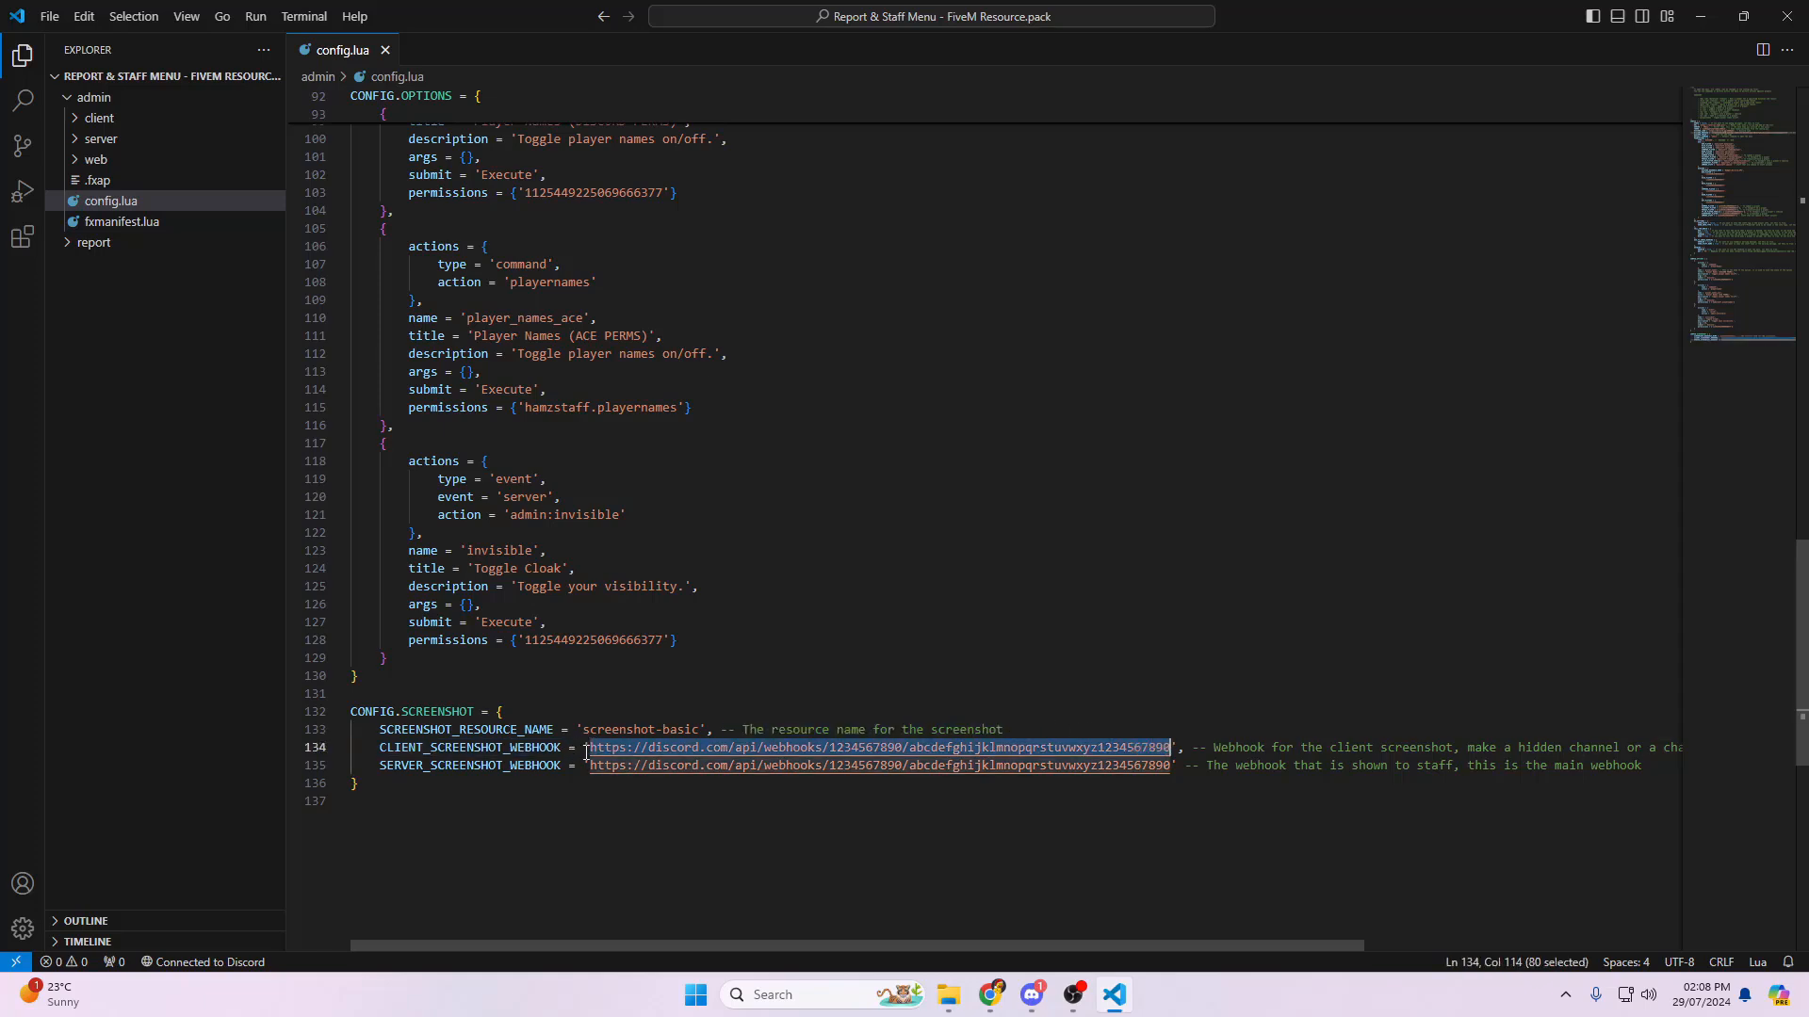
pyautogui.click(830, 692)
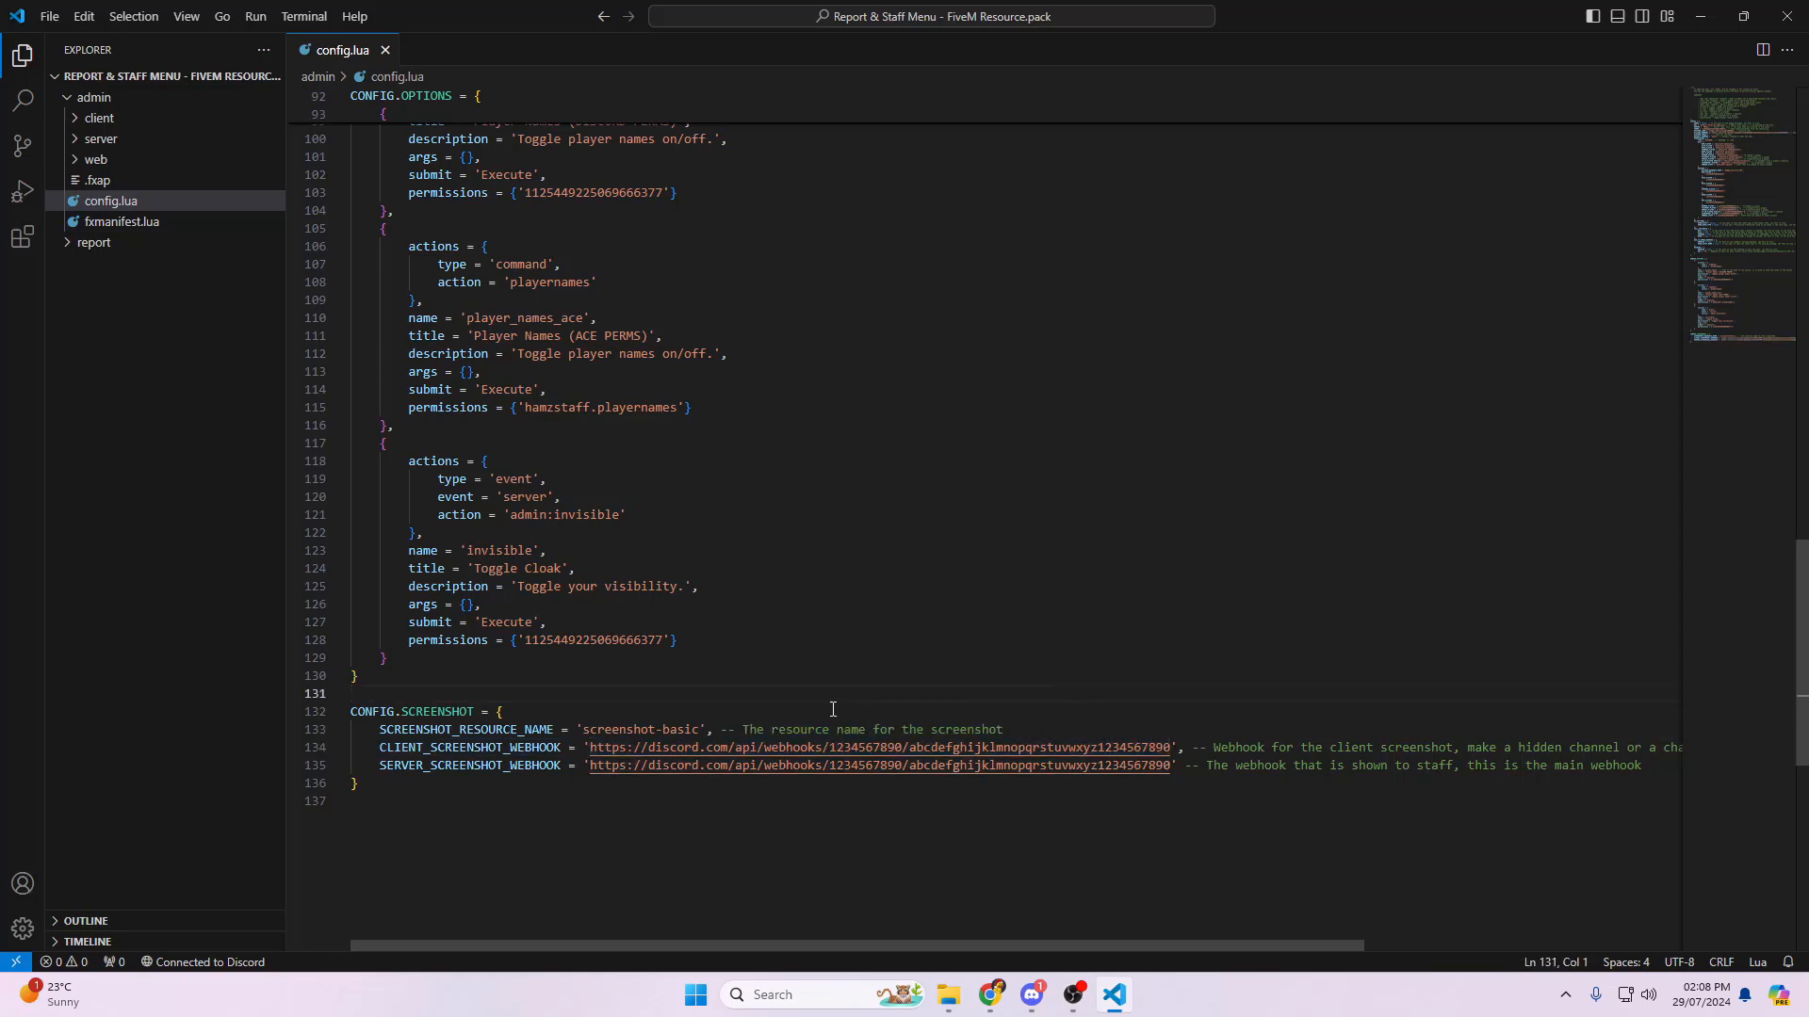
pyautogui.scroll(3)
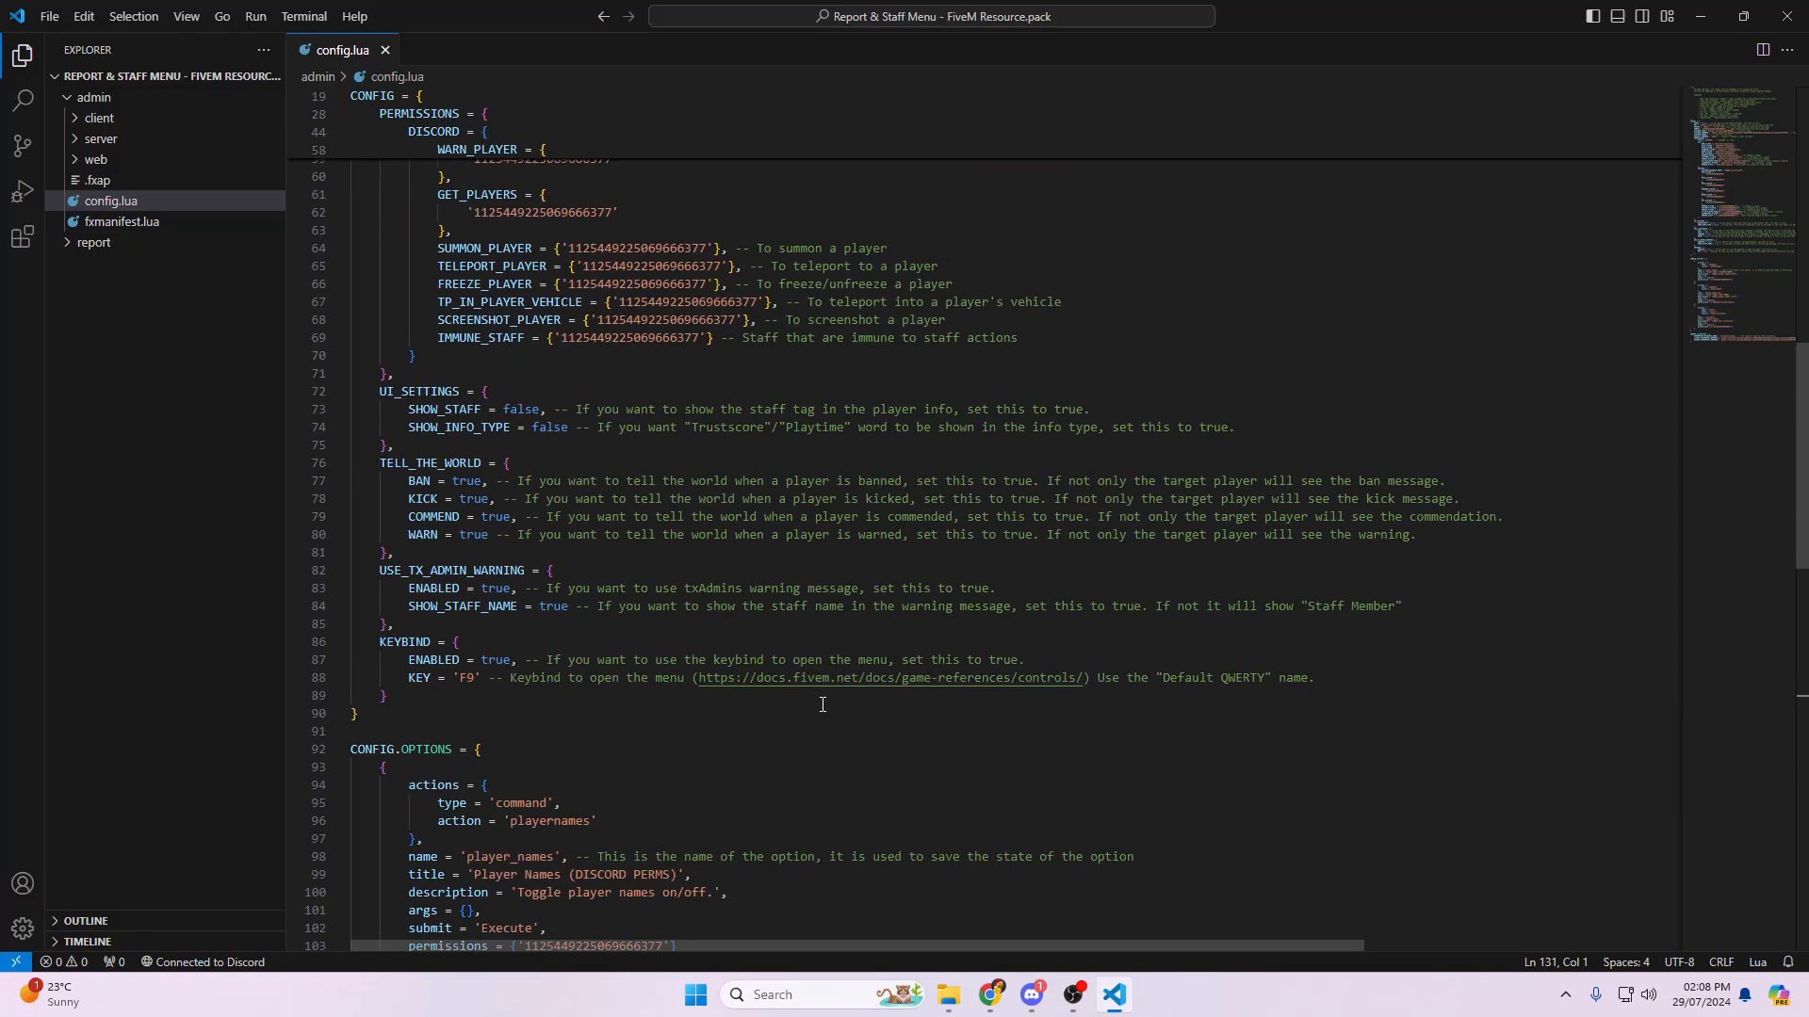
pyautogui.scroll(3)
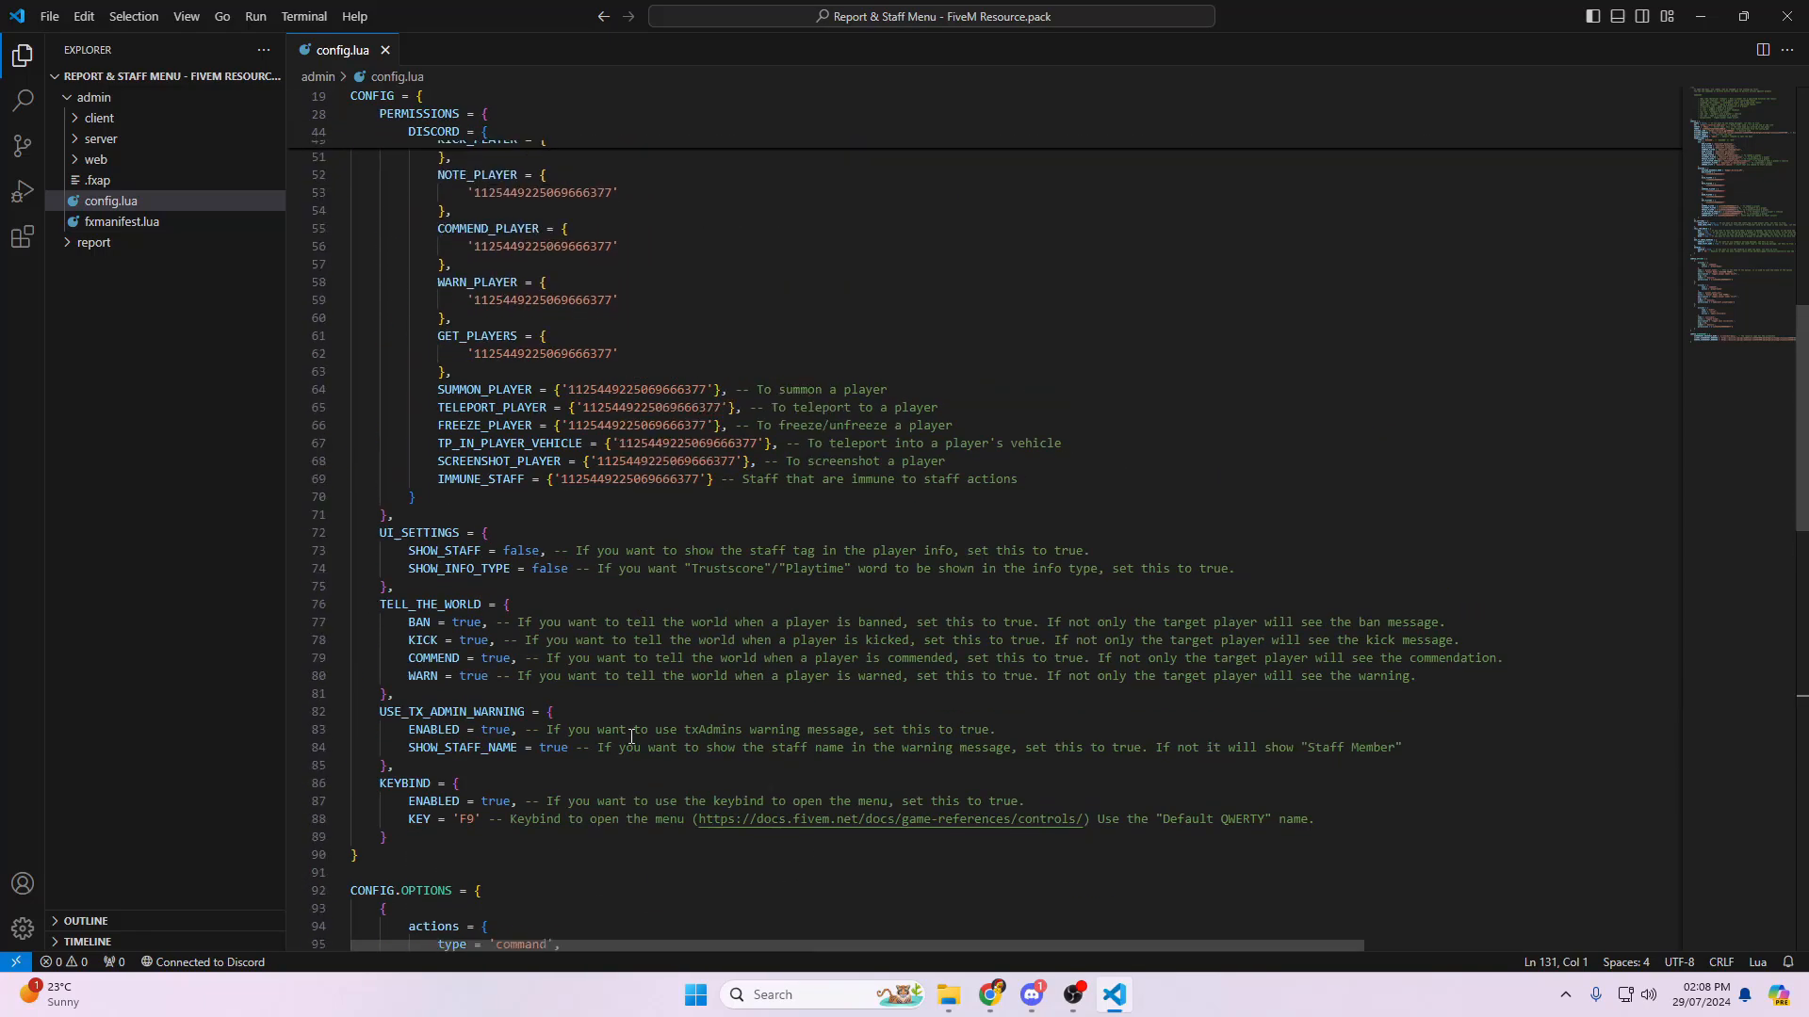
pyautogui.scroll(3)
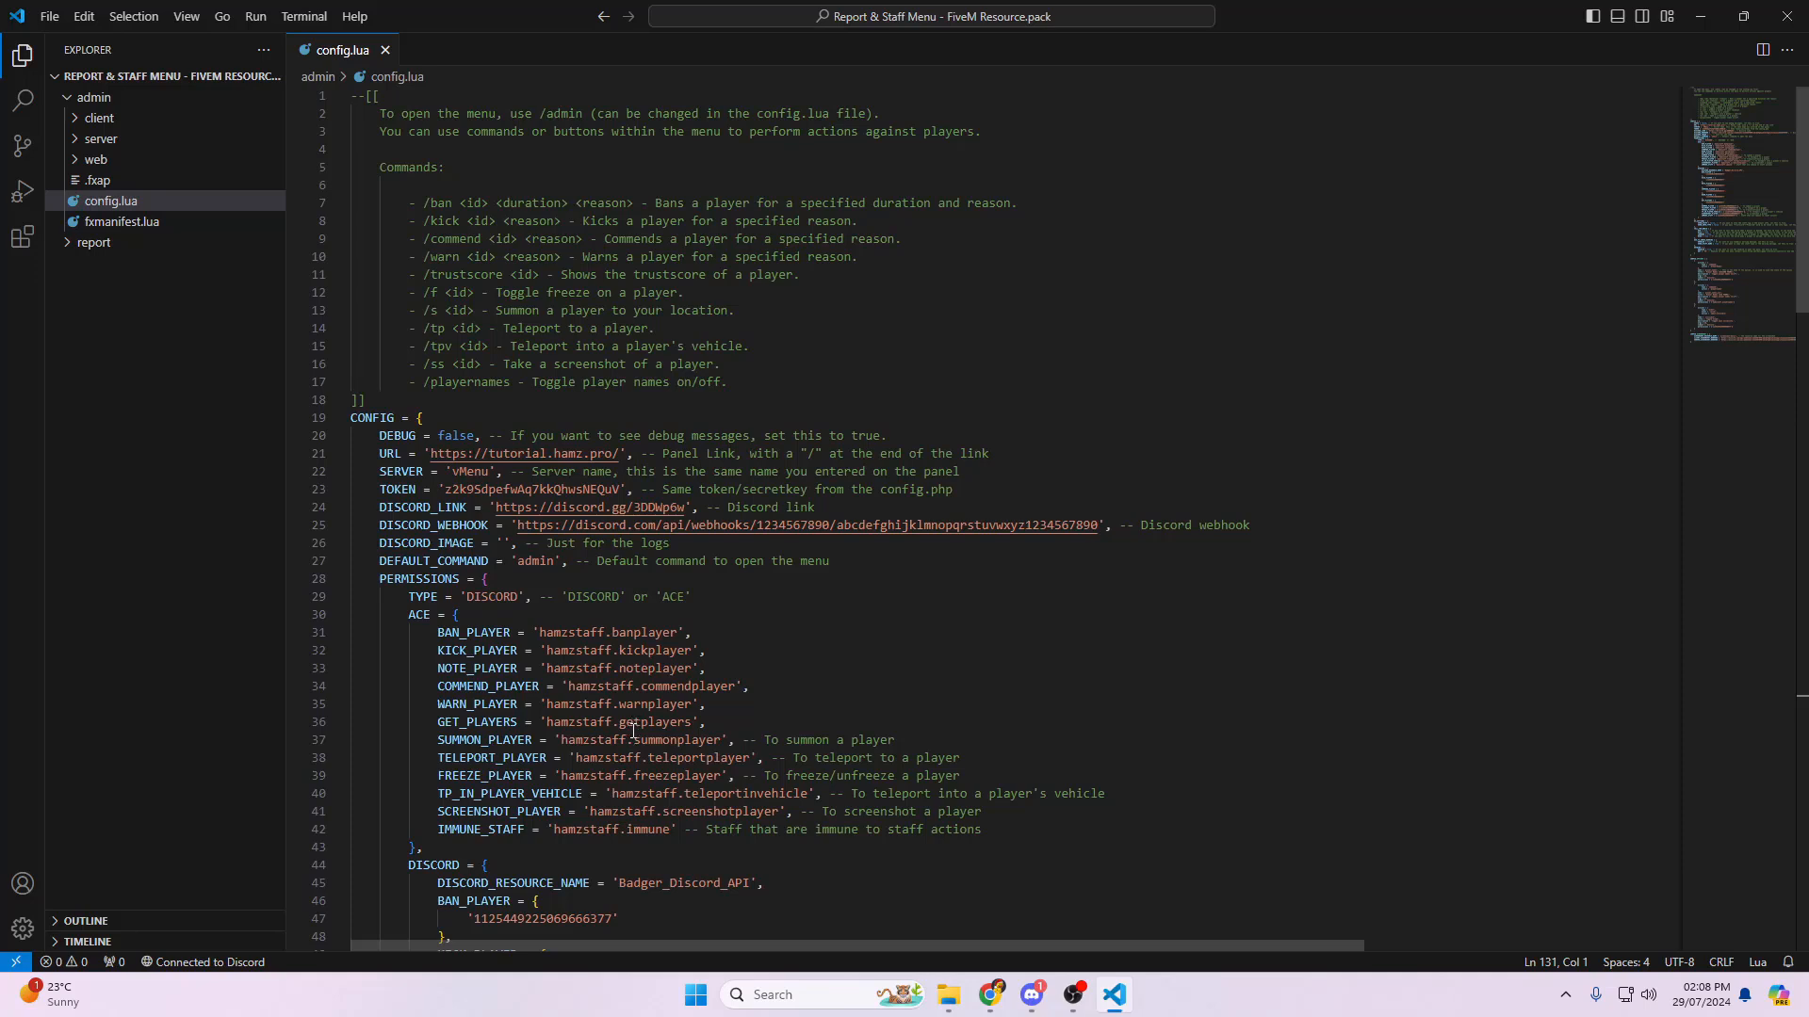
pyautogui.moveTo(92, 243)
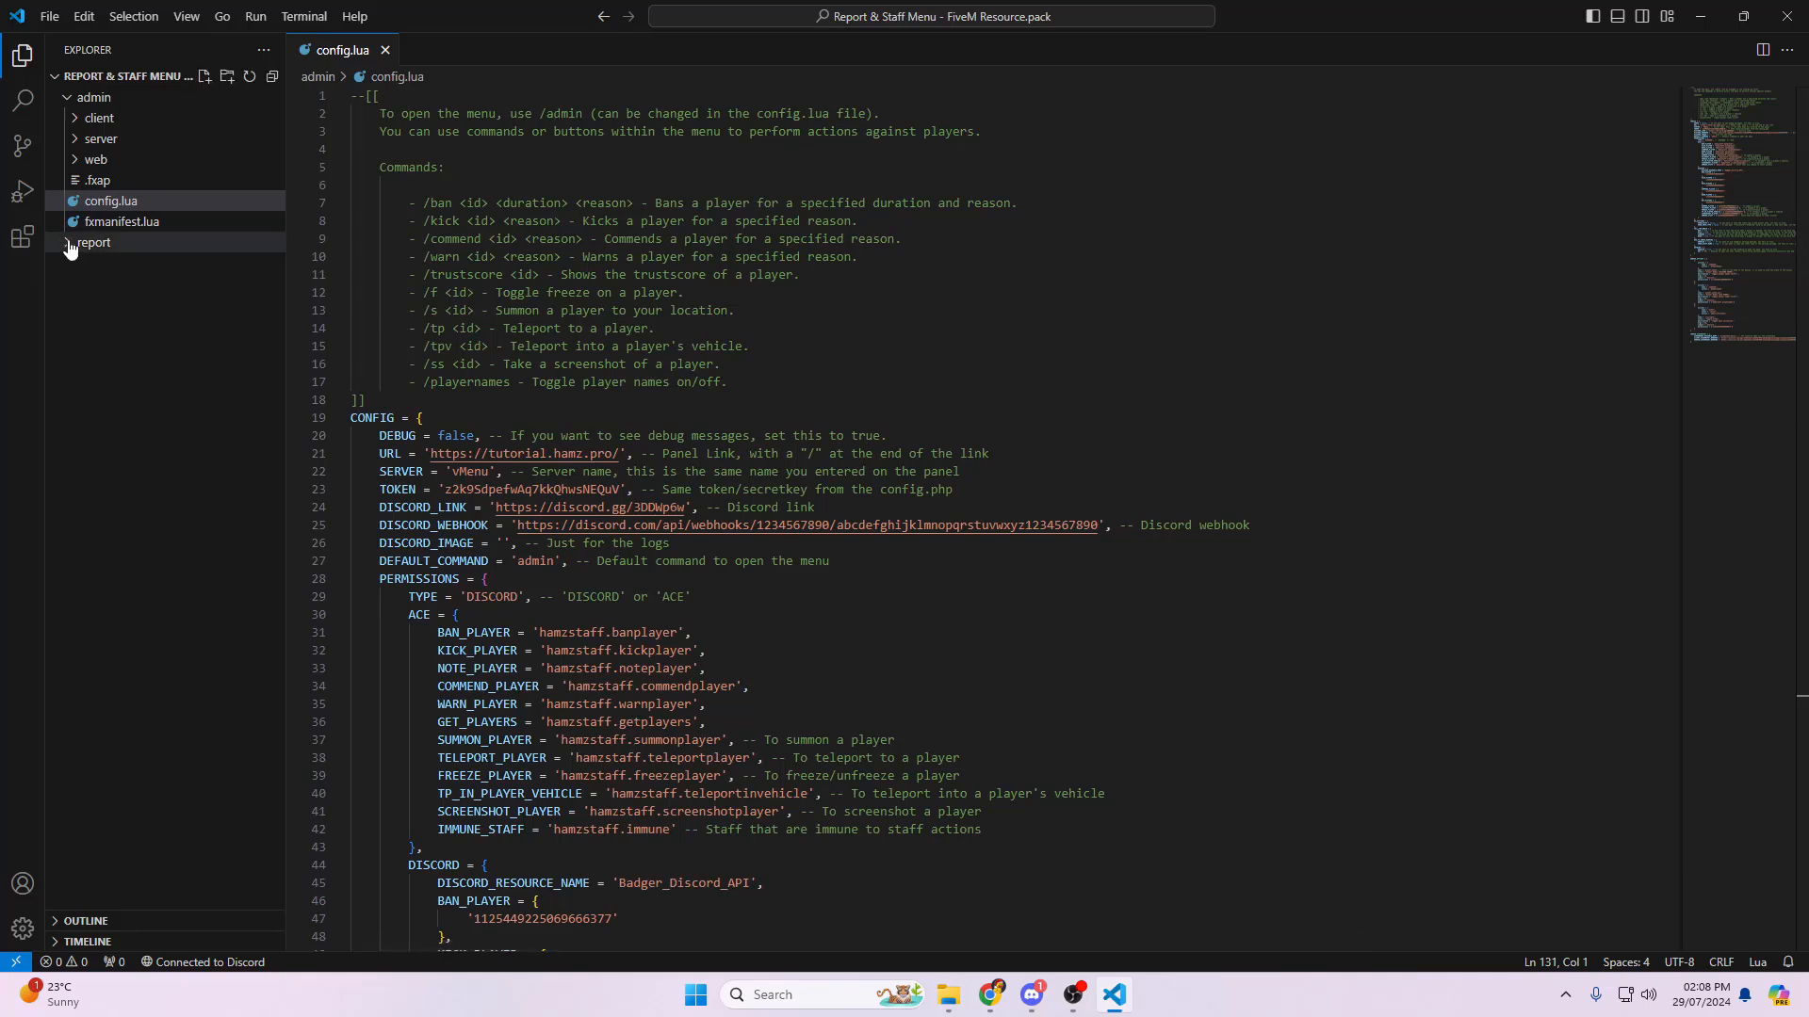
pyautogui.click(94, 243)
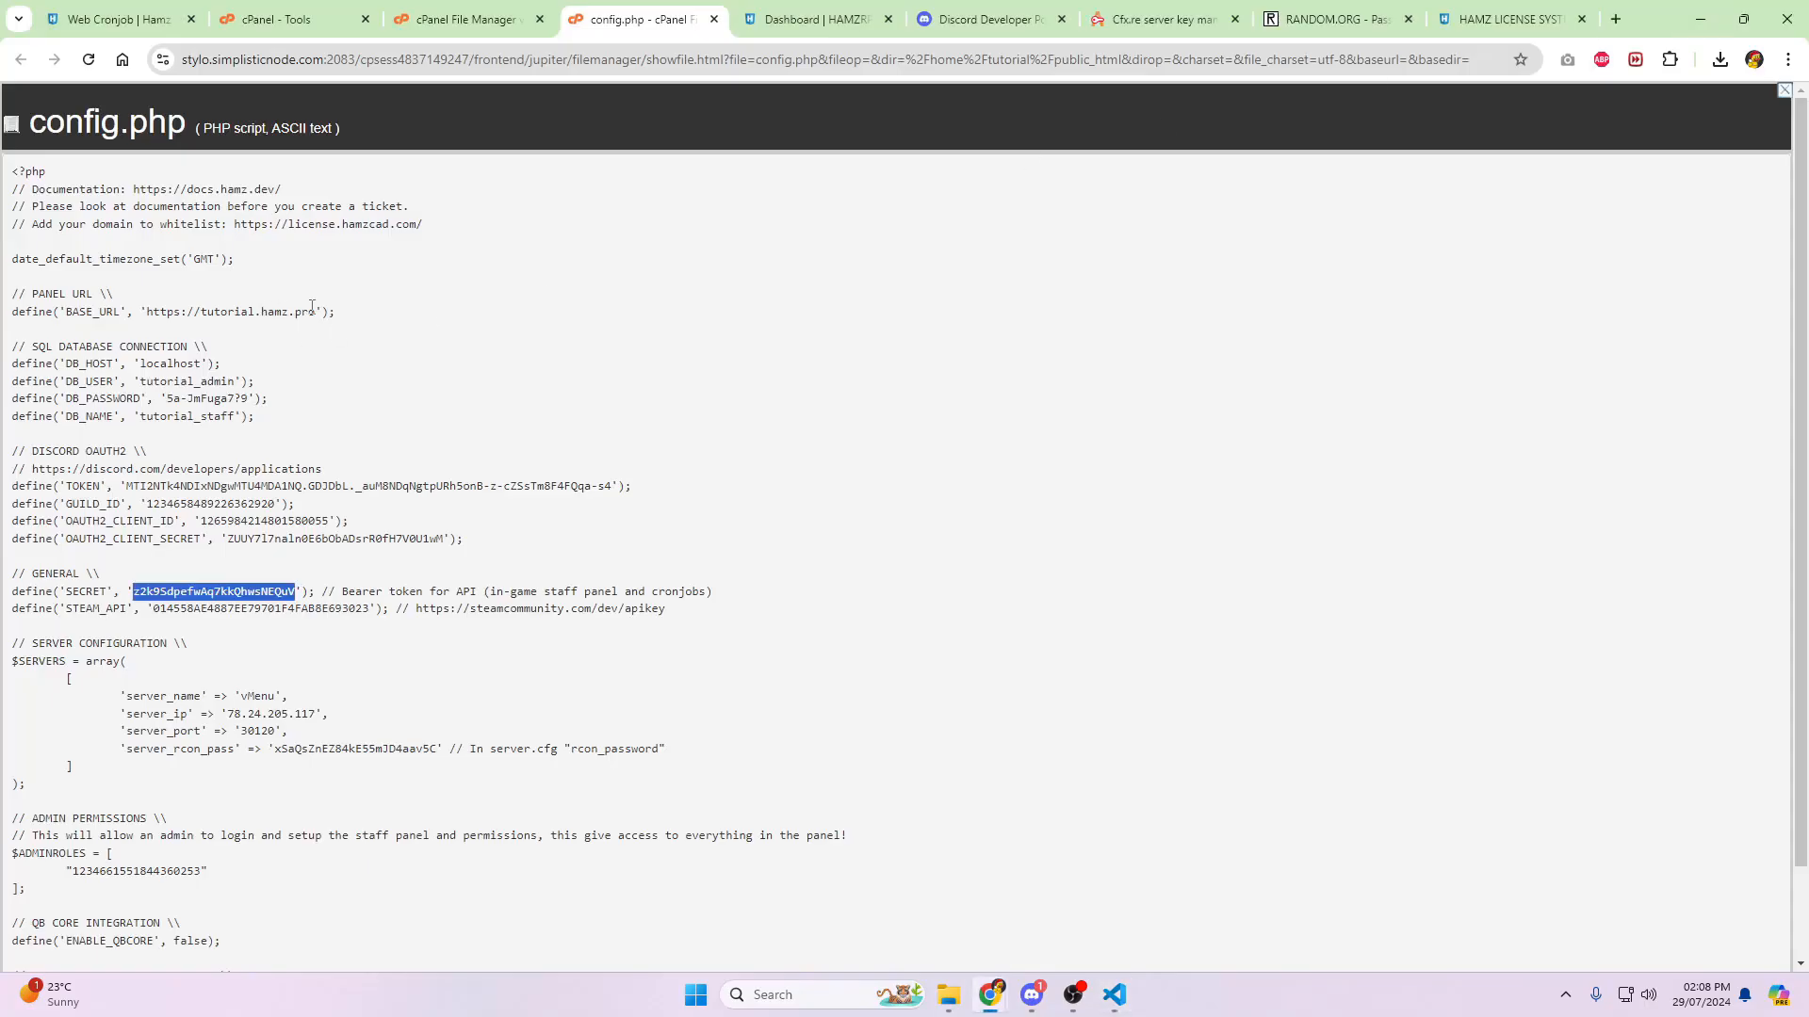
pyautogui.doubleClick(256, 311)
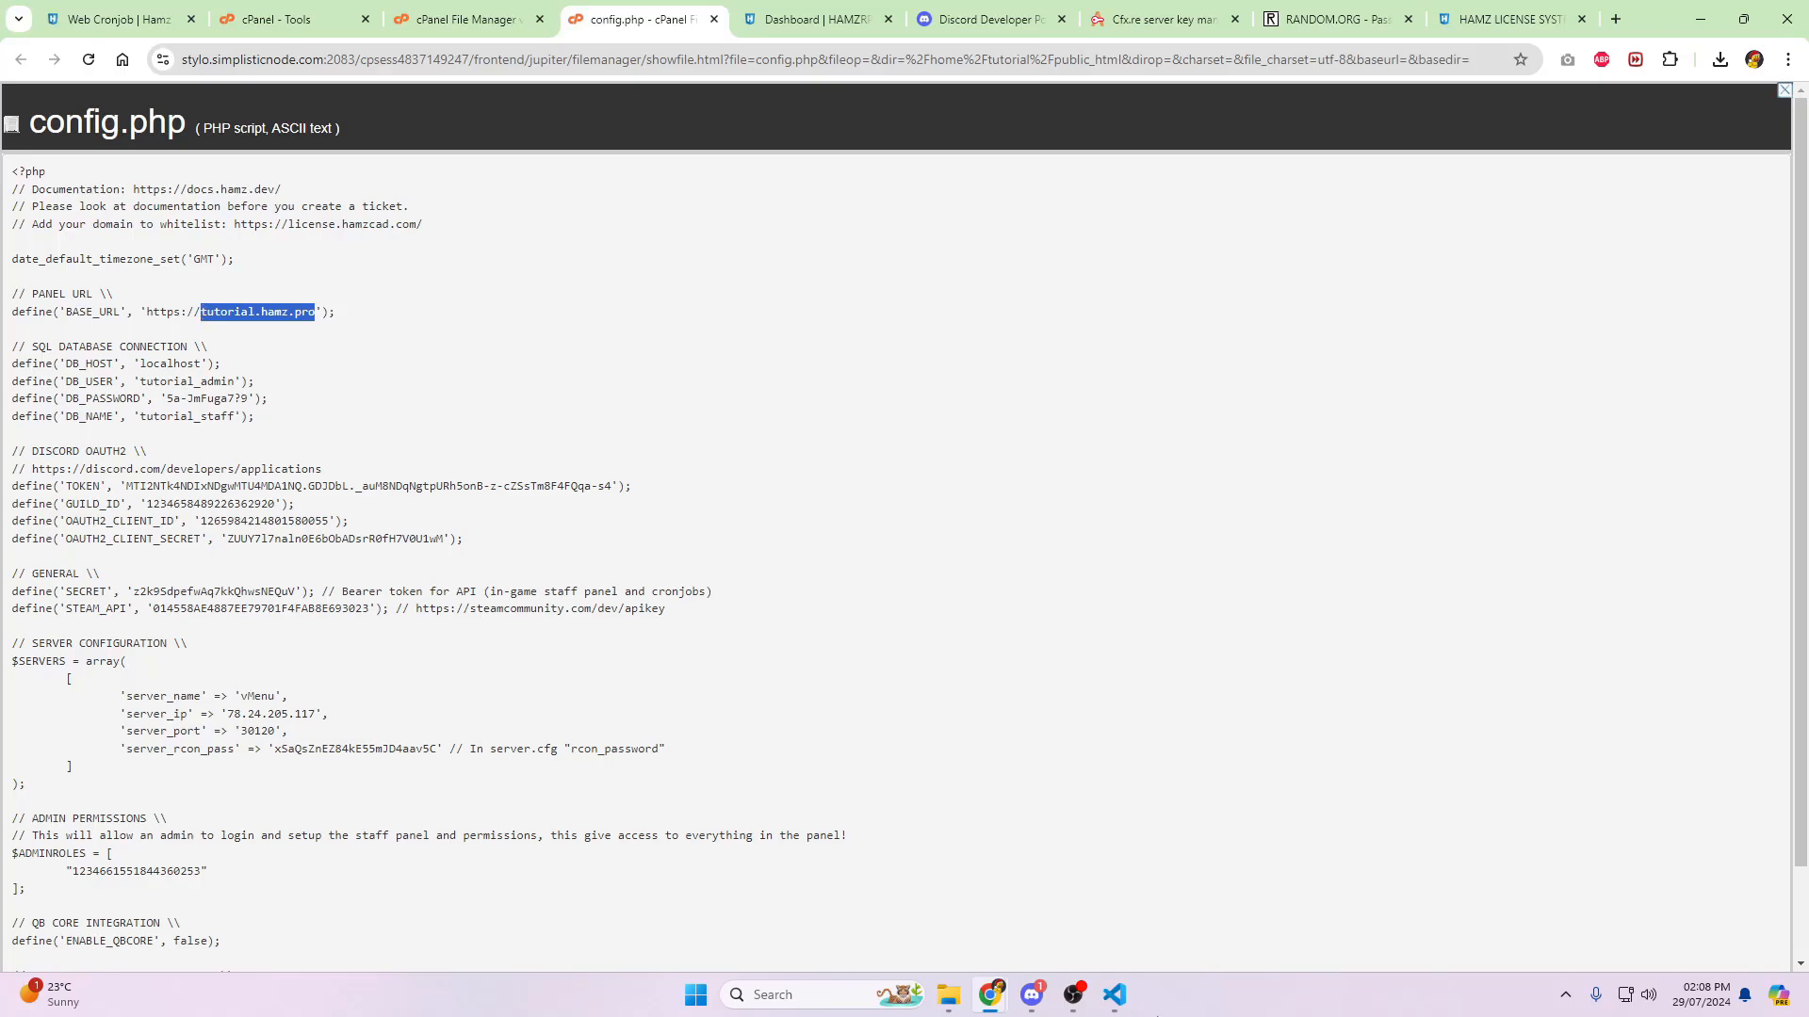
pyautogui.click(1112, 994)
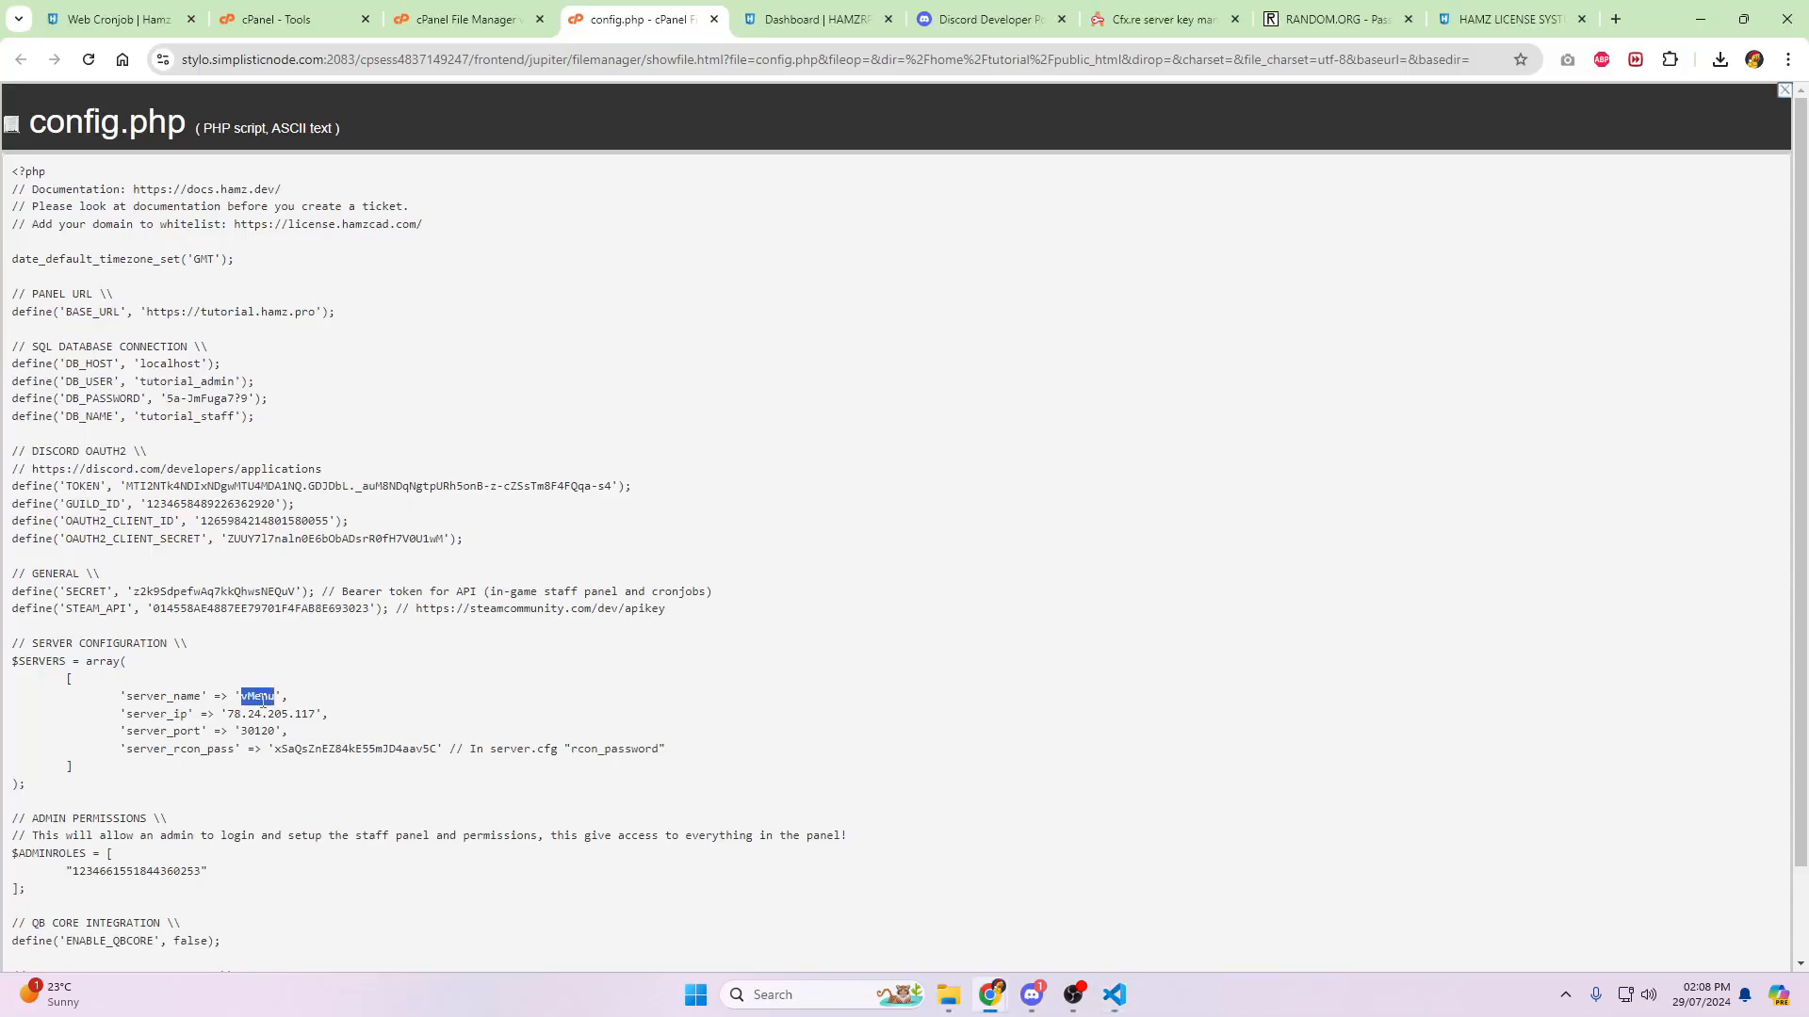
pyautogui.click(1111, 995)
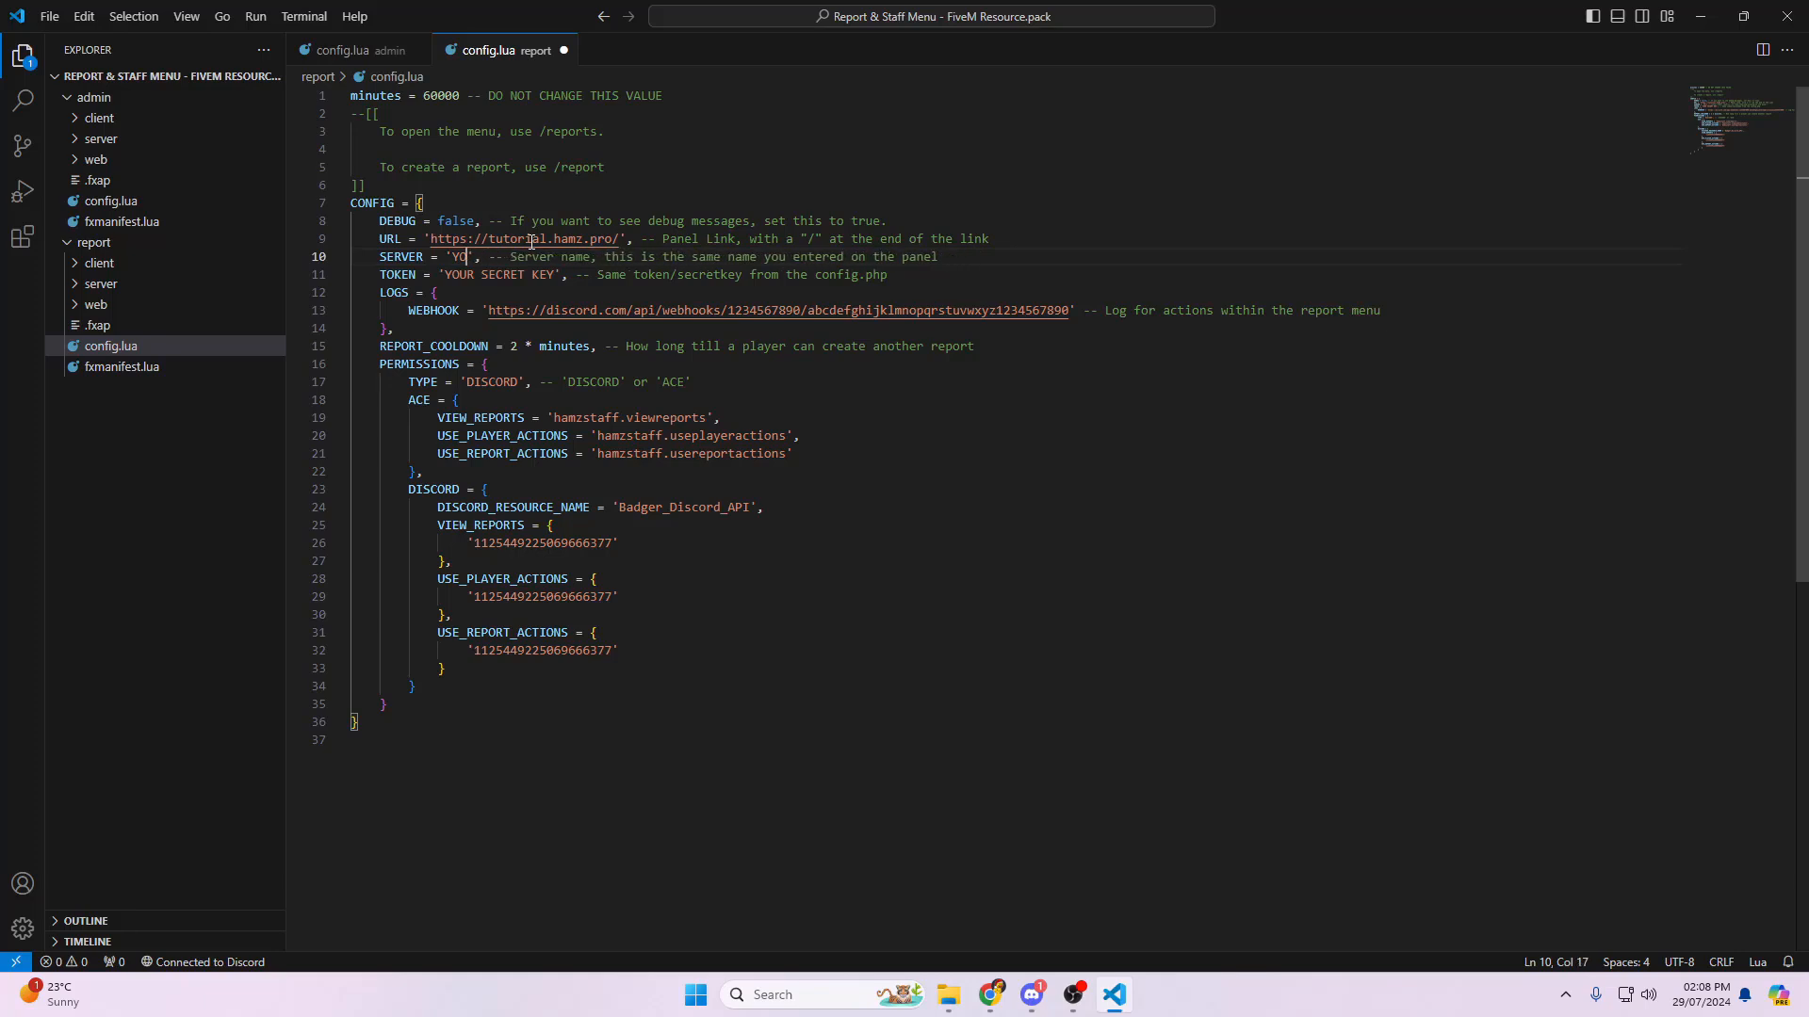
pyautogui.write('vMenu')
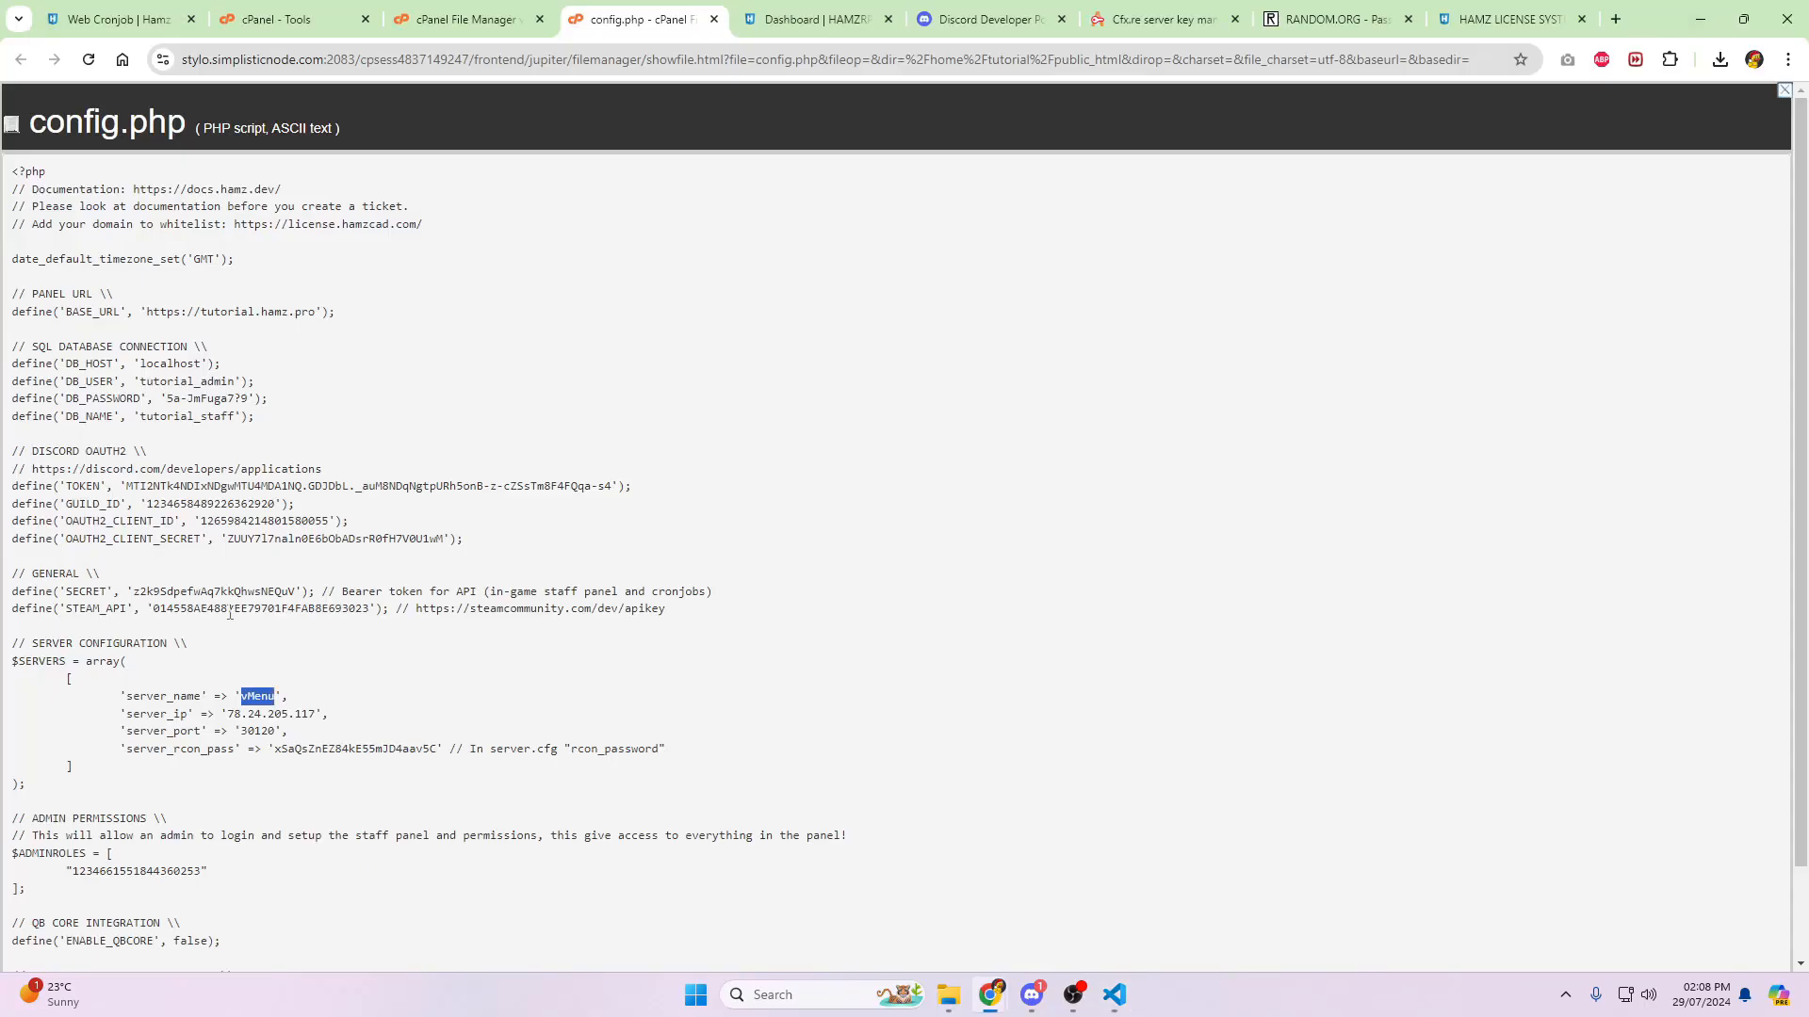
pyautogui.doubleClick(213, 592)
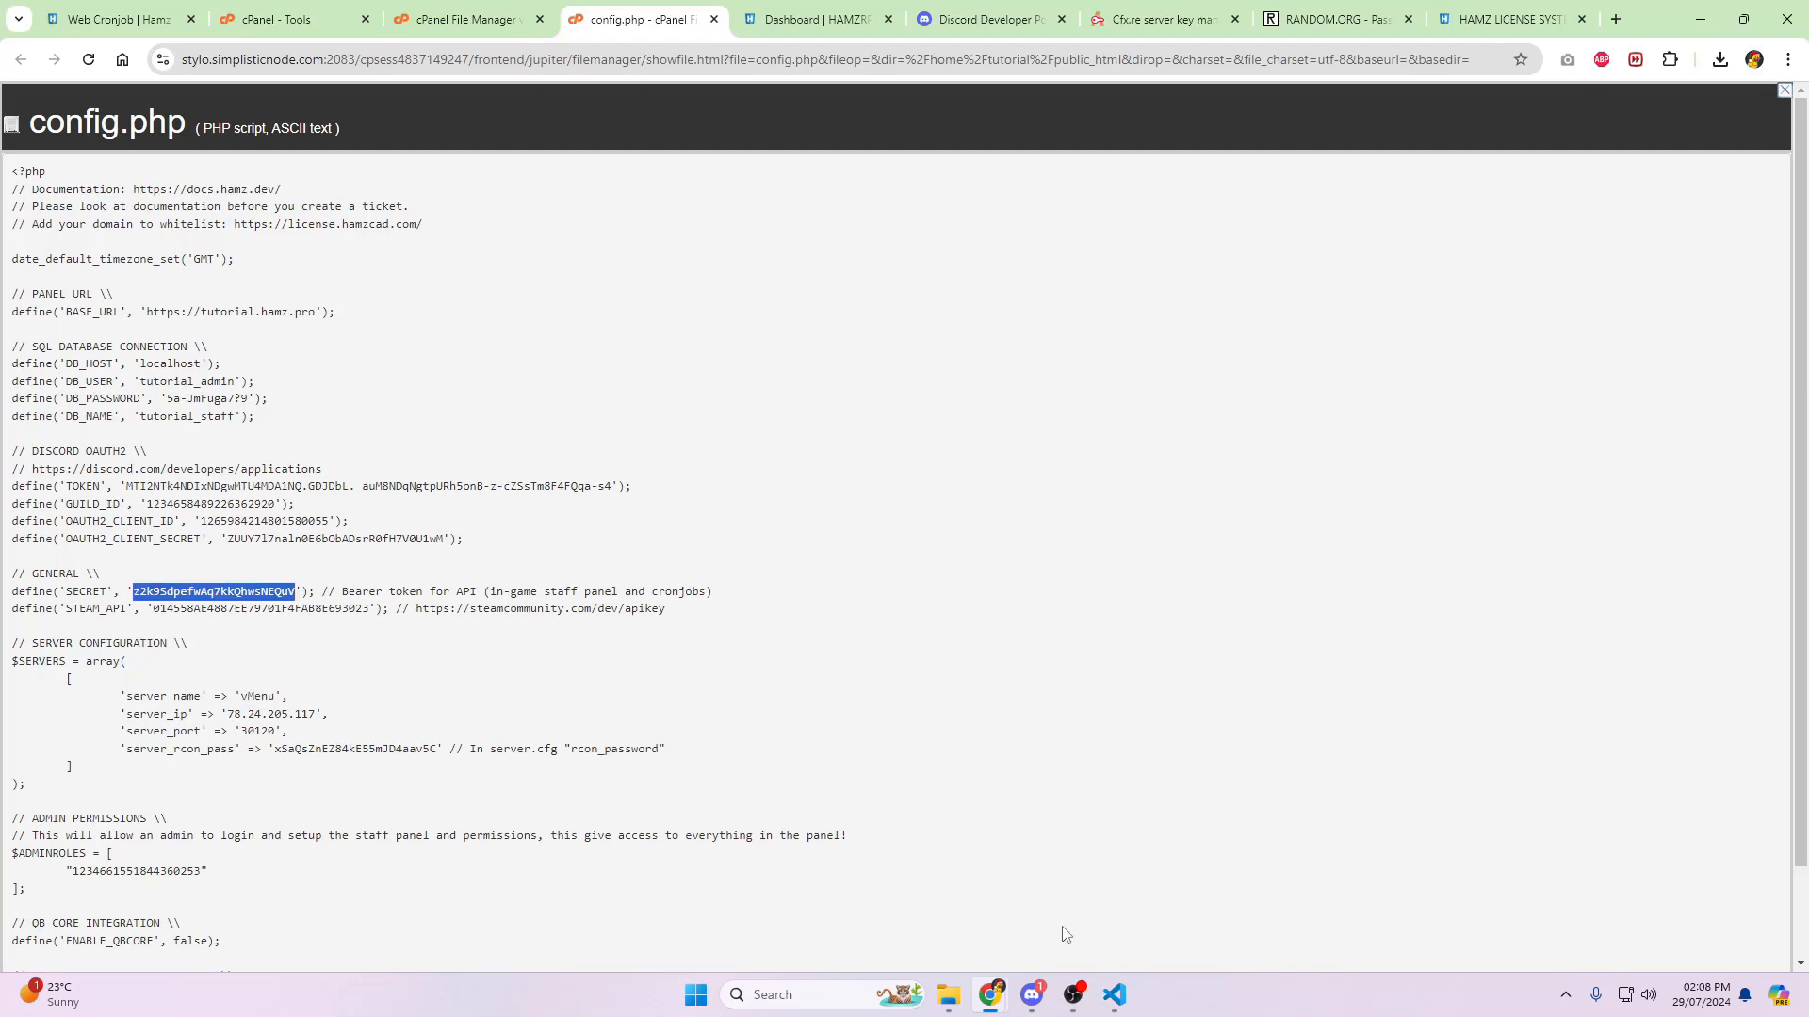
pyautogui.click(1111, 995)
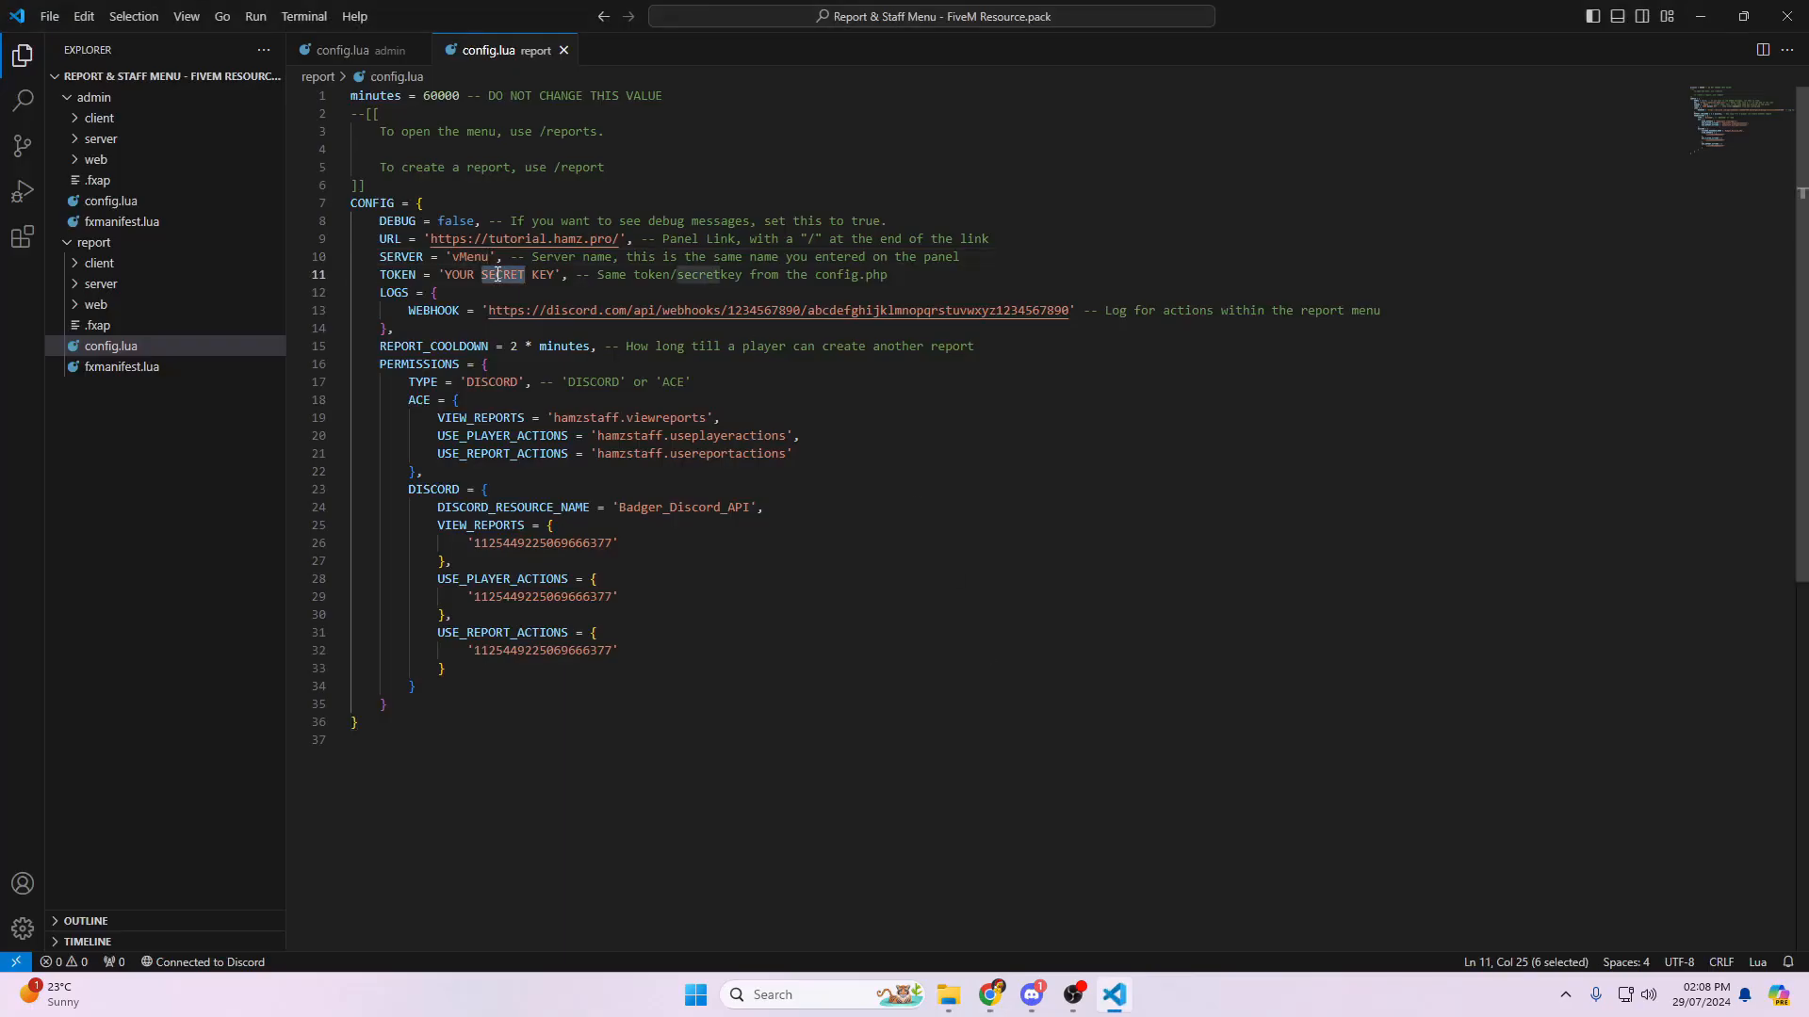
pyautogui.press('Delete')
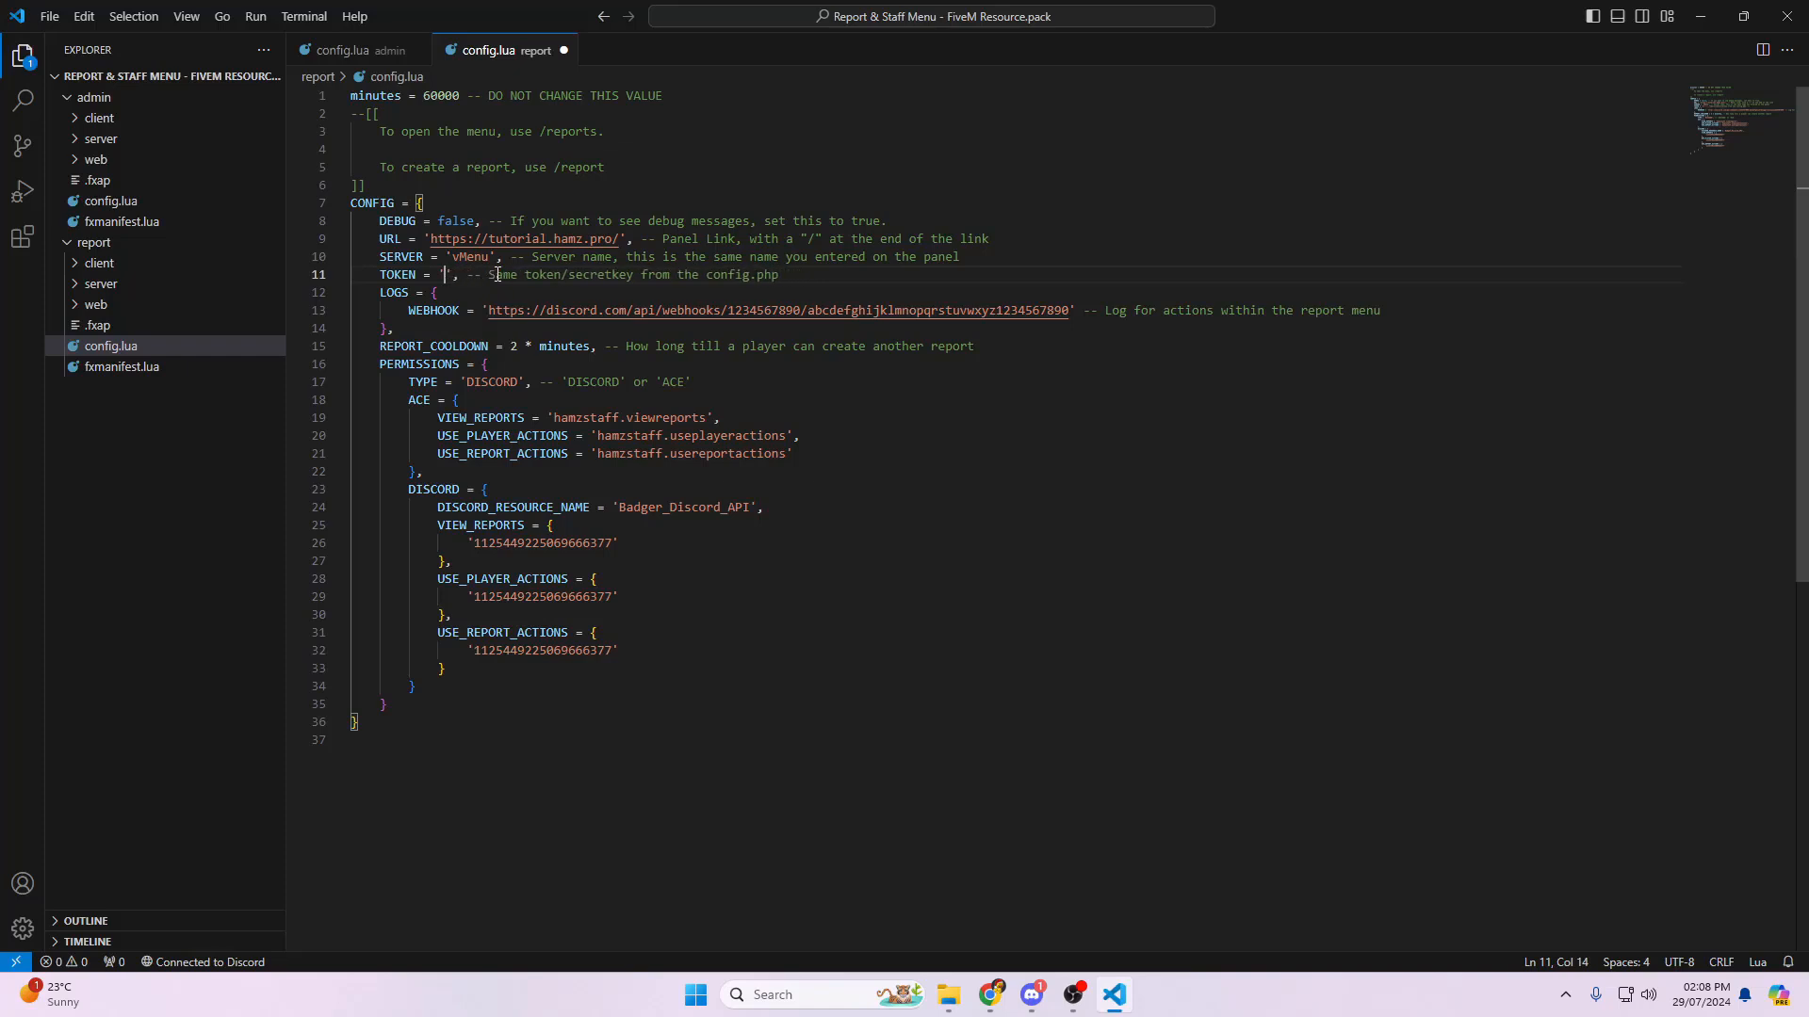
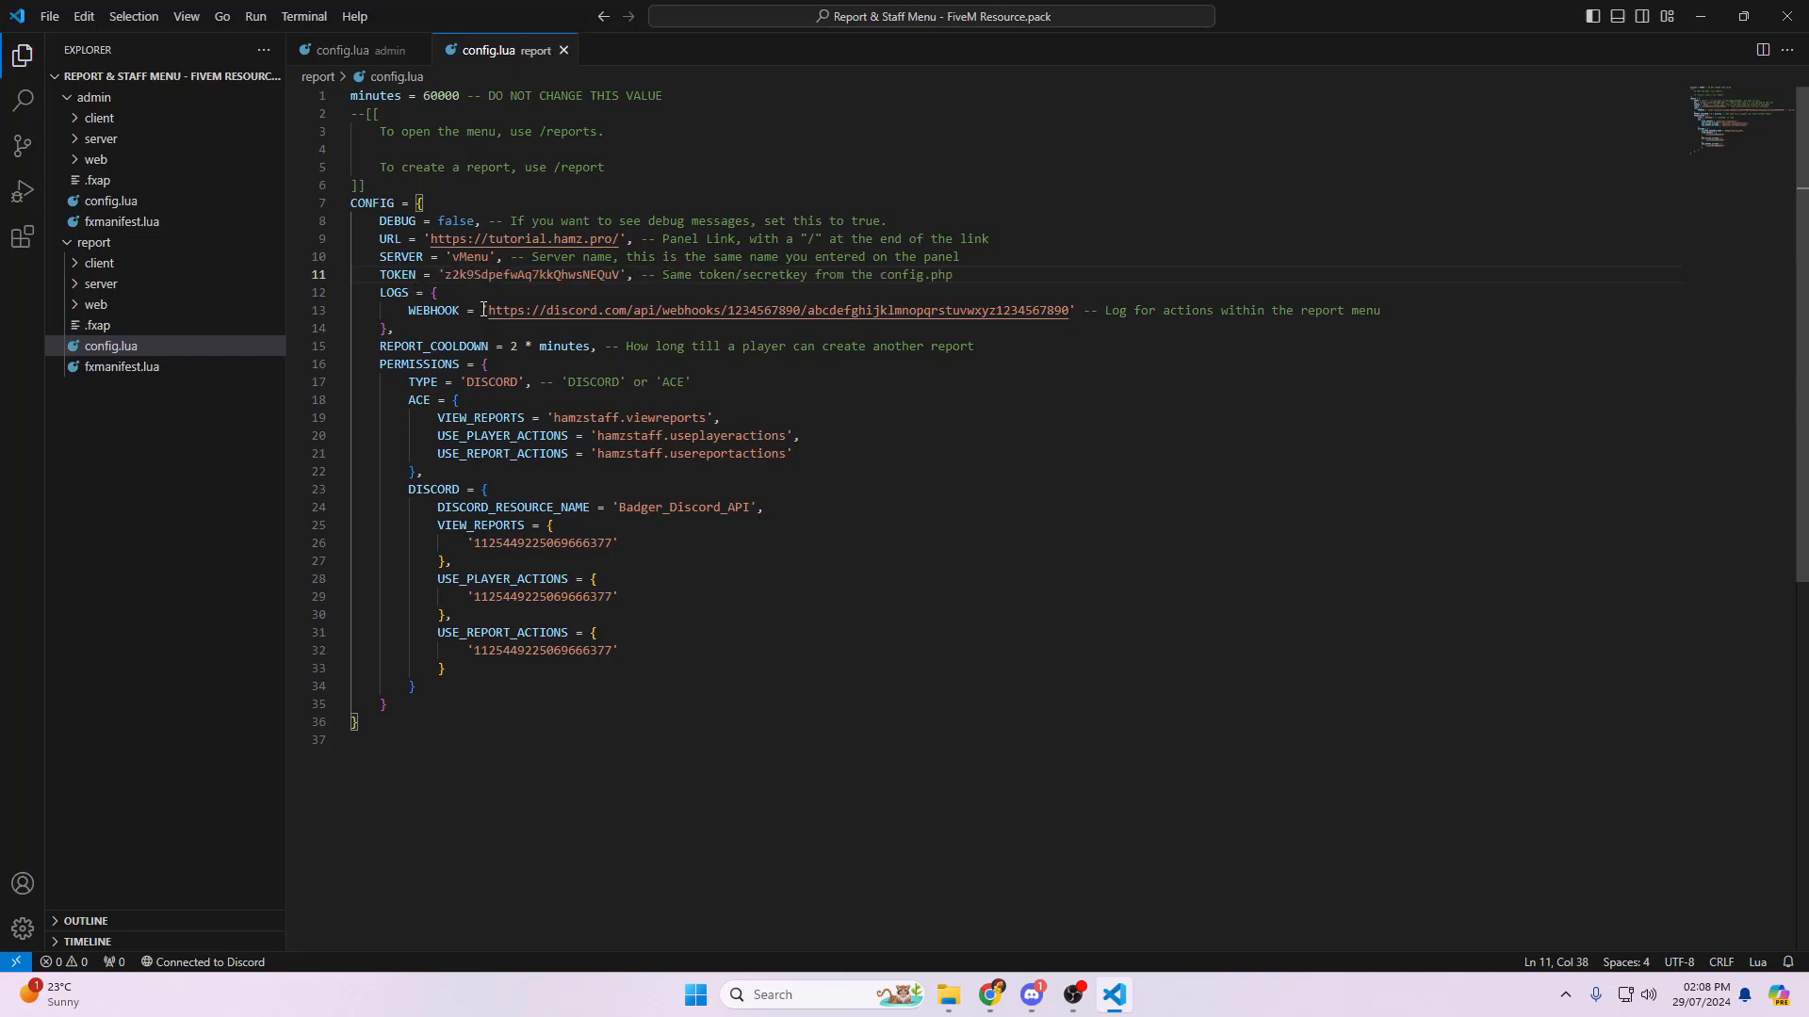
pyautogui.doubleClick(773, 311)
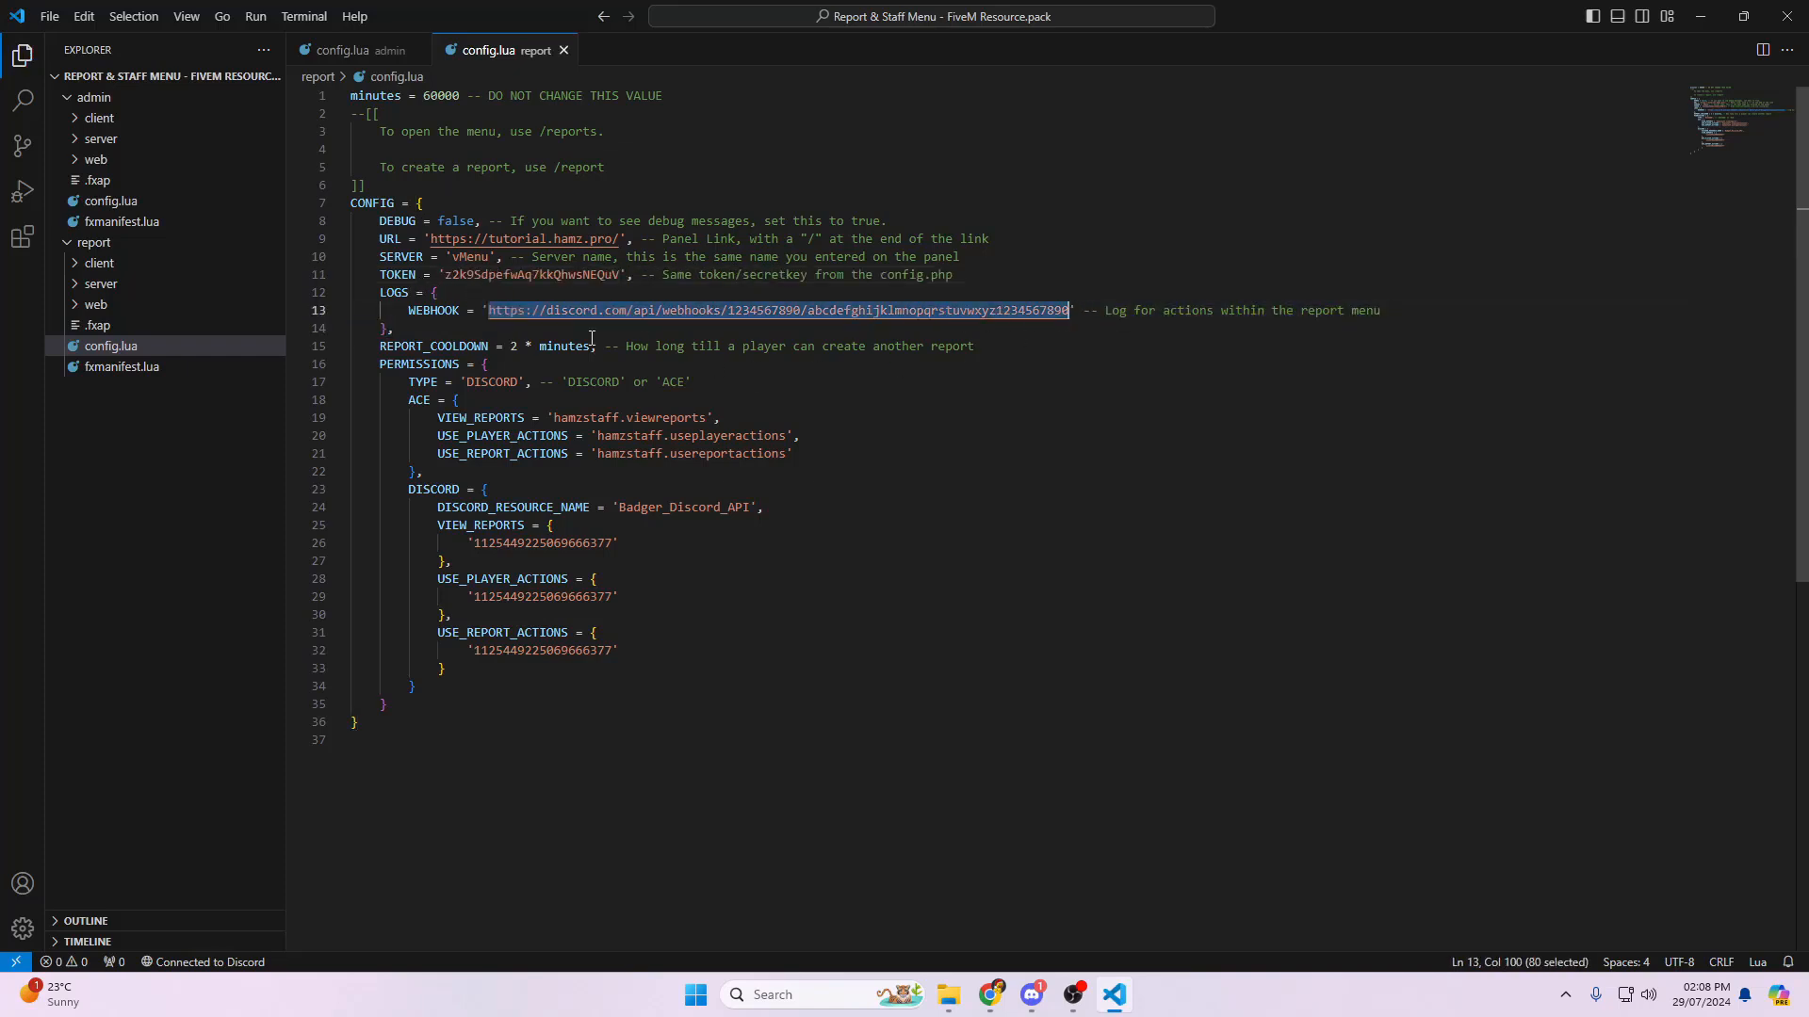
pyautogui.doubleClick(490, 383)
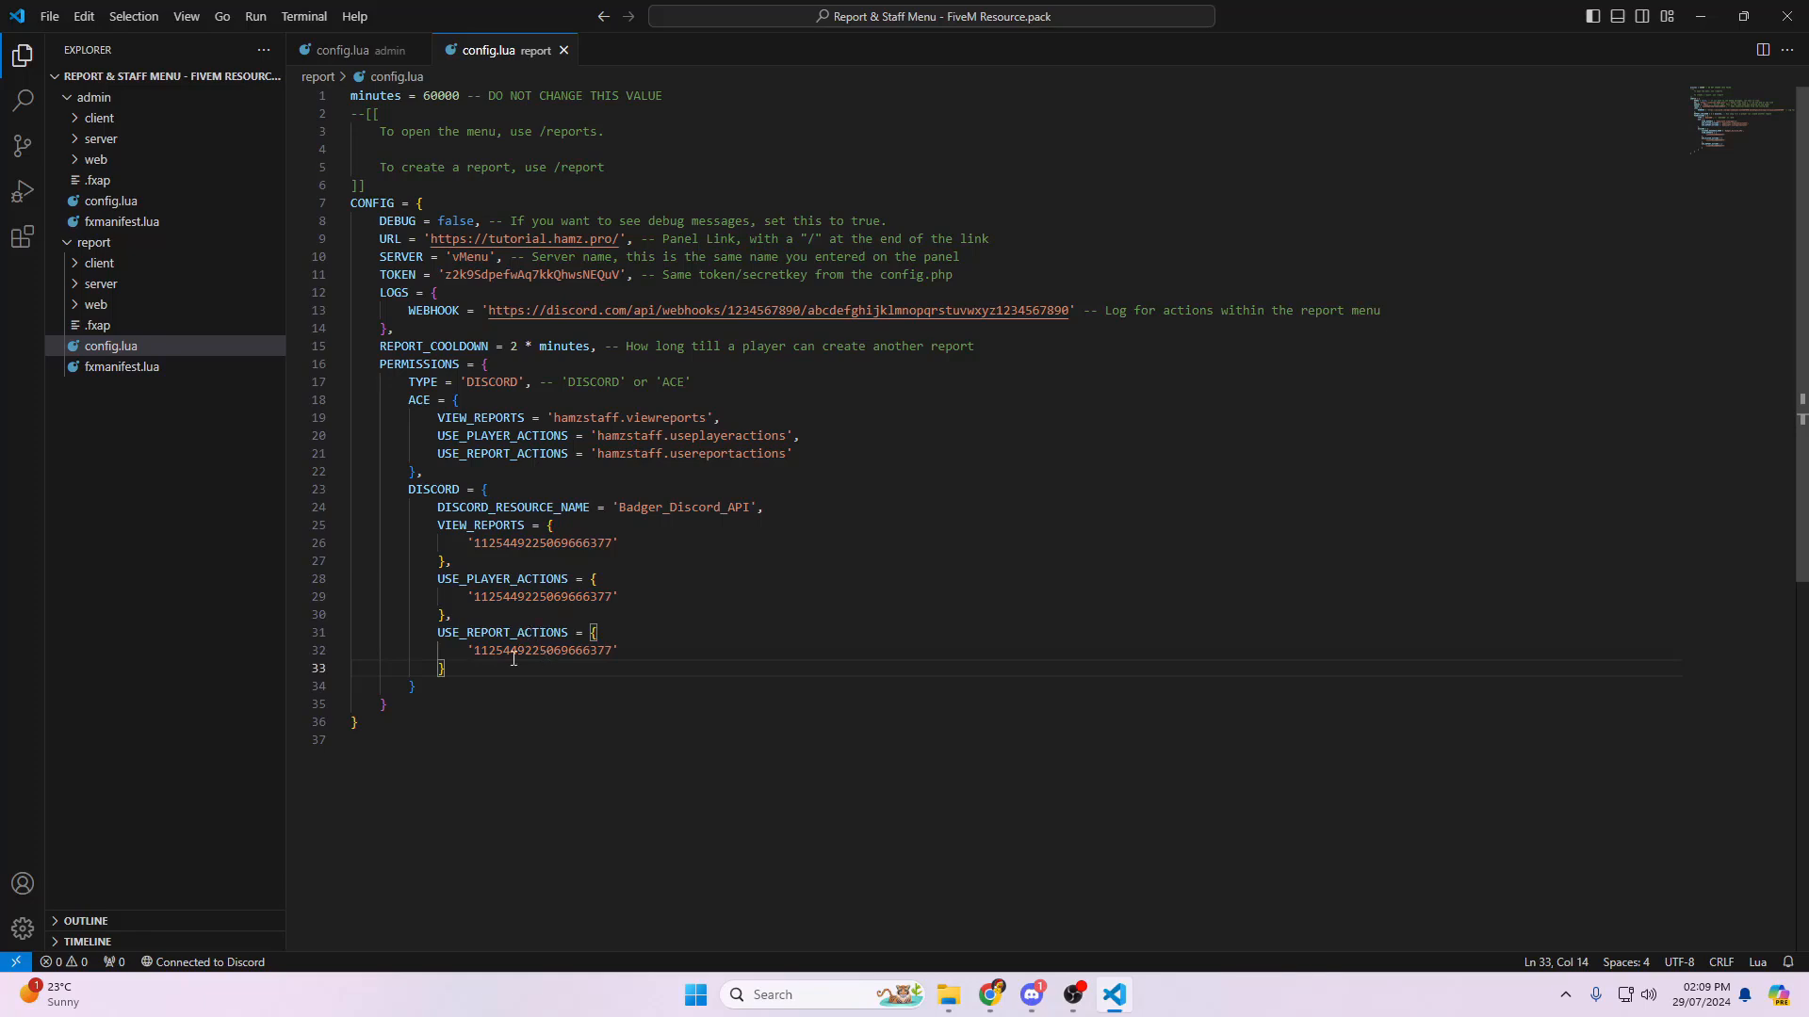
pyautogui.moveTo(320, 168)
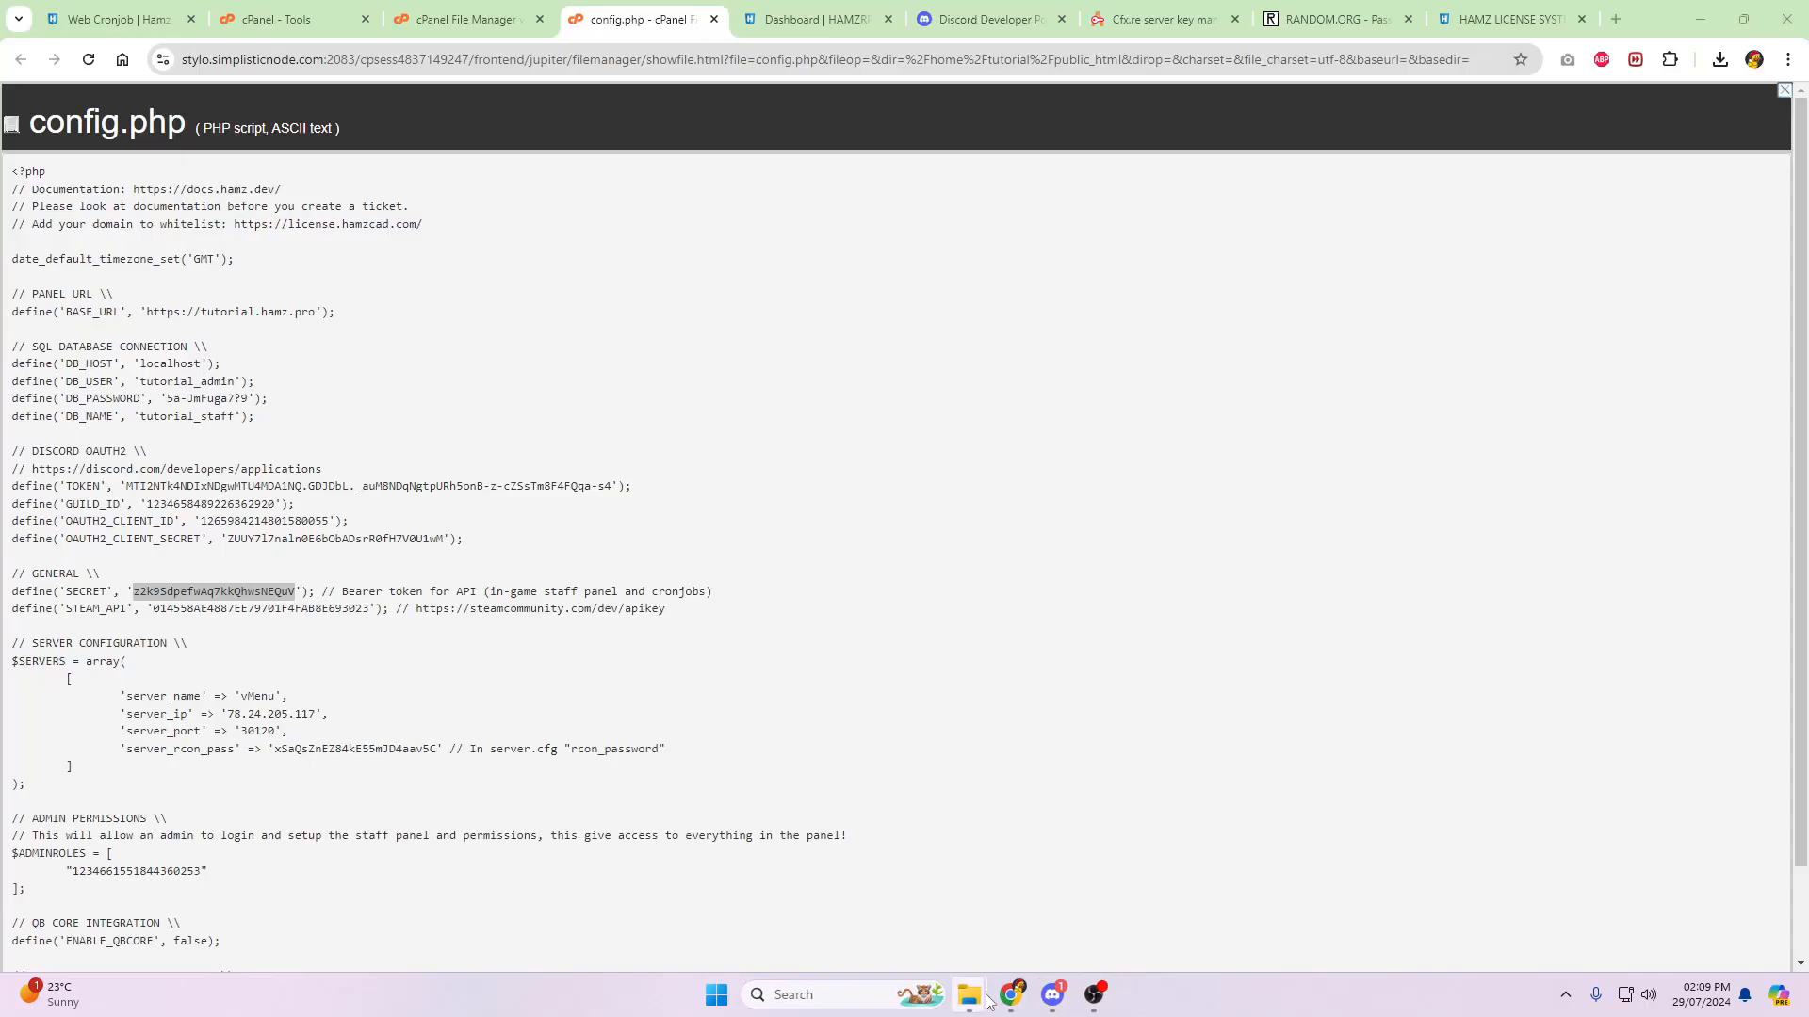
# Step: Select both the admin and report folders in the resource pack folder in File Explorer
pyautogui.click(969, 995)
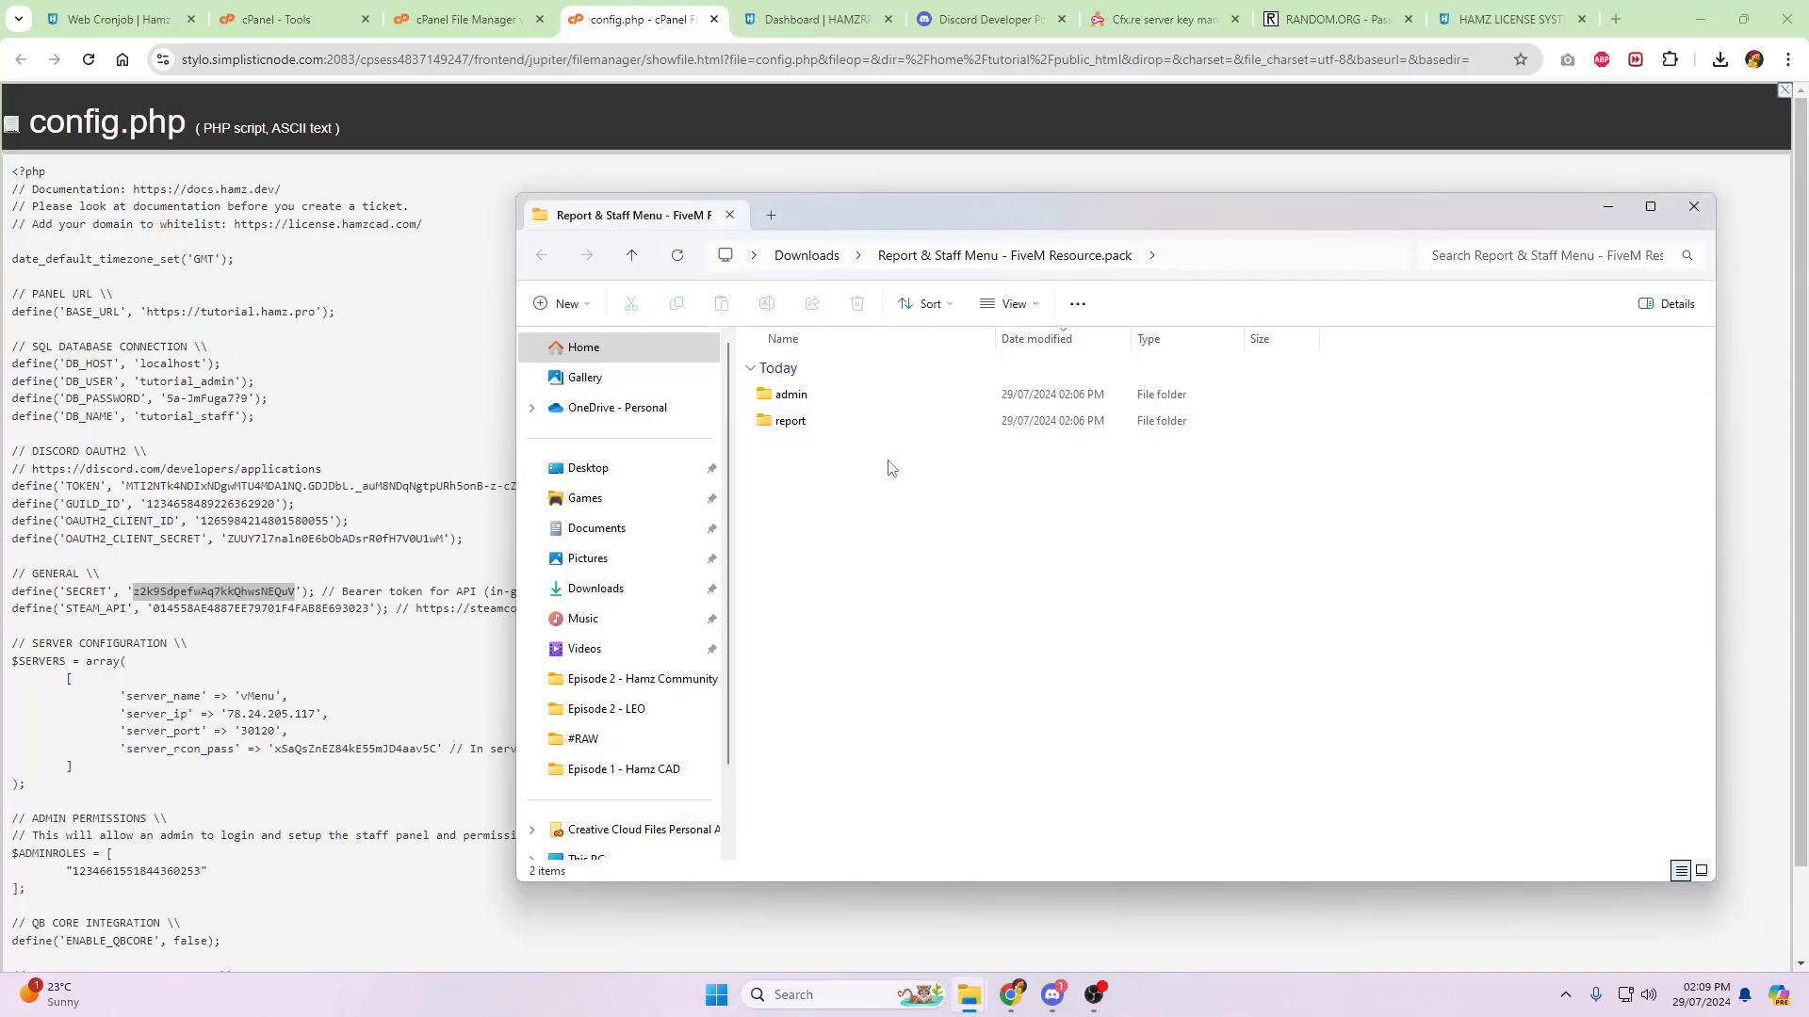
pyautogui.press('ctrl+a')
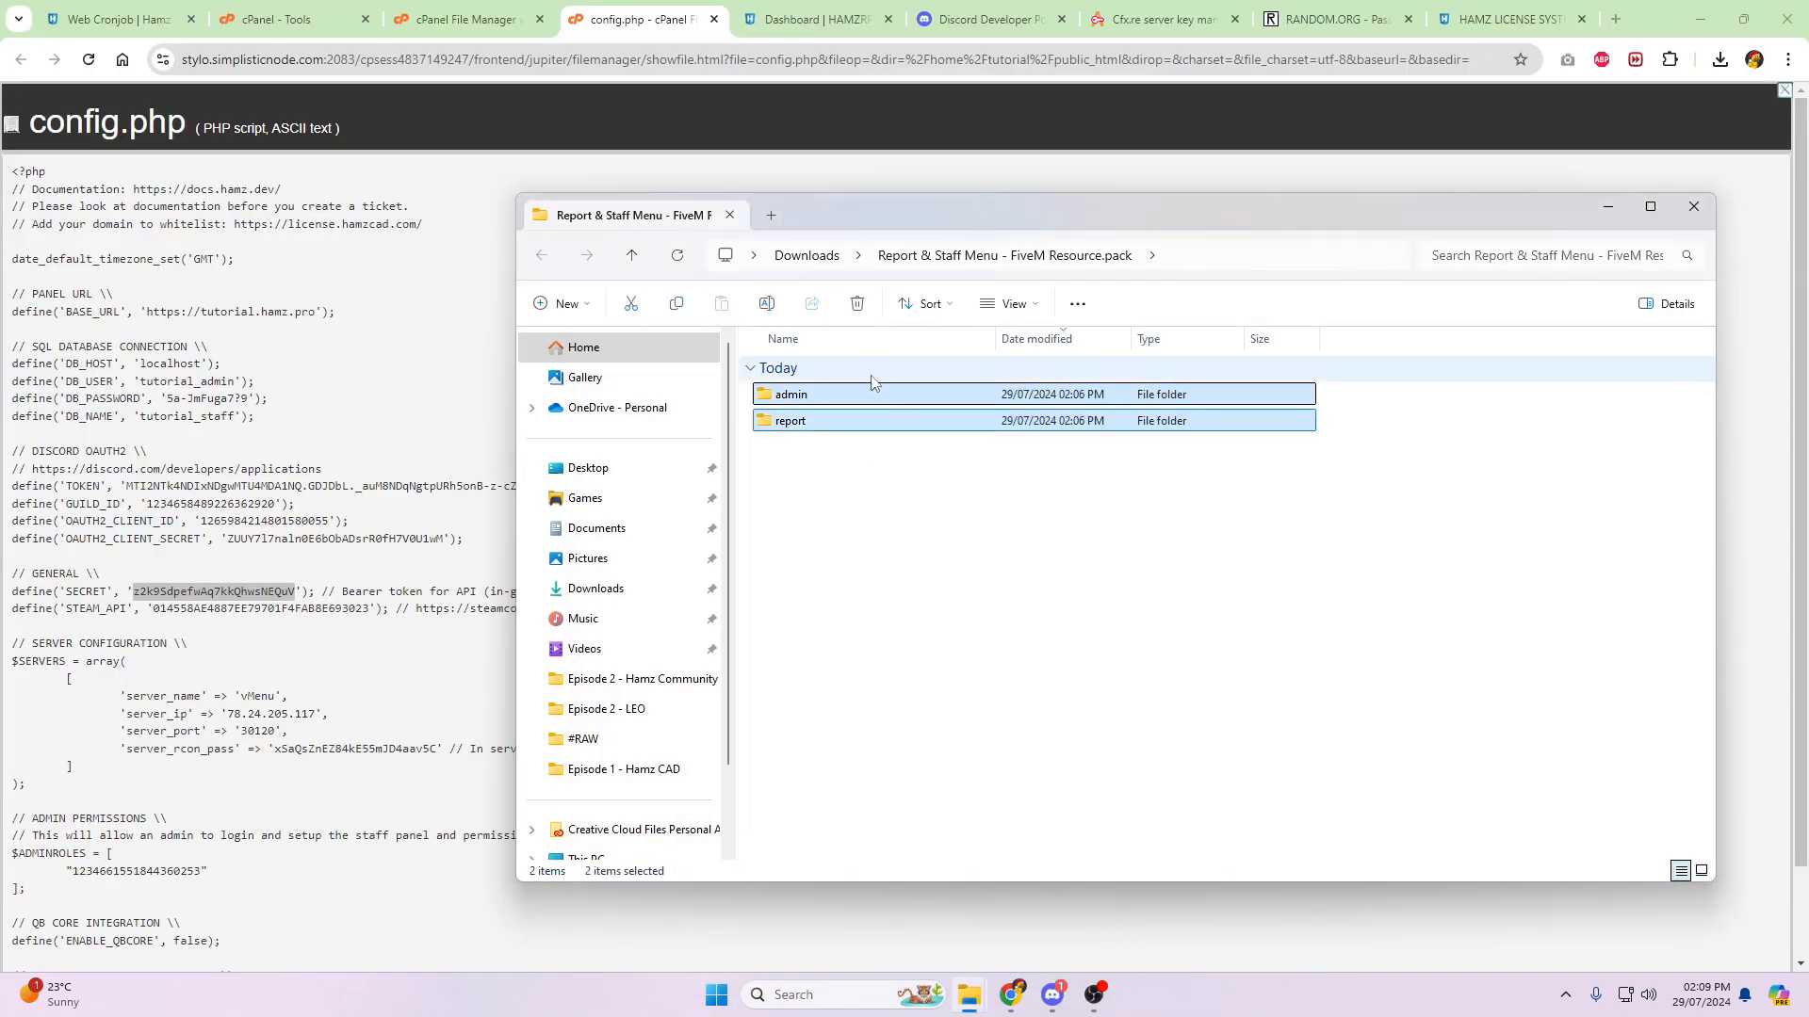
pyautogui.moveTo(855, 448)
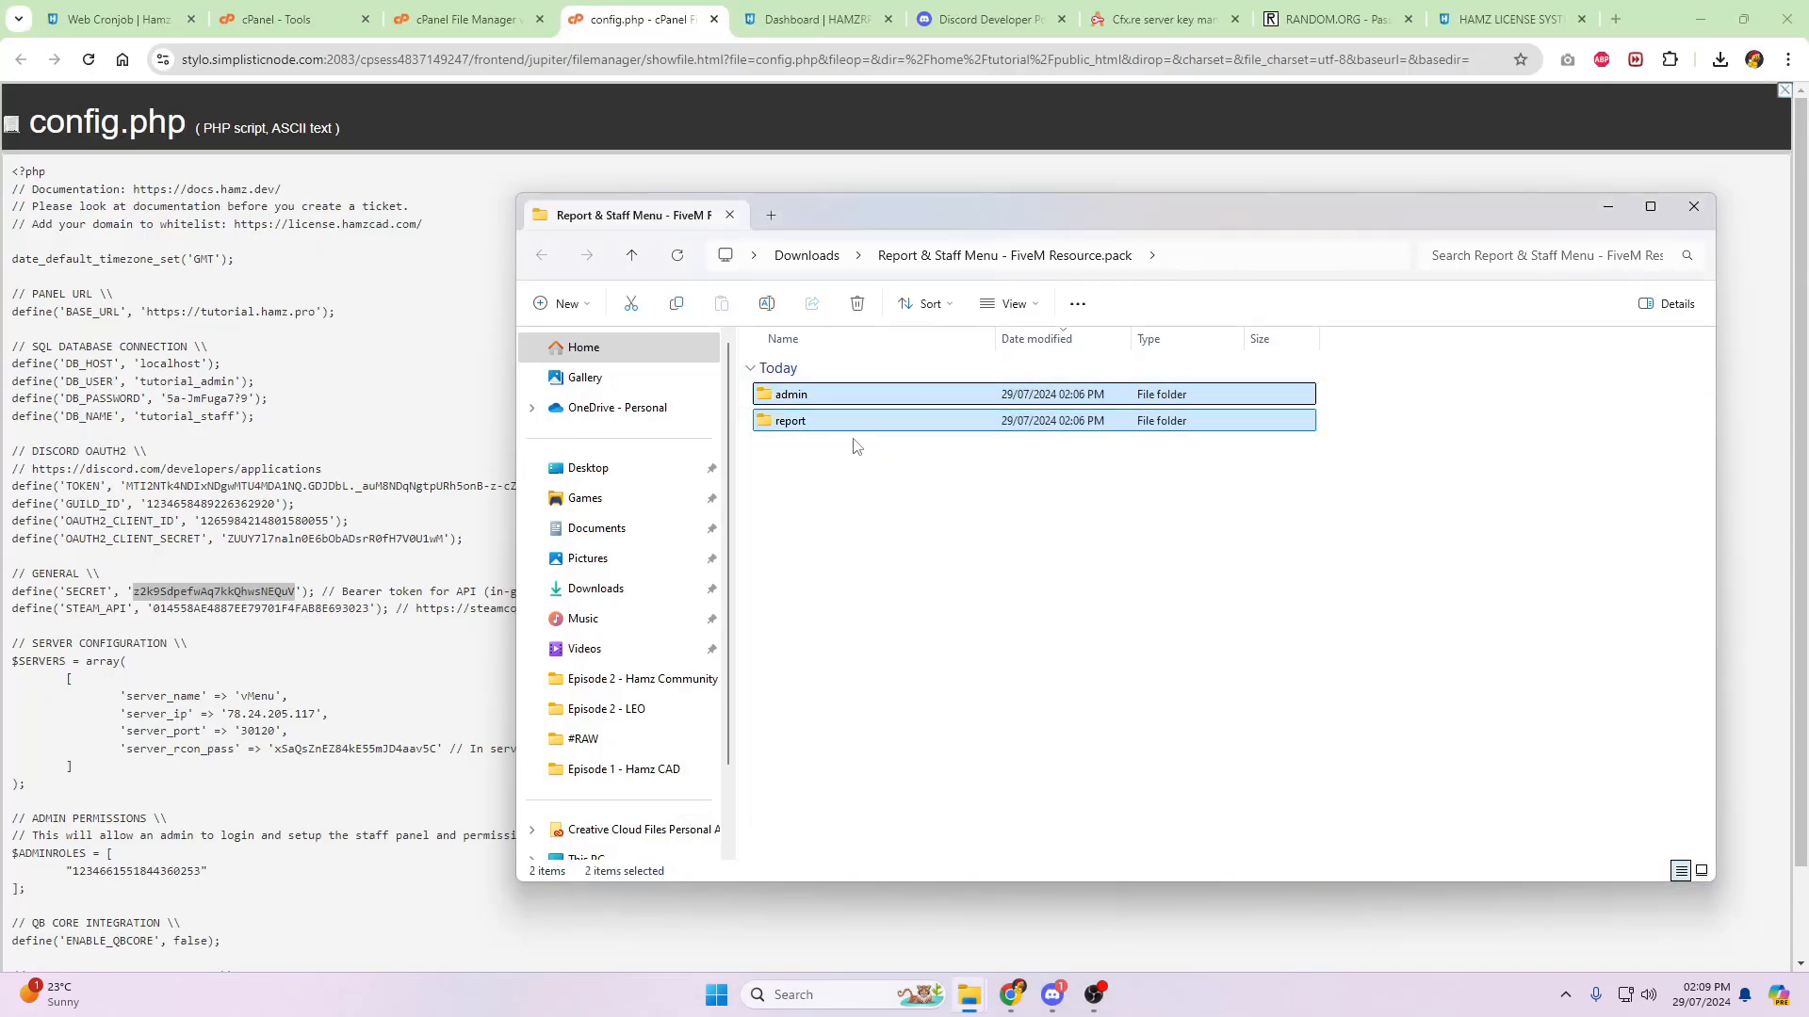
pyautogui.moveTo(757, 458)
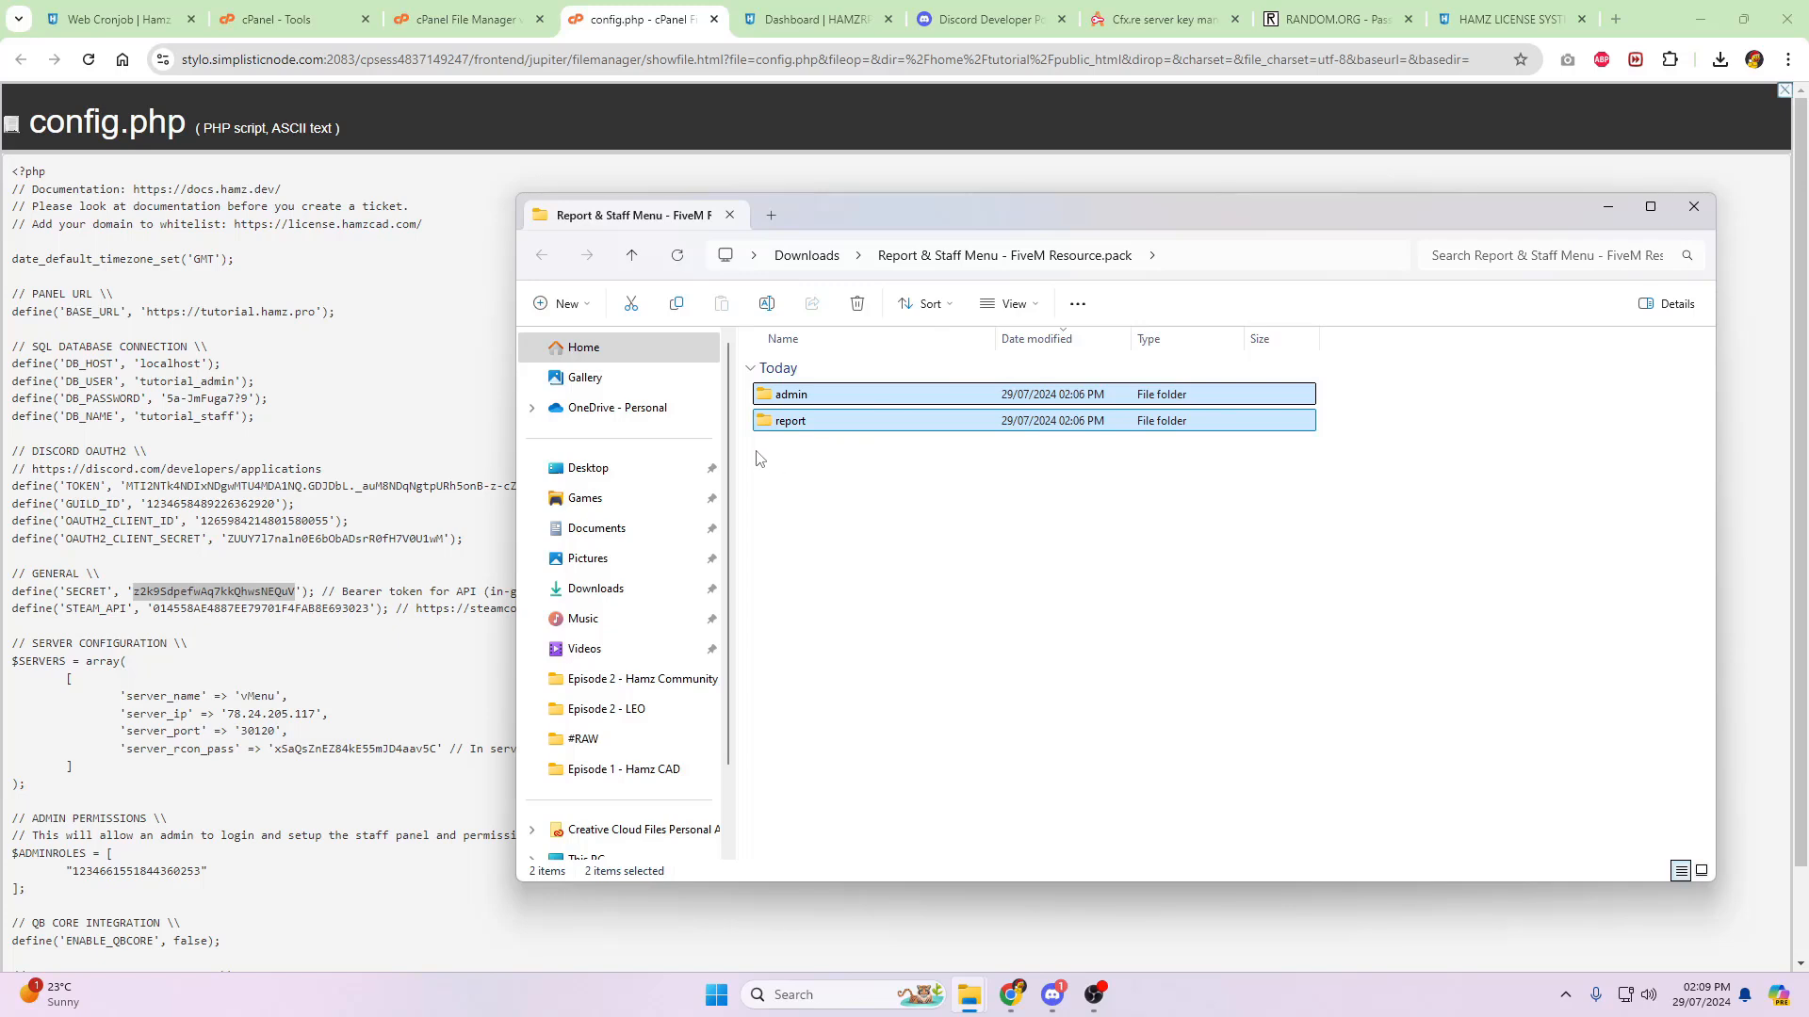
pyautogui.moveTo(750, 445)
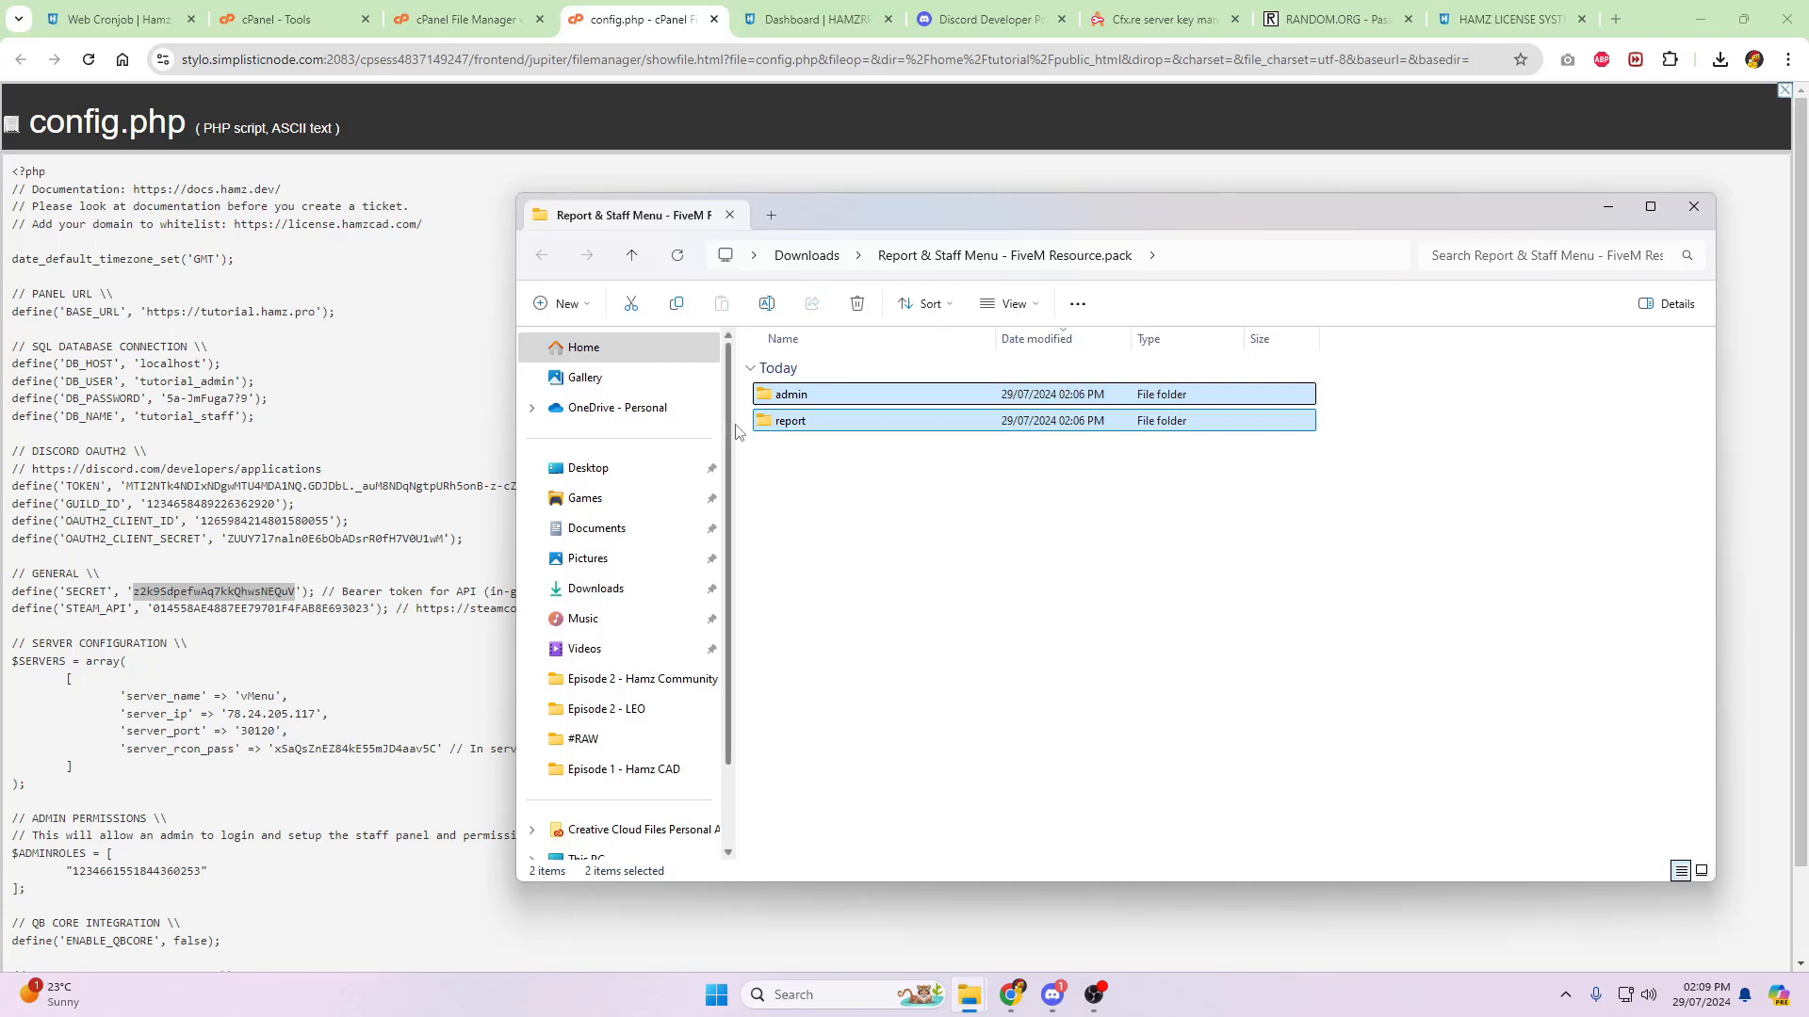
pyautogui.moveTo(174, 10)
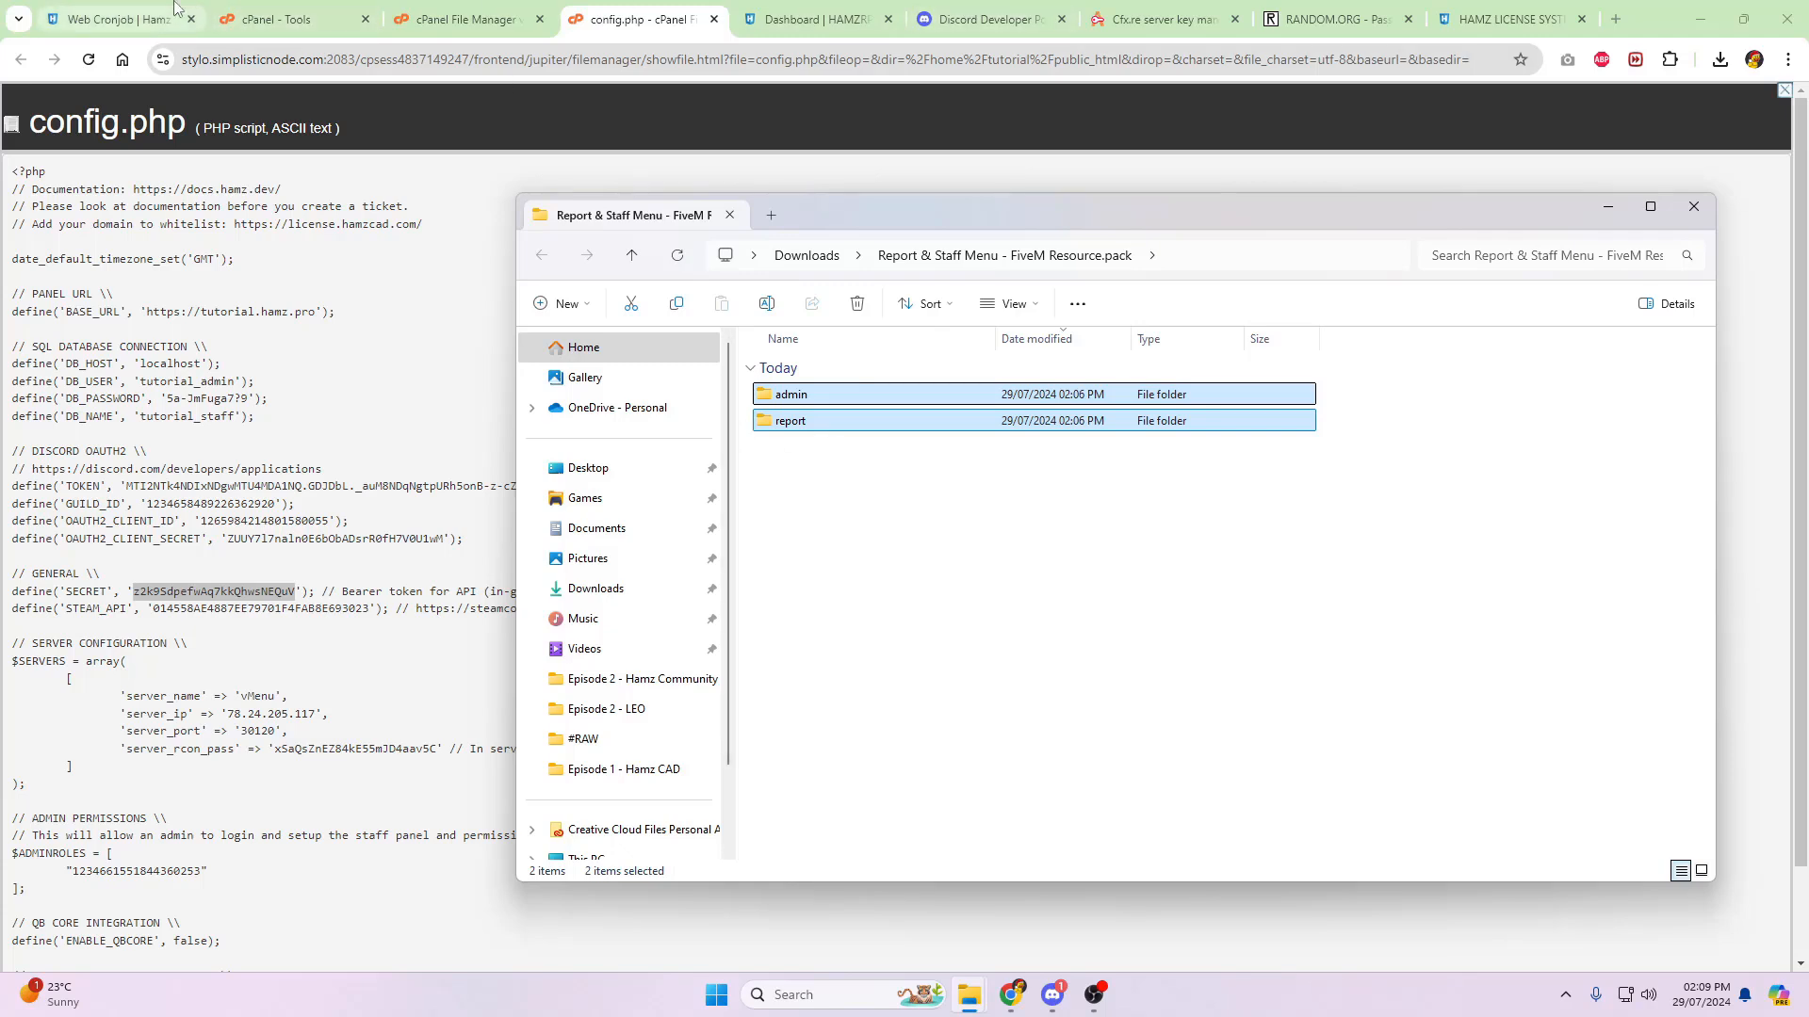
# Step: Browse Hamz Docs through FAQ to the Staff Elite Panel's Web Installation guide
pyautogui.click(115, 18)
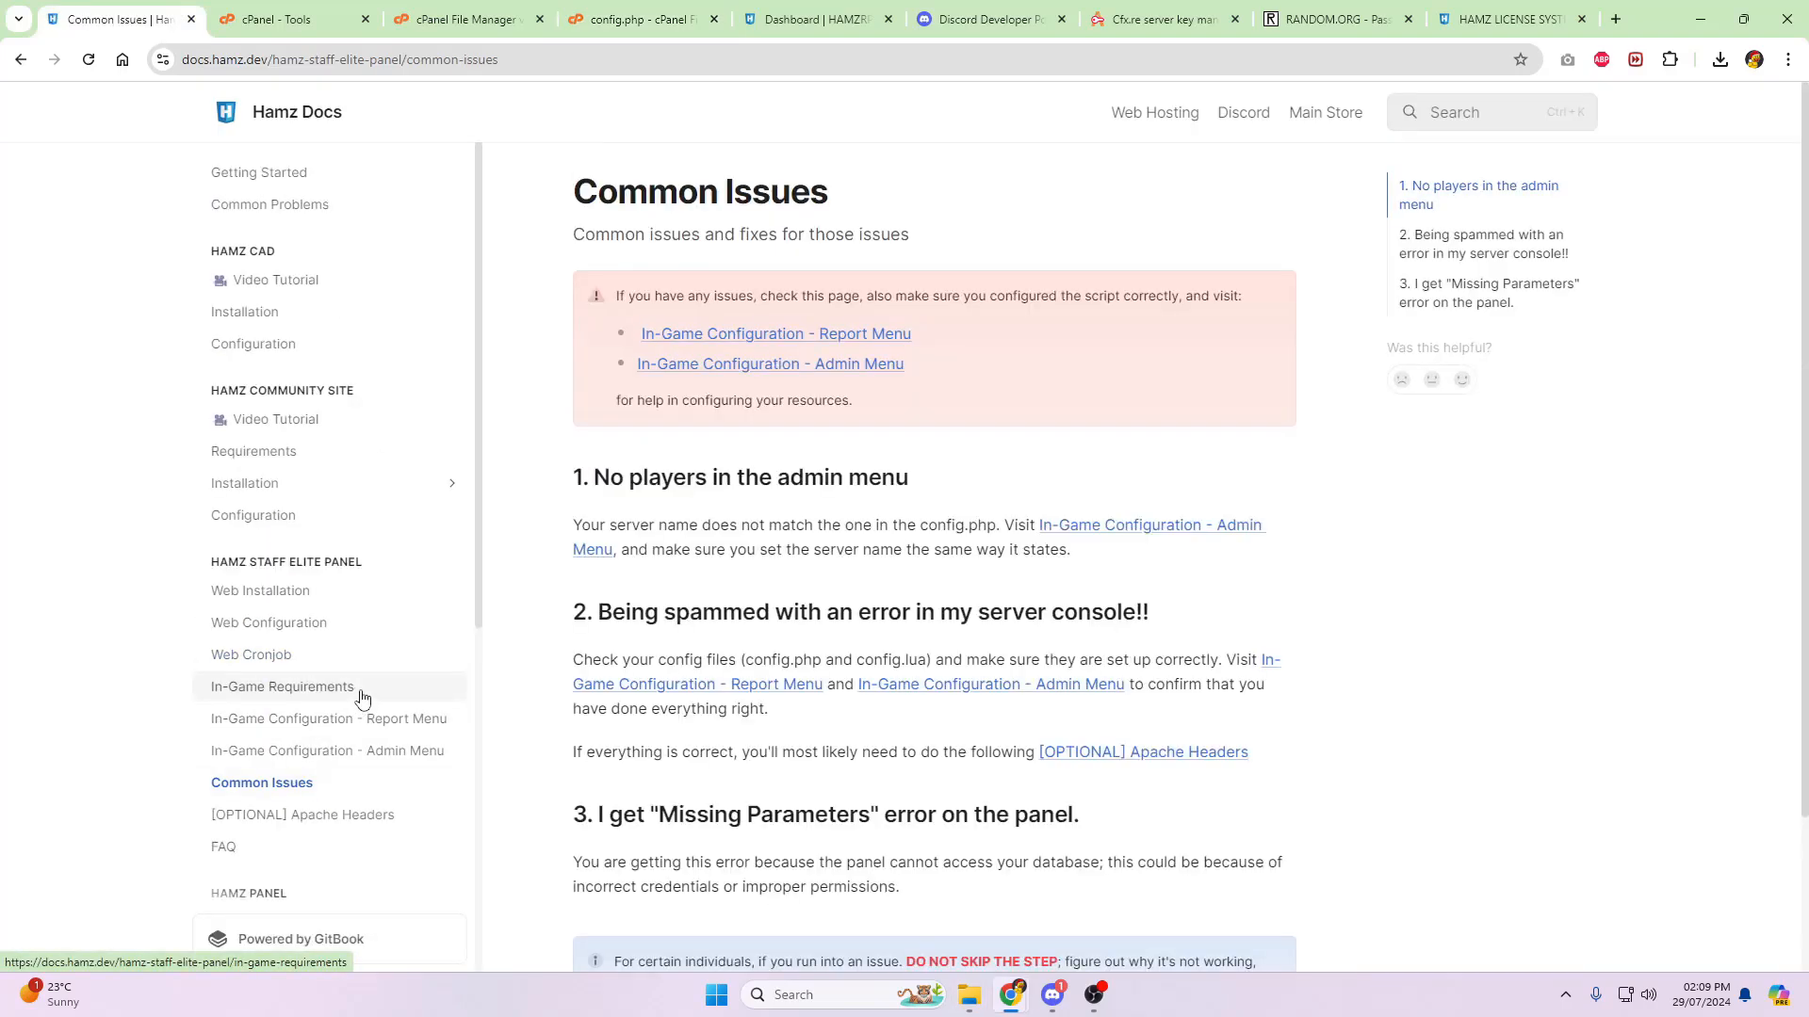
pyautogui.scroll(-3)
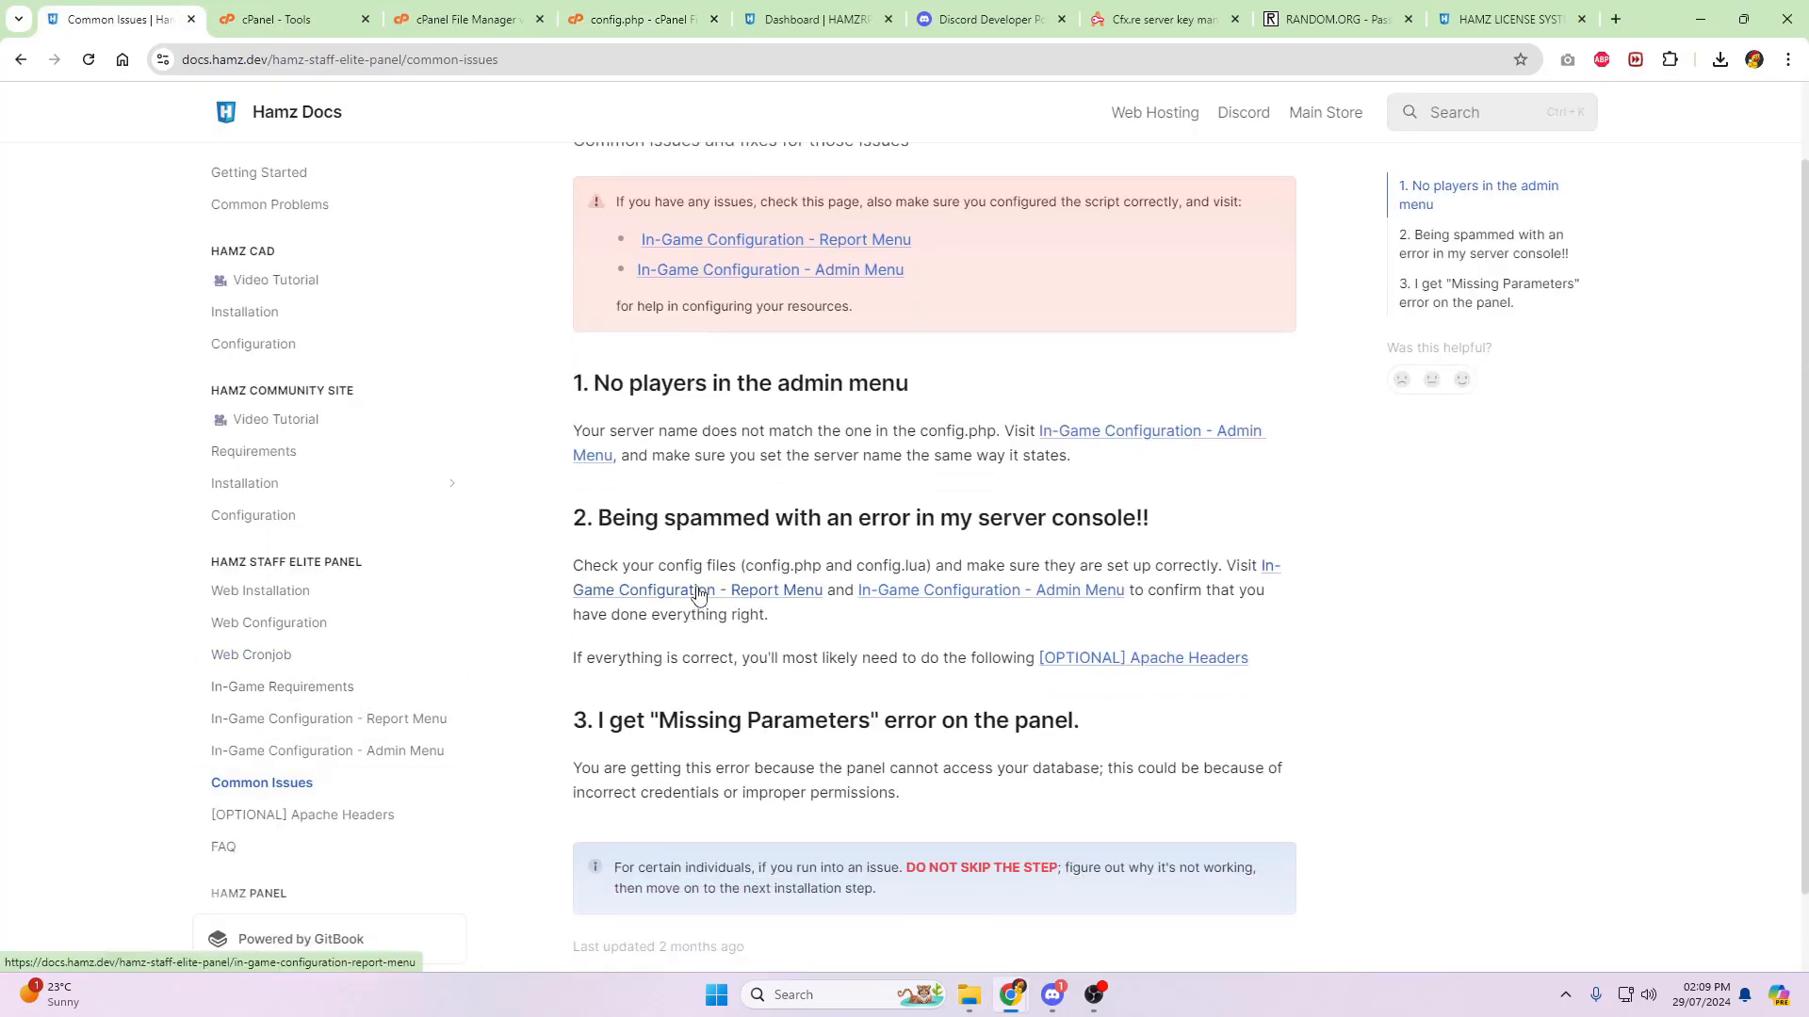
pyautogui.moveTo(771, 430)
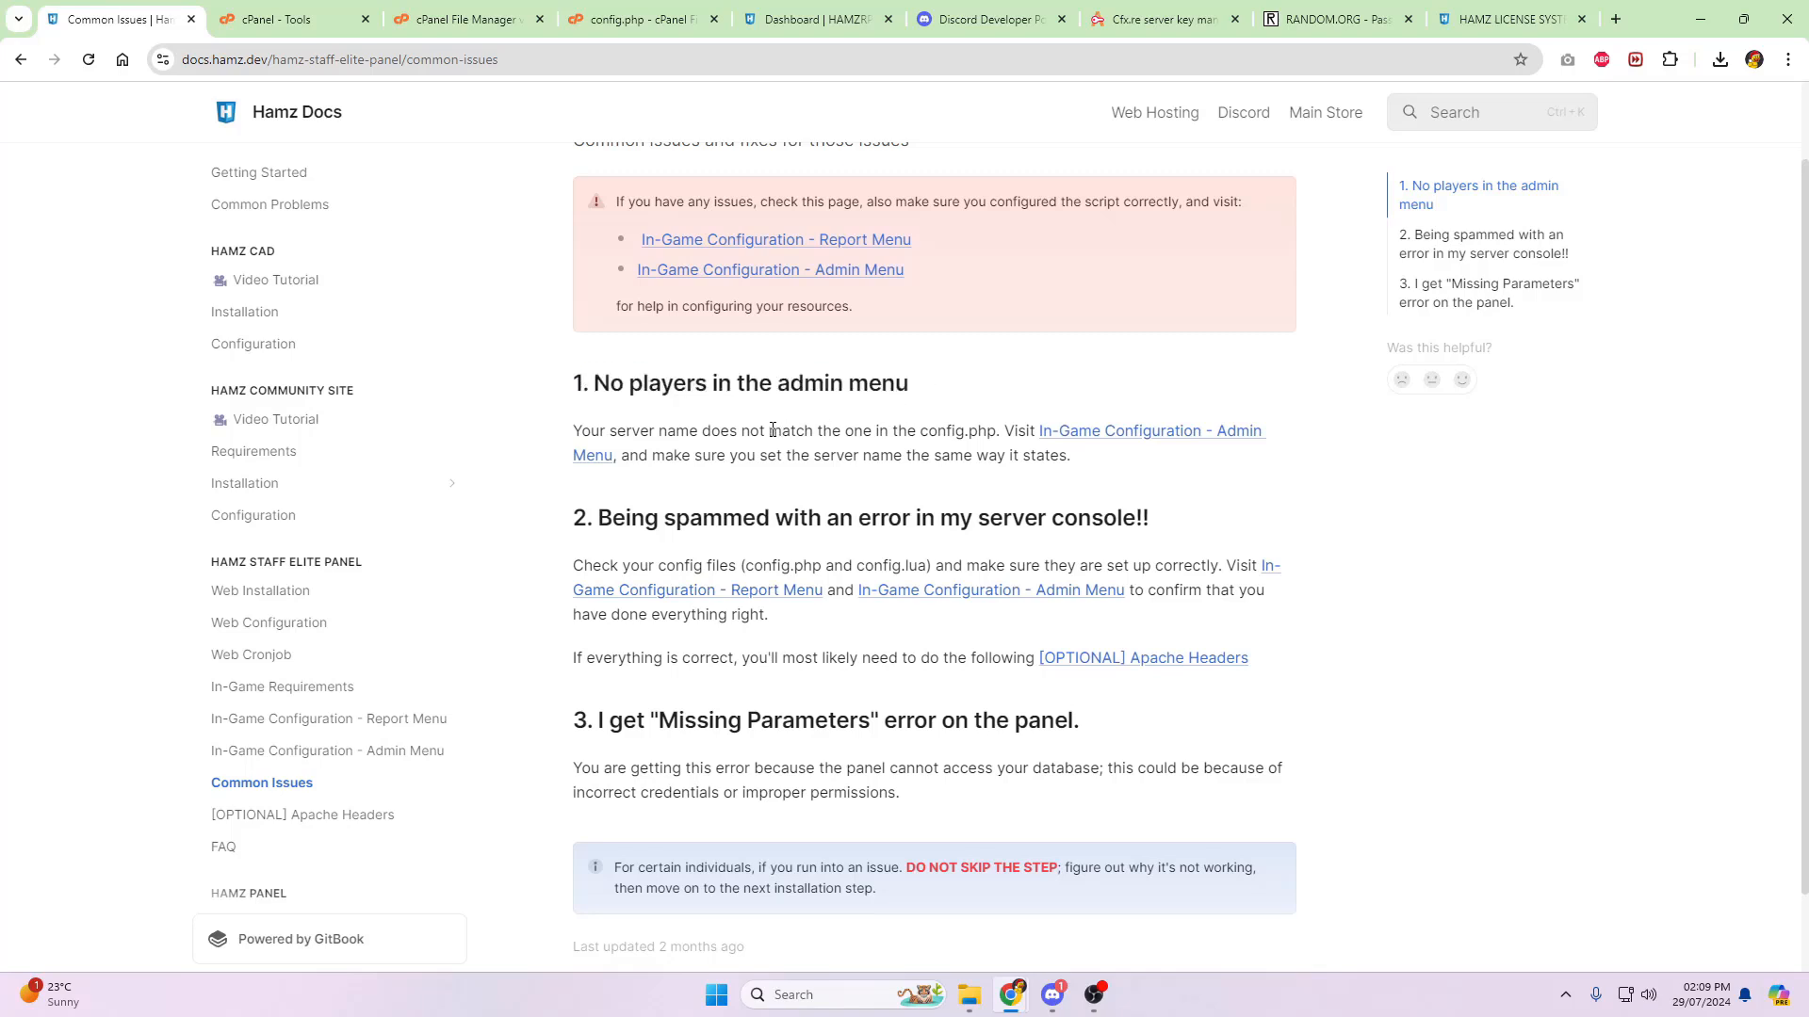
pyautogui.scroll(-3)
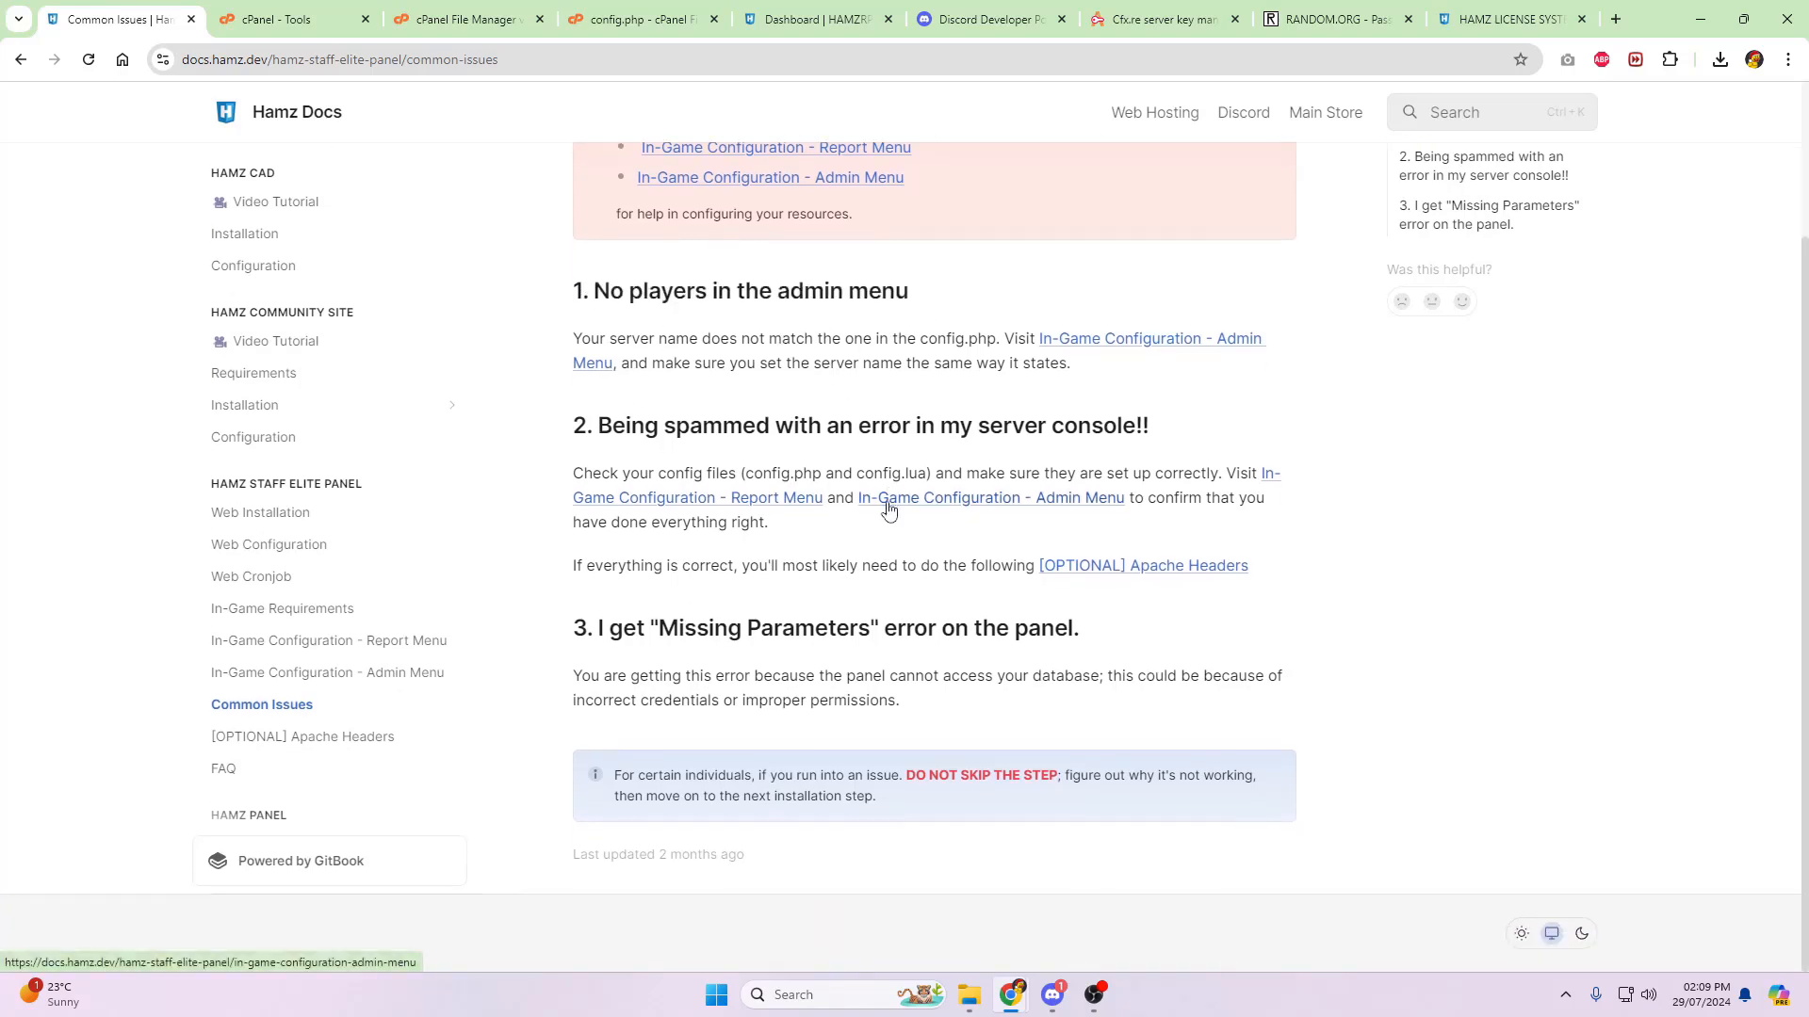
pyautogui.moveTo(714, 838)
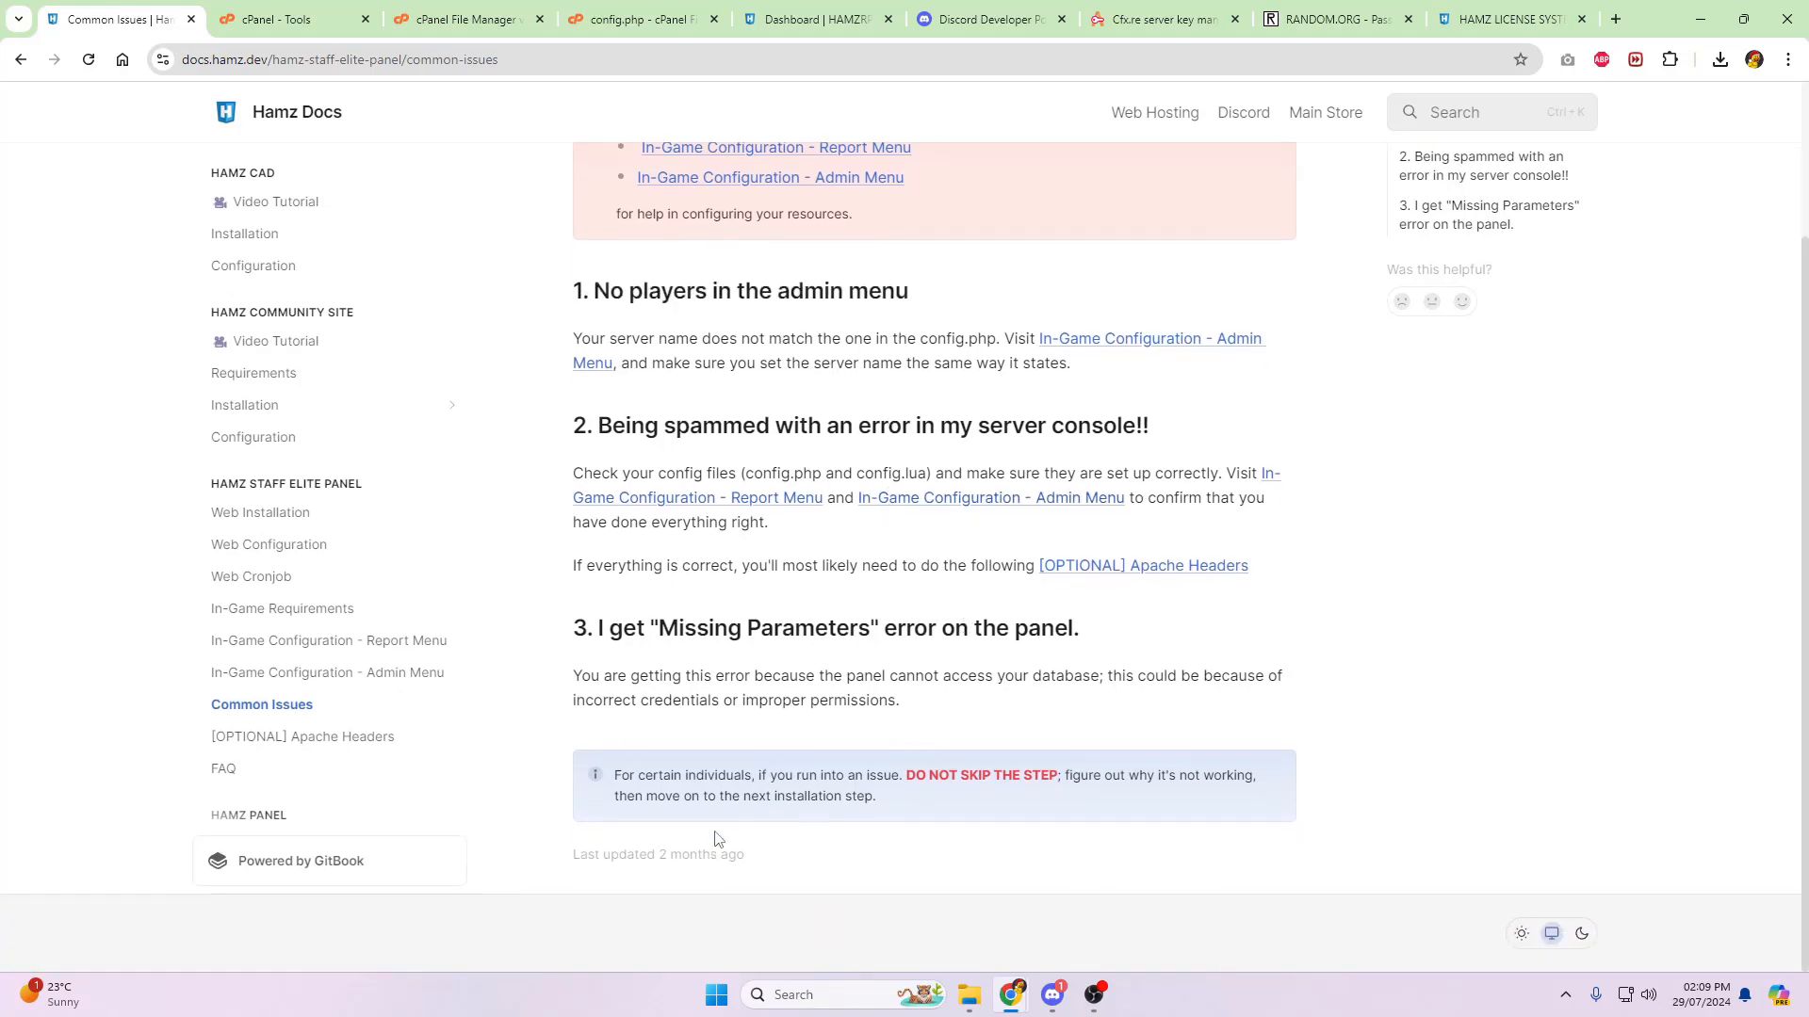
pyautogui.click(223, 768)
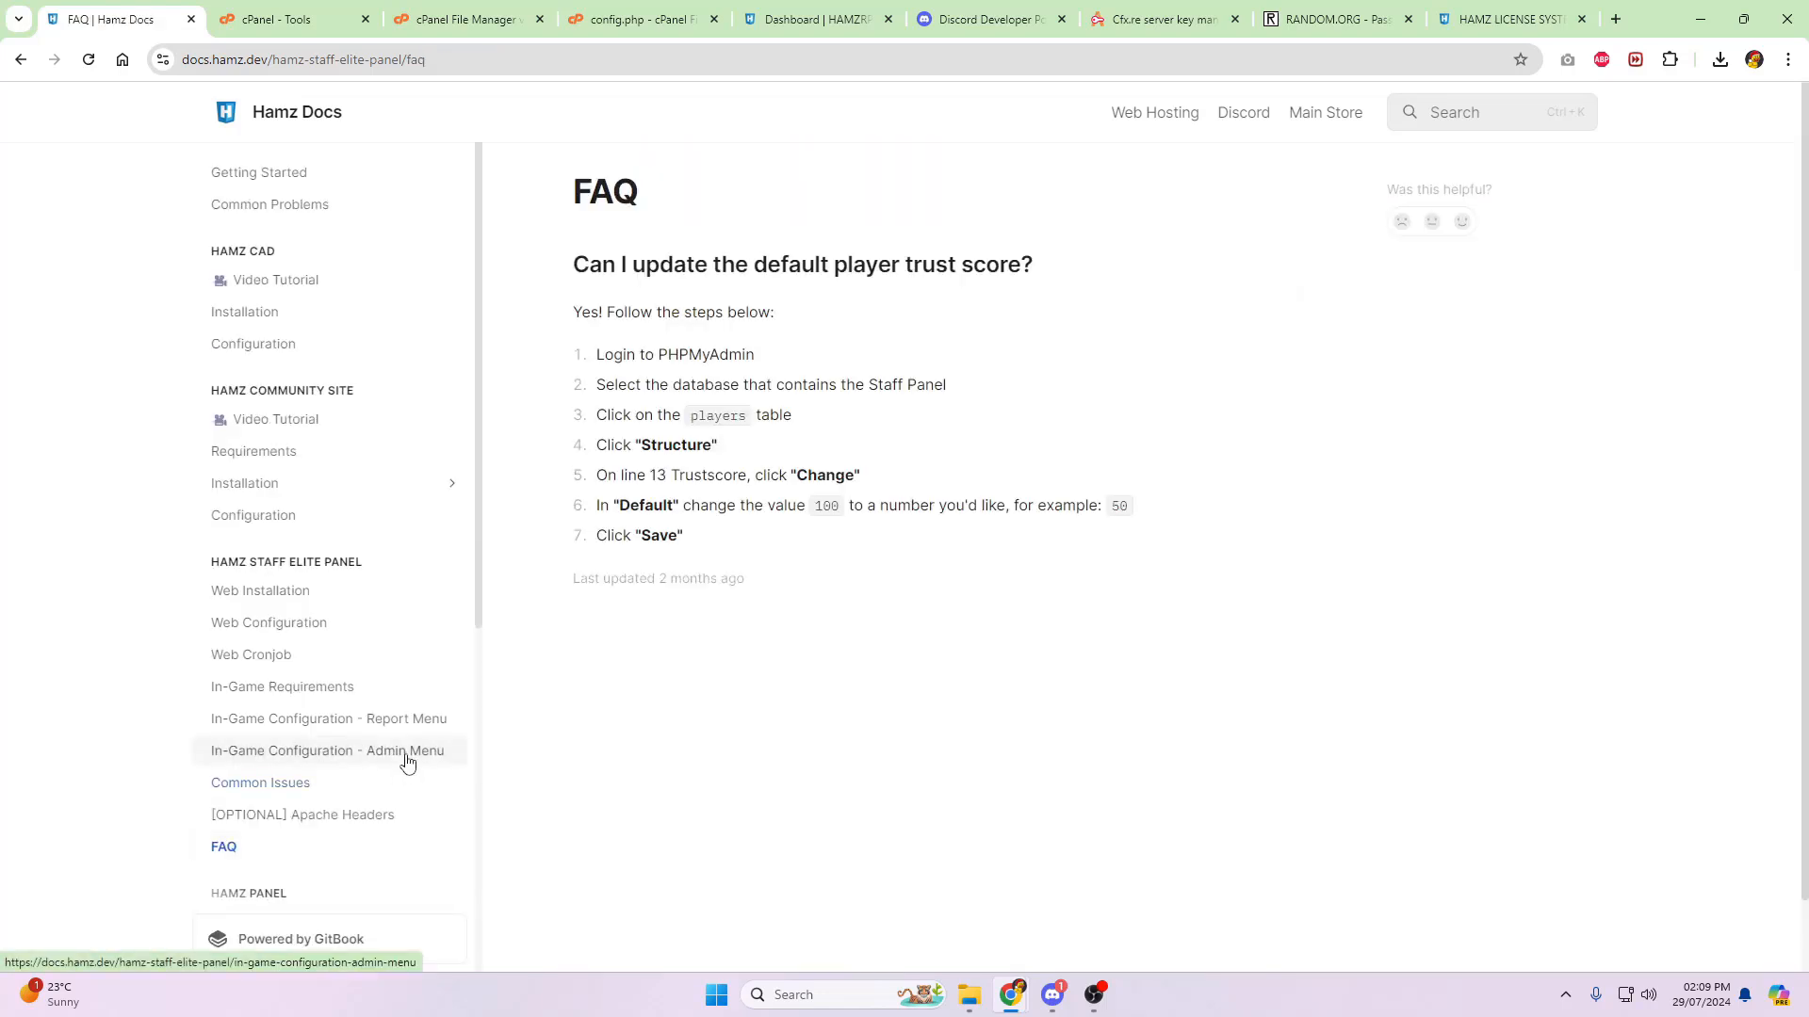
pyautogui.click(260, 590)
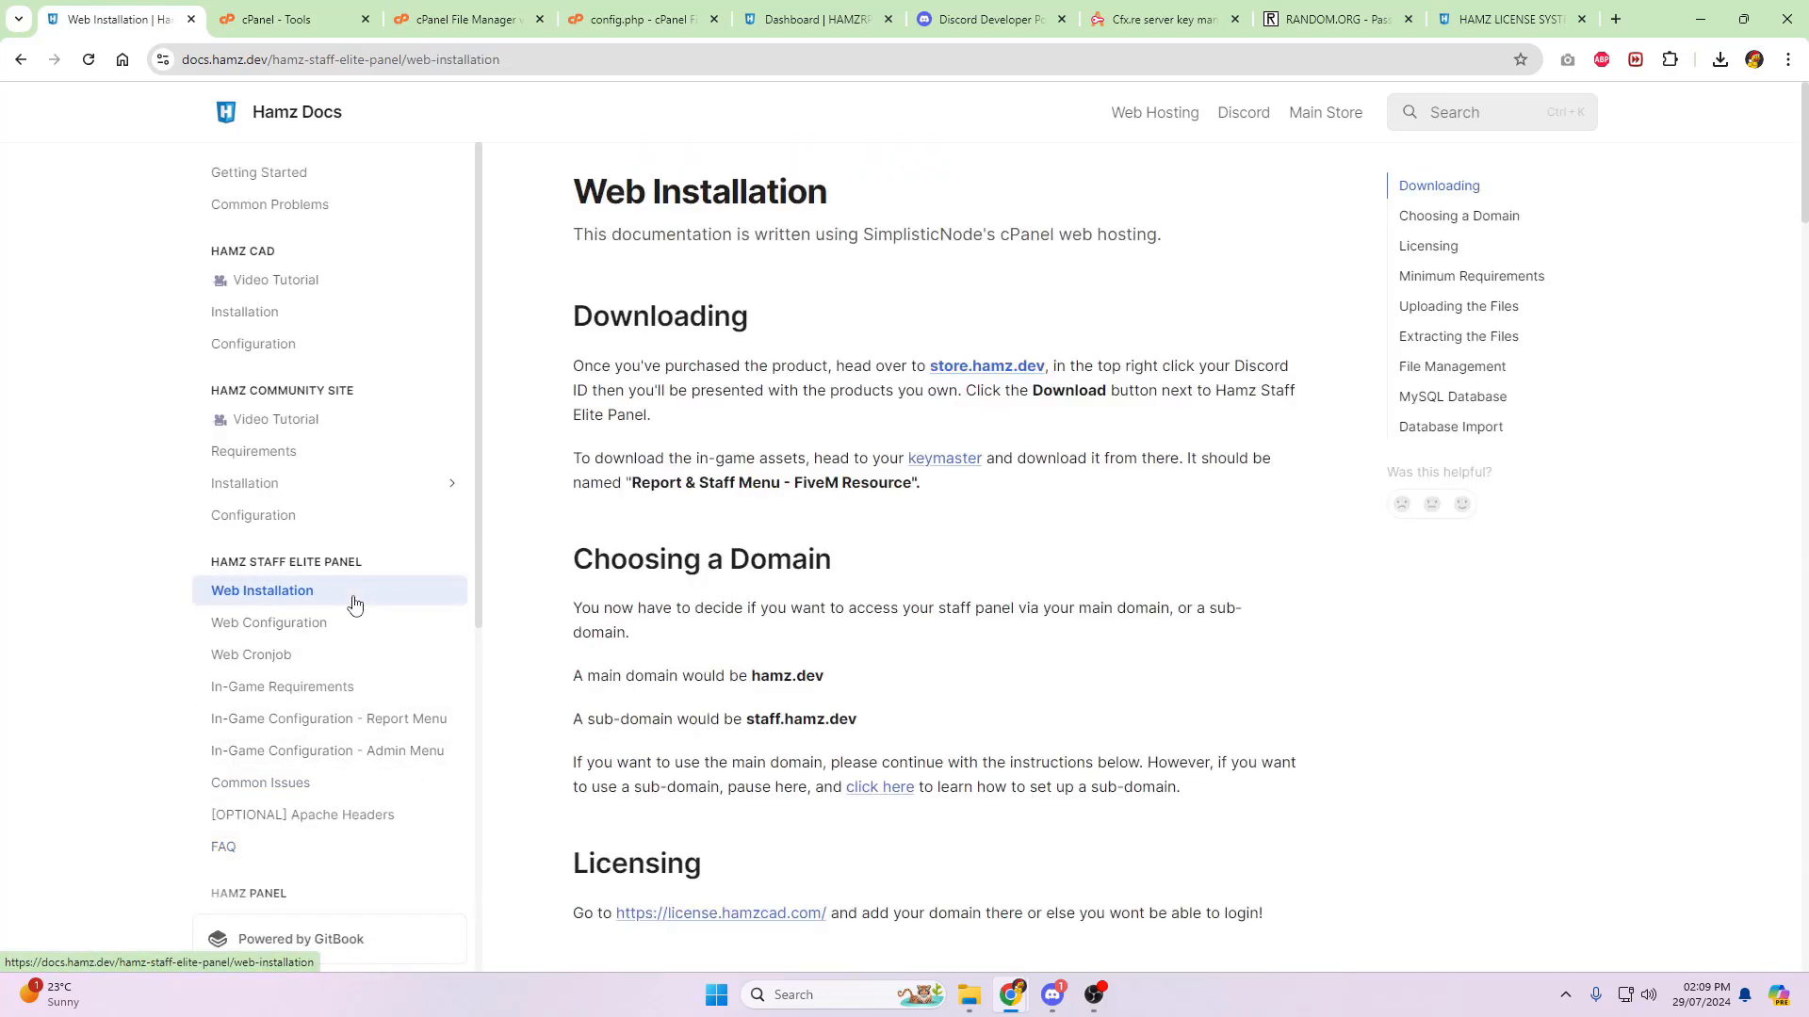
pyautogui.moveTo(353, 597)
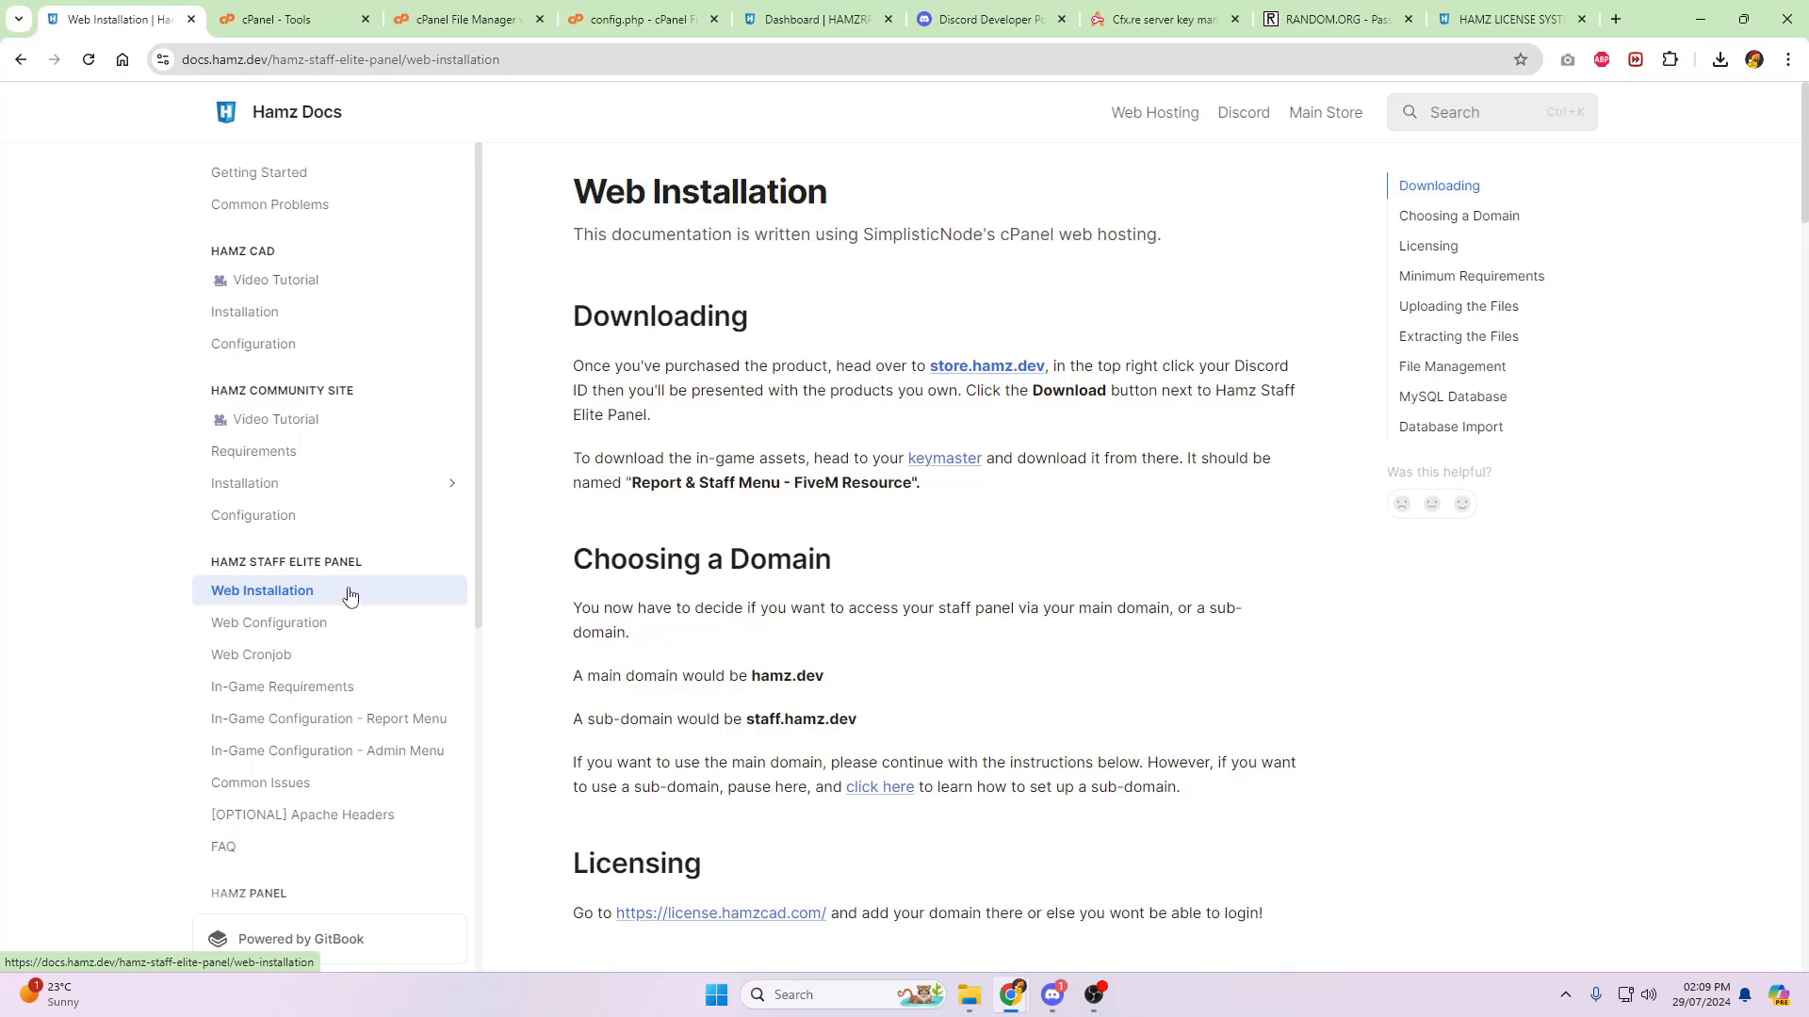
pyautogui.moveTo(341, 588)
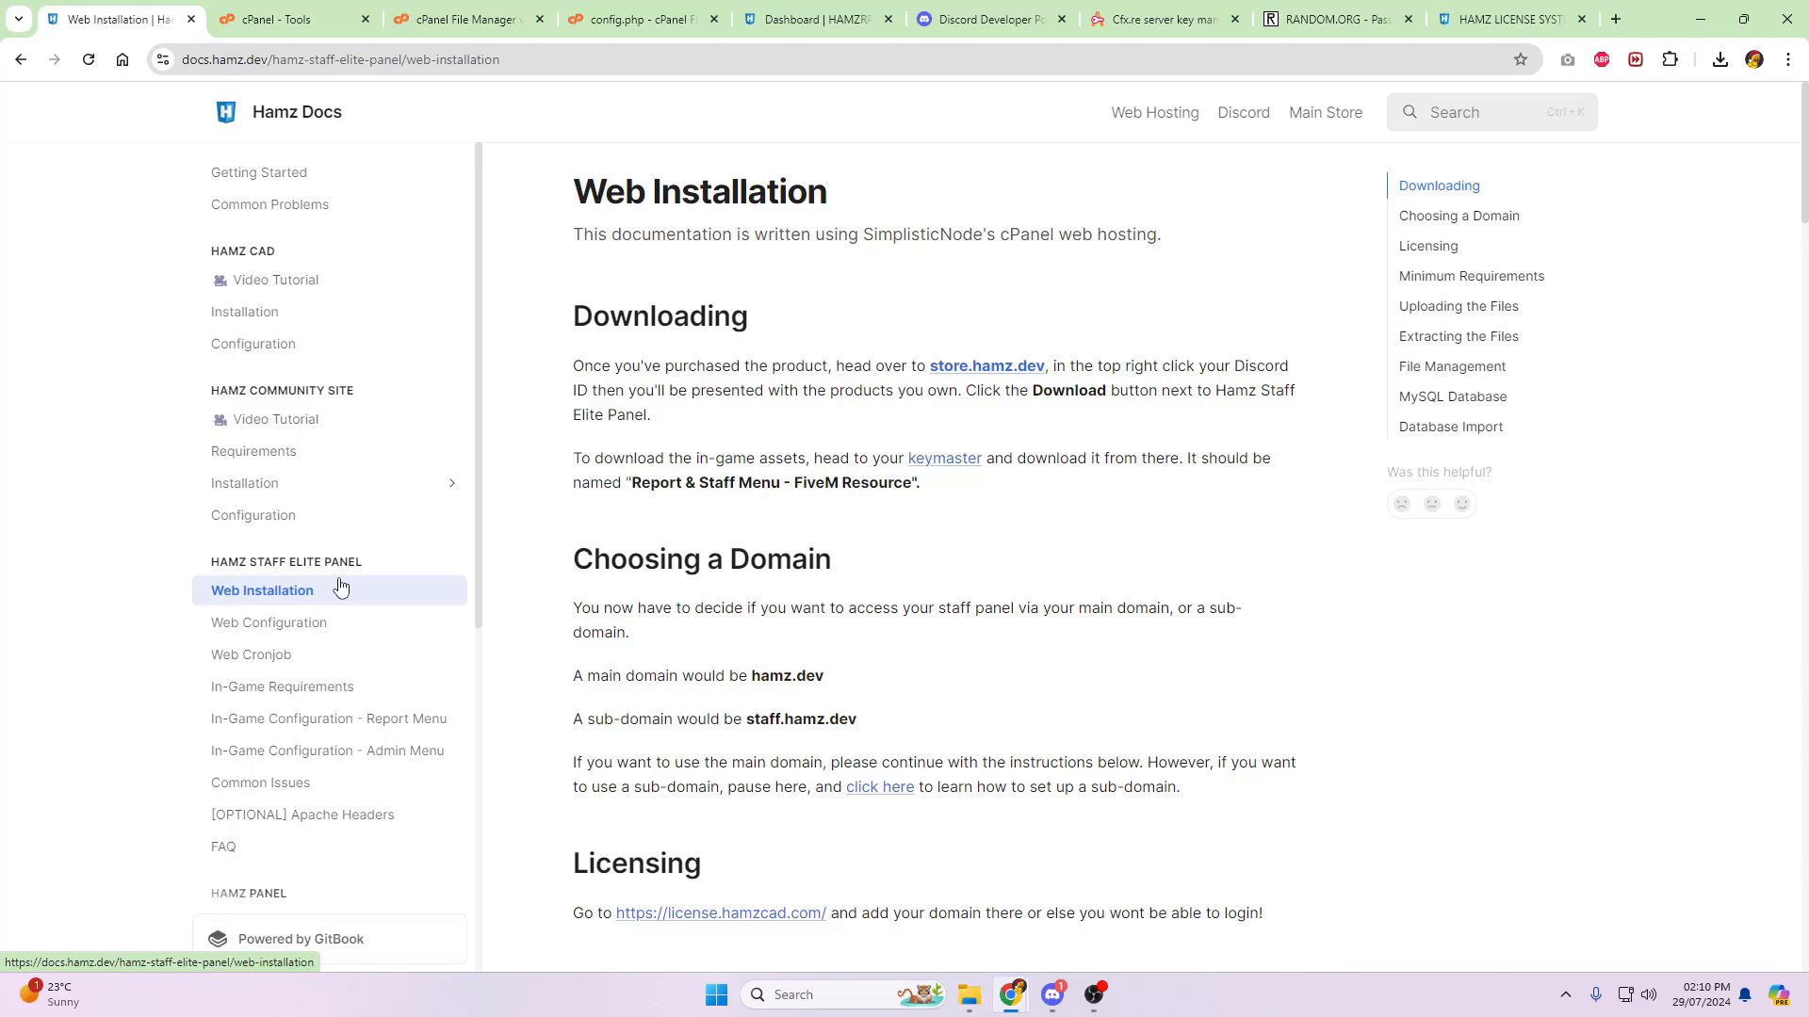
pyautogui.scroll(-3)
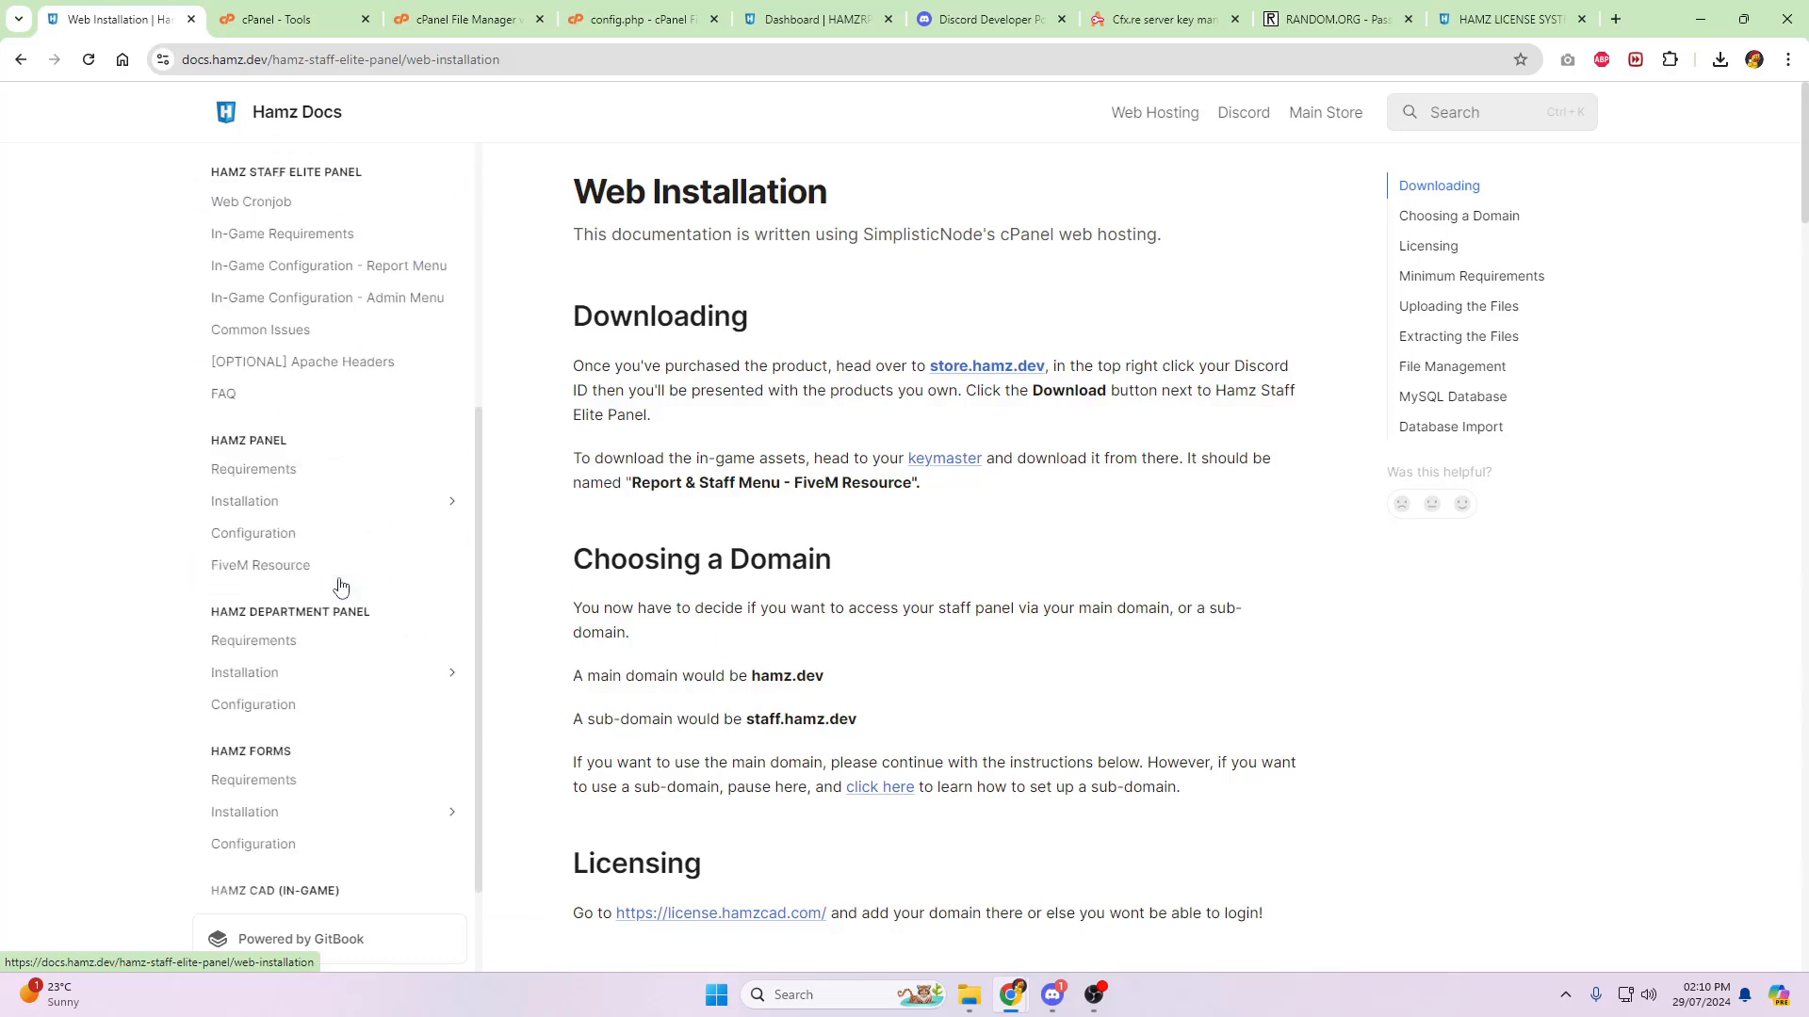
pyautogui.scroll(-3)
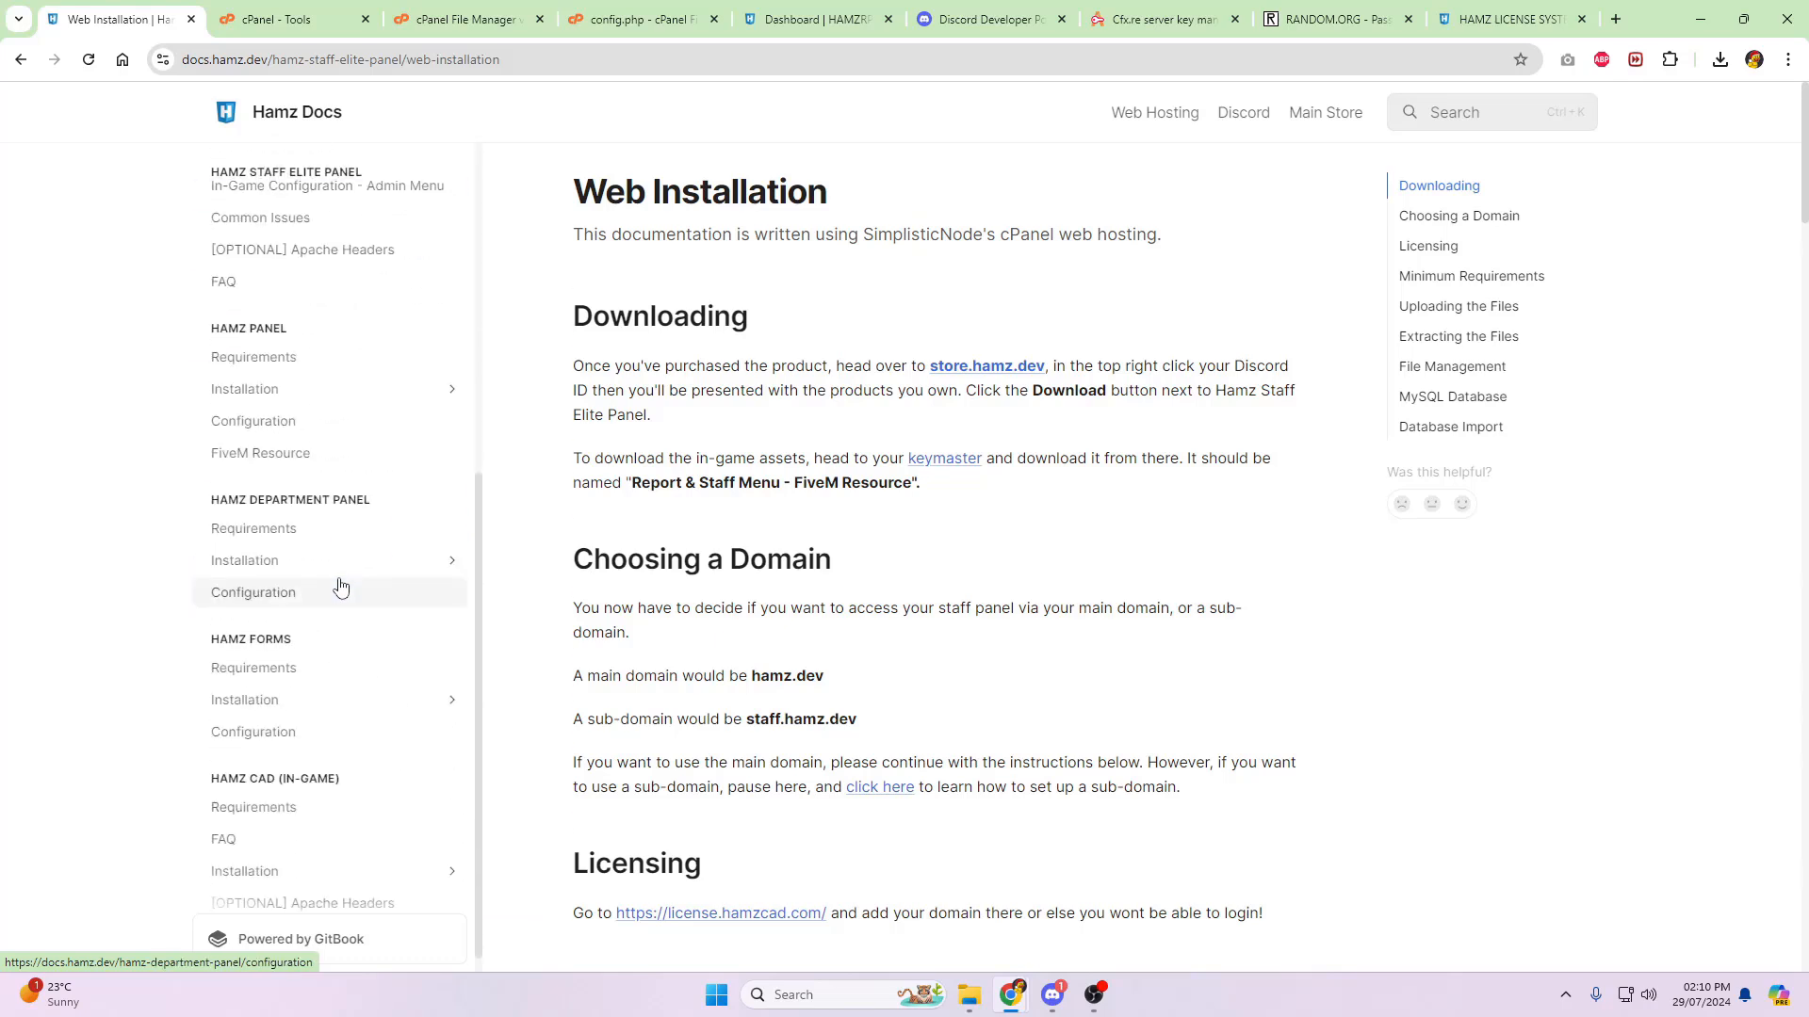